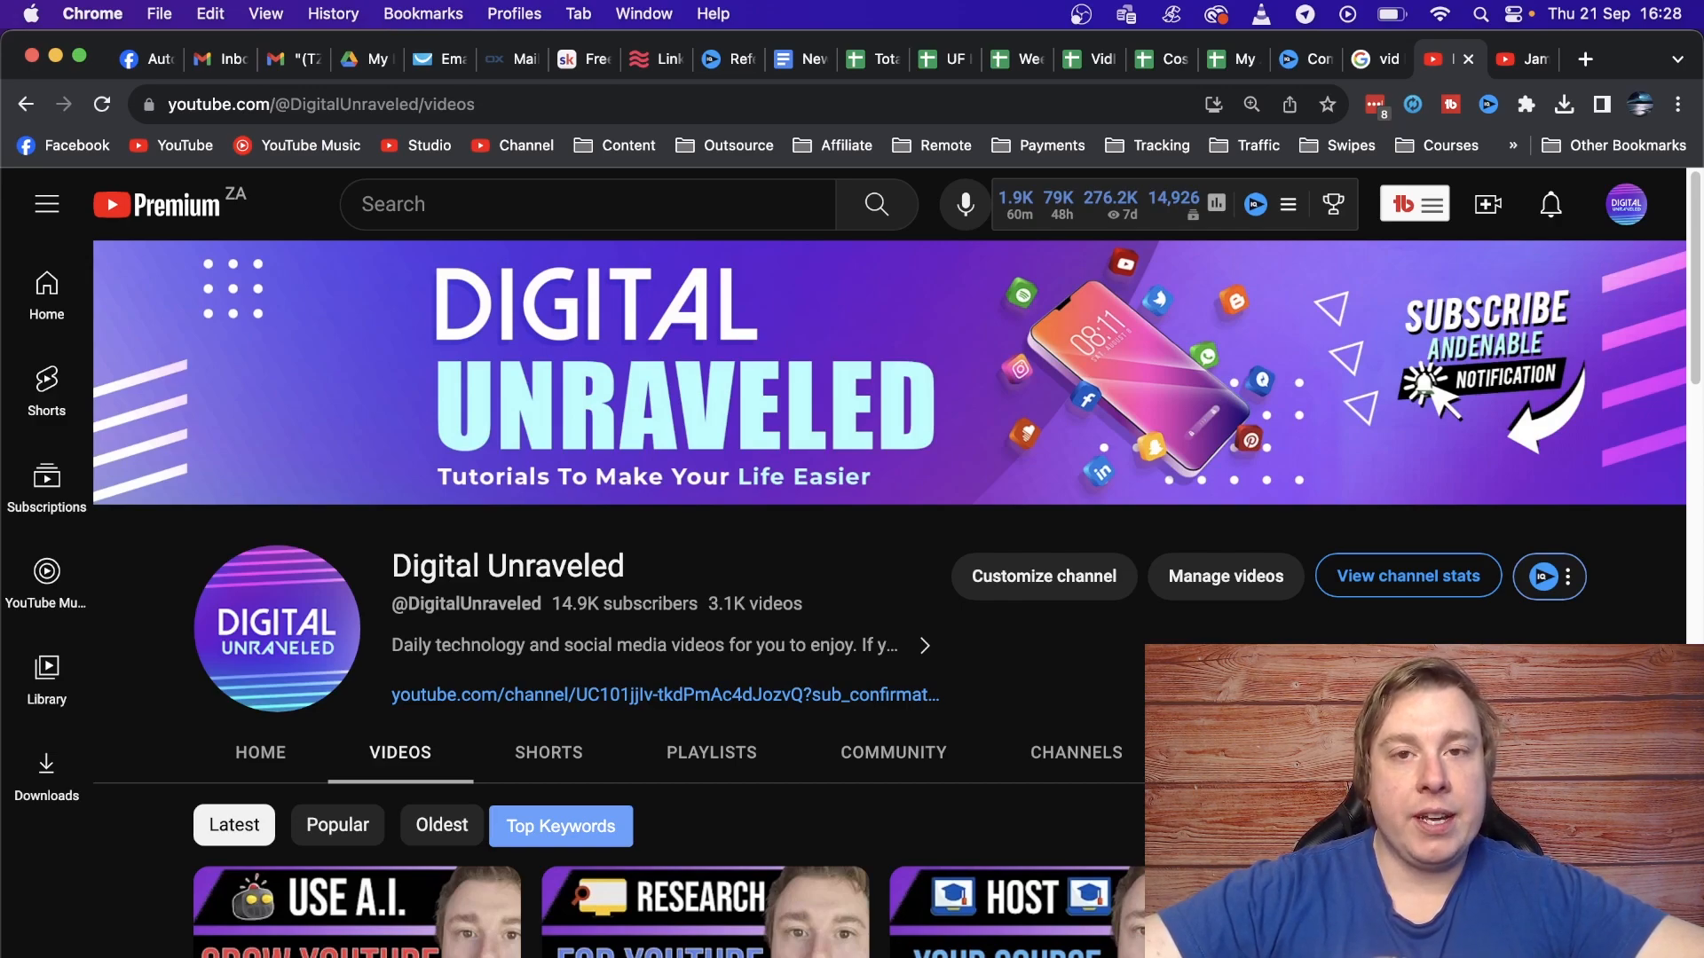
pyautogui.moveTo(1599, 545)
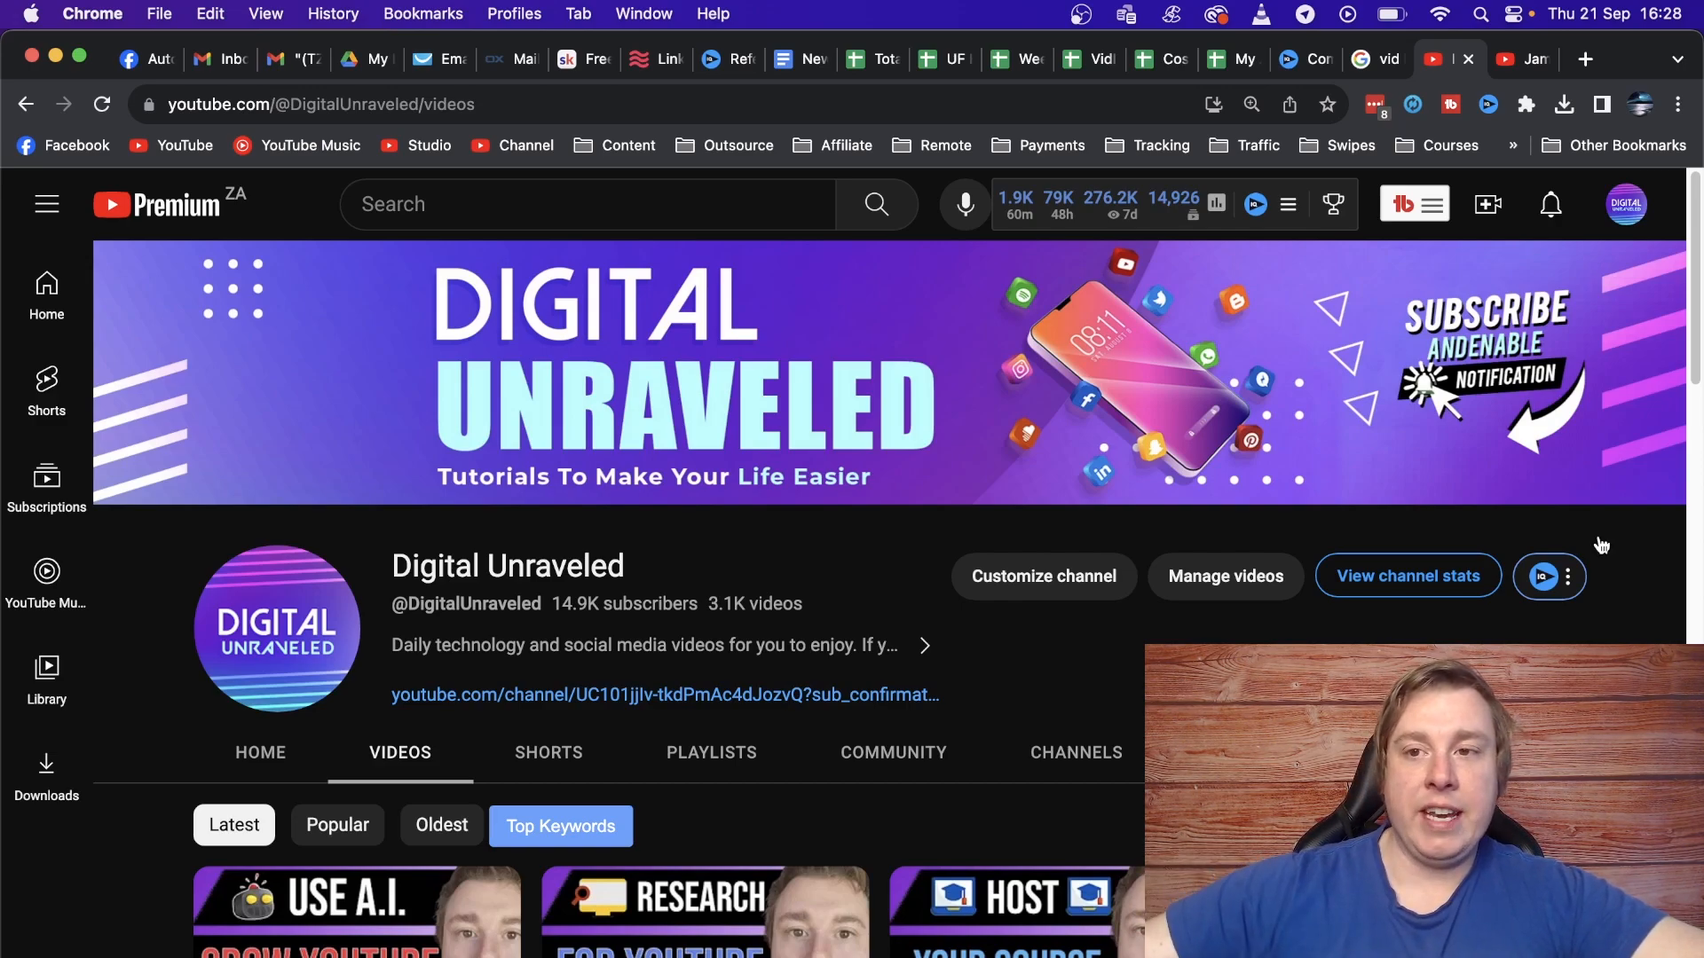
# Switch to the browser tab with James Smith's YouTube channel videos page.
pyautogui.click(1503, 58)
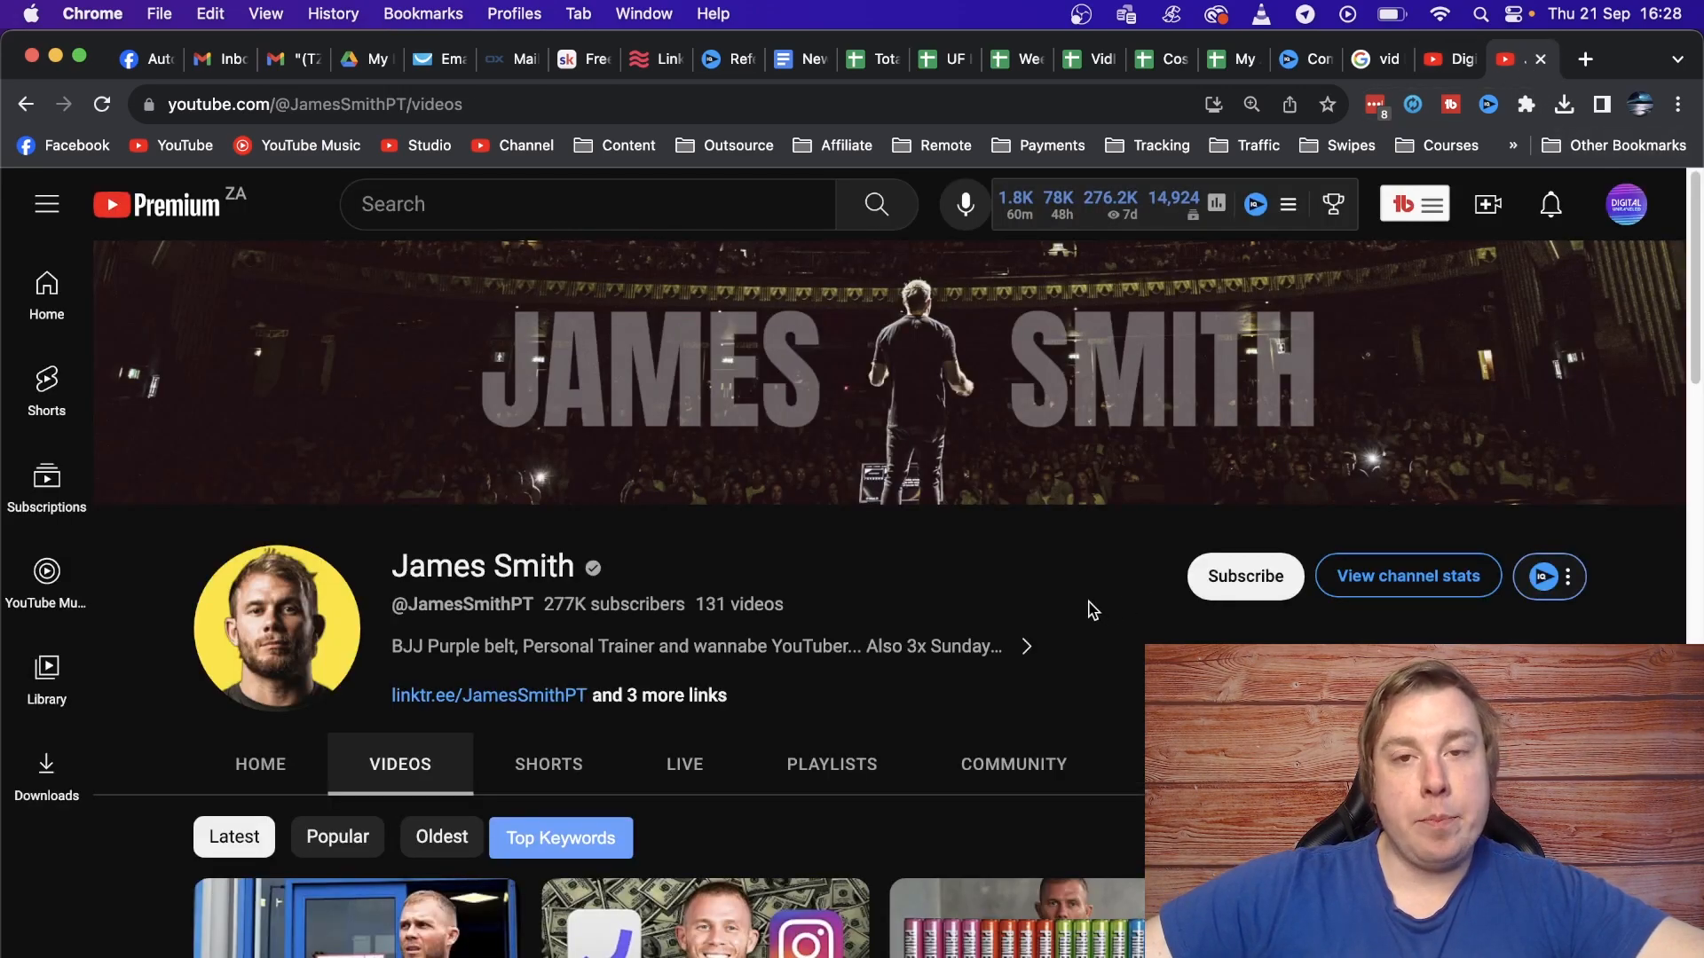
pyautogui.moveTo(1008, 598)
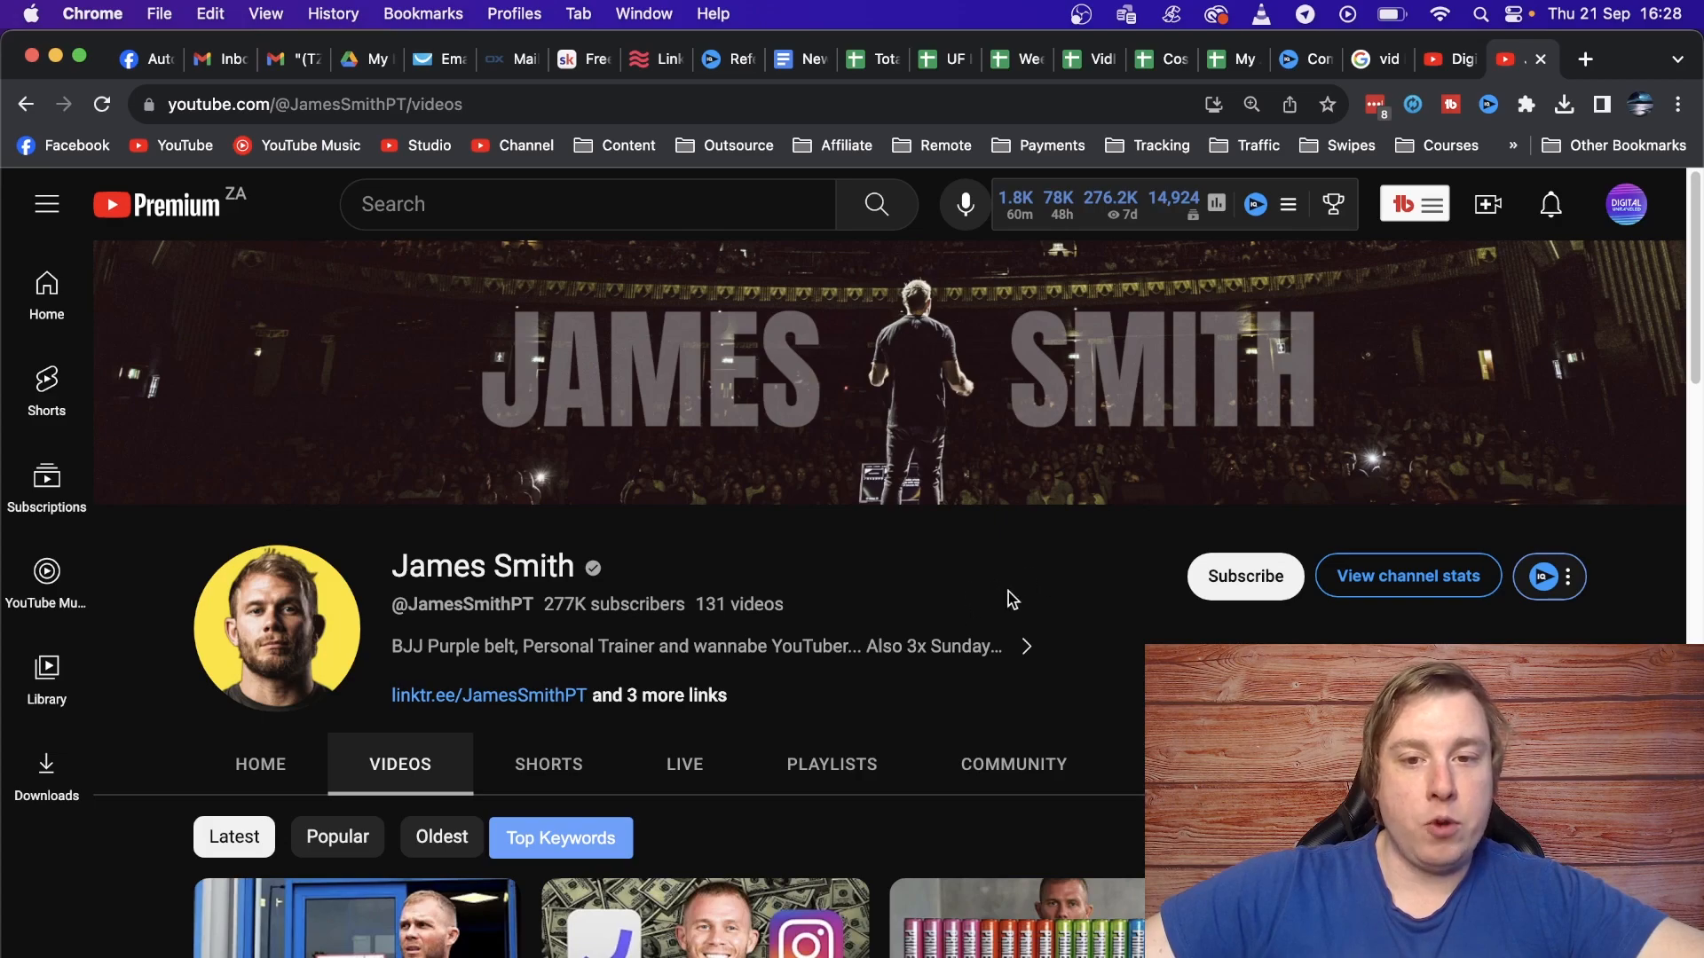
pyautogui.moveTo(1067, 588)
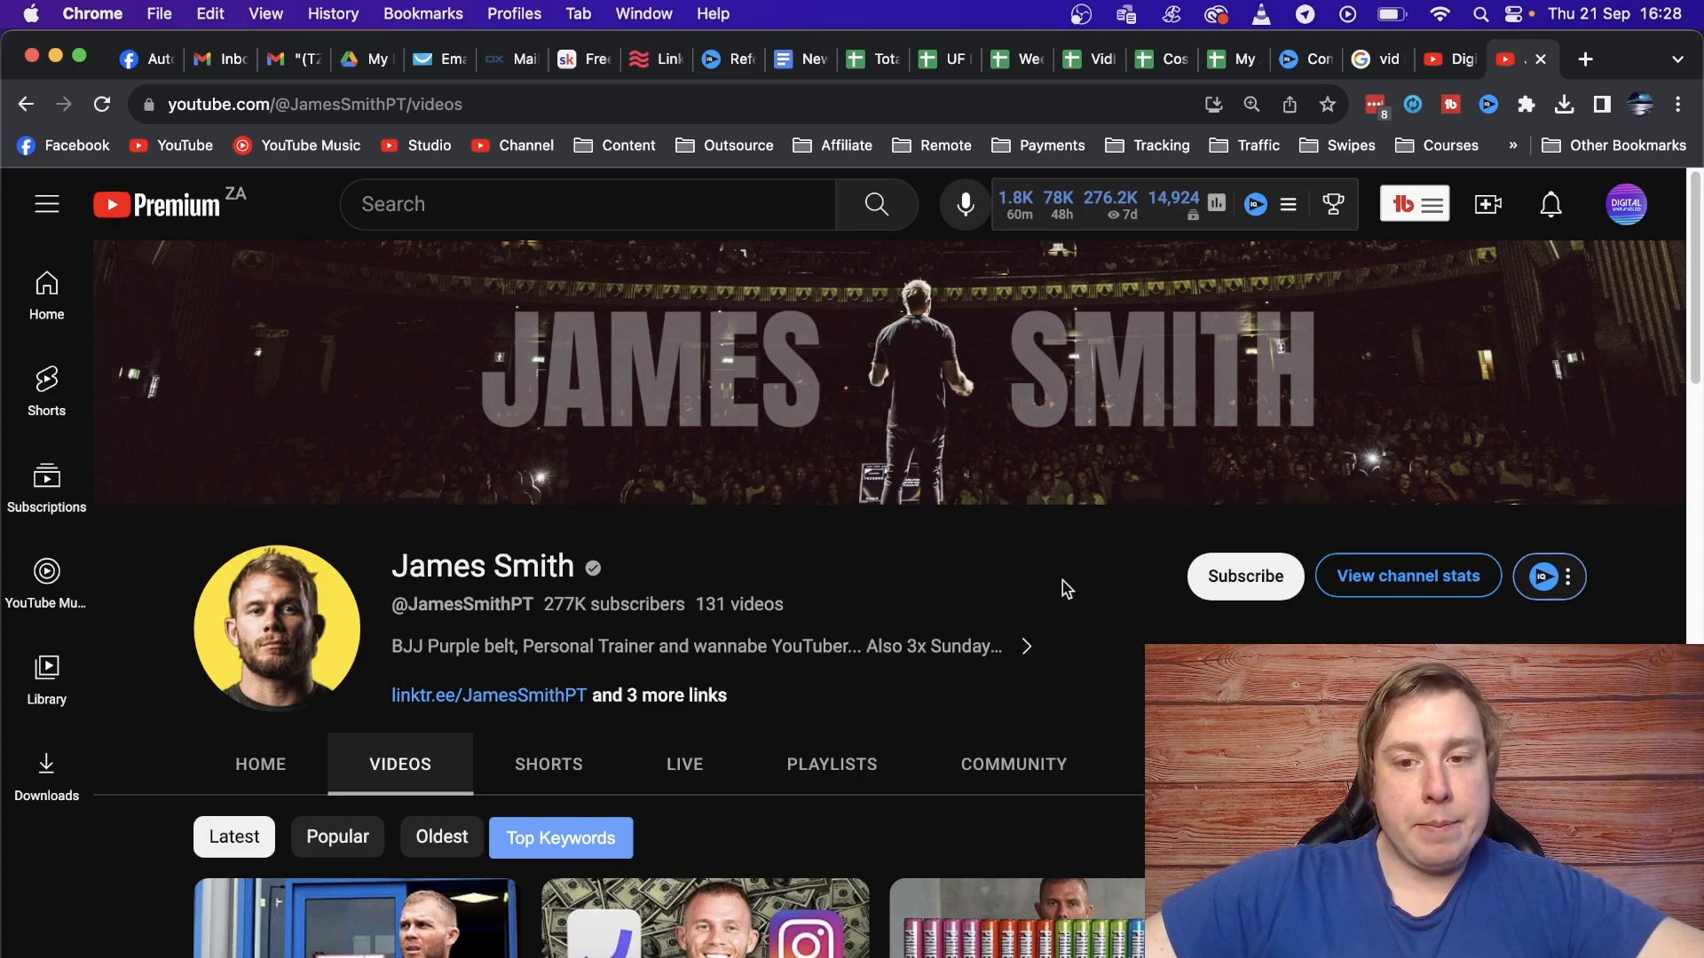
pyautogui.moveTo(1111, 603)
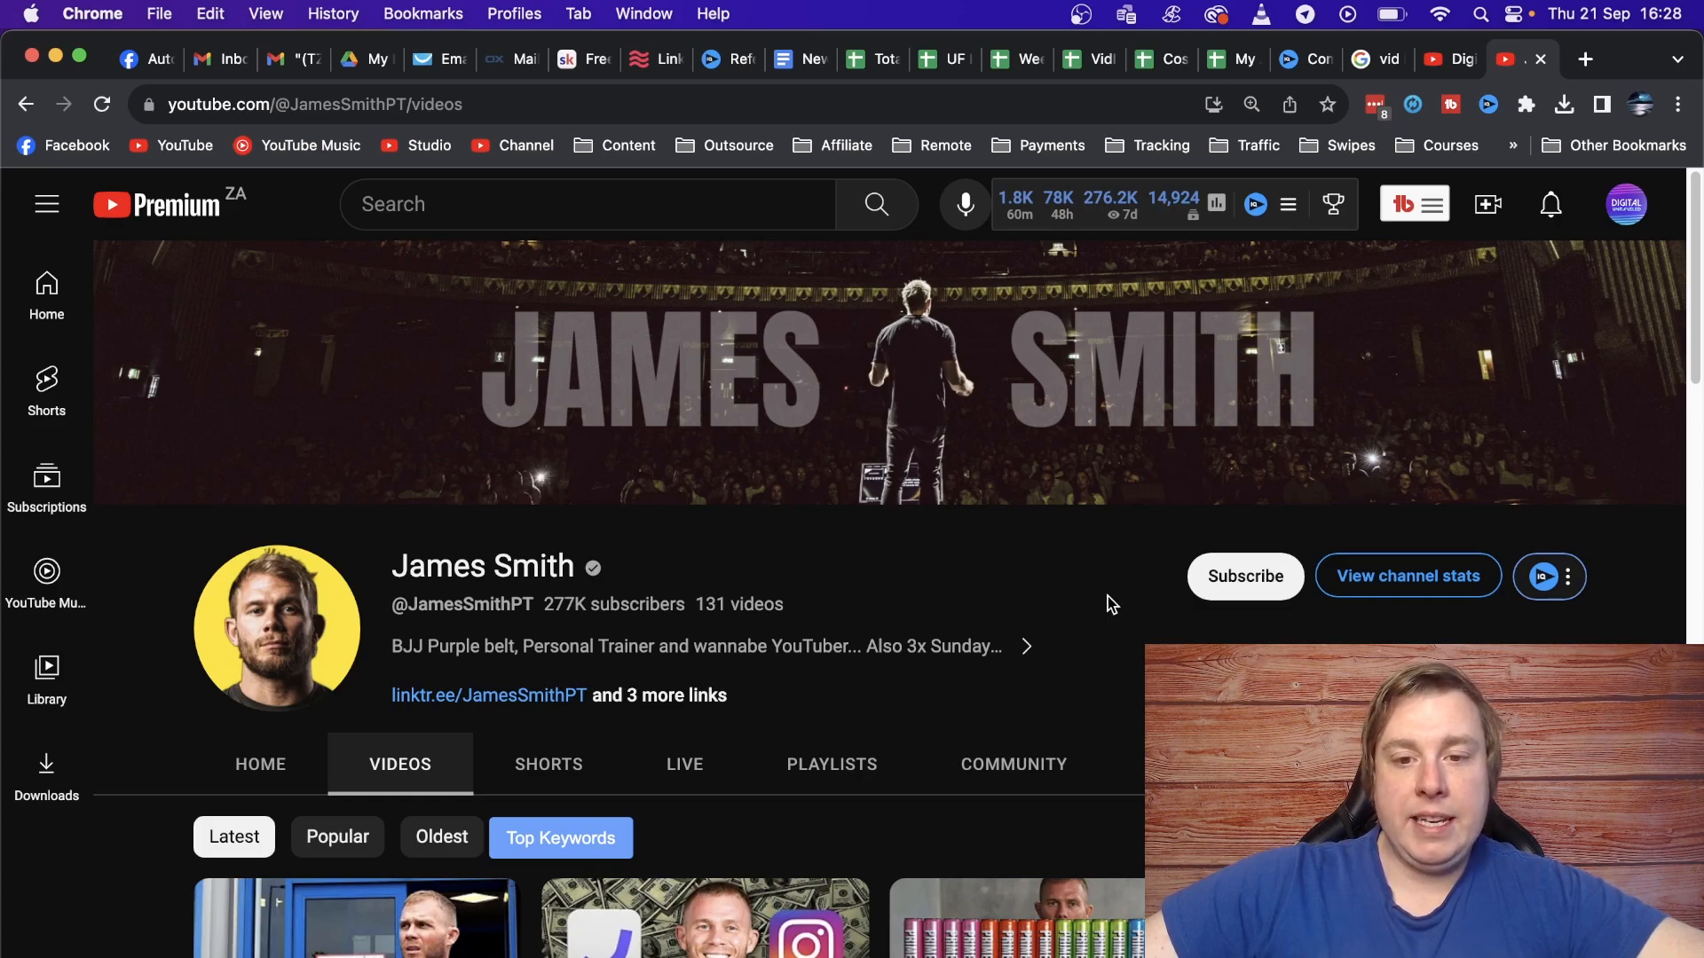
pyautogui.moveTo(291, 788)
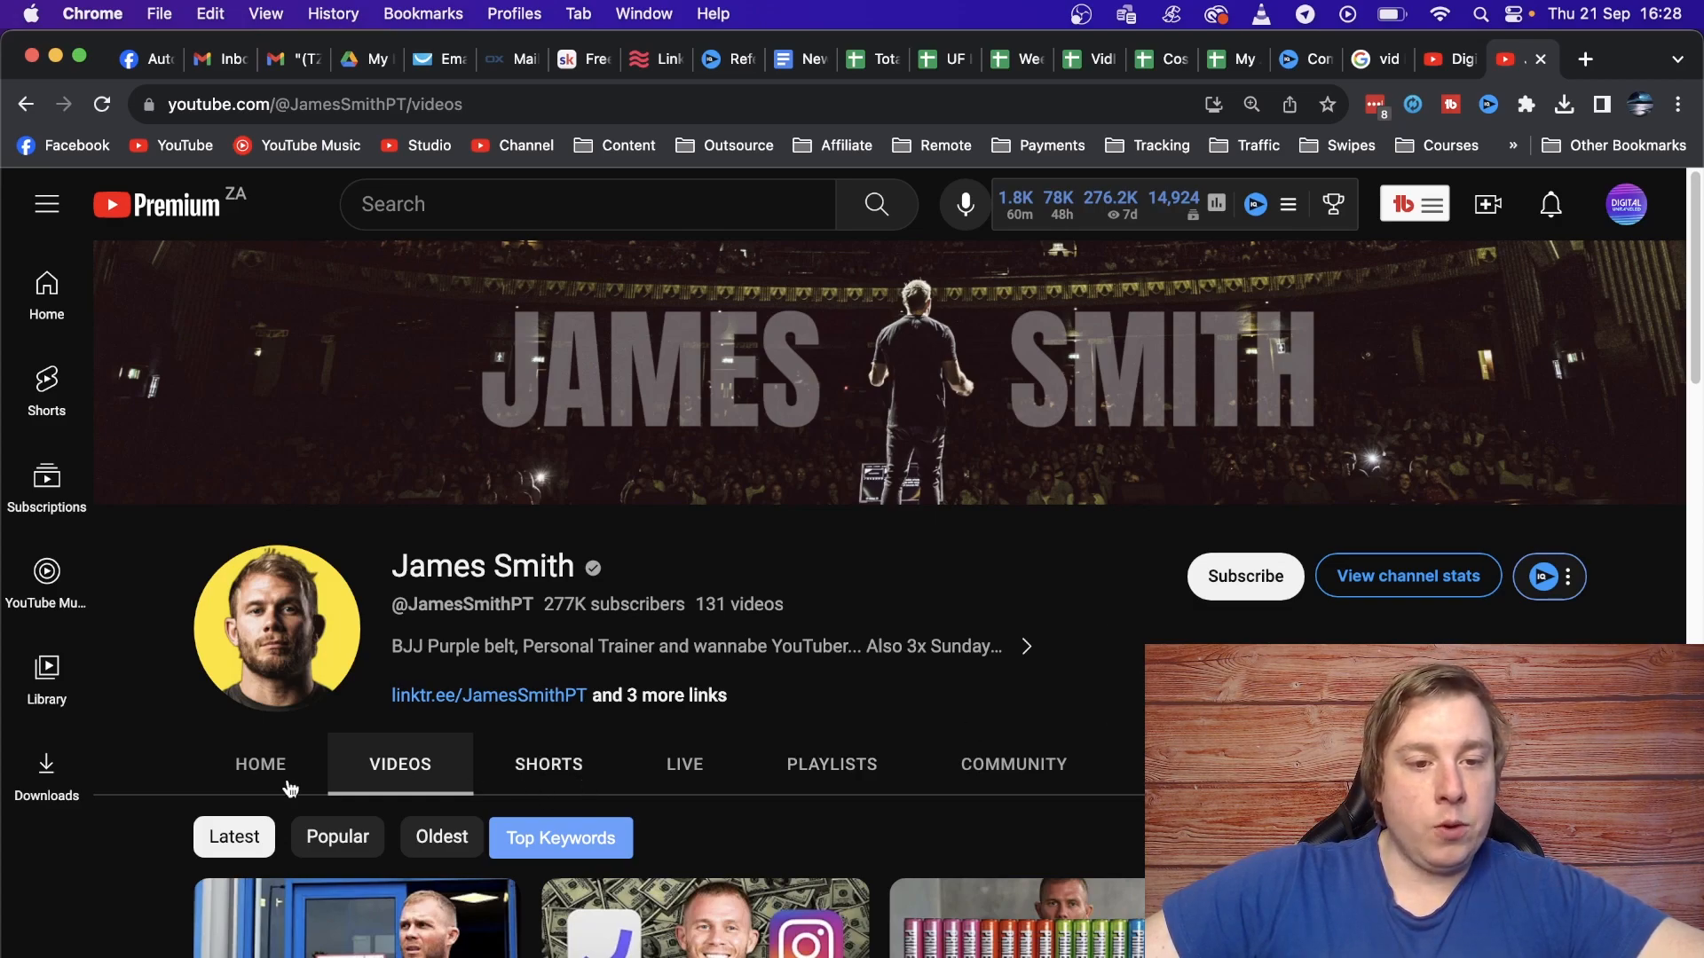
# Show the channel Home page and review the TubeBuddy Channelytics panel (23.2M lifetime views, 131 videos).
pyautogui.click(259, 763)
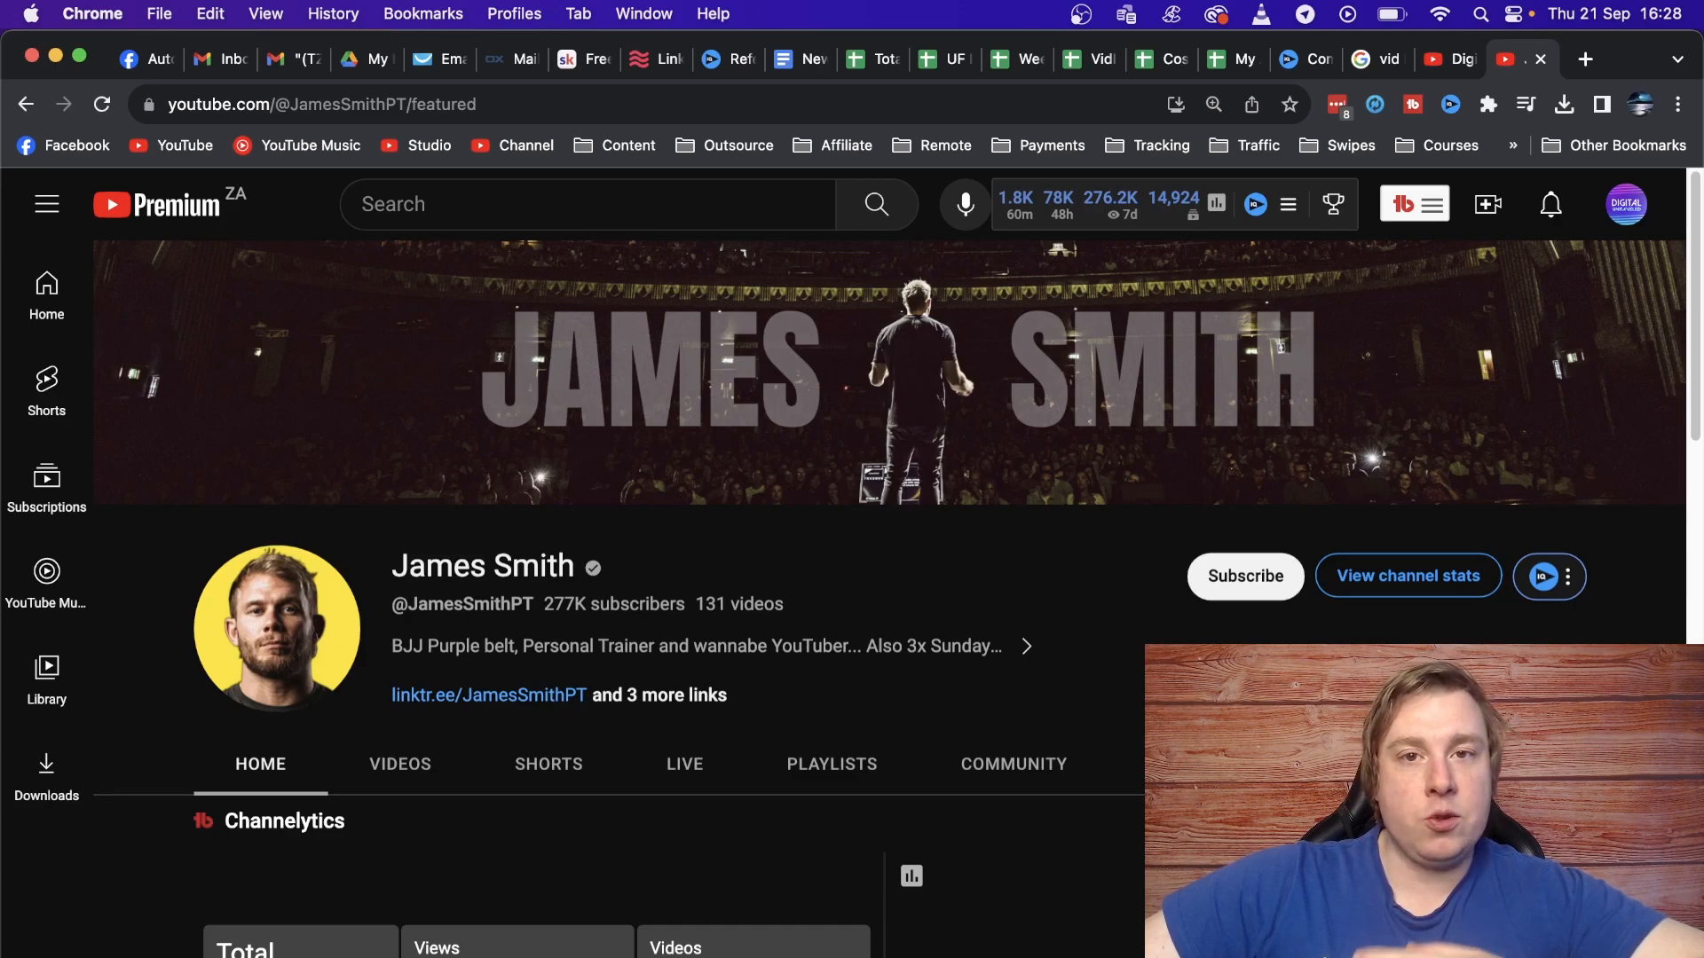
pyautogui.scroll(-3)
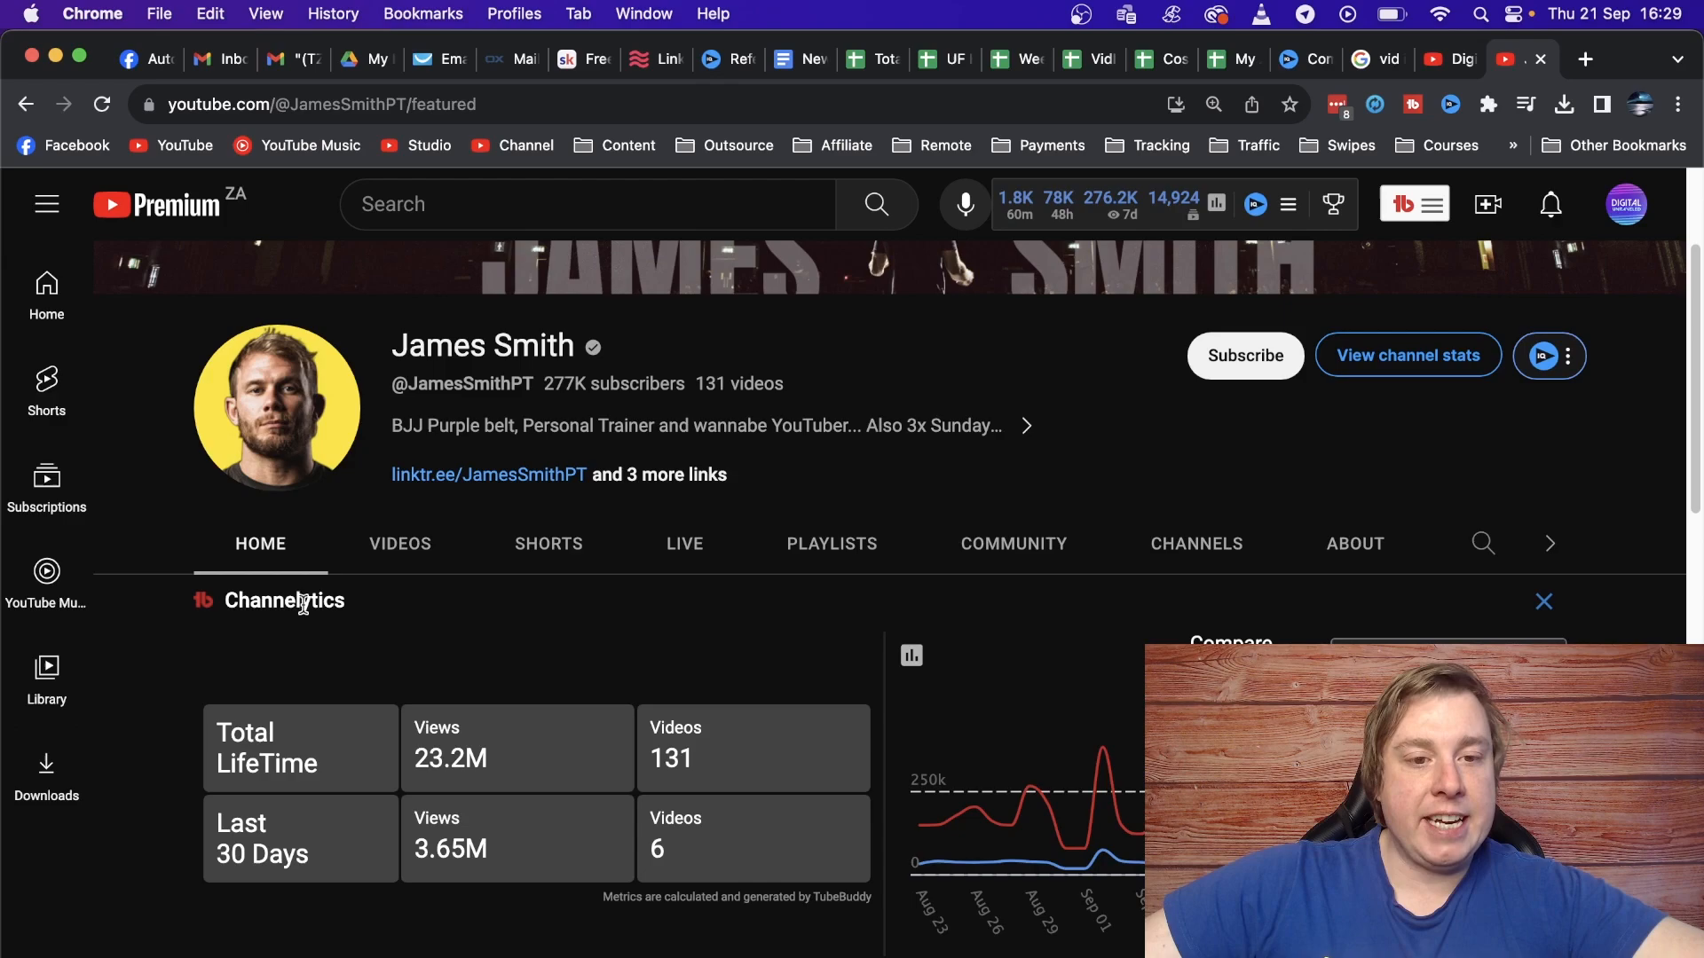
pyautogui.moveTo(472, 642)
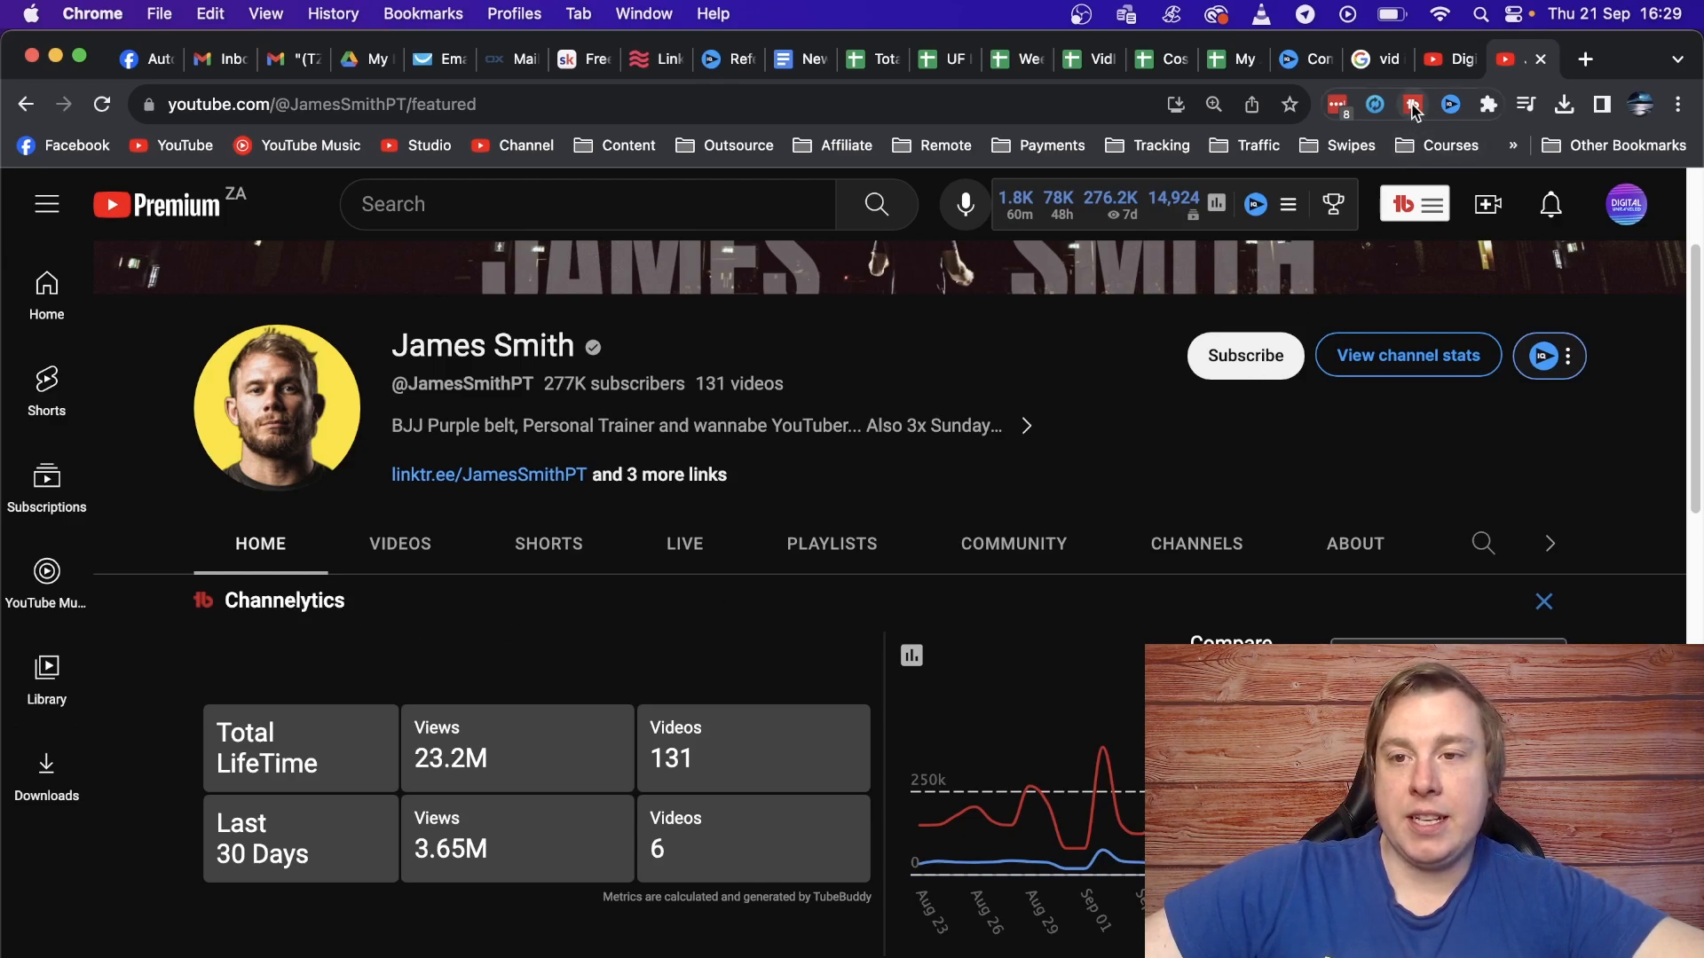
pyautogui.moveTo(1412, 104)
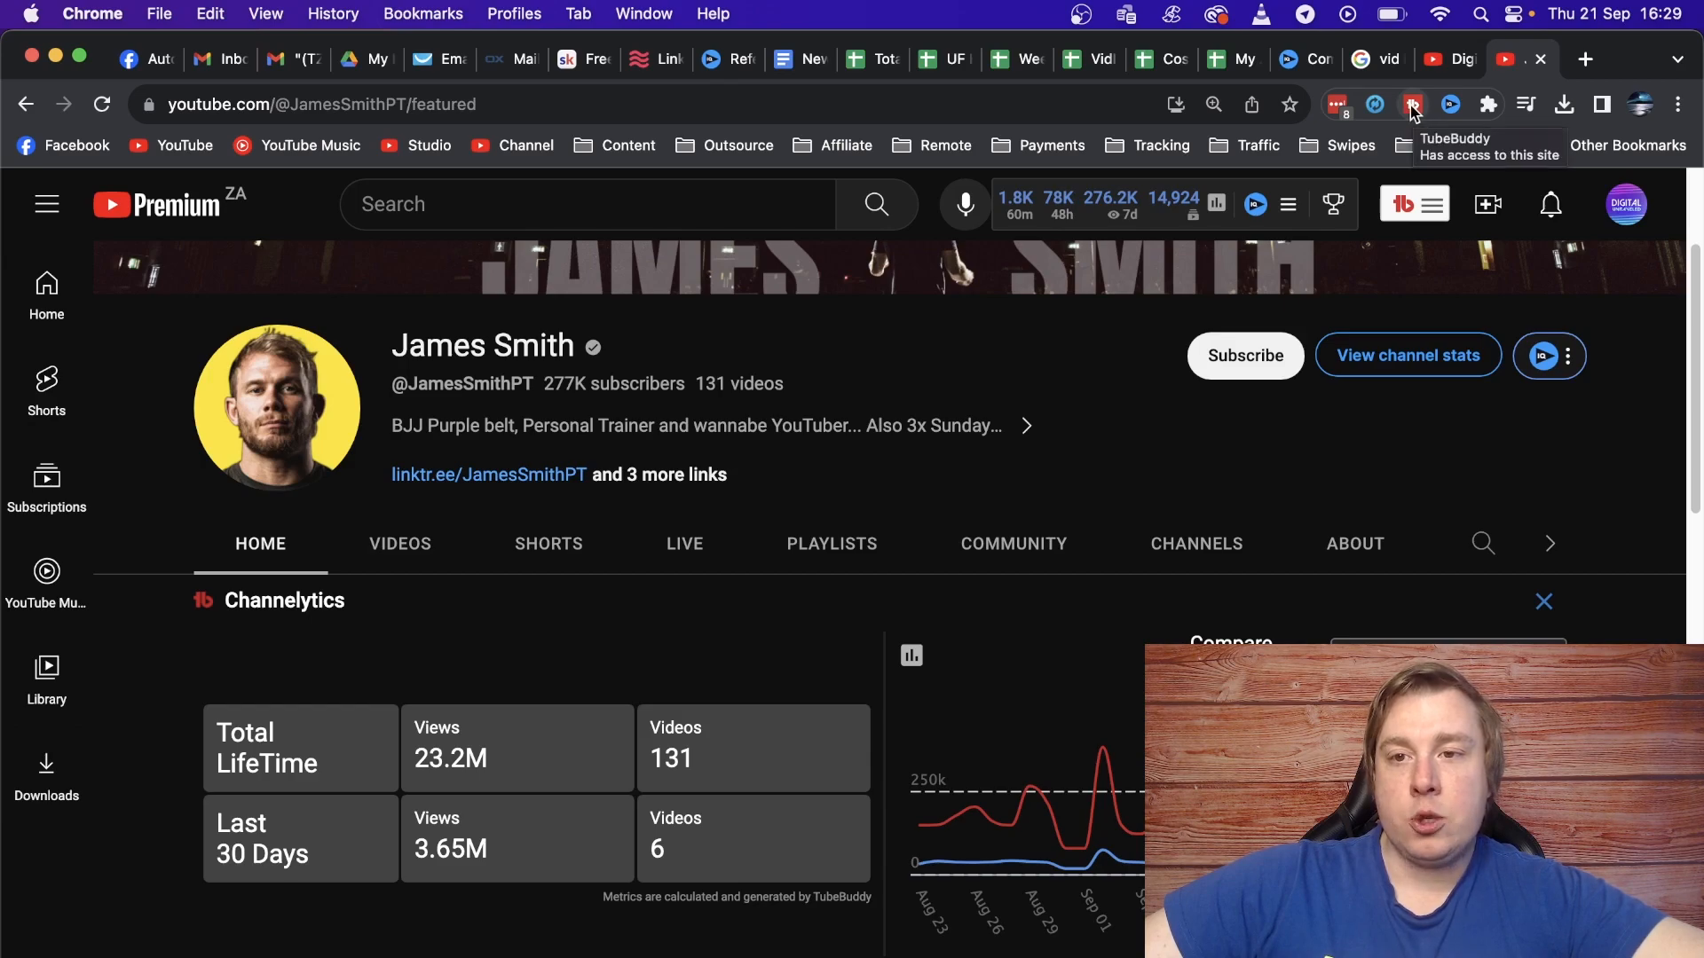
pyautogui.moveTo(1416, 165)
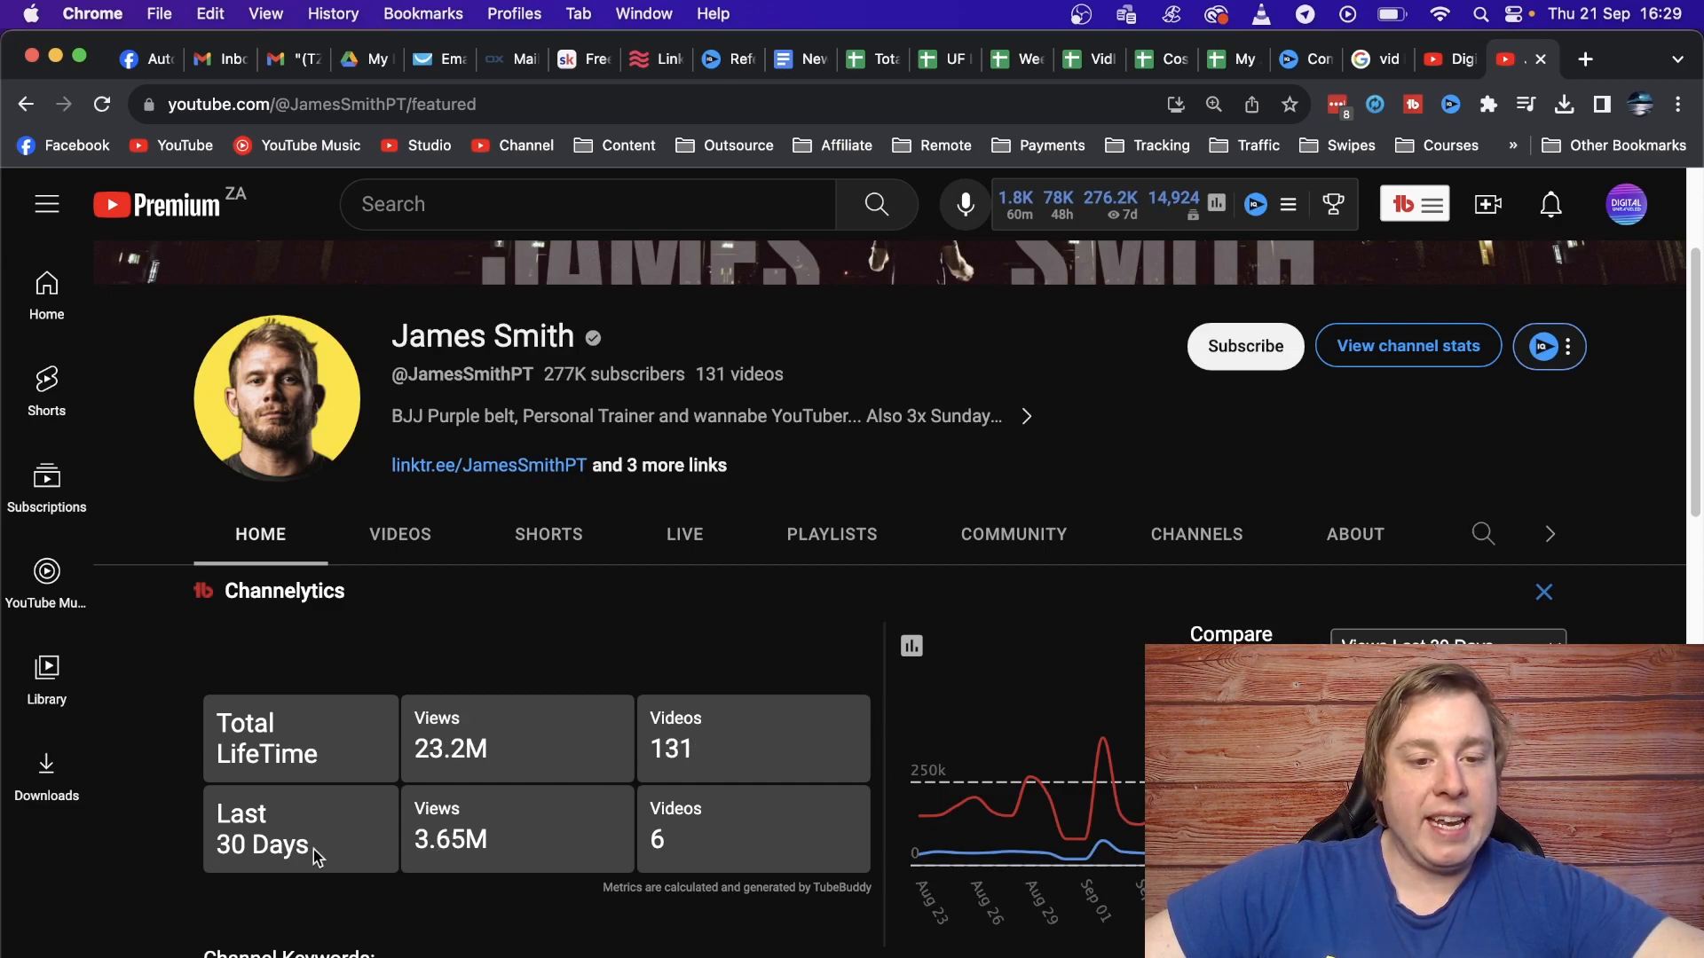
pyautogui.moveTo(681, 843)
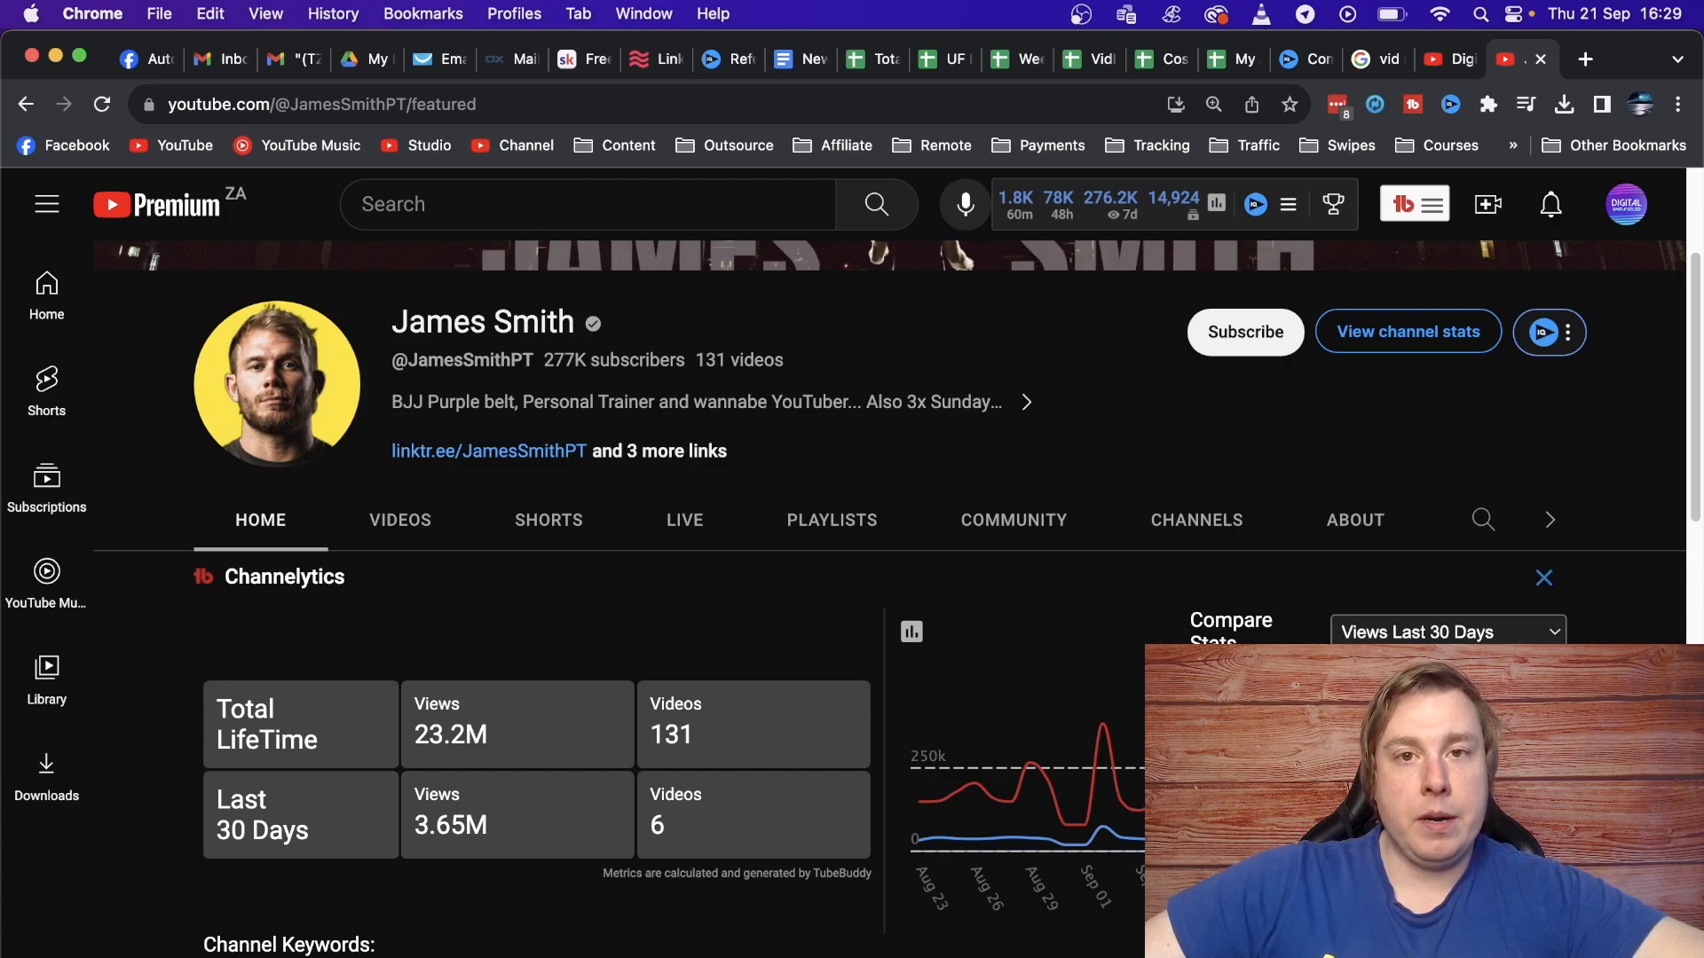
pyautogui.moveTo(868, 448)
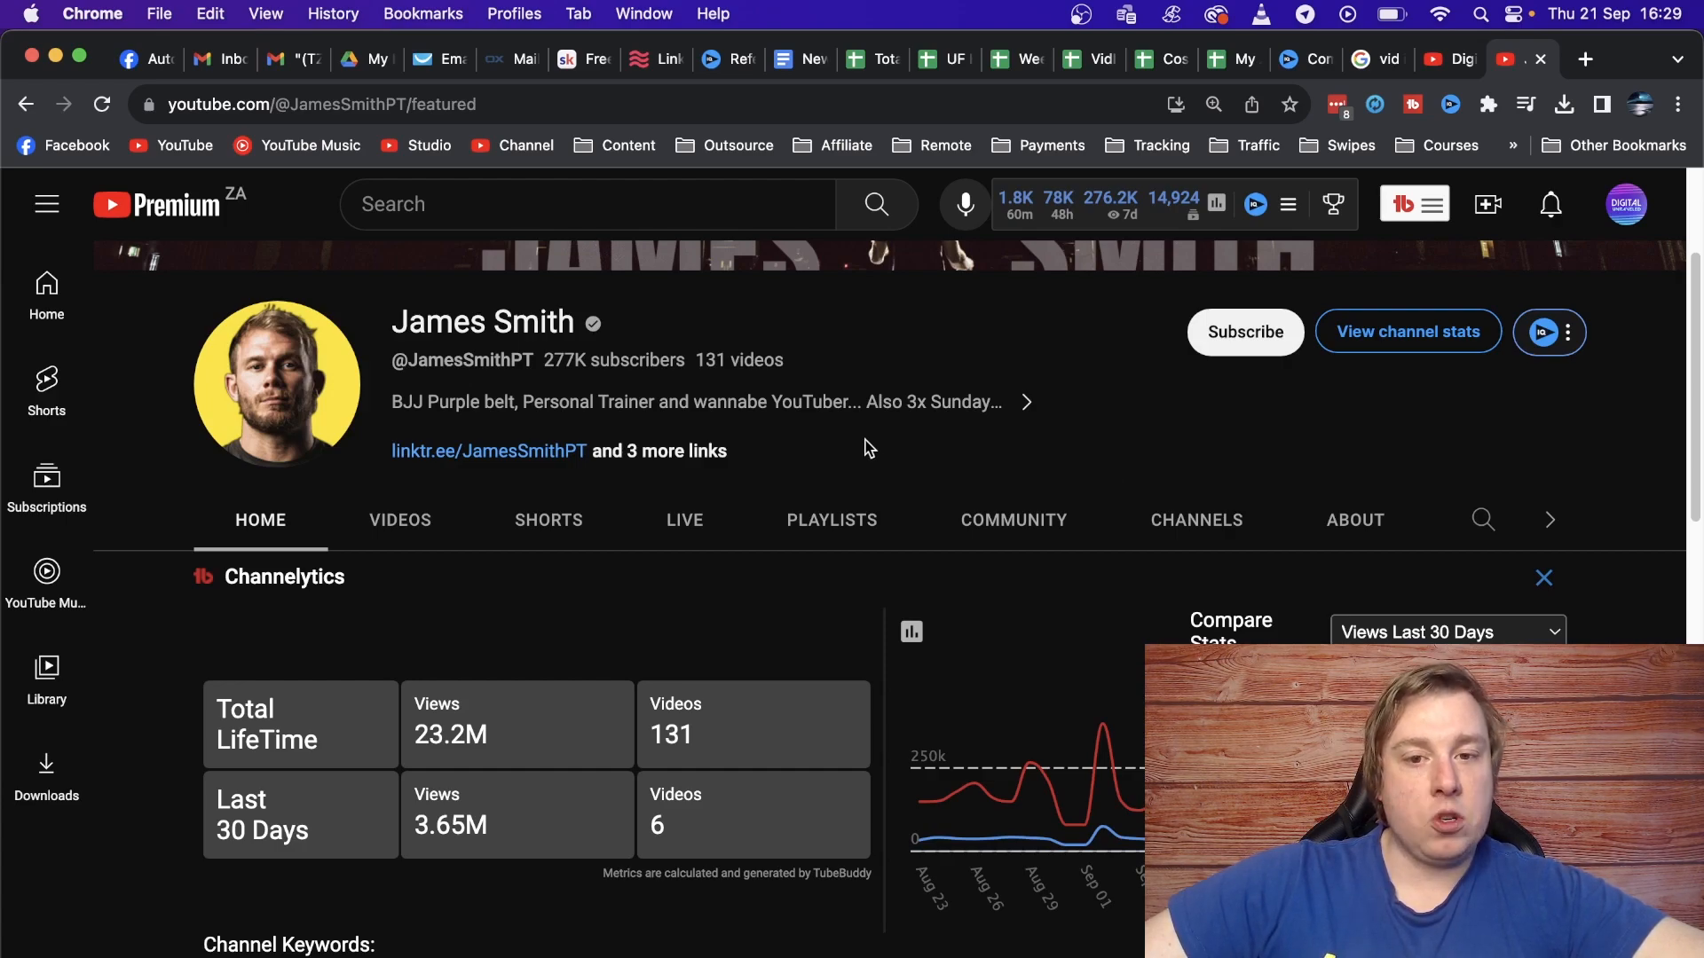
pyautogui.moveTo(1095, 627)
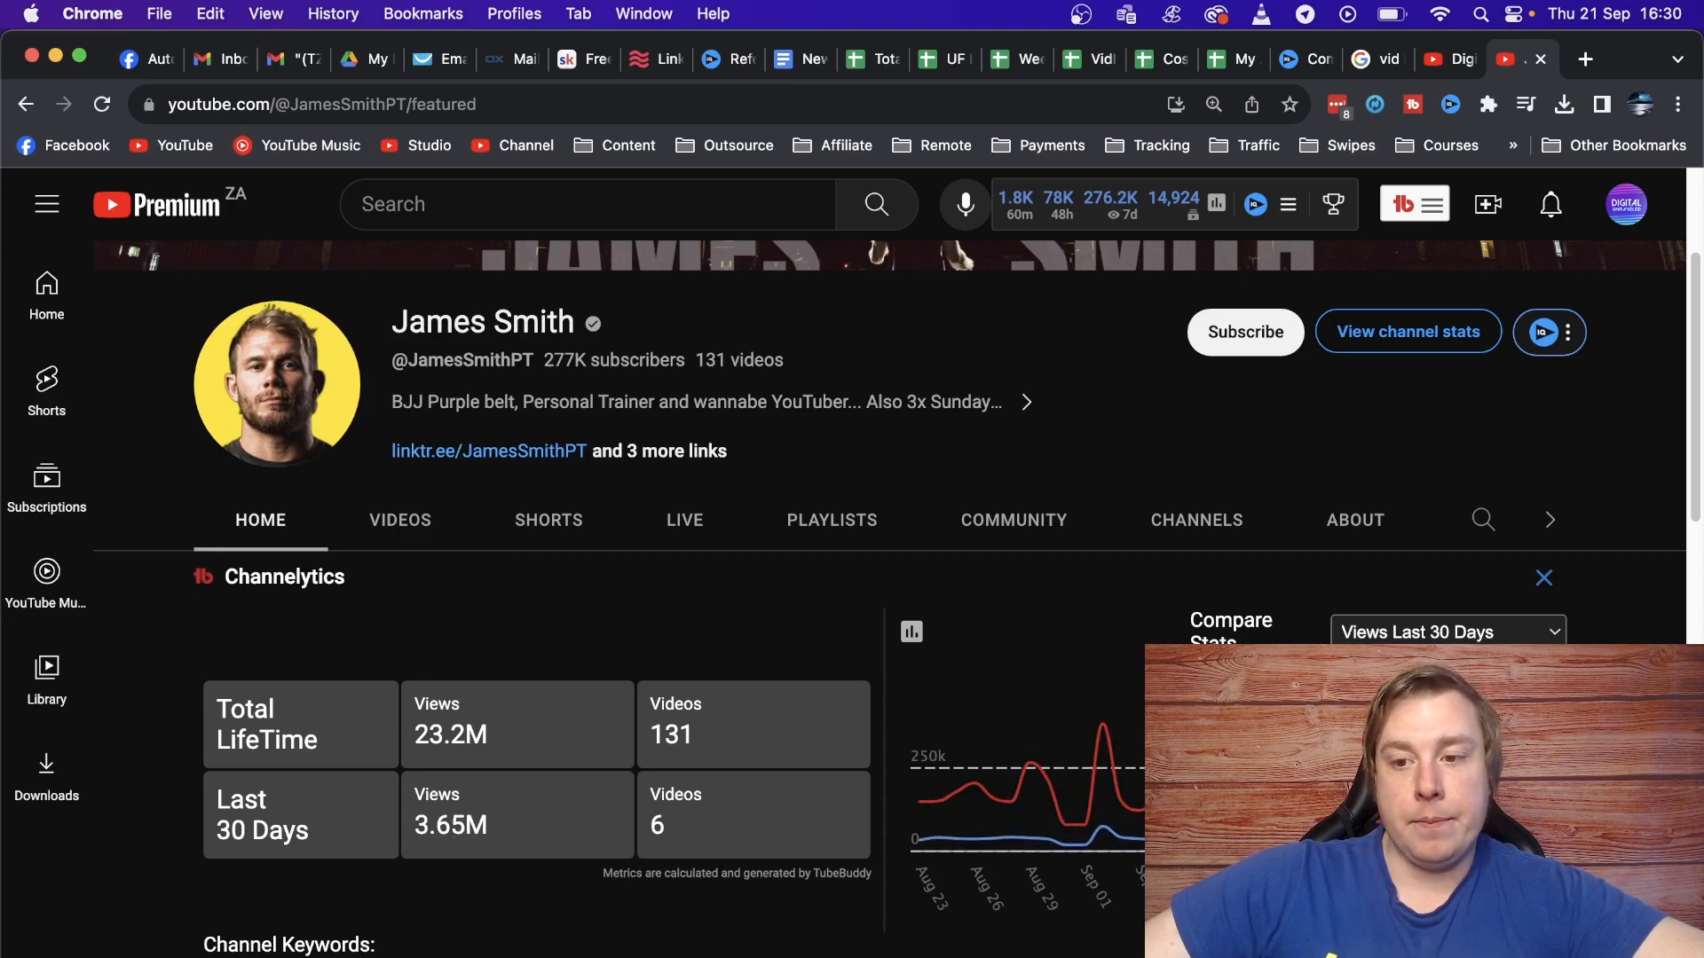
pyautogui.scroll(3)
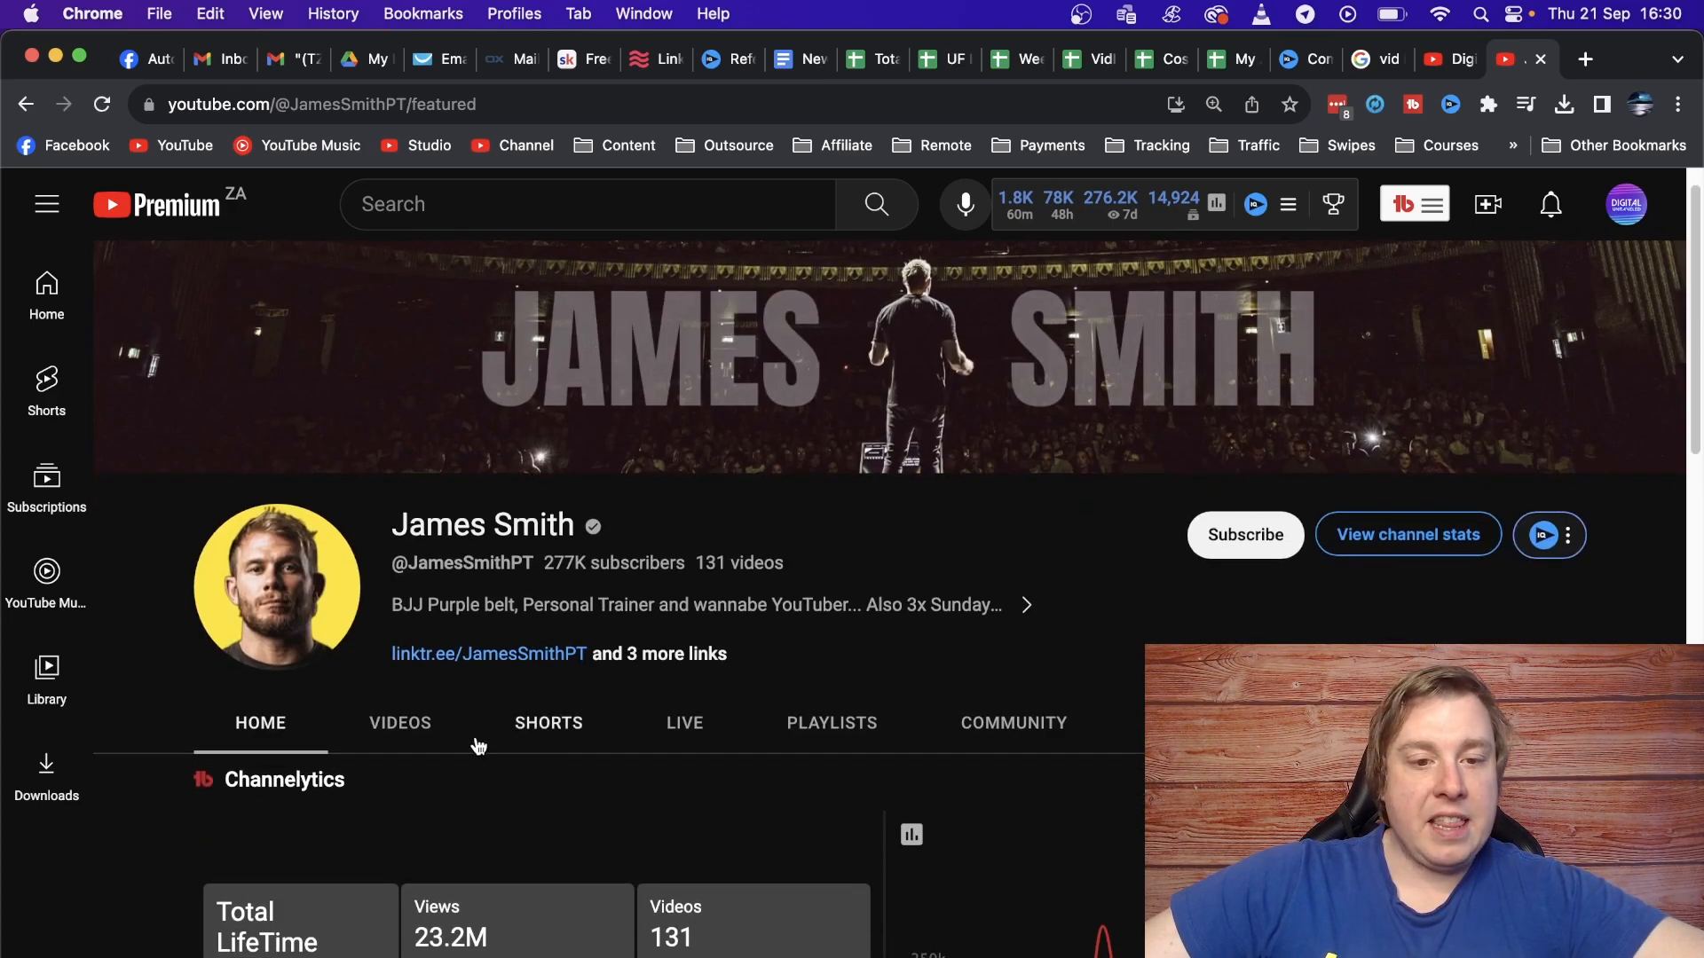
# Browse the channel's Videos list, reviewing each upload's views and vidIQ views-per-hour badge.
pyautogui.click(399, 722)
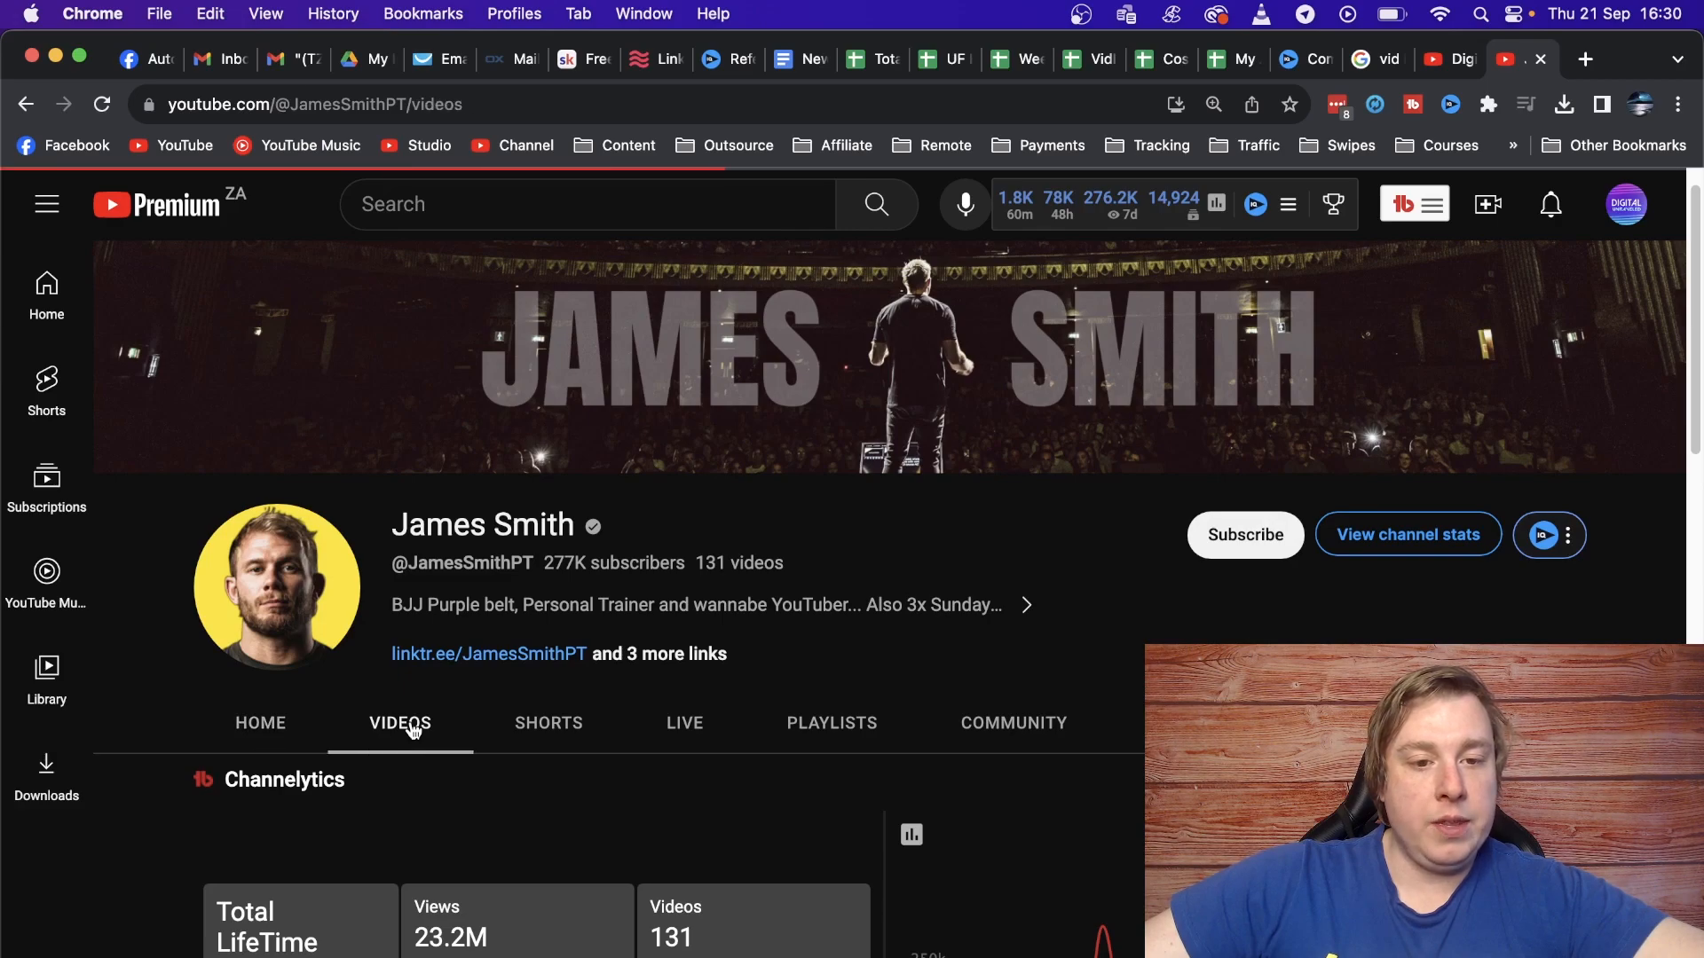
pyautogui.scroll(-3)
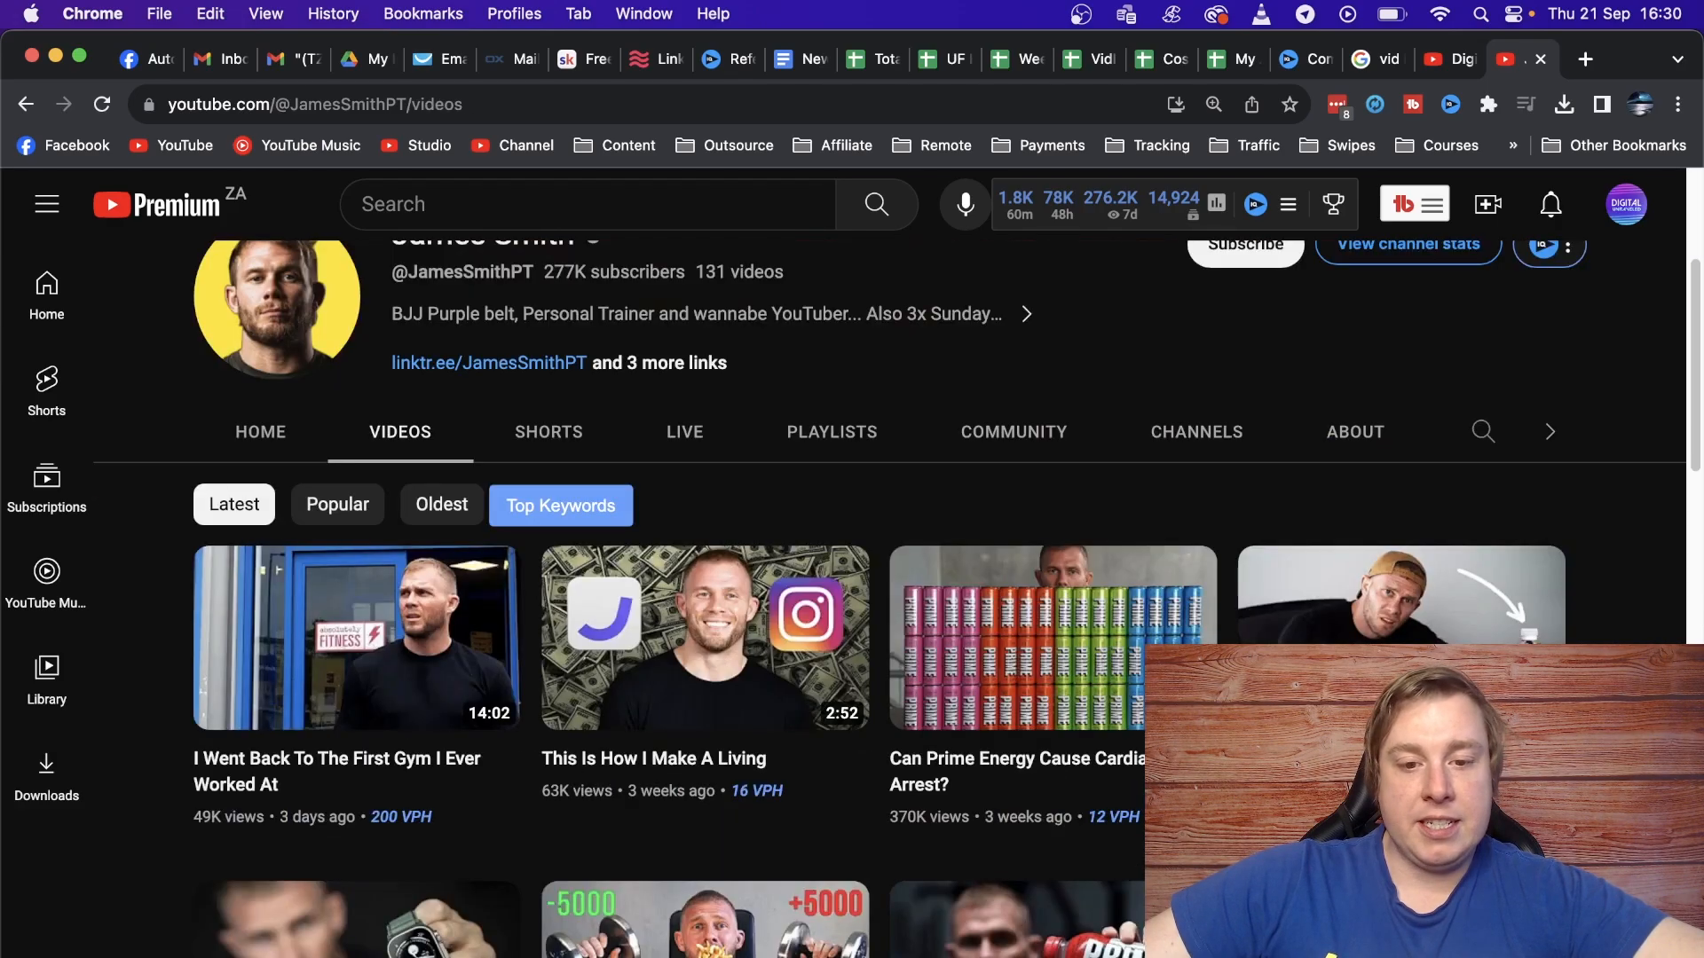
pyautogui.scroll(-3)
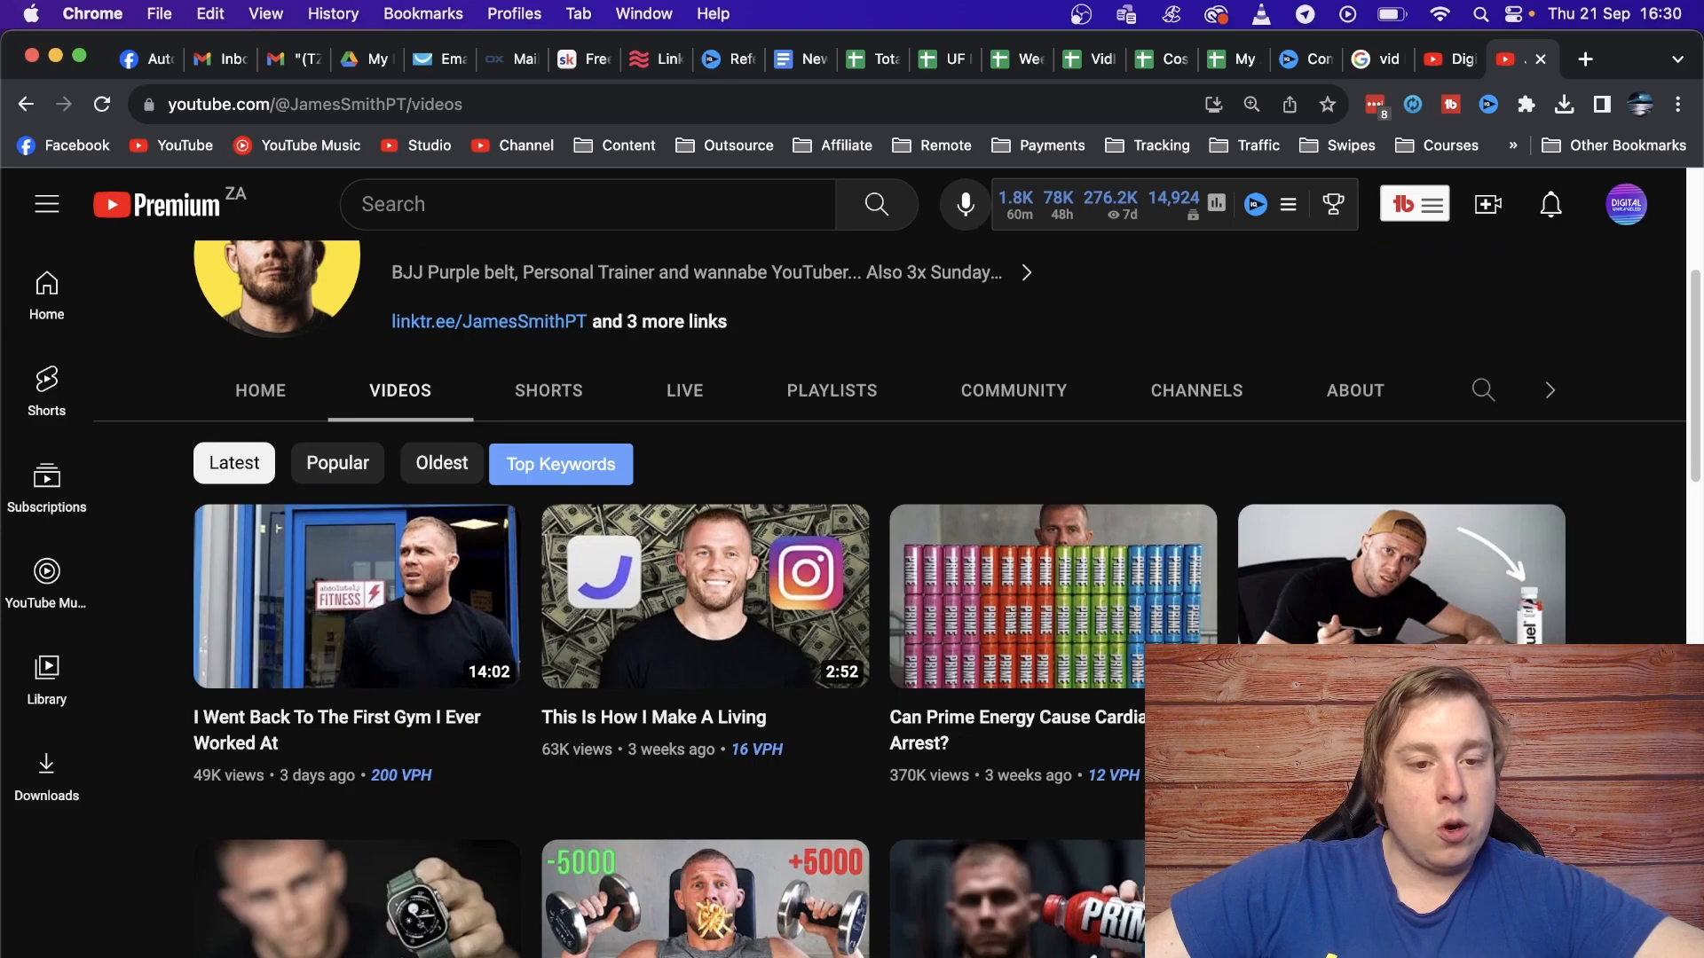
pyautogui.moveTo(277, 738)
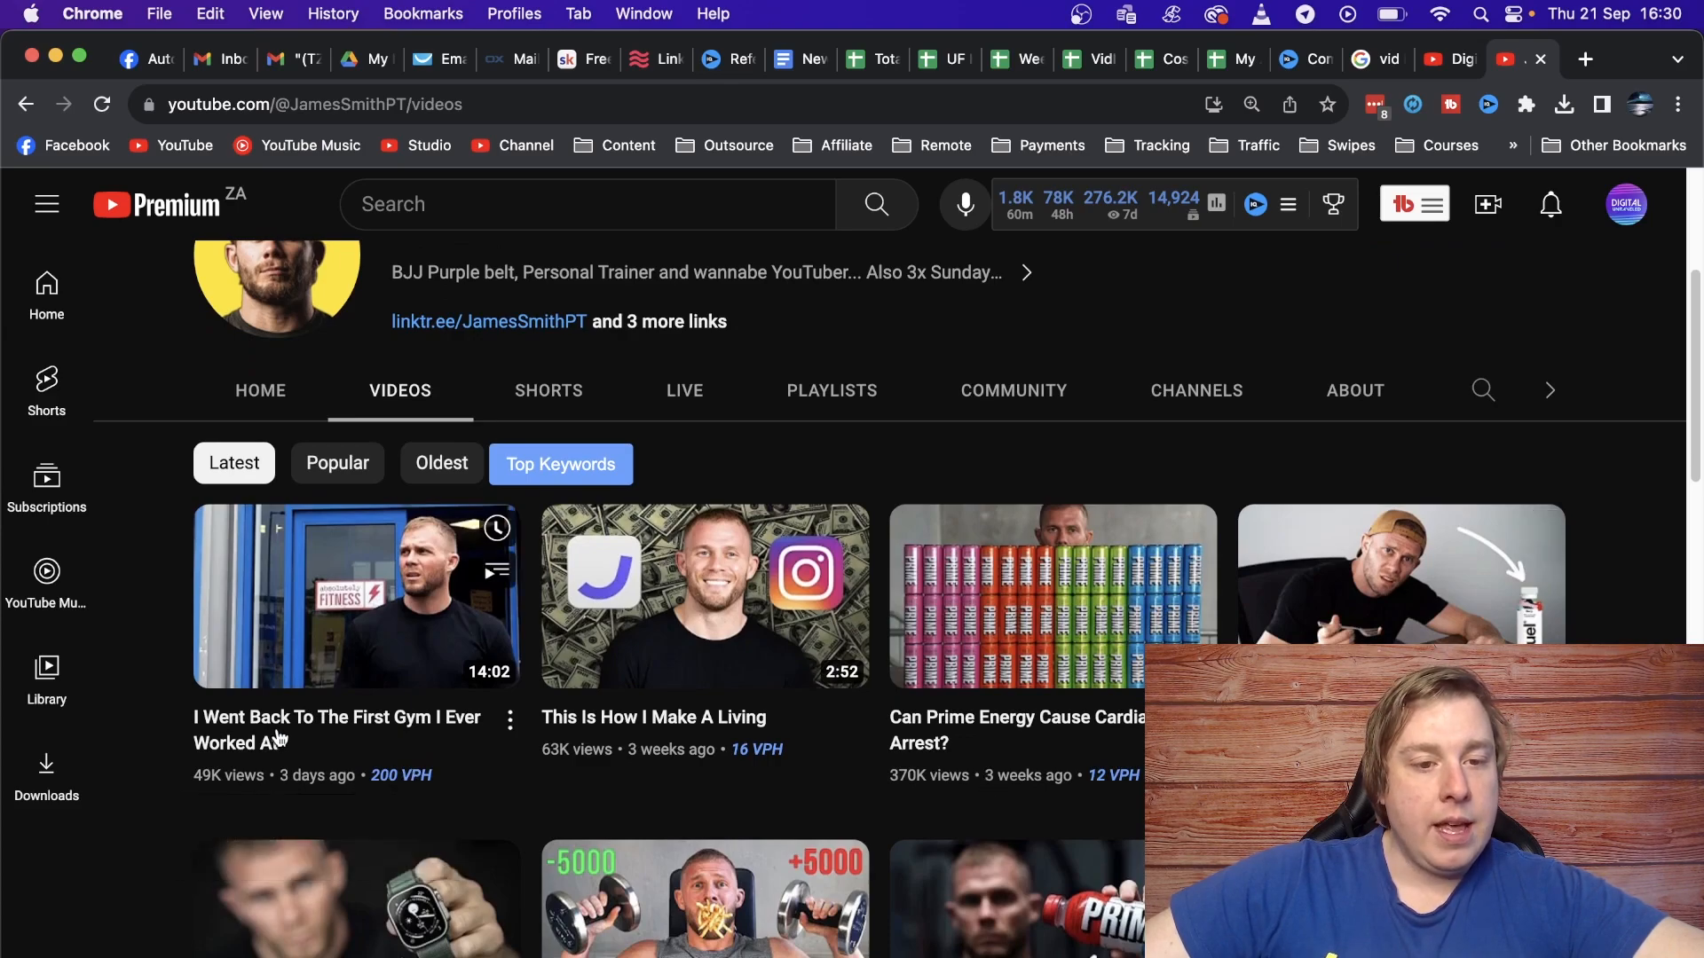
pyautogui.moveTo(312, 752)
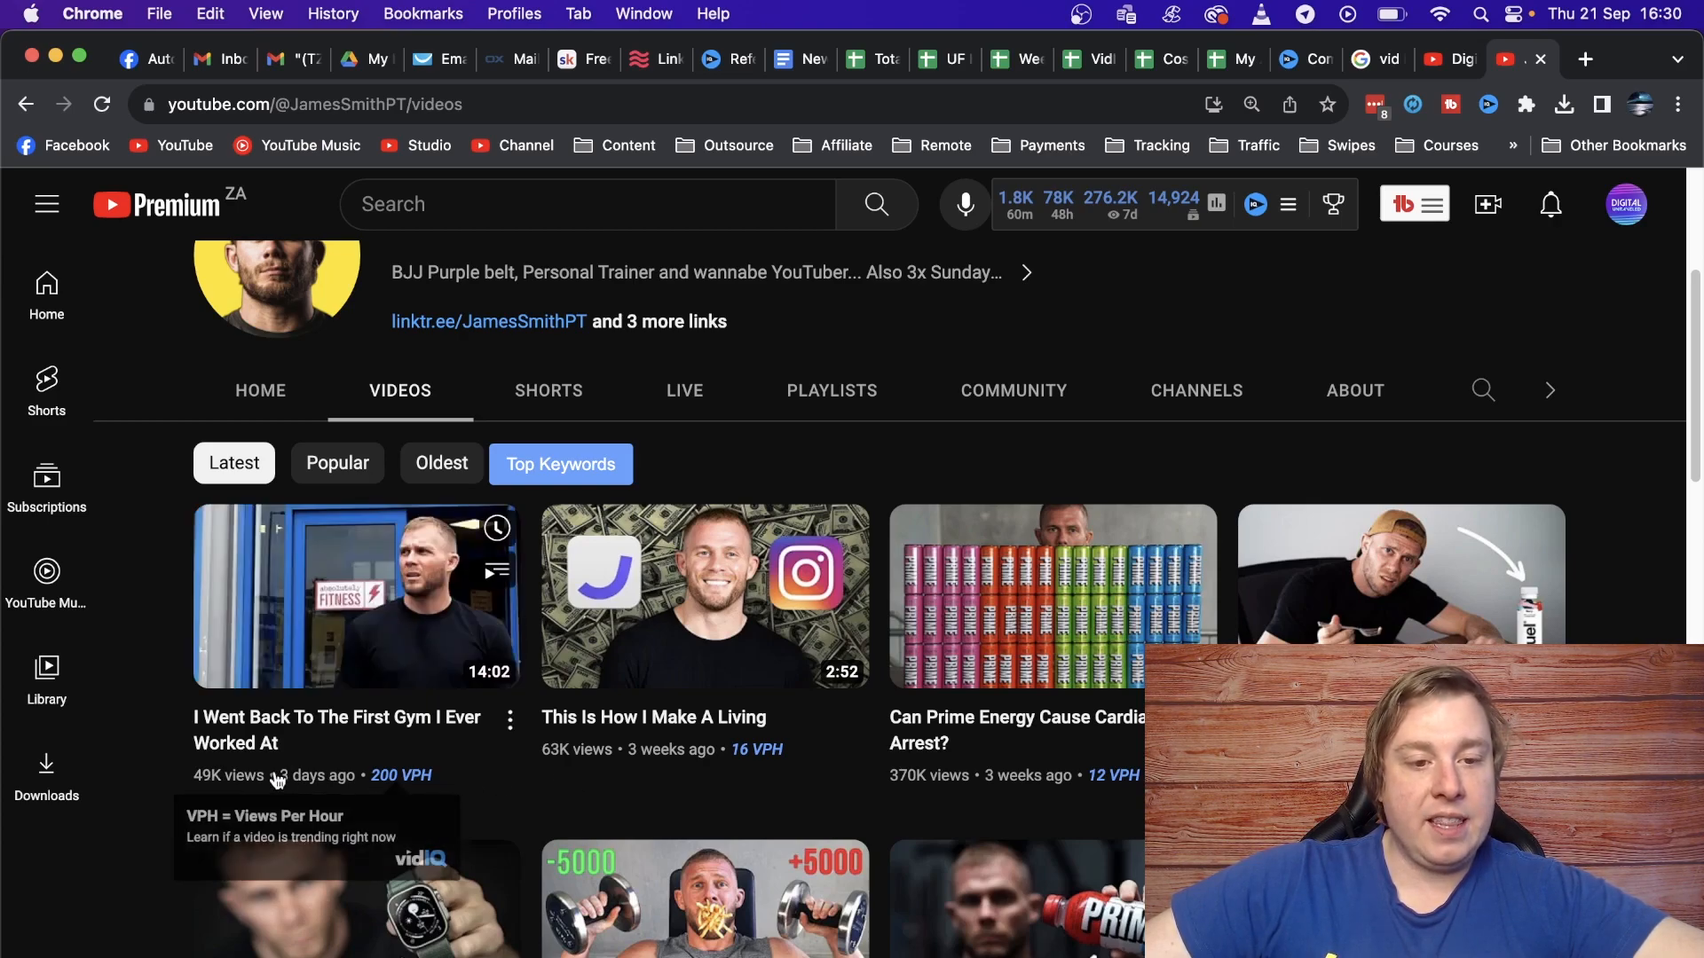
pyautogui.scroll(-3)
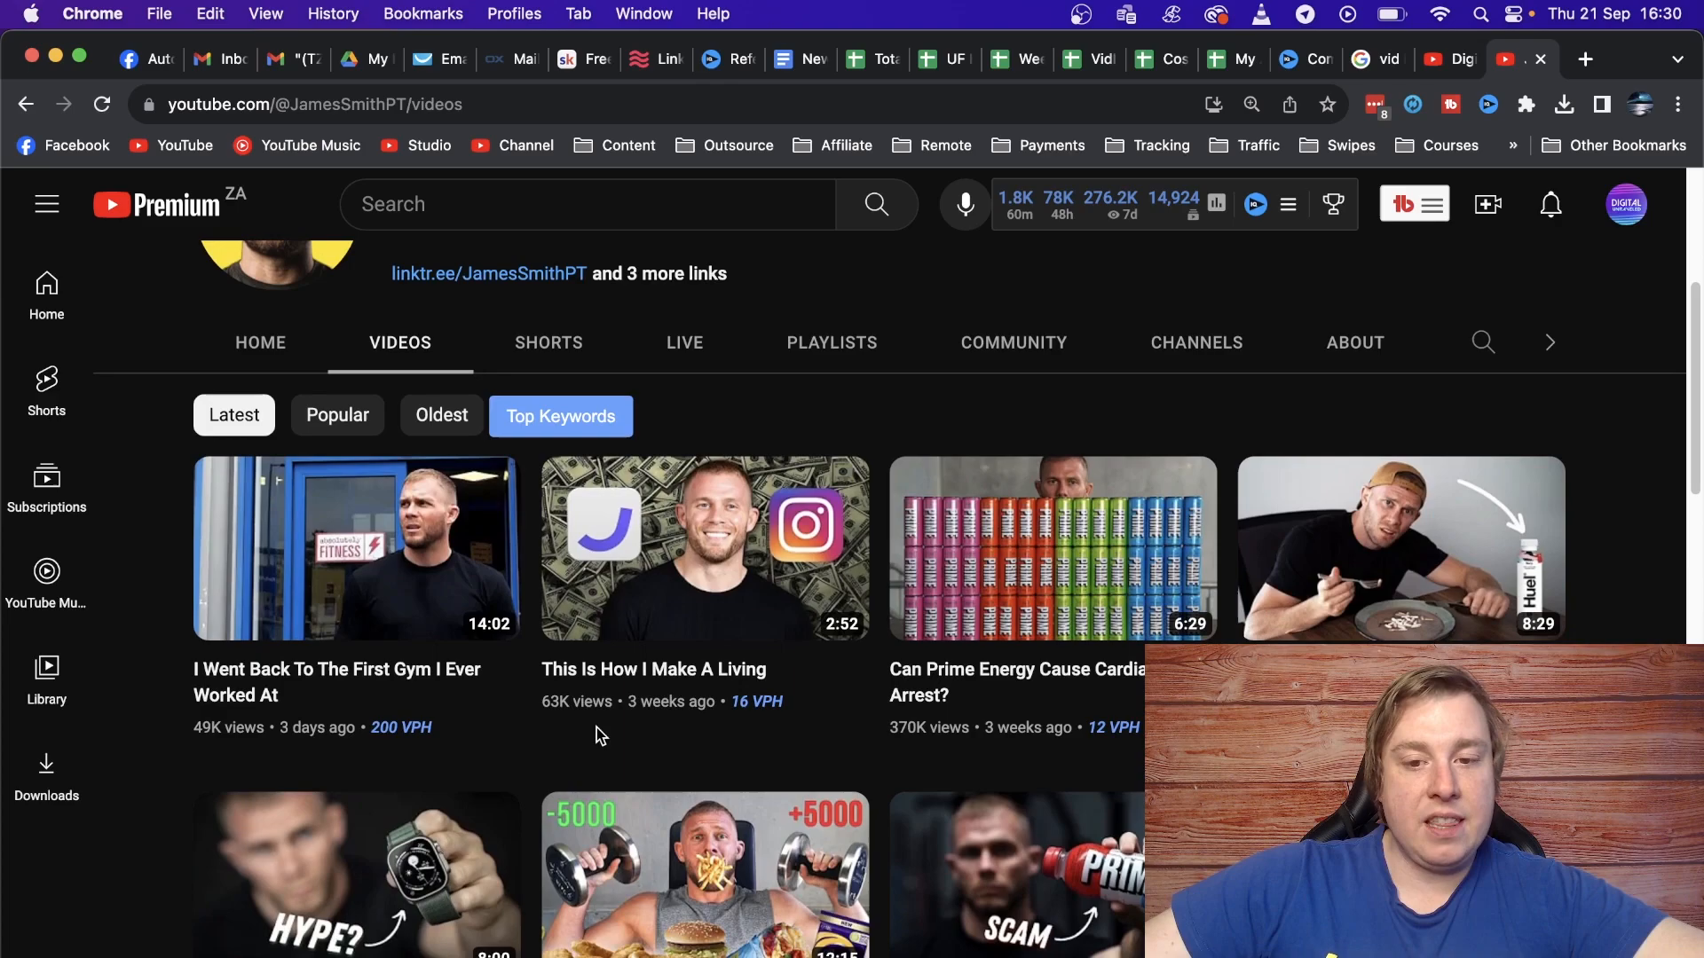
pyautogui.moveTo(551, 735)
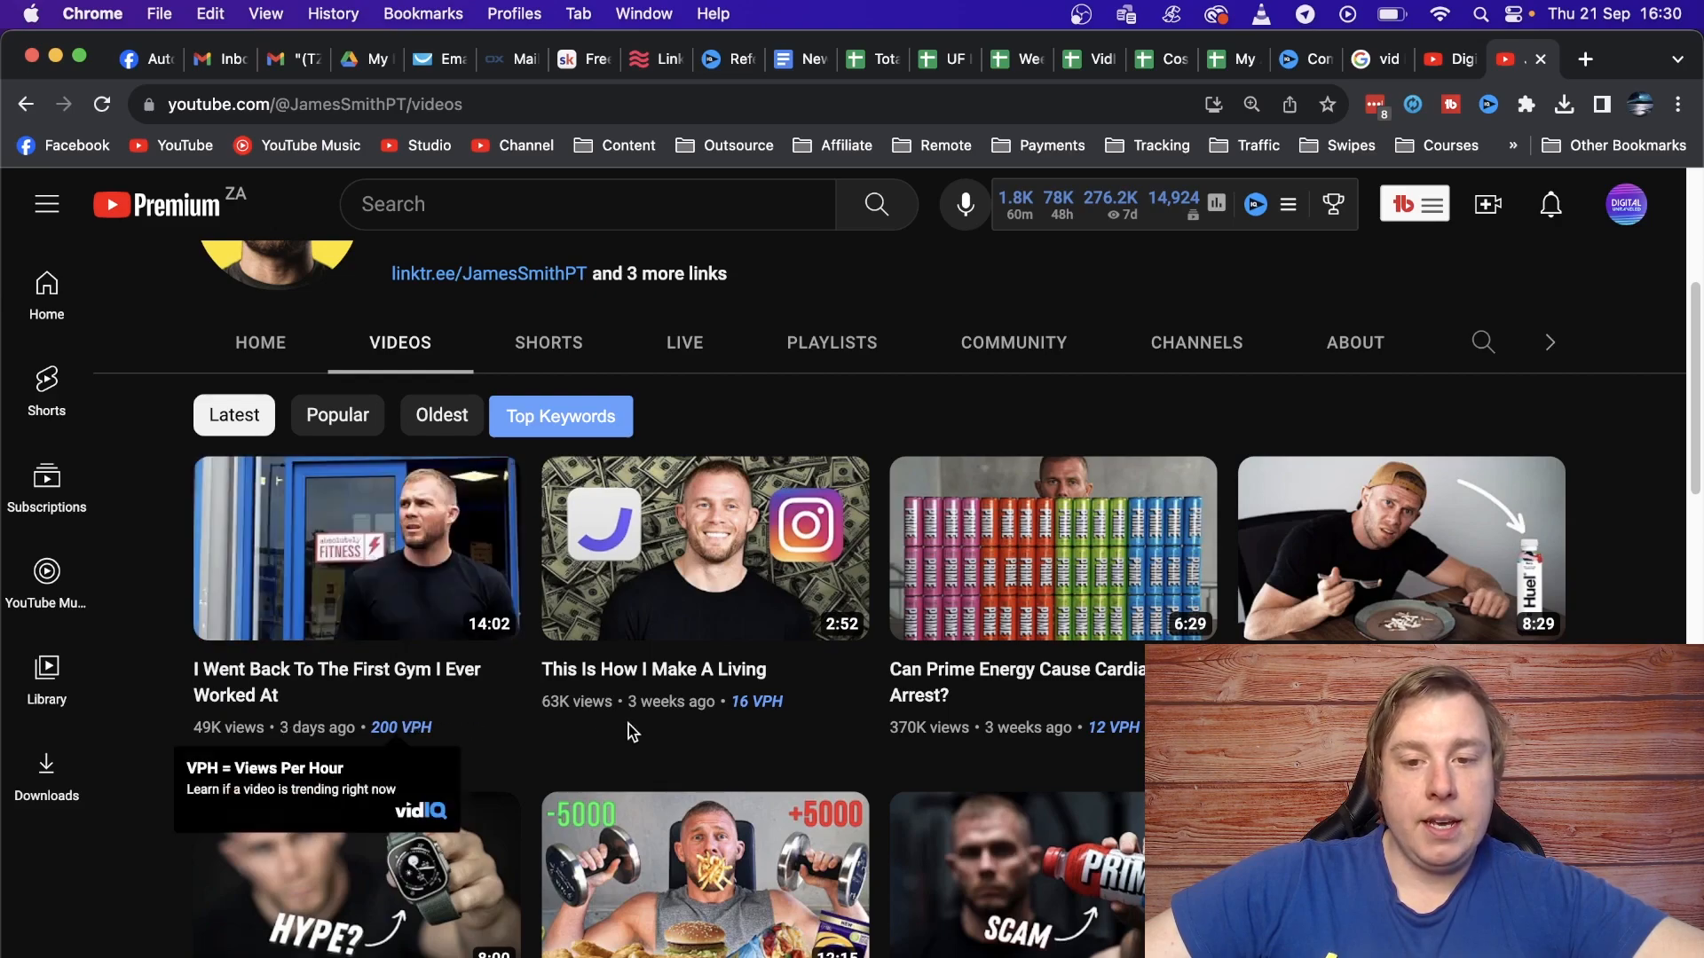
pyautogui.moveTo(907, 744)
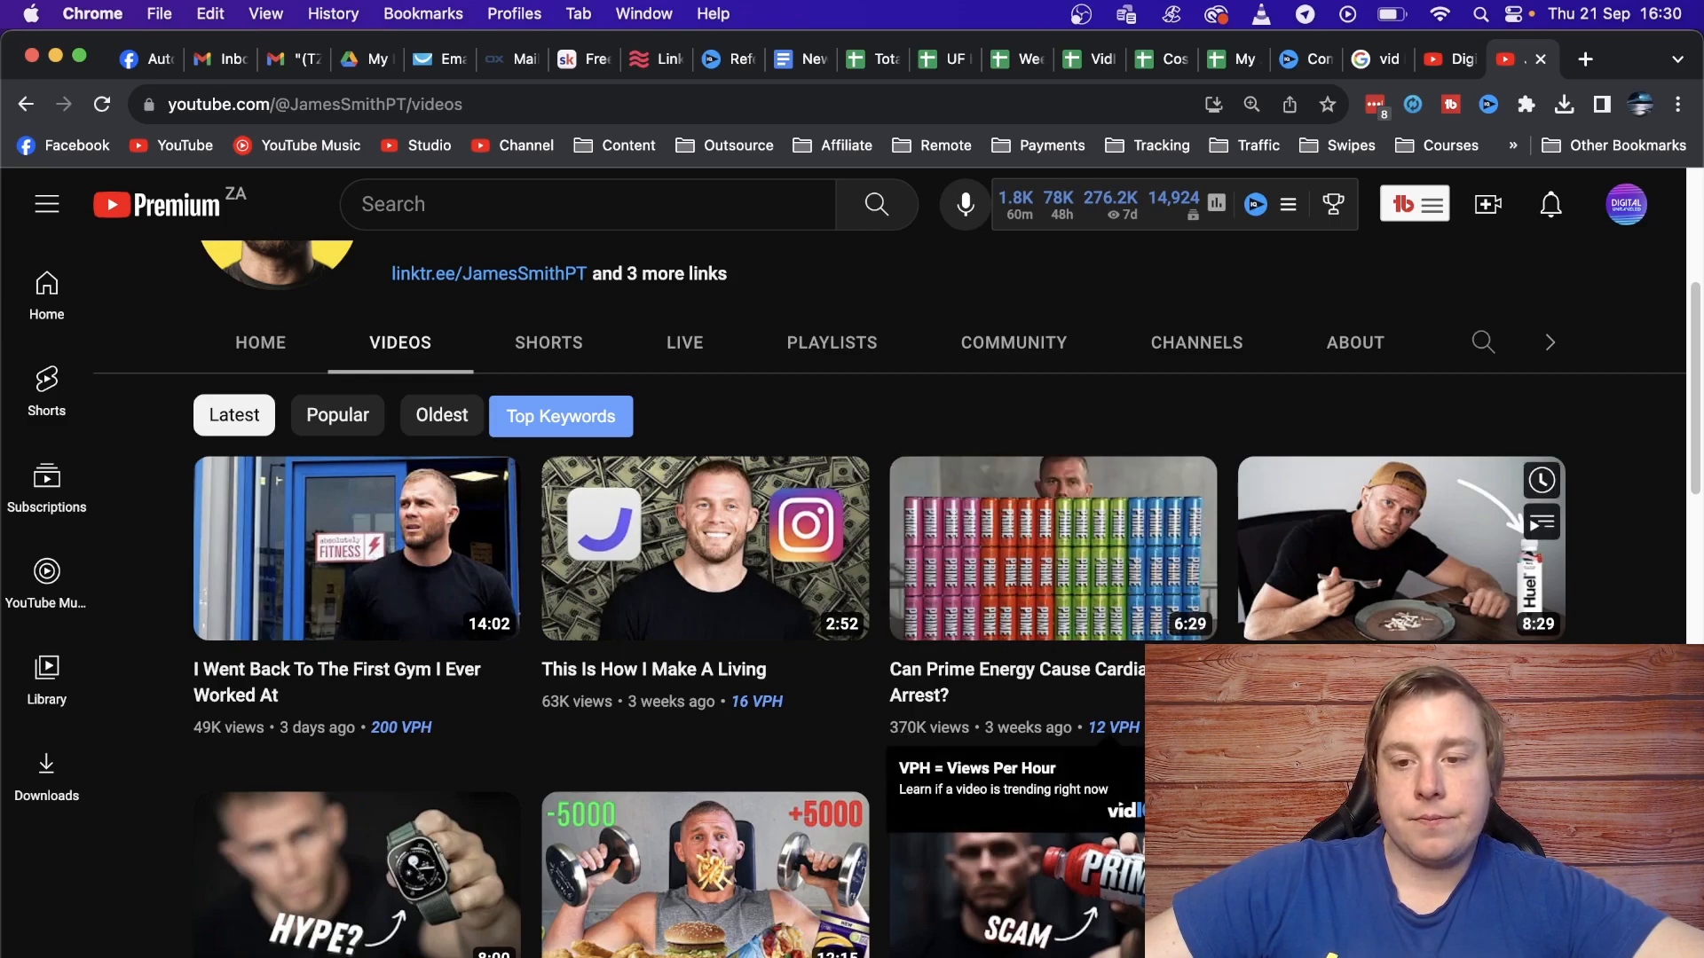
pyautogui.scroll(3)
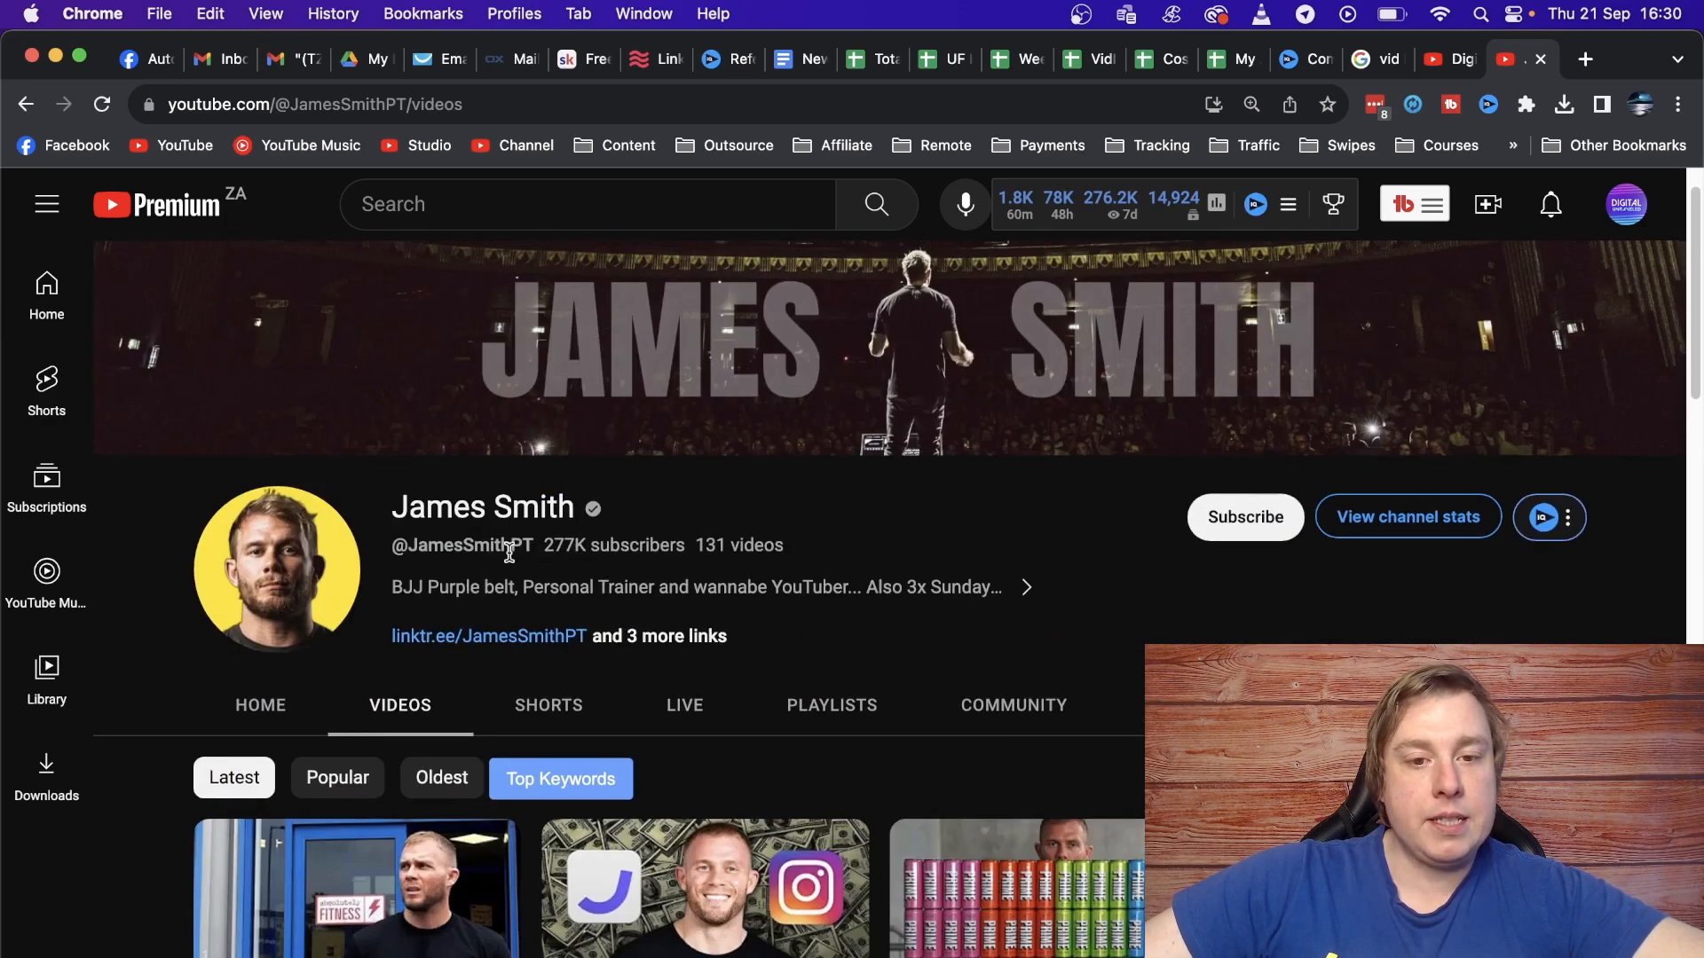
pyautogui.scroll(-3)
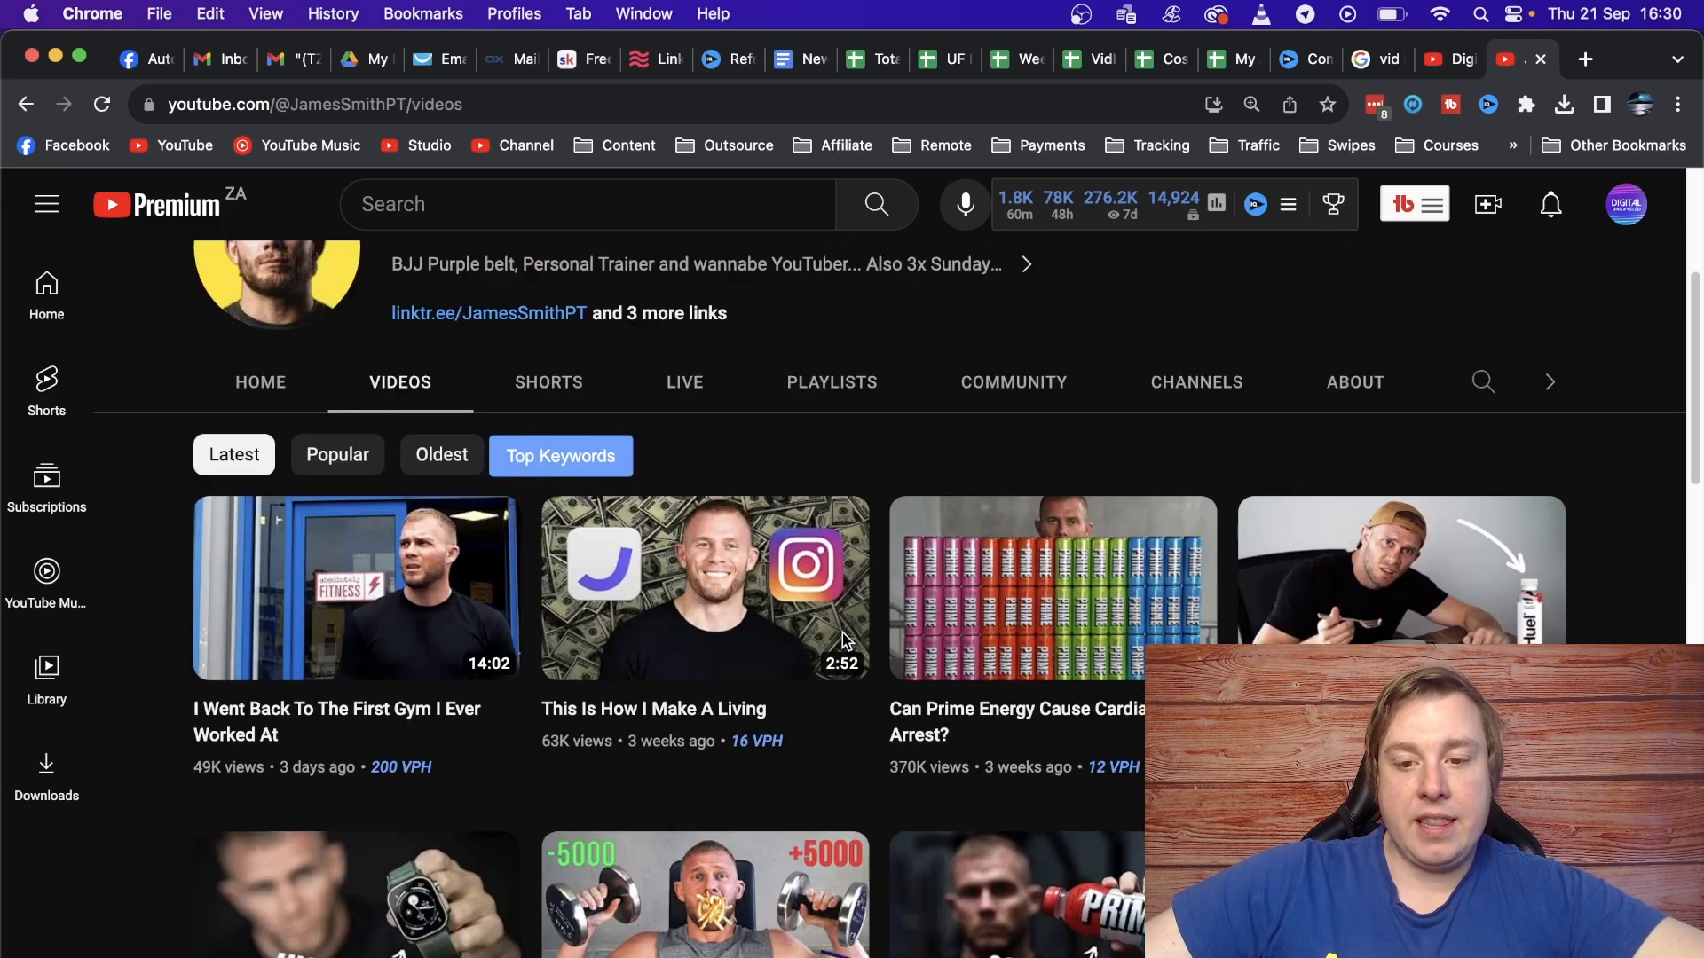
pyautogui.scroll(-3)
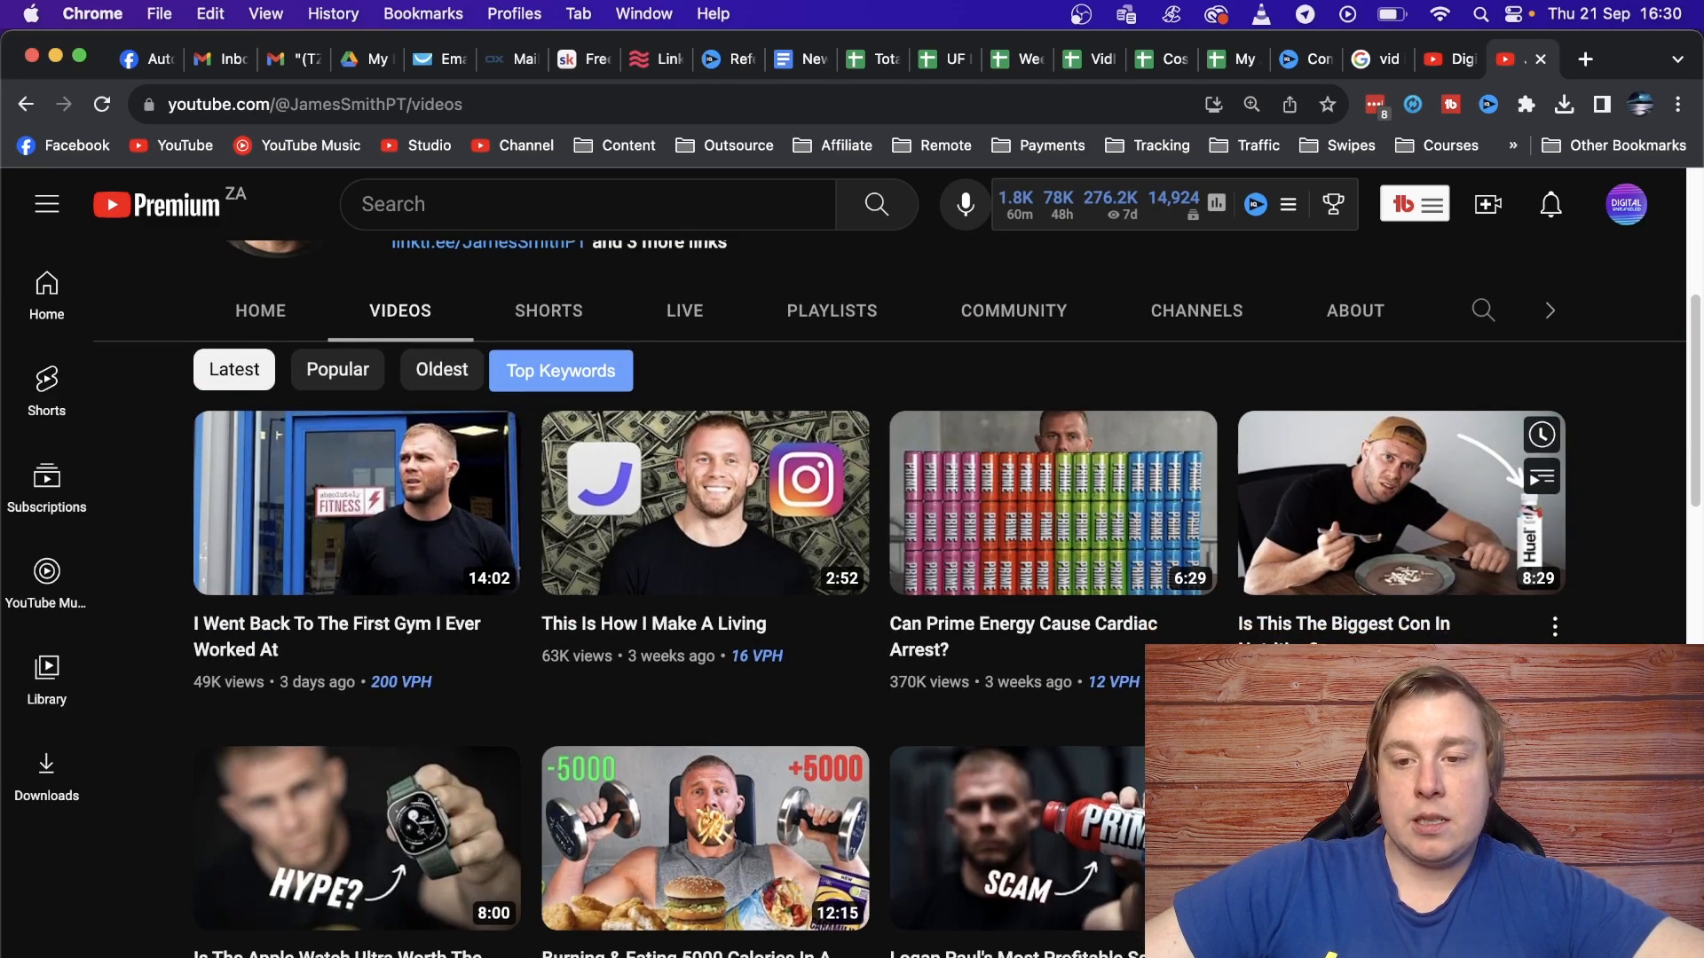
pyautogui.scroll(3)
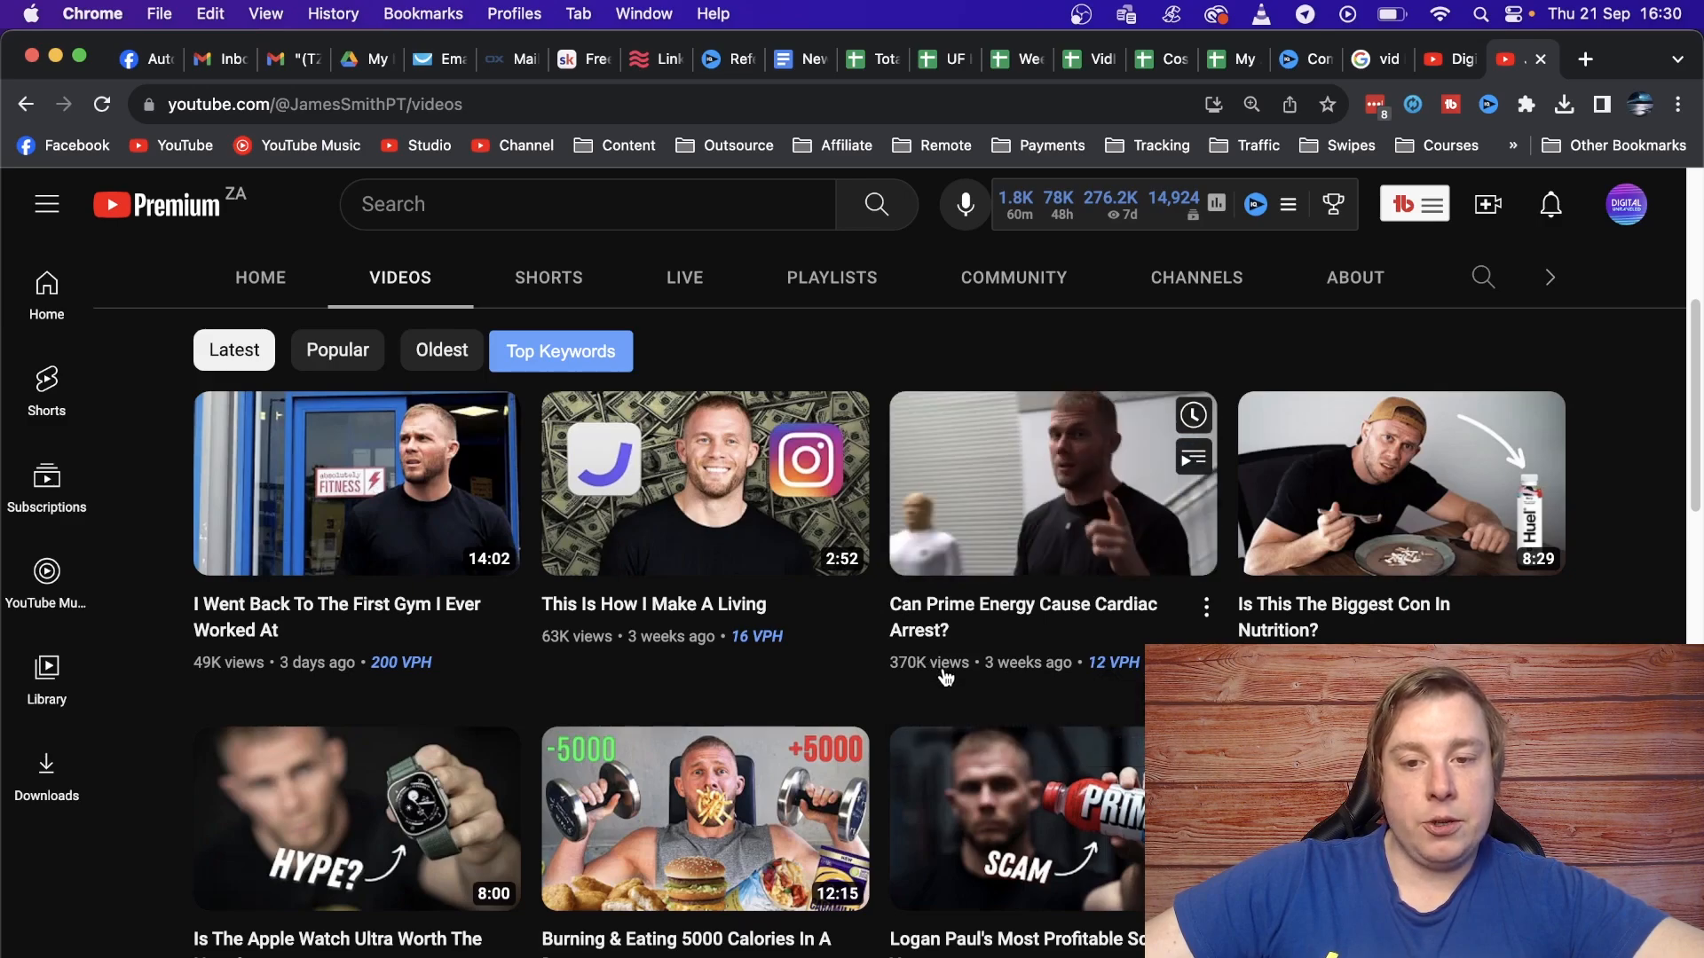
pyautogui.moveTo(1070, 662)
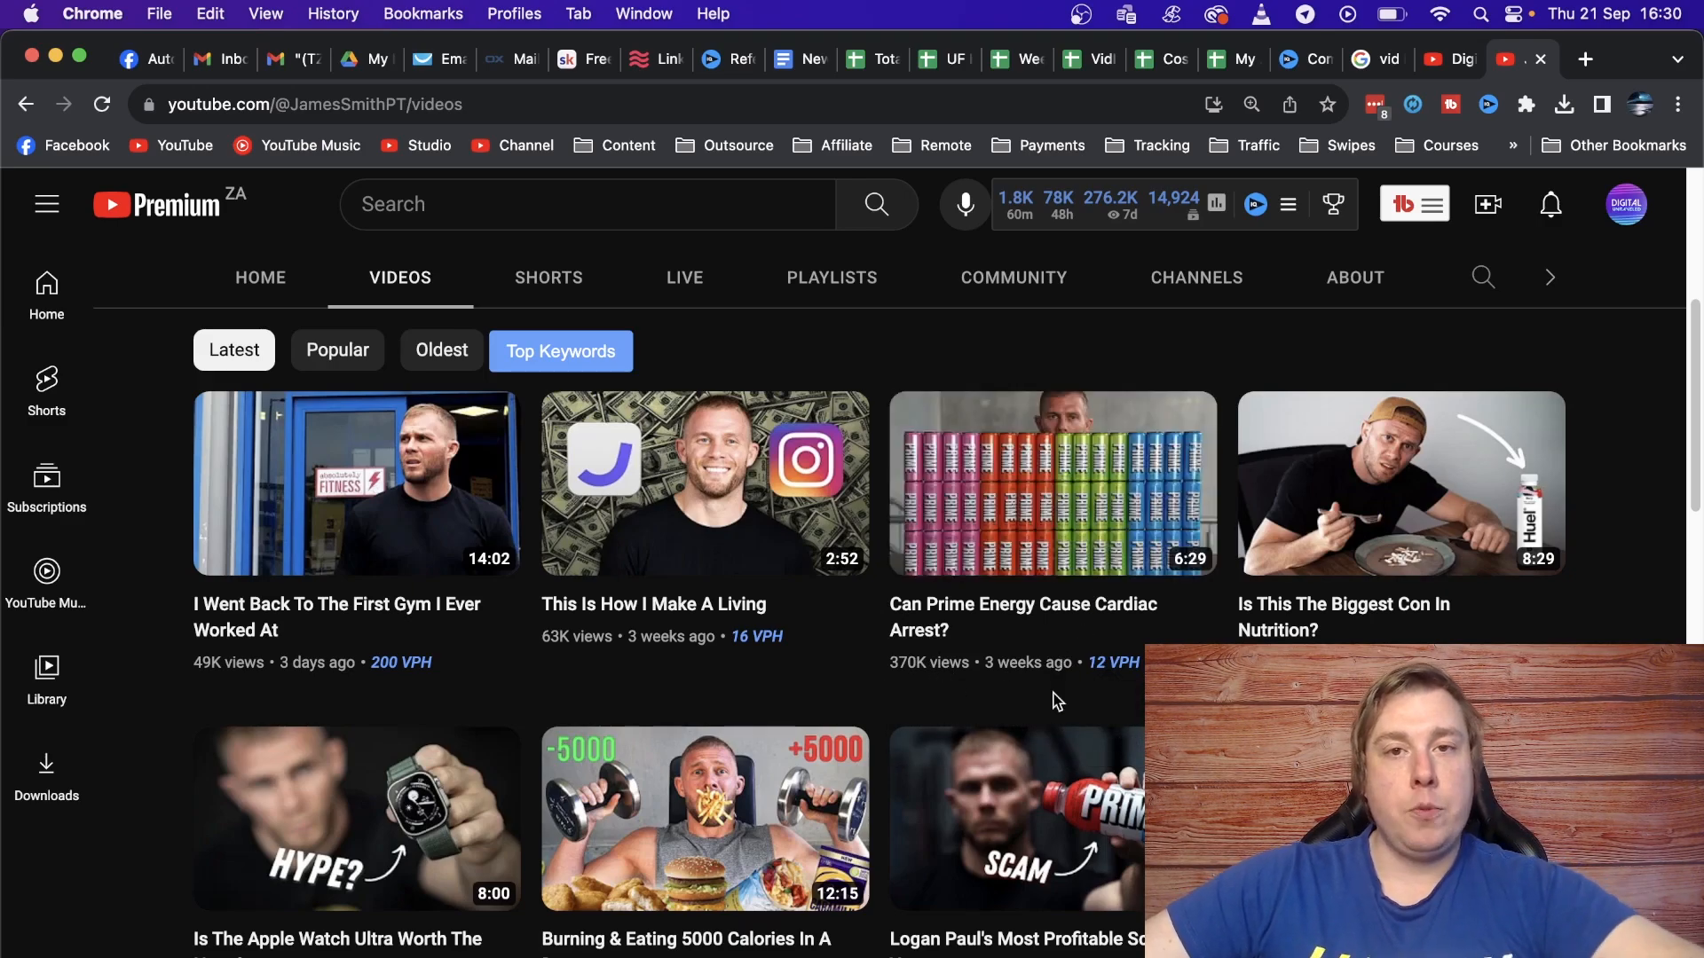
pyautogui.moveTo(989, 660)
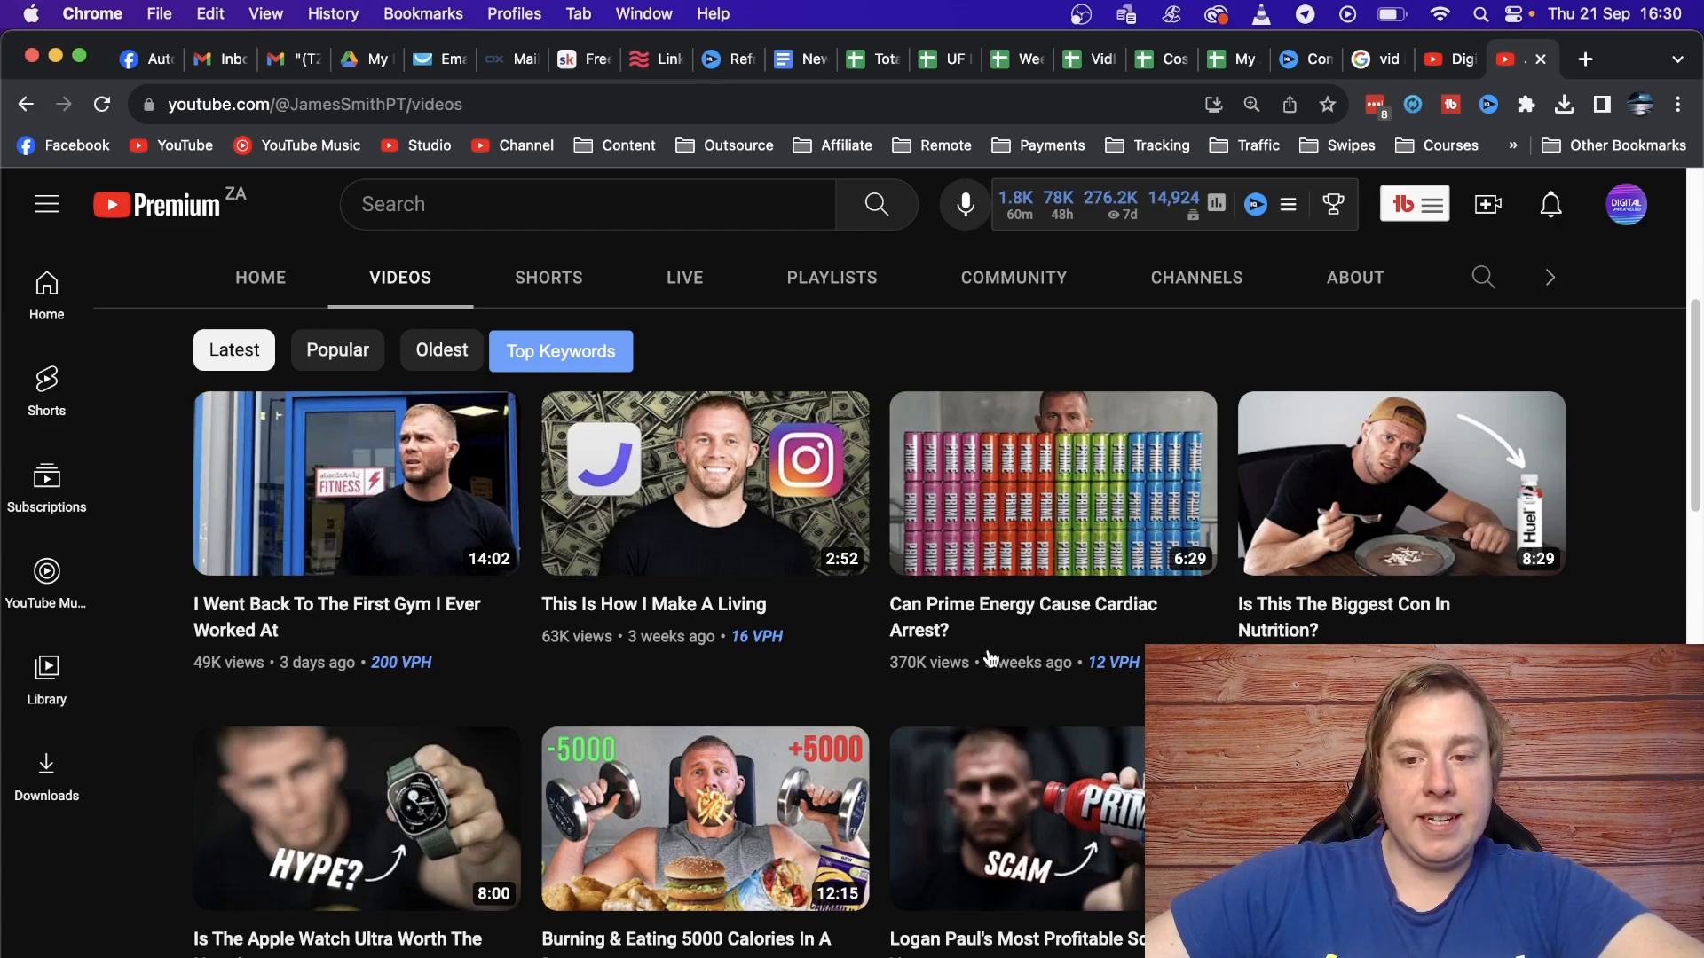
pyautogui.moveTo(1051, 483)
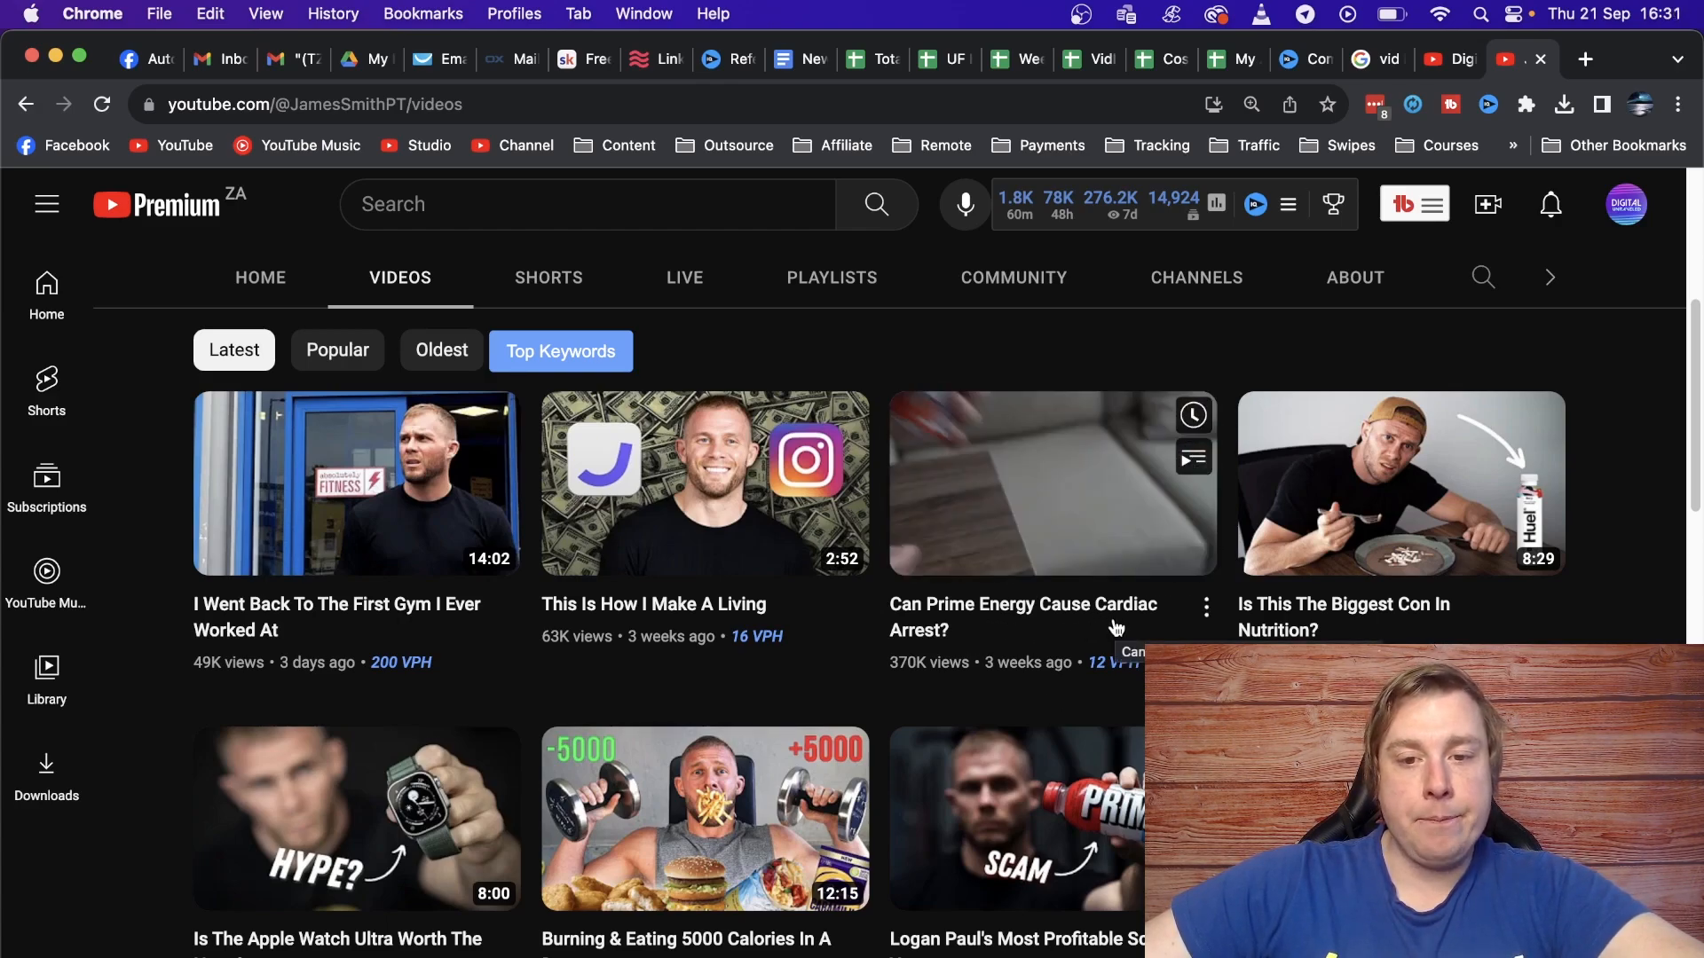
pyautogui.moveTo(953, 694)
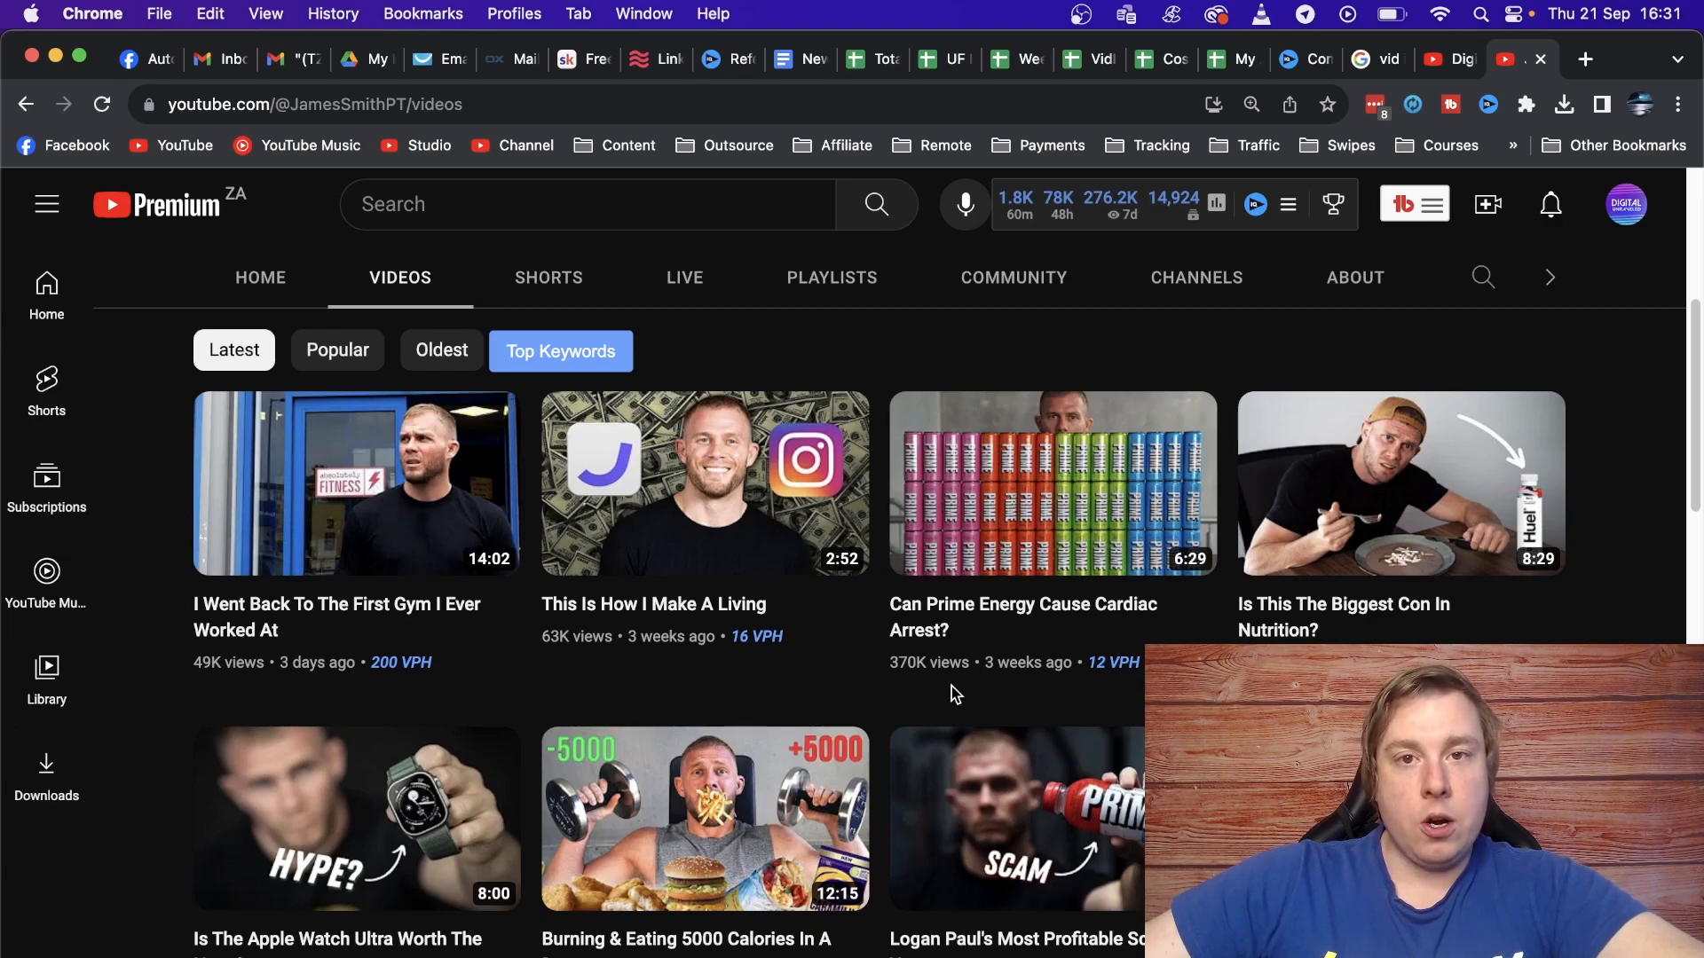
pyautogui.moveTo(975, 696)
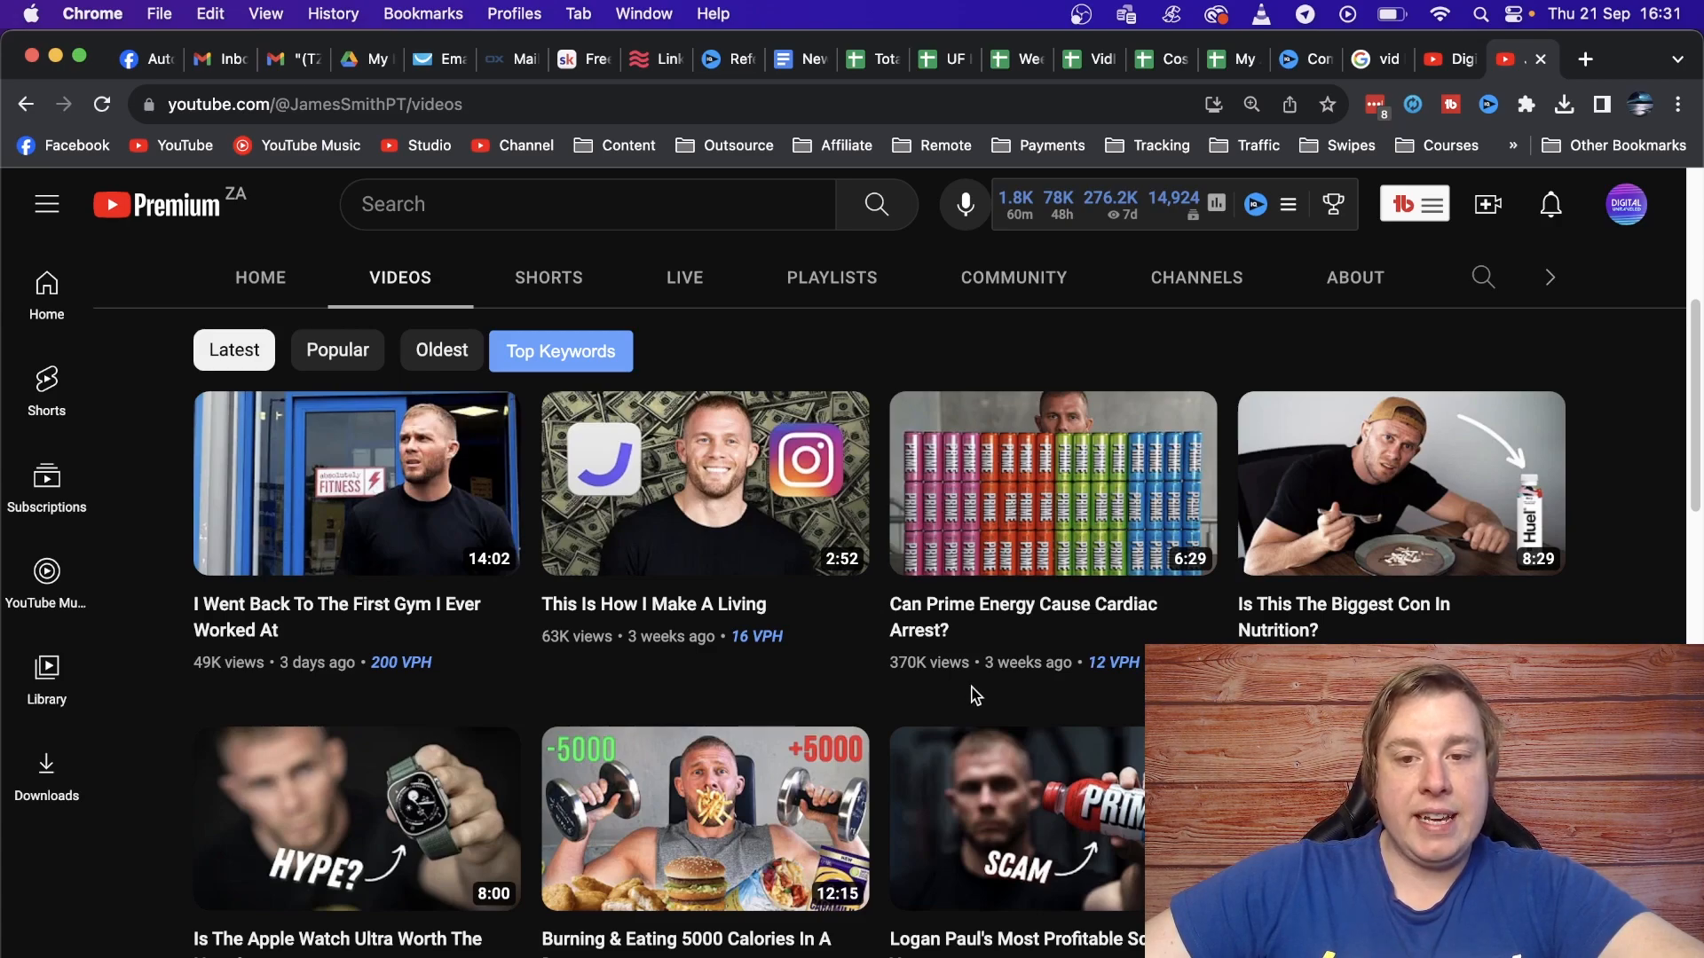
pyautogui.moveTo(898, 685)
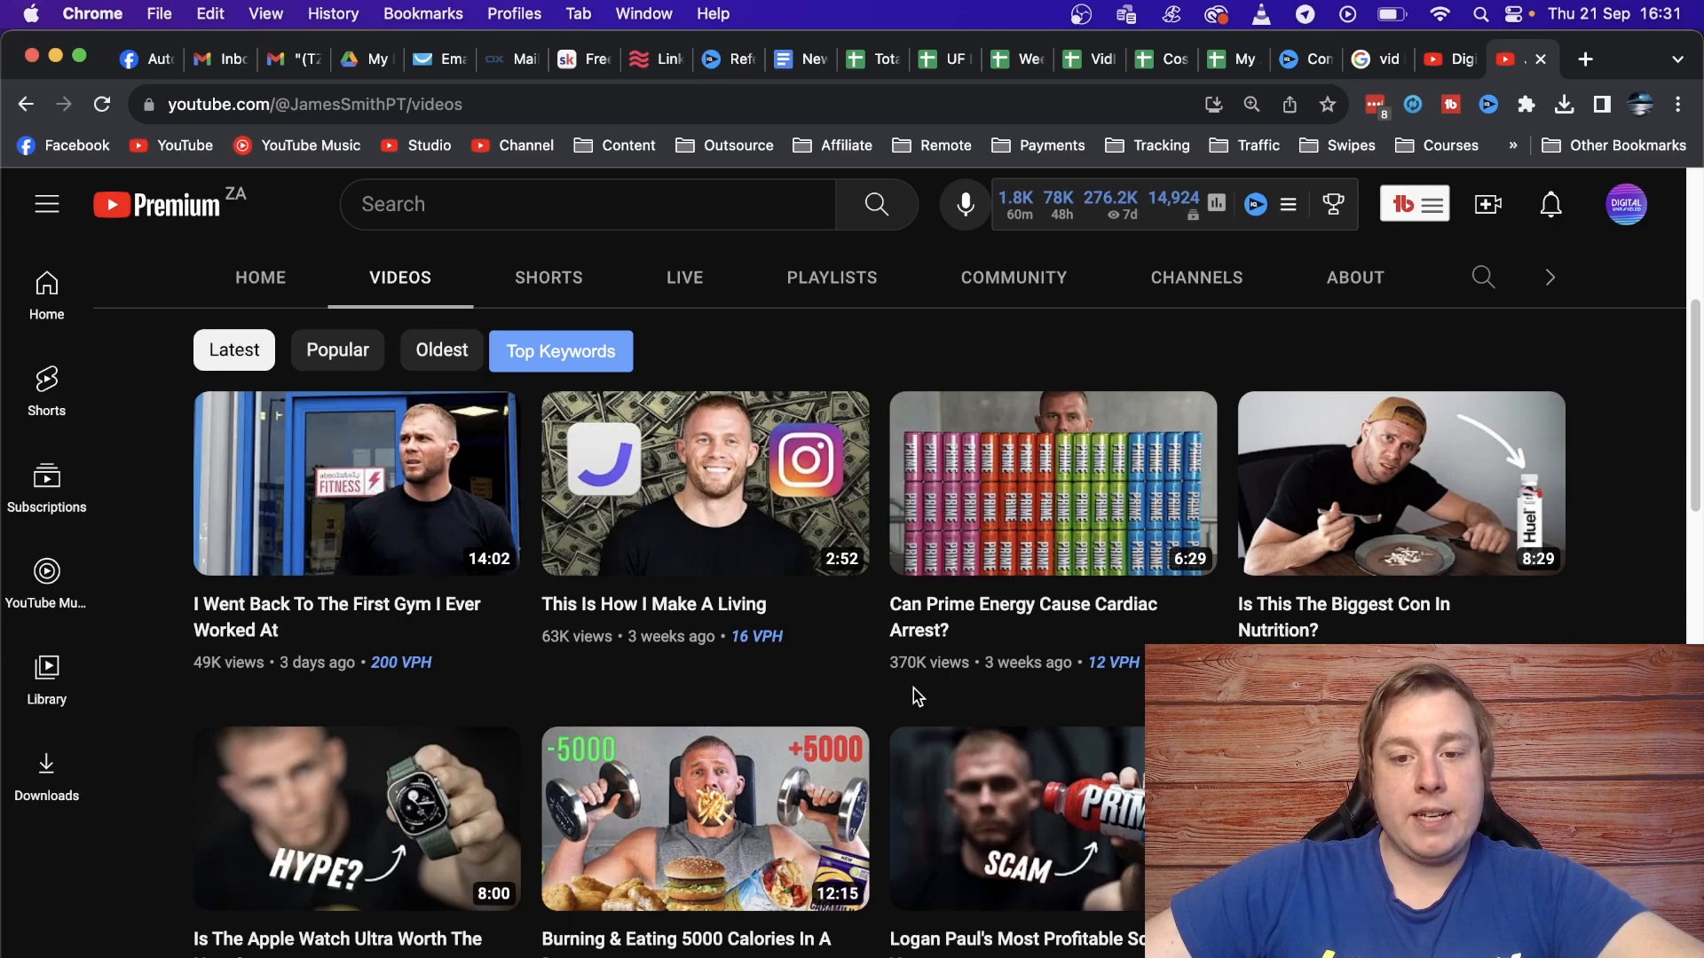
pyautogui.scroll(-3)
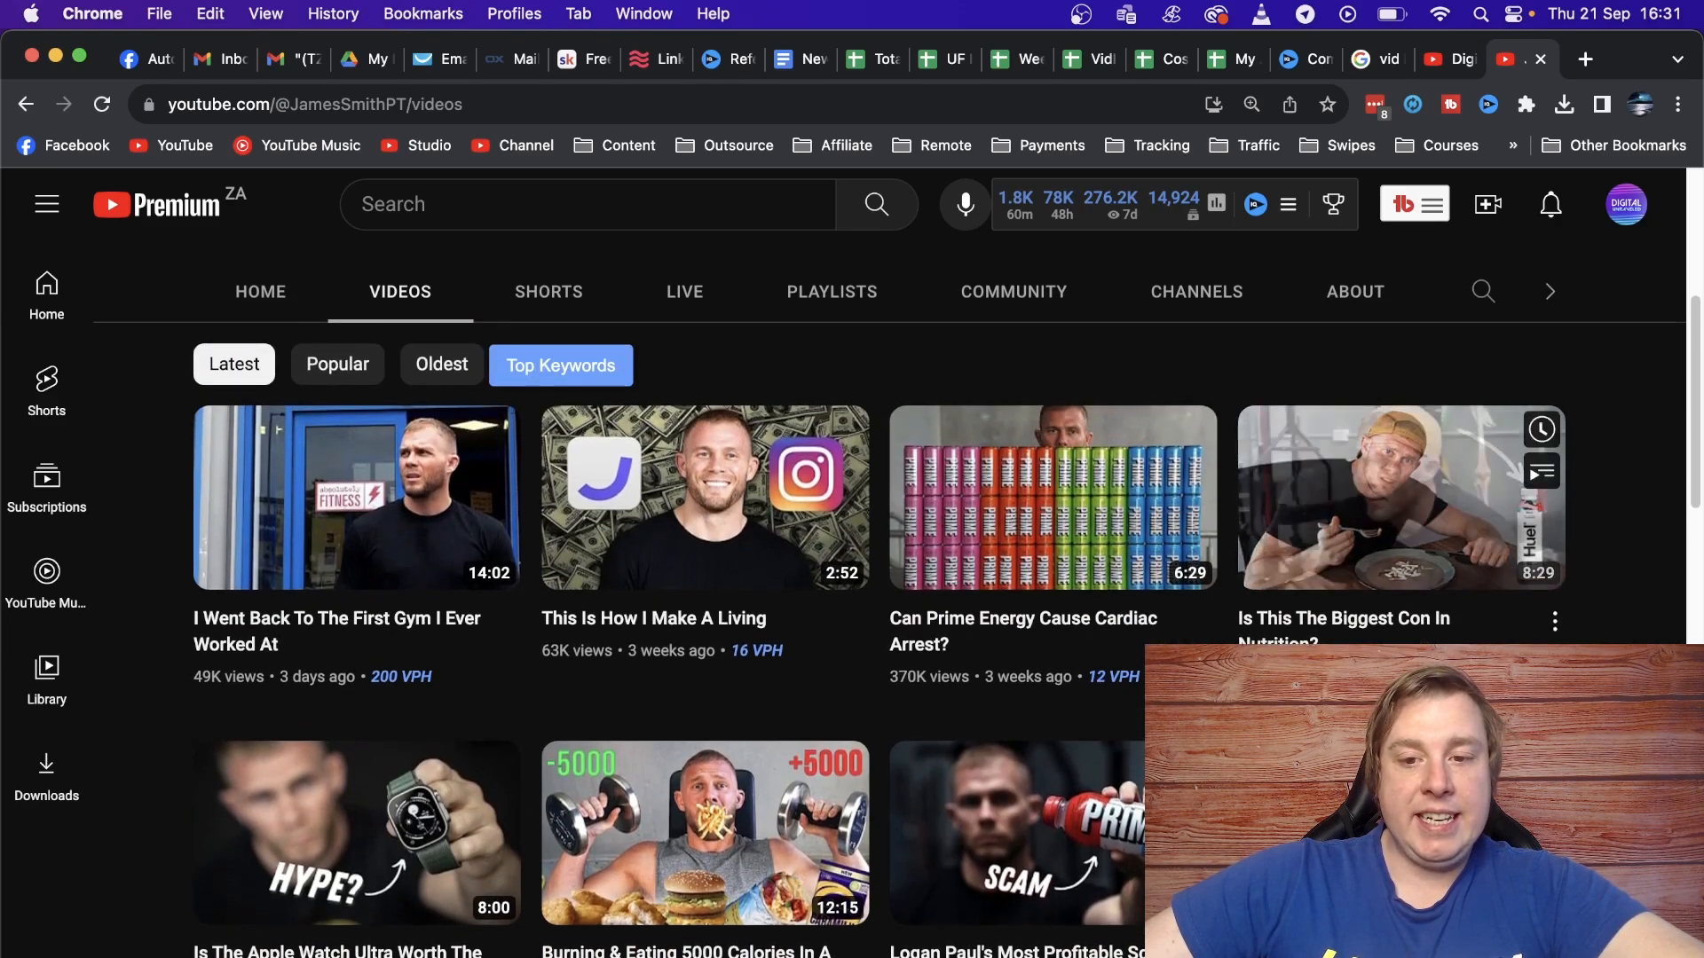
pyautogui.moveTo(1113, 677)
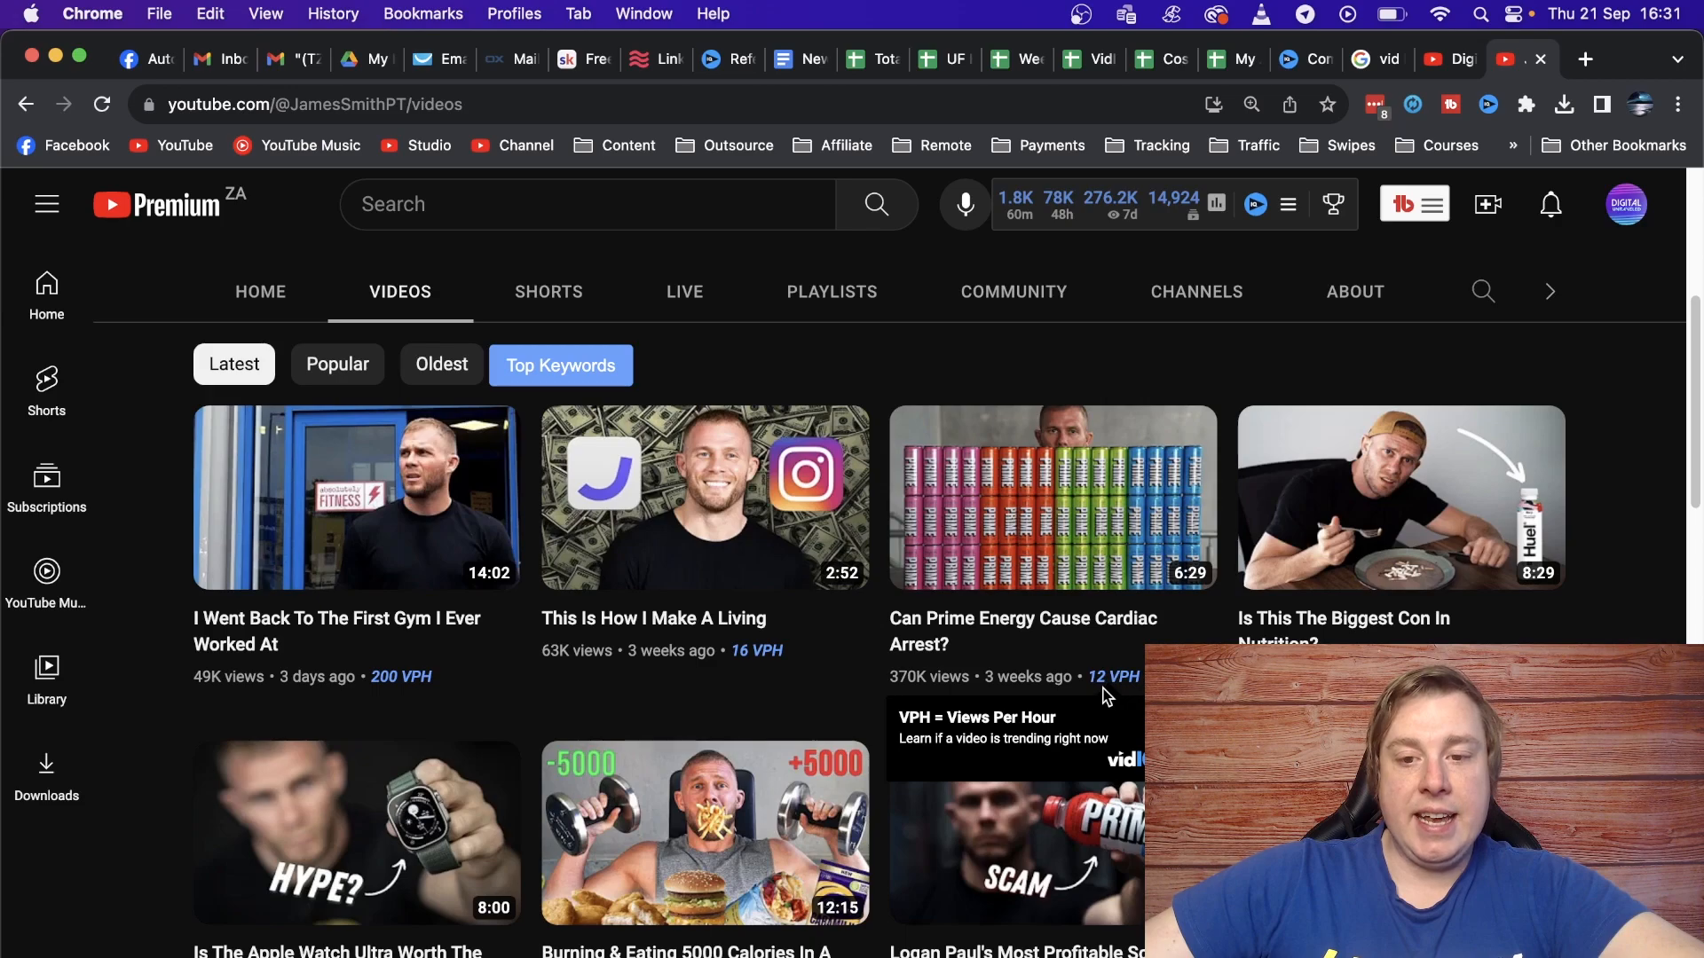
pyautogui.moveTo(1619, 351)
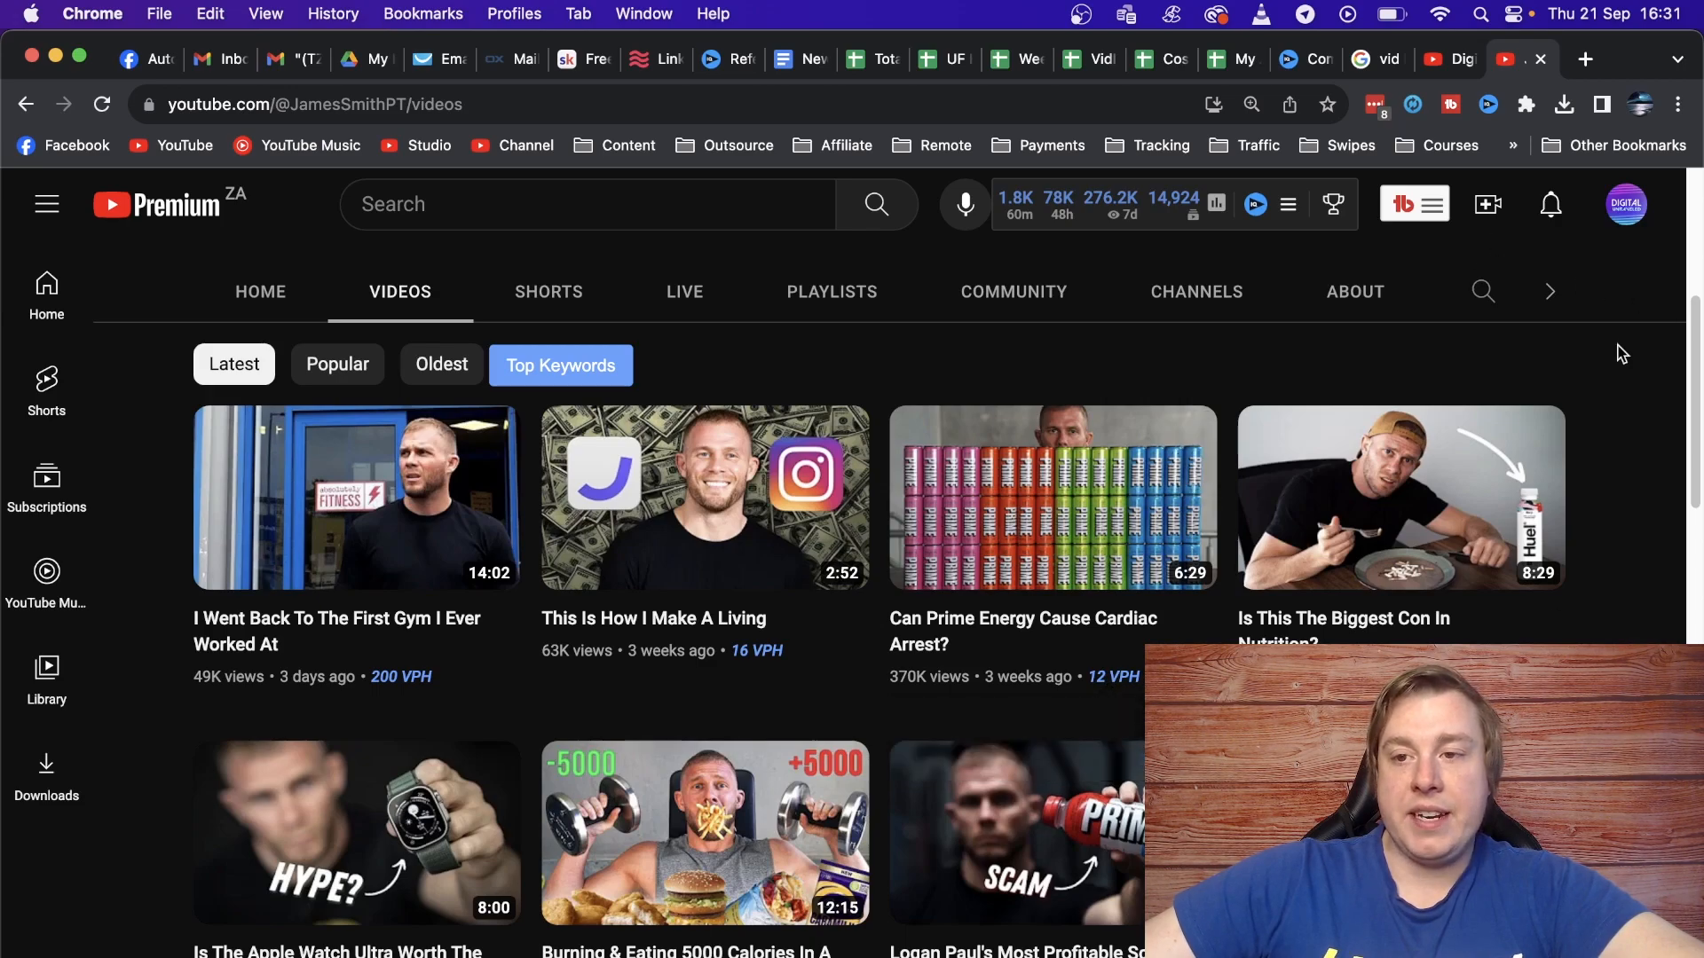
pyautogui.moveTo(1494, 117)
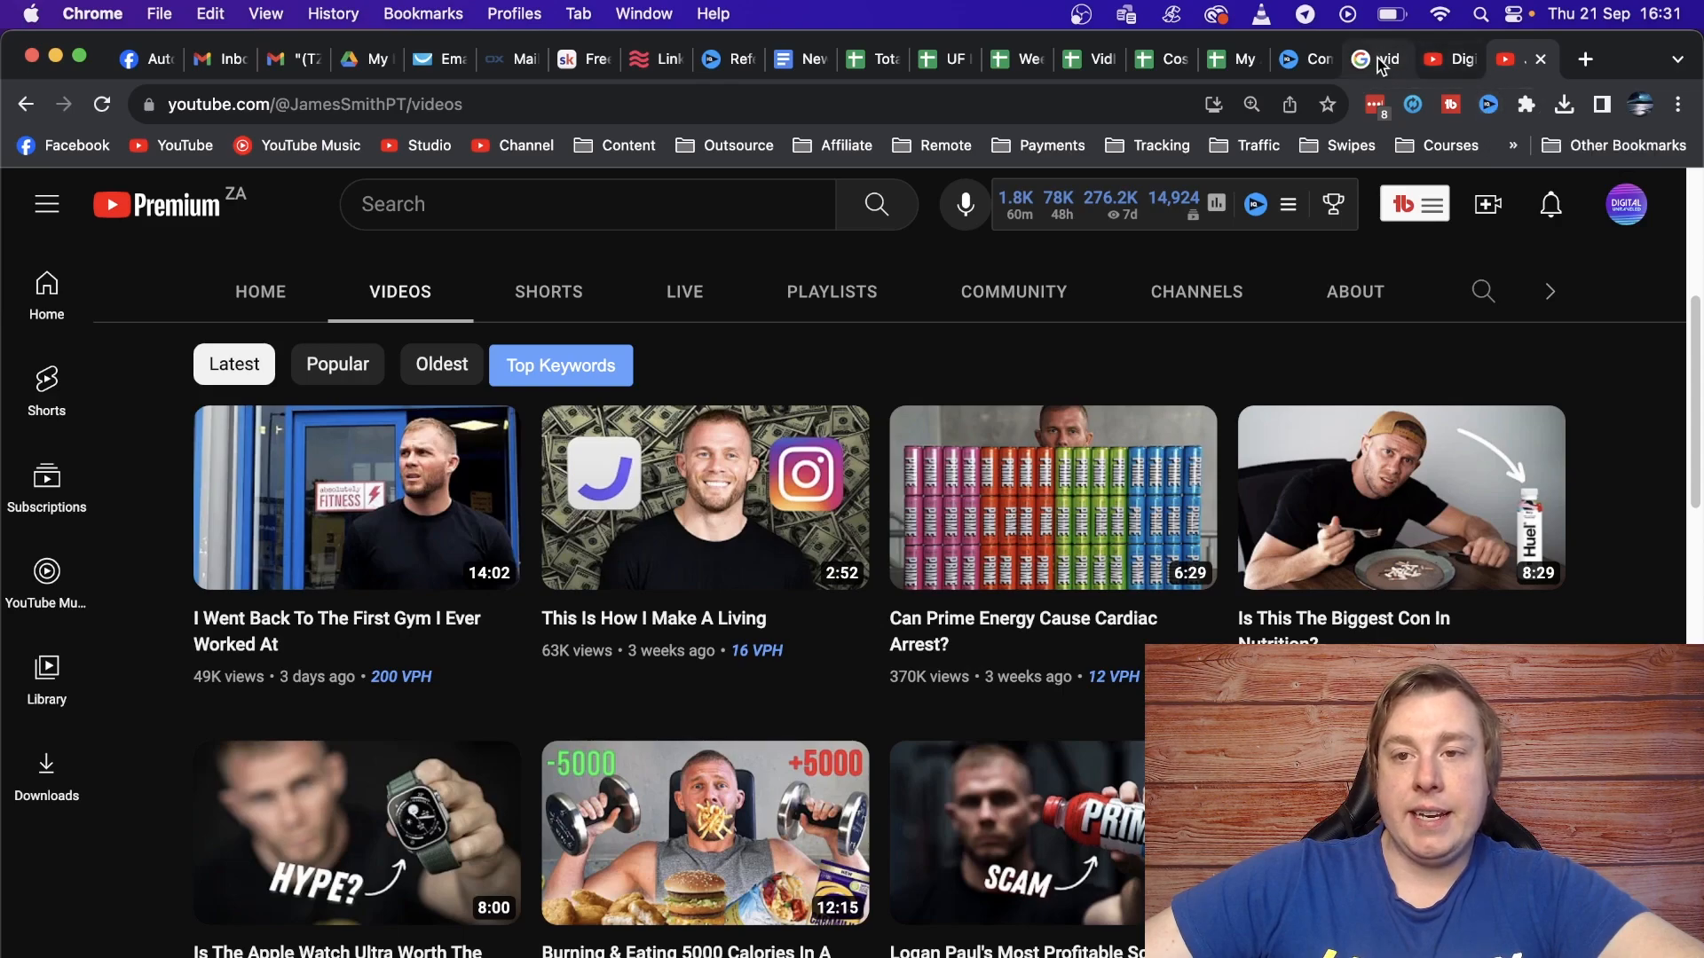
# Switch to the Google results for 'vid iq chrome web store' and locate the vidIQ Vision for YouTube listing.
pyautogui.click(1374, 59)
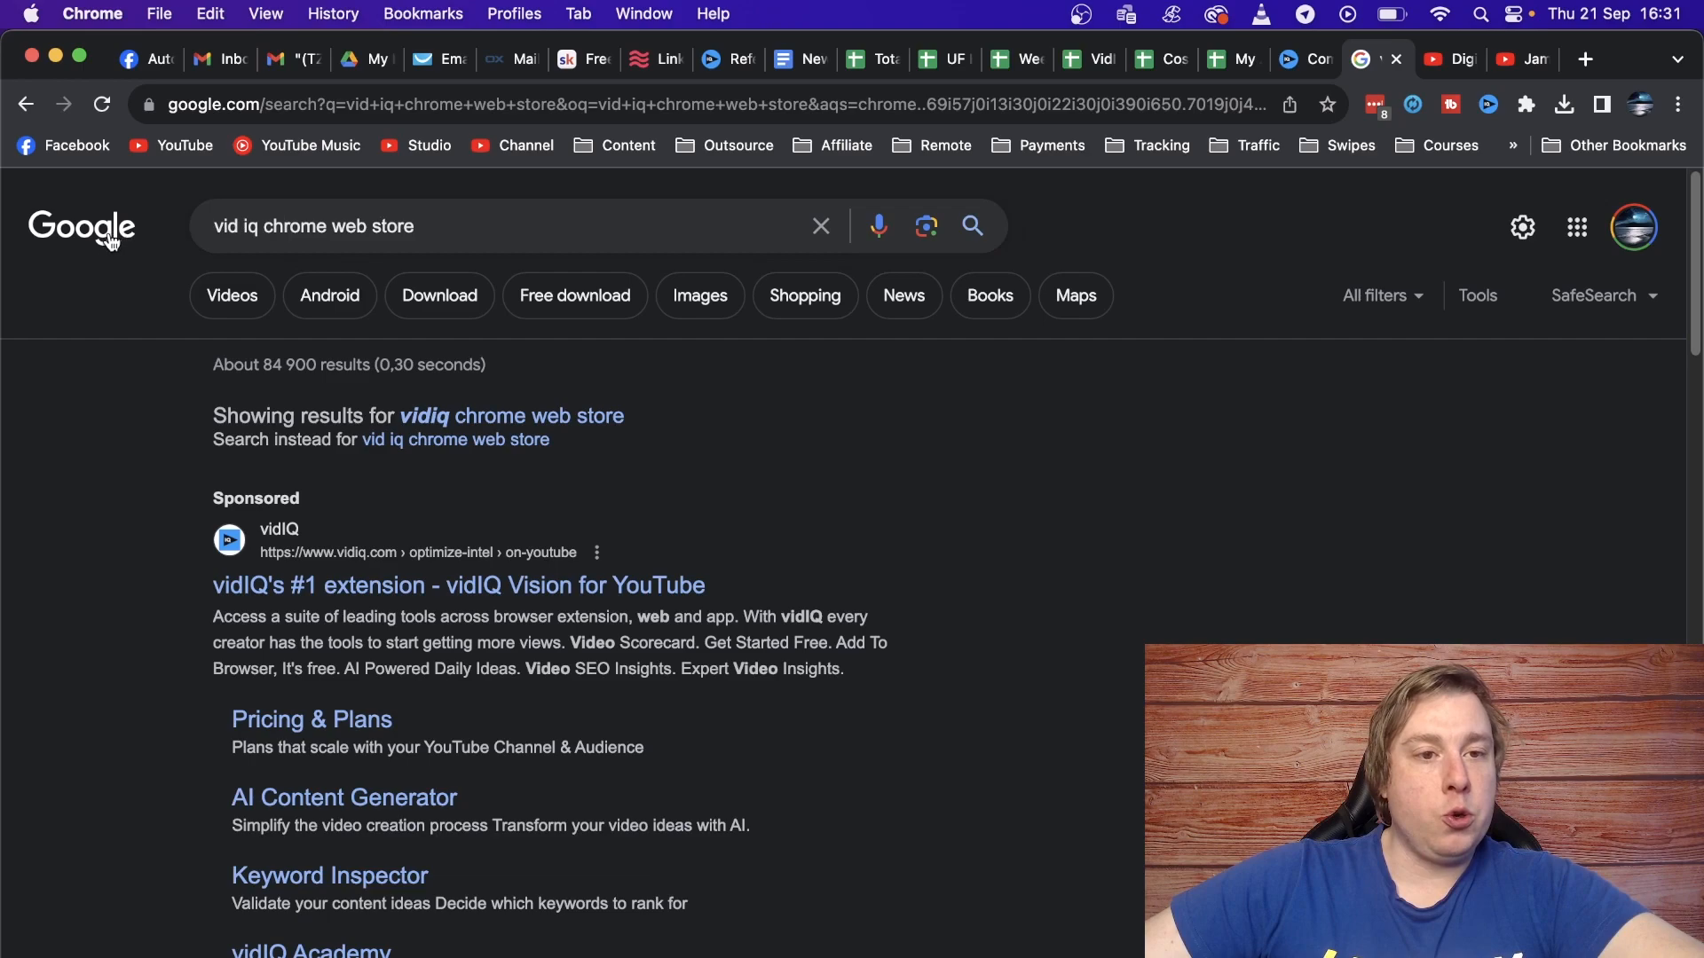
pyautogui.scroll(3)
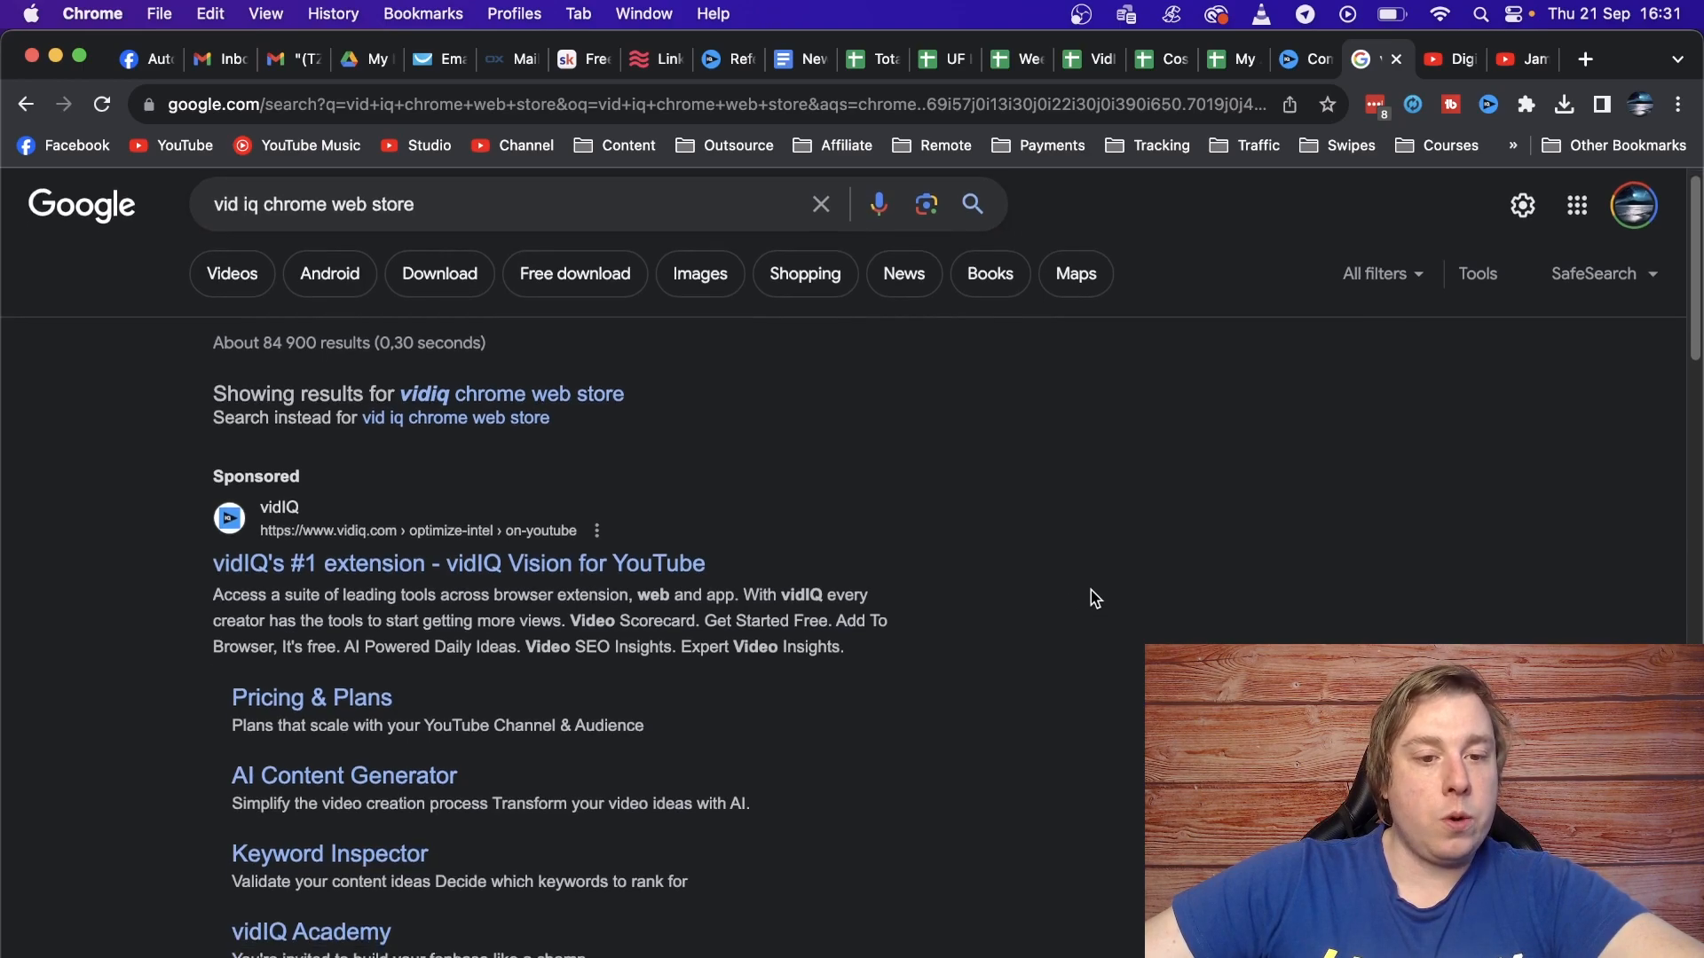
pyautogui.scroll(-3)
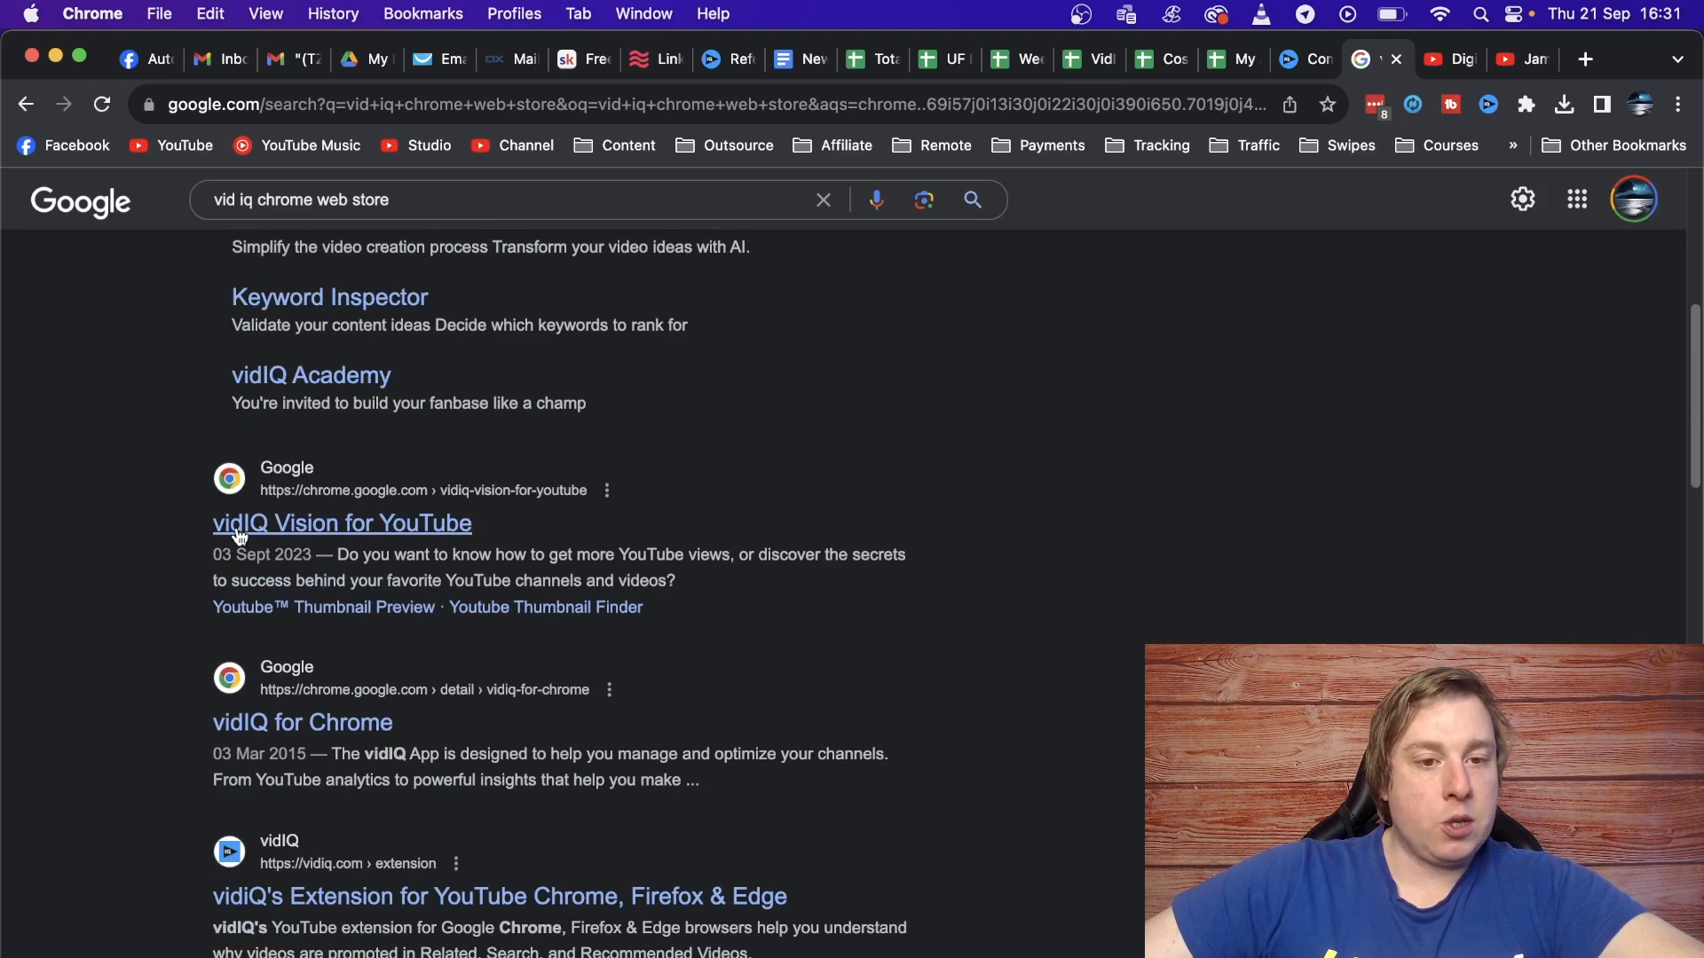
pyautogui.moveTo(290, 536)
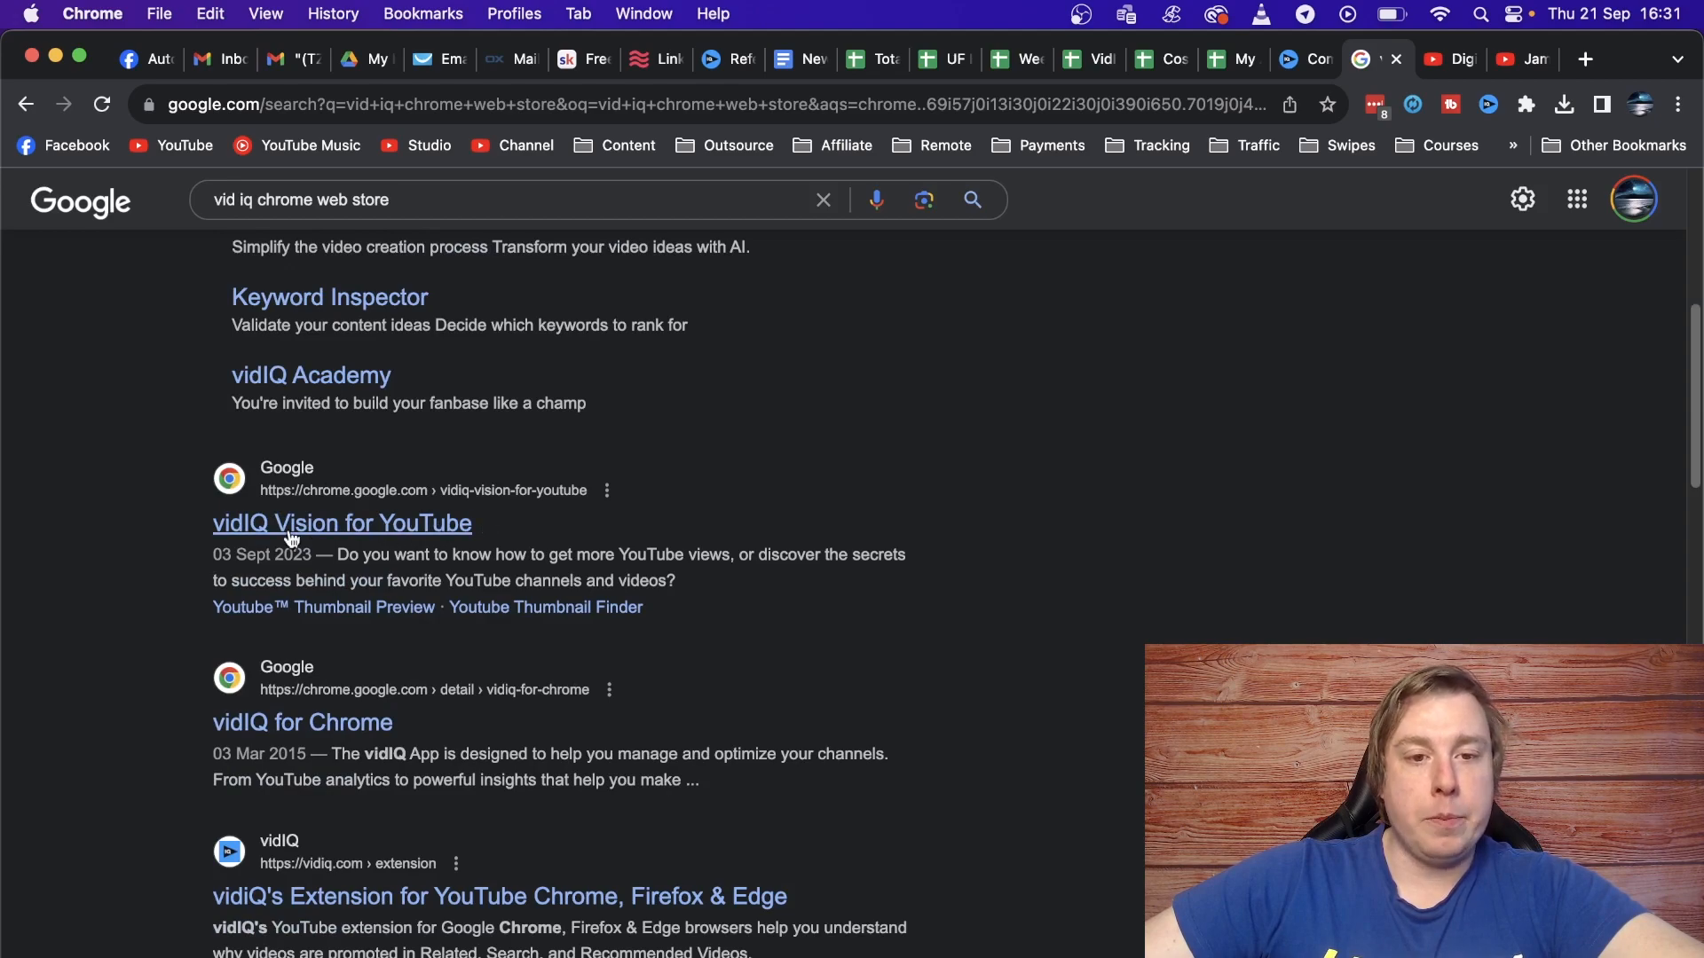
pyautogui.moveTo(1288, 346)
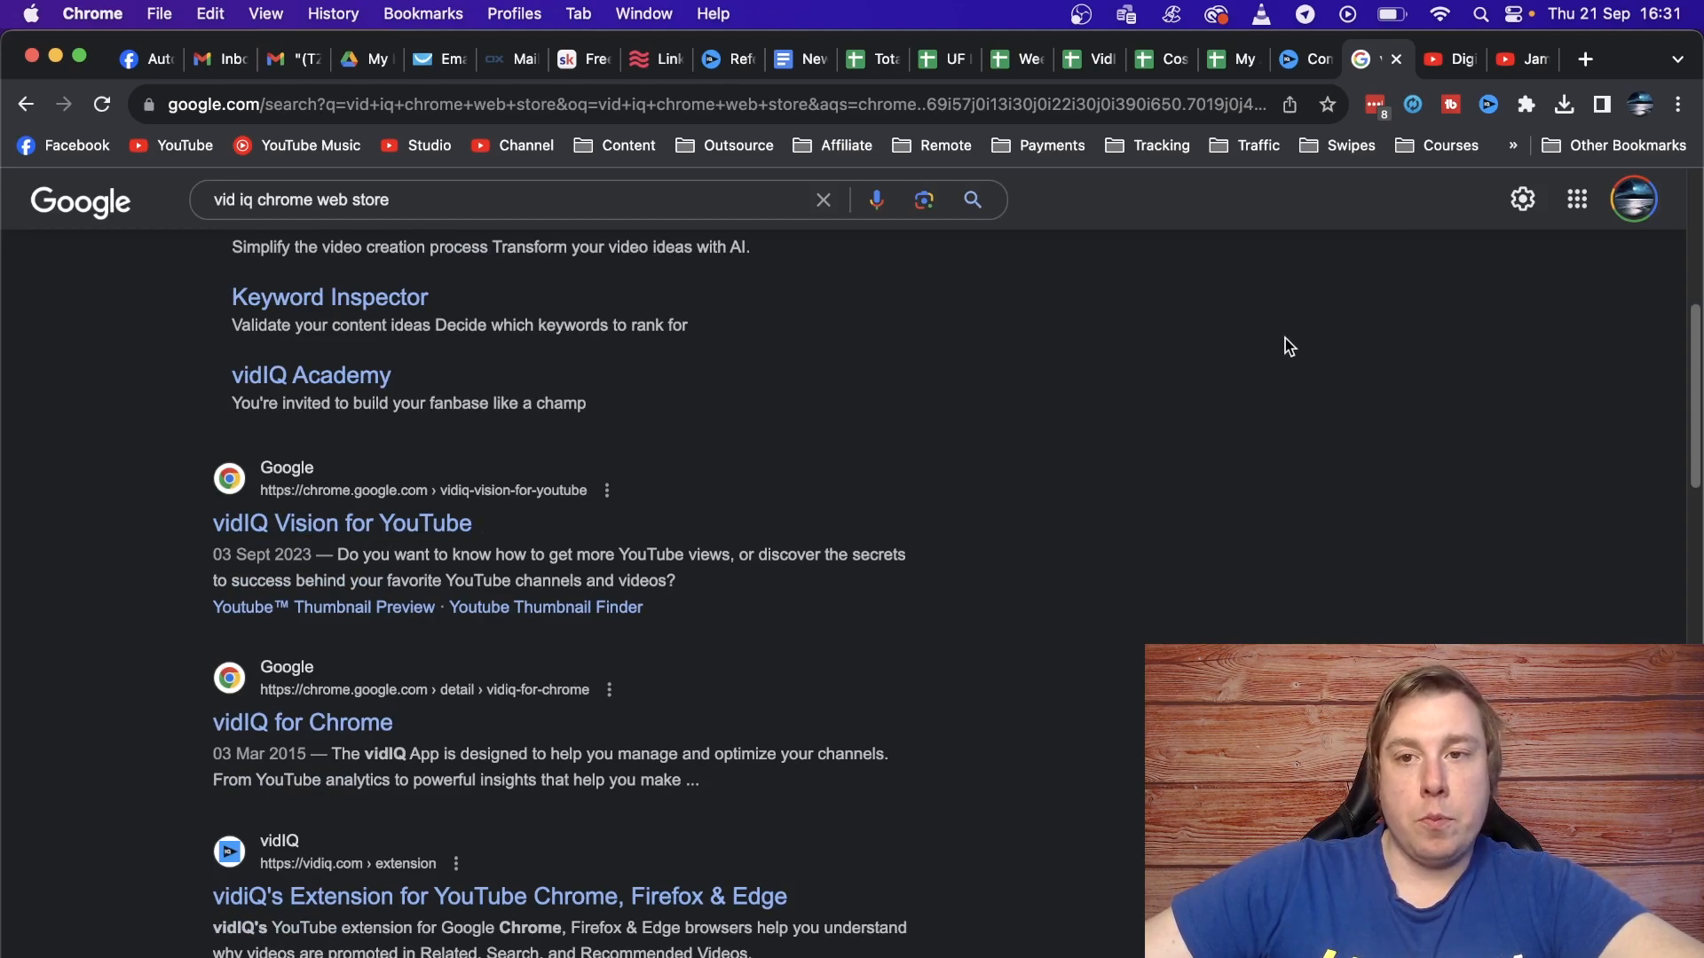
pyautogui.moveTo(1450, 58)
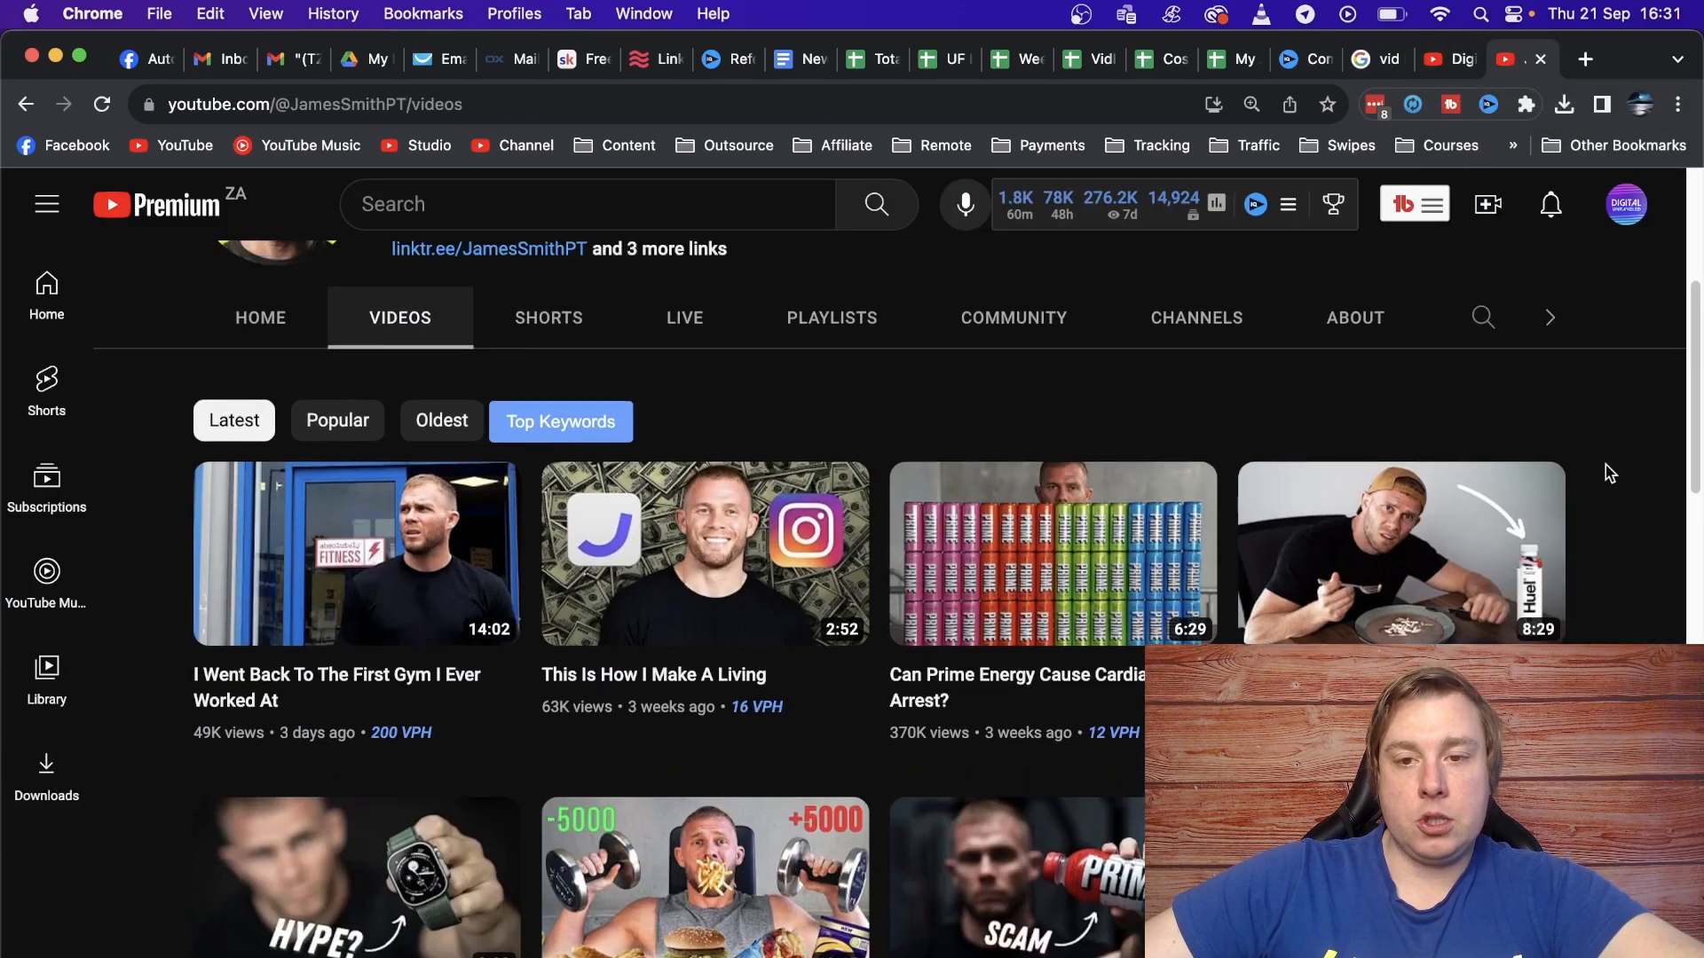
# Show the James Smith channel's About page with its description and links.
pyautogui.scroll(3)
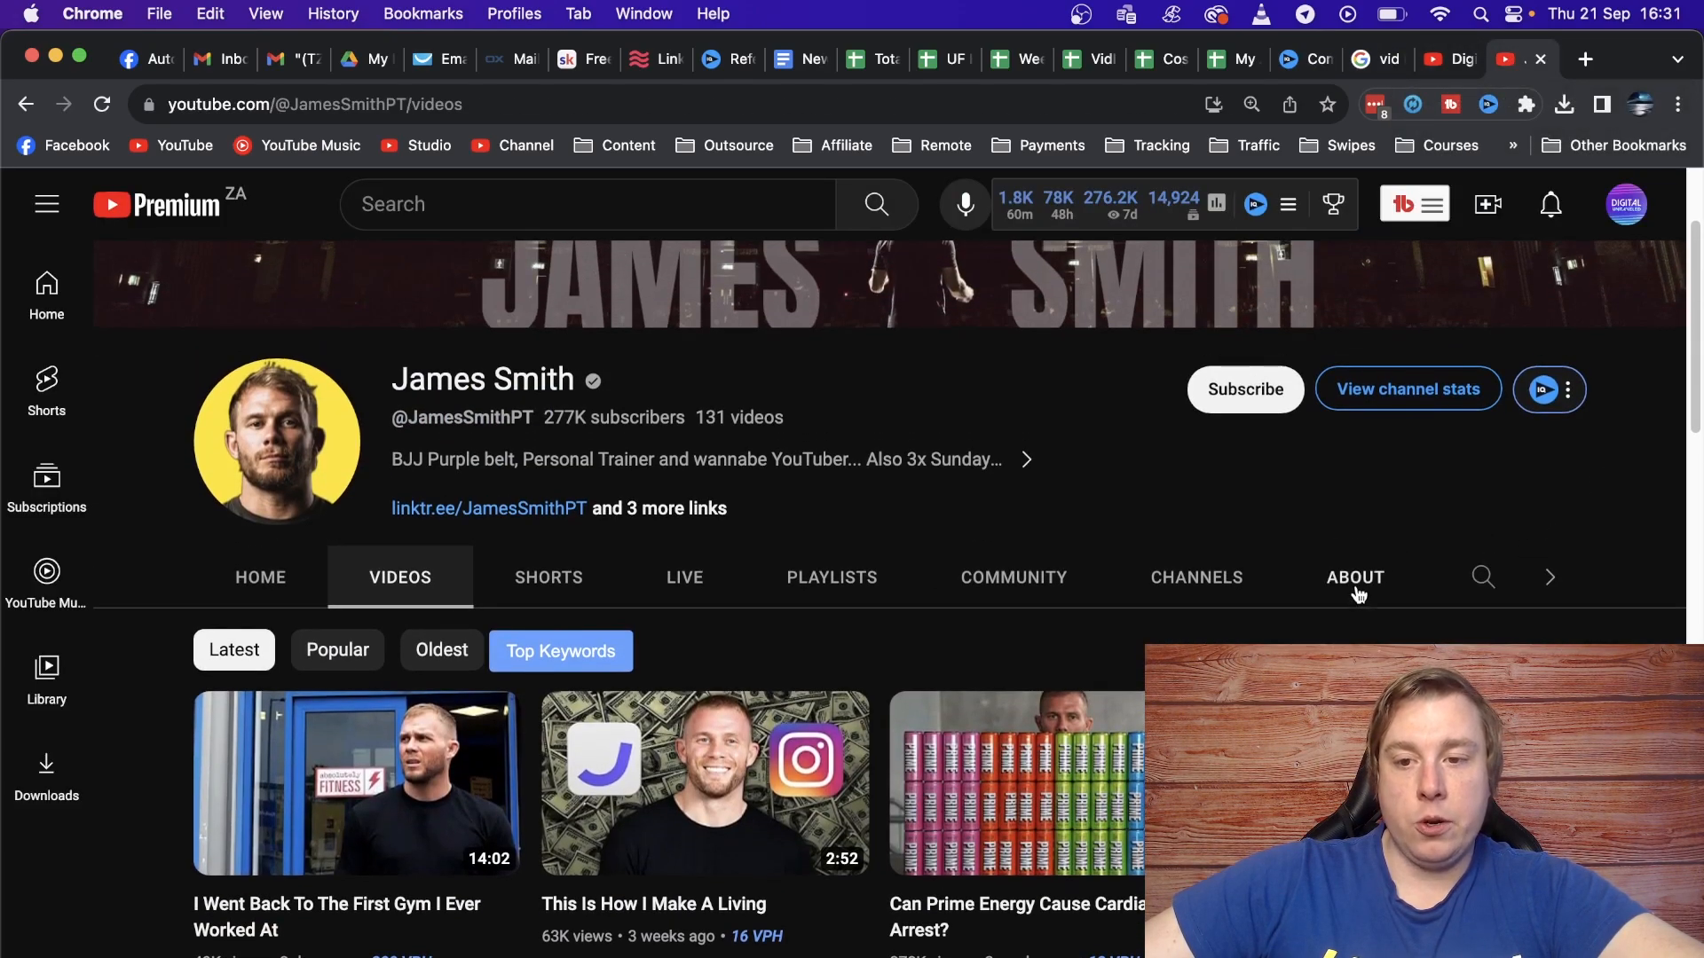
pyautogui.click(1354, 576)
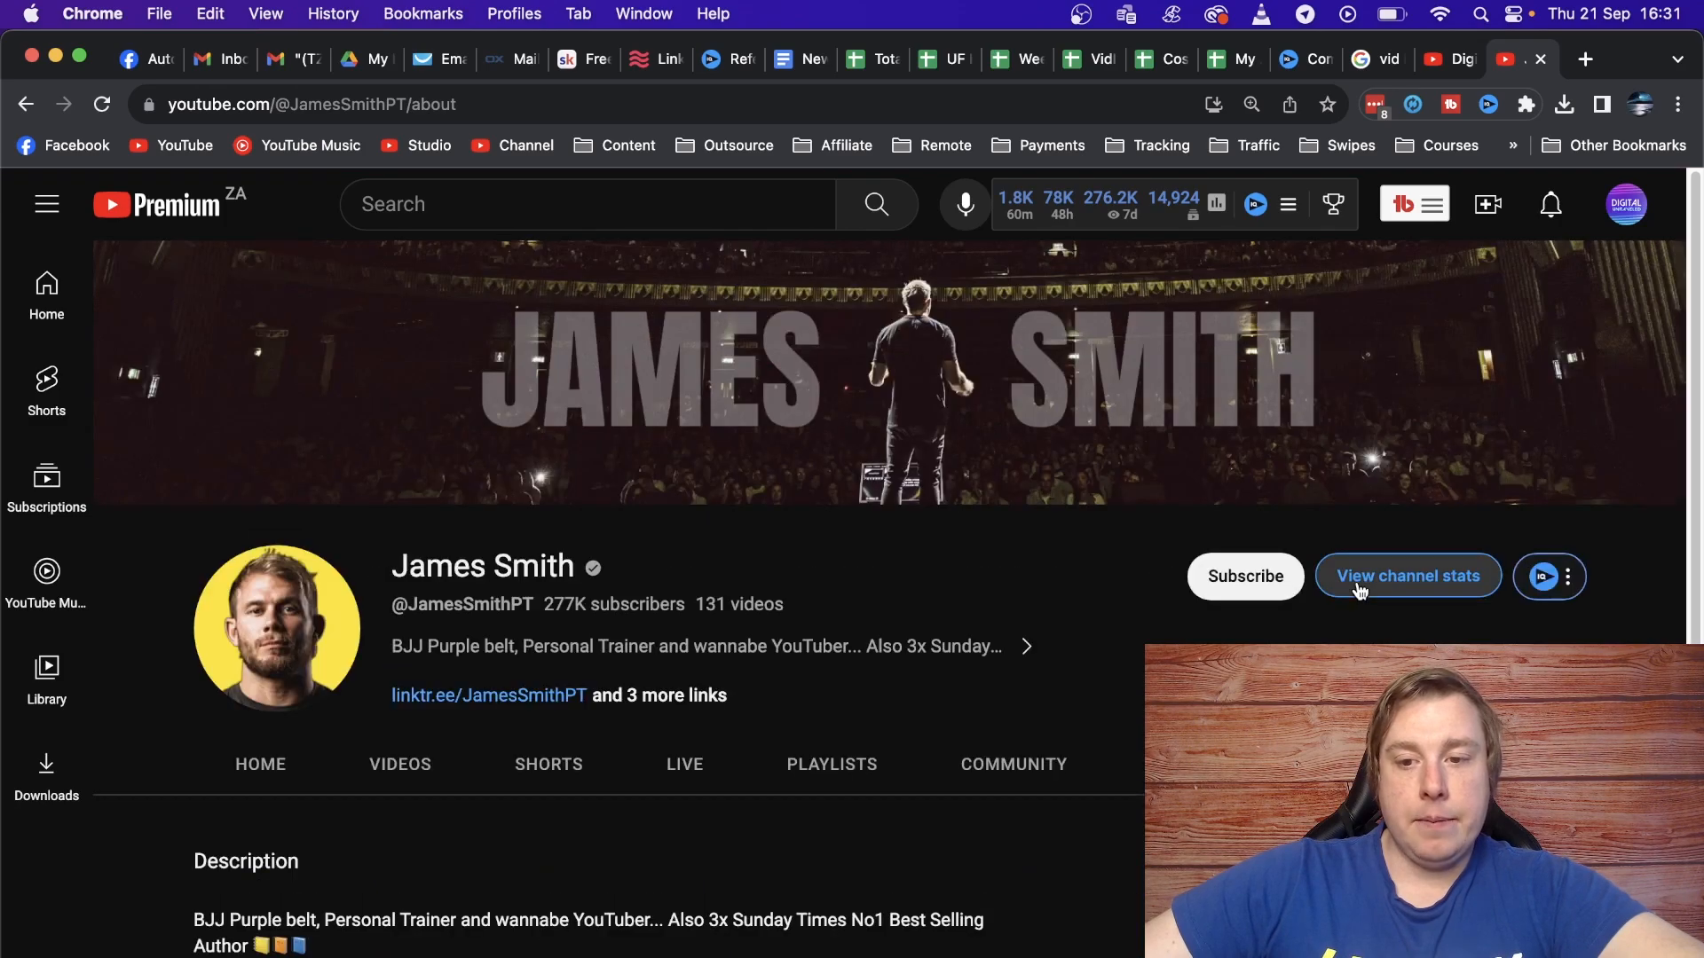
pyautogui.scroll(-3)
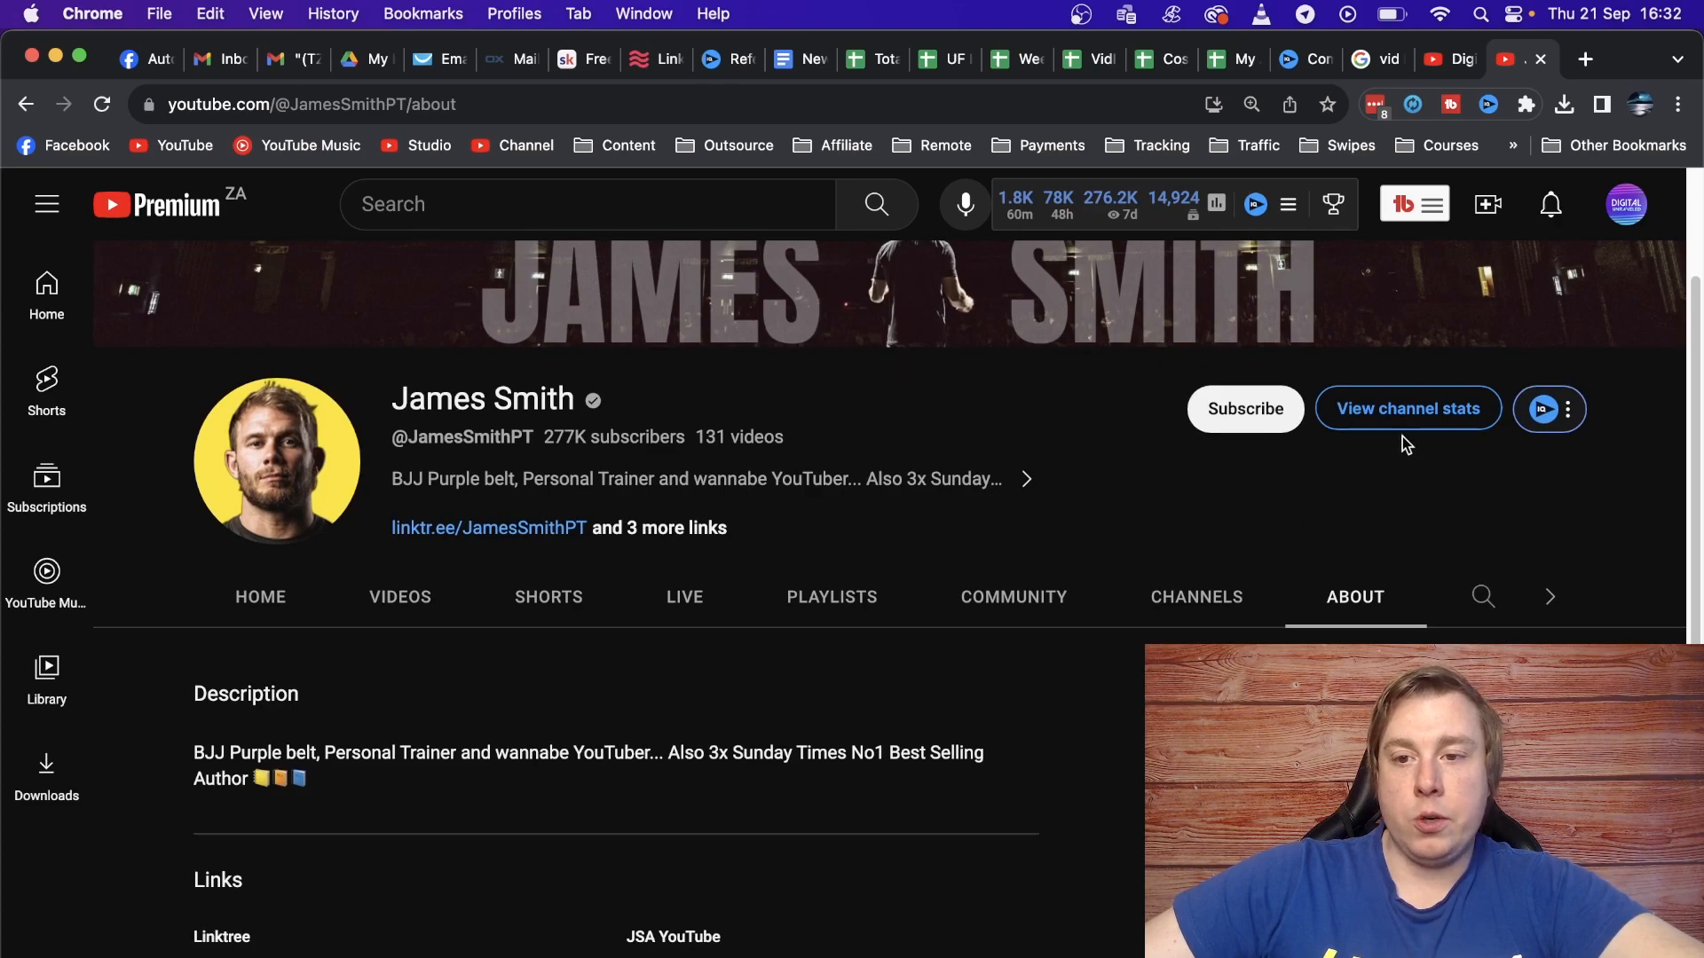
pyautogui.click(1406, 408)
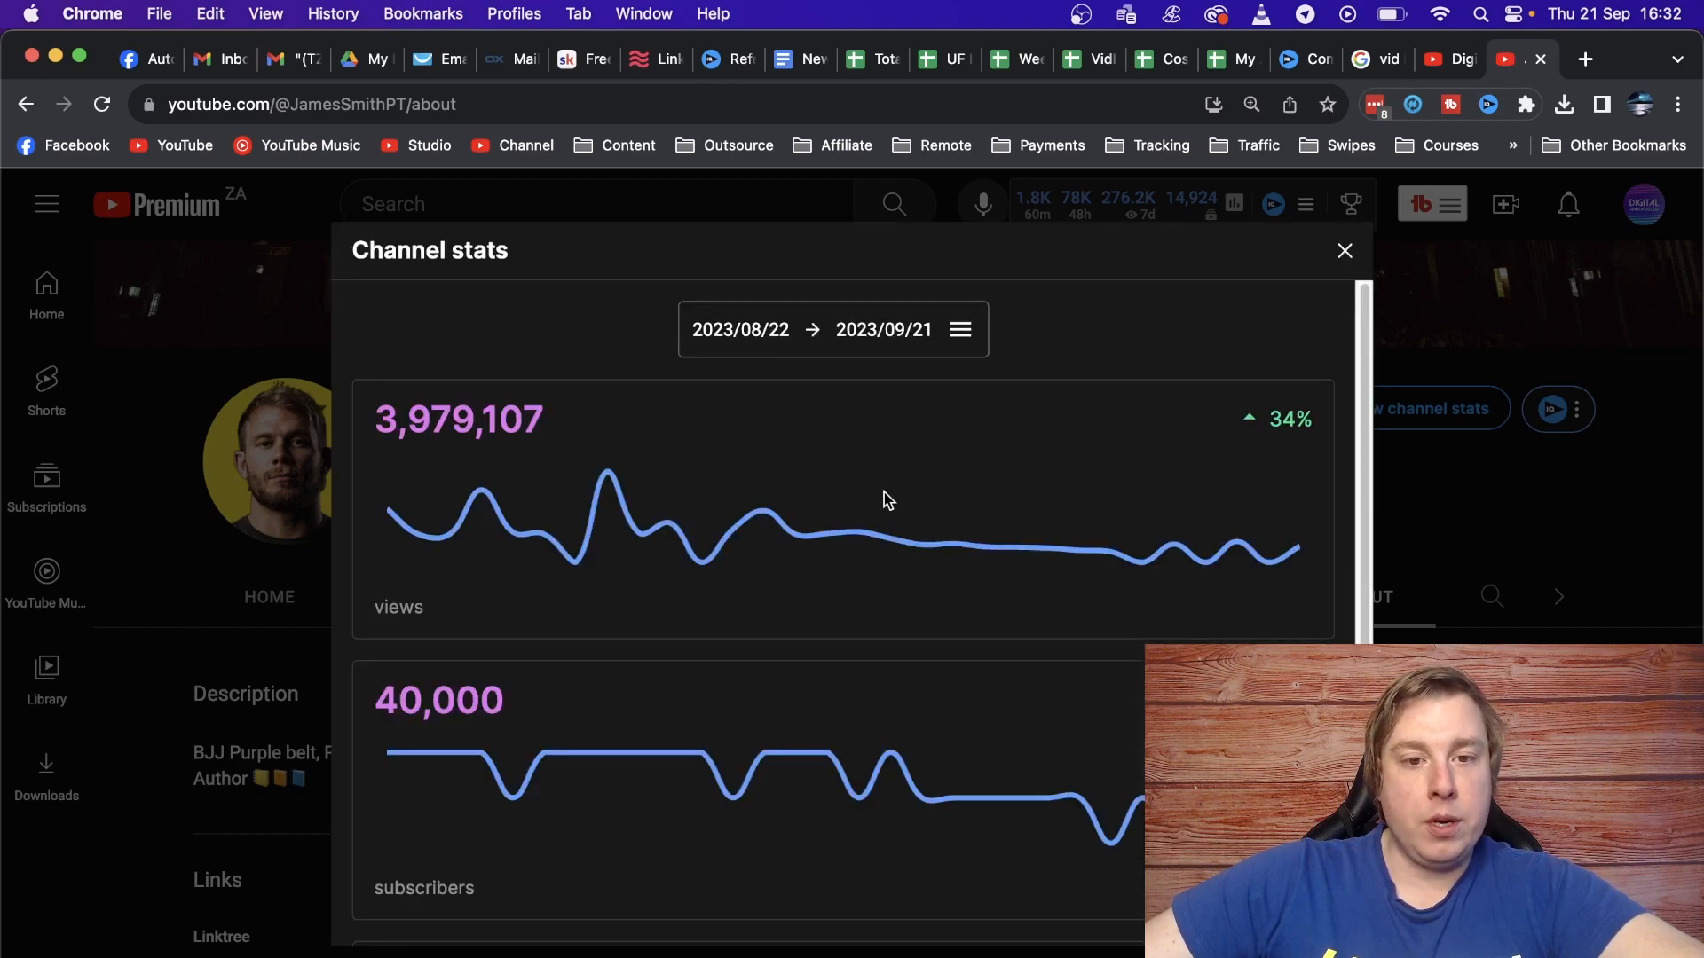
pyautogui.scroll(-3)
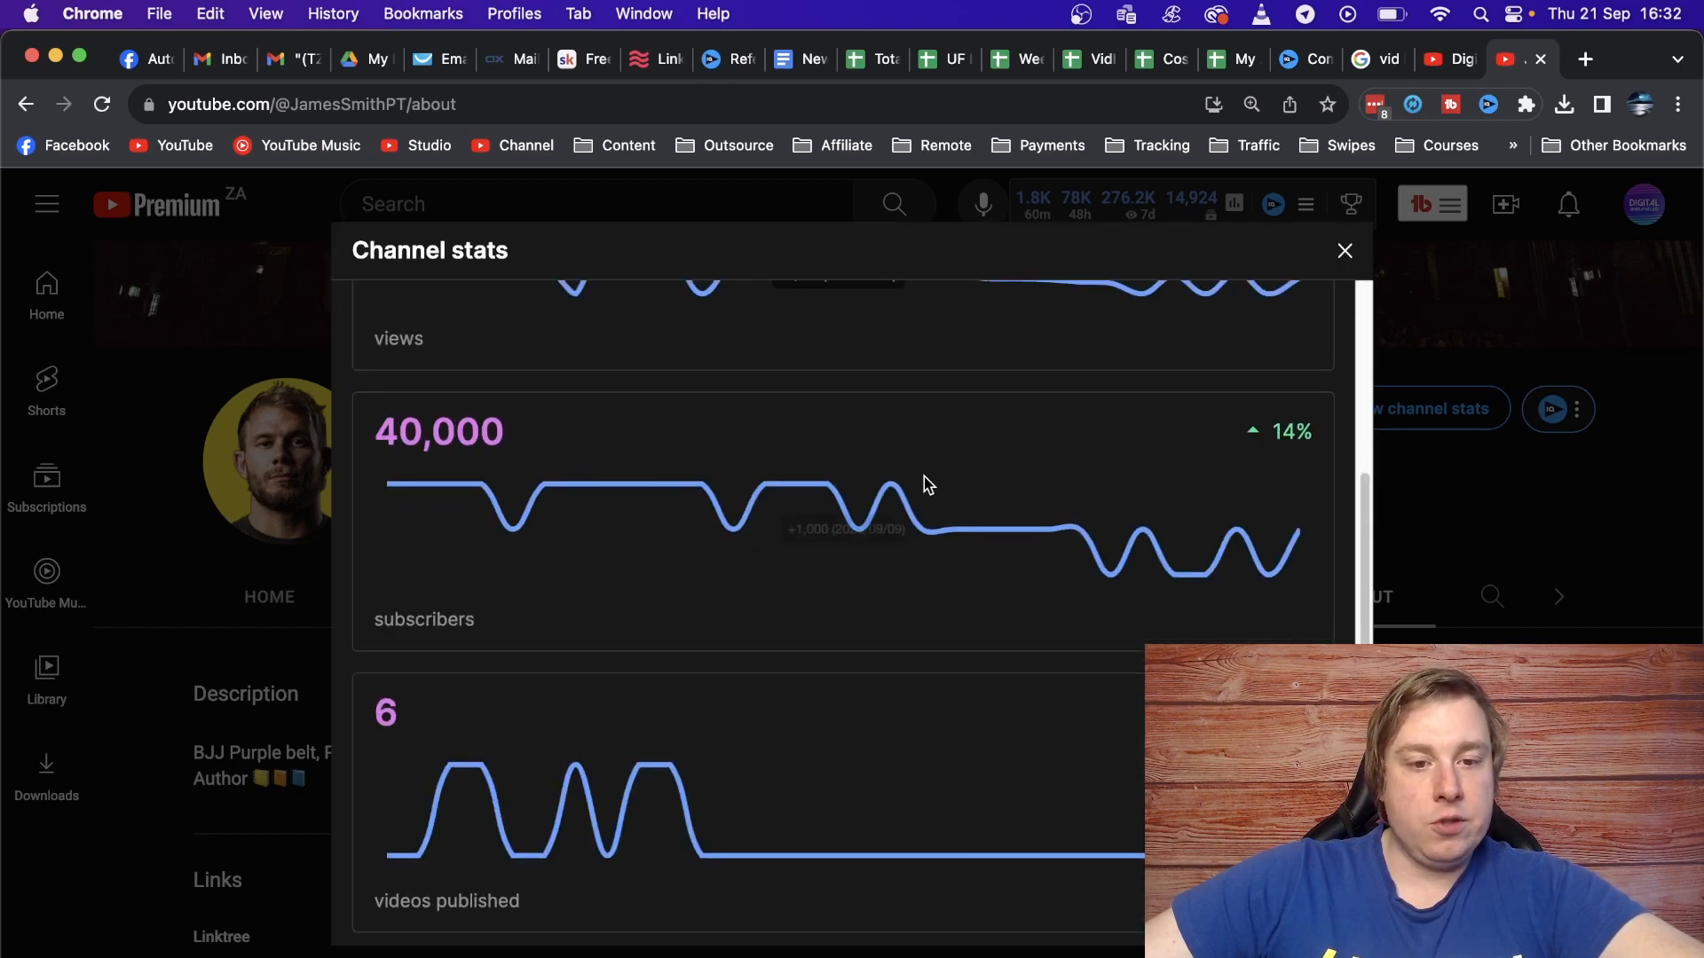
pyautogui.scroll(3)
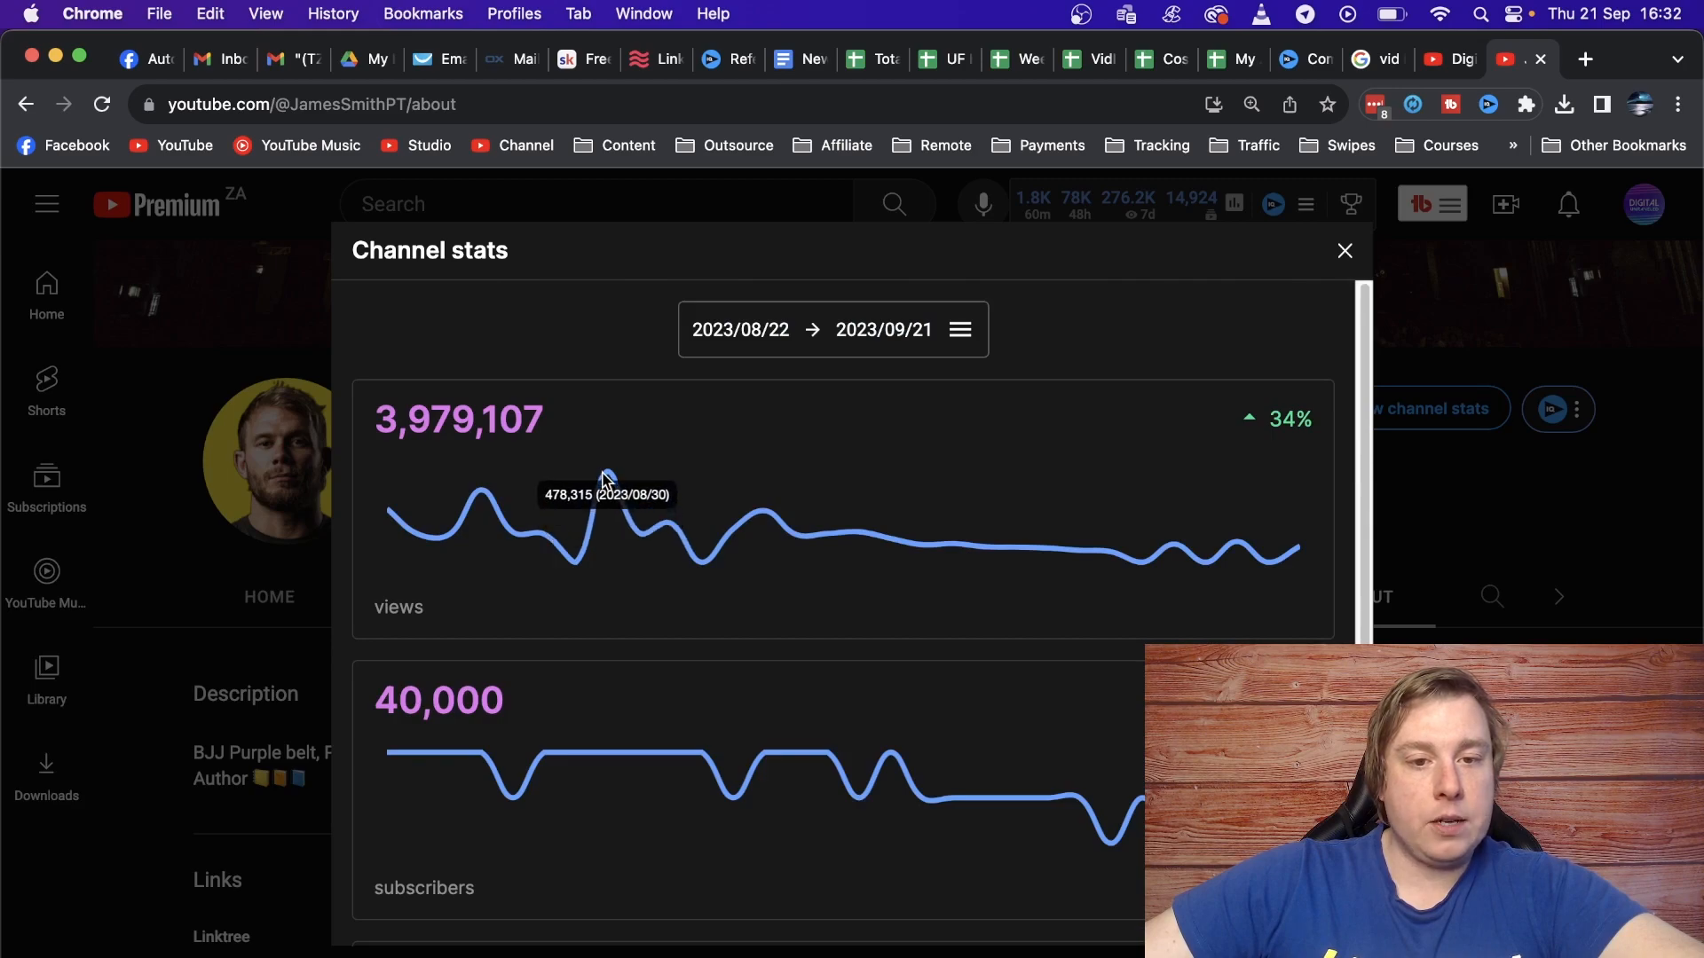
pyautogui.scroll(-3)
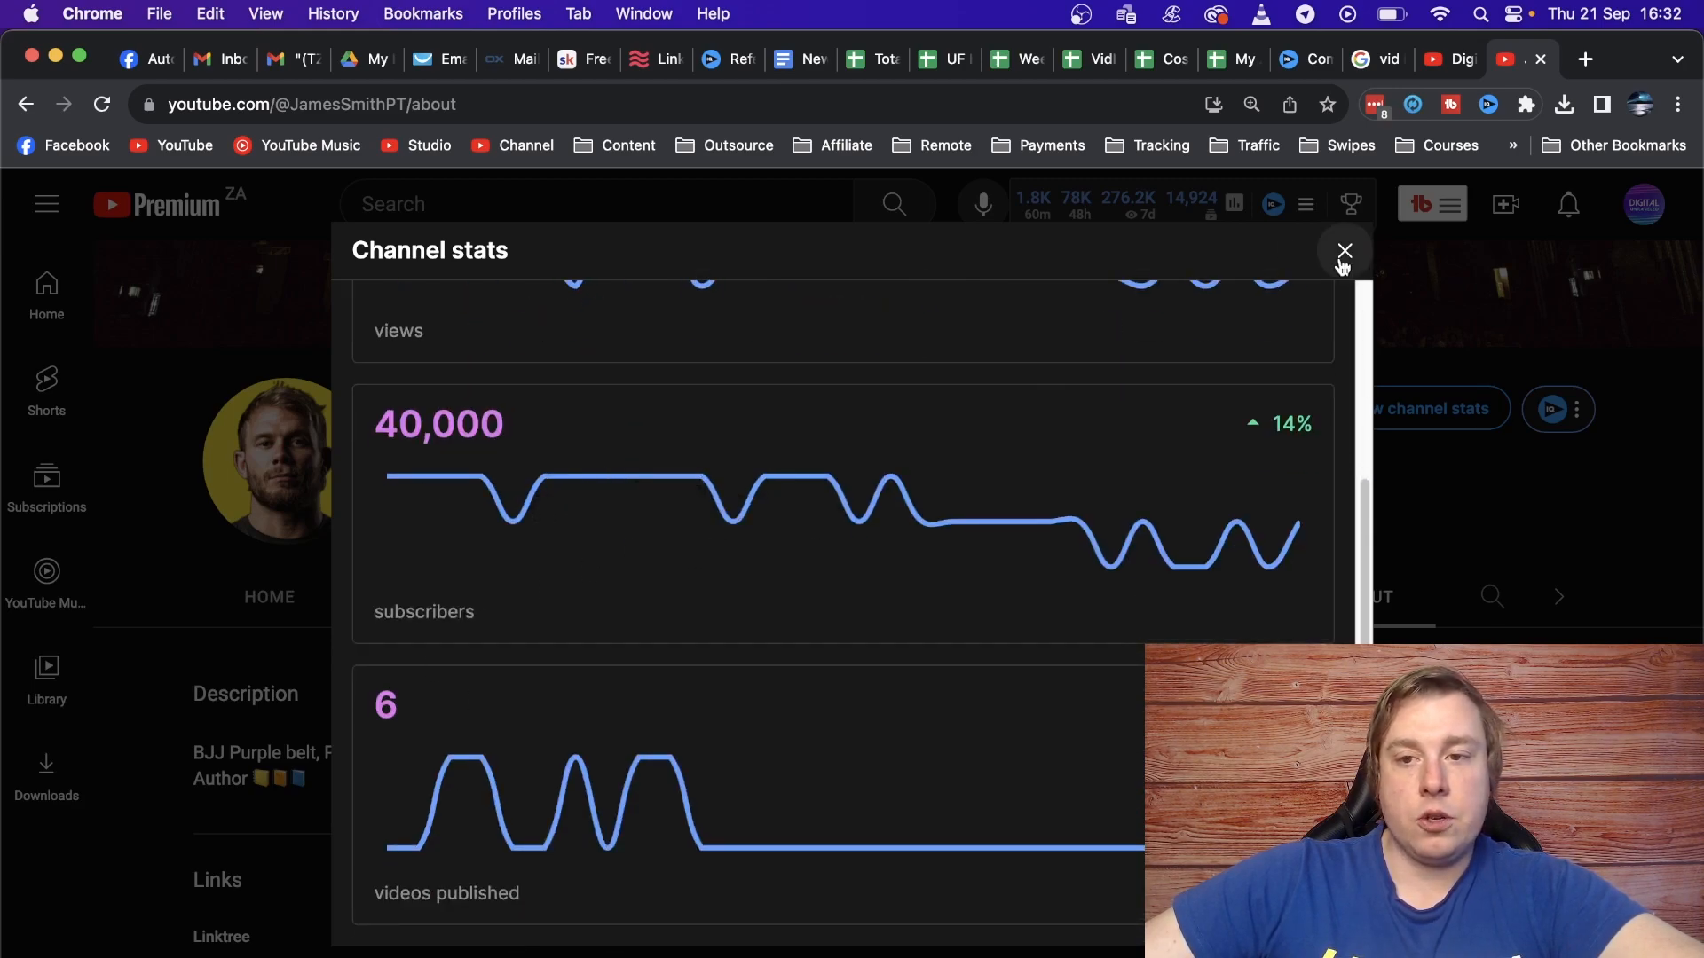
pyautogui.click(1343, 250)
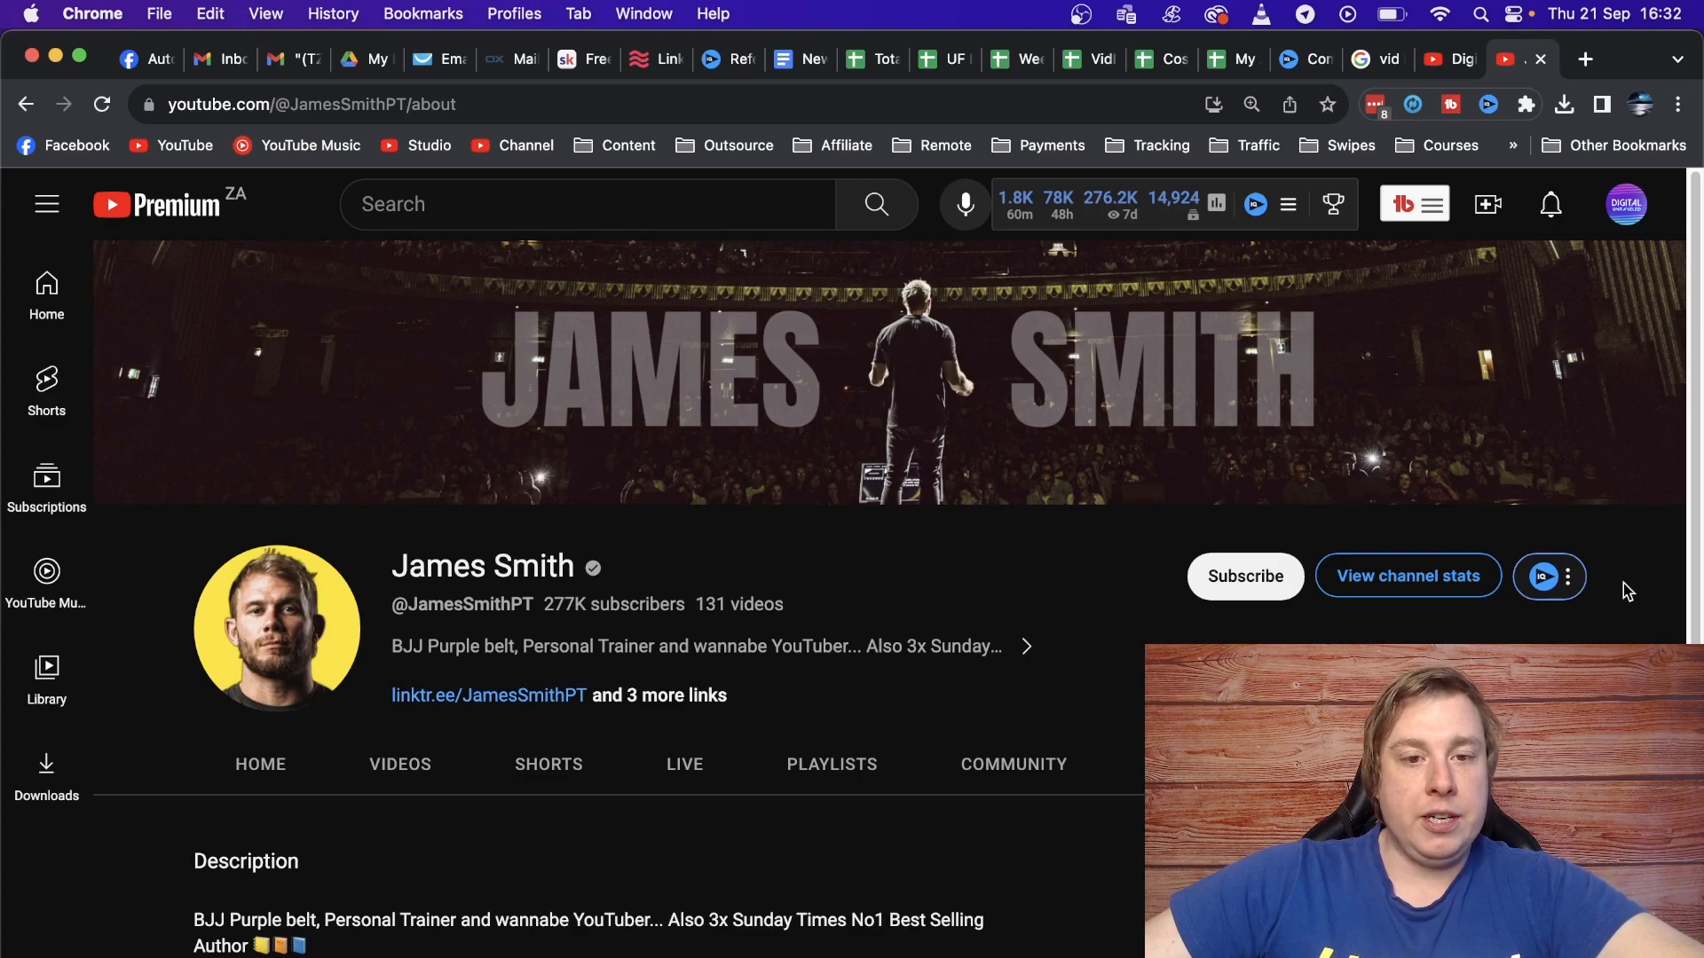
pyautogui.moveTo(1001, 616)
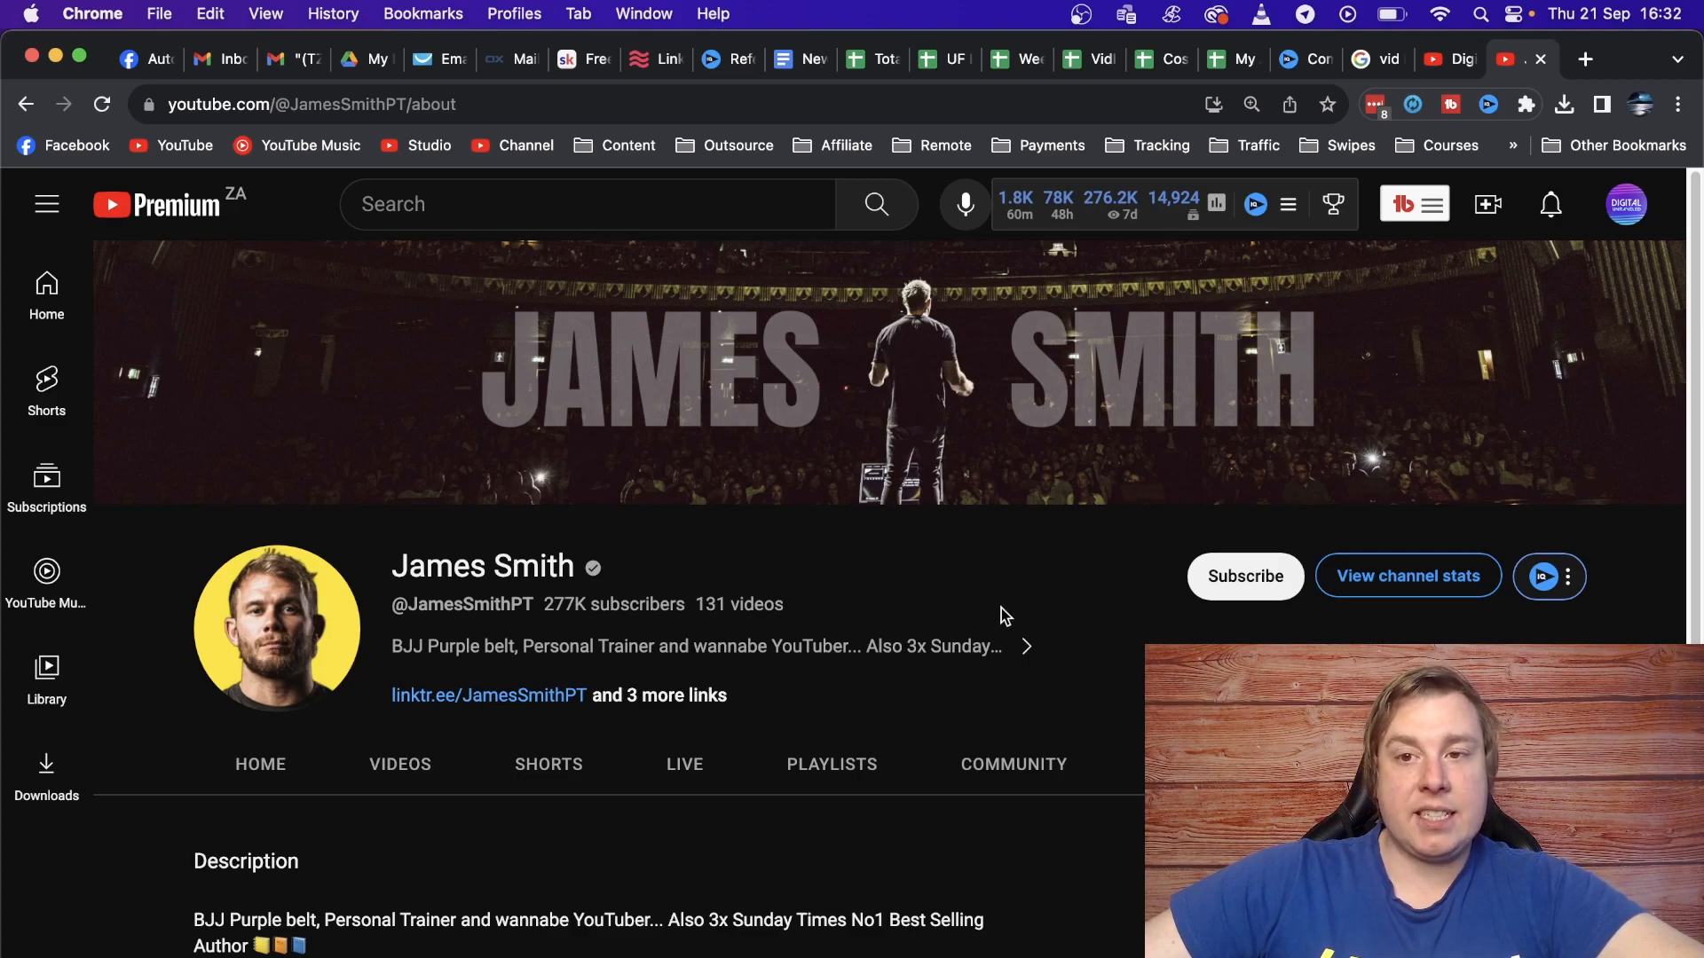
pyautogui.moveTo(1015, 595)
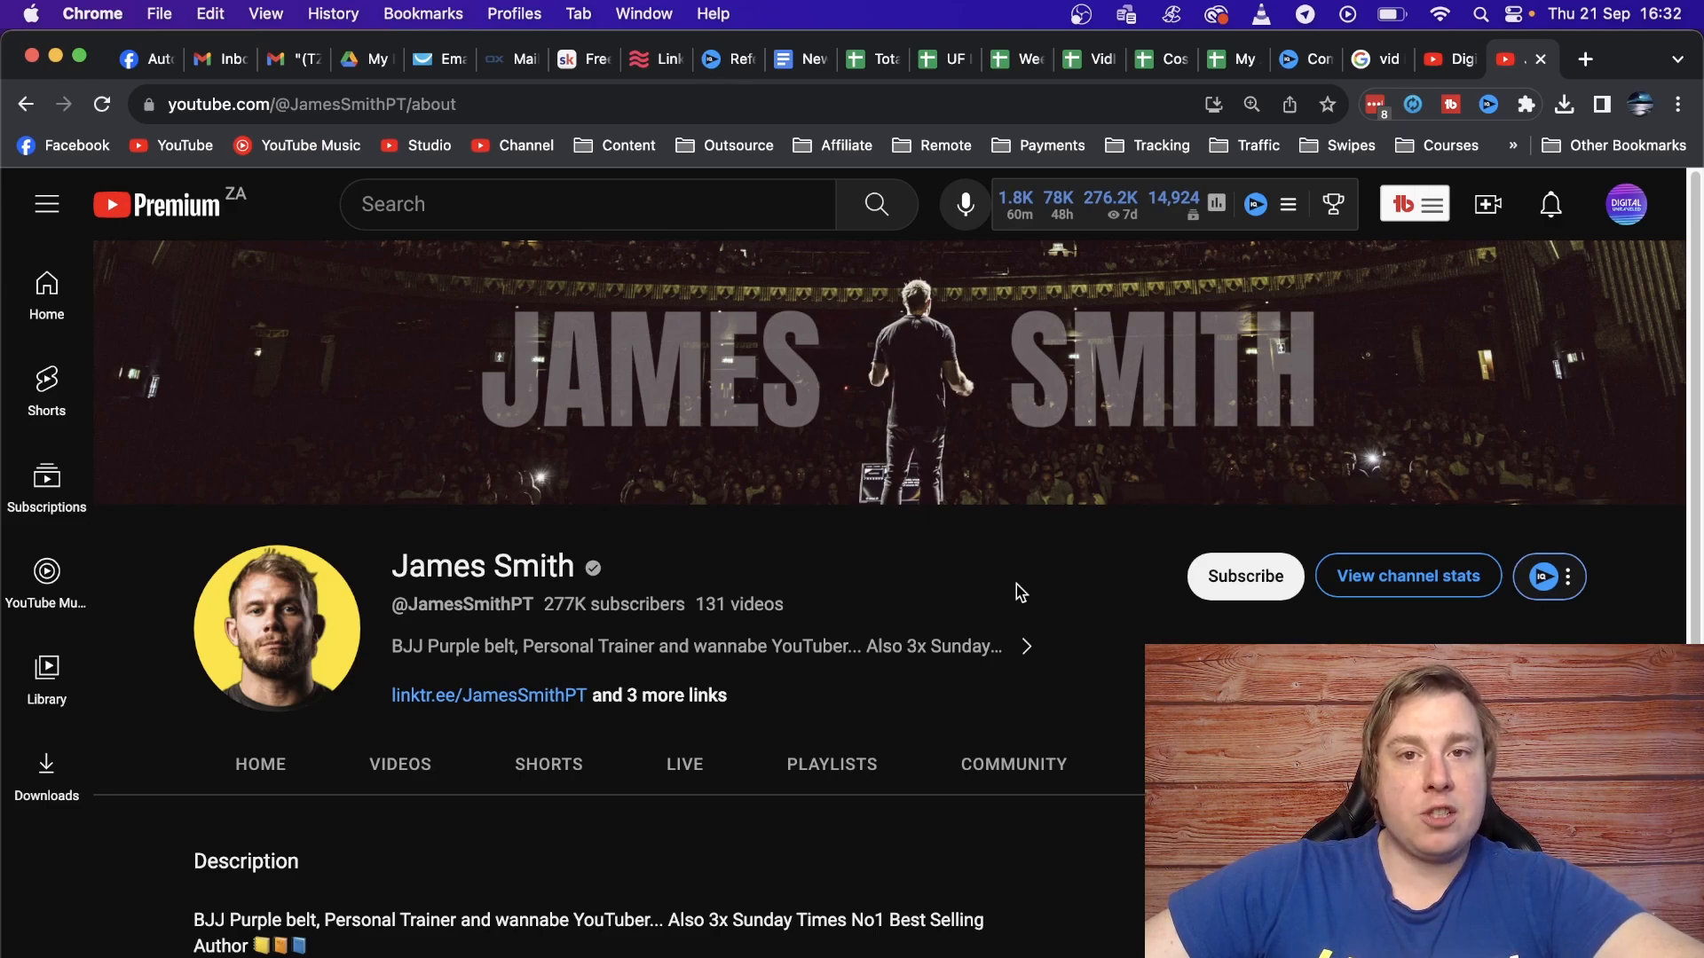
# Switch to the vidIQ tab showing the Competitors 30-day views comparison.
pyautogui.click(1293, 59)
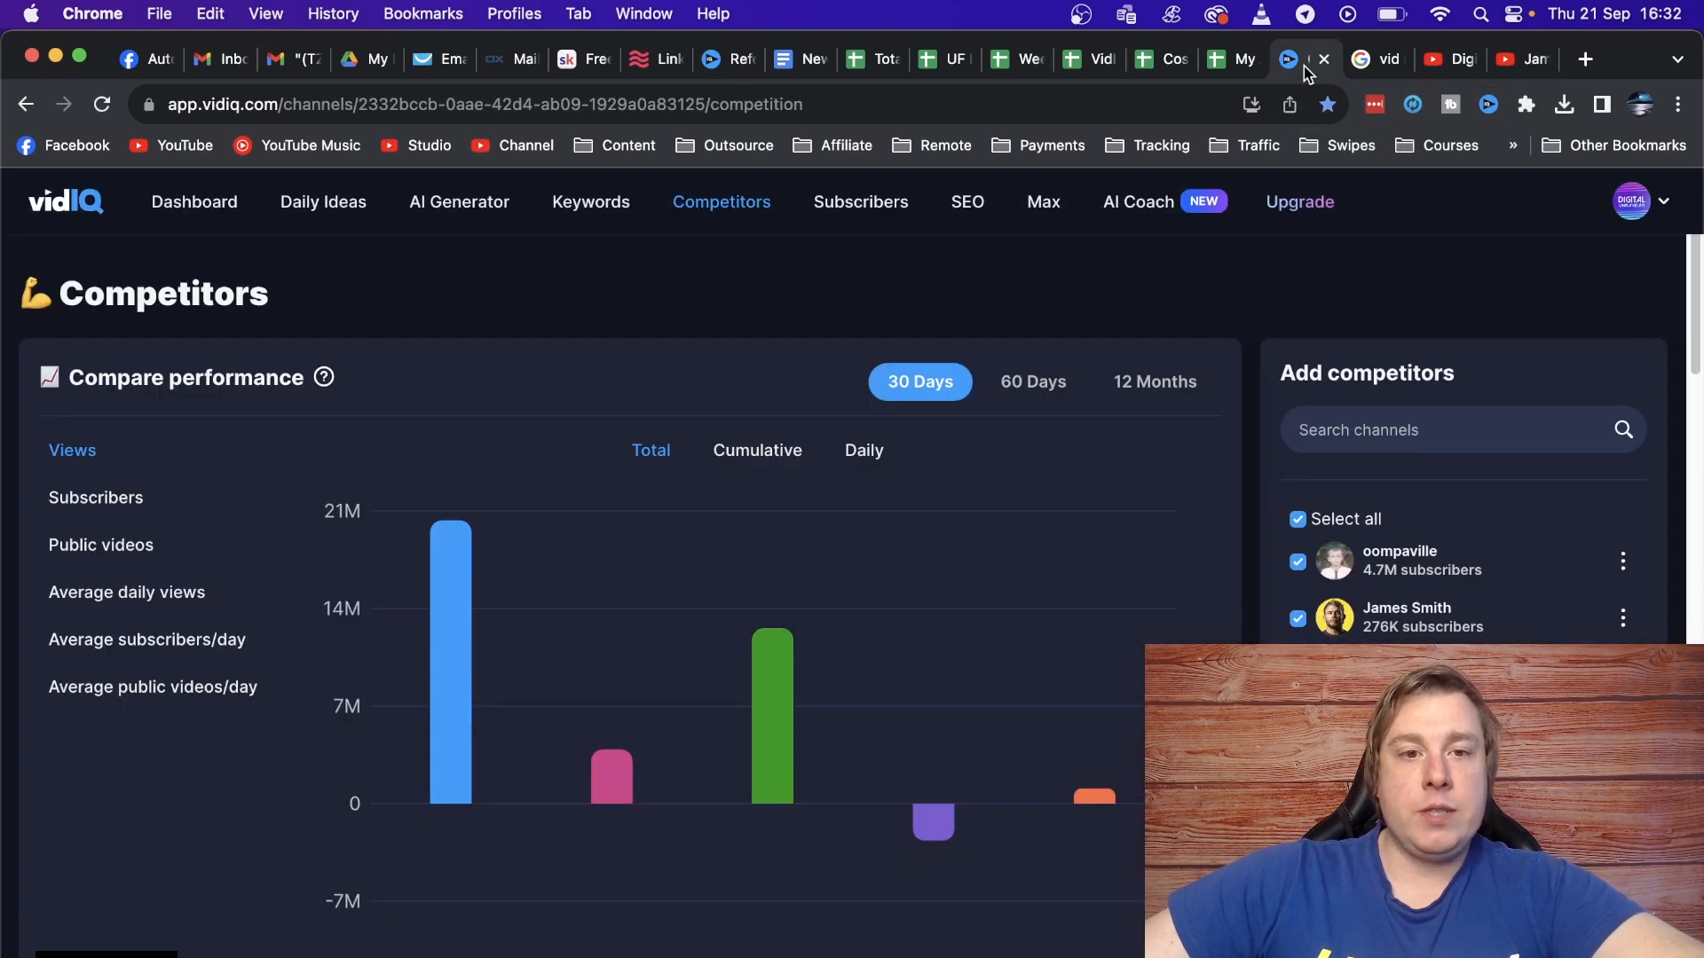
pyautogui.moveTo(722, 202)
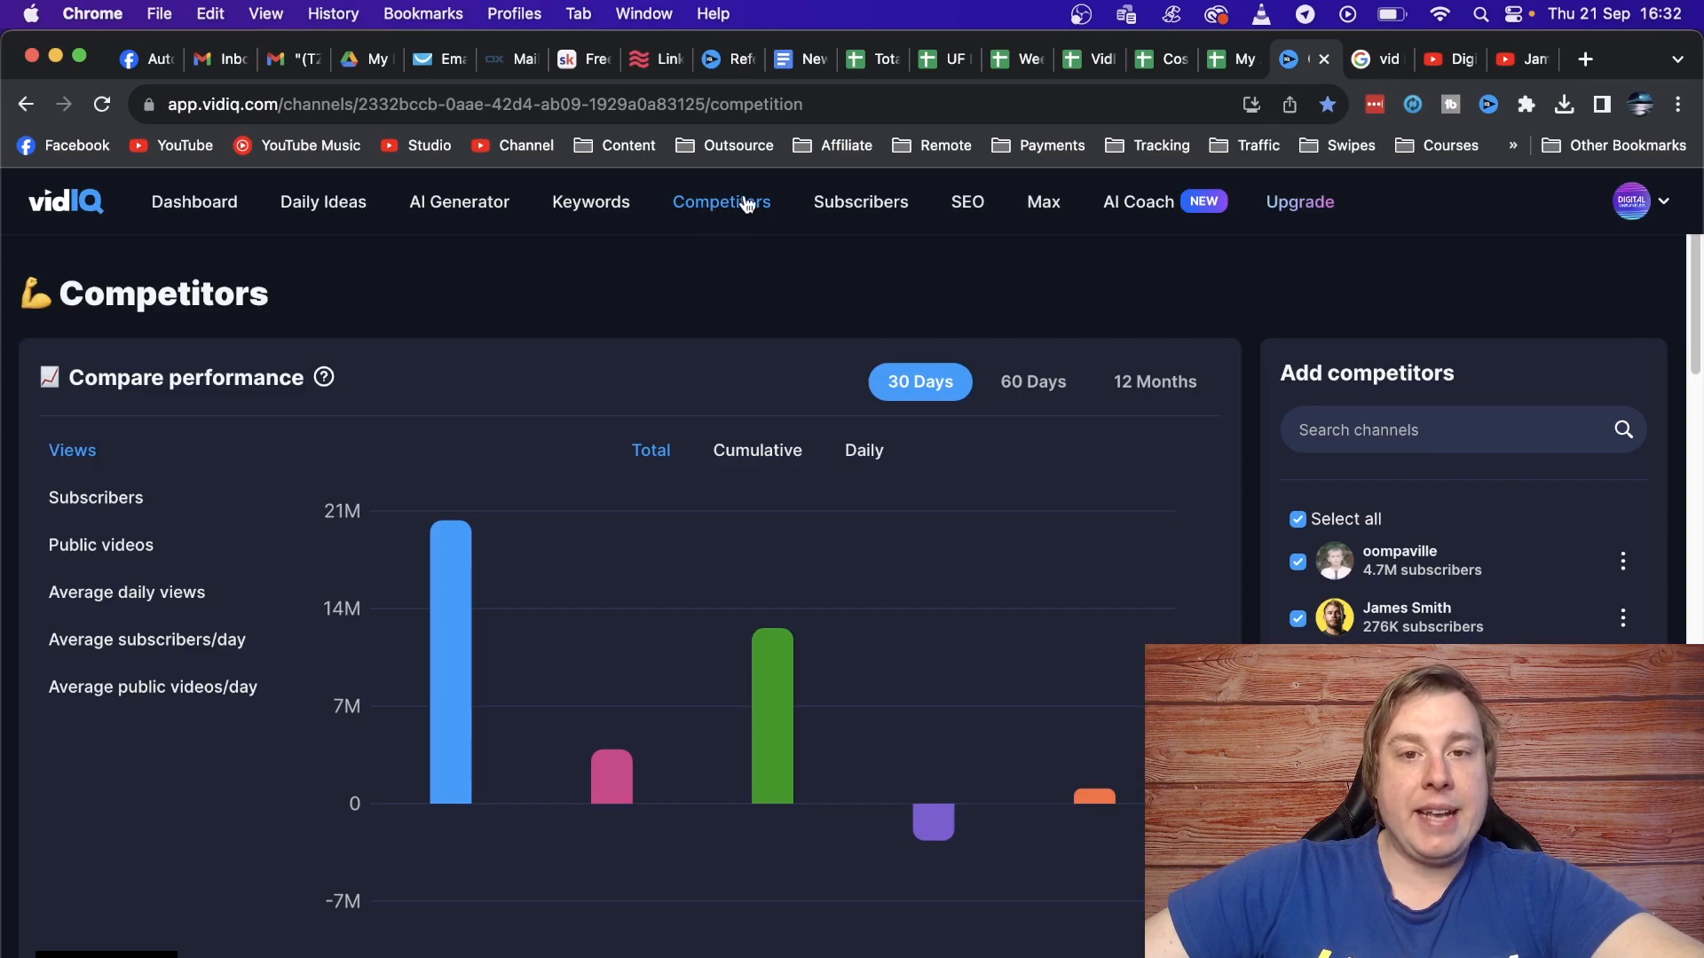
pyautogui.moveTo(731, 279)
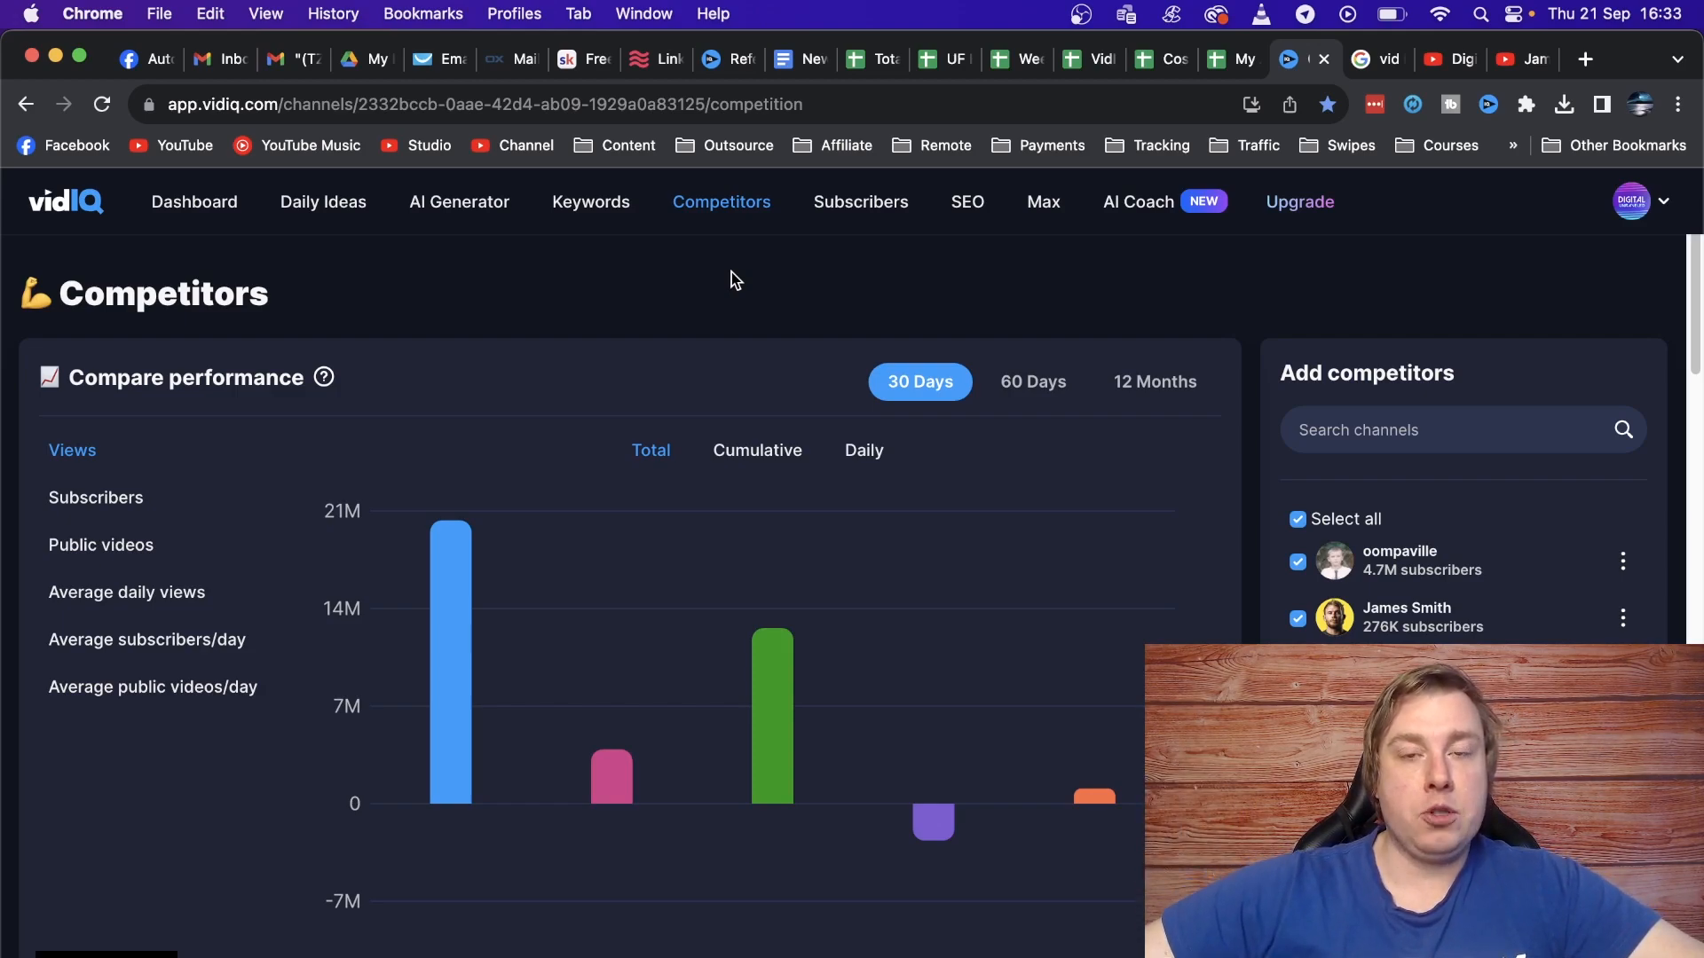
pyautogui.moveTo(736, 240)
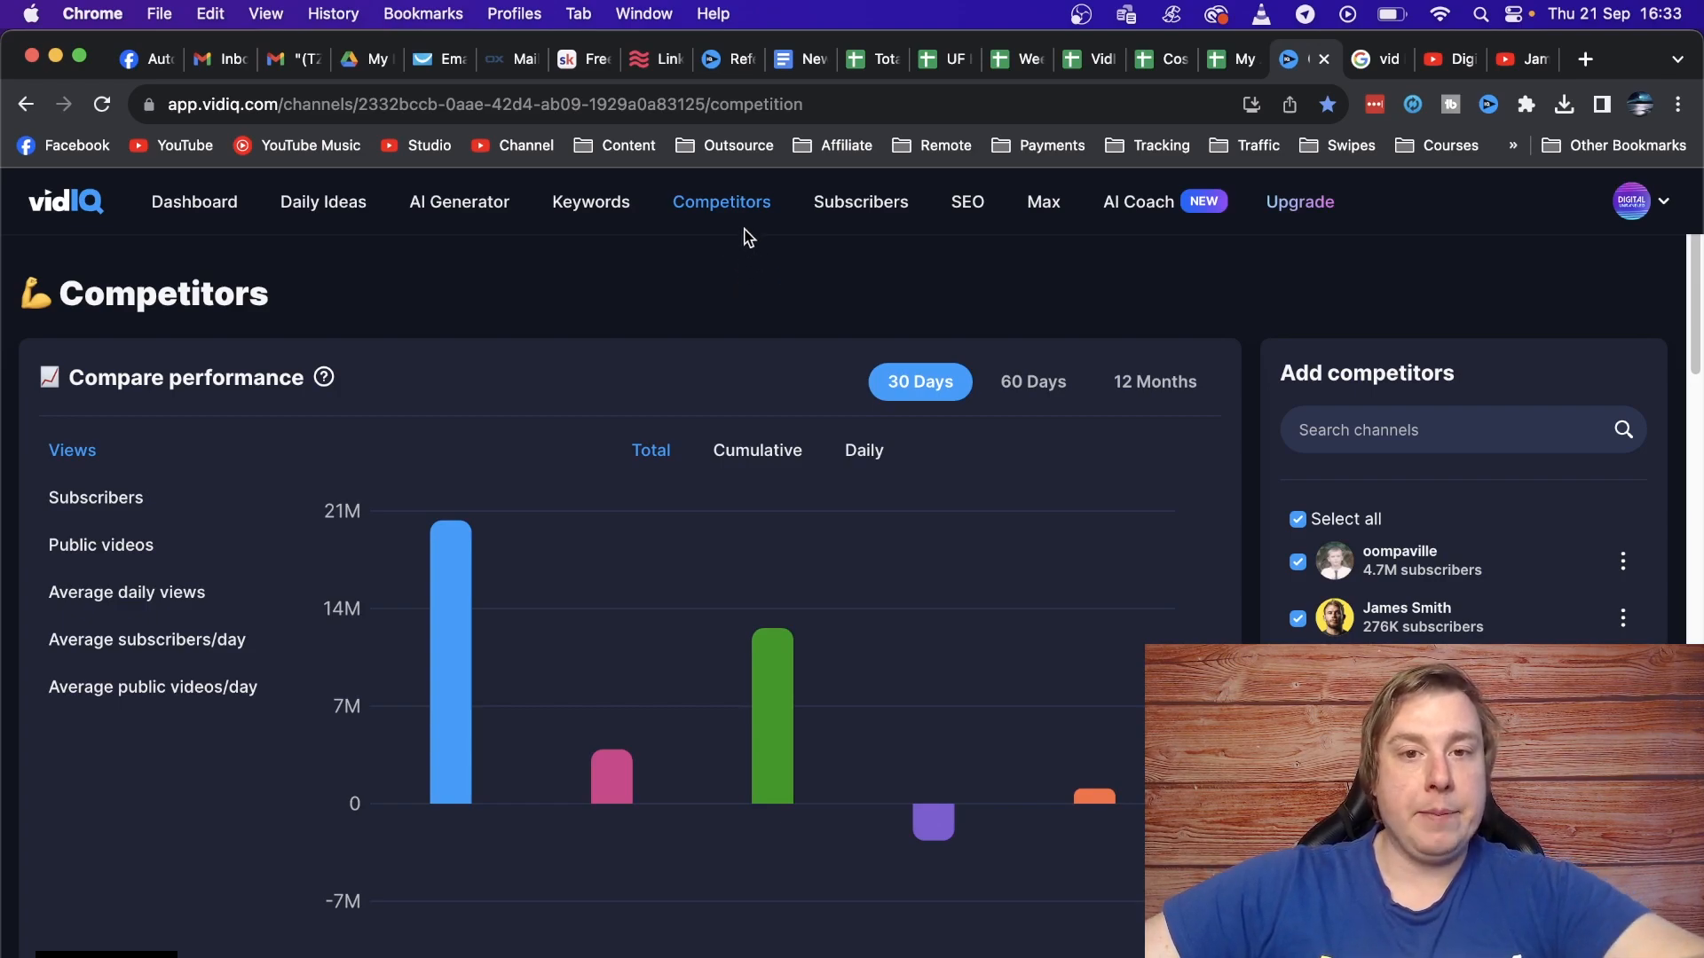
pyautogui.moveTo(749, 211)
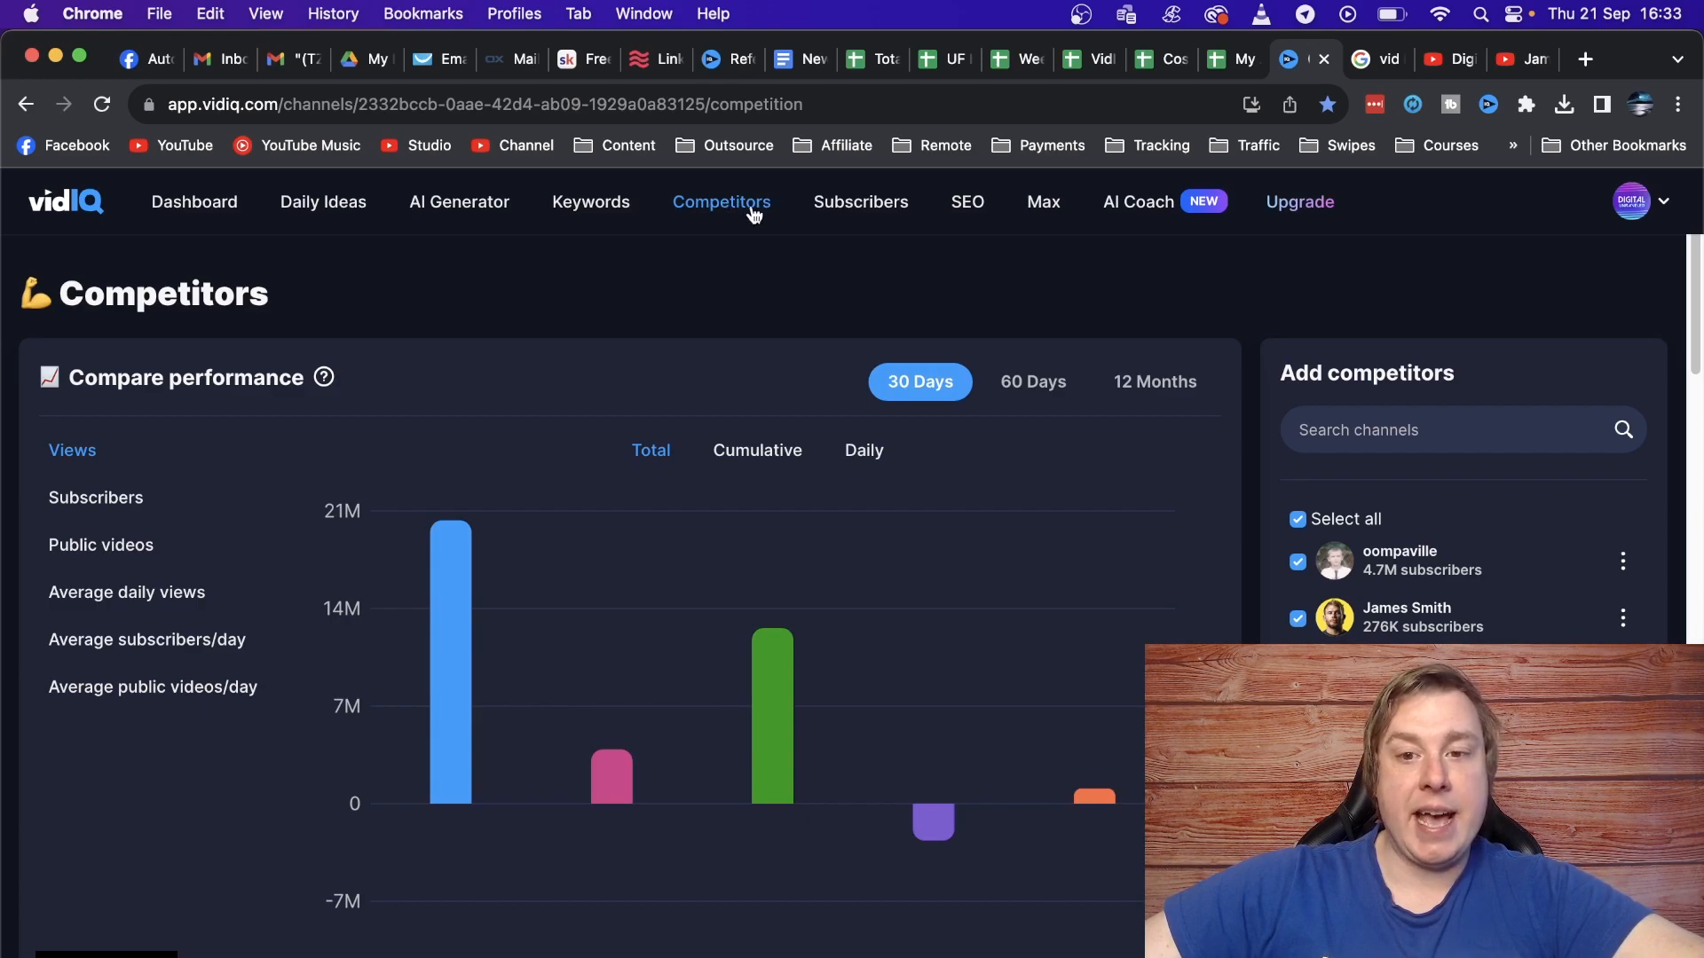
pyautogui.moveTo(1445, 548)
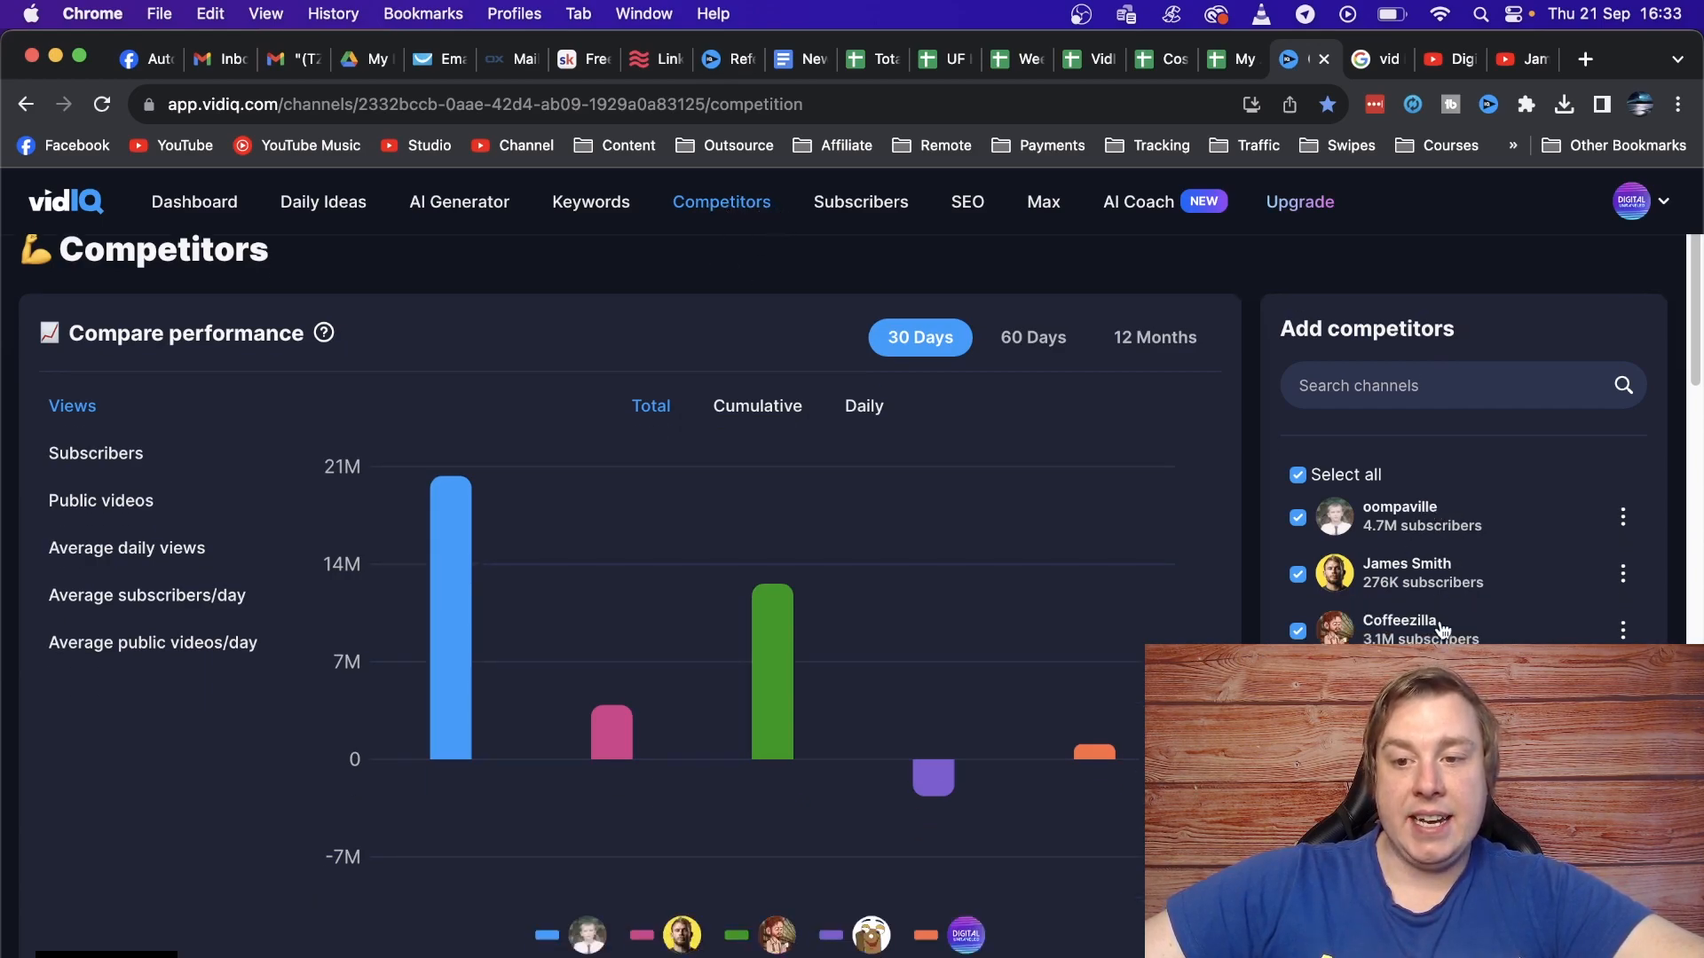
pyautogui.moveTo(1566, 594)
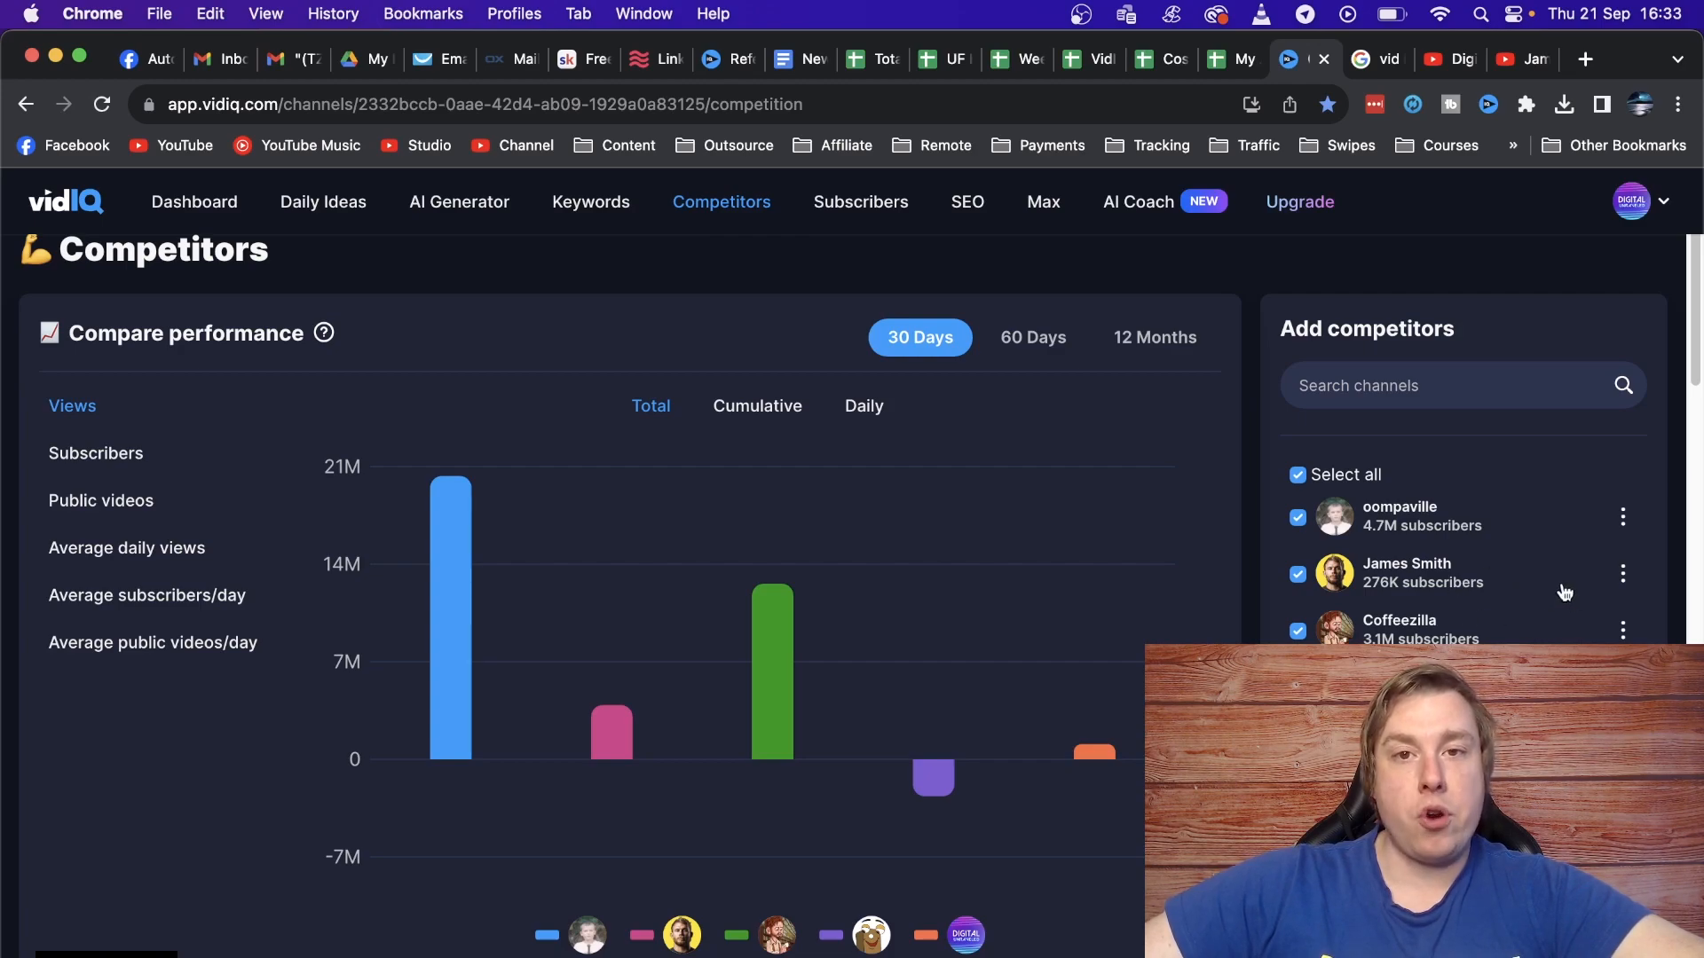
pyautogui.moveTo(1546, 579)
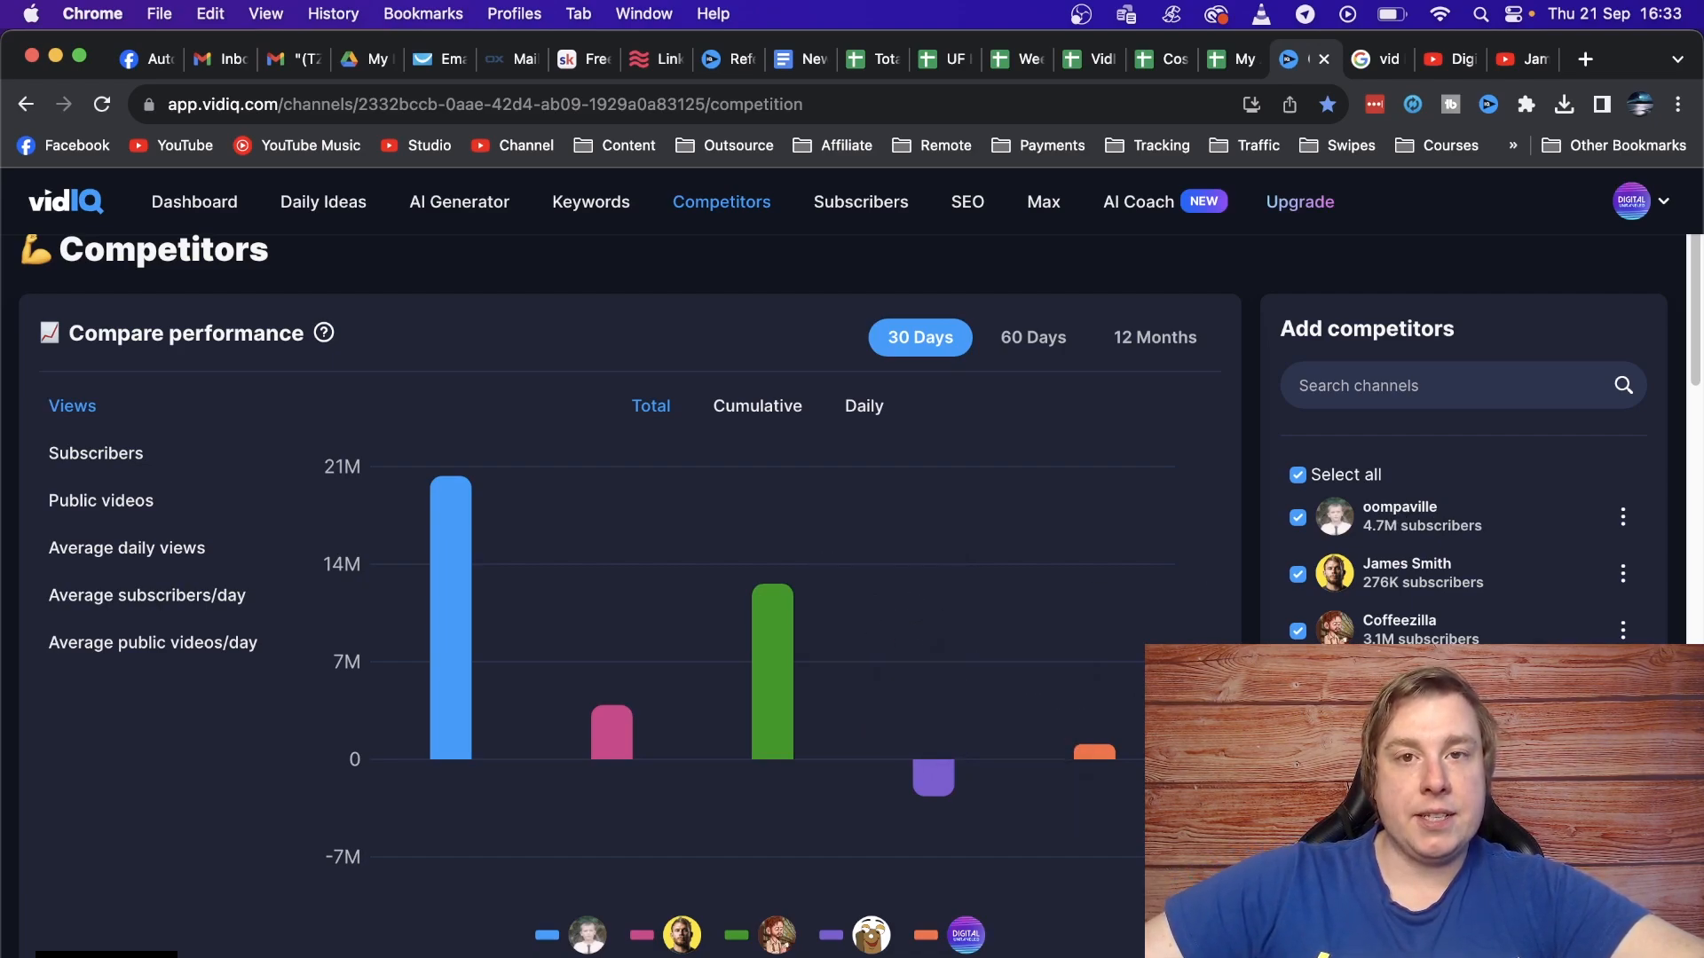
pyautogui.moveTo(1336, 569)
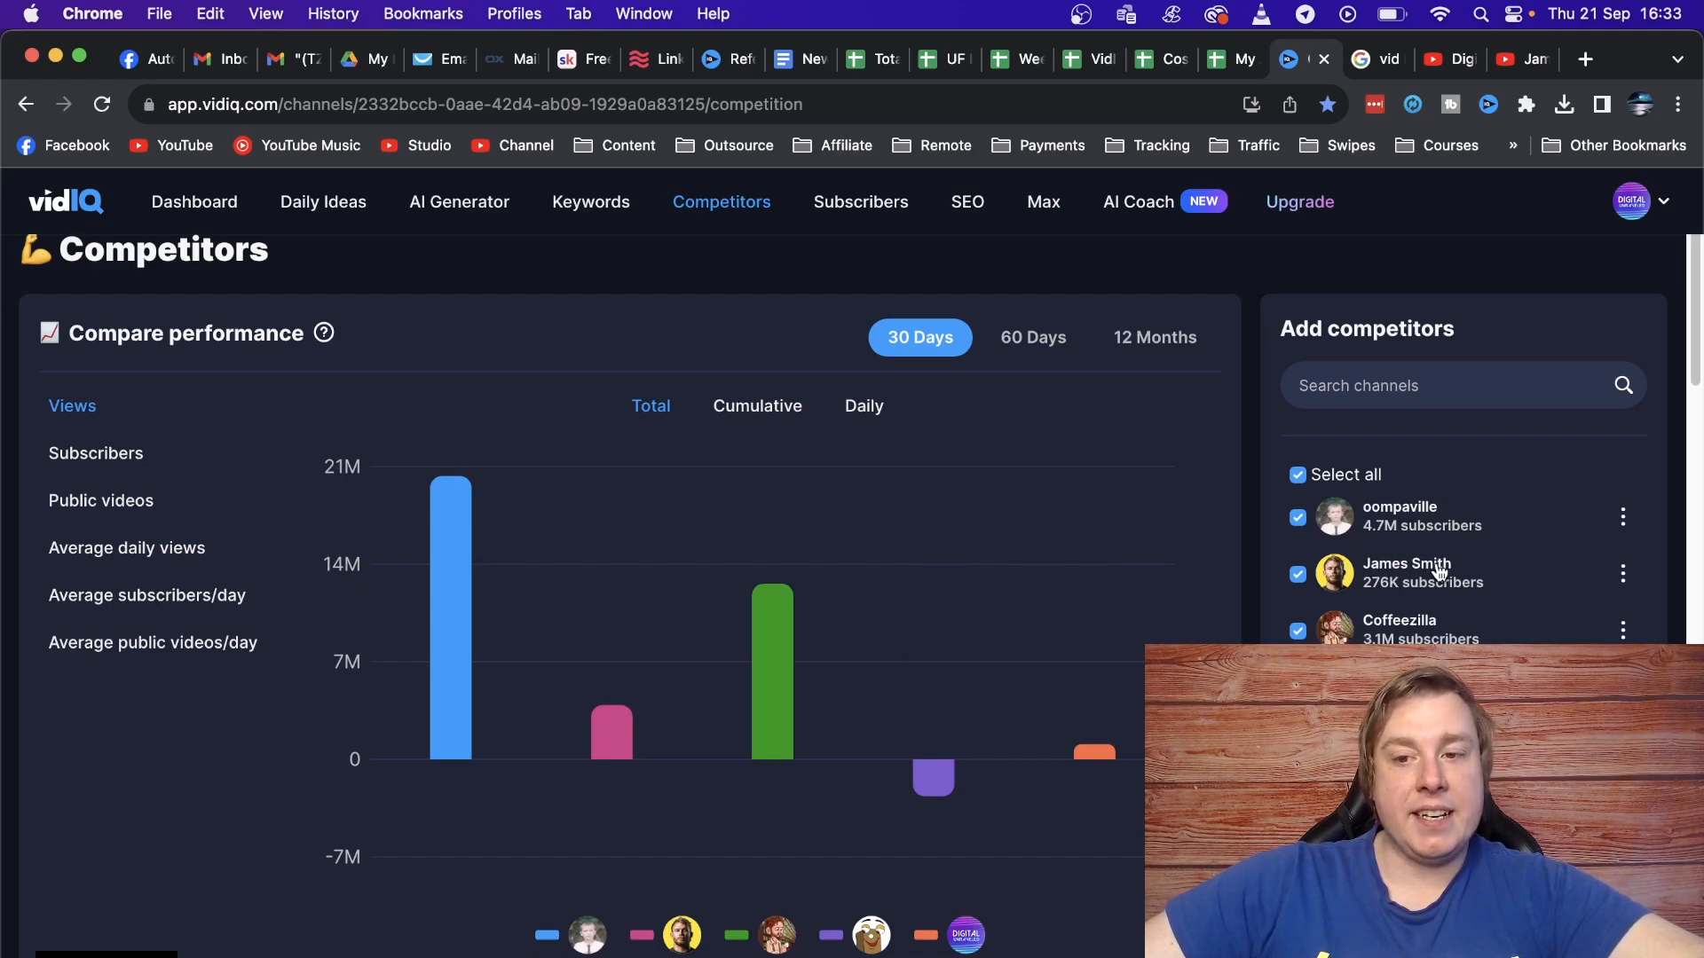
pyautogui.moveTo(611, 511)
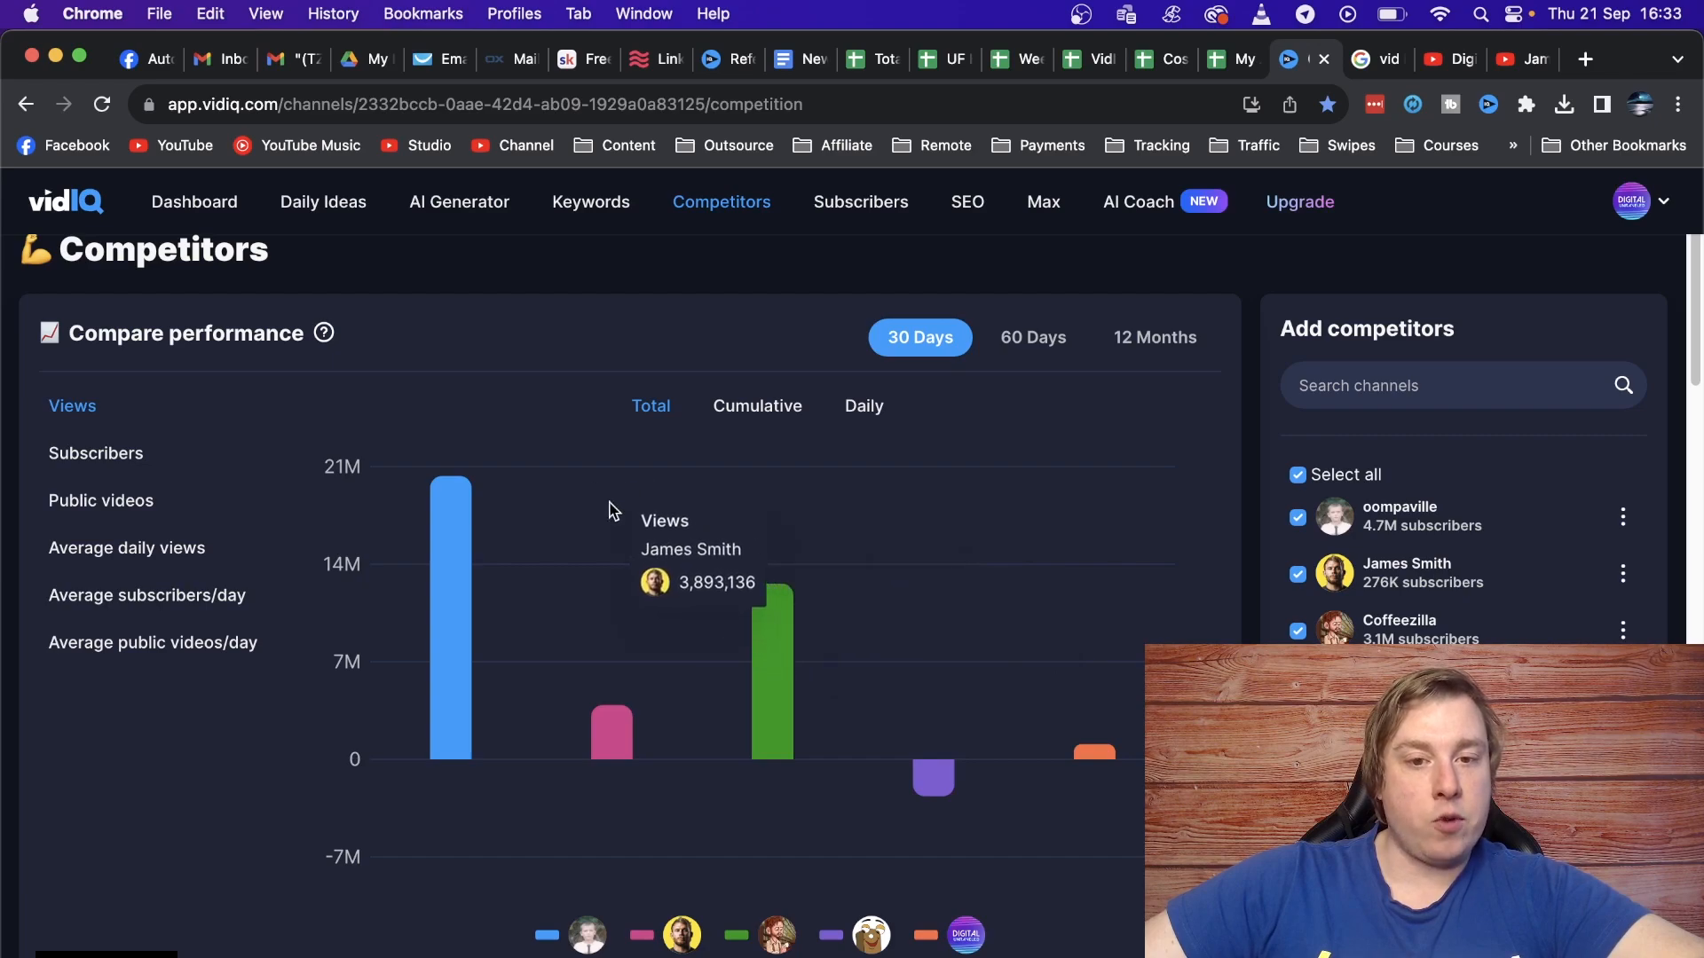
pyautogui.moveTo(928, 522)
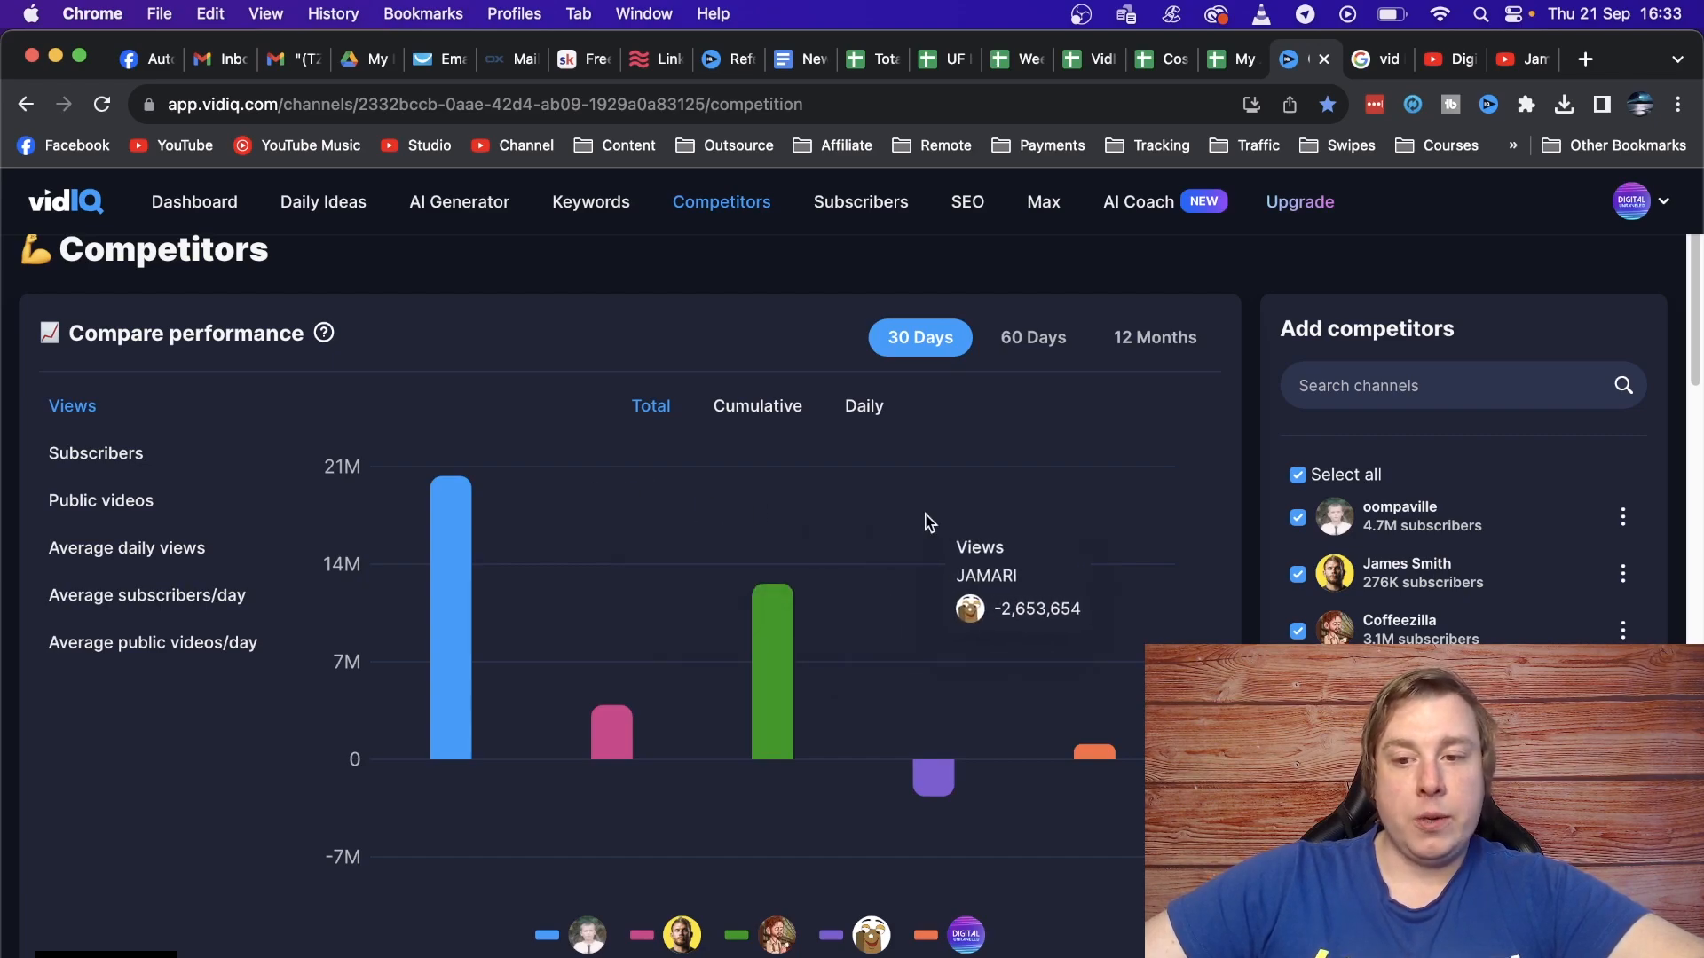
pyautogui.moveTo(928, 522)
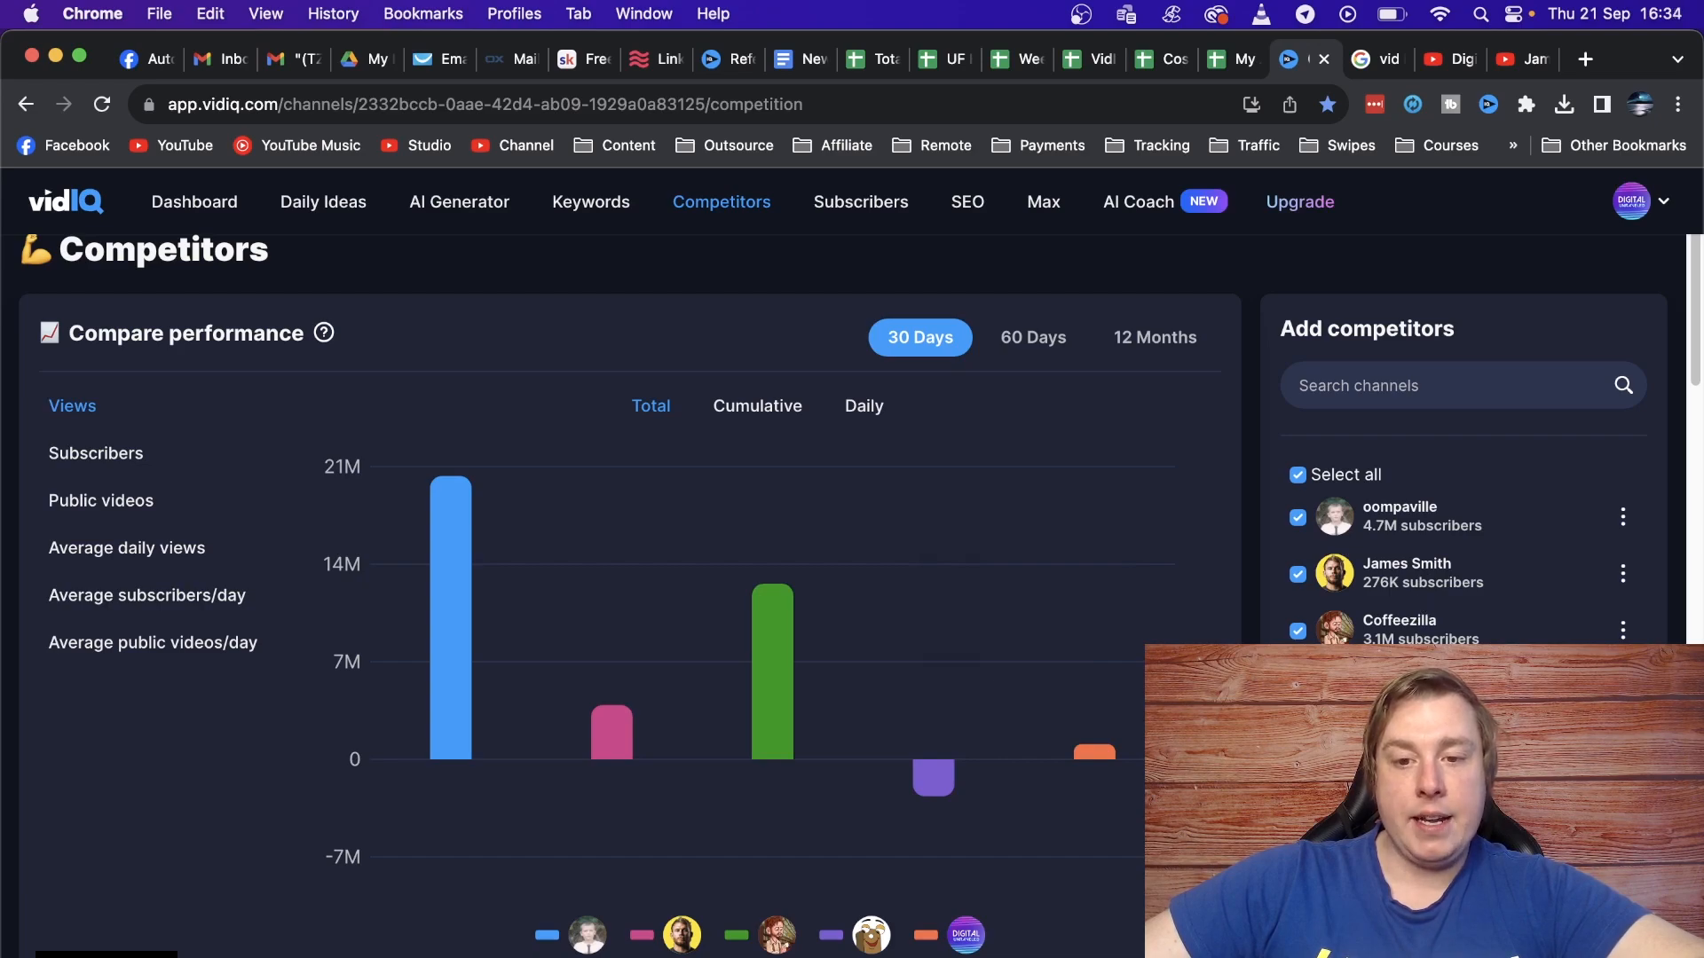
pyautogui.moveTo(985, 522)
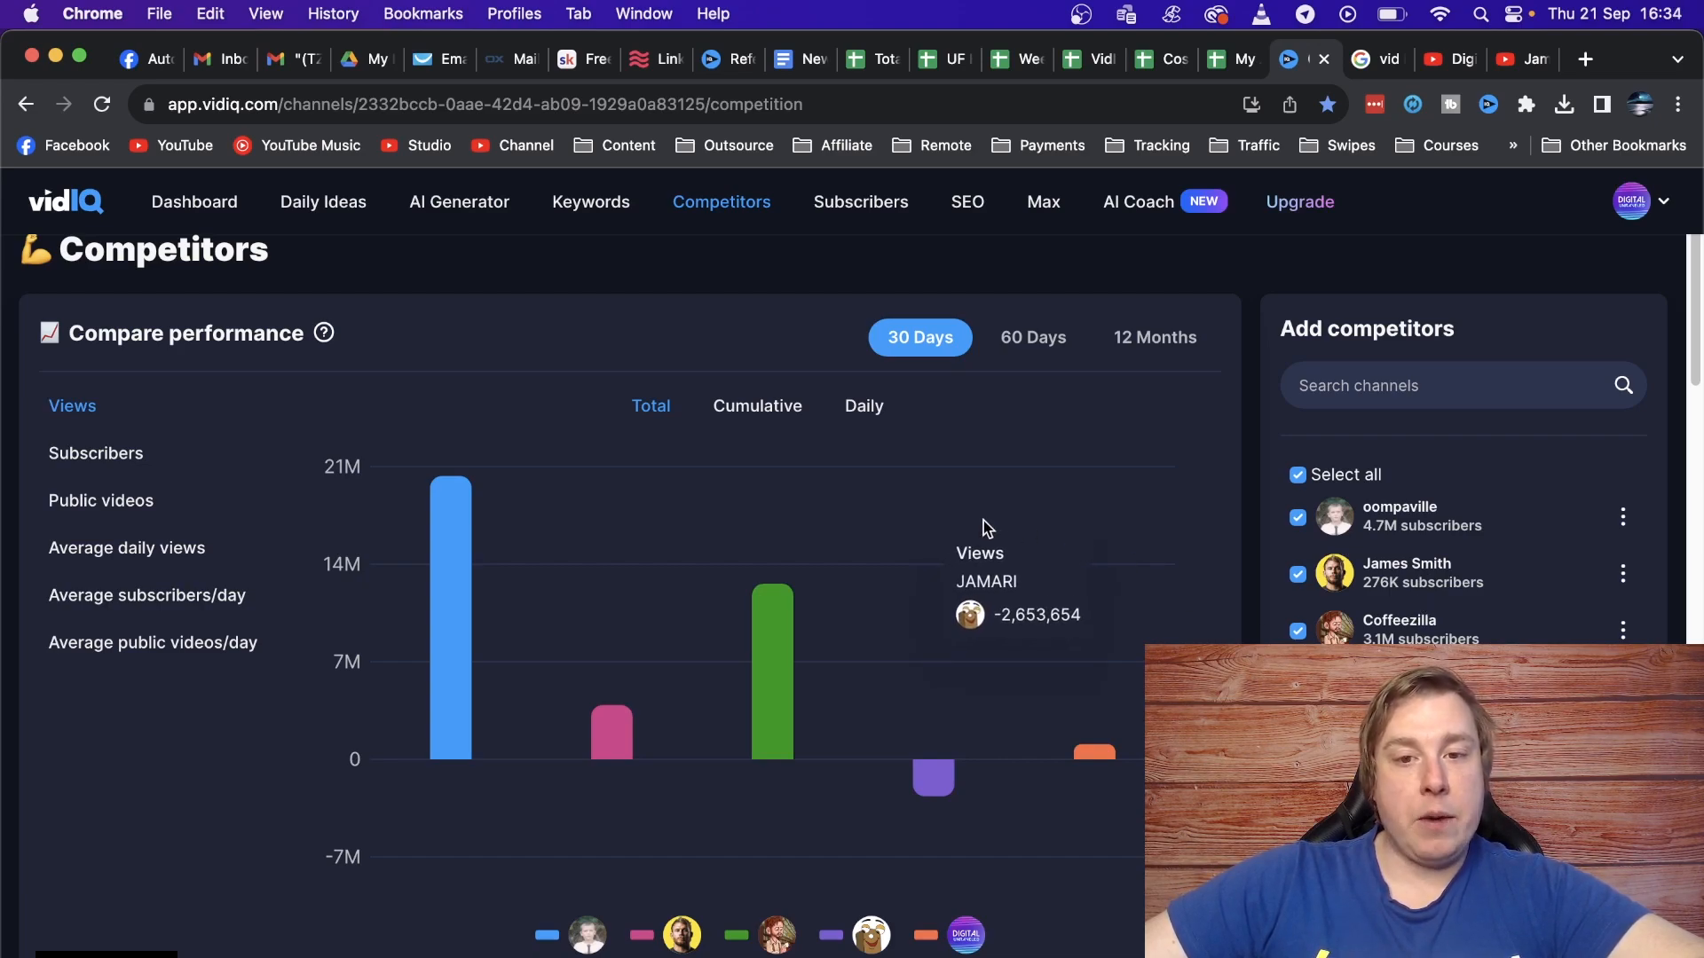
pyautogui.moveTo(521, 556)
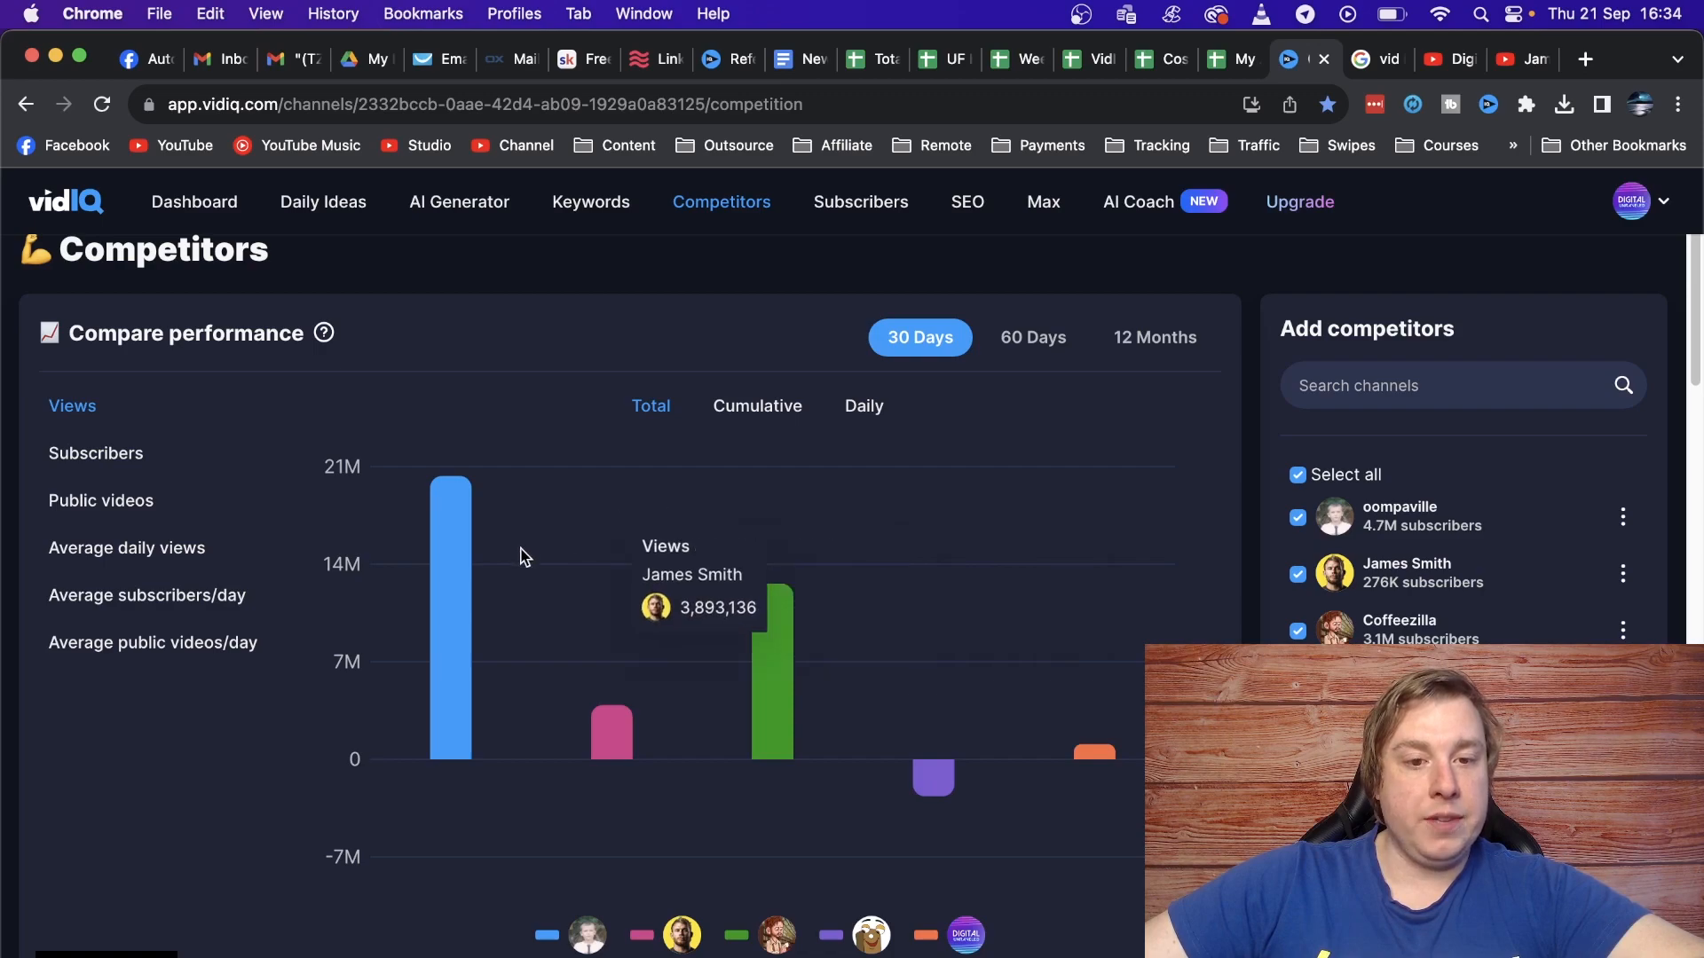
pyautogui.moveTo(455, 584)
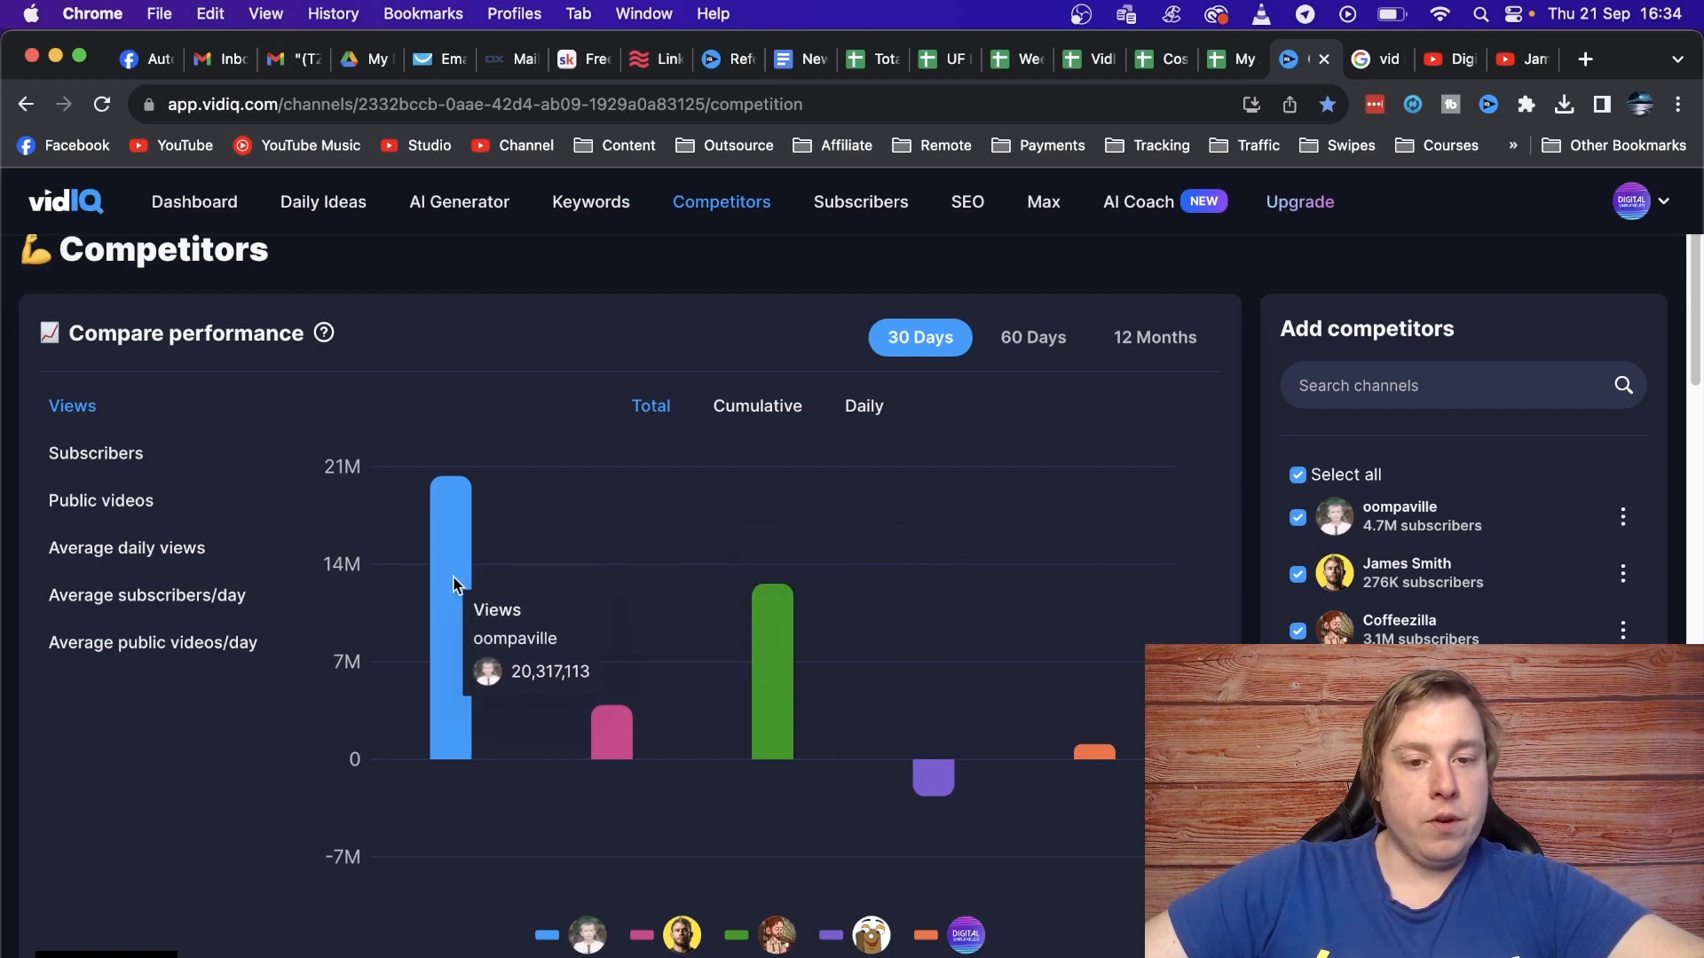
pyautogui.moveTo(610, 722)
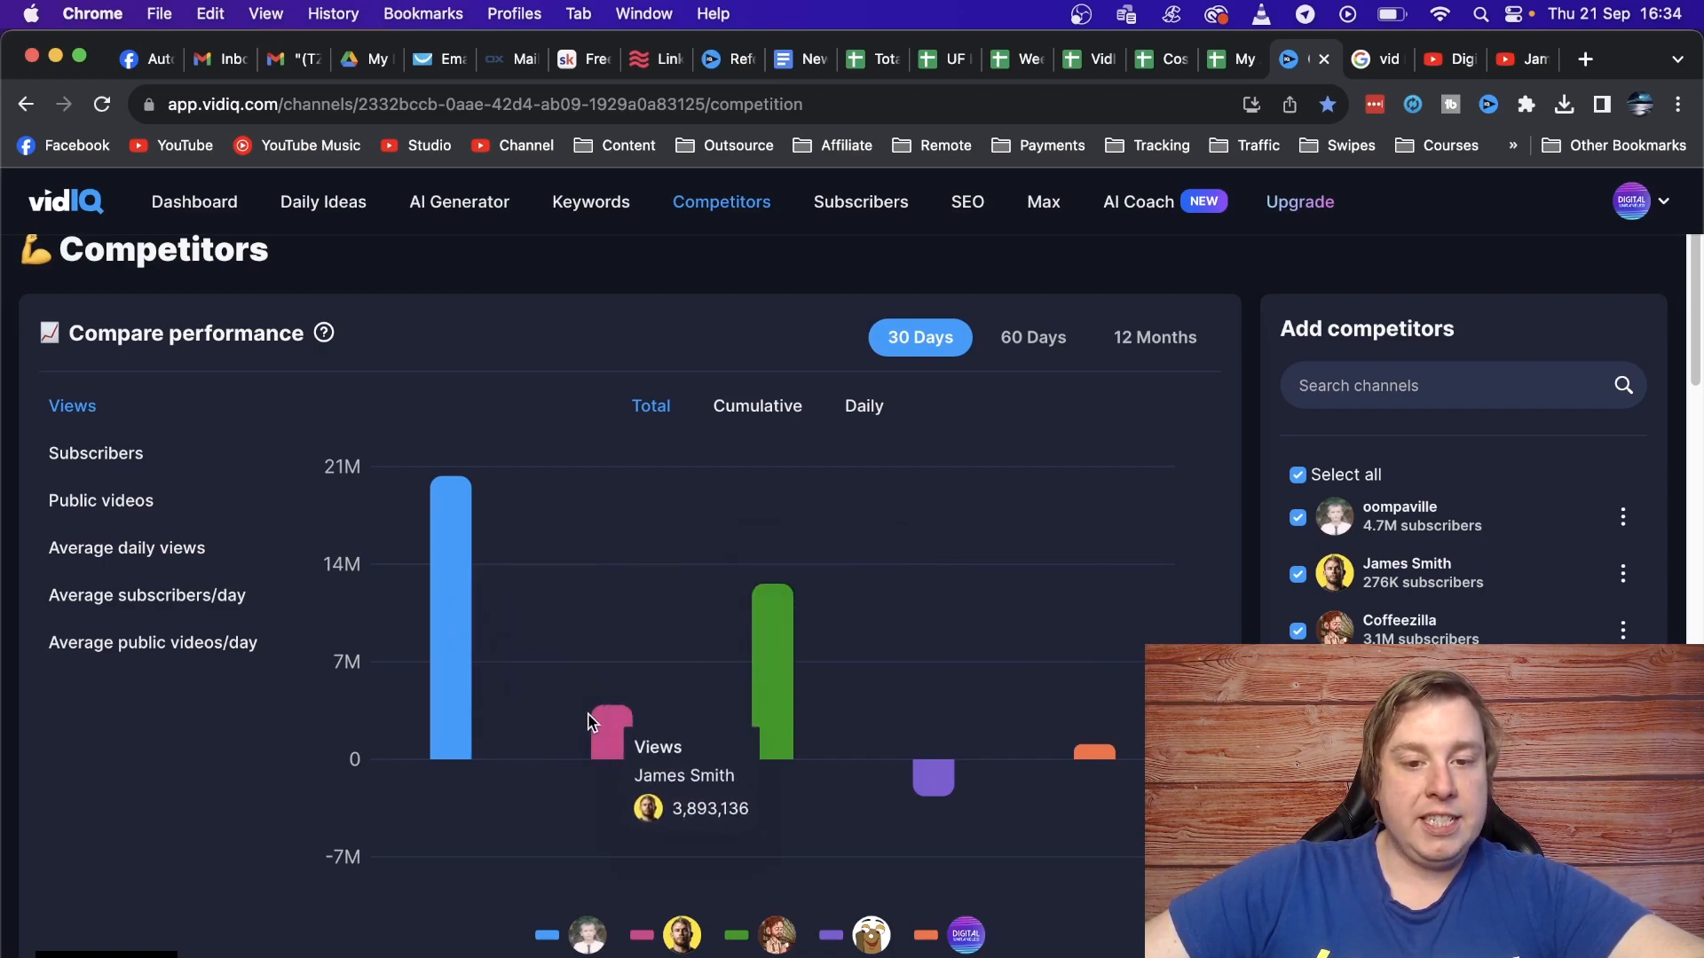
pyautogui.moveTo(781, 704)
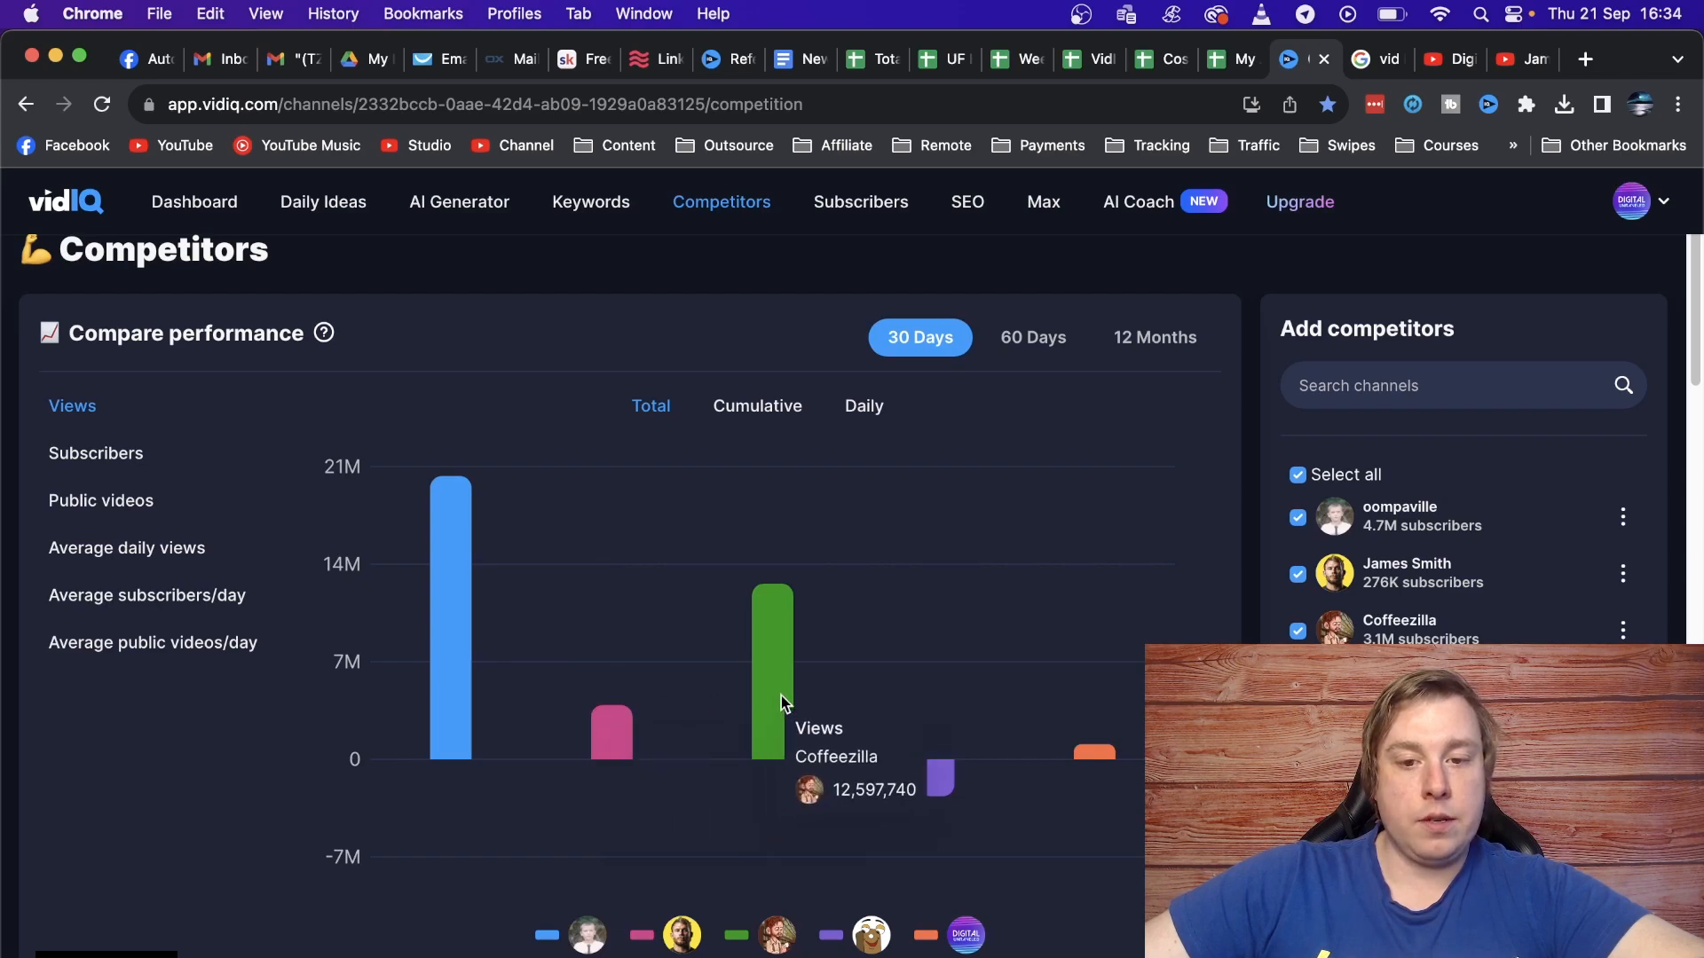
pyautogui.moveTo(932, 777)
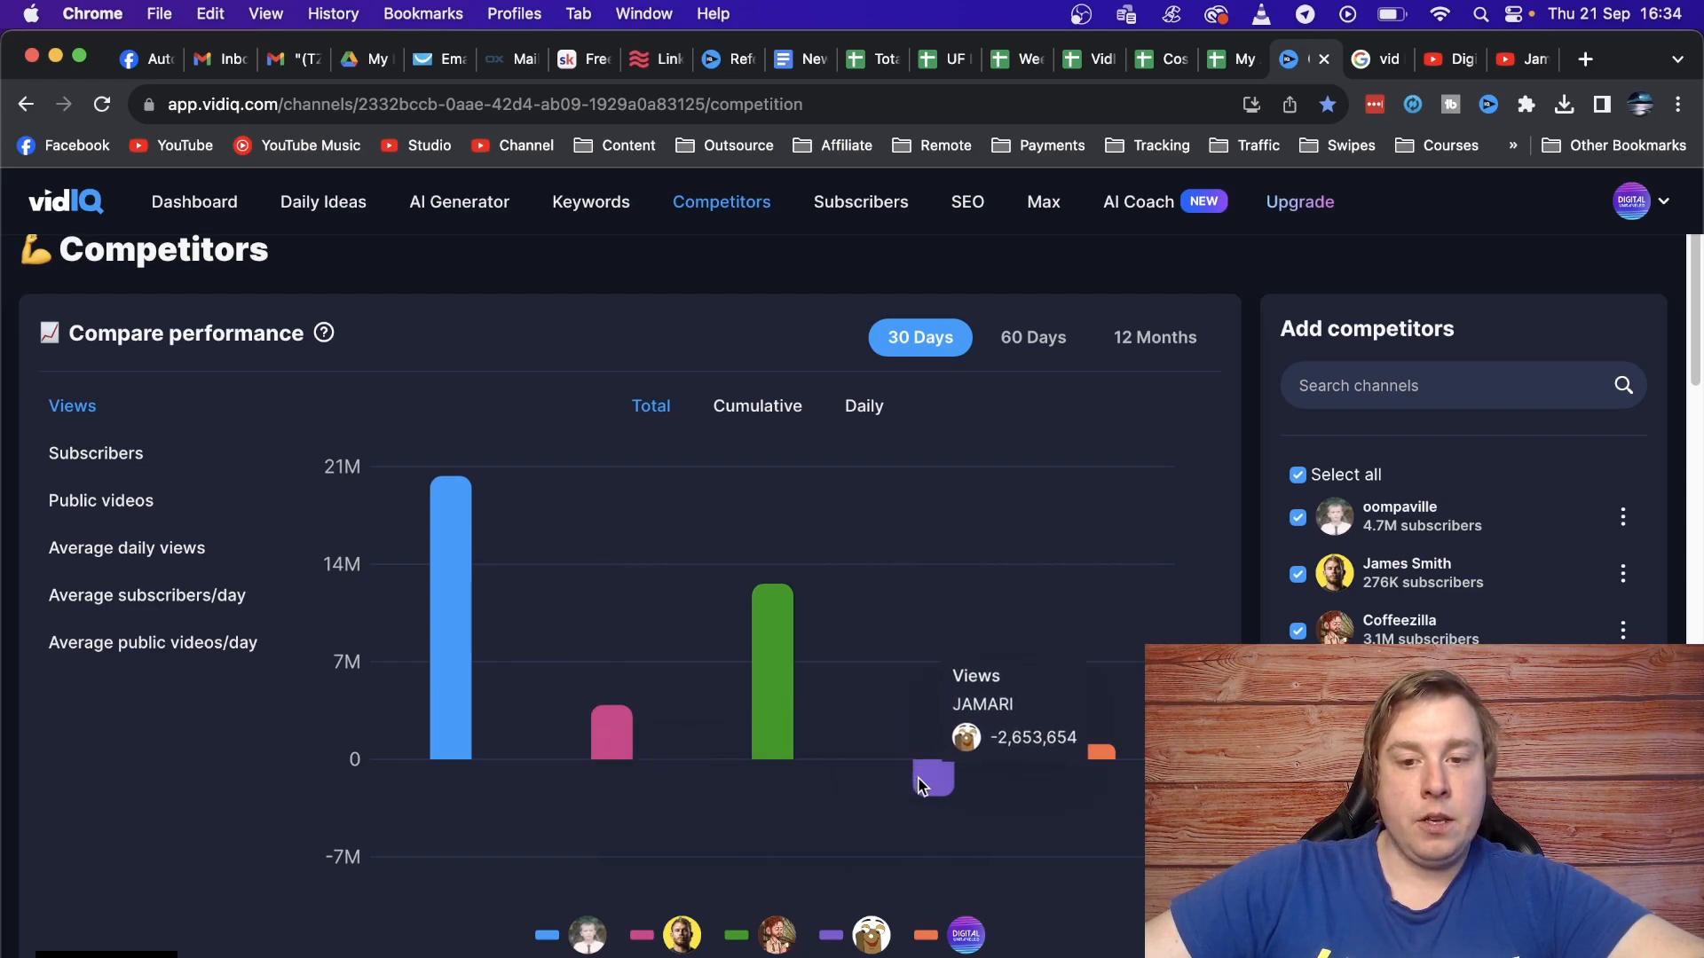
pyautogui.moveTo(932, 781)
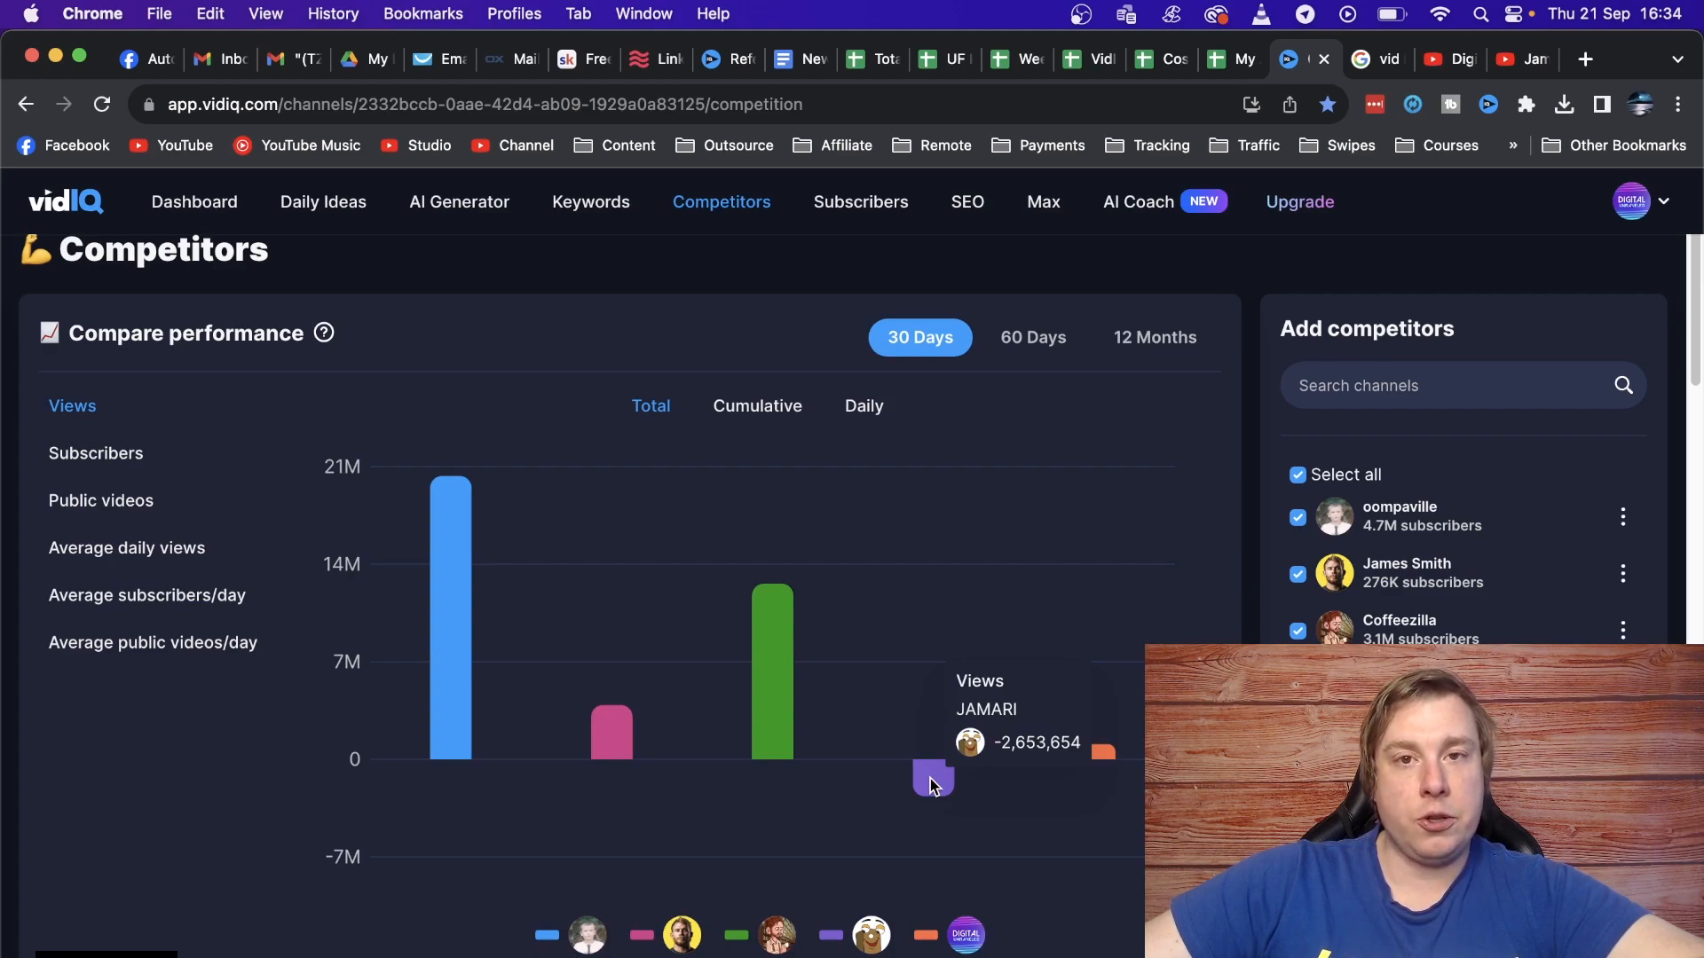
pyautogui.moveTo(1091, 758)
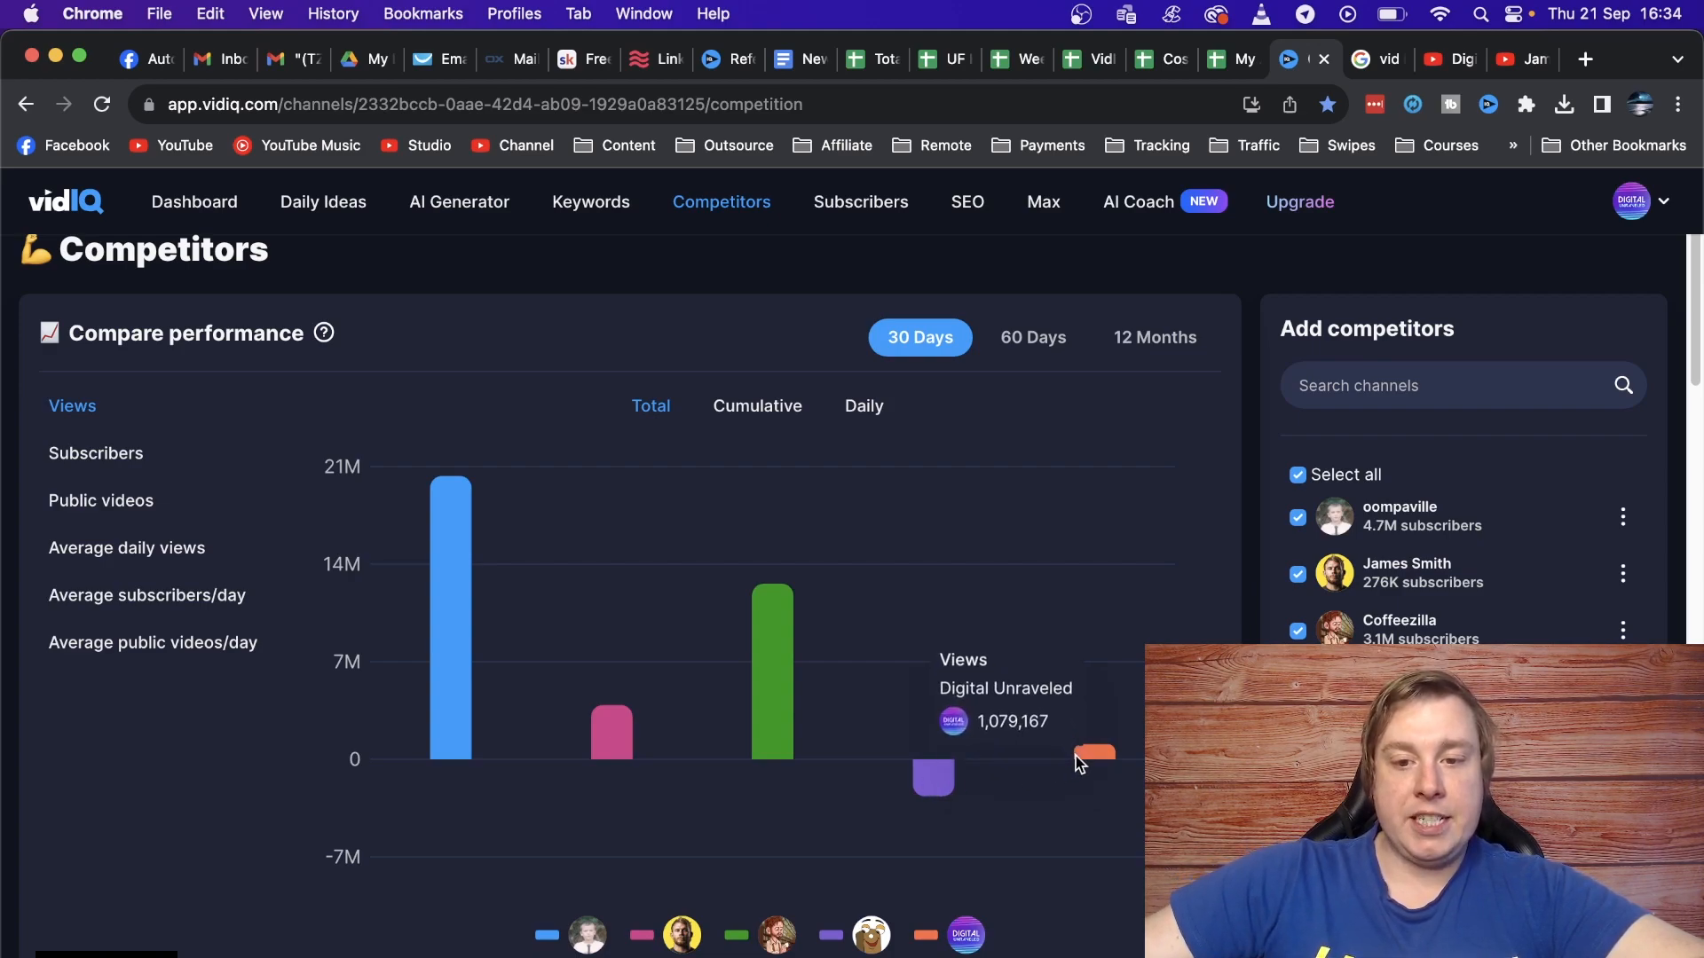
pyautogui.moveTo(1081, 761)
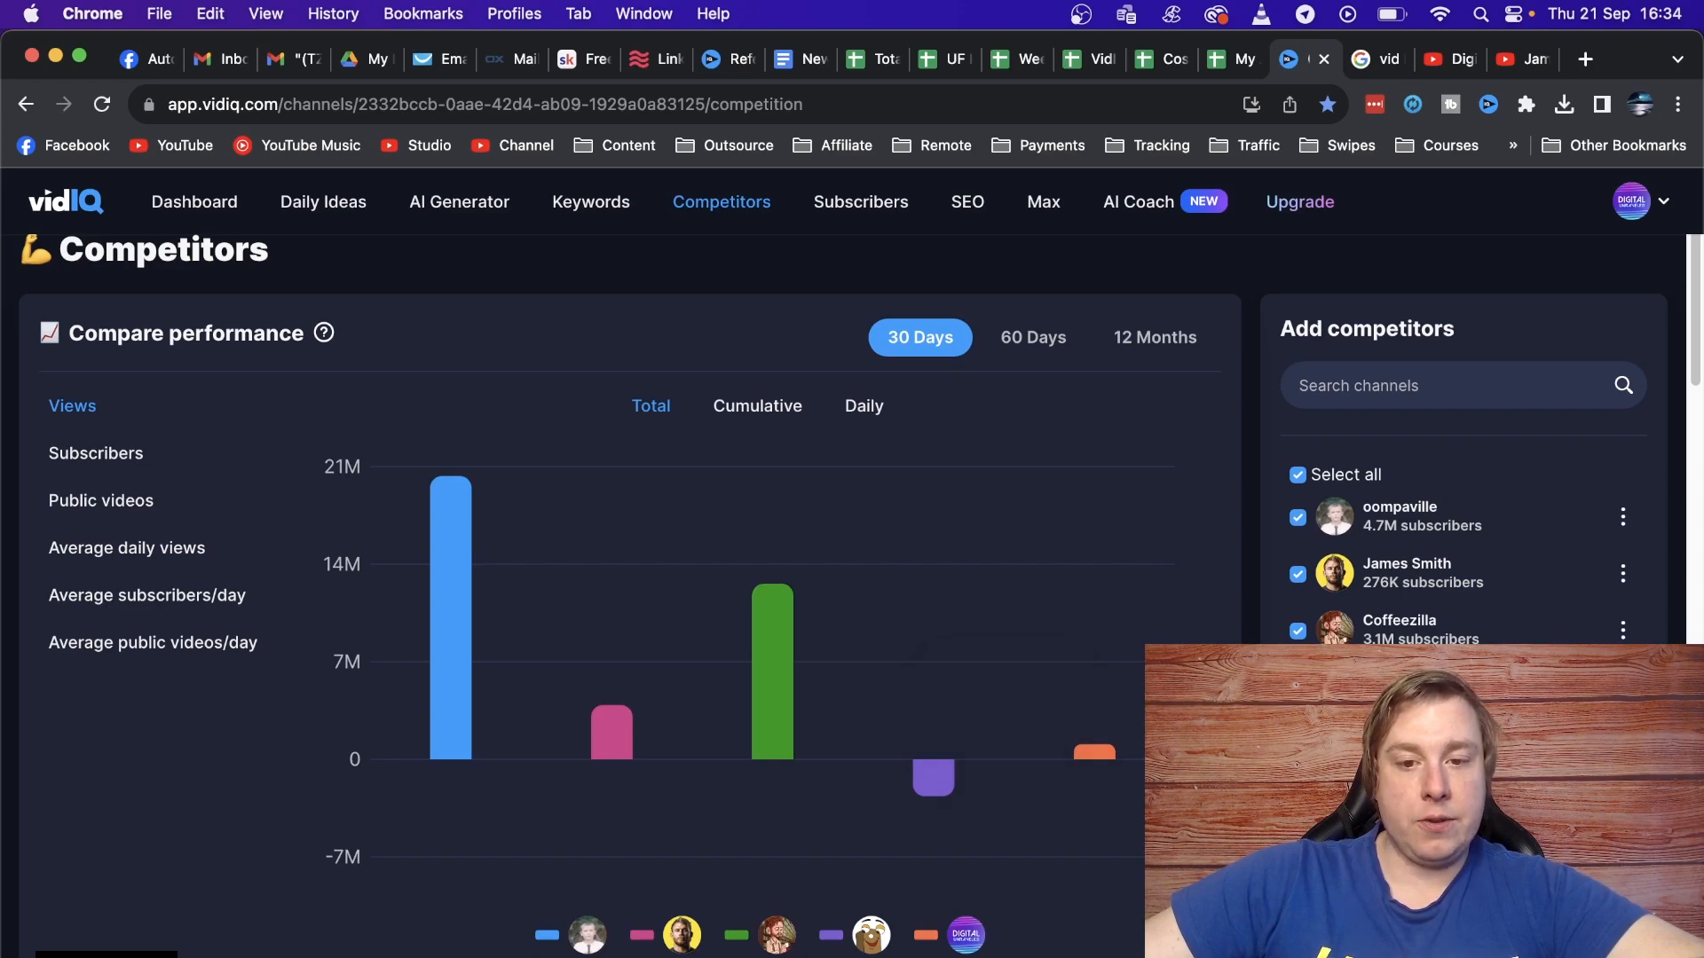
pyautogui.moveTo(1353, 555)
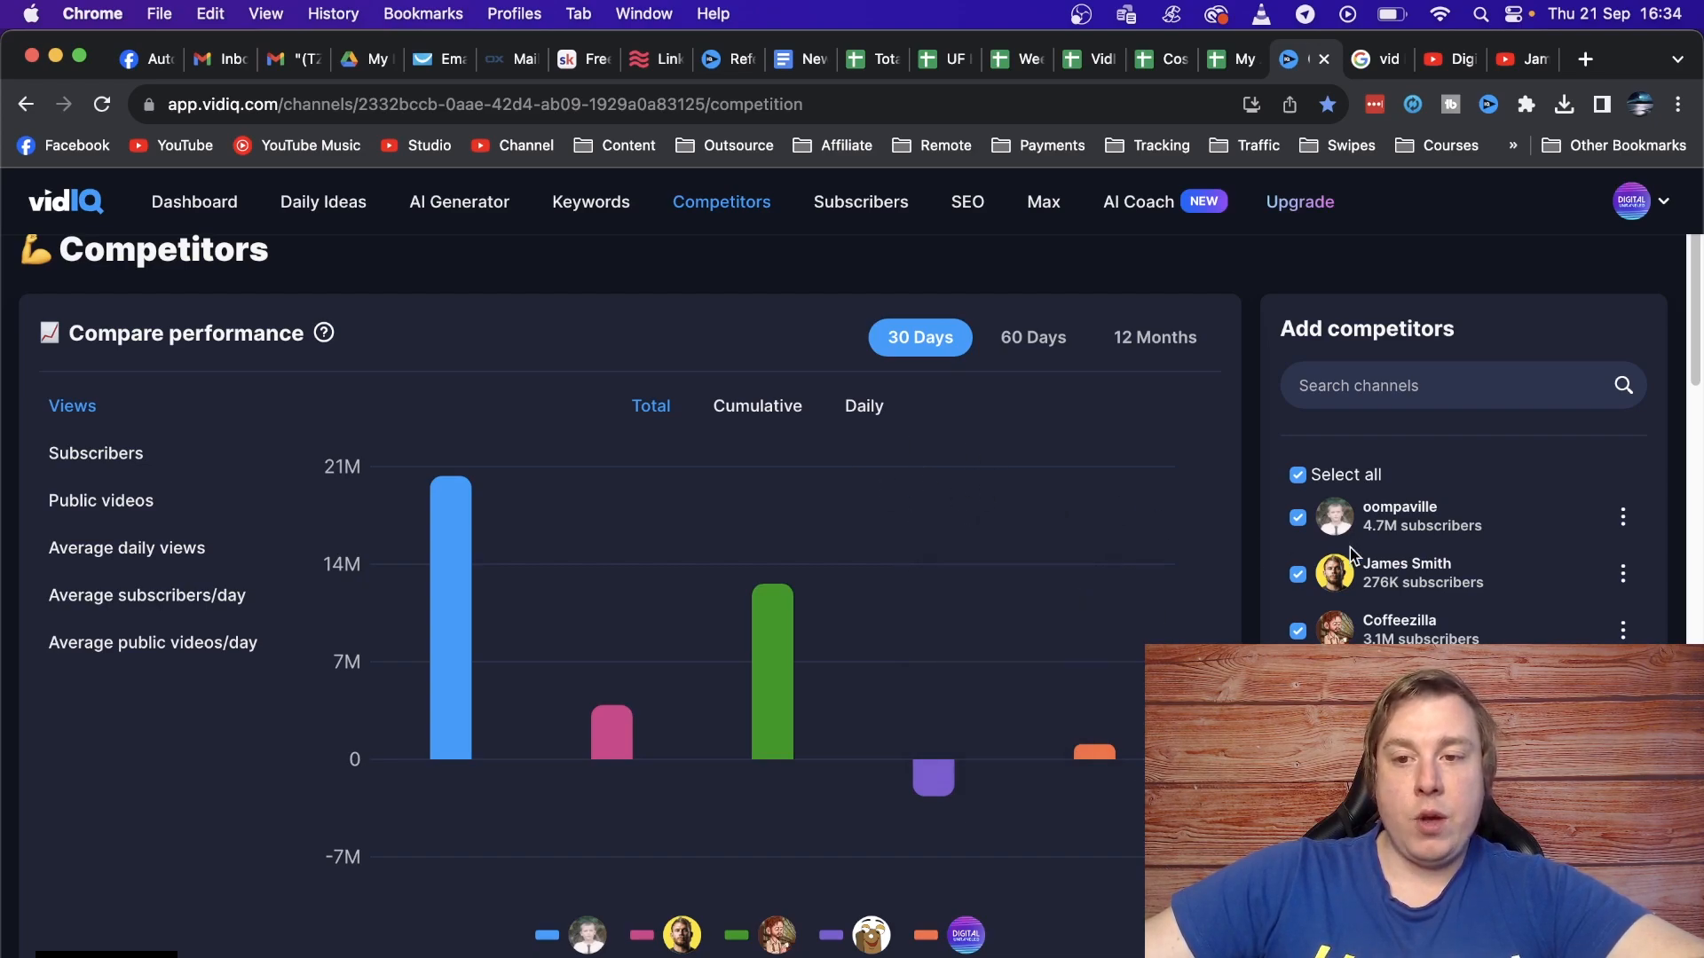
pyautogui.moveTo(1498, 529)
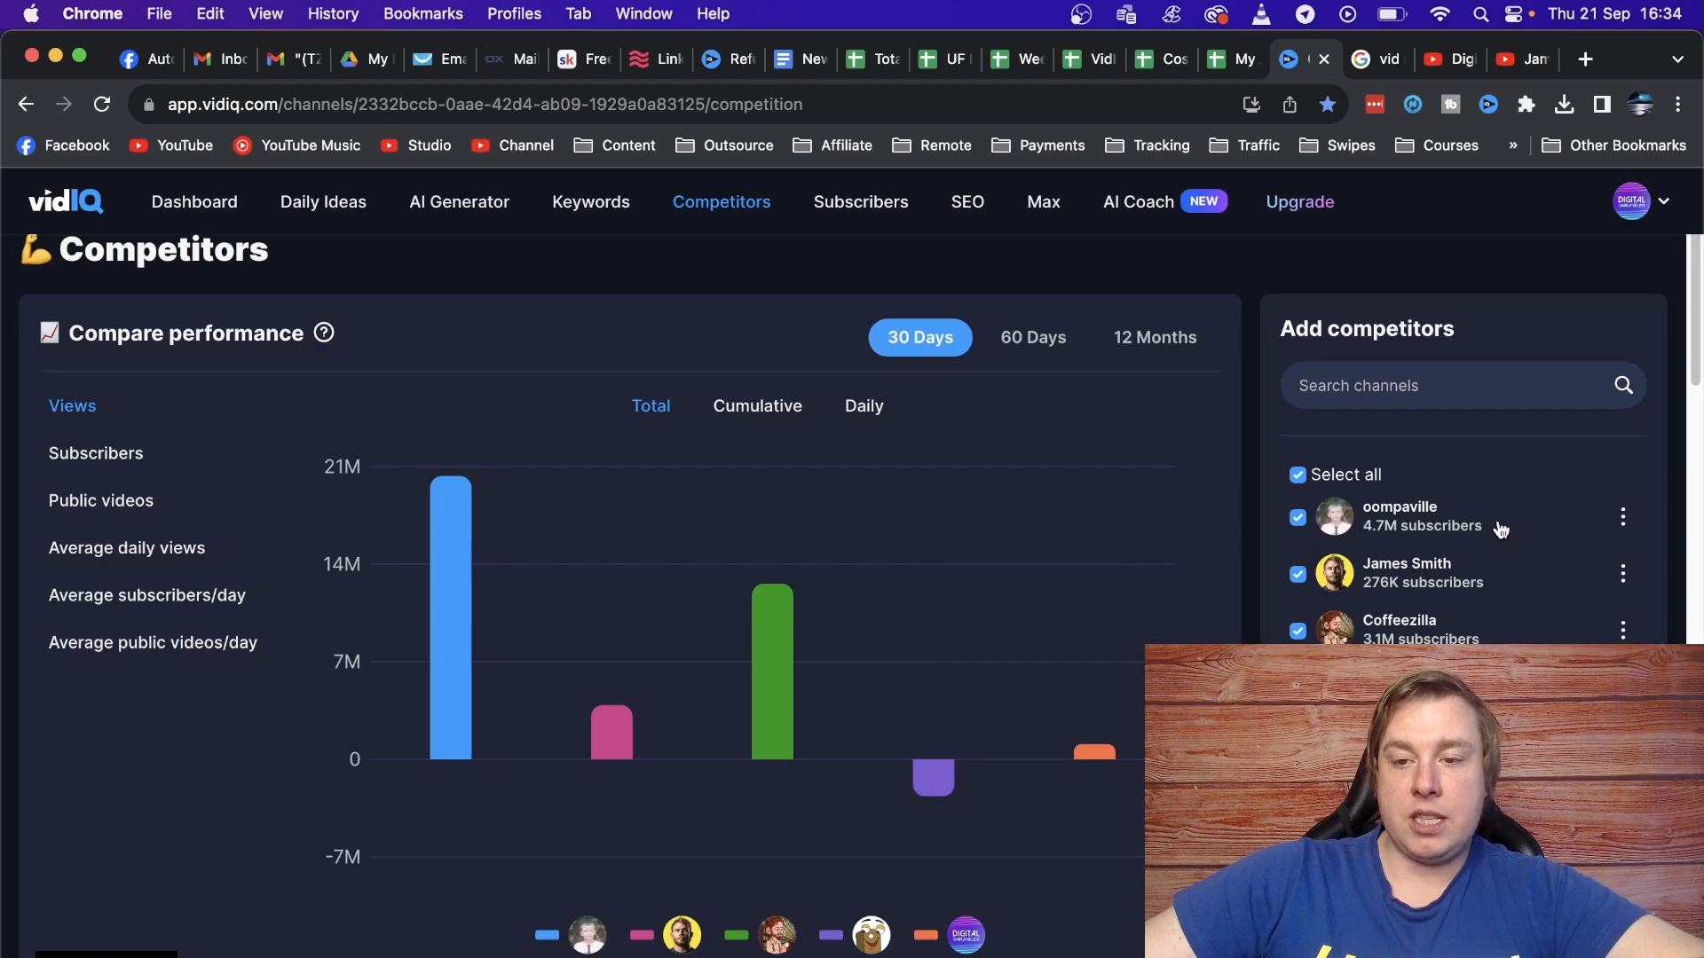
pyautogui.moveTo(1532, 524)
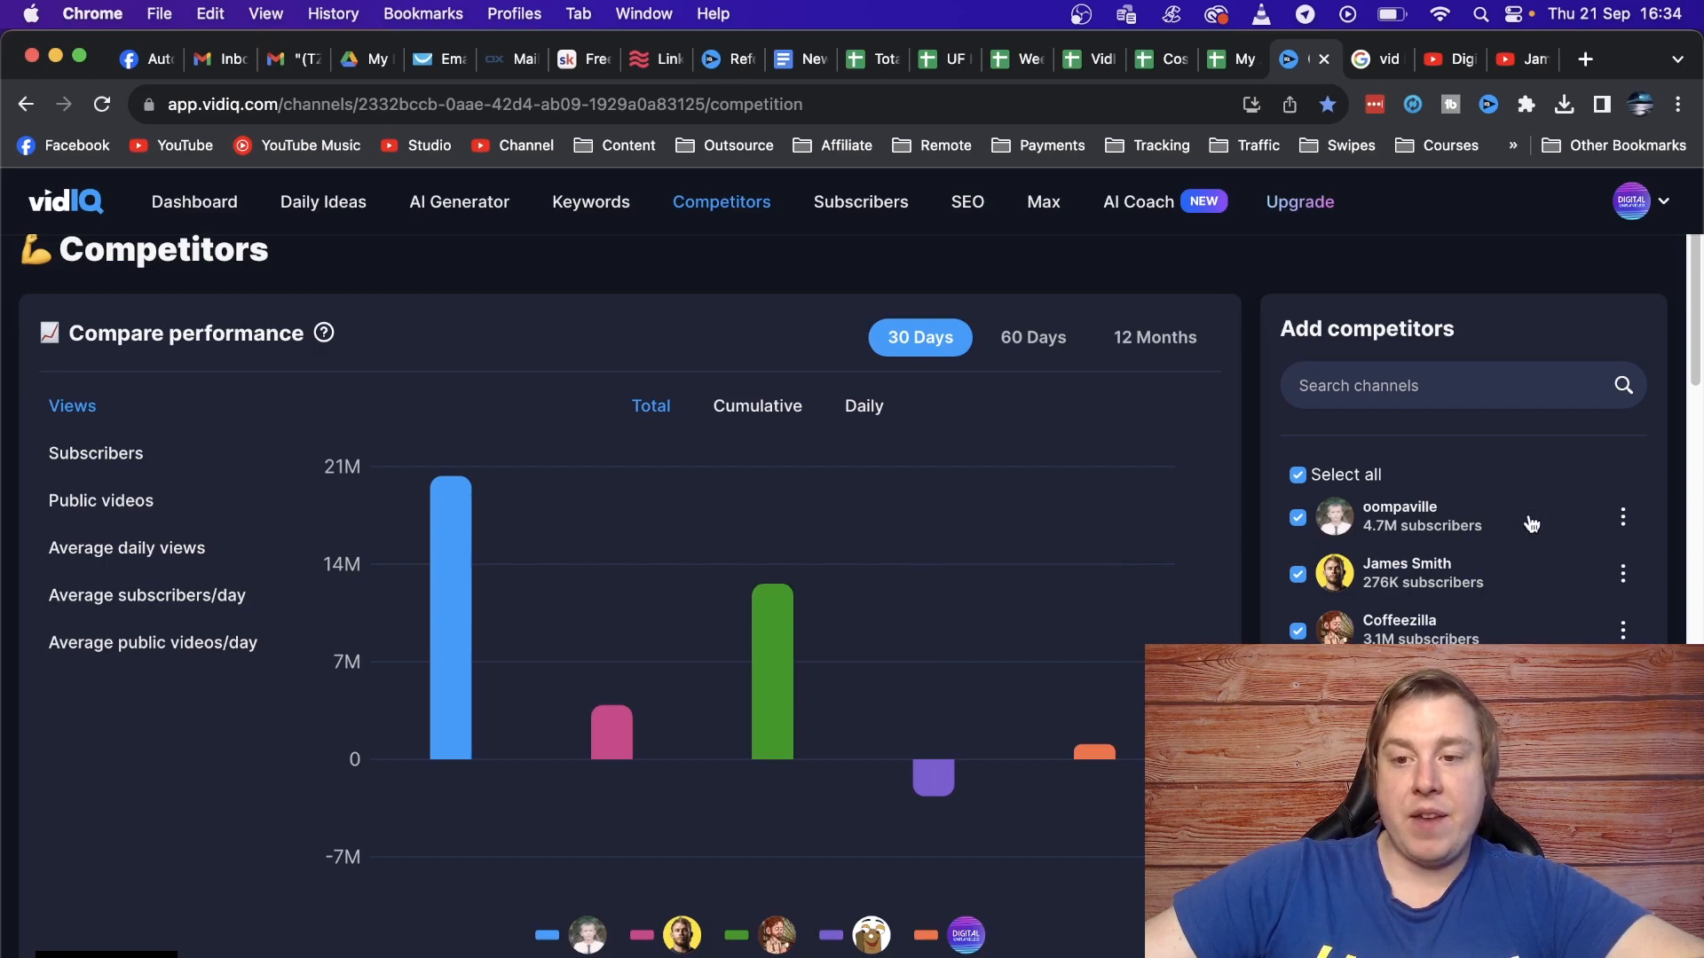
pyautogui.moveTo(1540, 554)
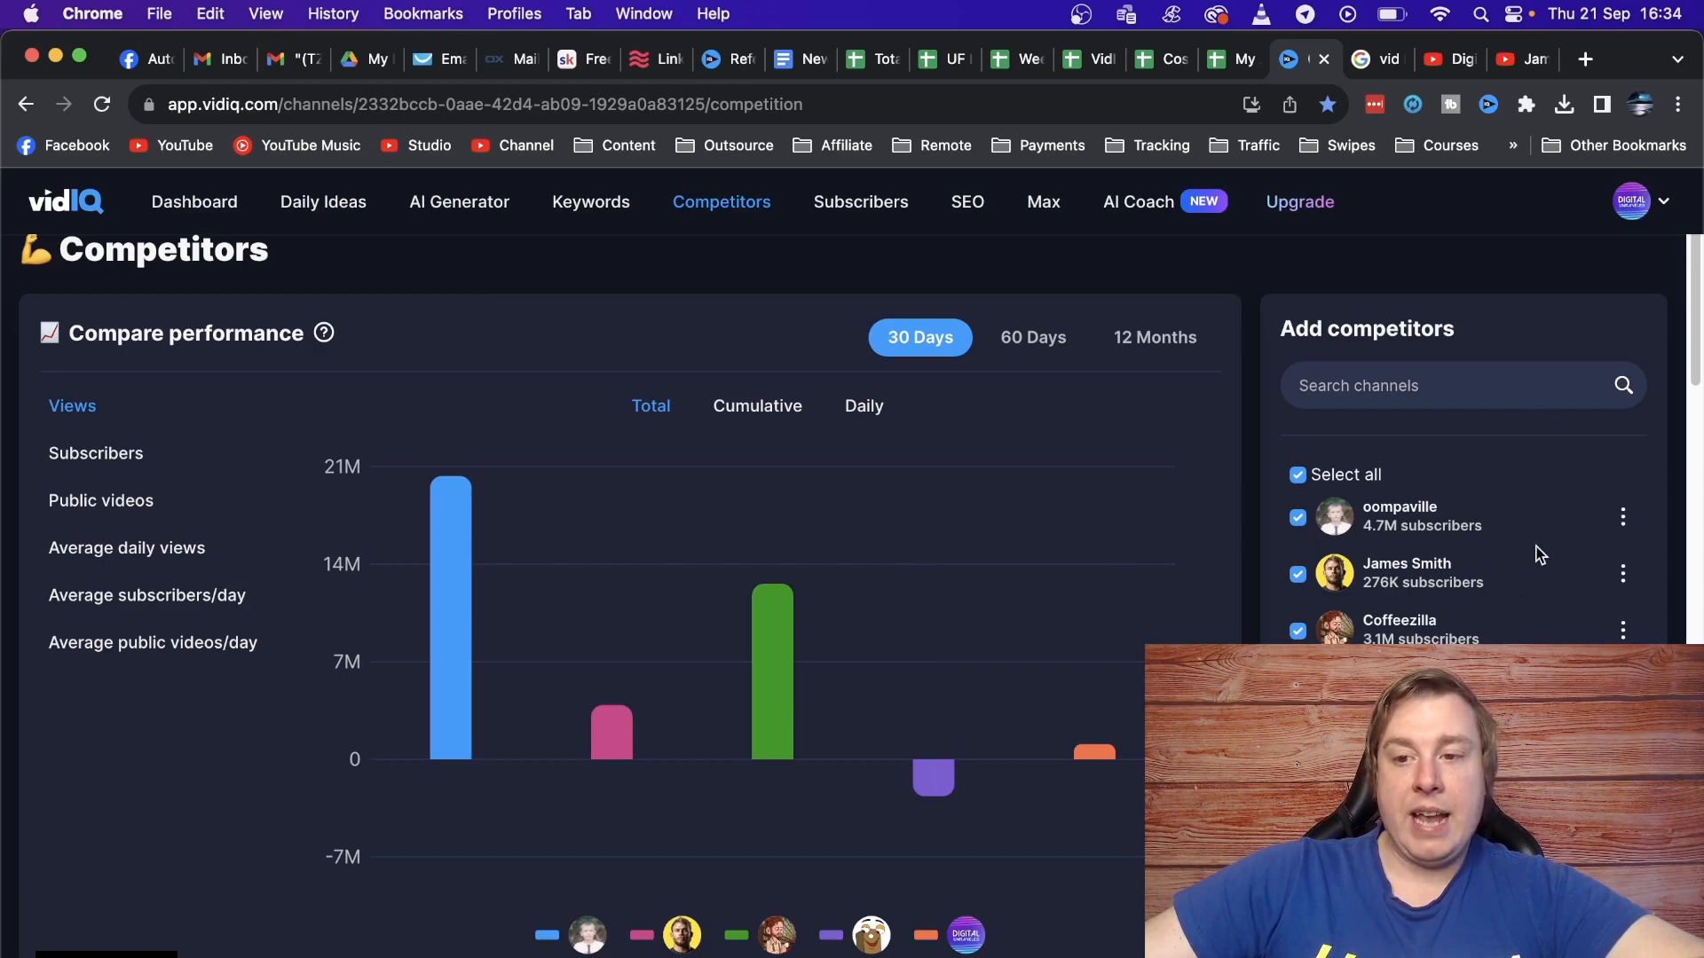
pyautogui.moveTo(1537, 543)
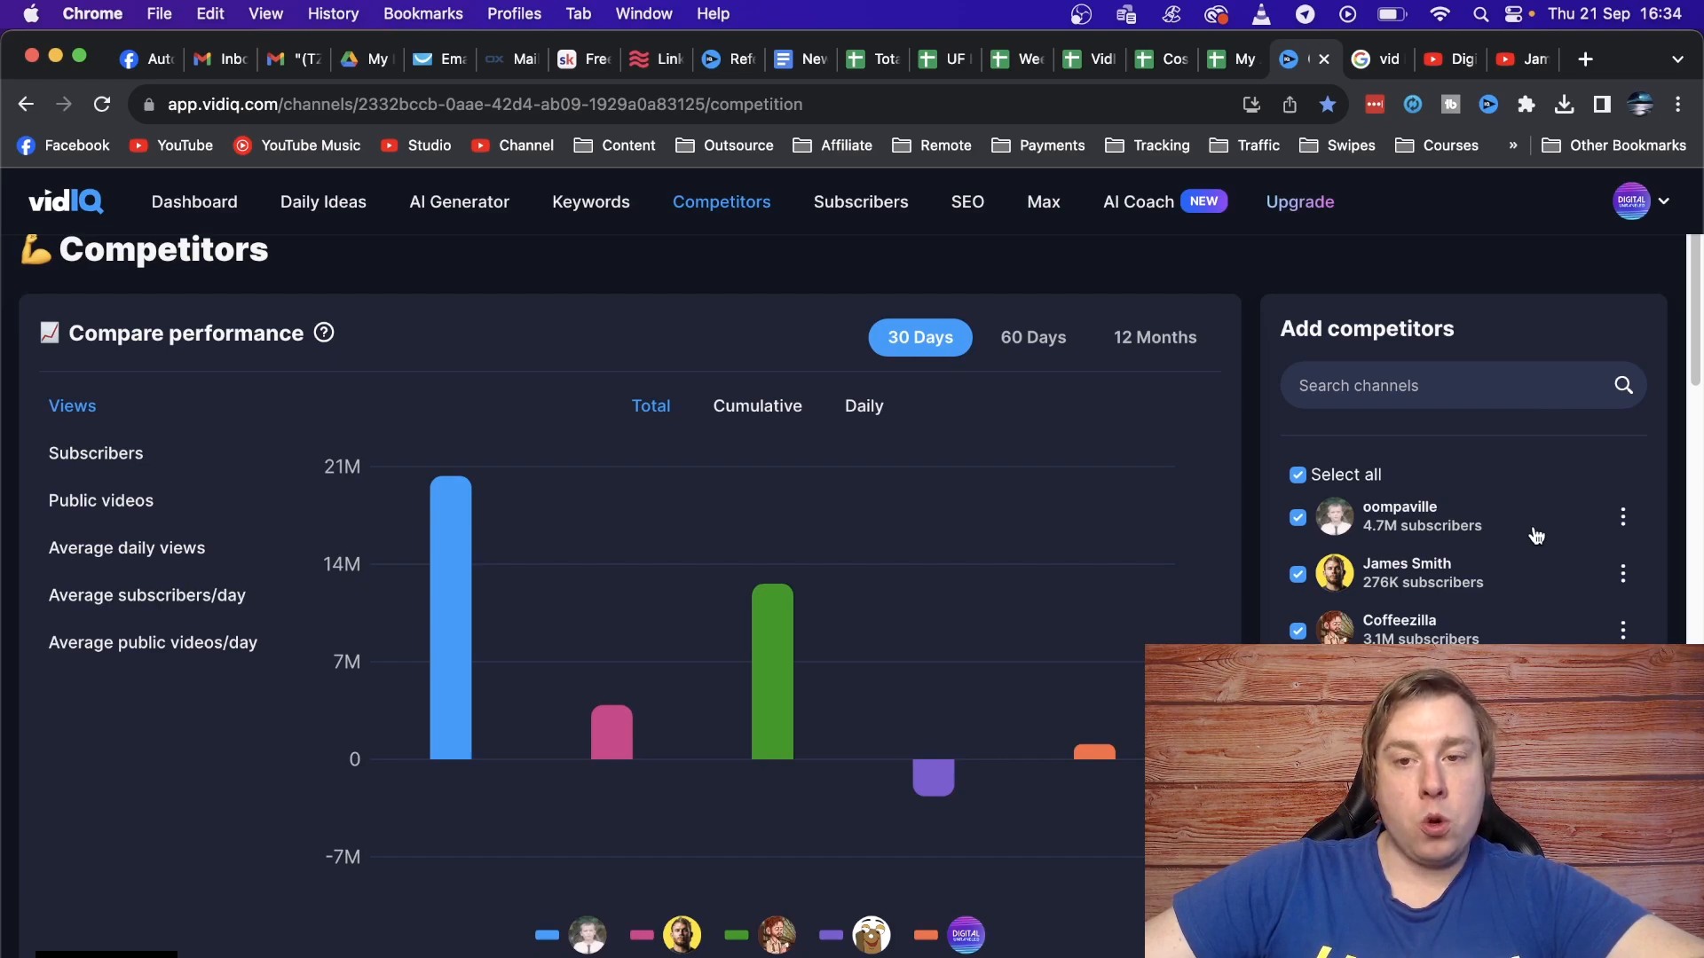
pyautogui.moveTo(1514, 539)
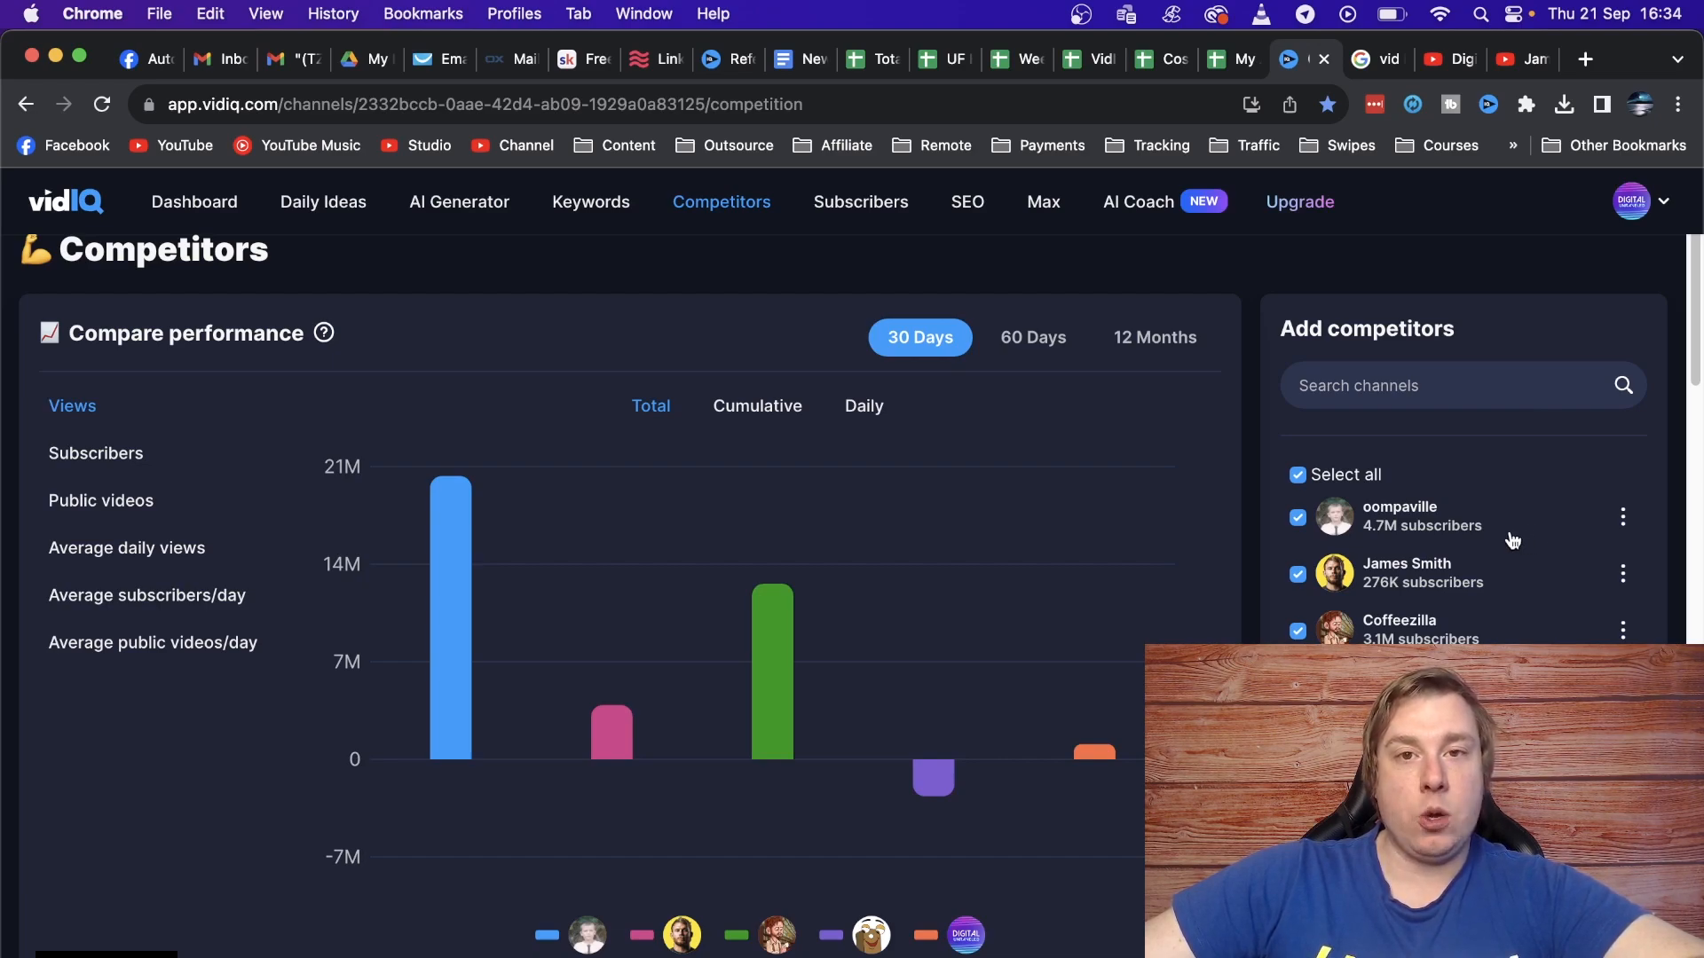
pyautogui.moveTo(1527, 534)
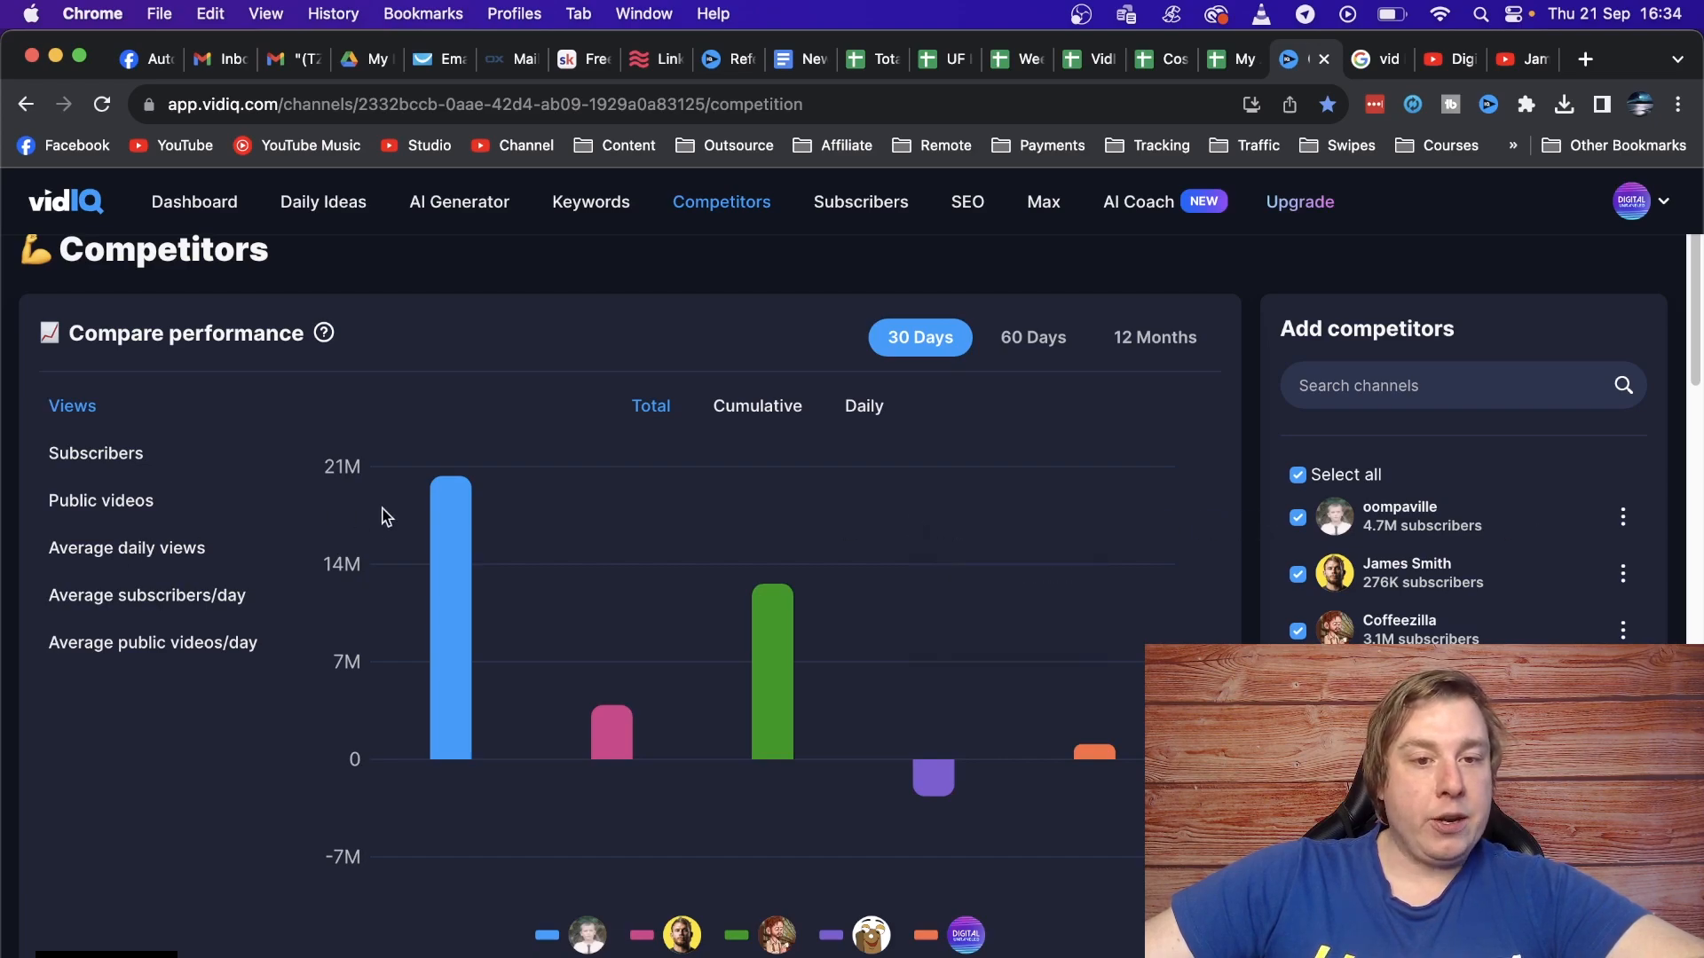
pyautogui.moveTo(71, 405)
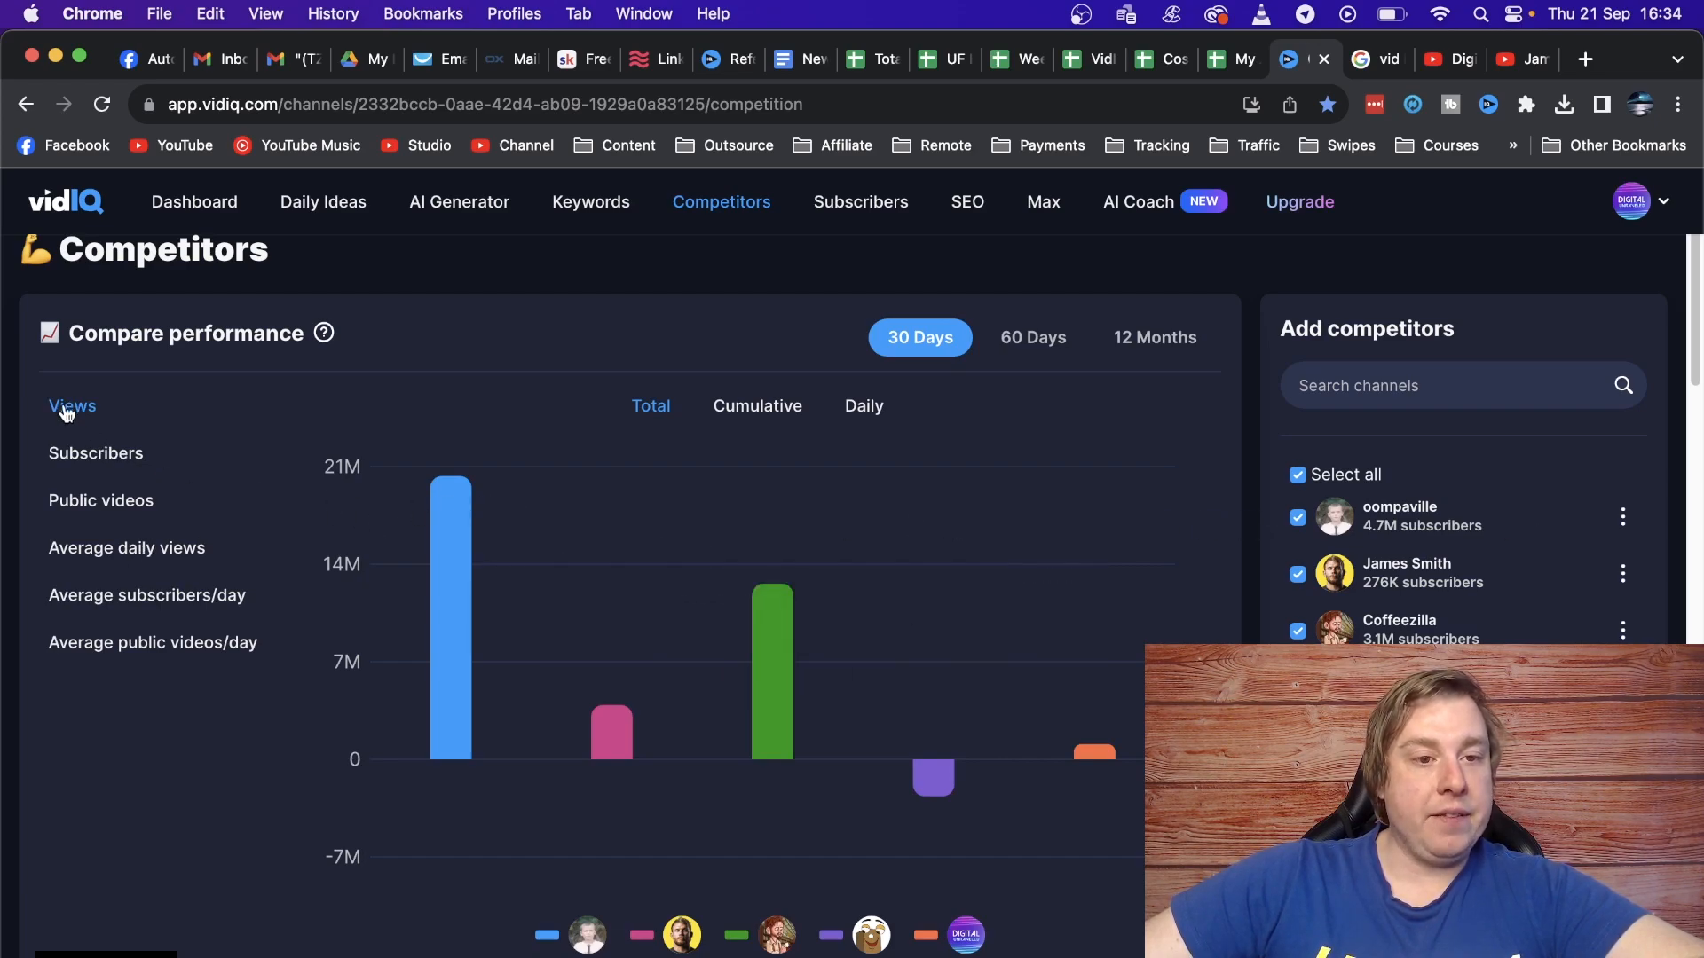
# Compare competitors by subscribers gained, then by views over 30 days, 60 days and 12 months, ending on 30 days.
pyautogui.click(95, 452)
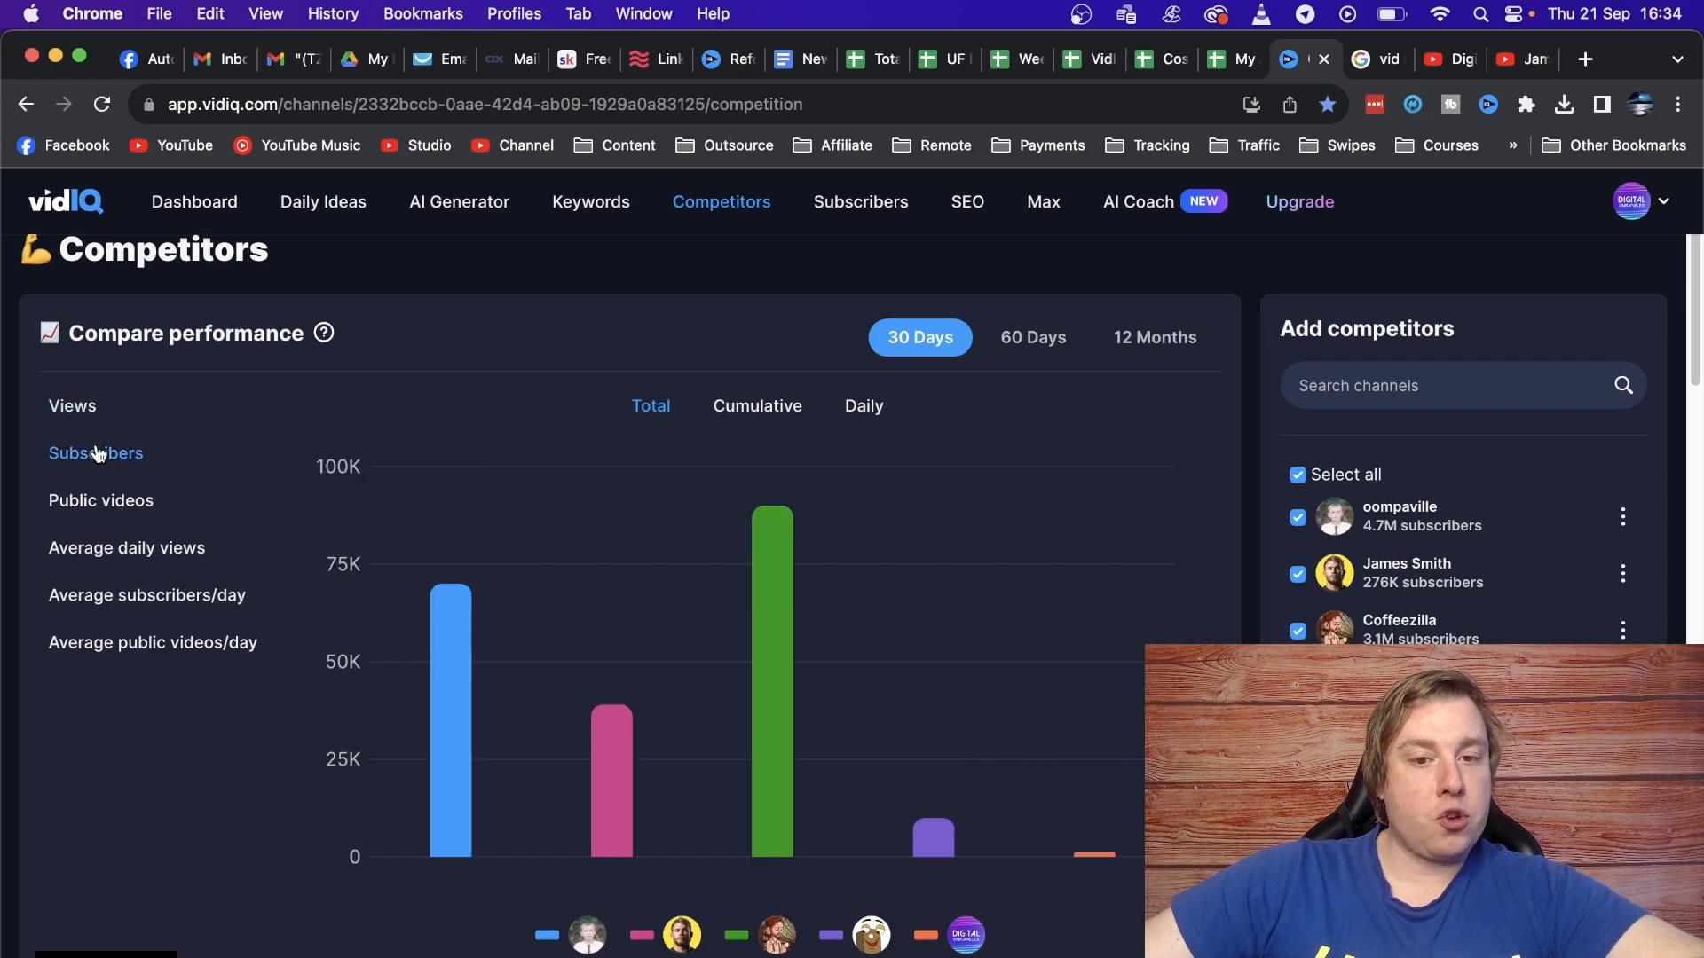
pyautogui.moveTo(1091, 385)
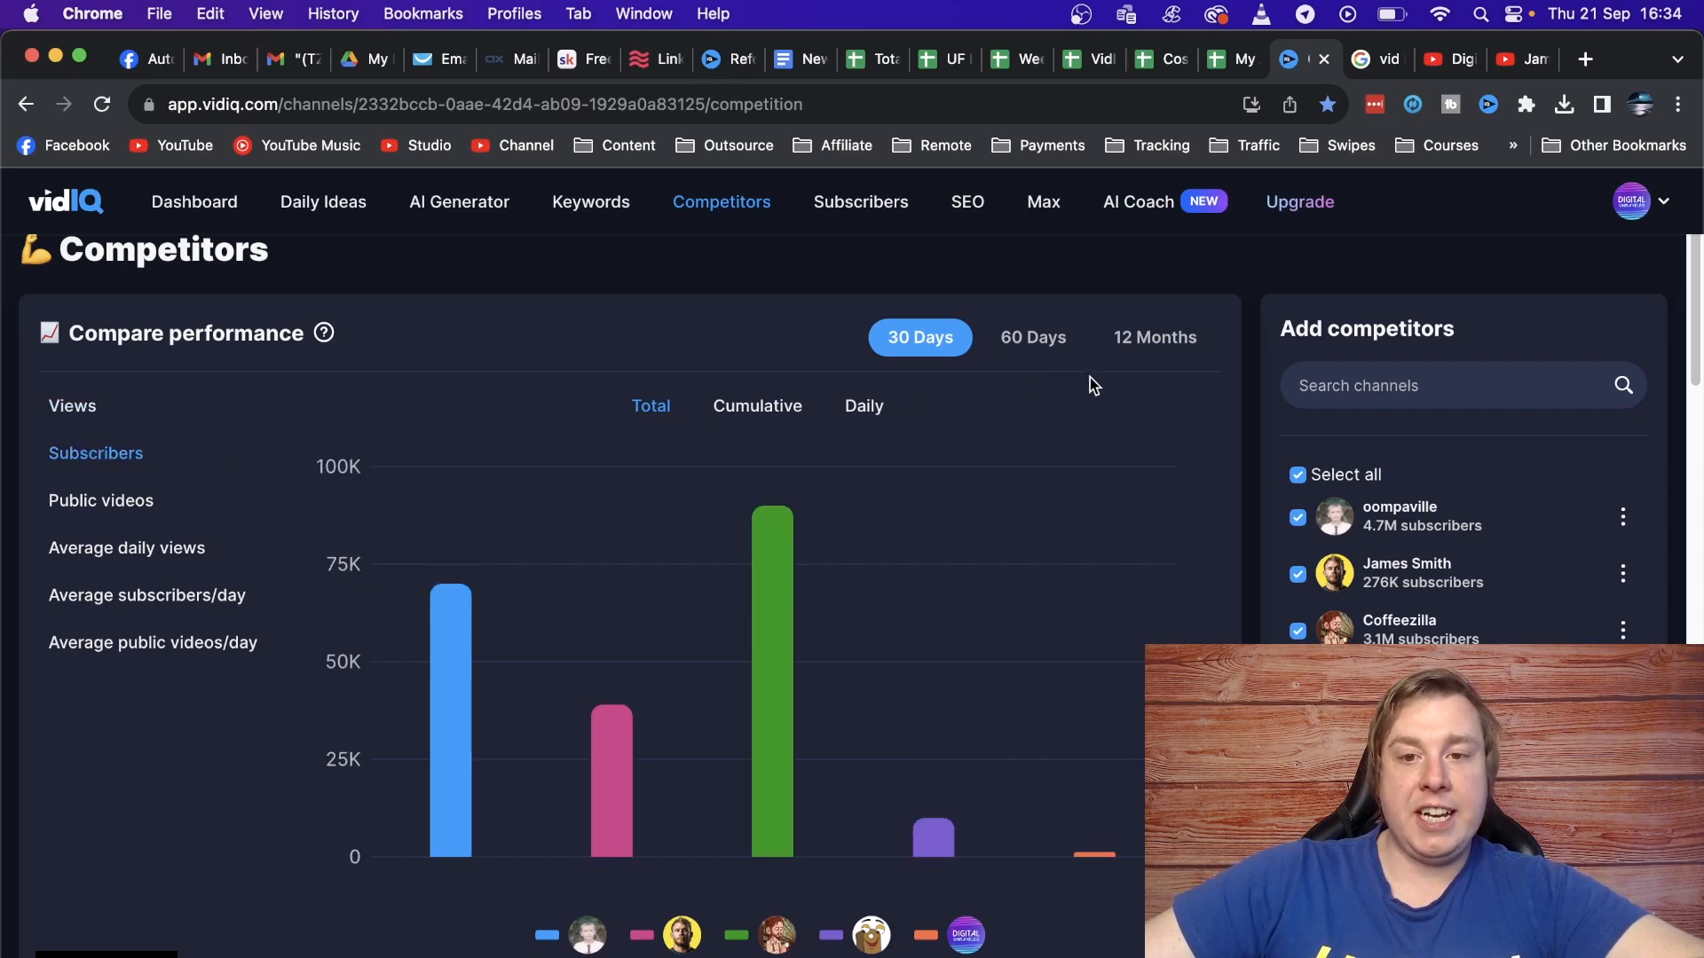
pyautogui.moveTo(921, 342)
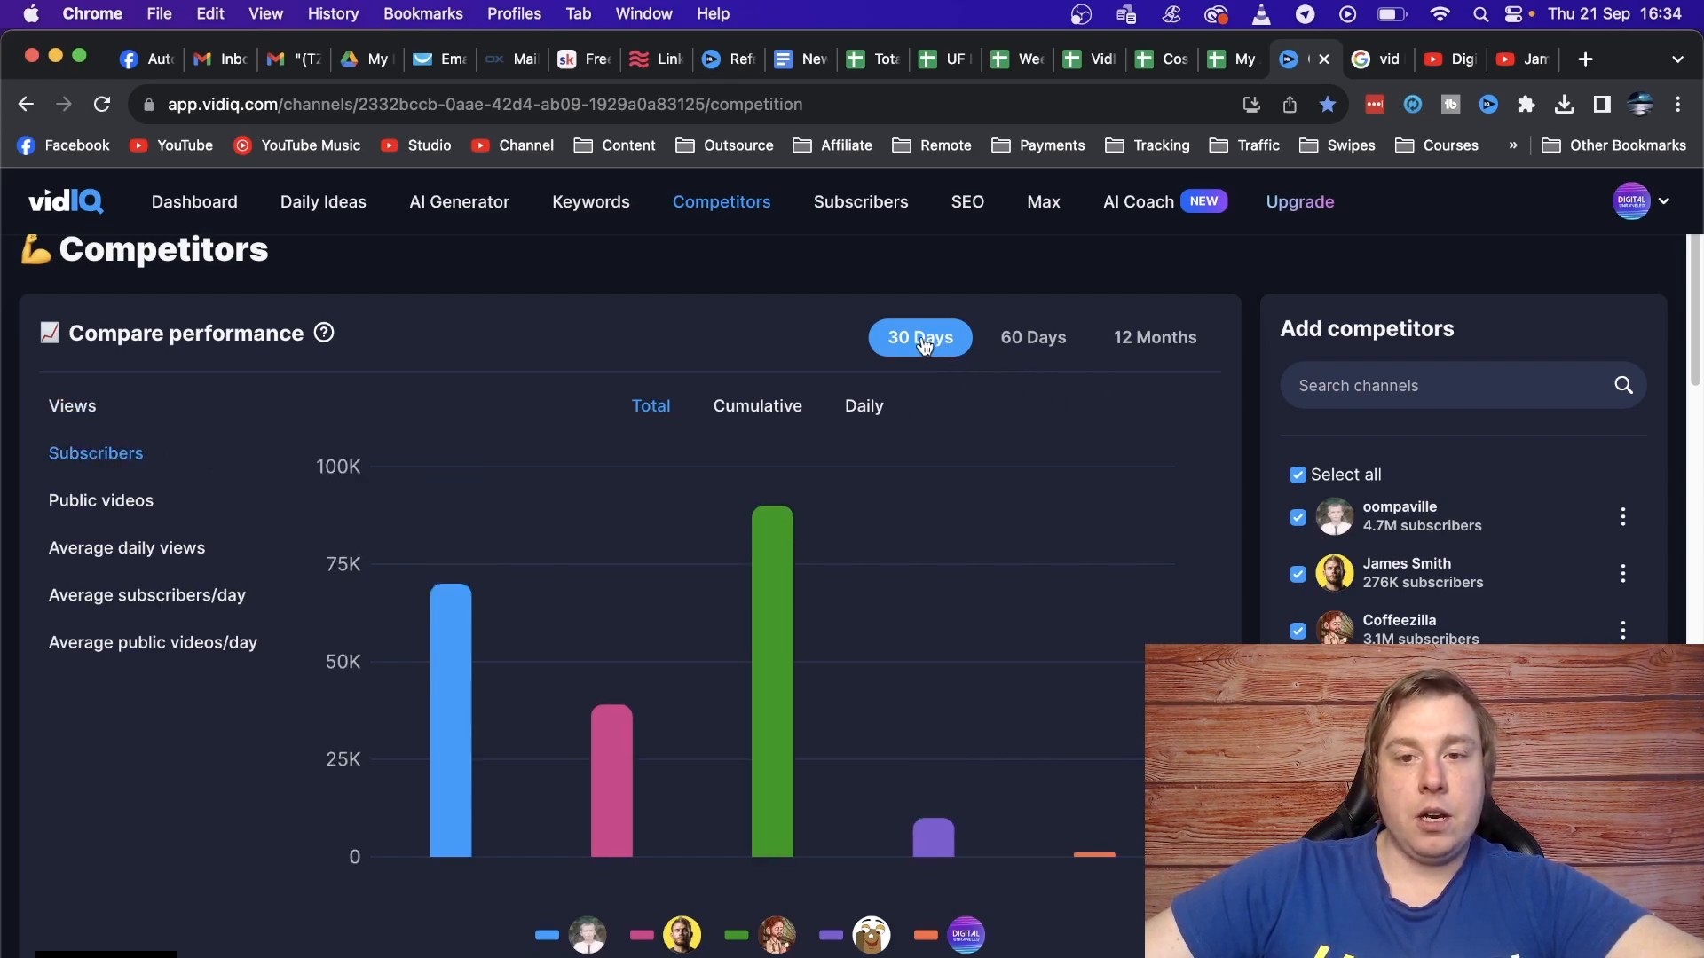
pyautogui.click(71, 405)
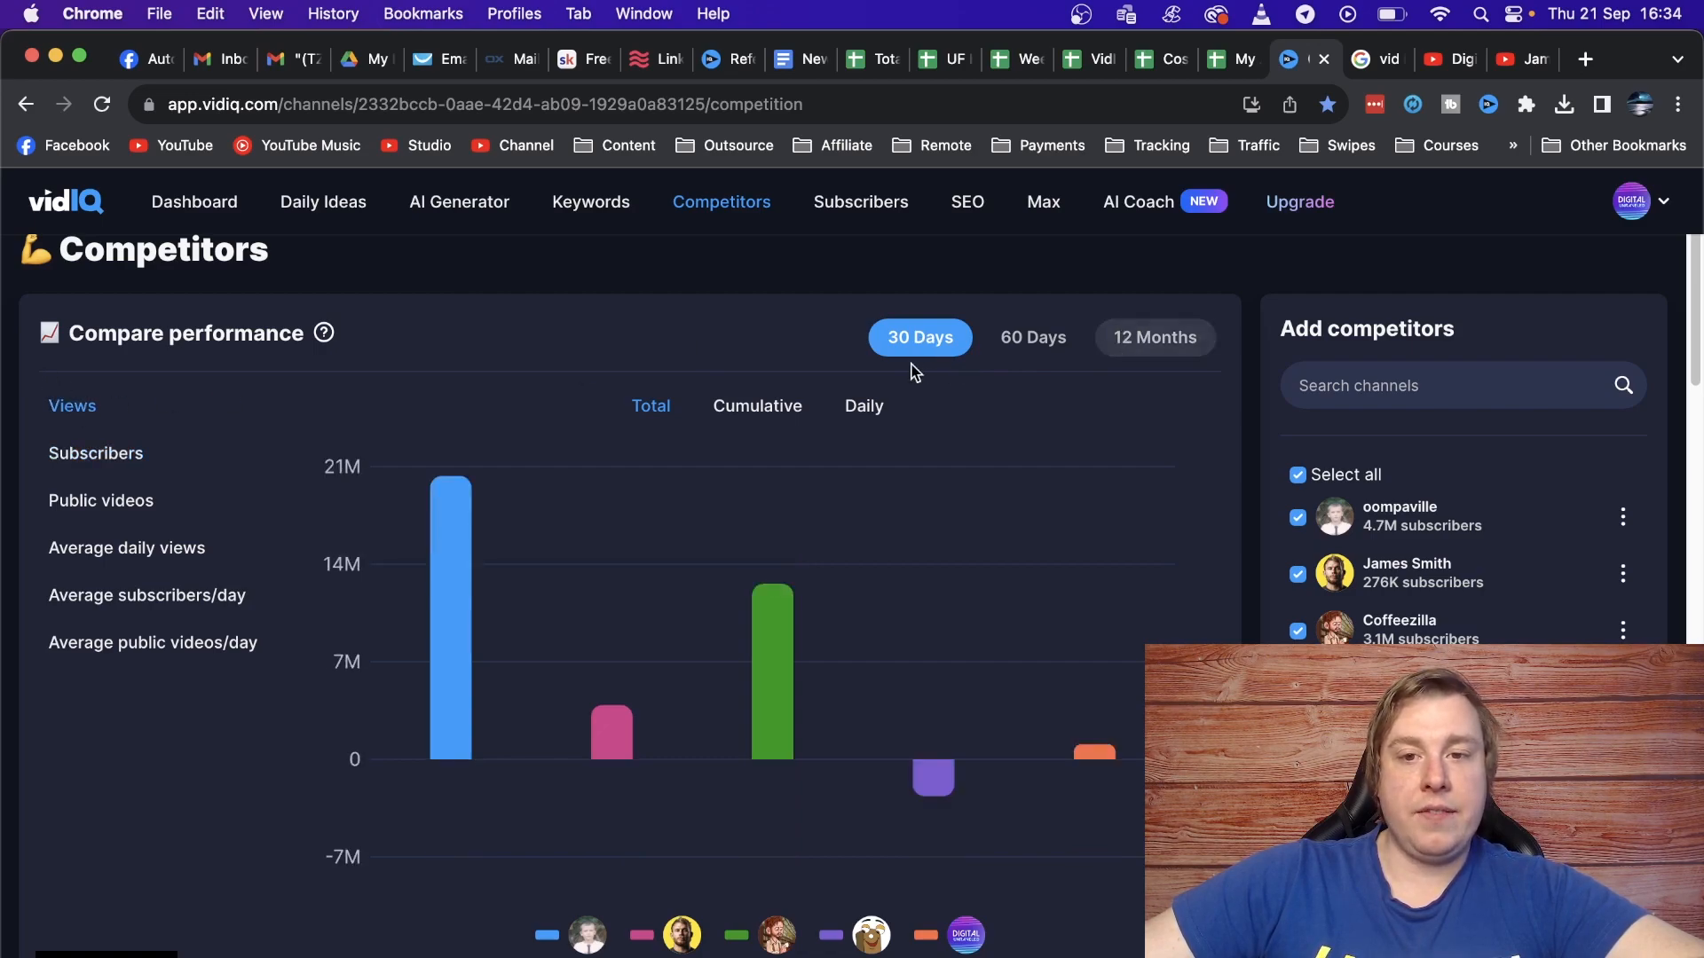
pyautogui.click(1031, 337)
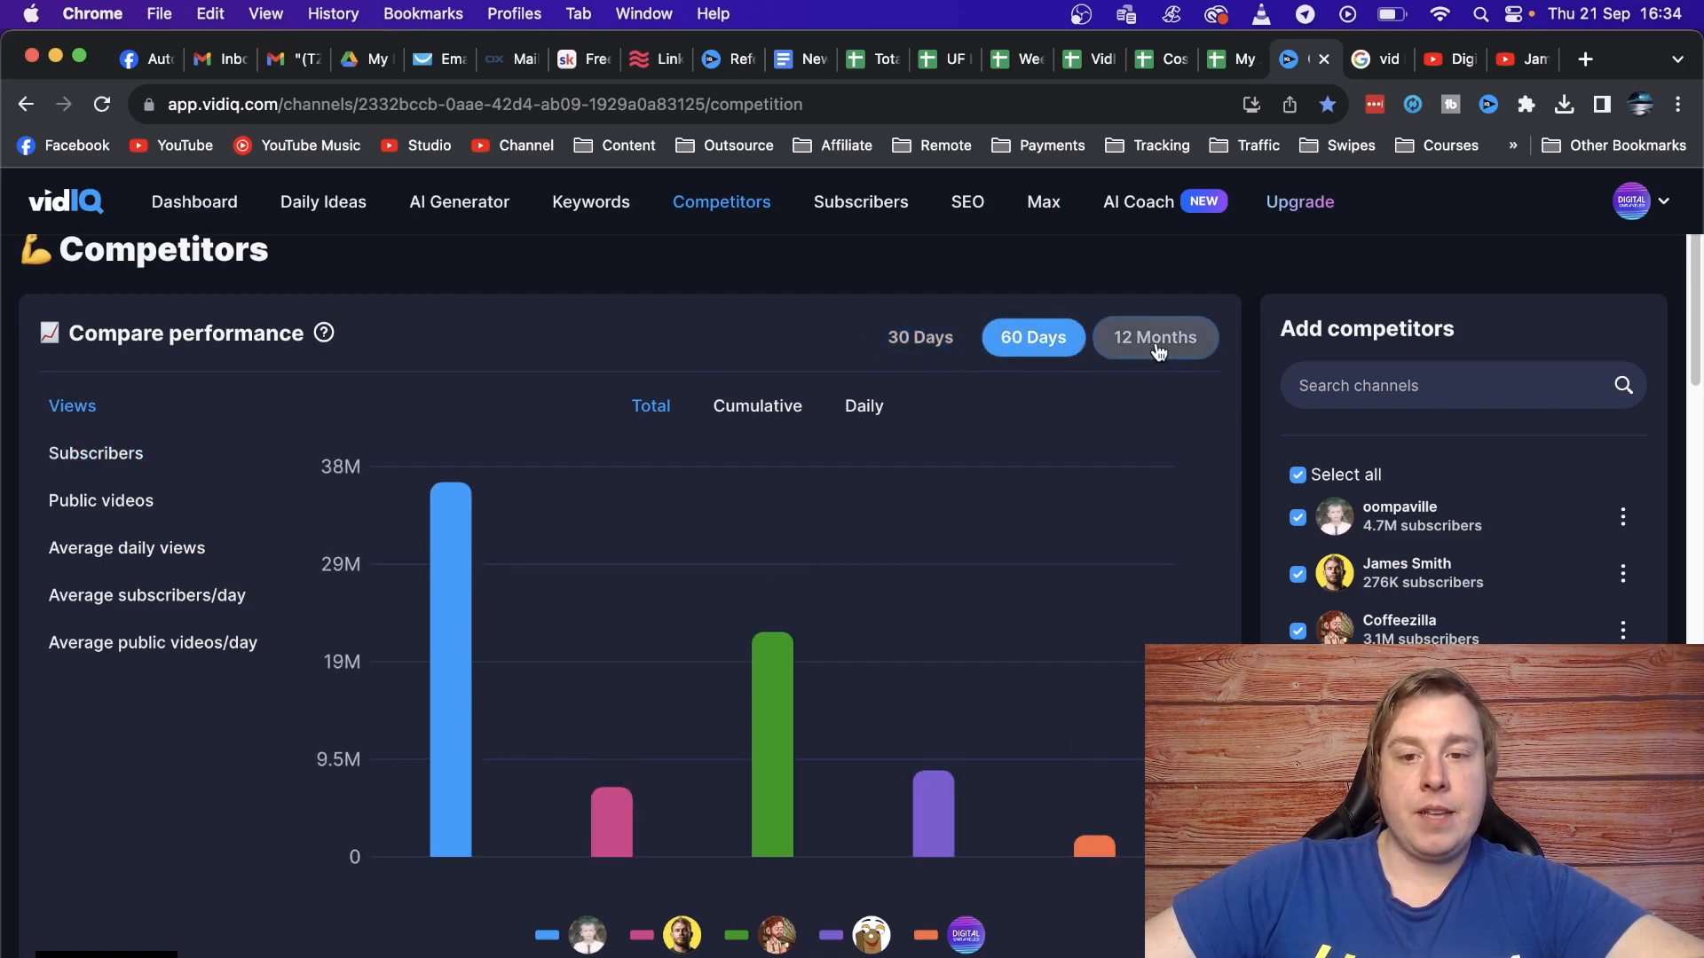
pyautogui.click(1154, 338)
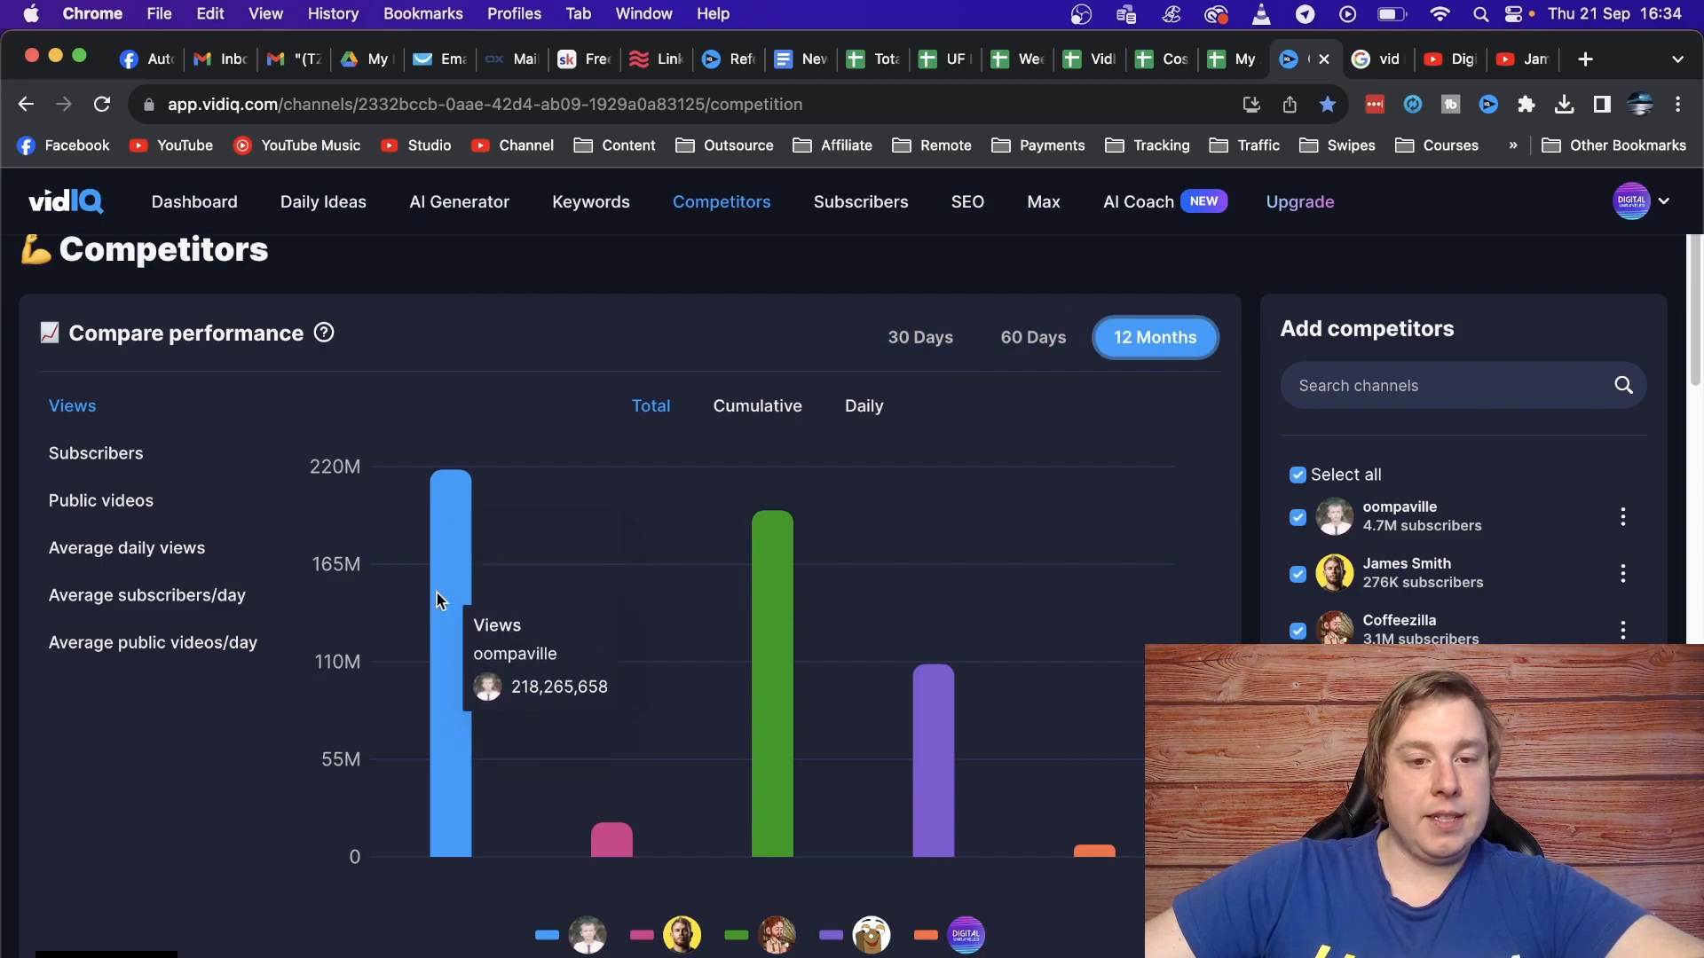
pyautogui.moveTo(449, 596)
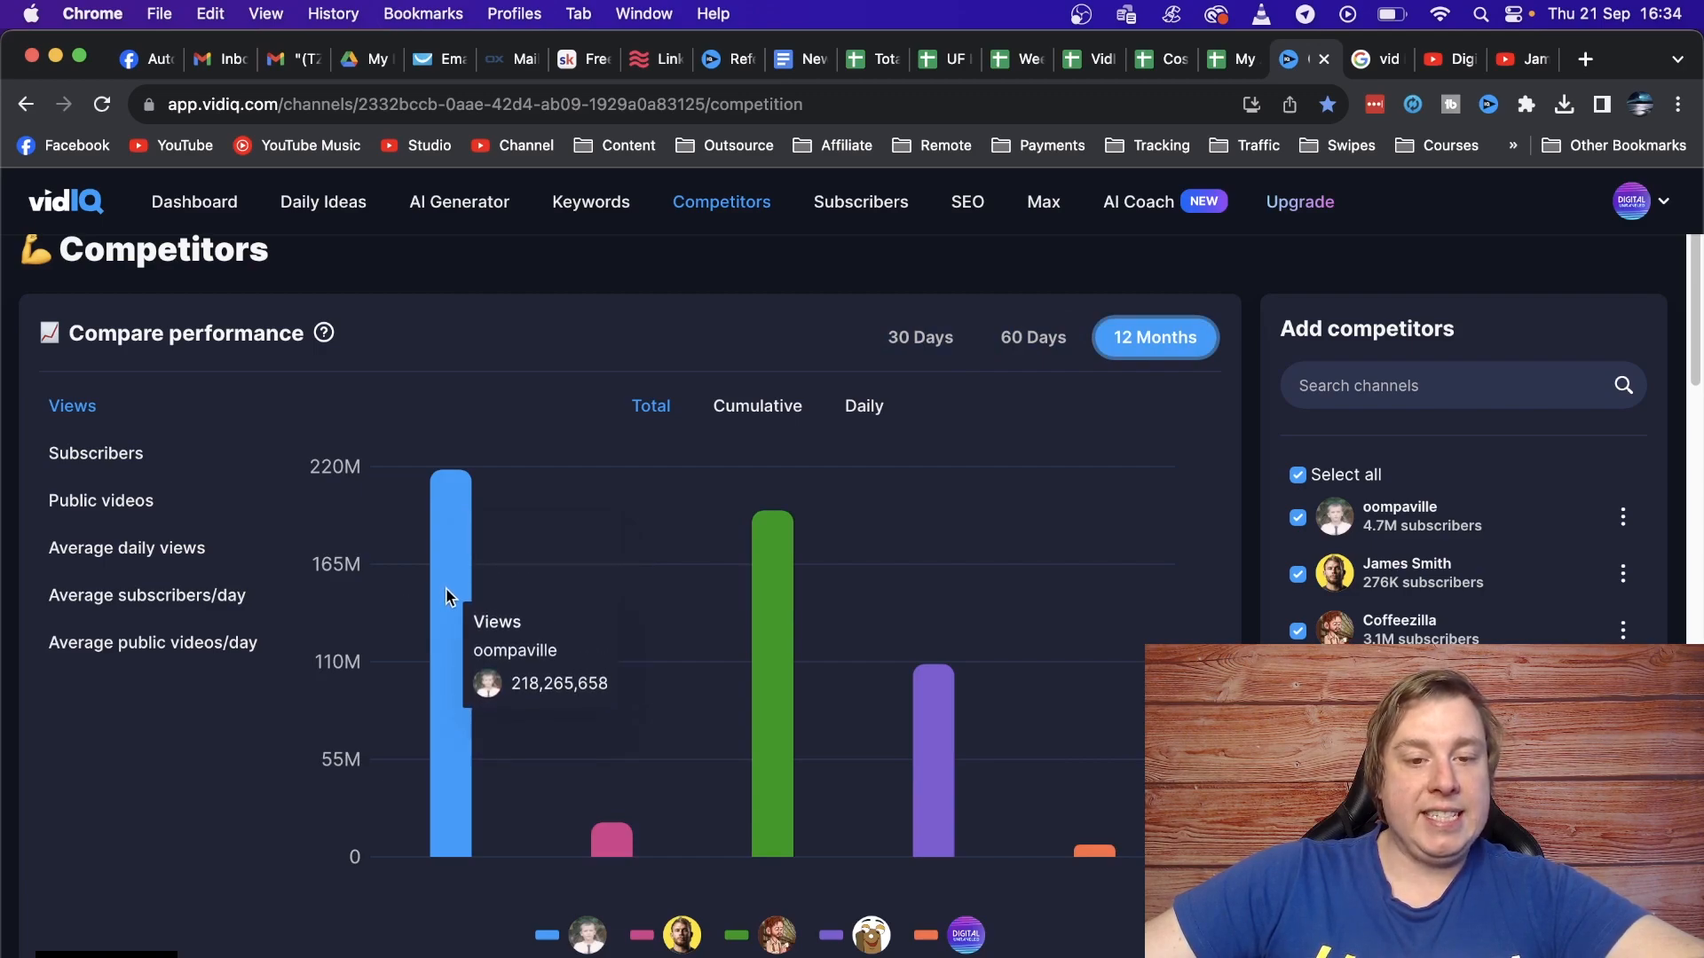
pyautogui.moveTo(961, 415)
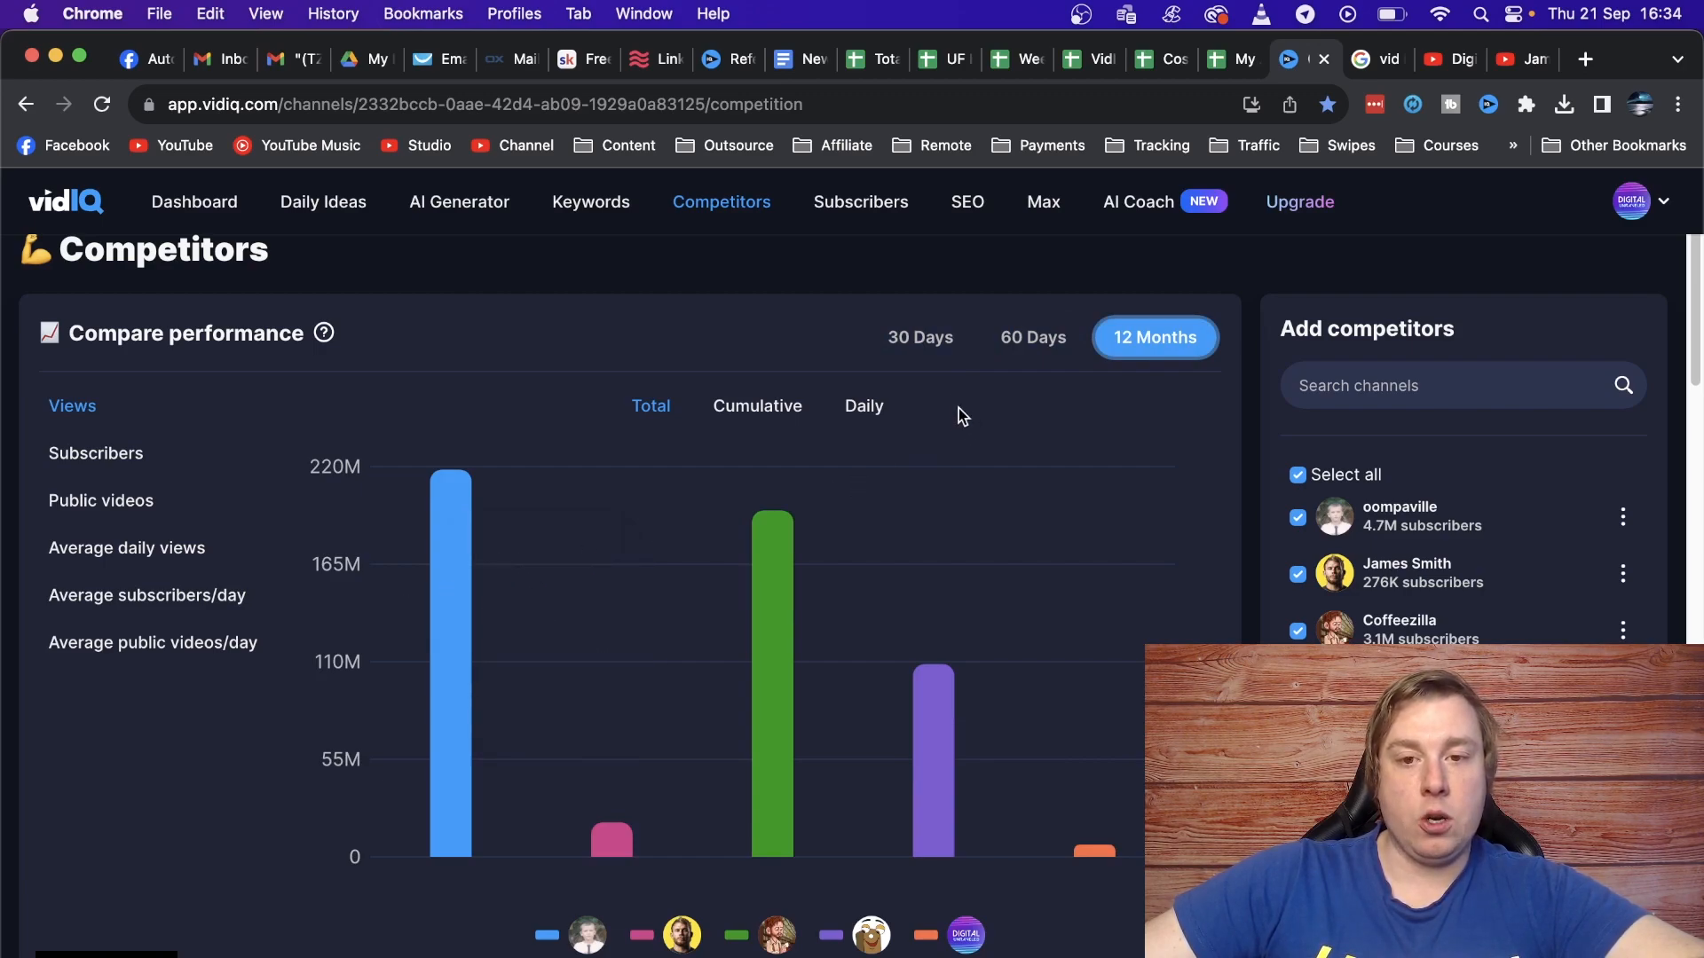
pyautogui.click(919, 337)
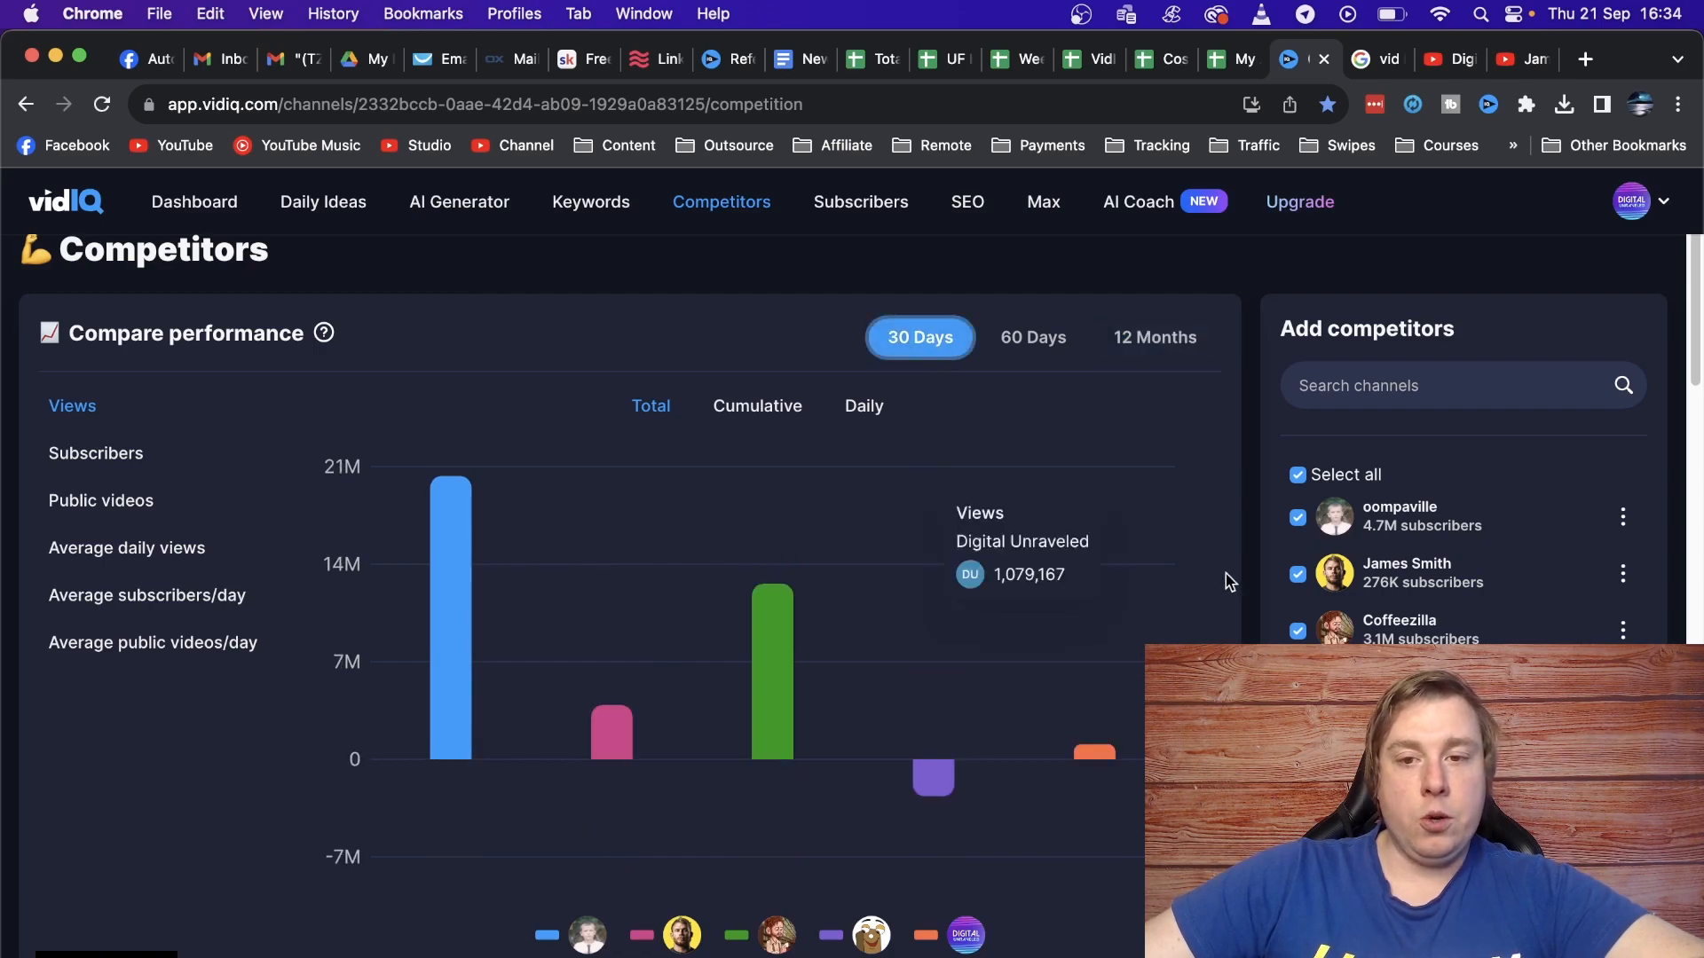
pyautogui.moveTo(1082, 540)
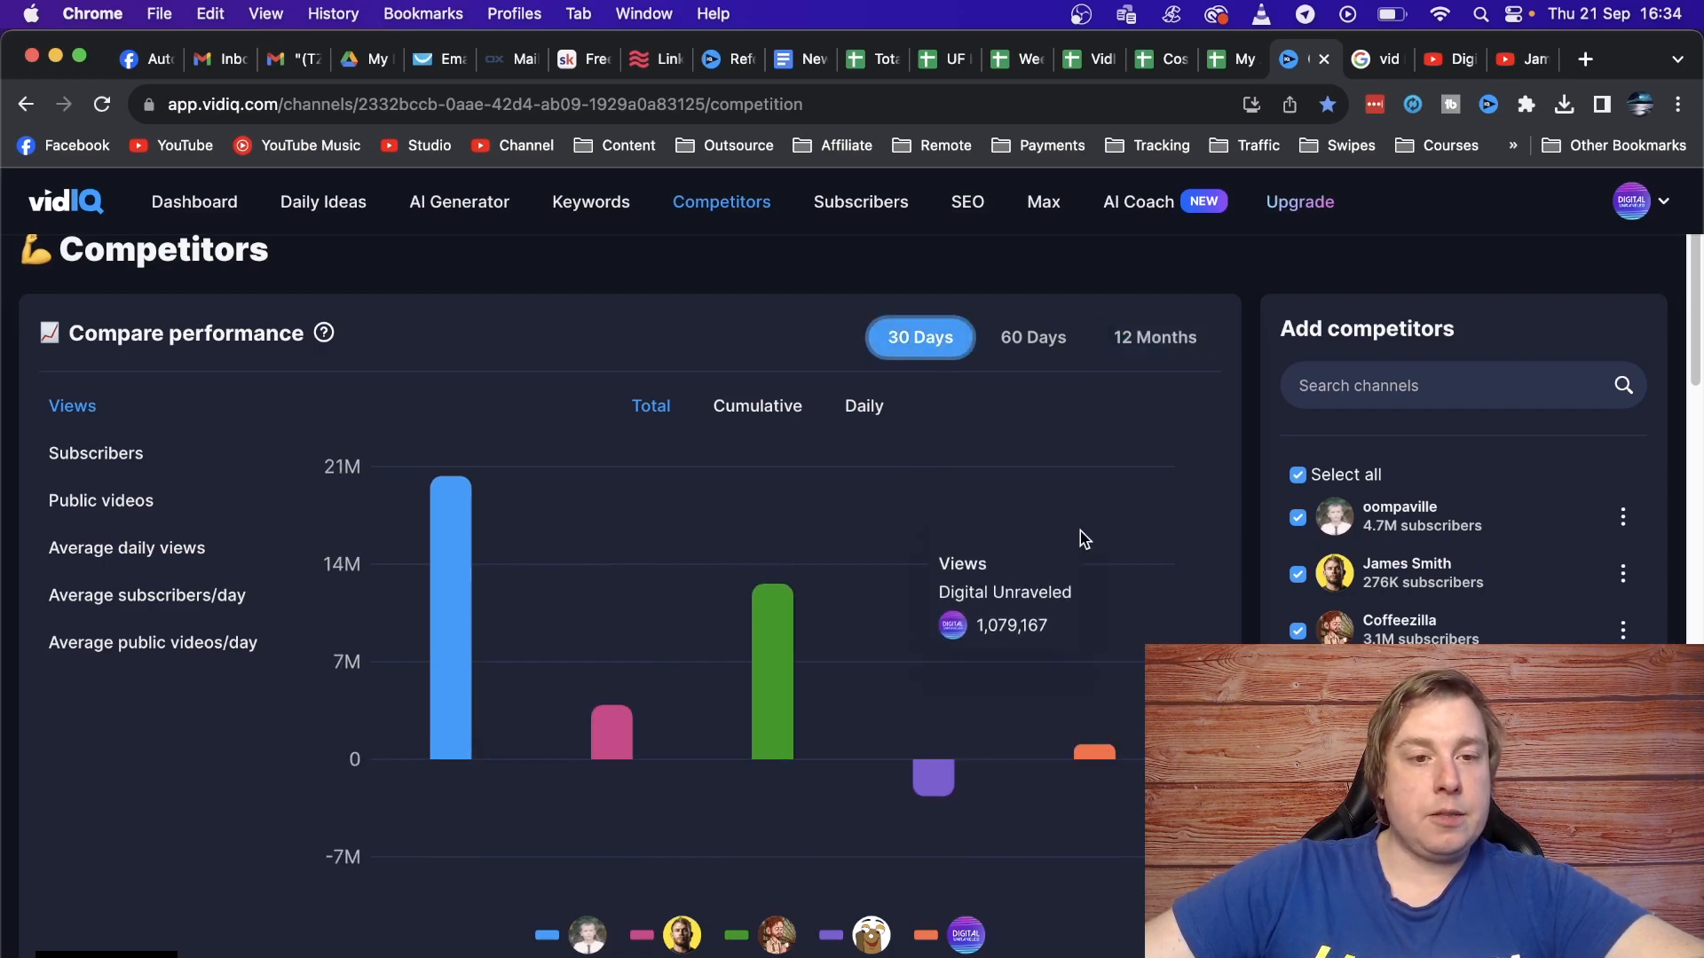
pyautogui.moveTo(96, 453)
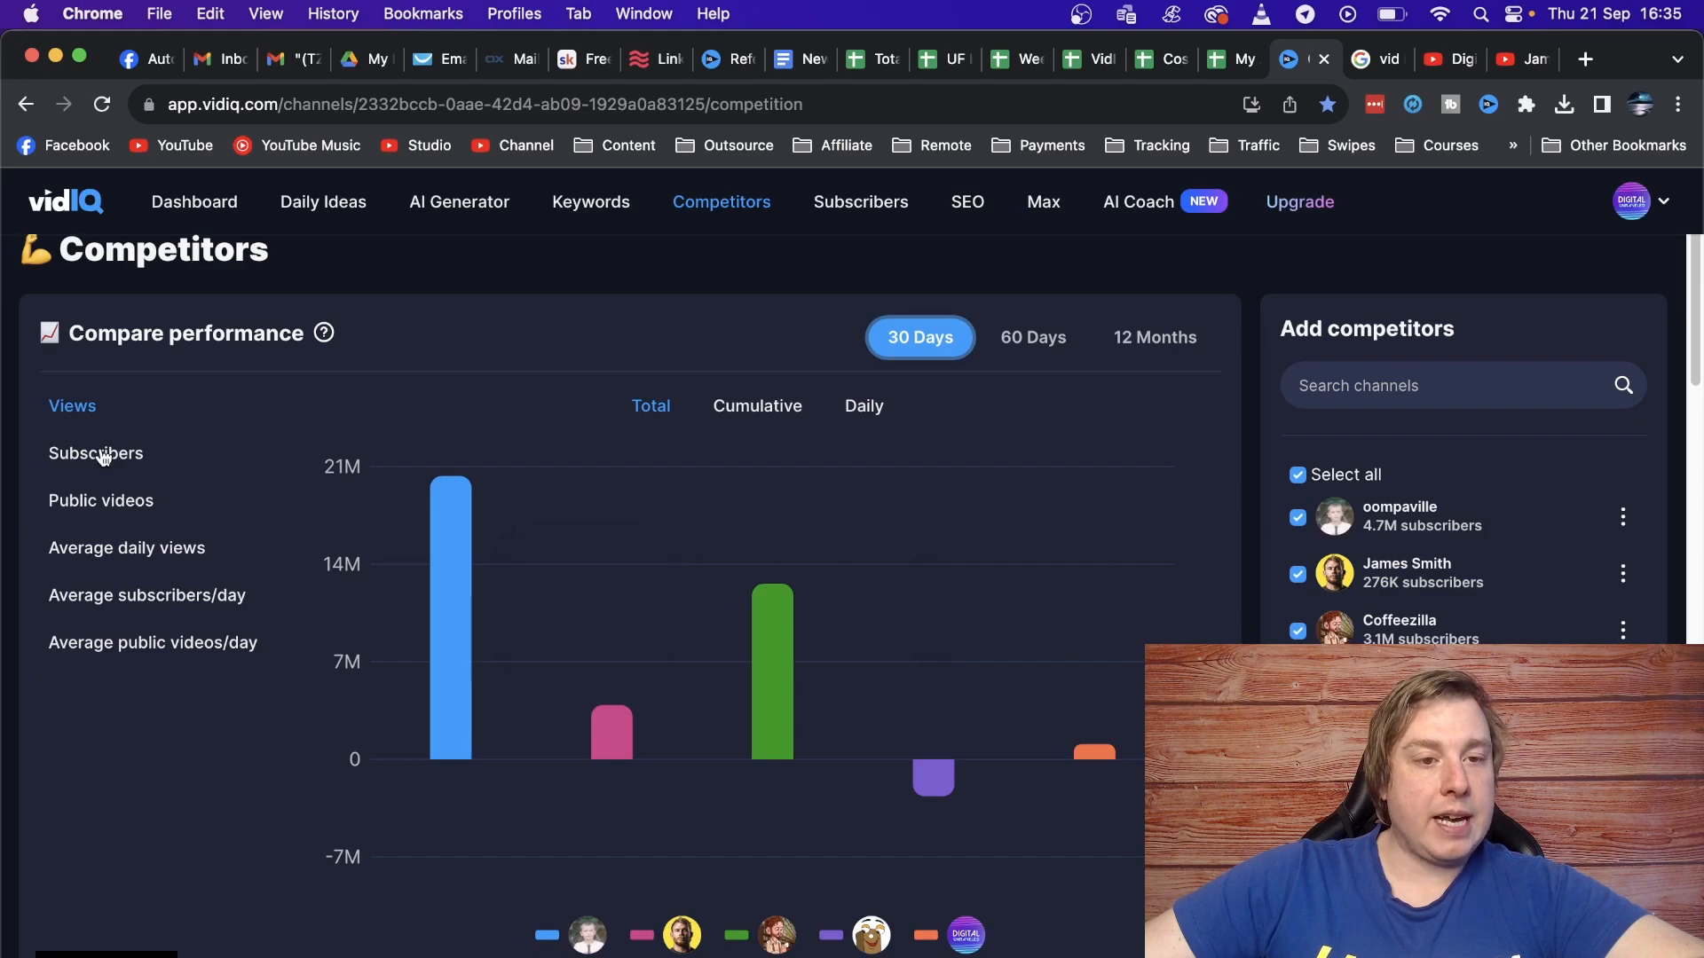
pyautogui.moveTo(108, 506)
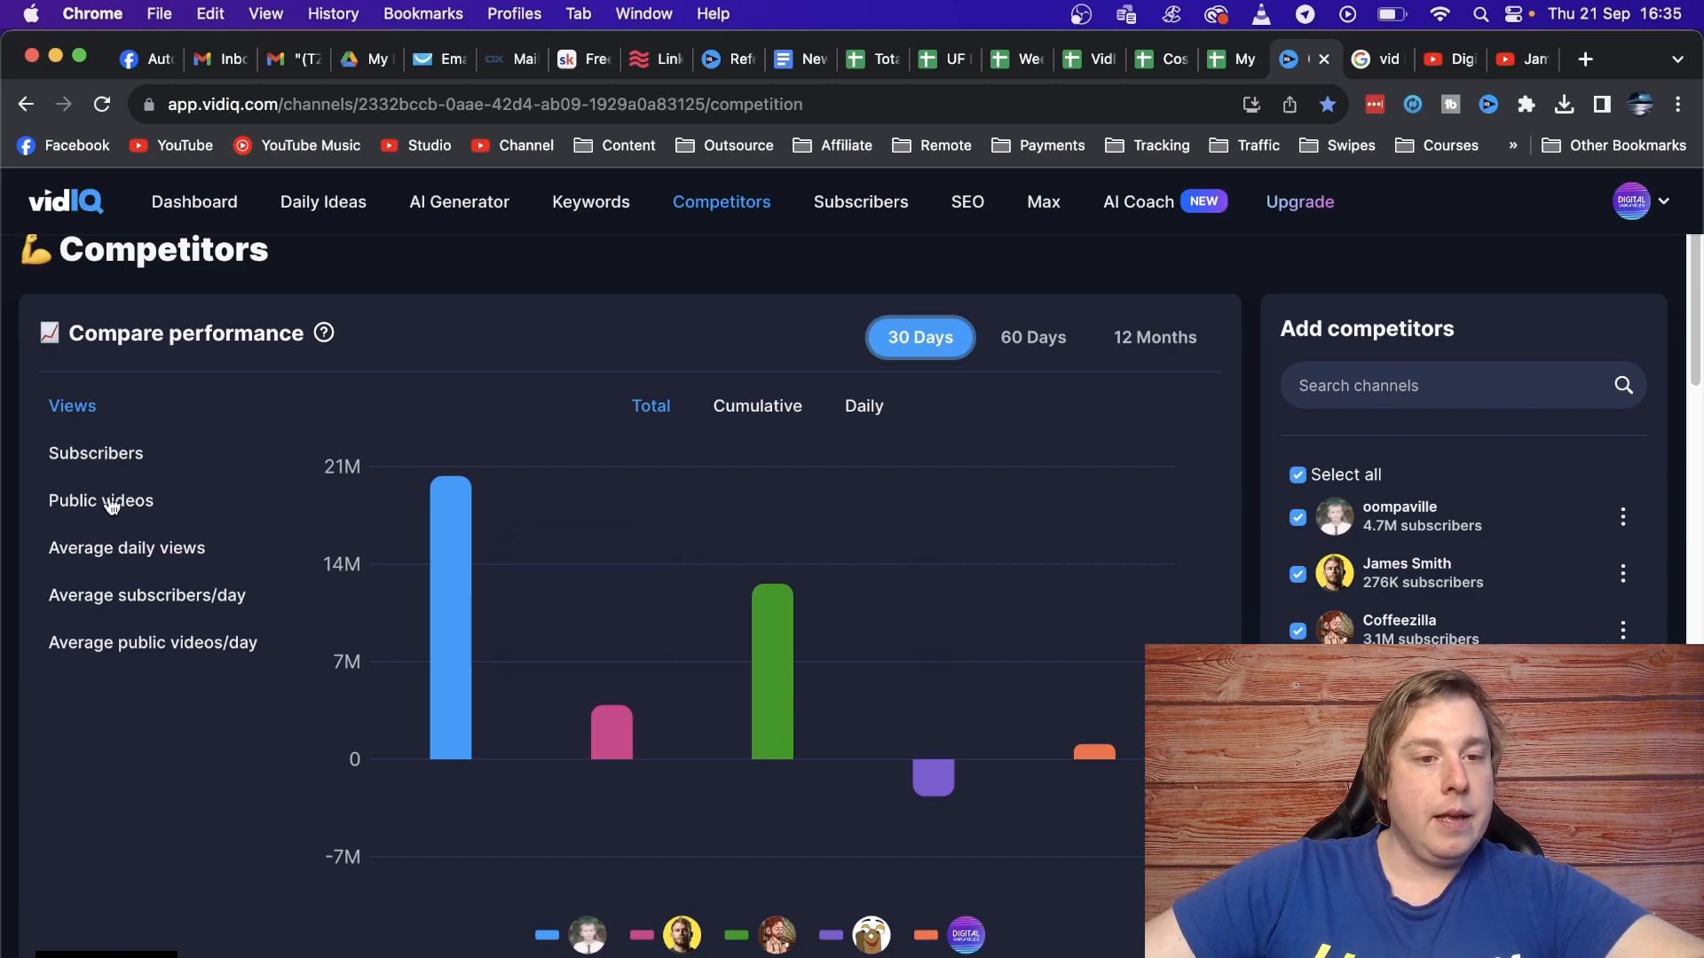
# Compare by public videos, average daily views, average public videos per day, ending on average subscribers per day.
pyautogui.click(100, 501)
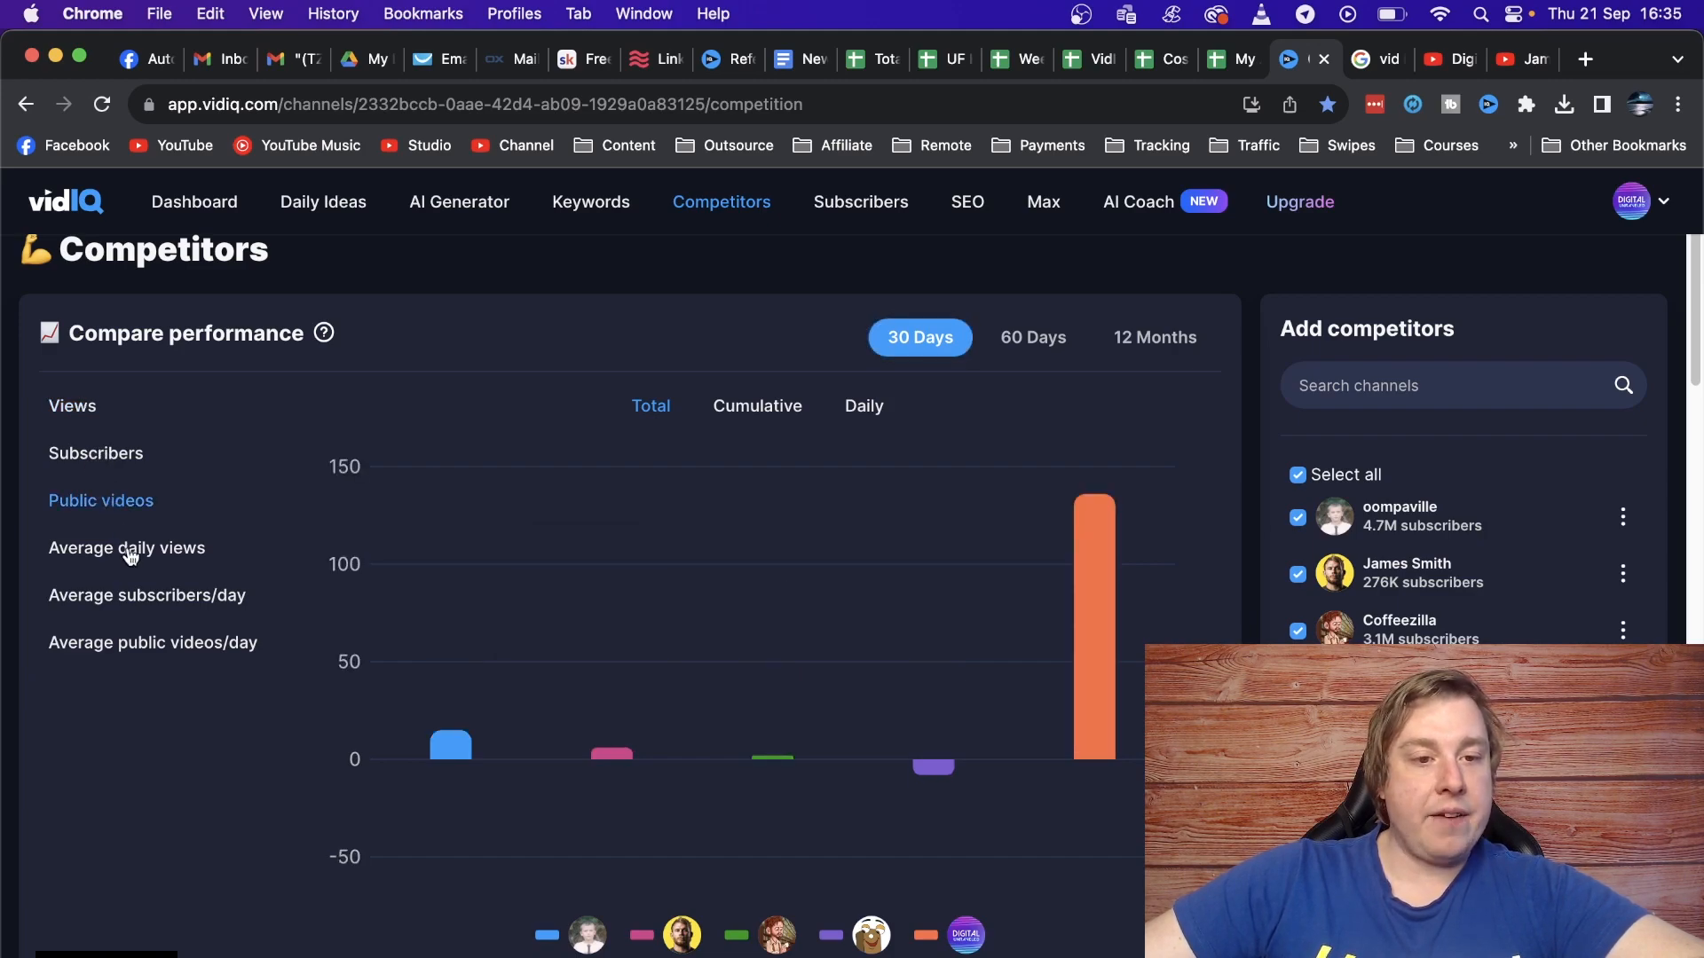
pyautogui.click(126, 549)
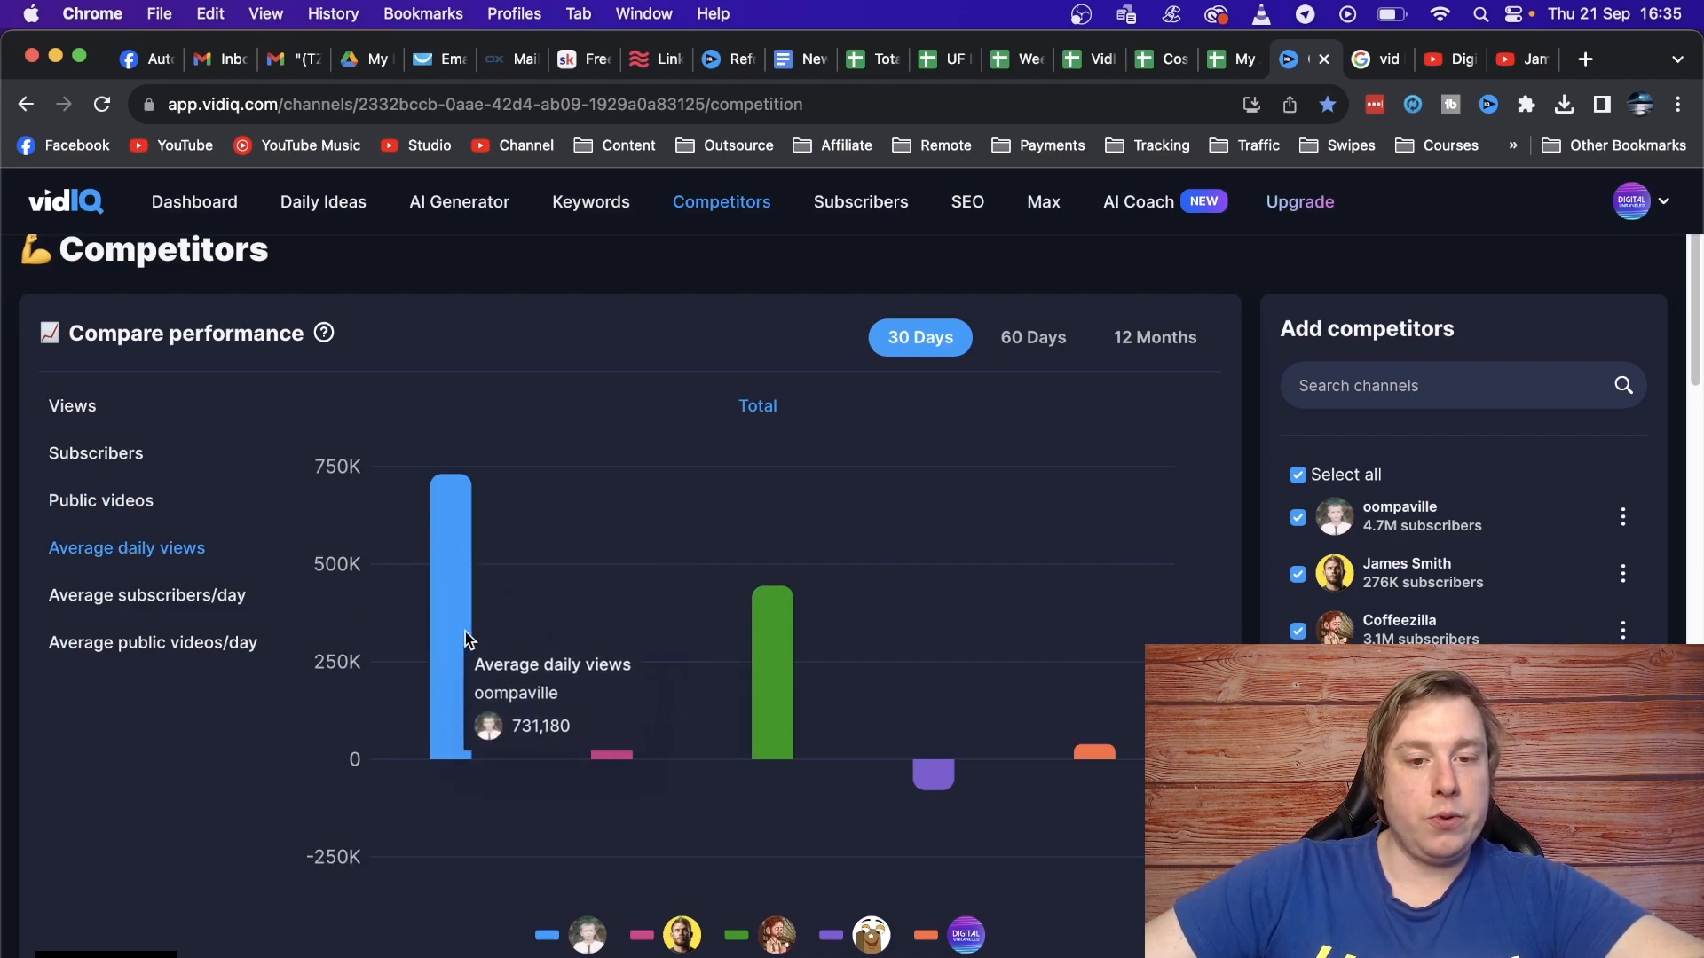
pyautogui.moveTo(453, 648)
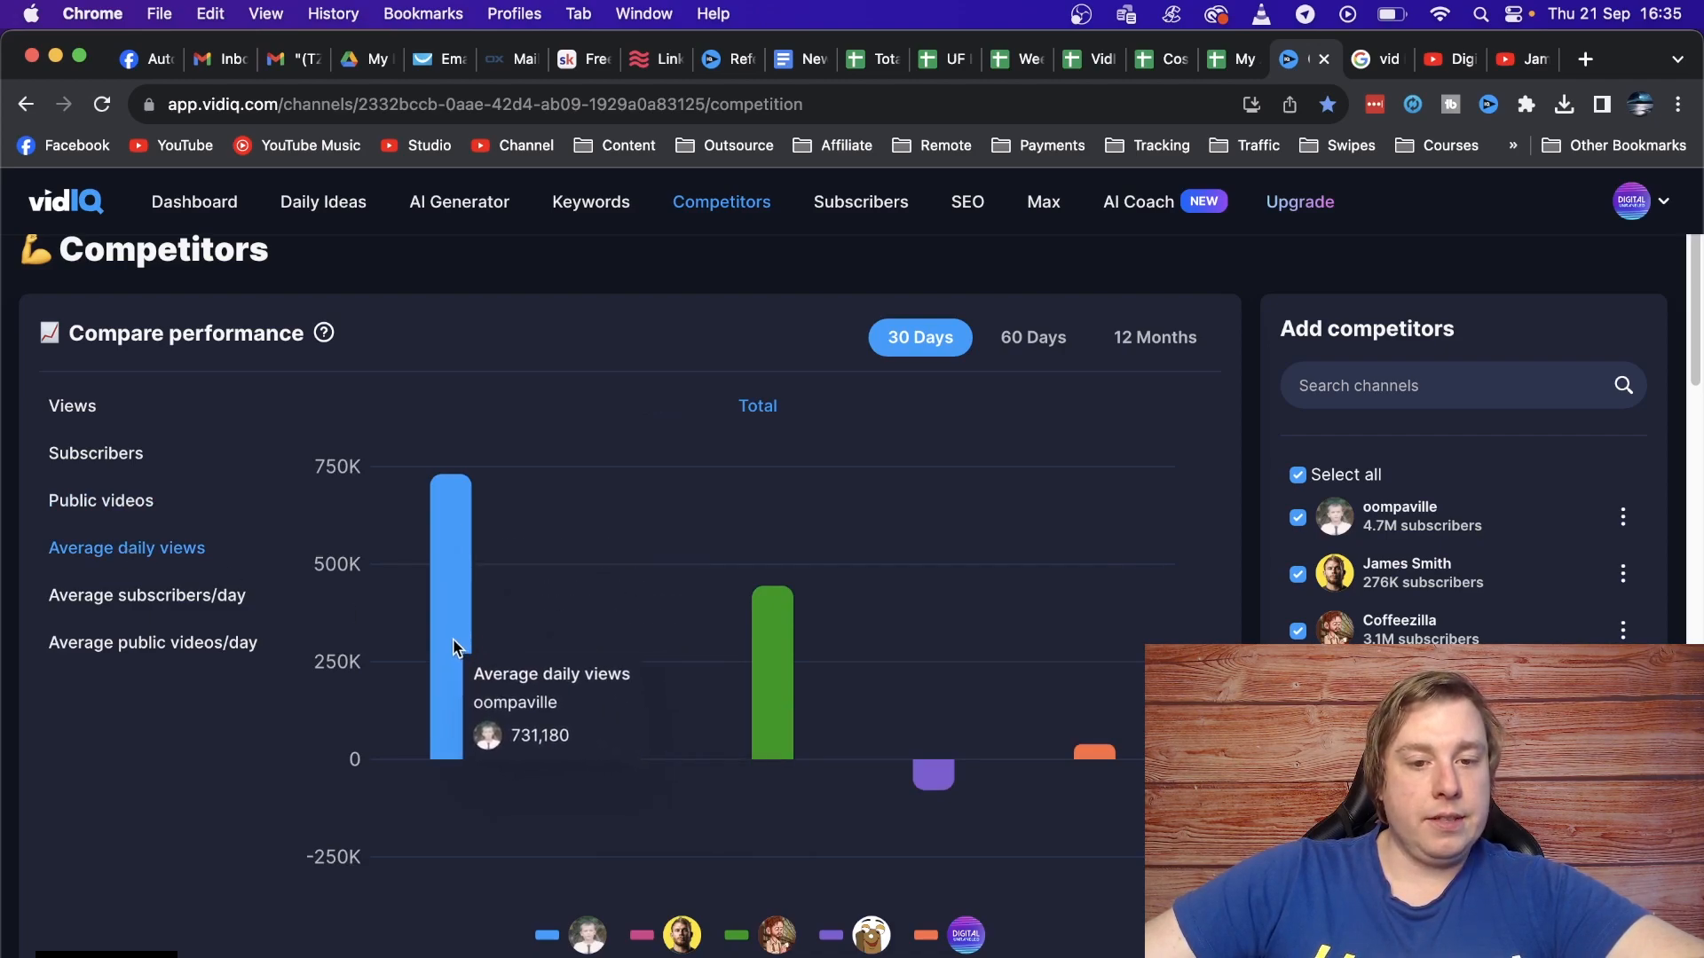
pyautogui.moveTo(206, 618)
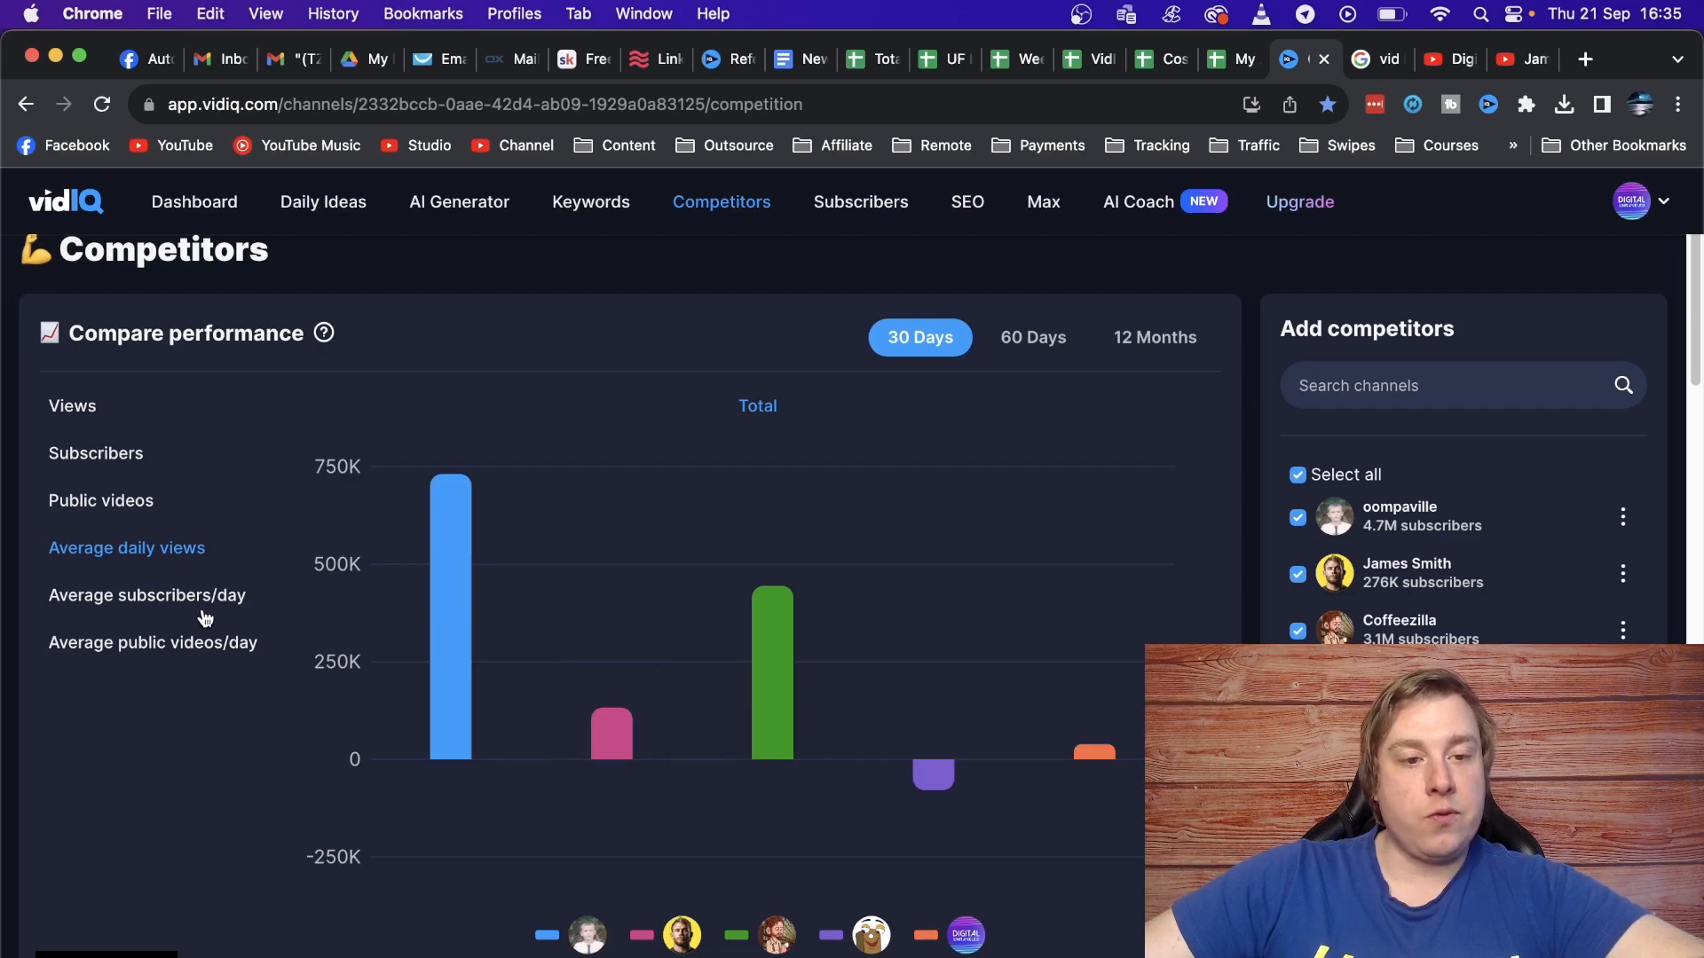
pyautogui.click(147, 595)
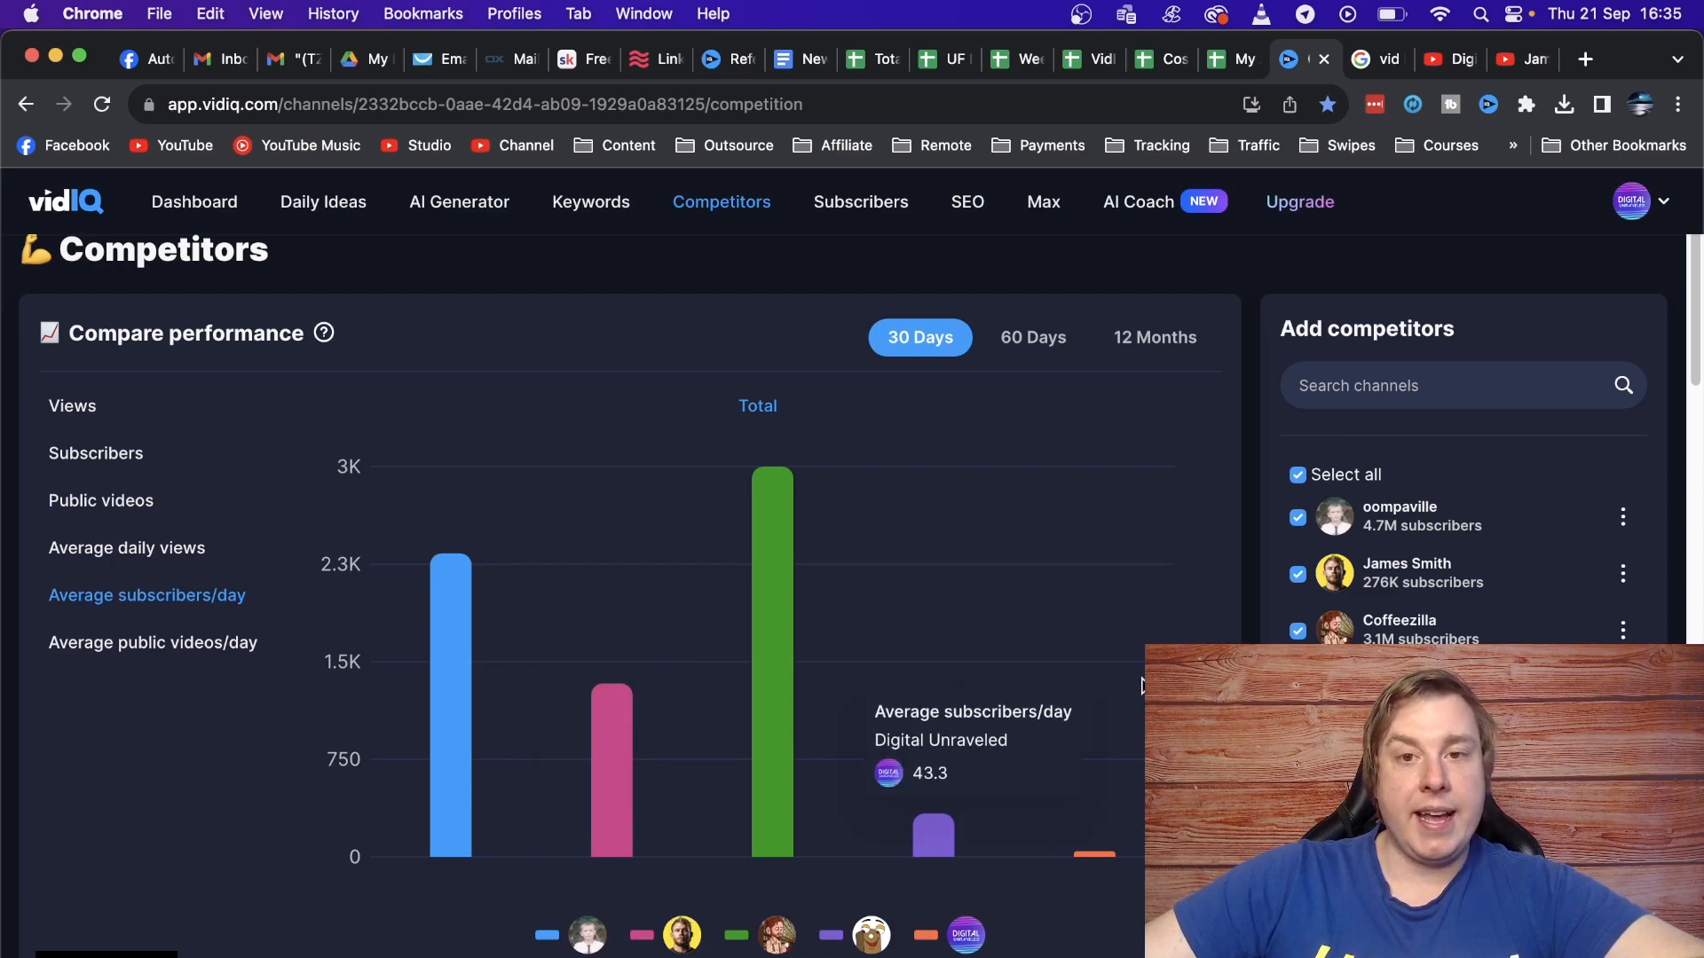
pyautogui.moveTo(181, 655)
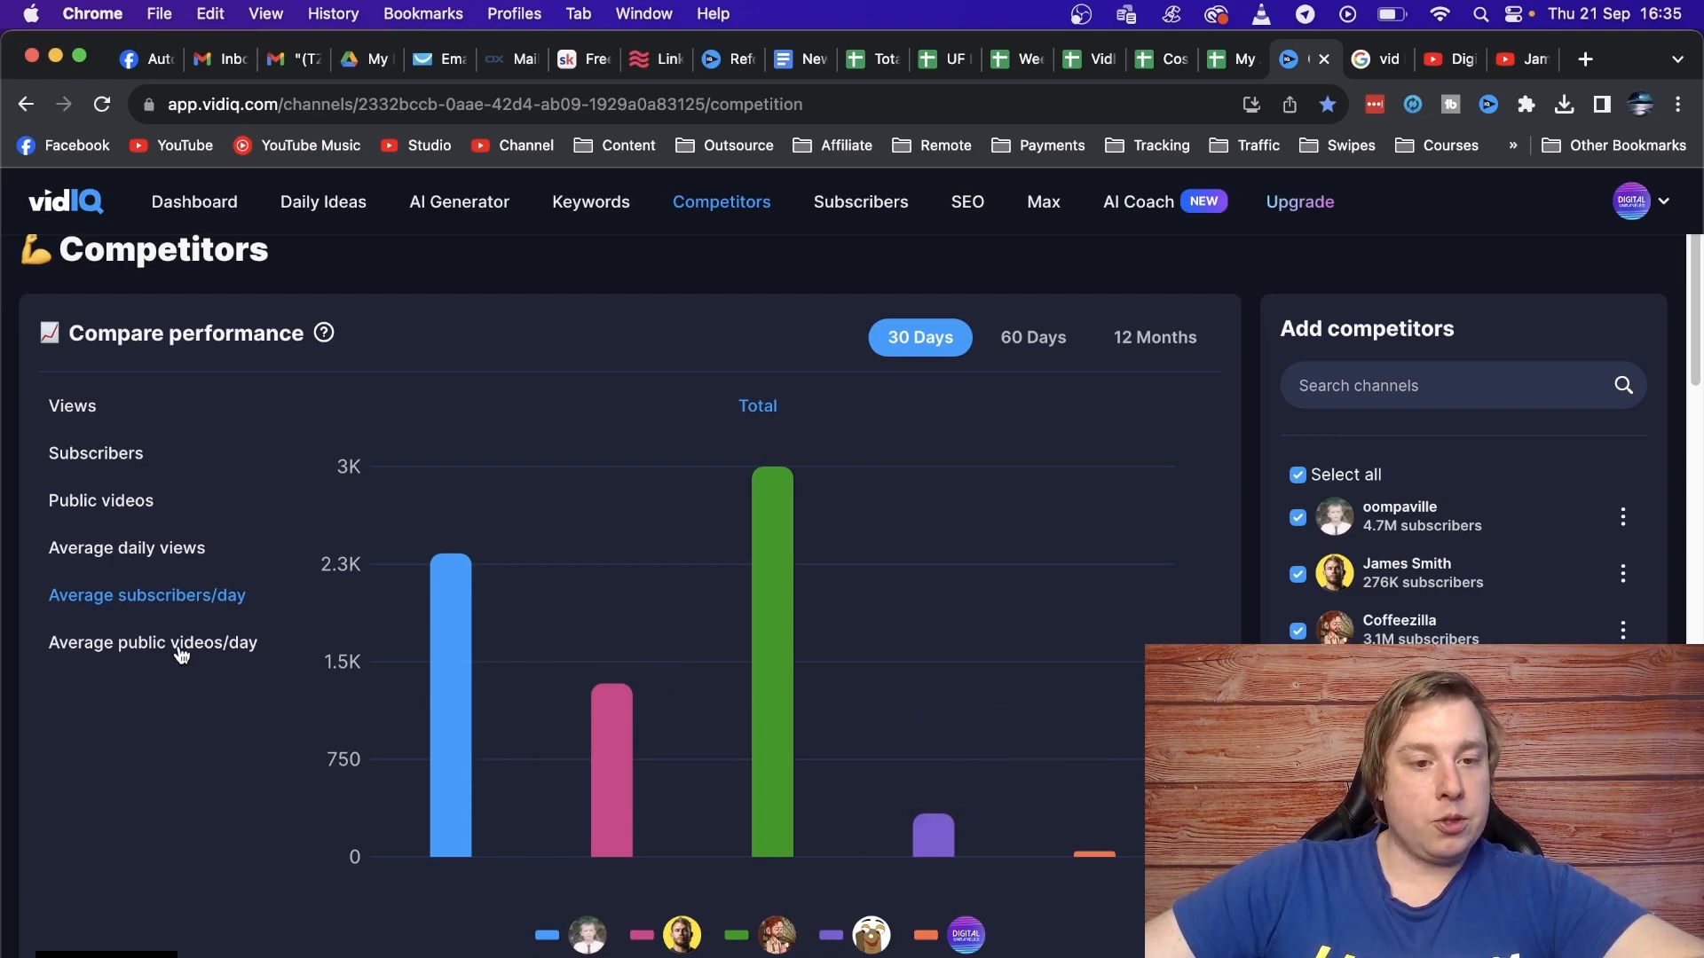
pyautogui.click(152, 642)
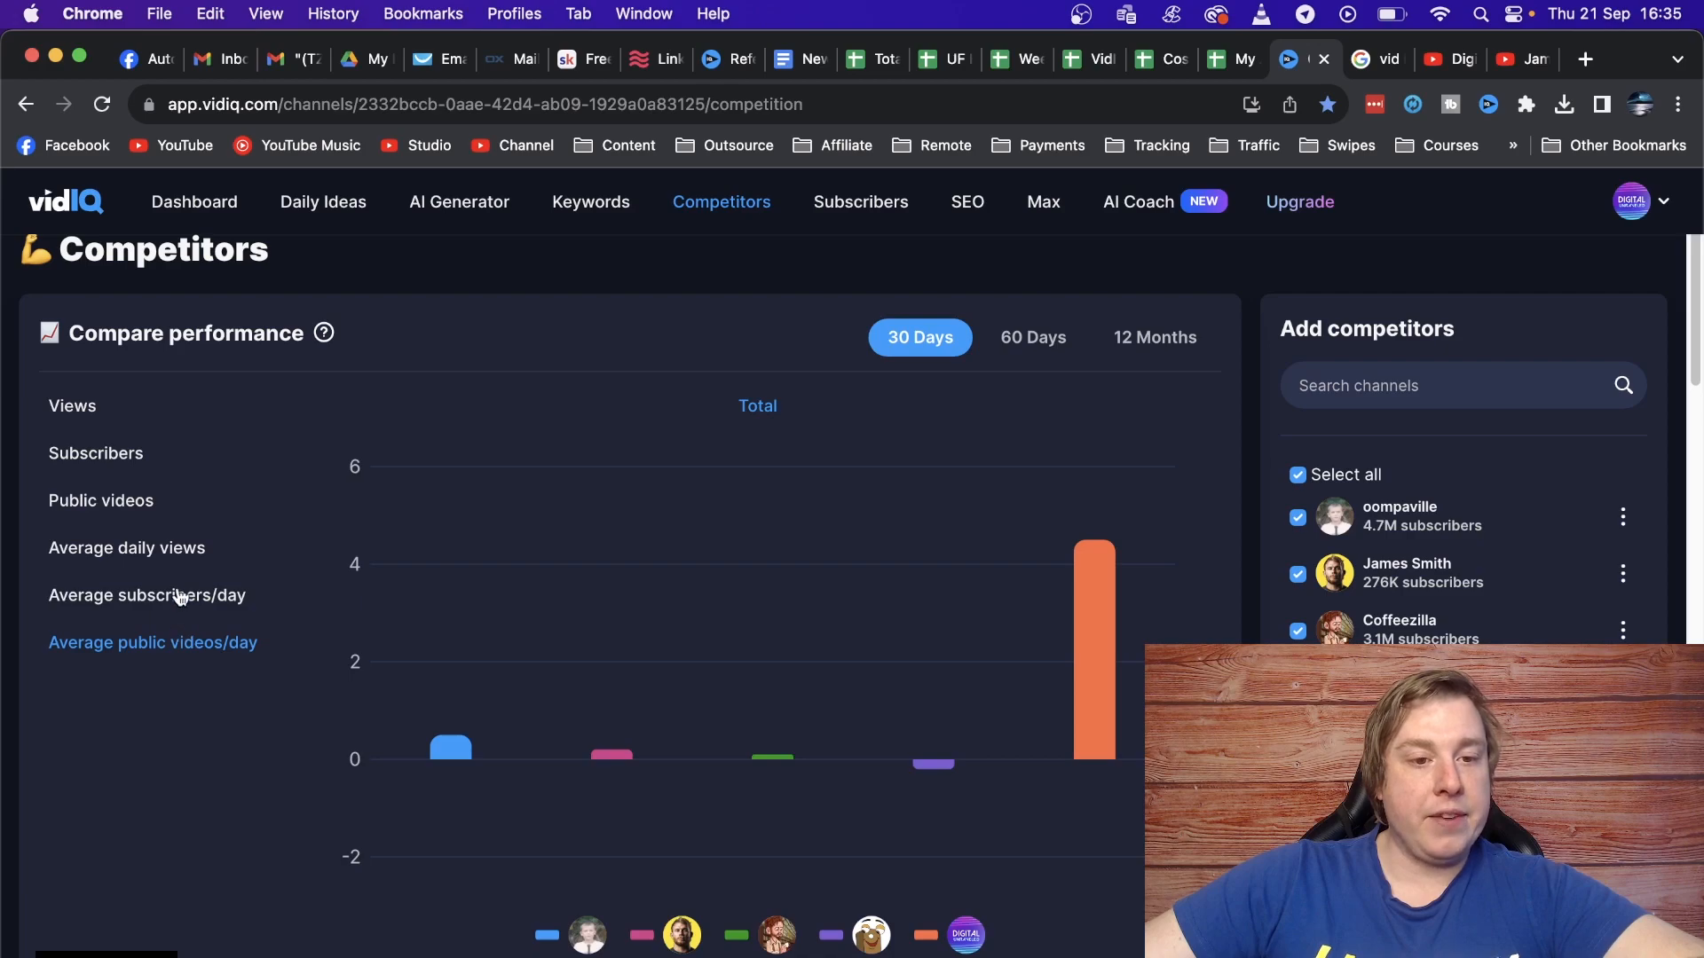
pyautogui.click(147, 595)
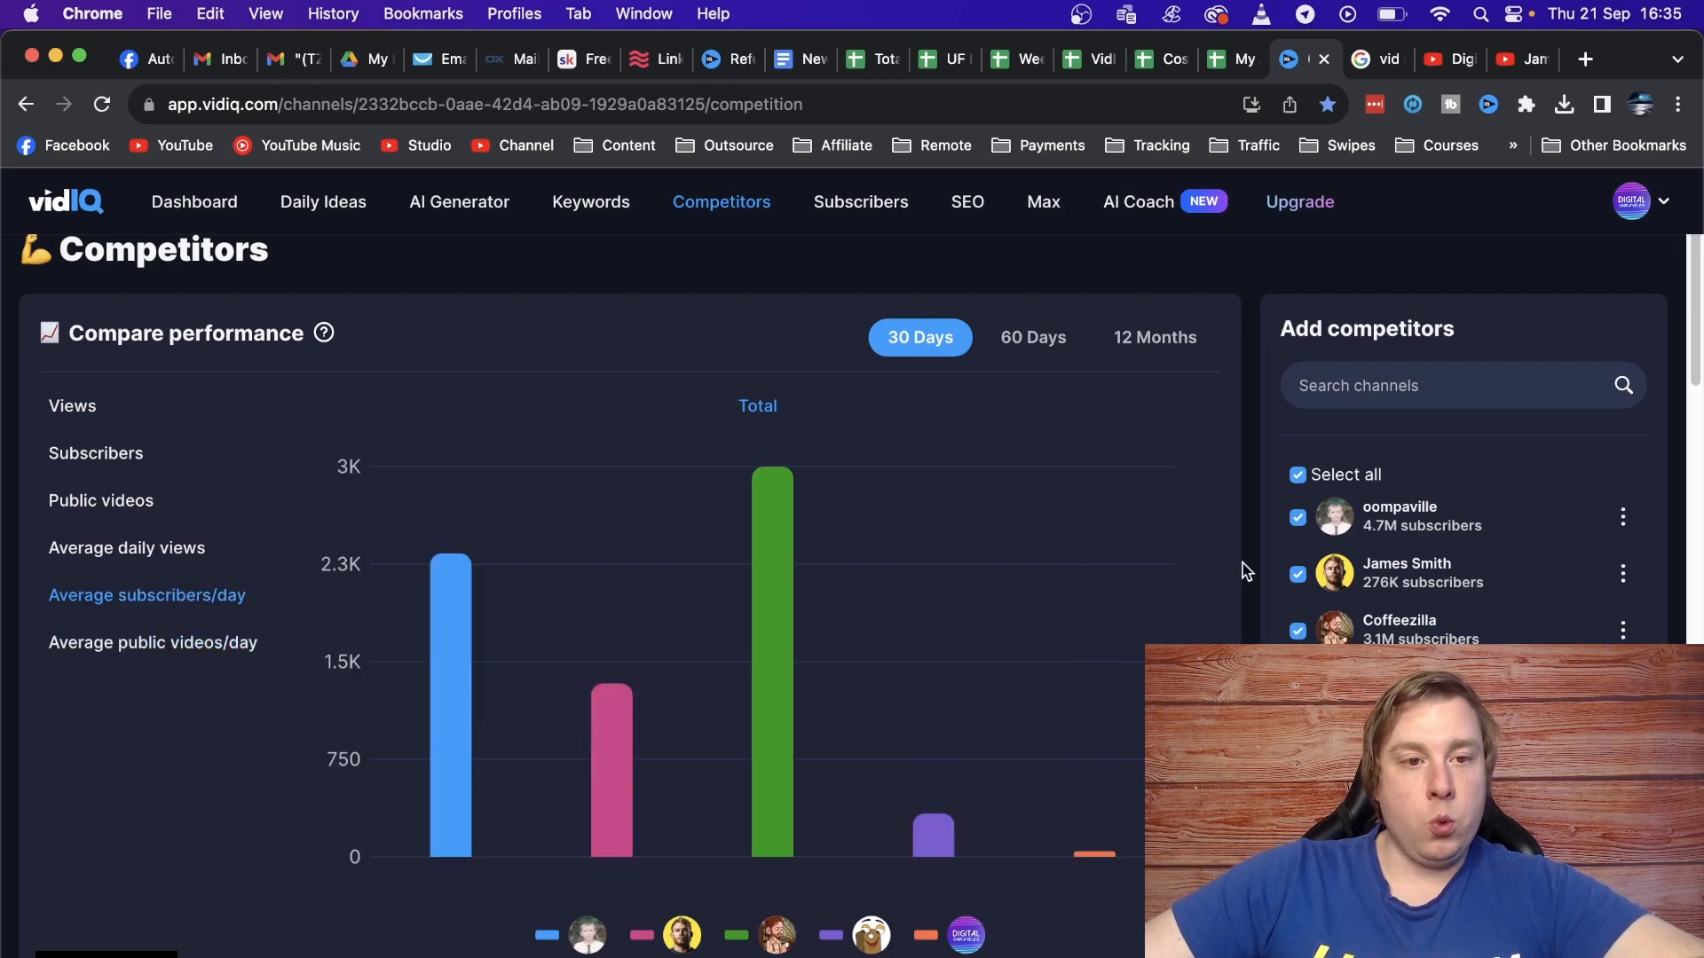
# Scroll the Competitors page to the Channel stats section with 7-, 14- and 28-day views and subscribers.
pyautogui.scroll(-3)
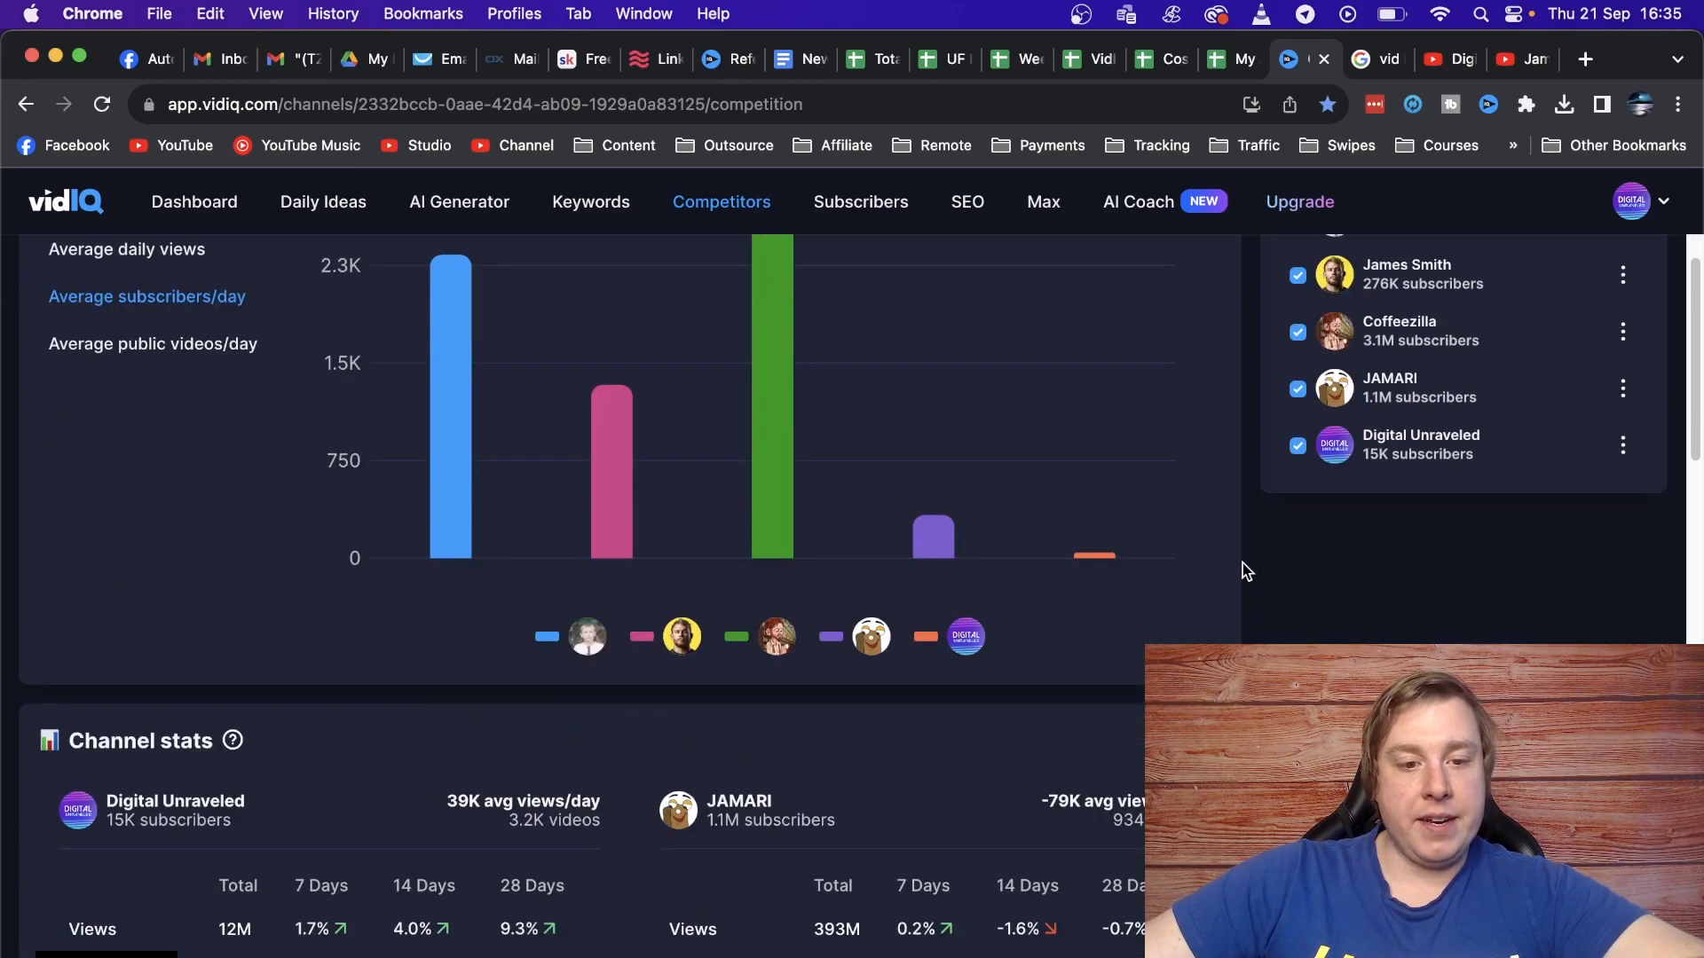
pyautogui.scroll(-3)
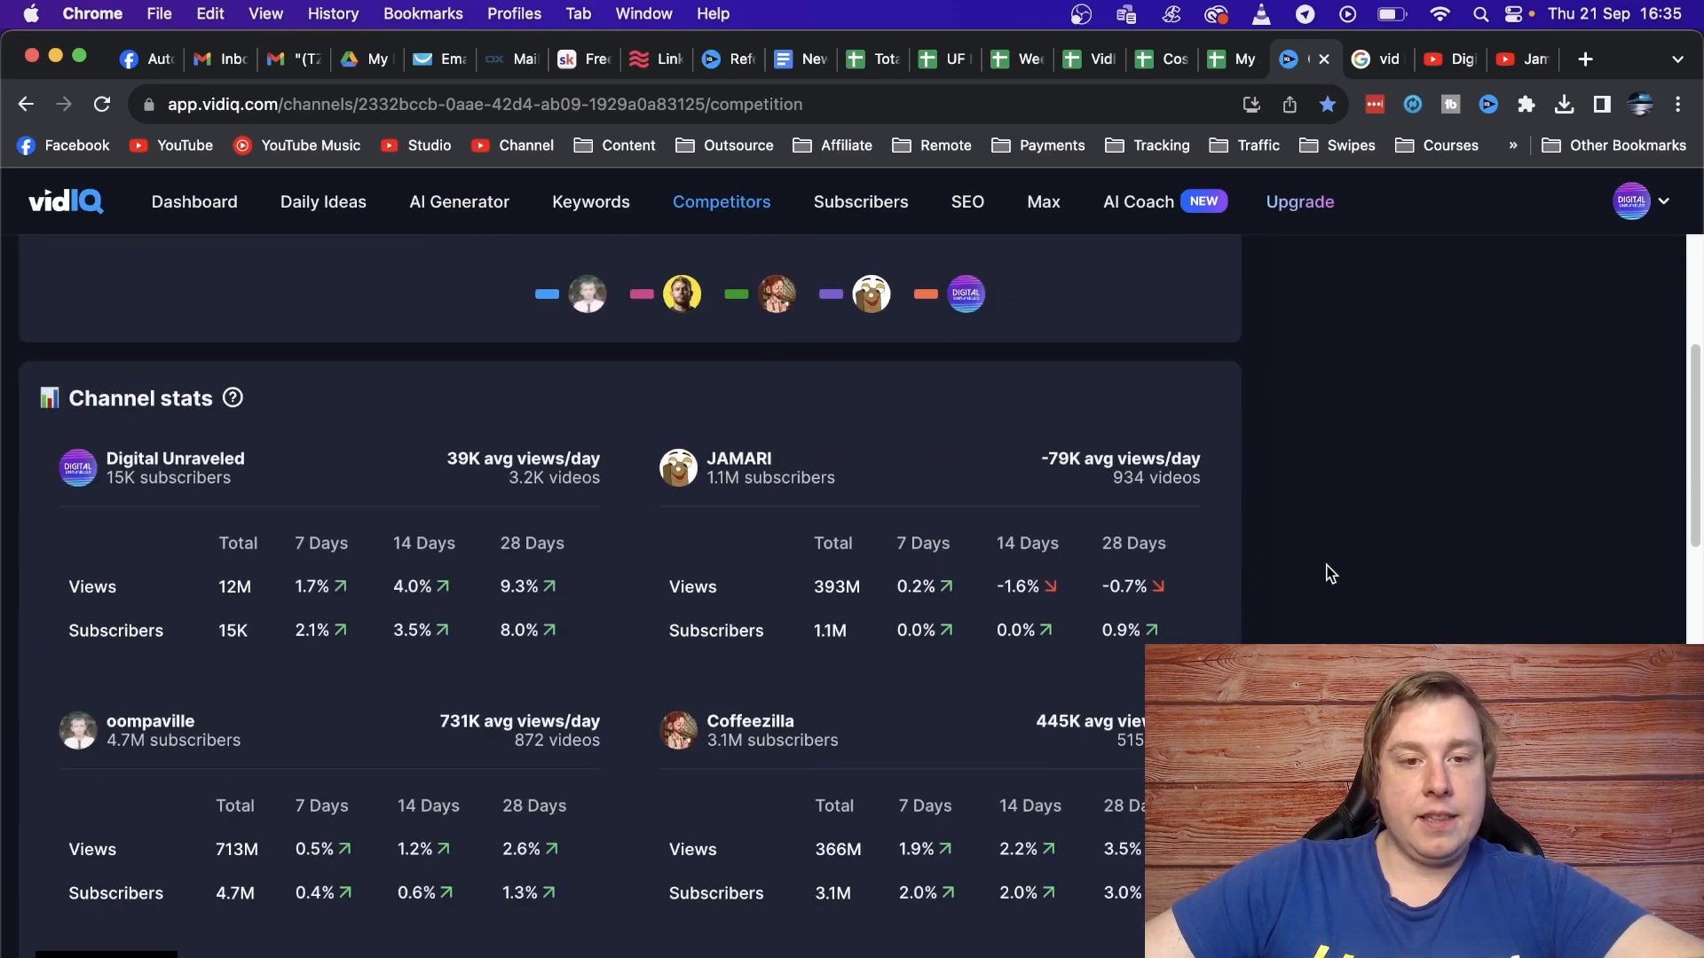
pyautogui.scroll(-3)
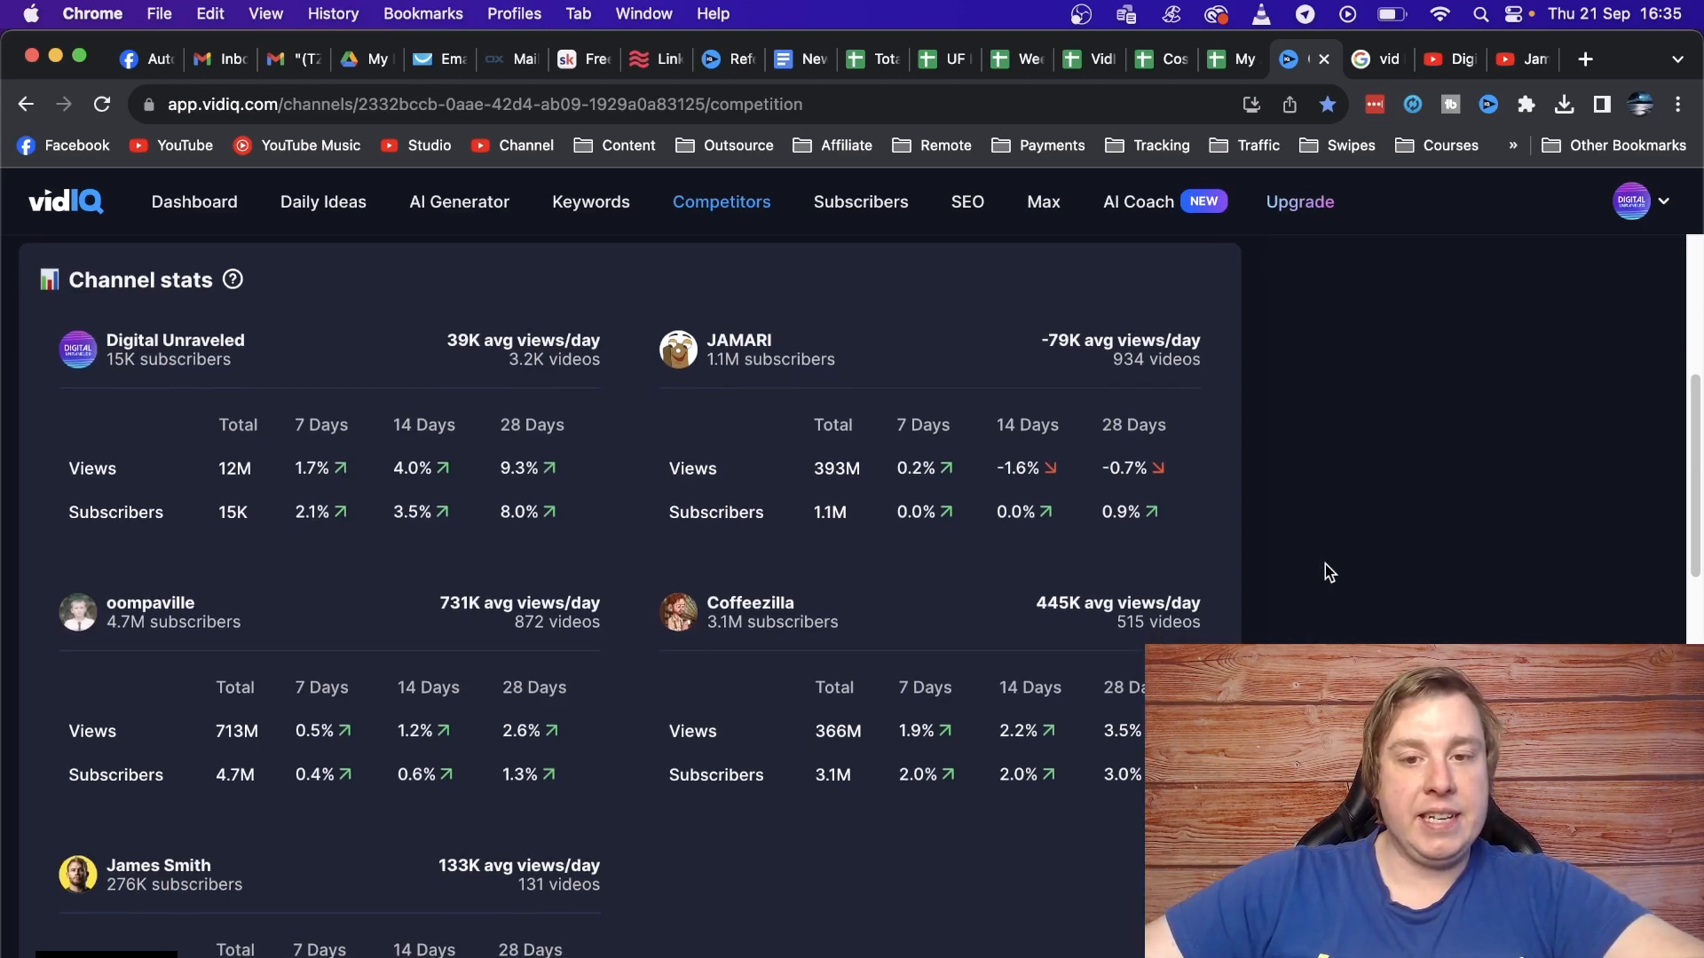
pyautogui.scroll(3)
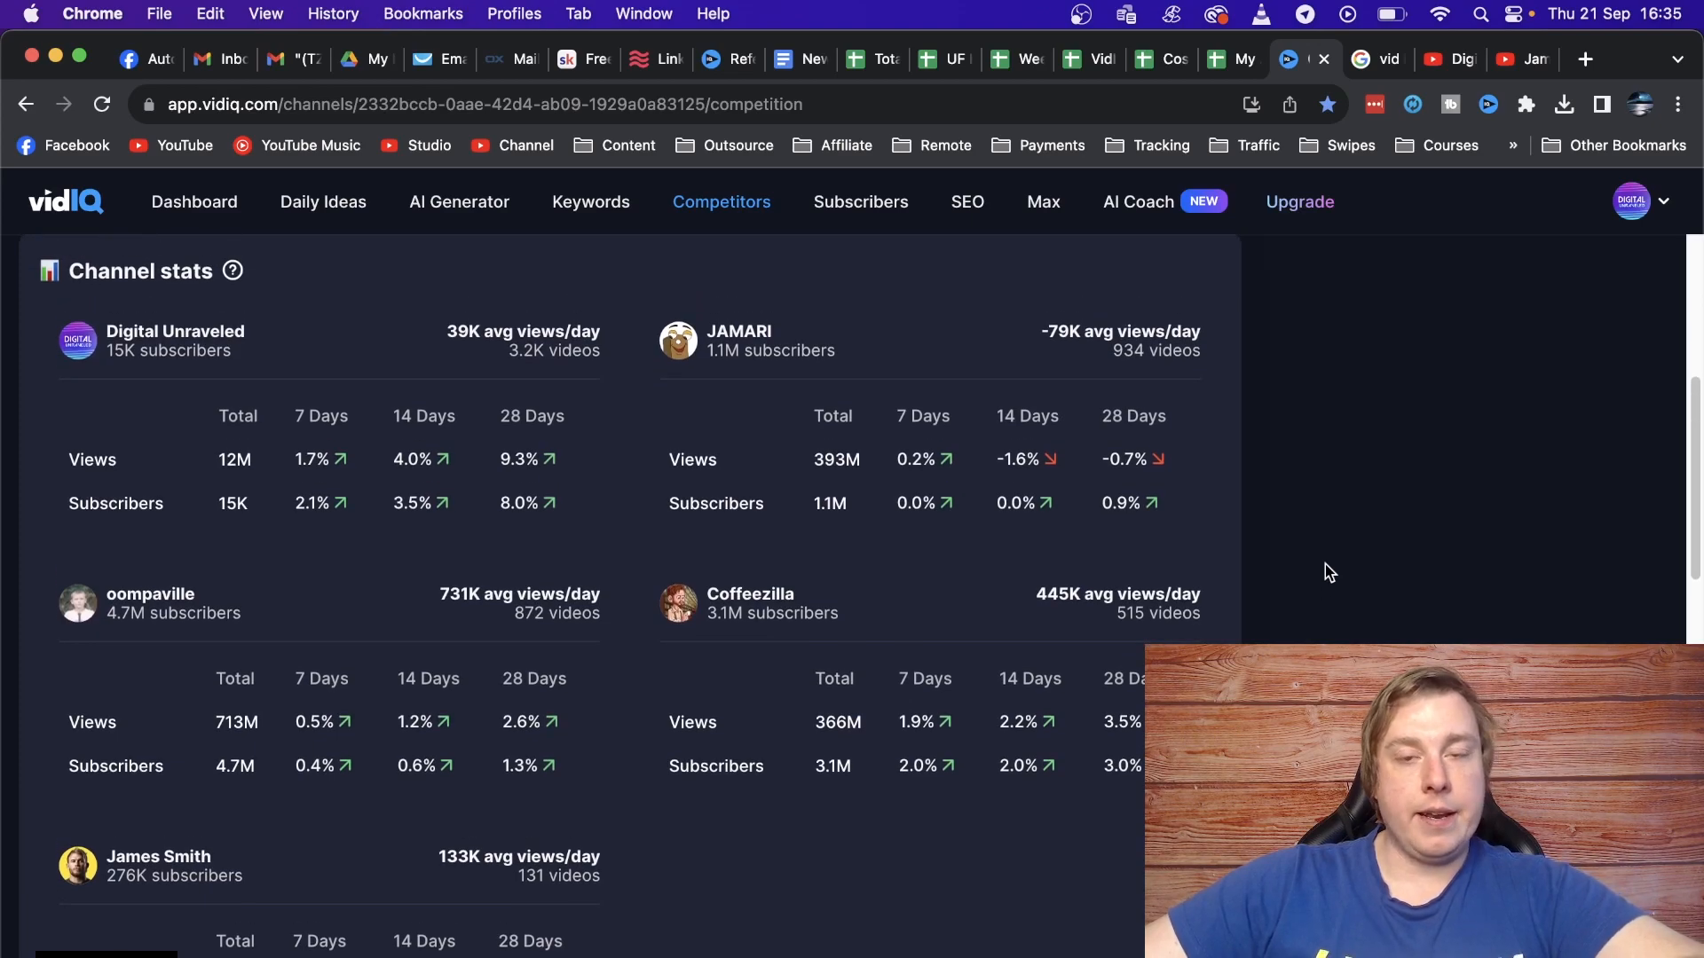
pyautogui.moveTo(1335, 538)
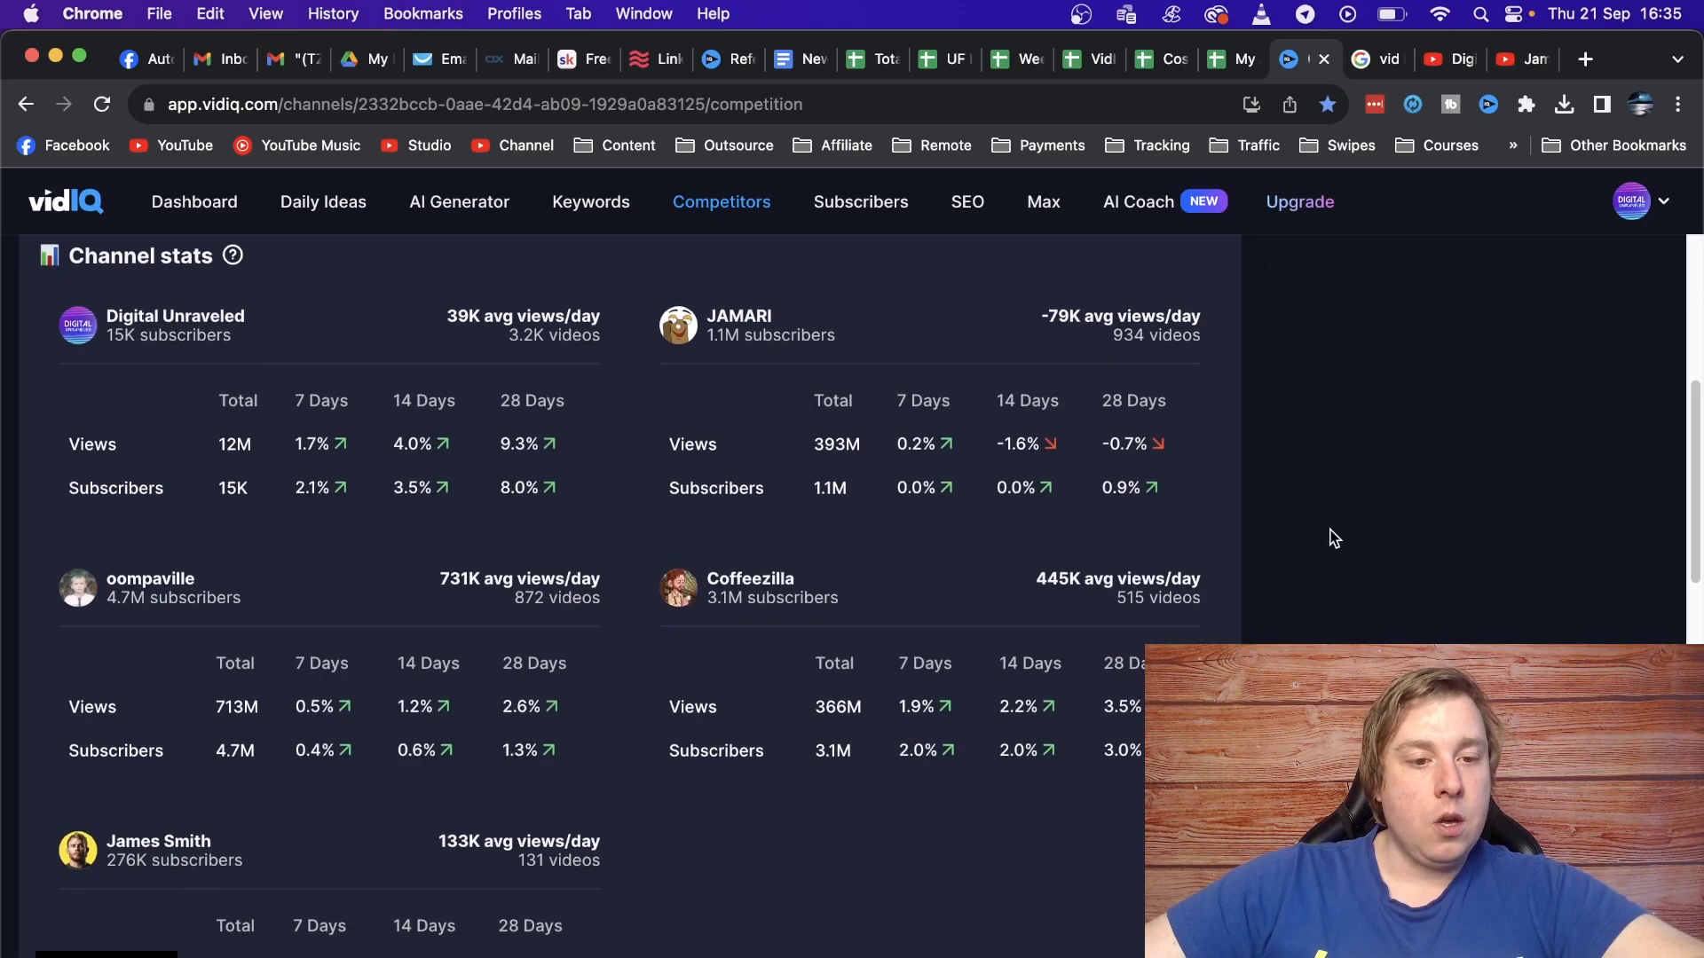
pyautogui.scroll(-3)
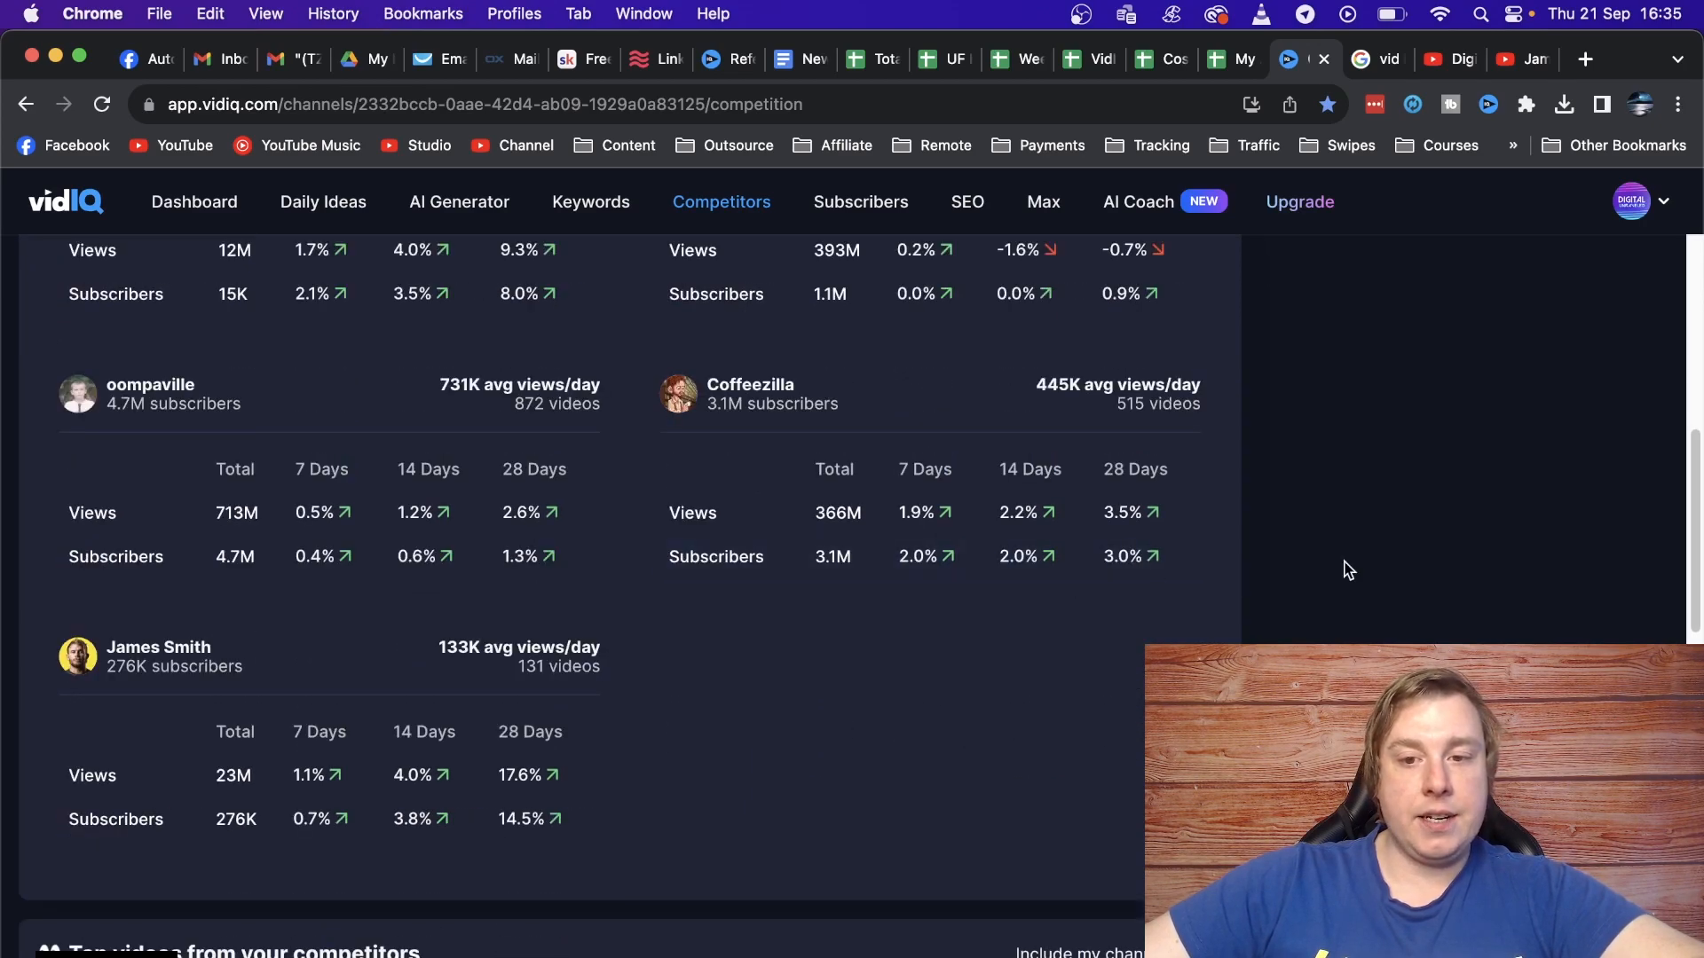
# Scroll to the 'Top videos from your competitors' table sorted by views with views per hour.
pyautogui.scroll(-3)
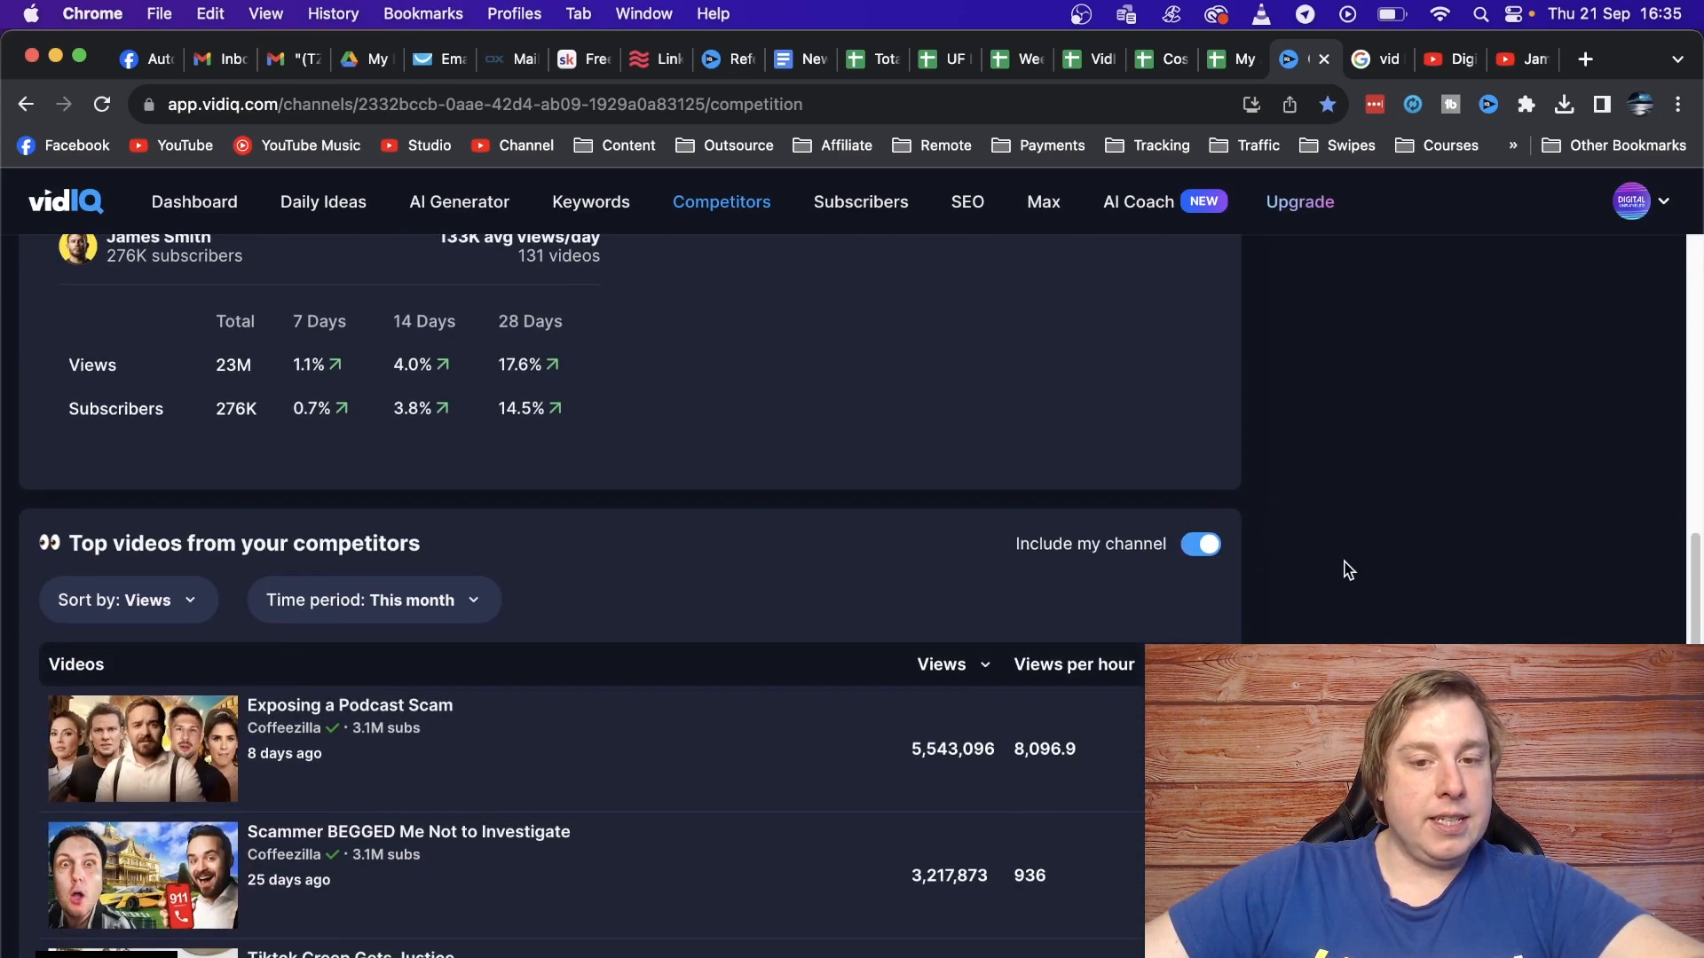
pyautogui.scroll(-3)
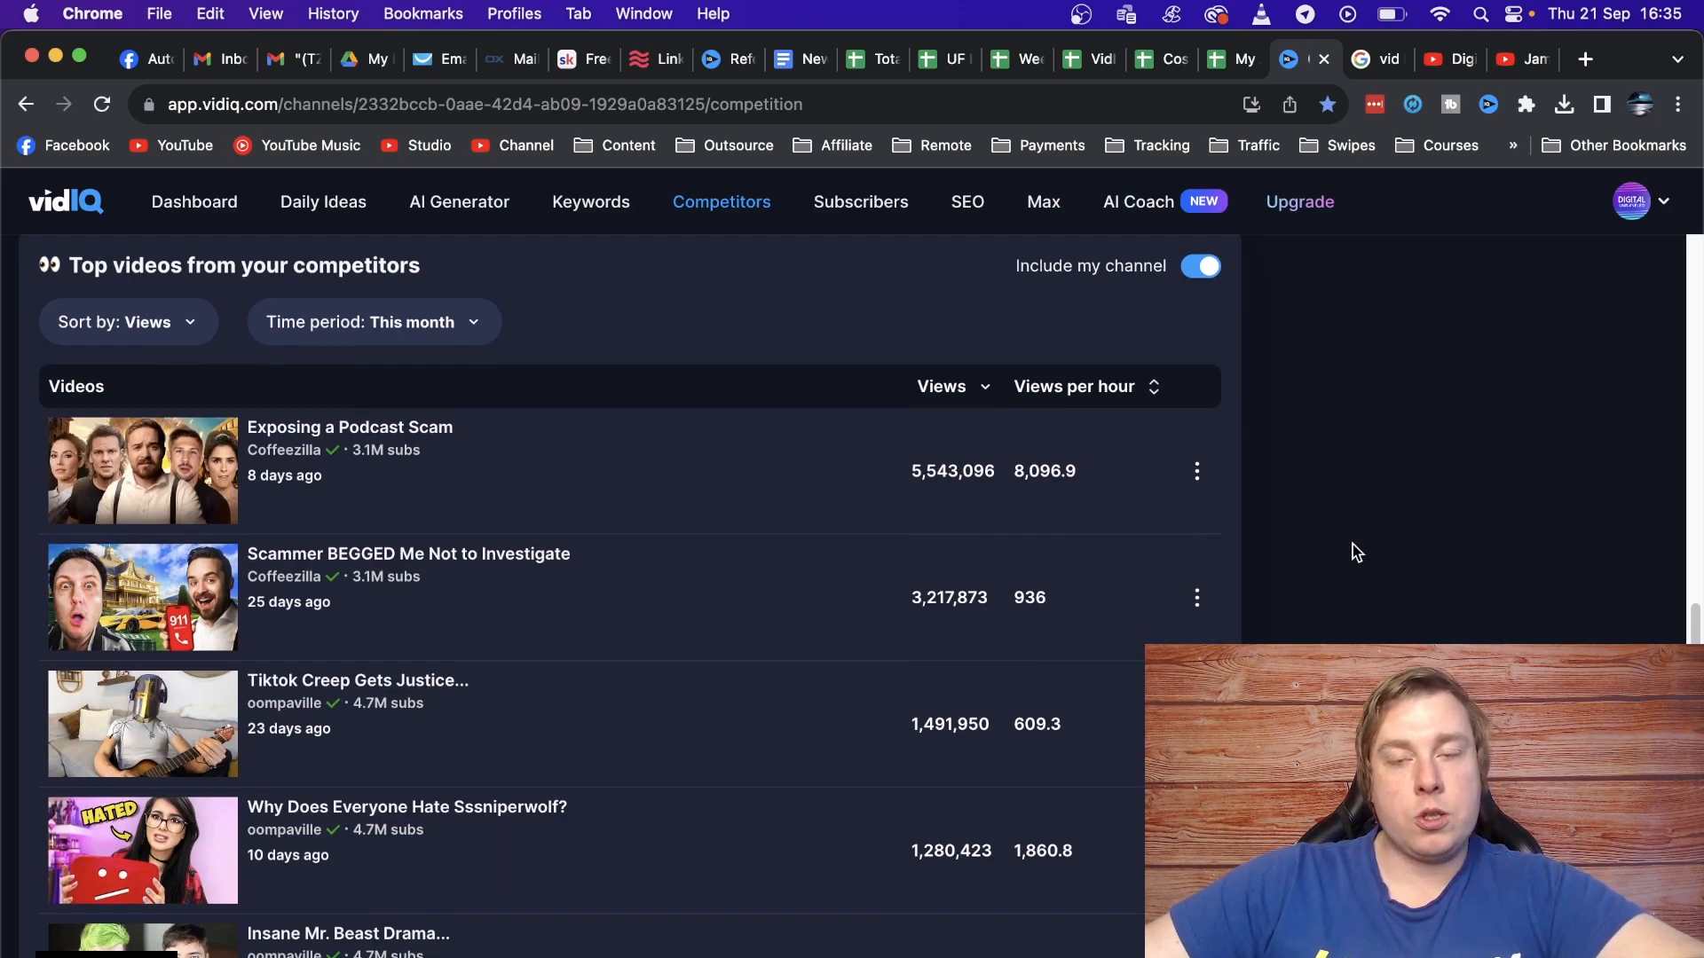
pyautogui.moveTo(1374, 549)
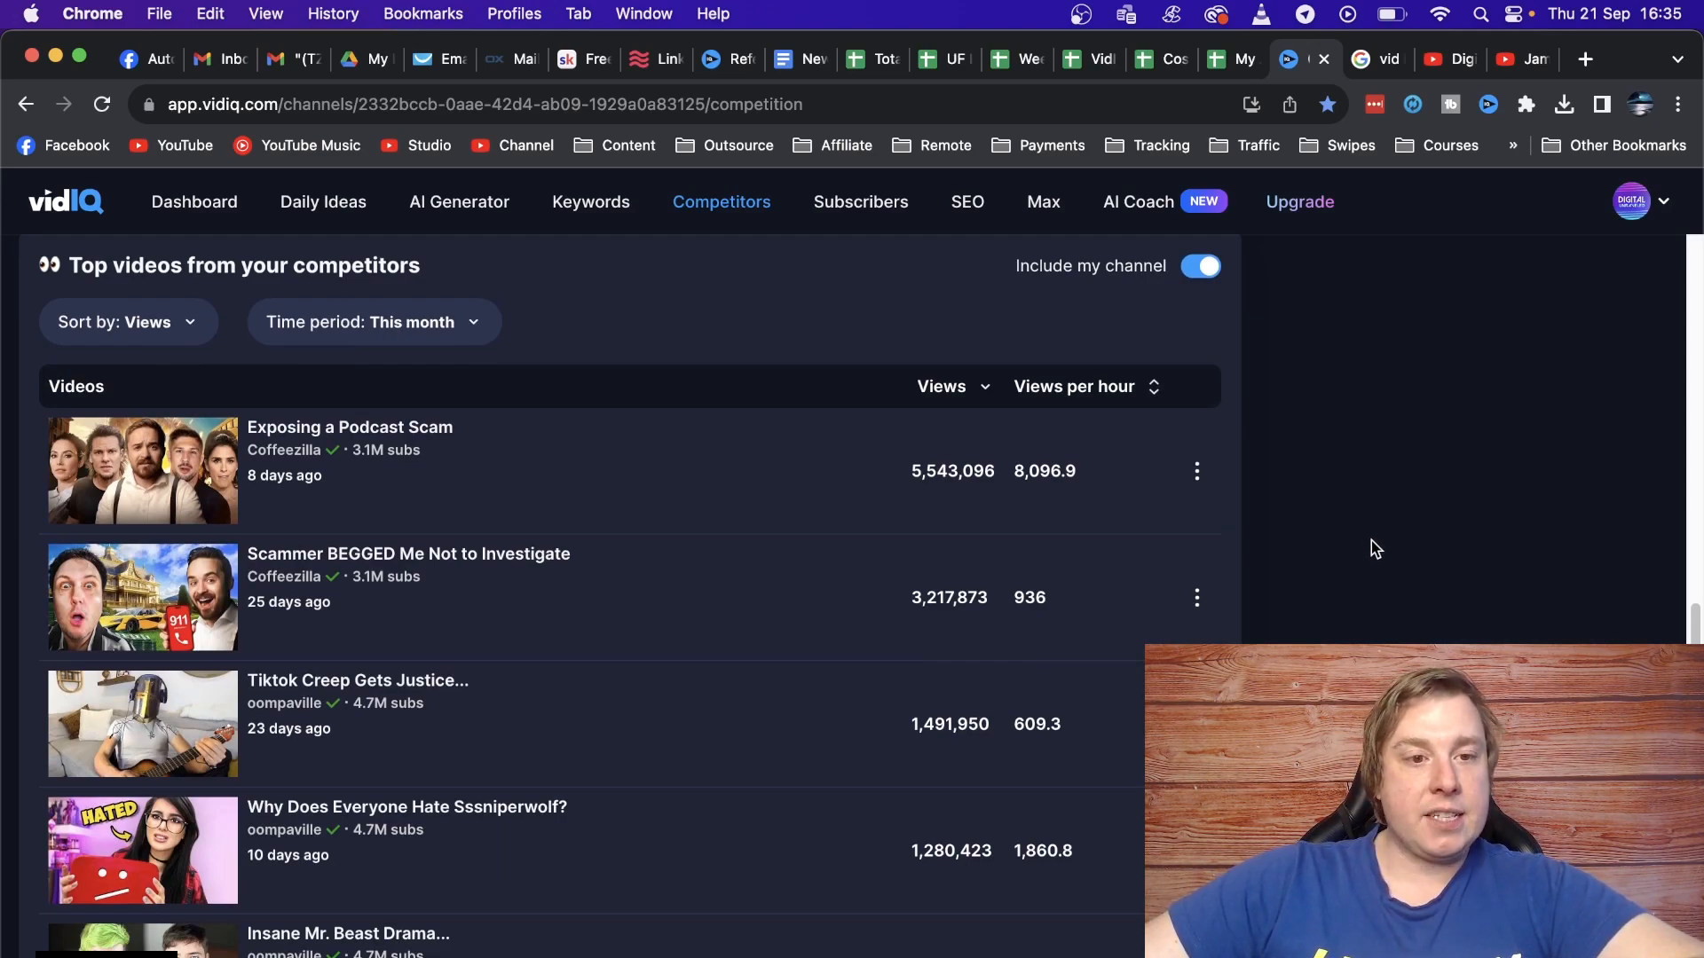
pyautogui.moveTo(298, 440)
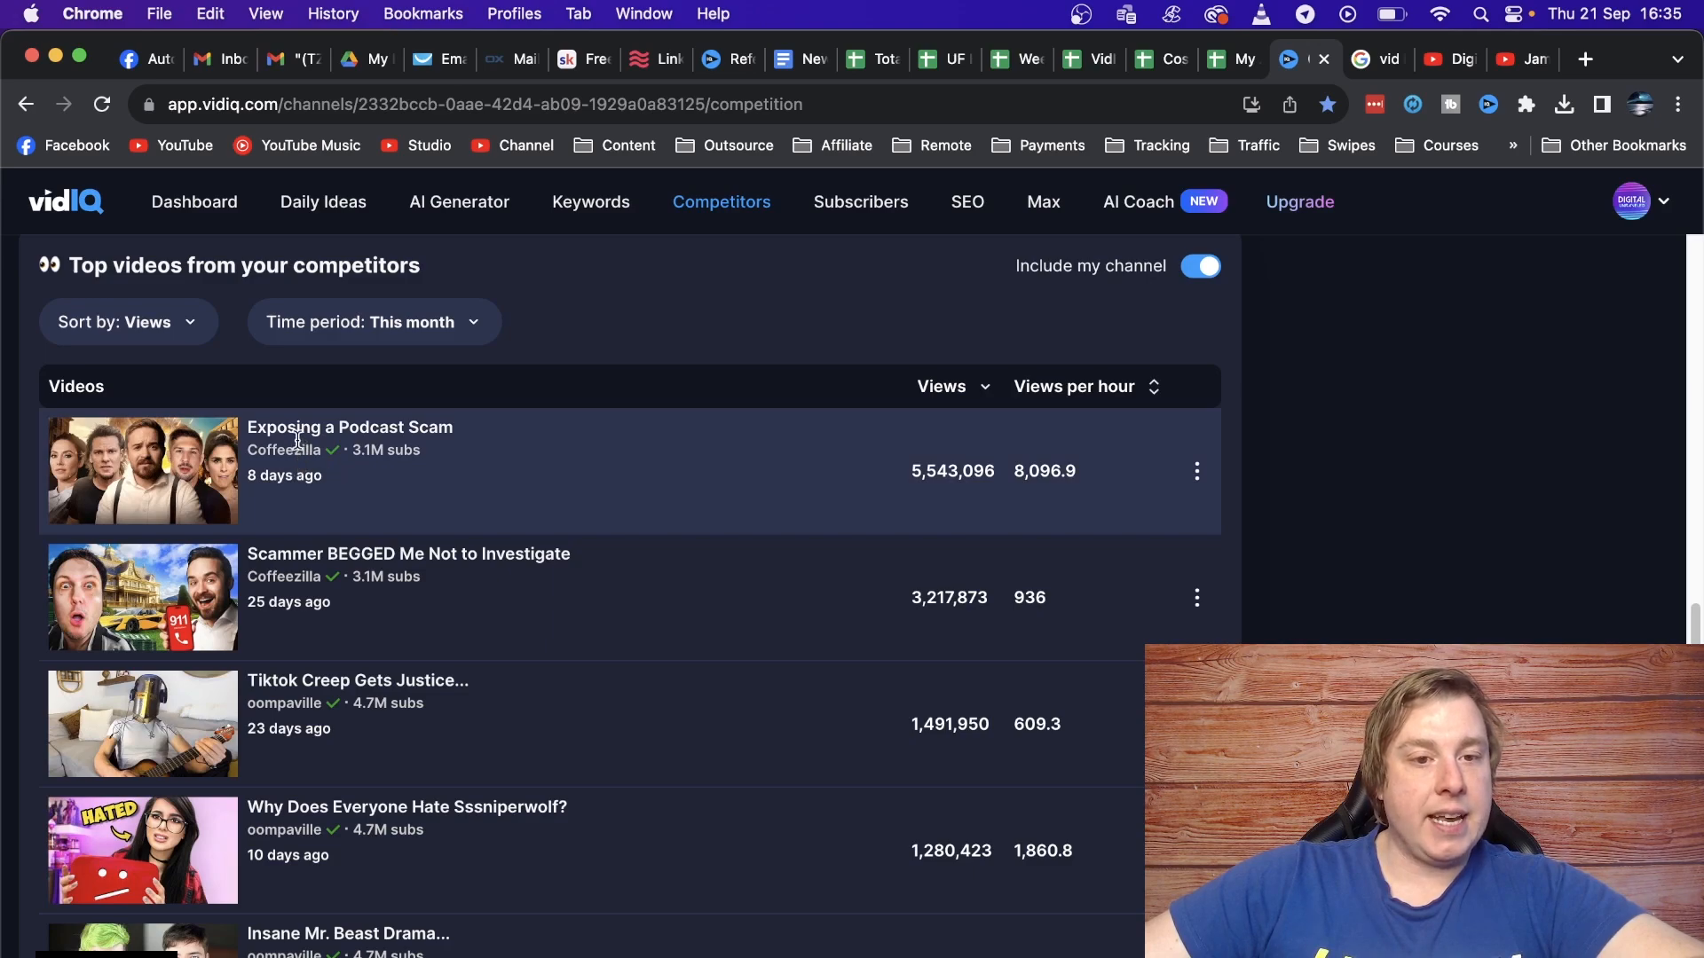
pyautogui.moveTo(482, 438)
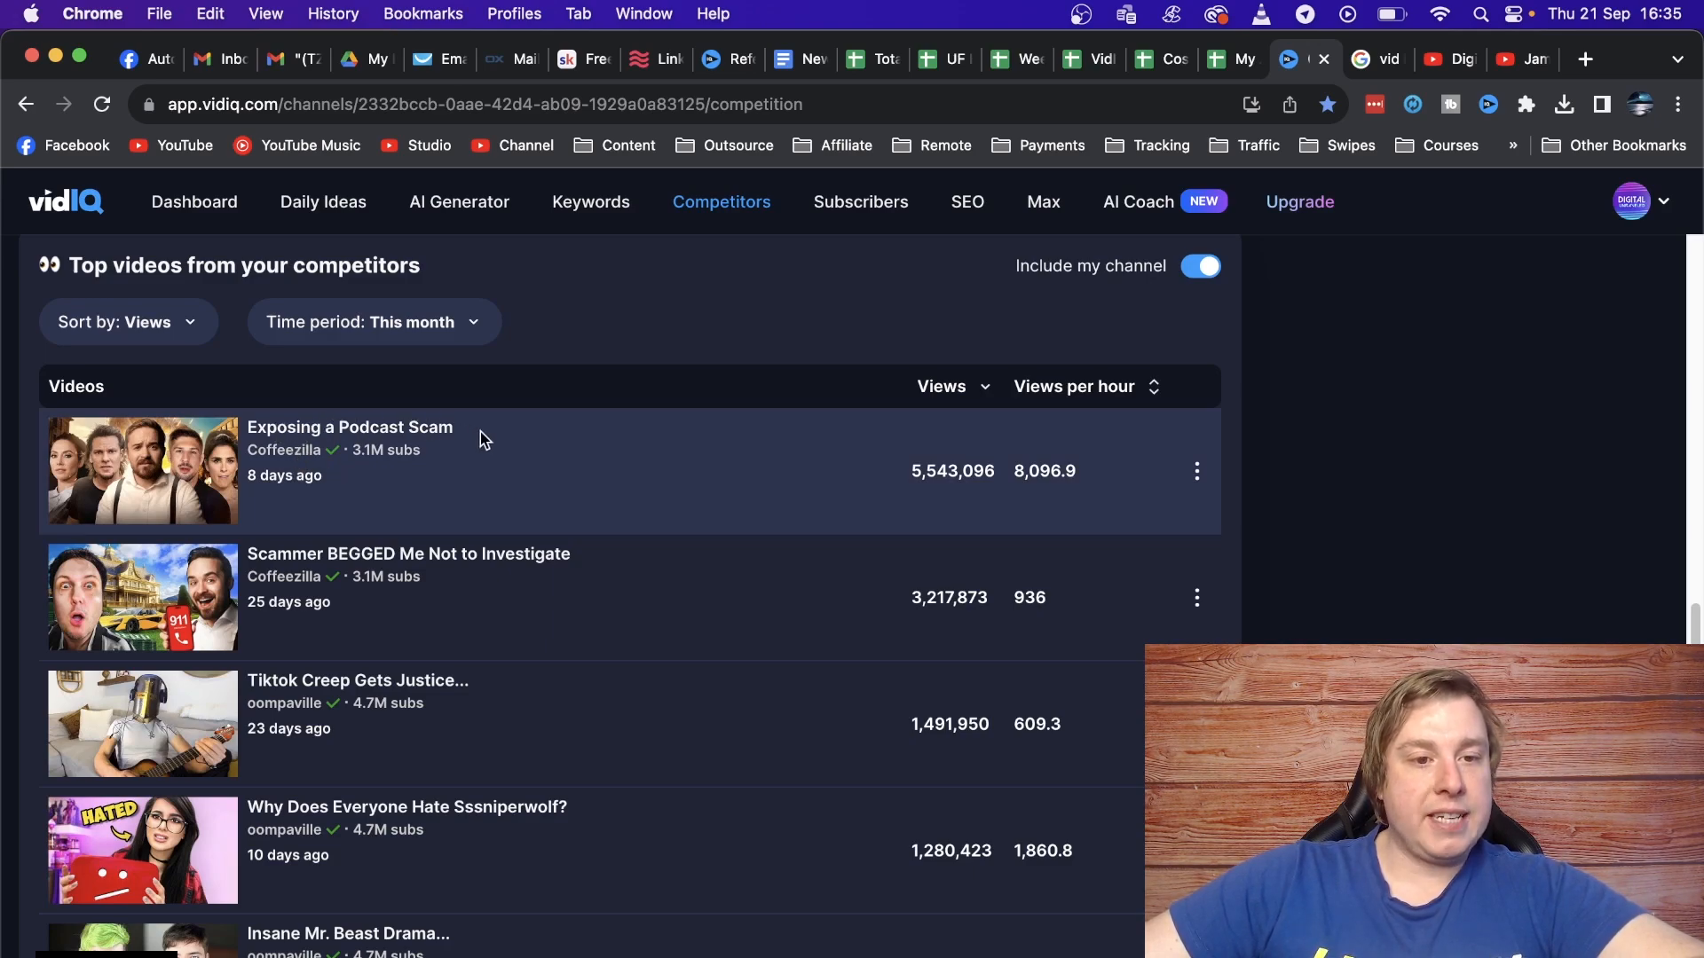
pyautogui.moveTo(927, 490)
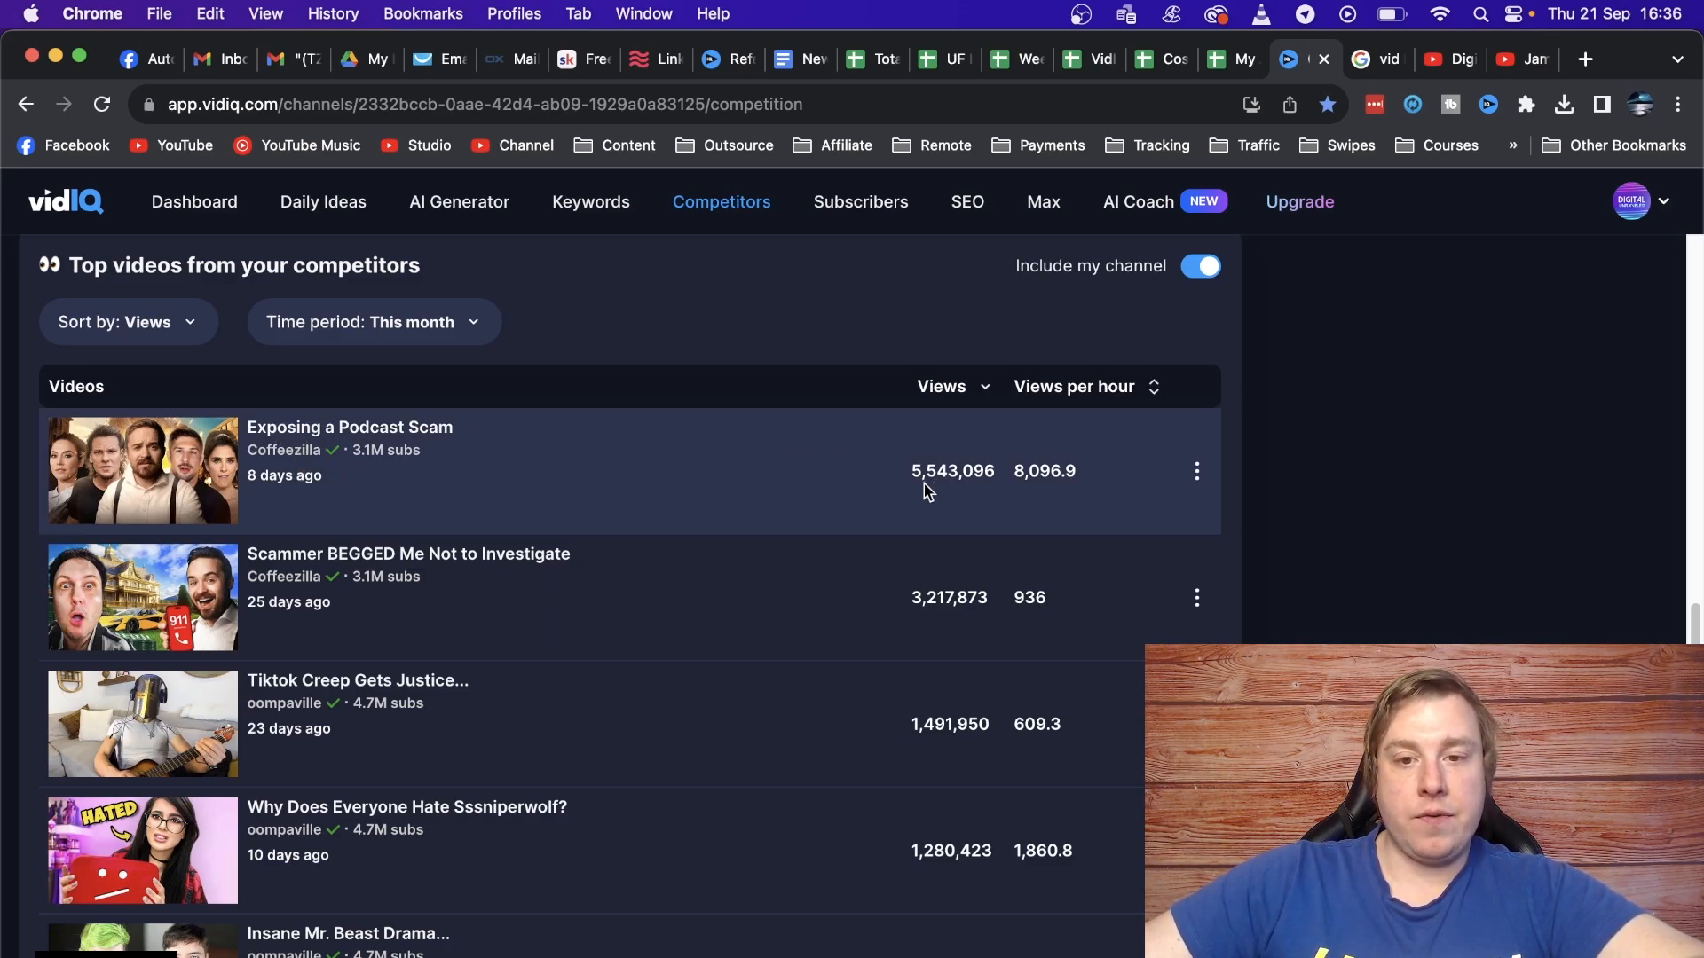
pyautogui.moveTo(1024, 490)
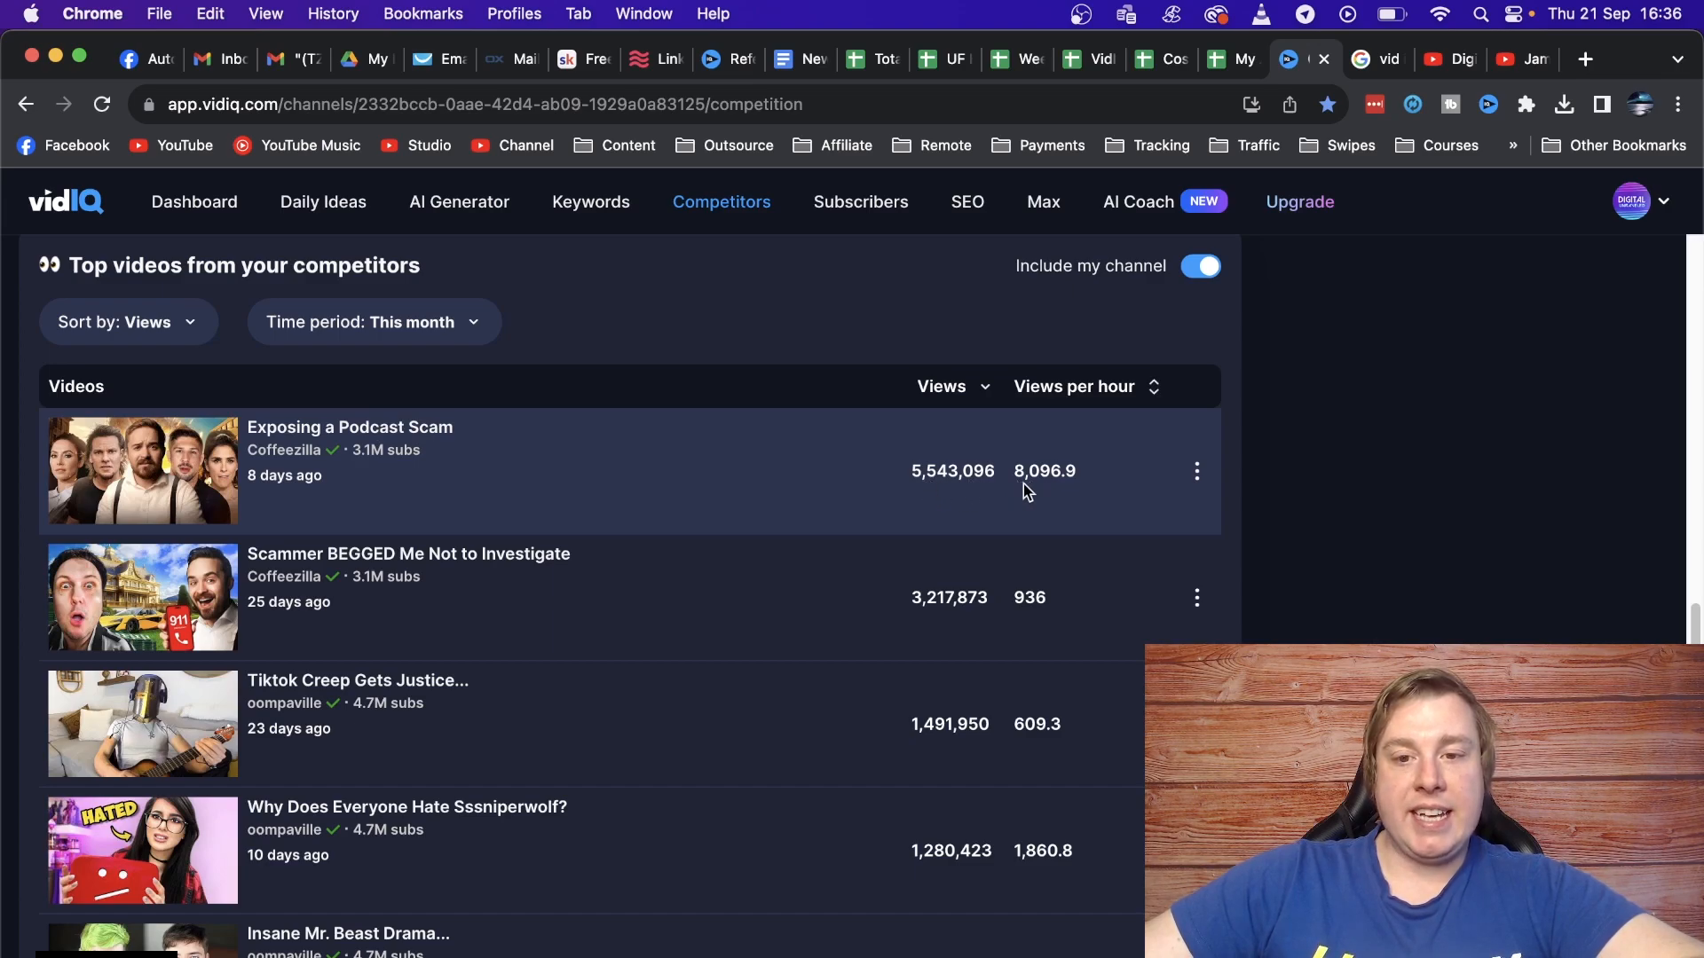
pyautogui.moveTo(1100, 487)
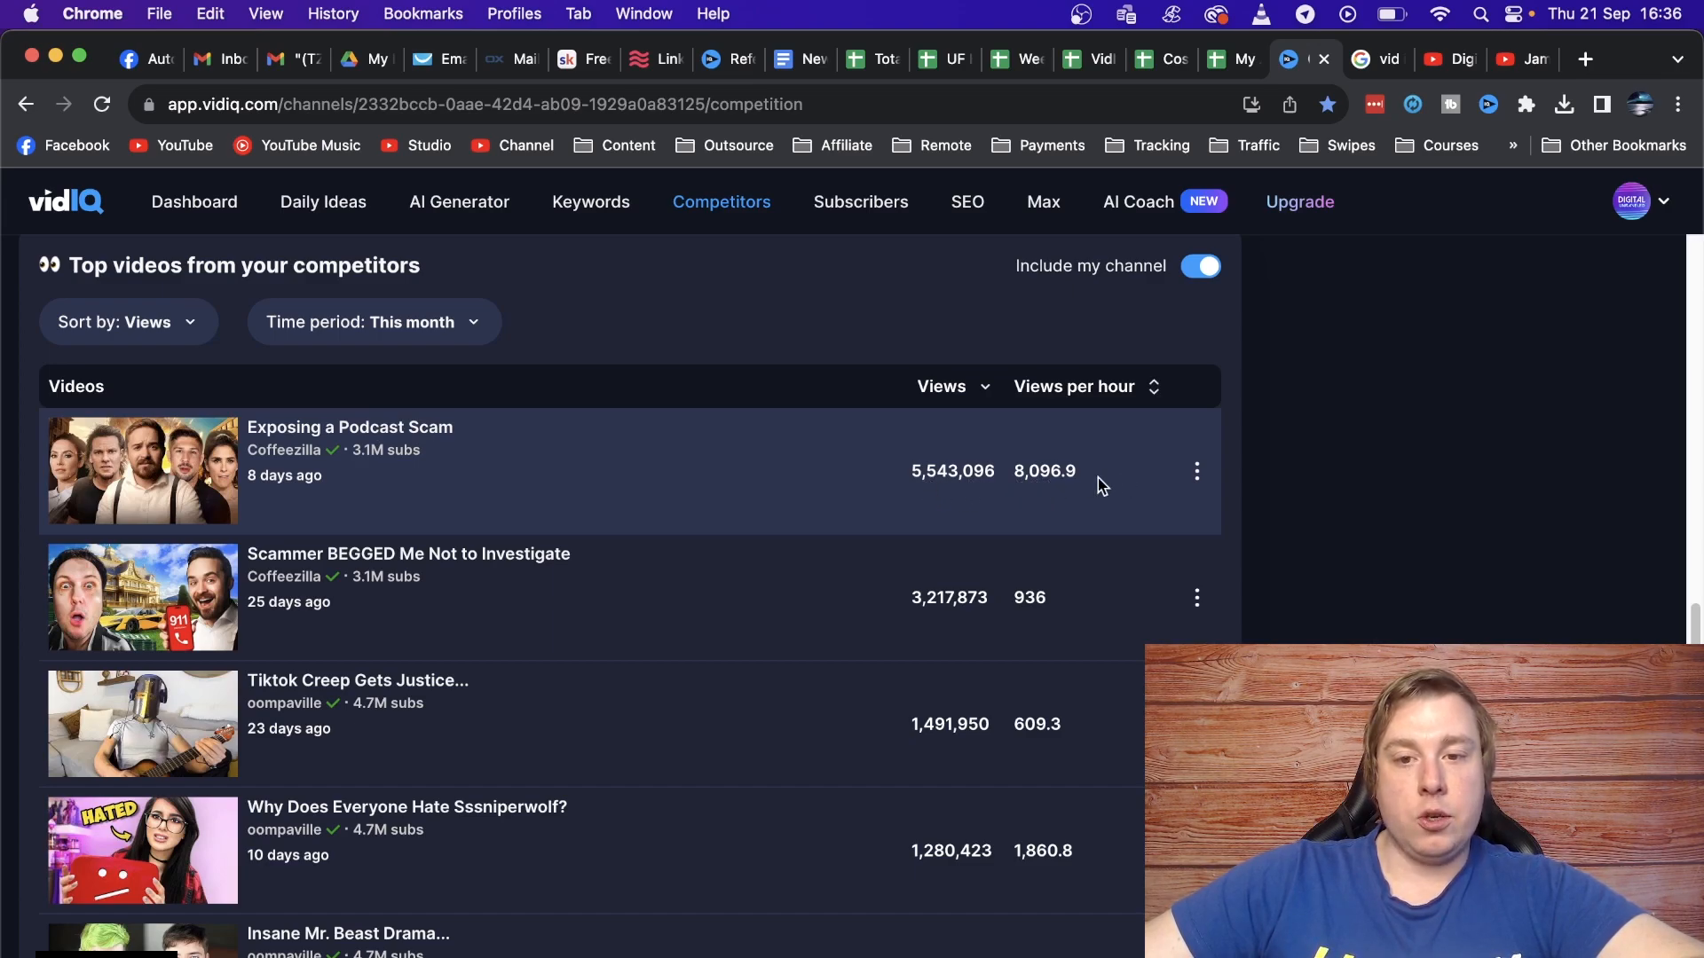
pyautogui.moveTo(1055, 491)
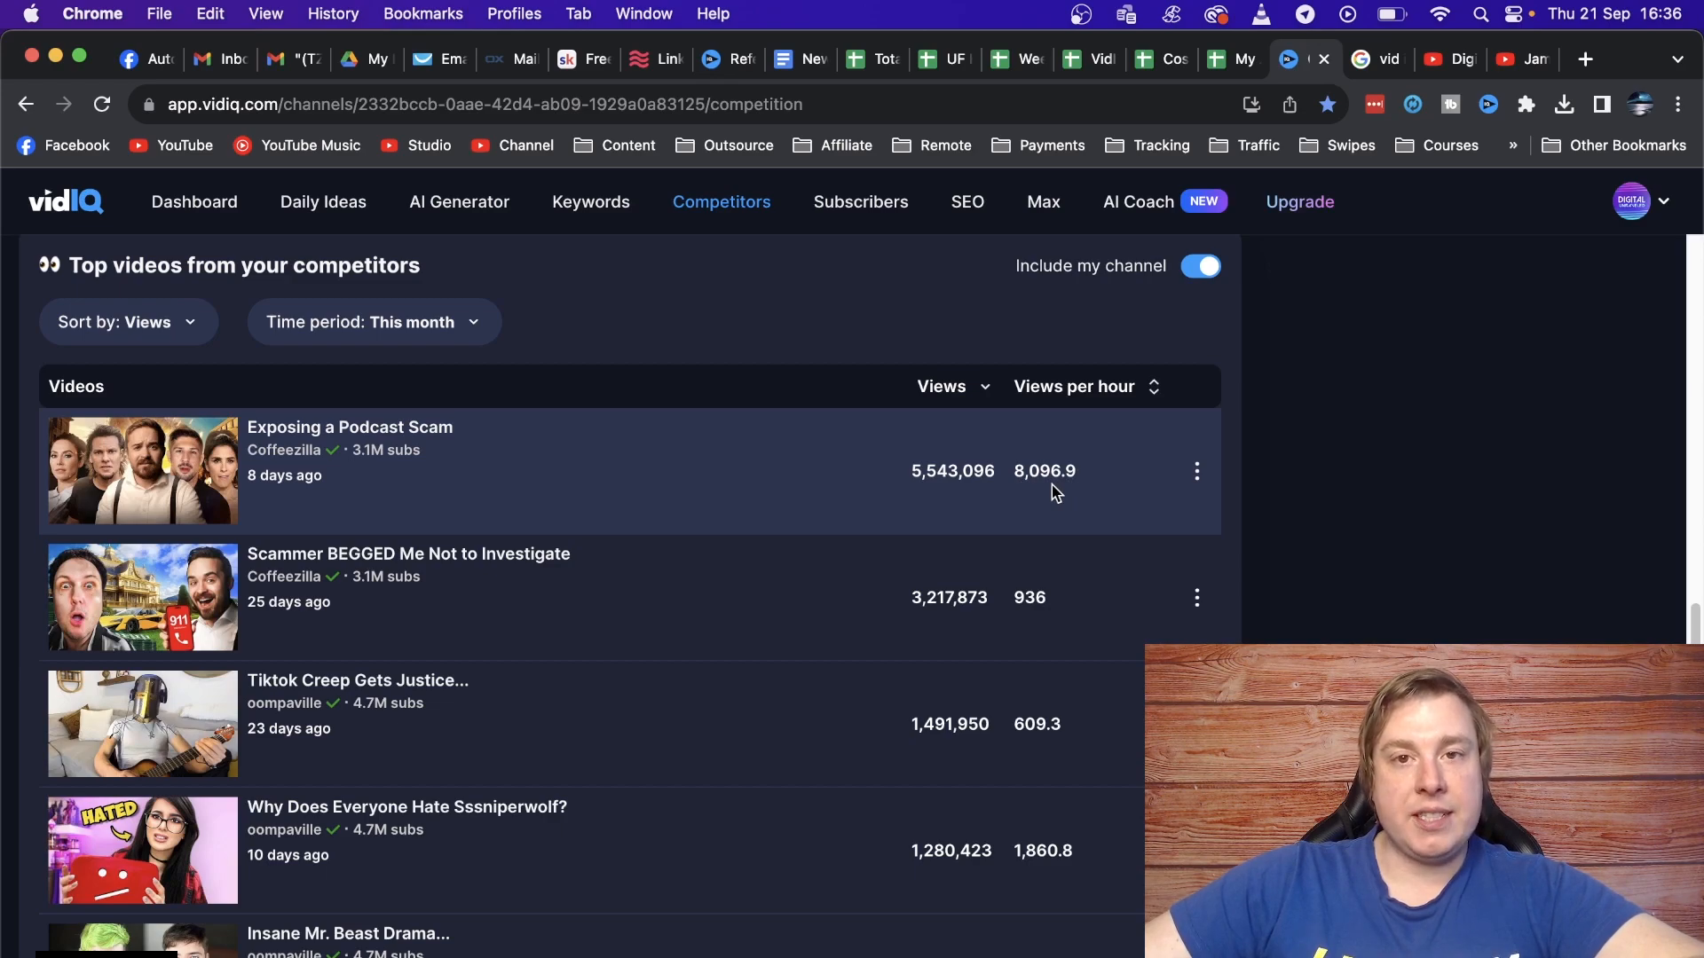
pyautogui.moveTo(866, 579)
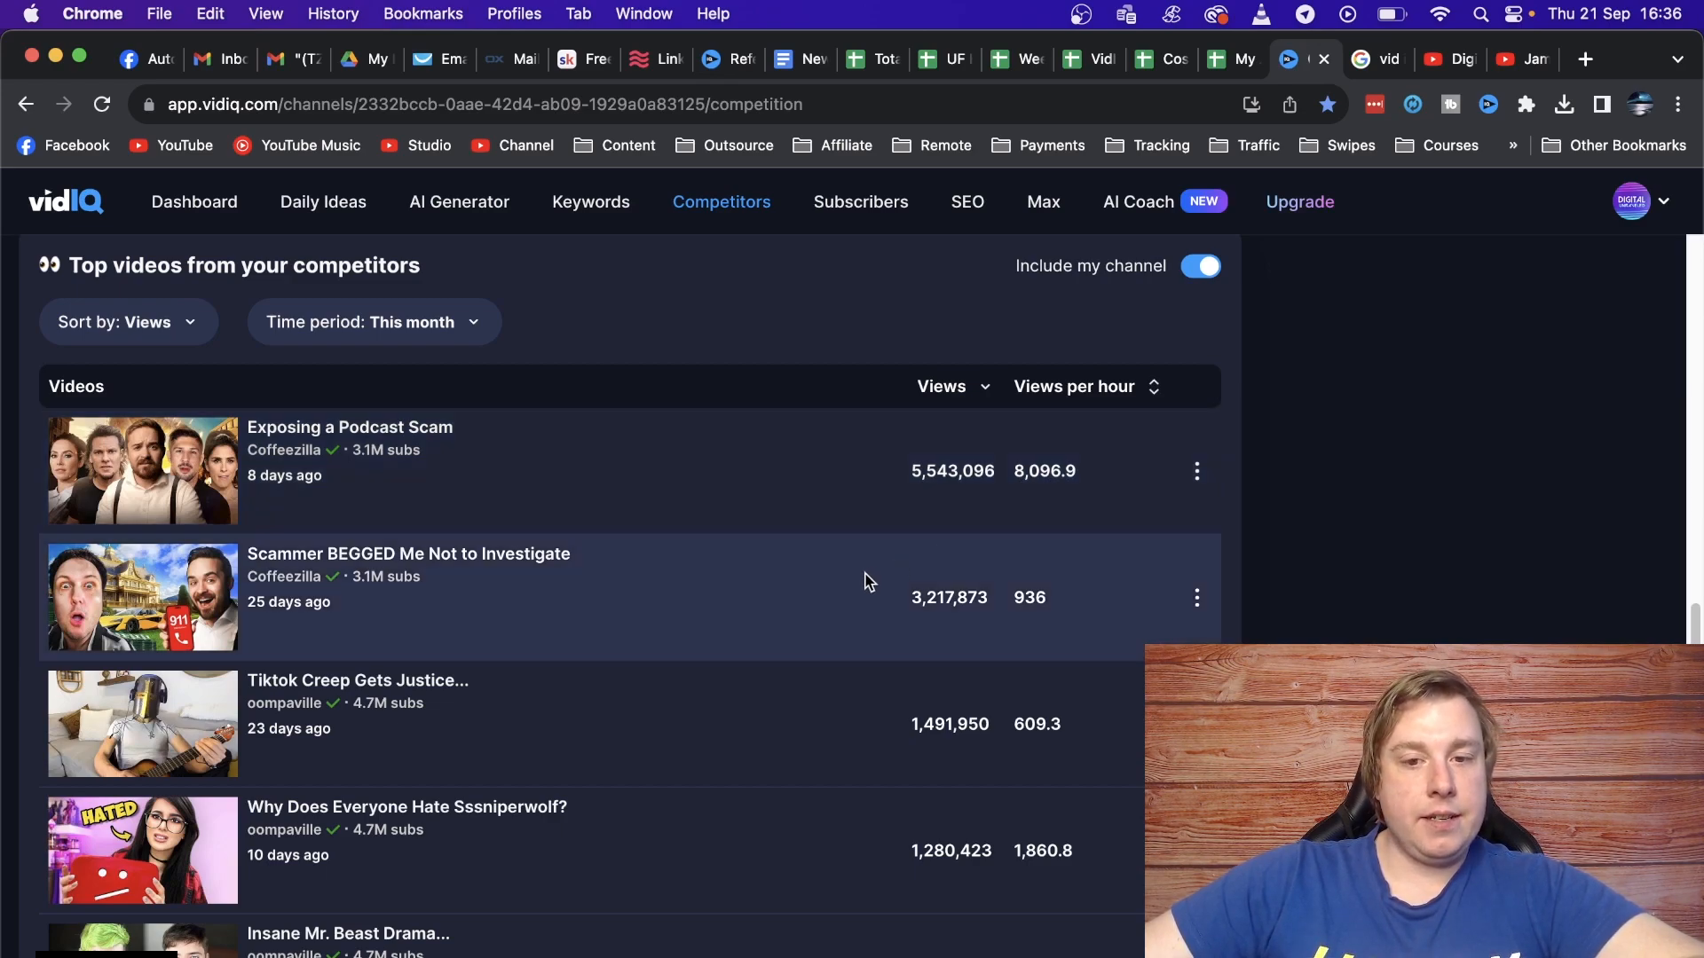
pyautogui.moveTo(912, 605)
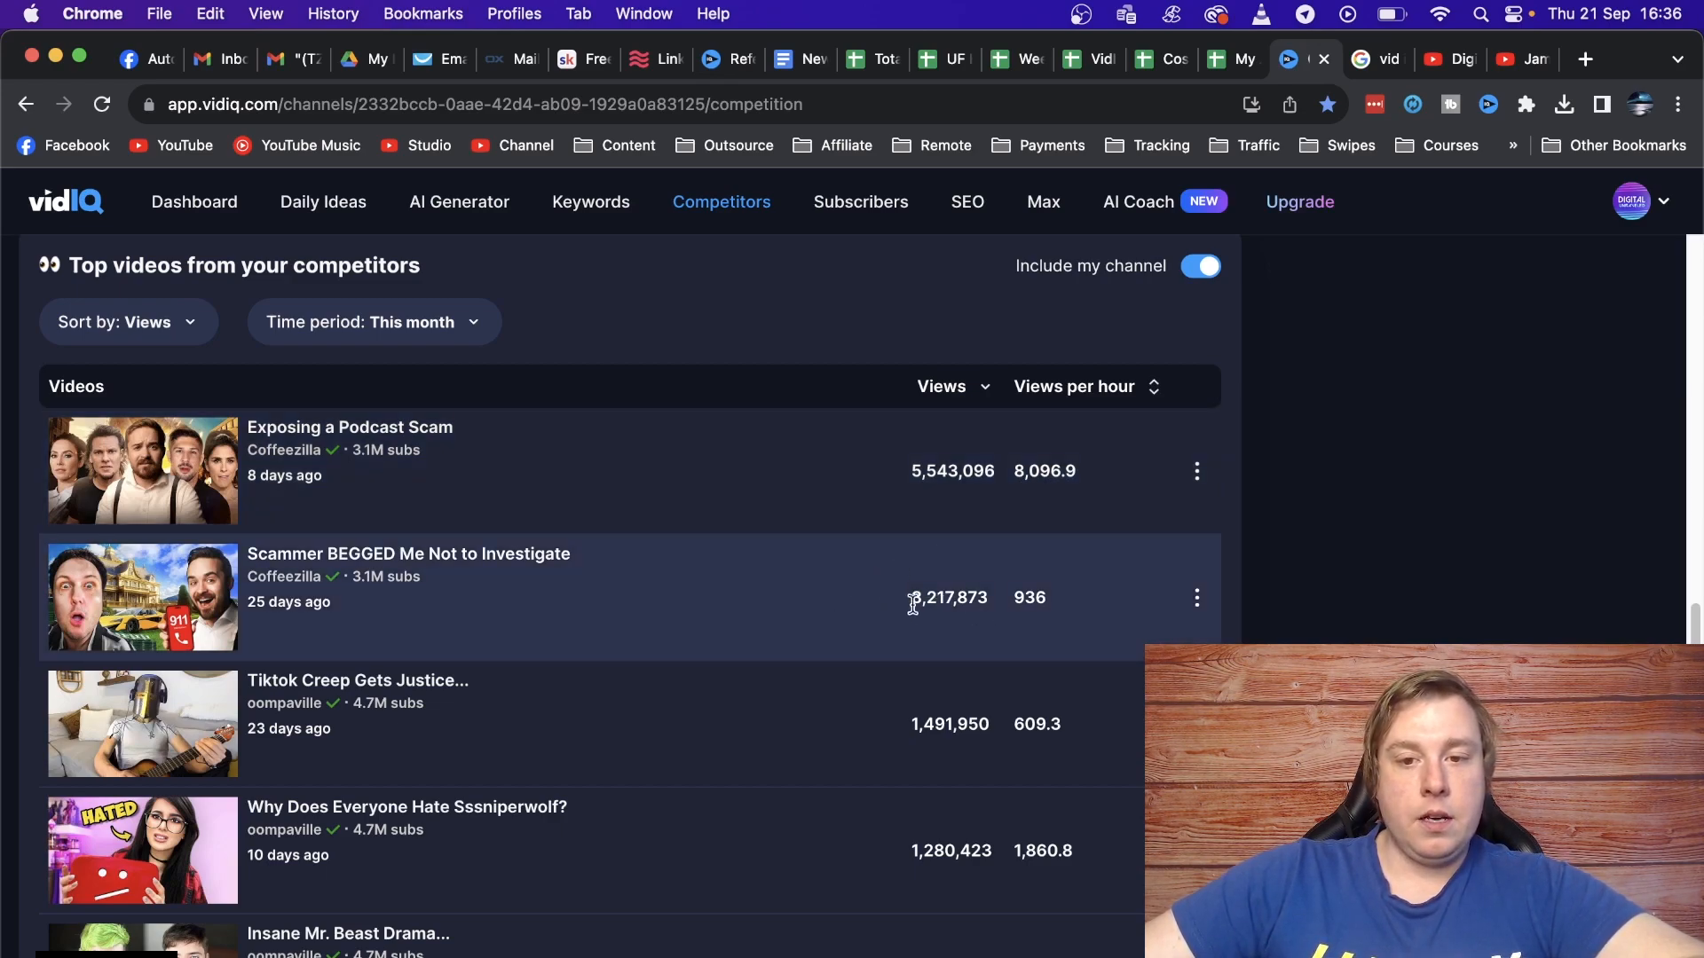
pyautogui.moveTo(1038, 596)
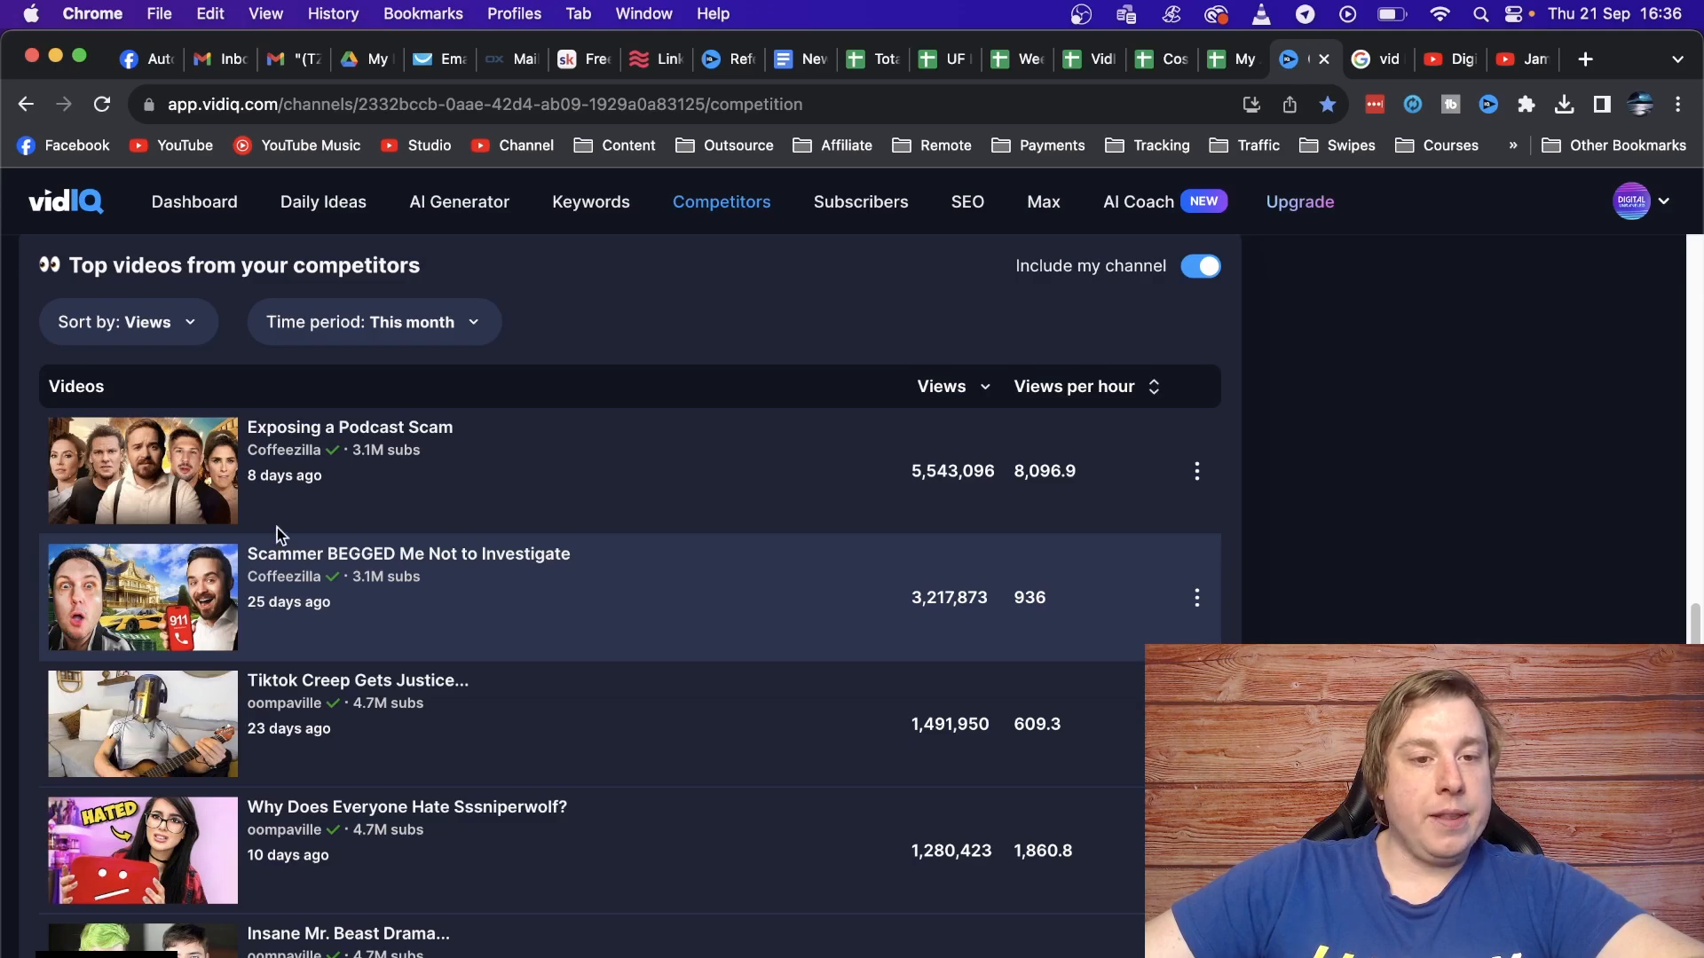
pyautogui.moveTo(1353, 577)
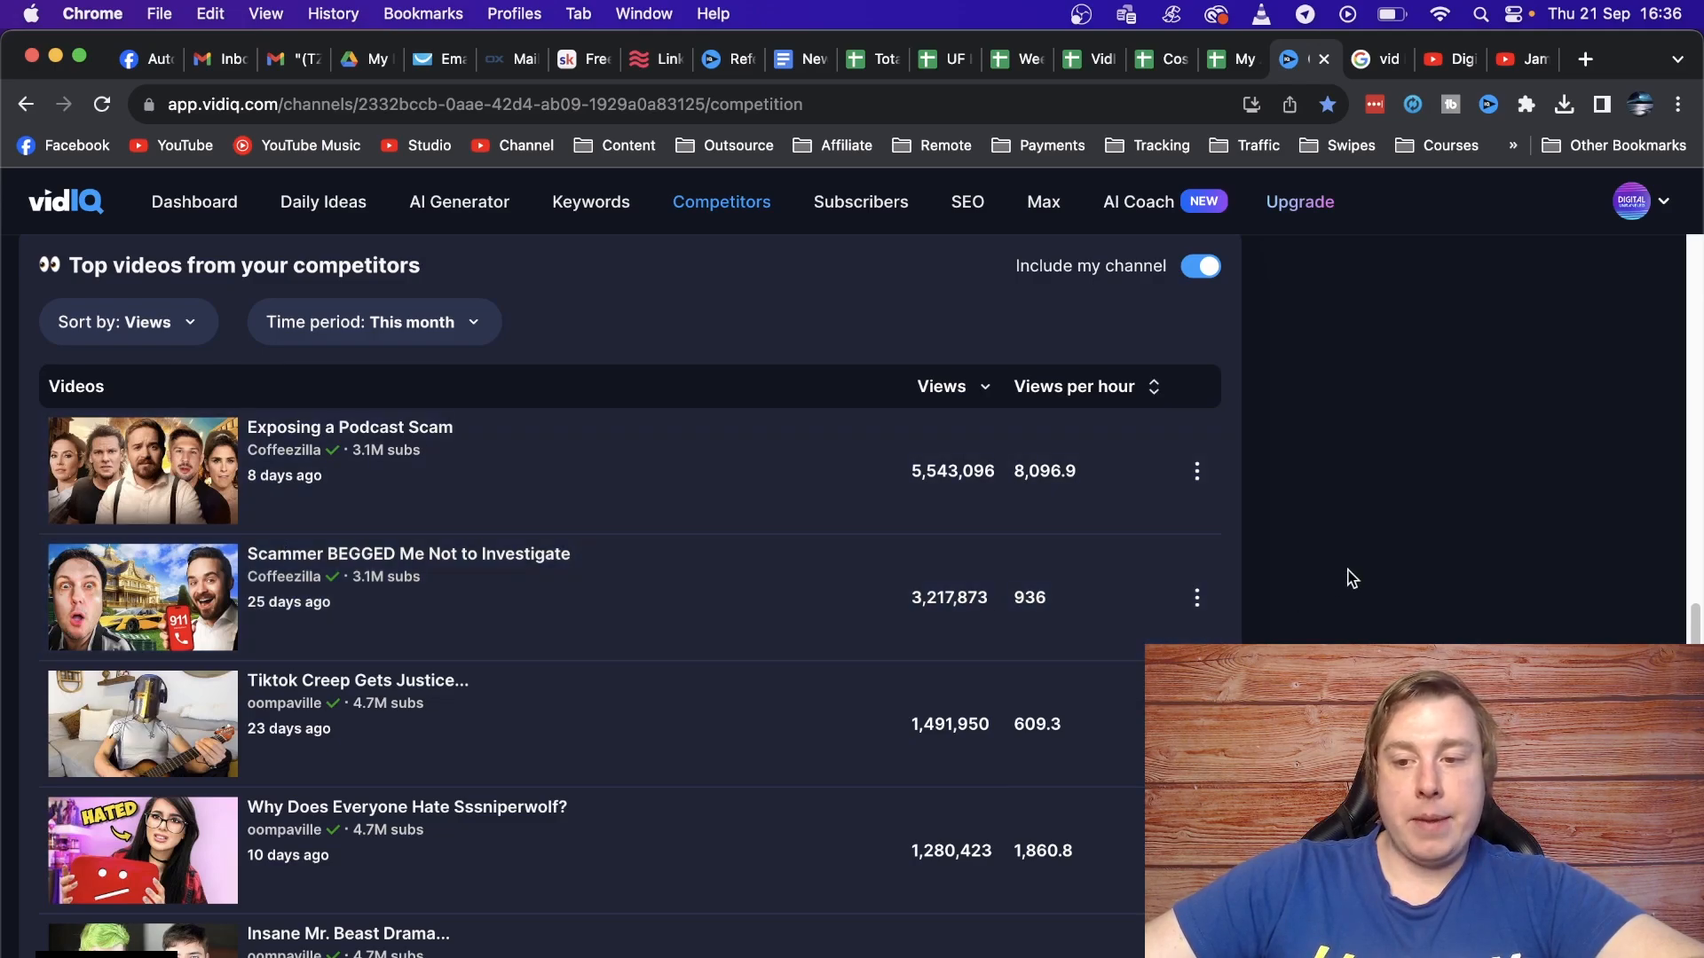
pyautogui.scroll(-3)
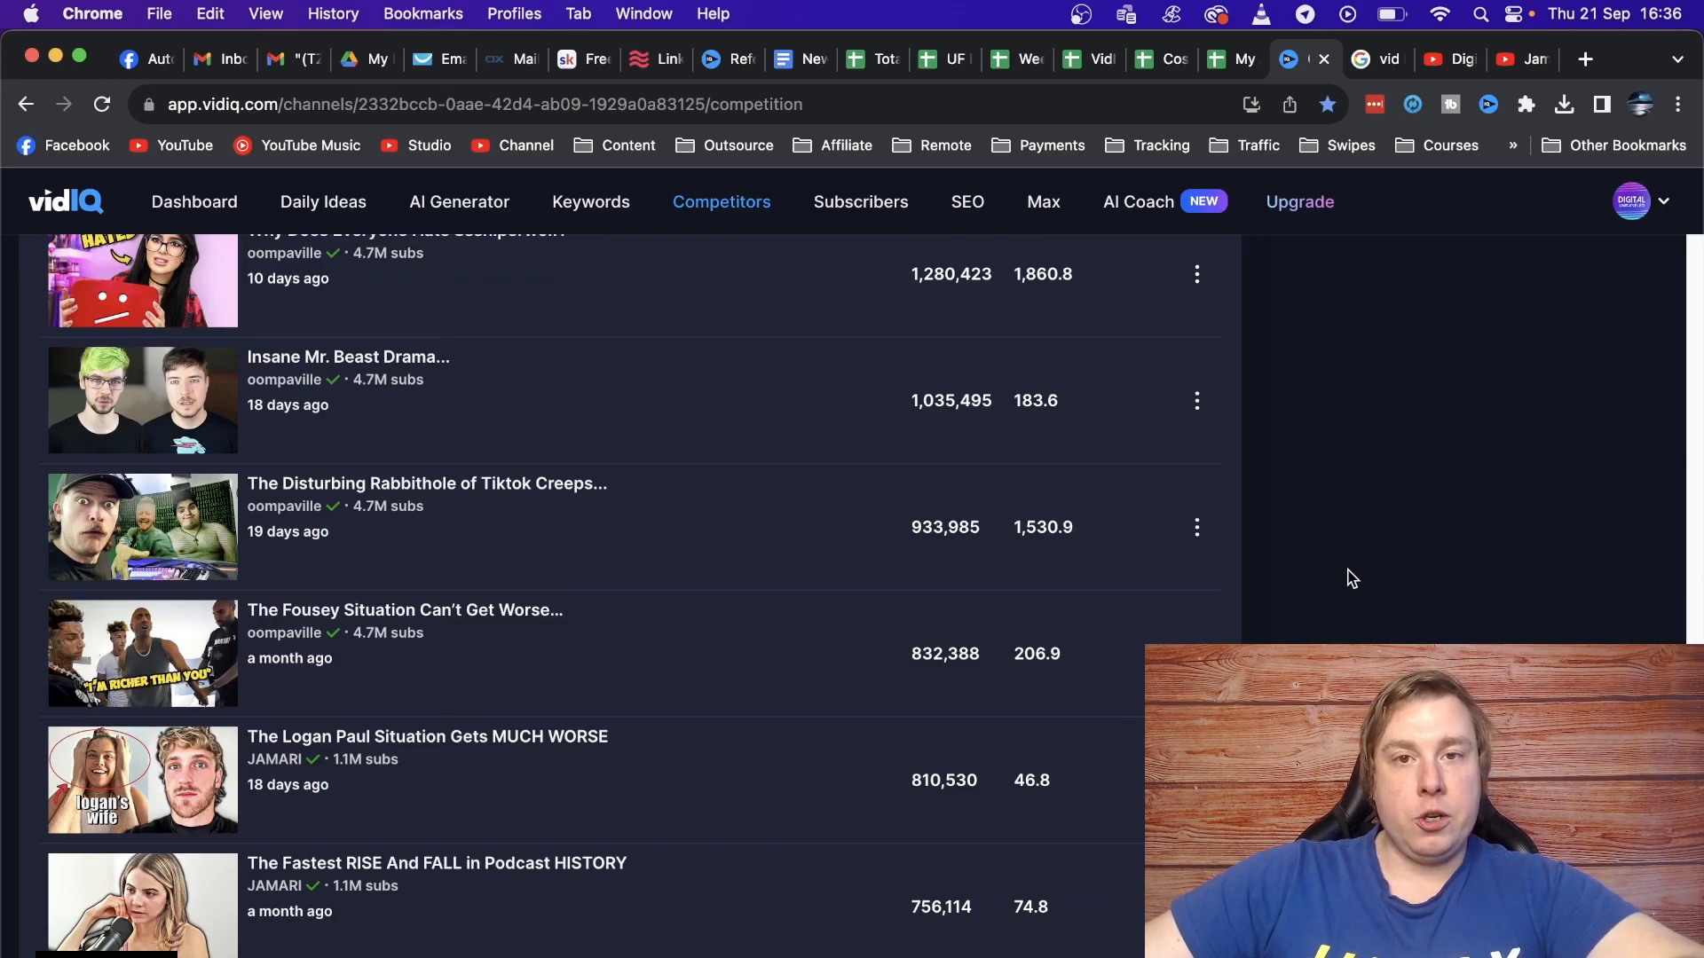
pyautogui.scroll(-3)
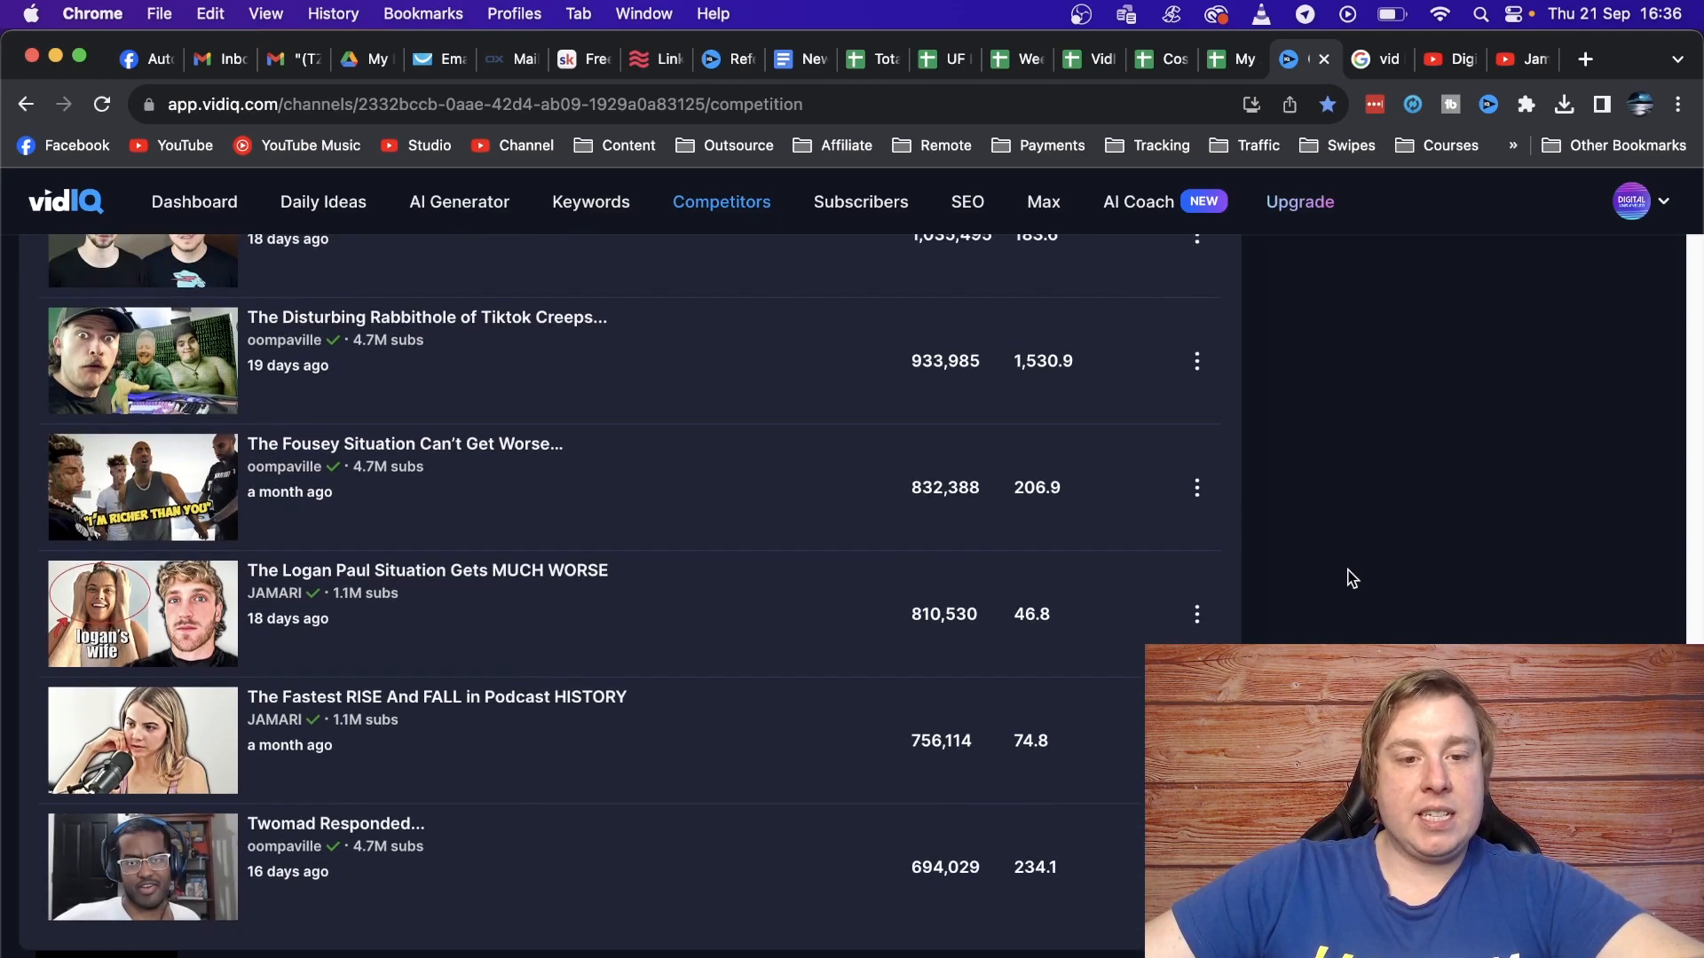
pyautogui.scroll(3)
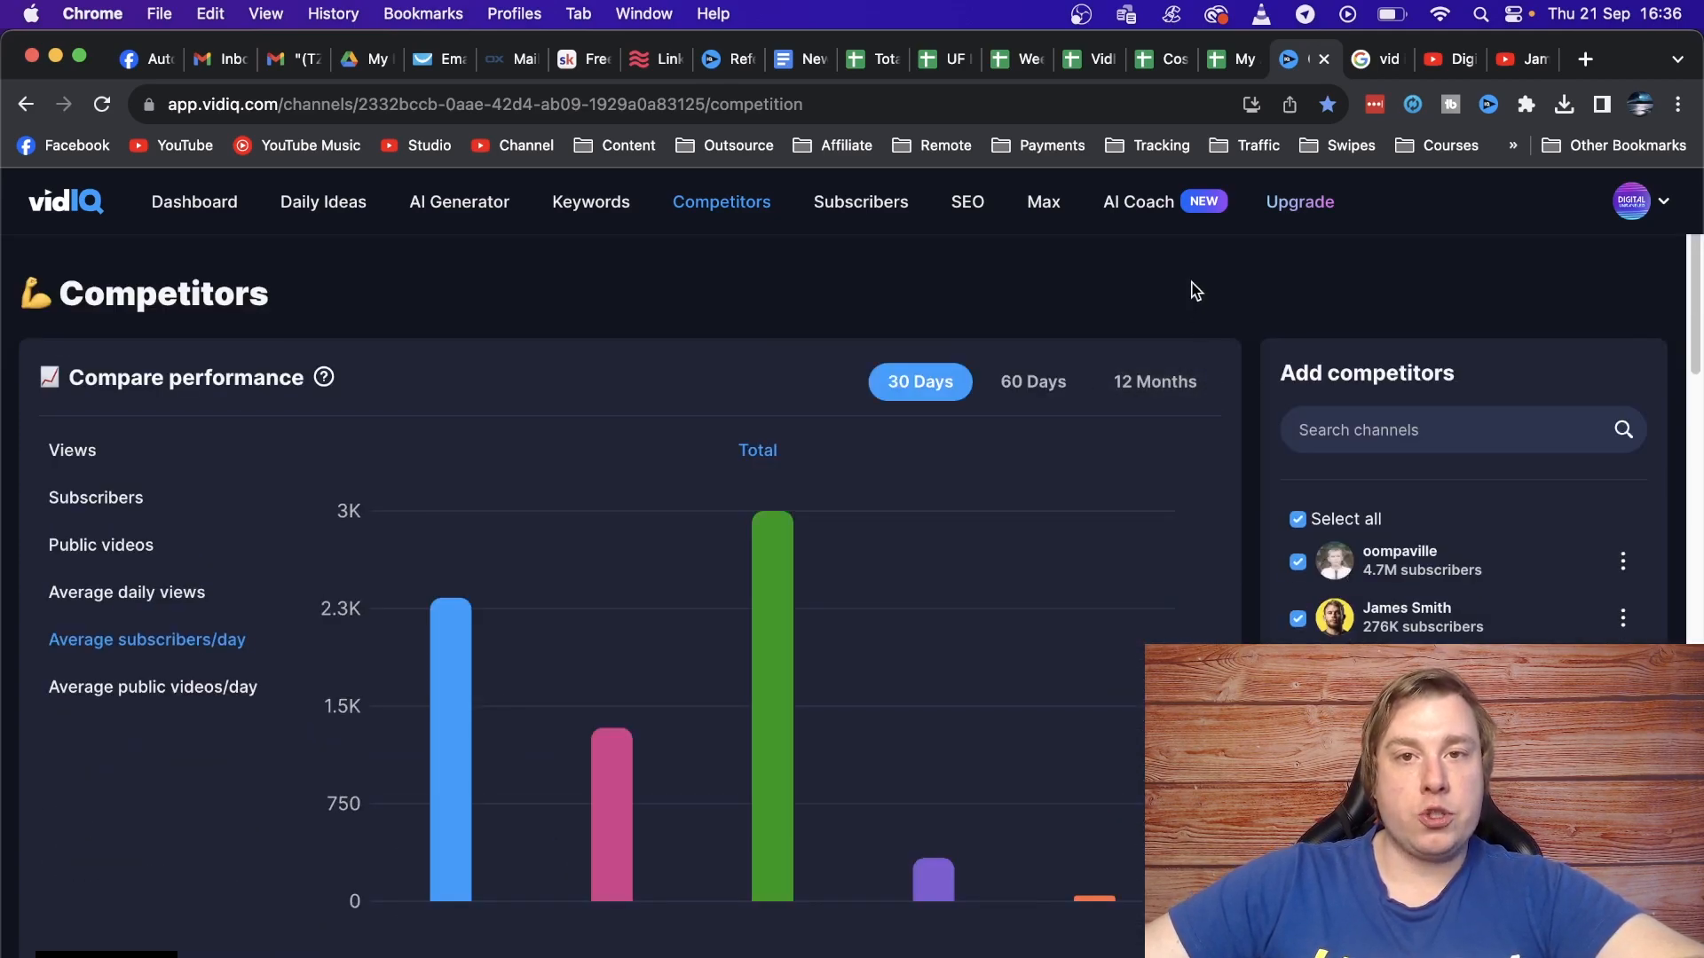
pyautogui.moveTo(169, 213)
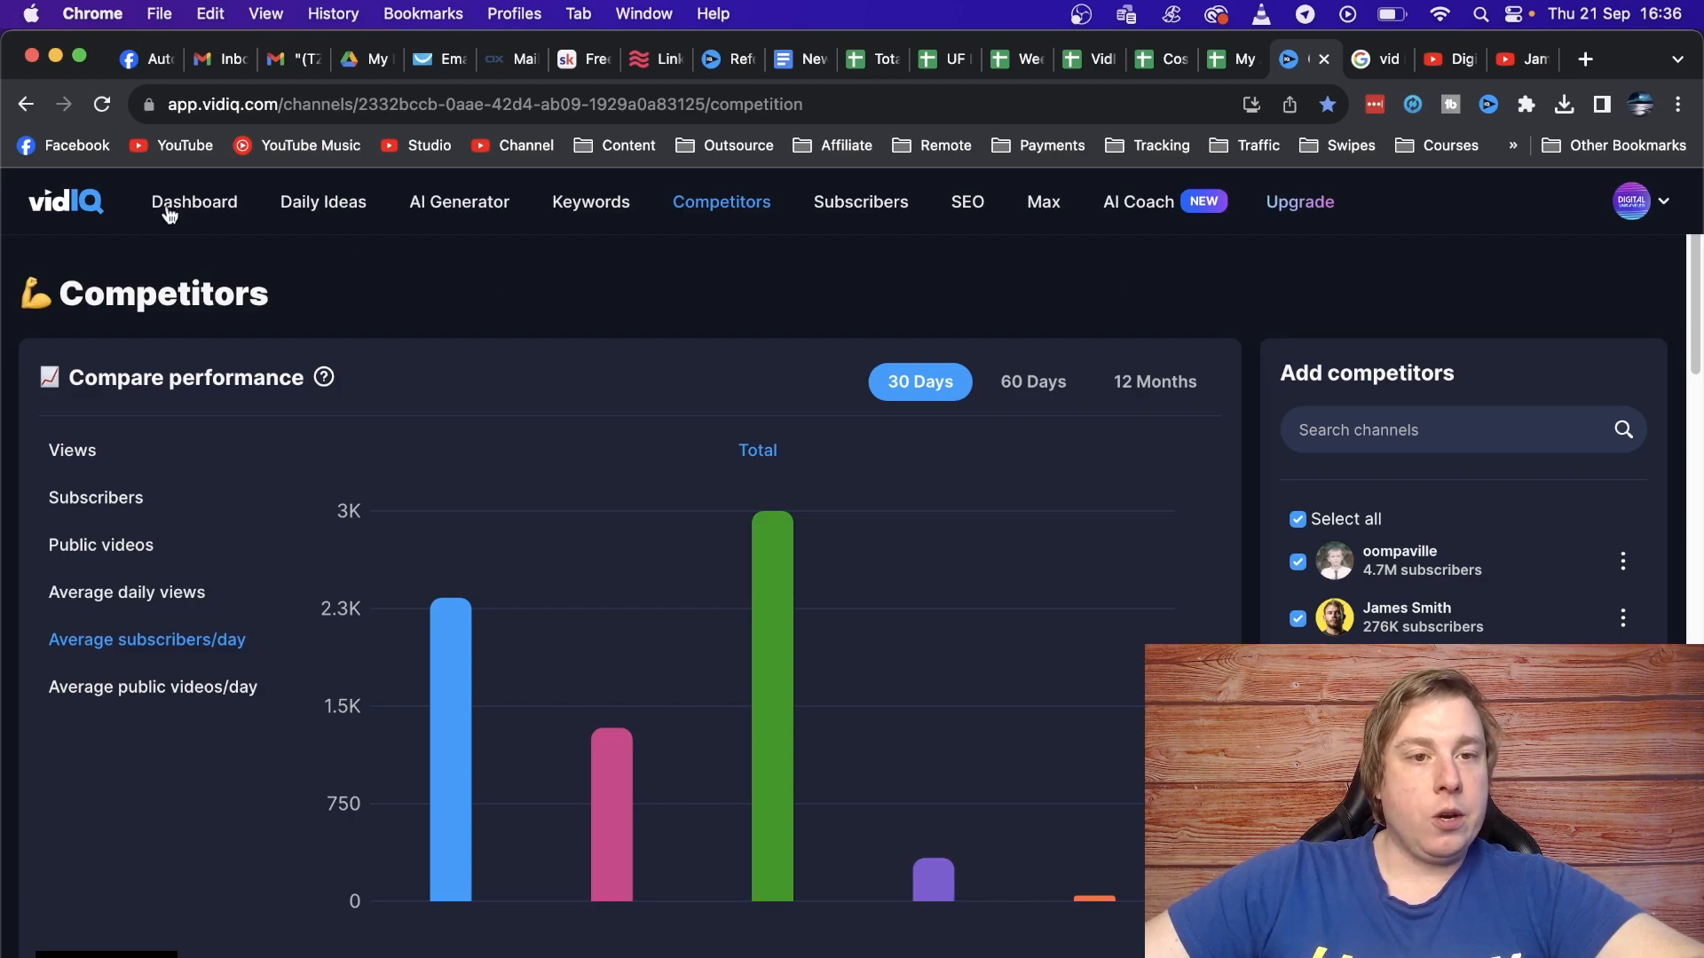
# Show the vidIQ Dashboard and review its 7-day channel stats, Daily Ideas and top videos.
pyautogui.click(194, 200)
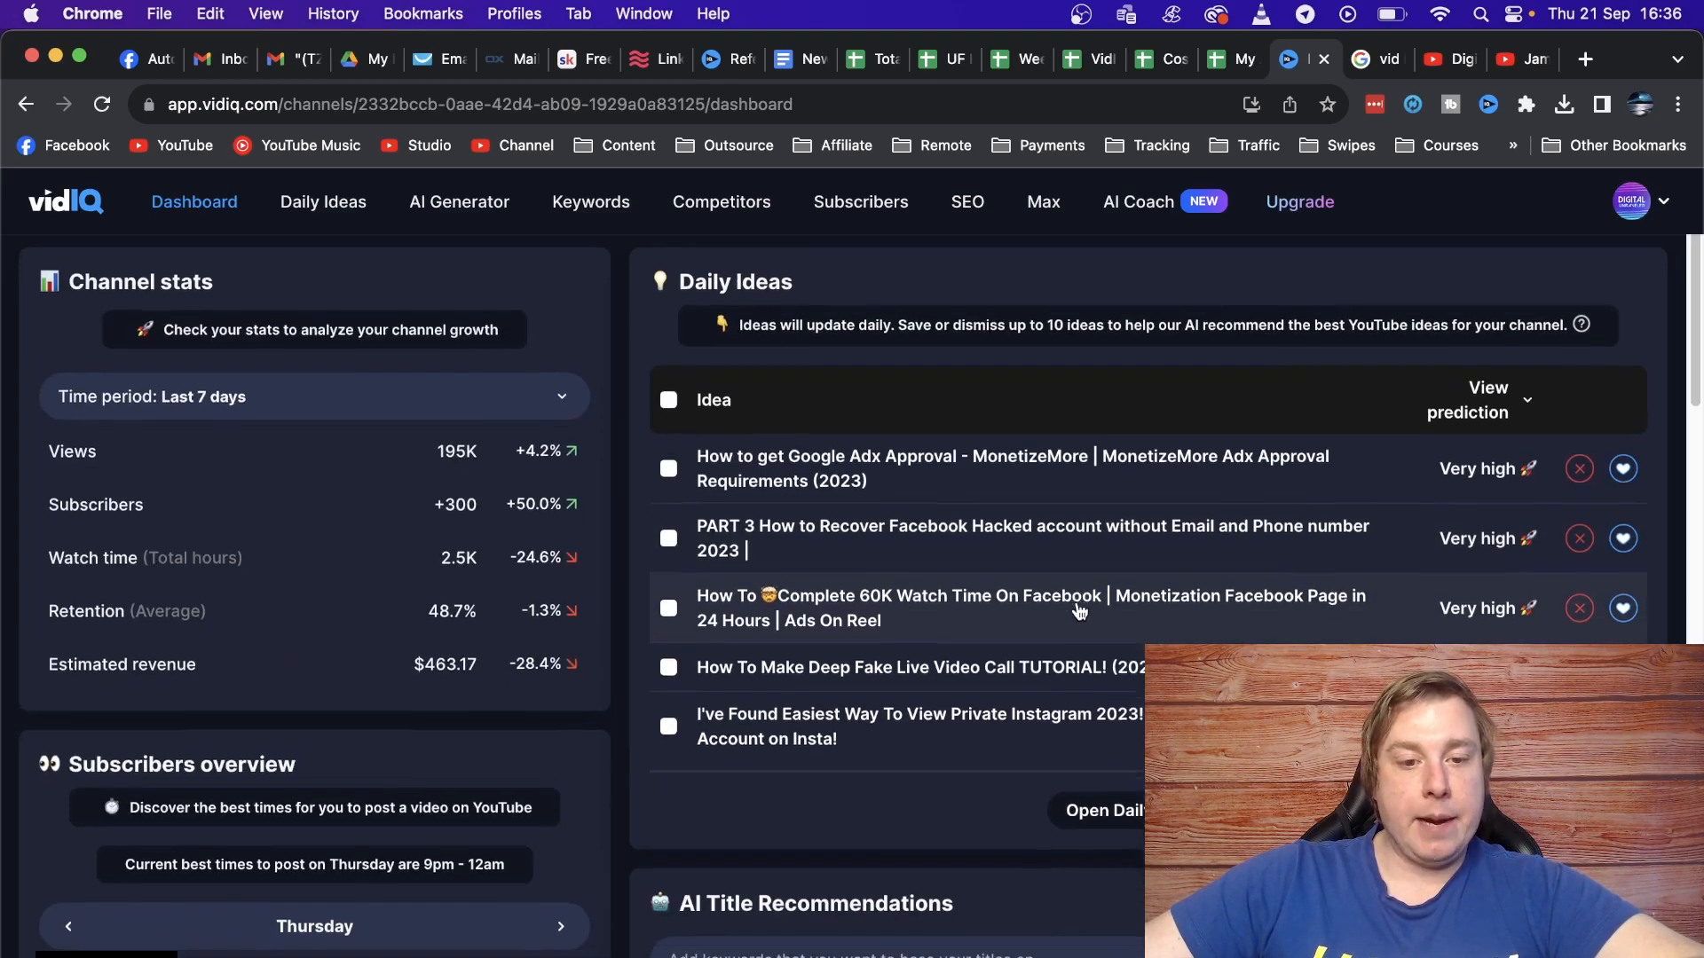
pyautogui.scroll(-3)
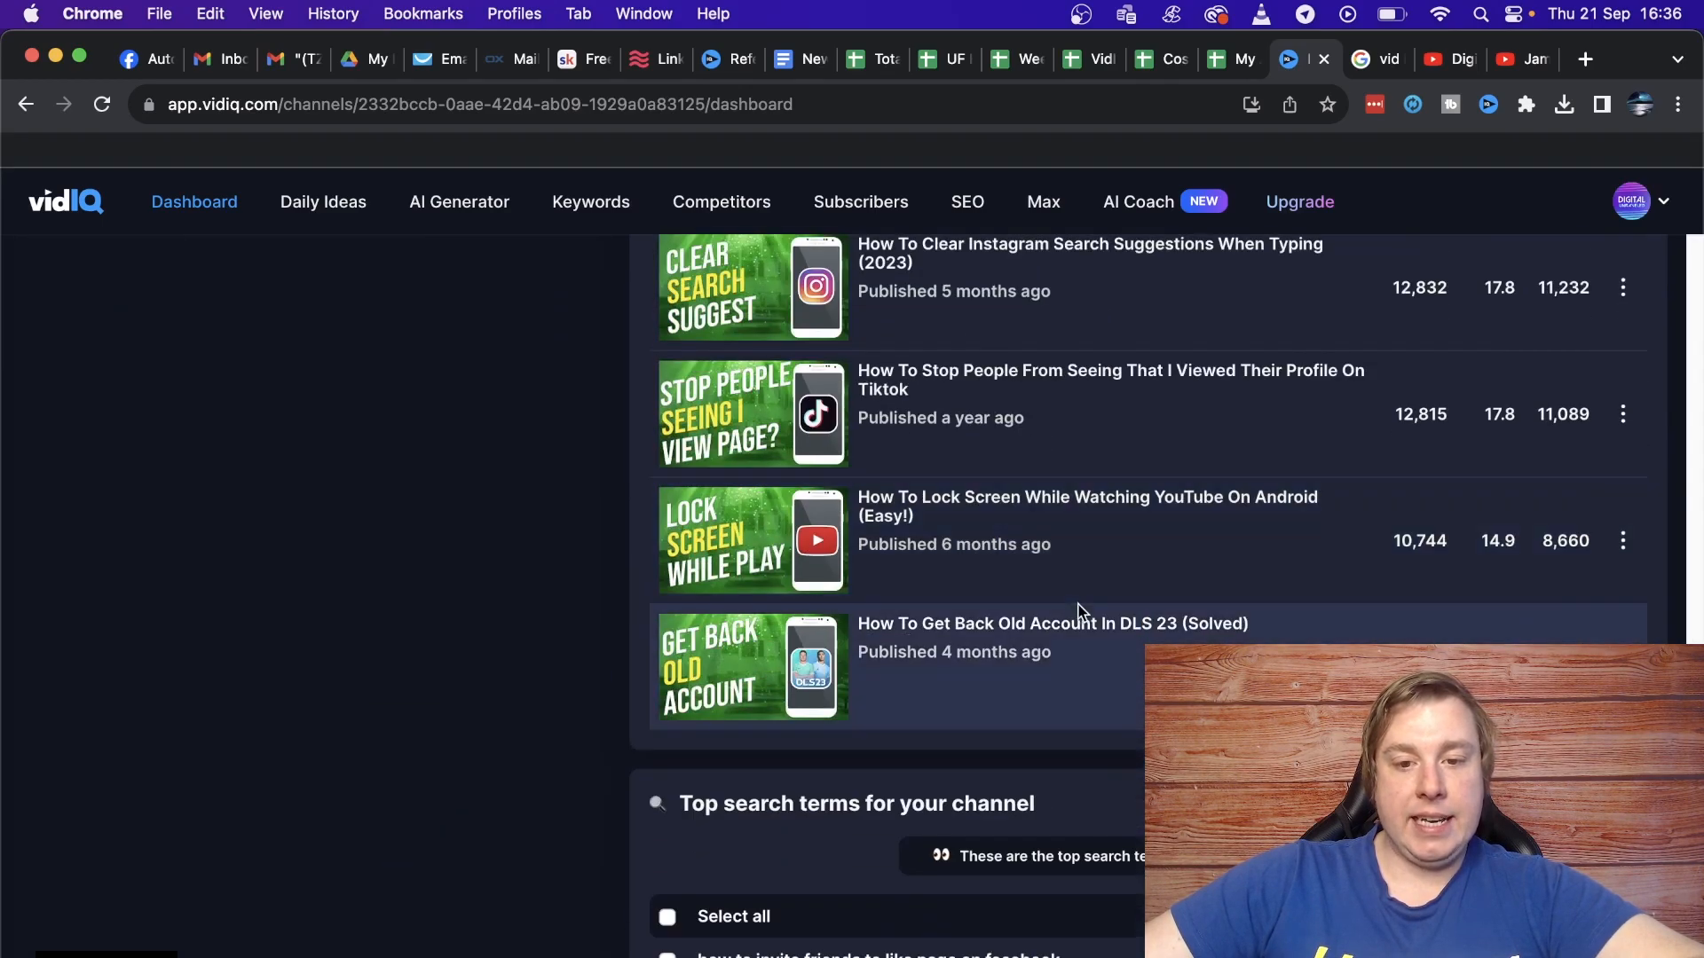
pyautogui.scroll(3)
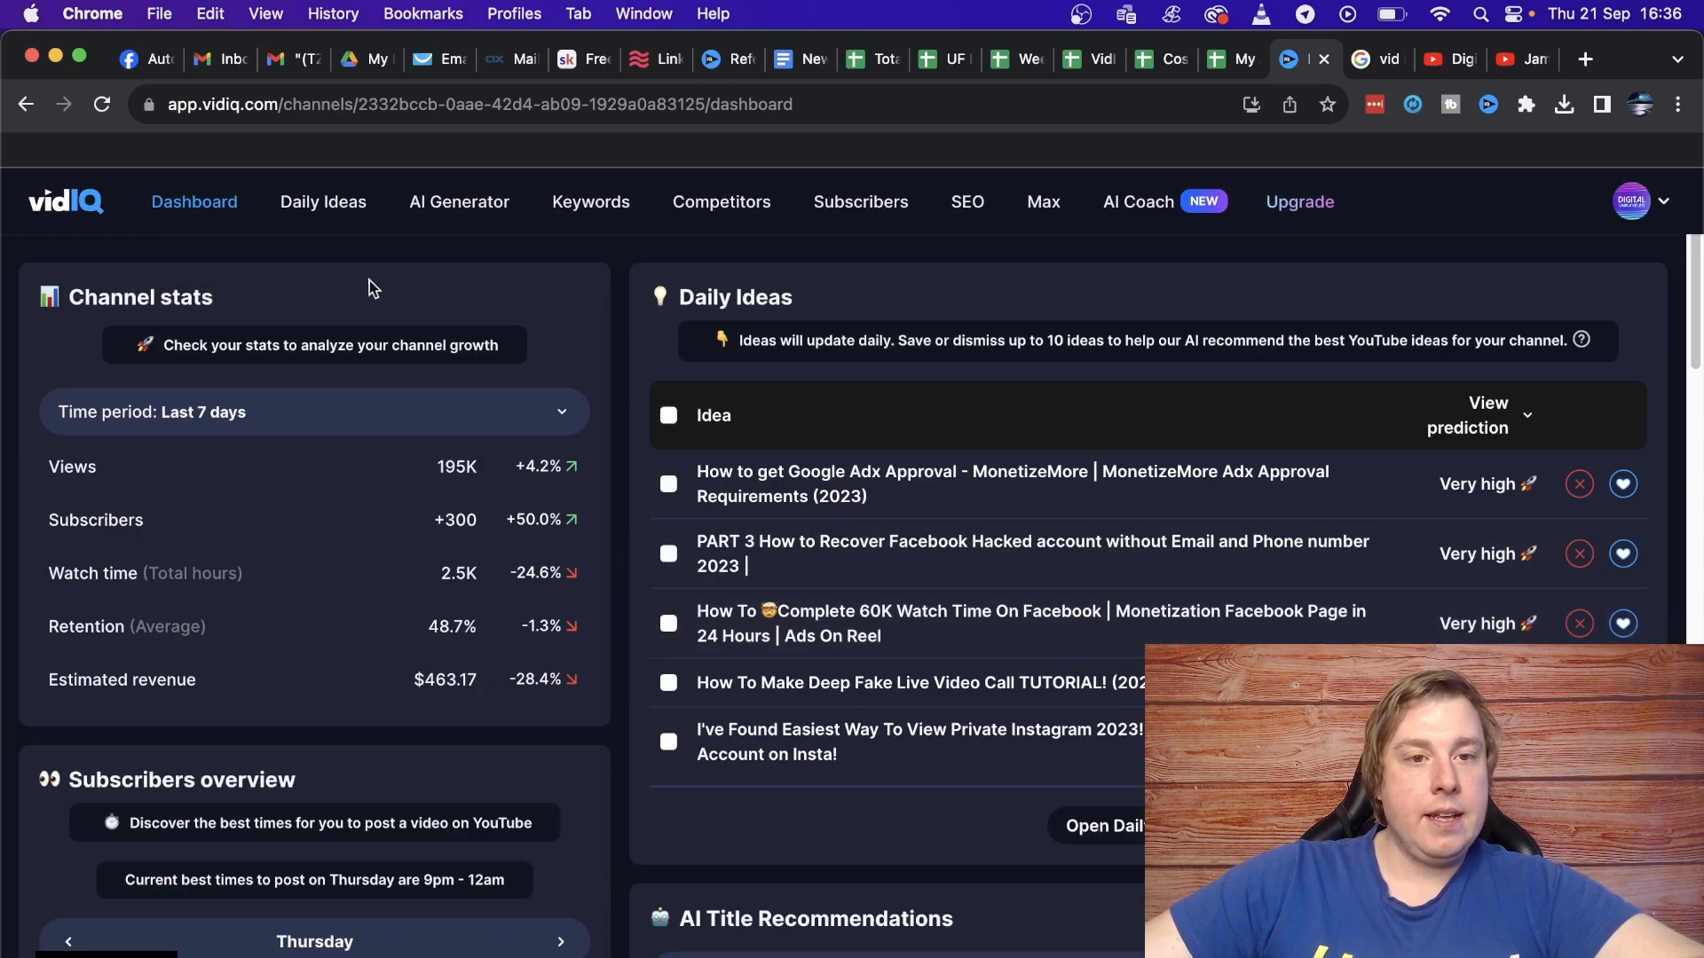
# Review the Daily Ideas personalized video list, then go to the AI Content Generator page.
pyautogui.click(323, 202)
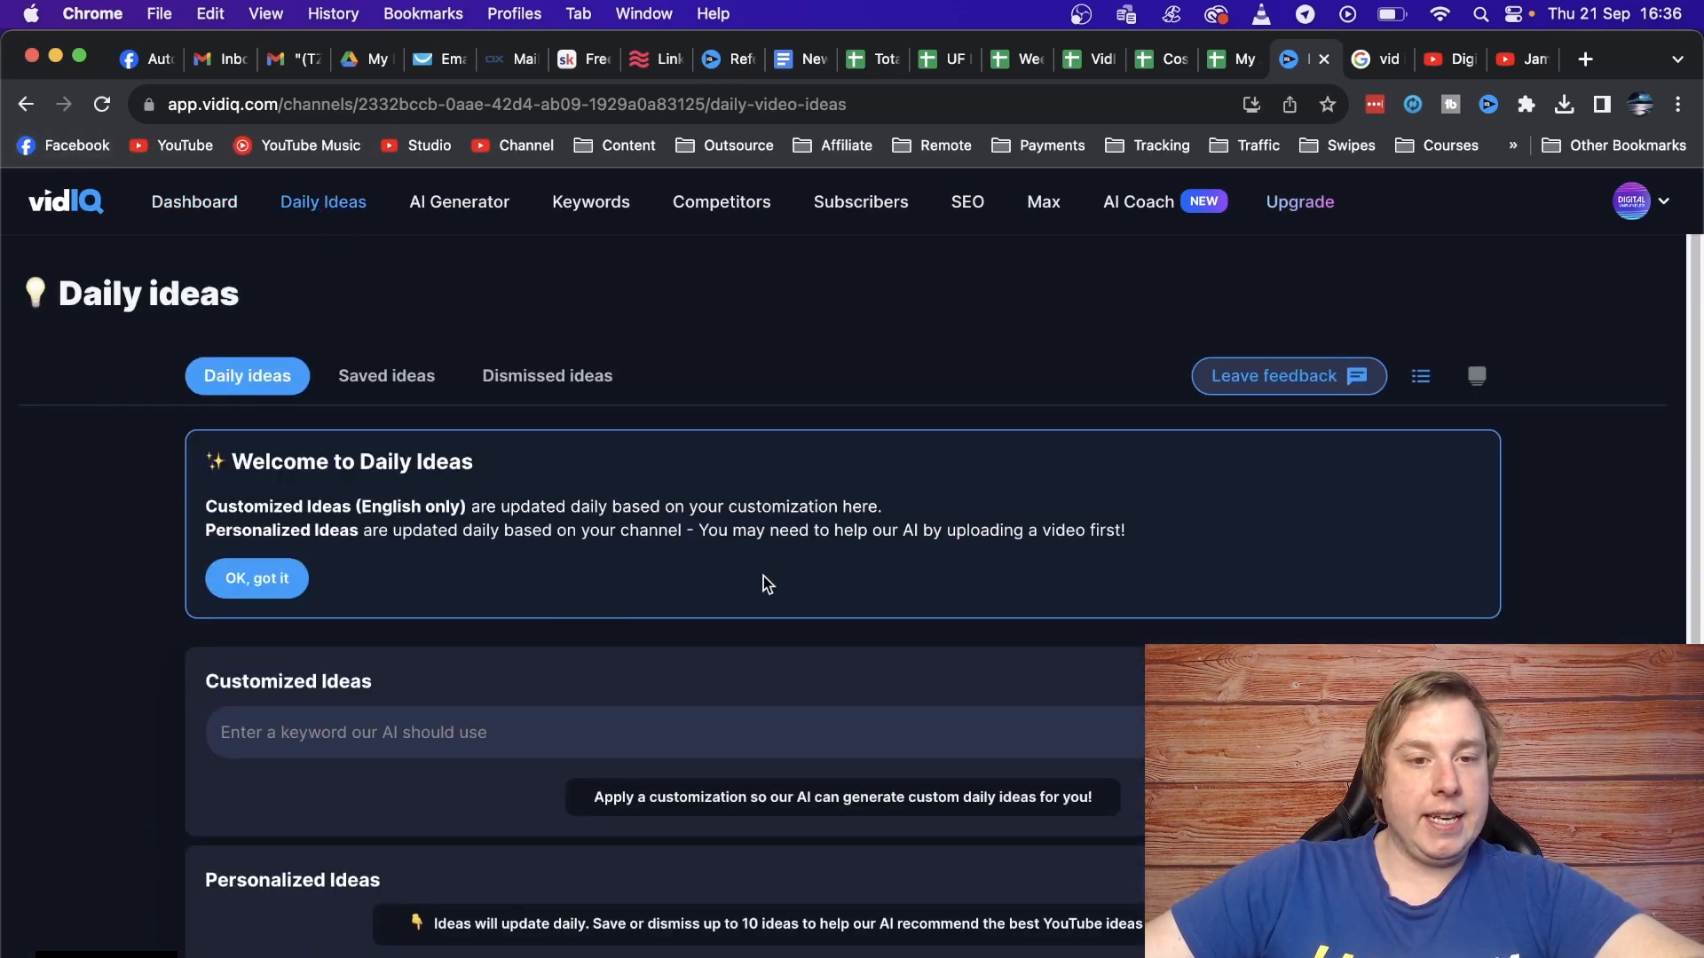
pyautogui.scroll(-3)
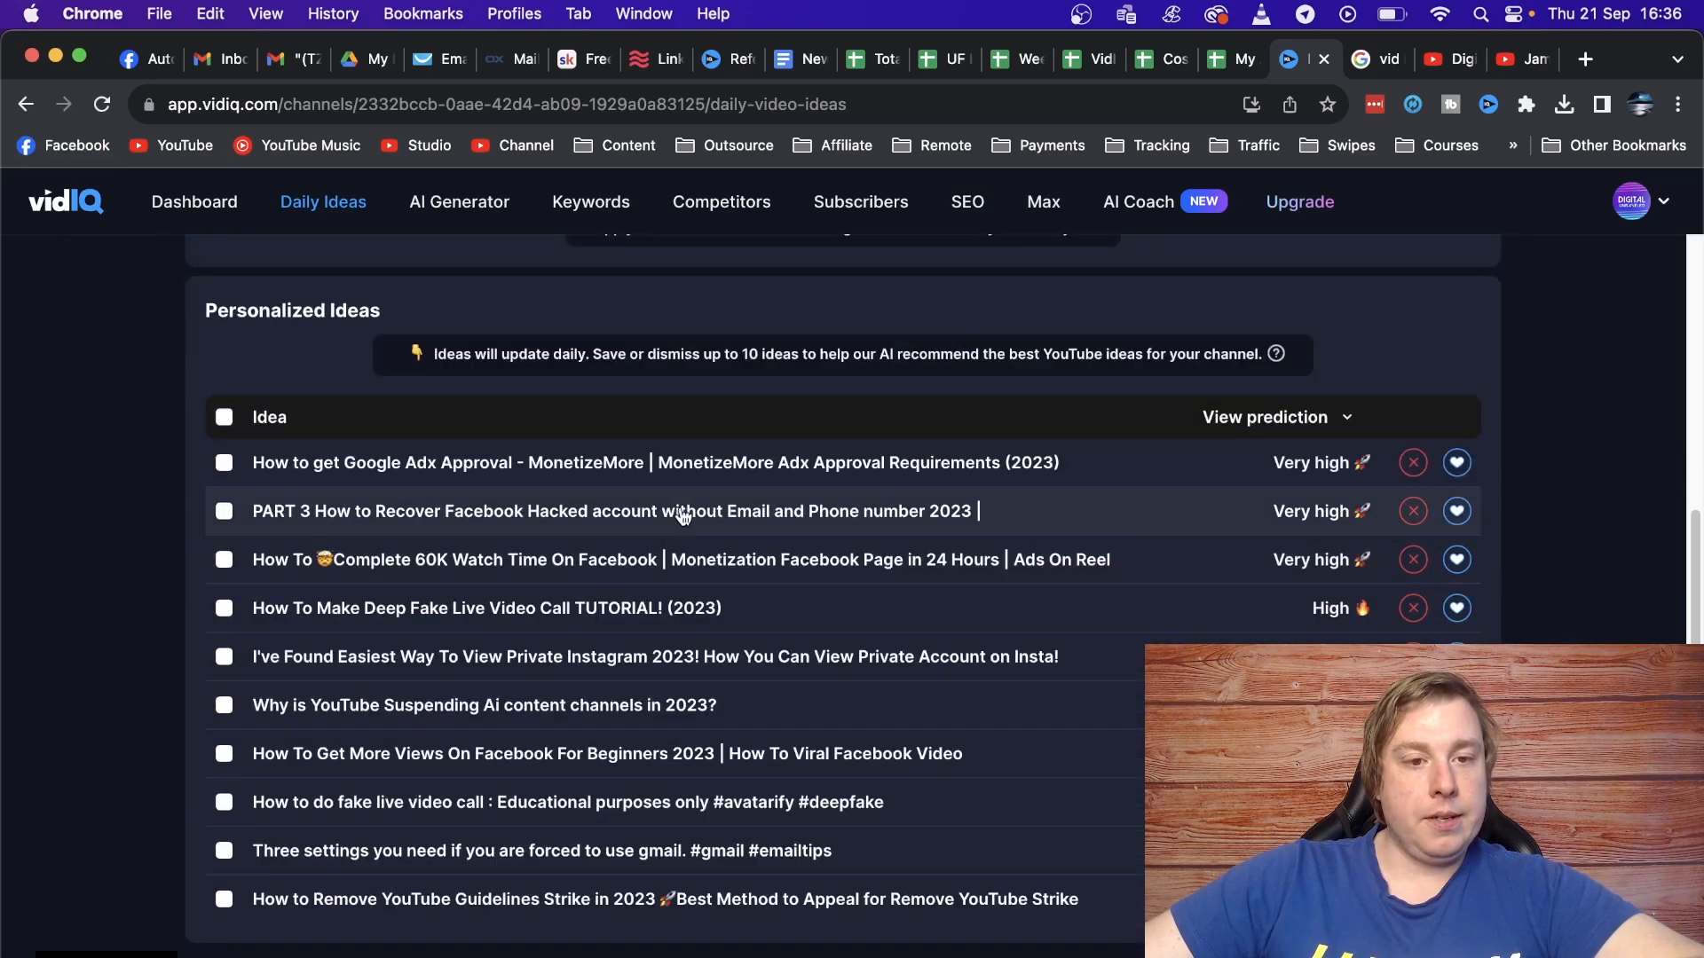
pyautogui.moveTo(726, 472)
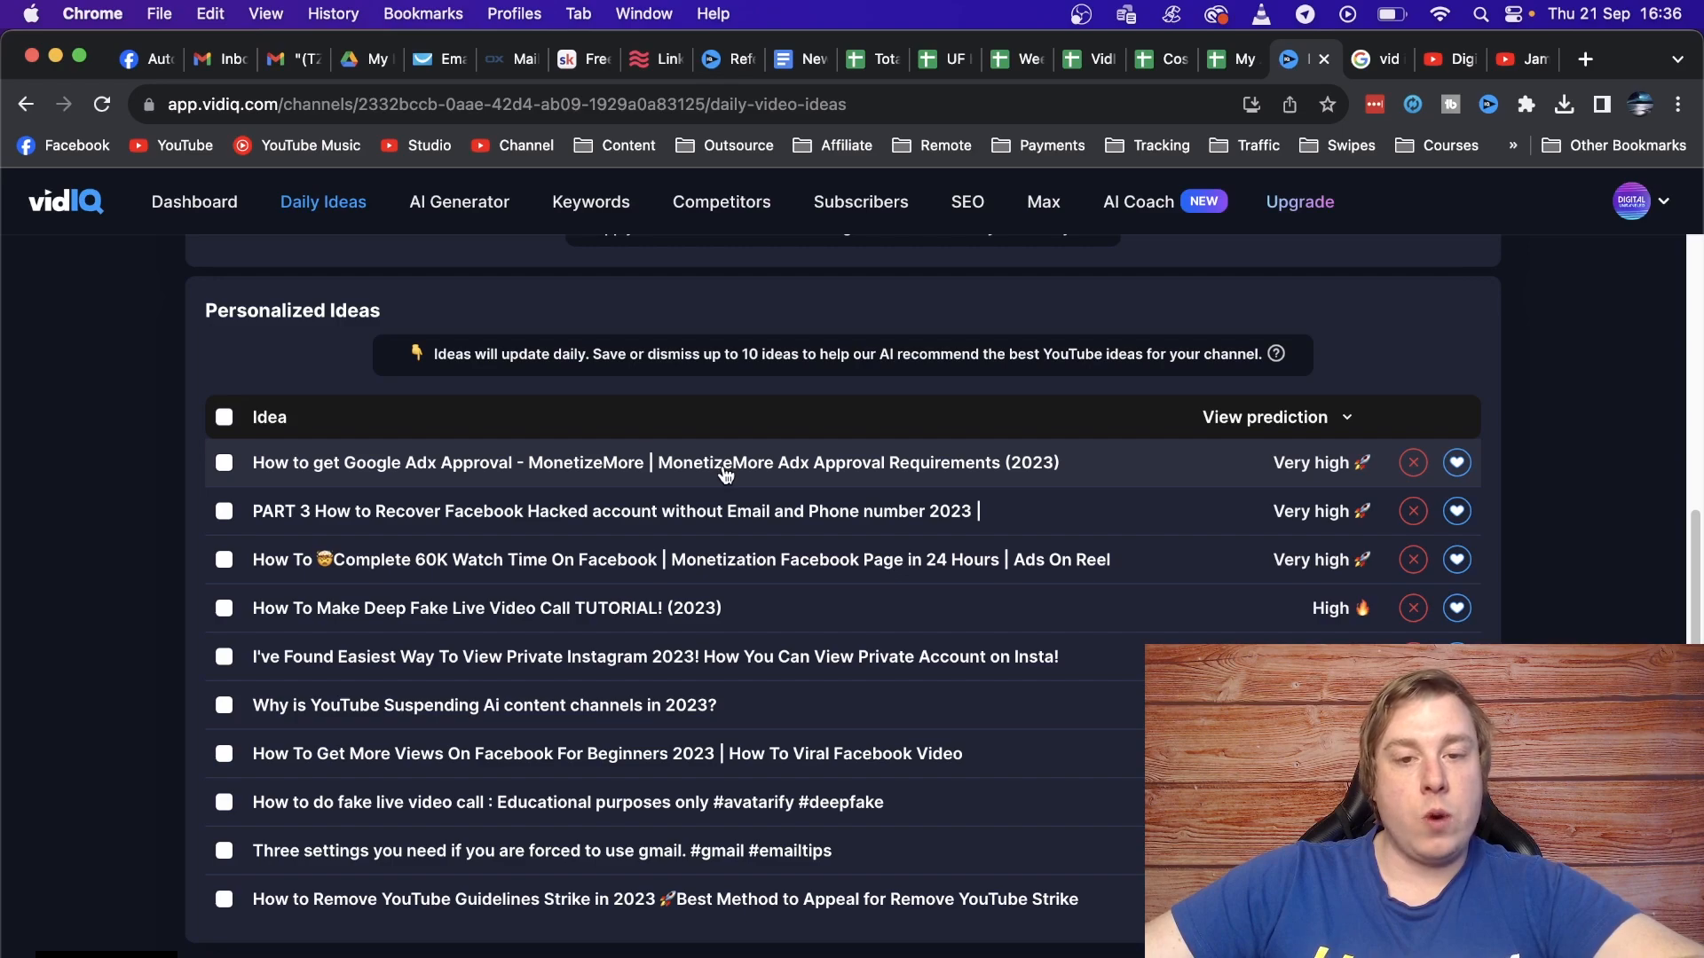
pyautogui.moveTo(758, 485)
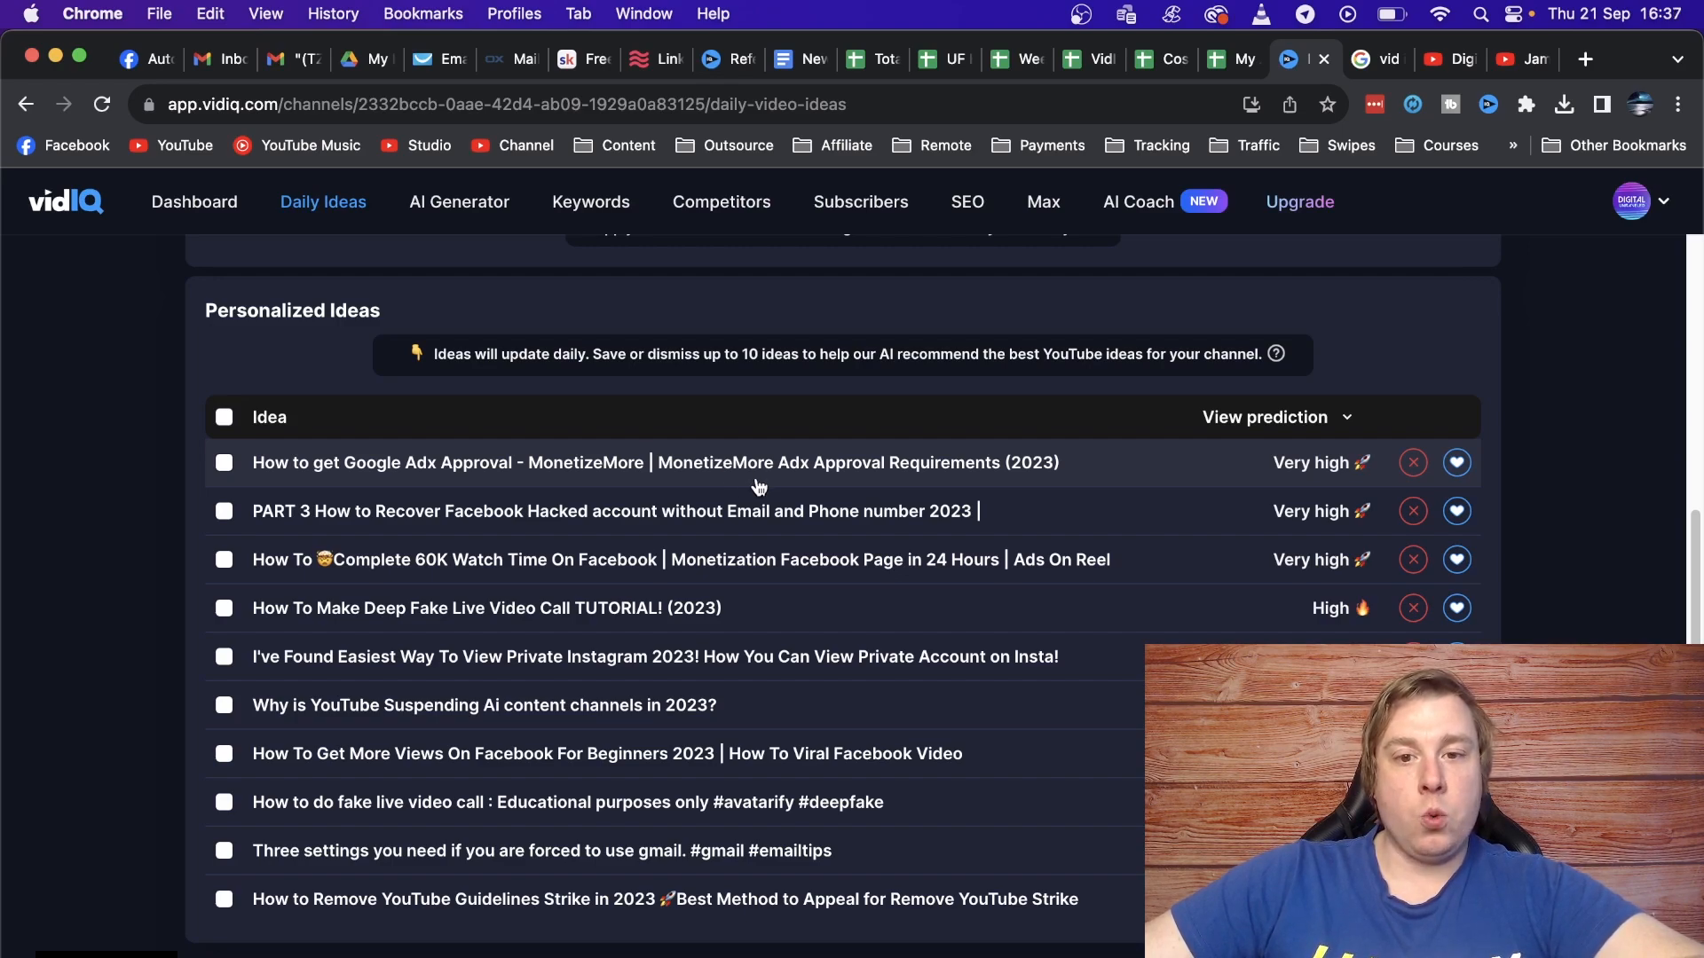
pyautogui.moveTo(671, 663)
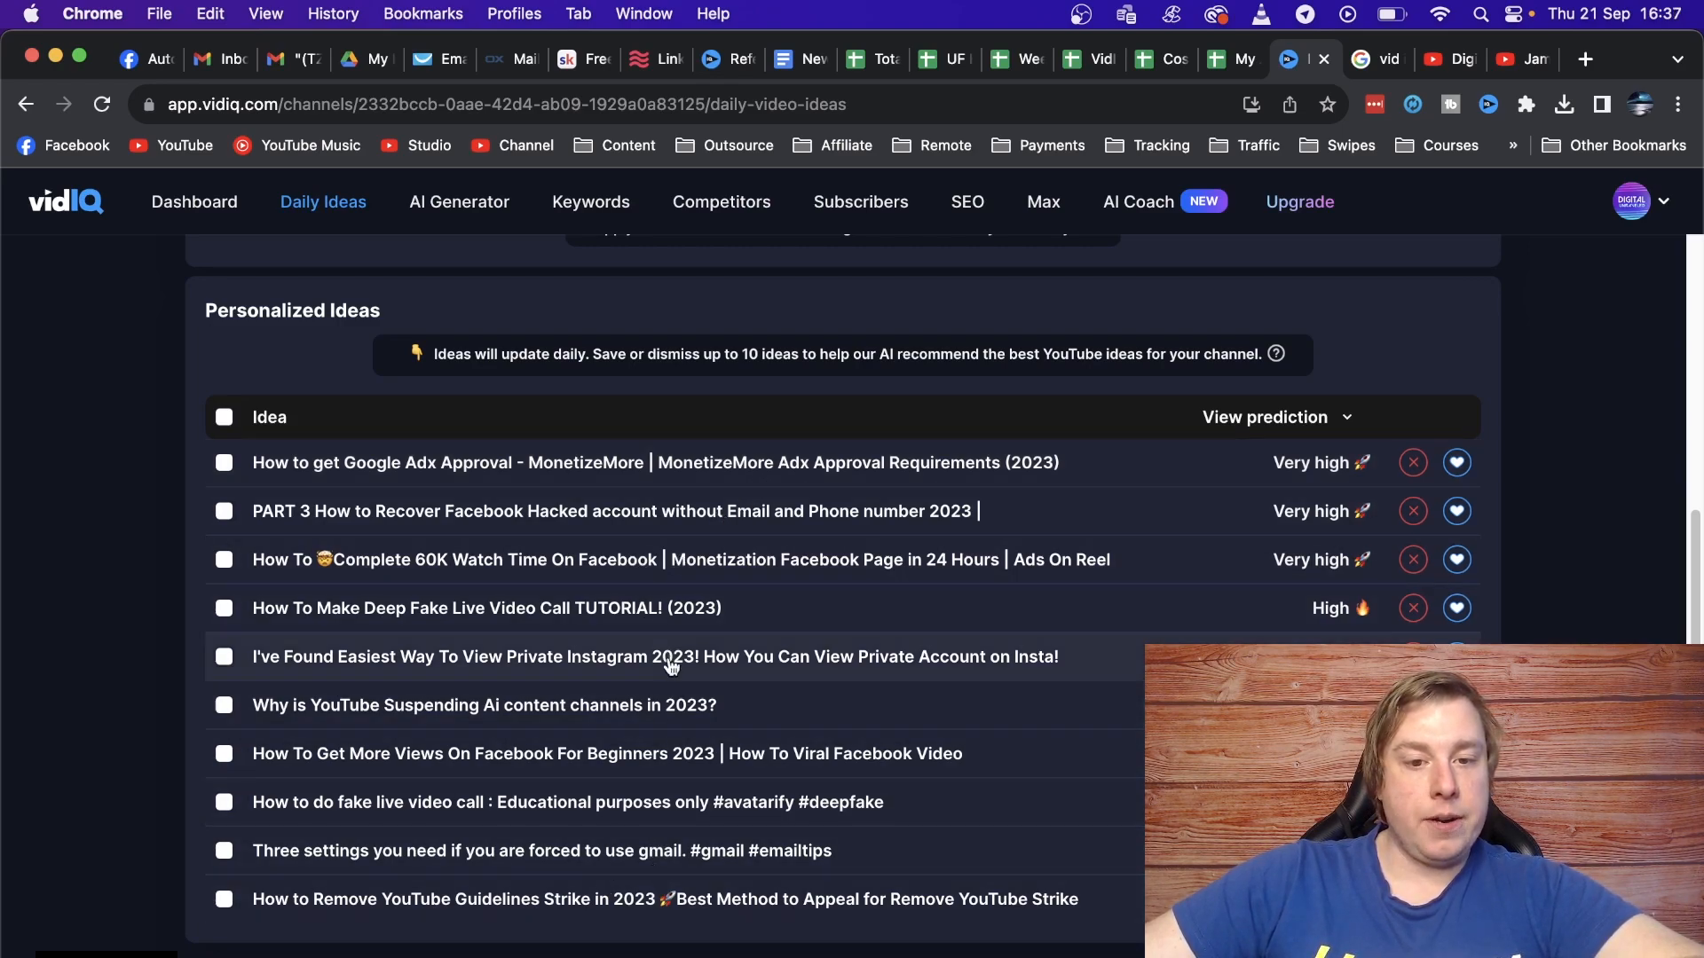
pyautogui.moveTo(755, 607)
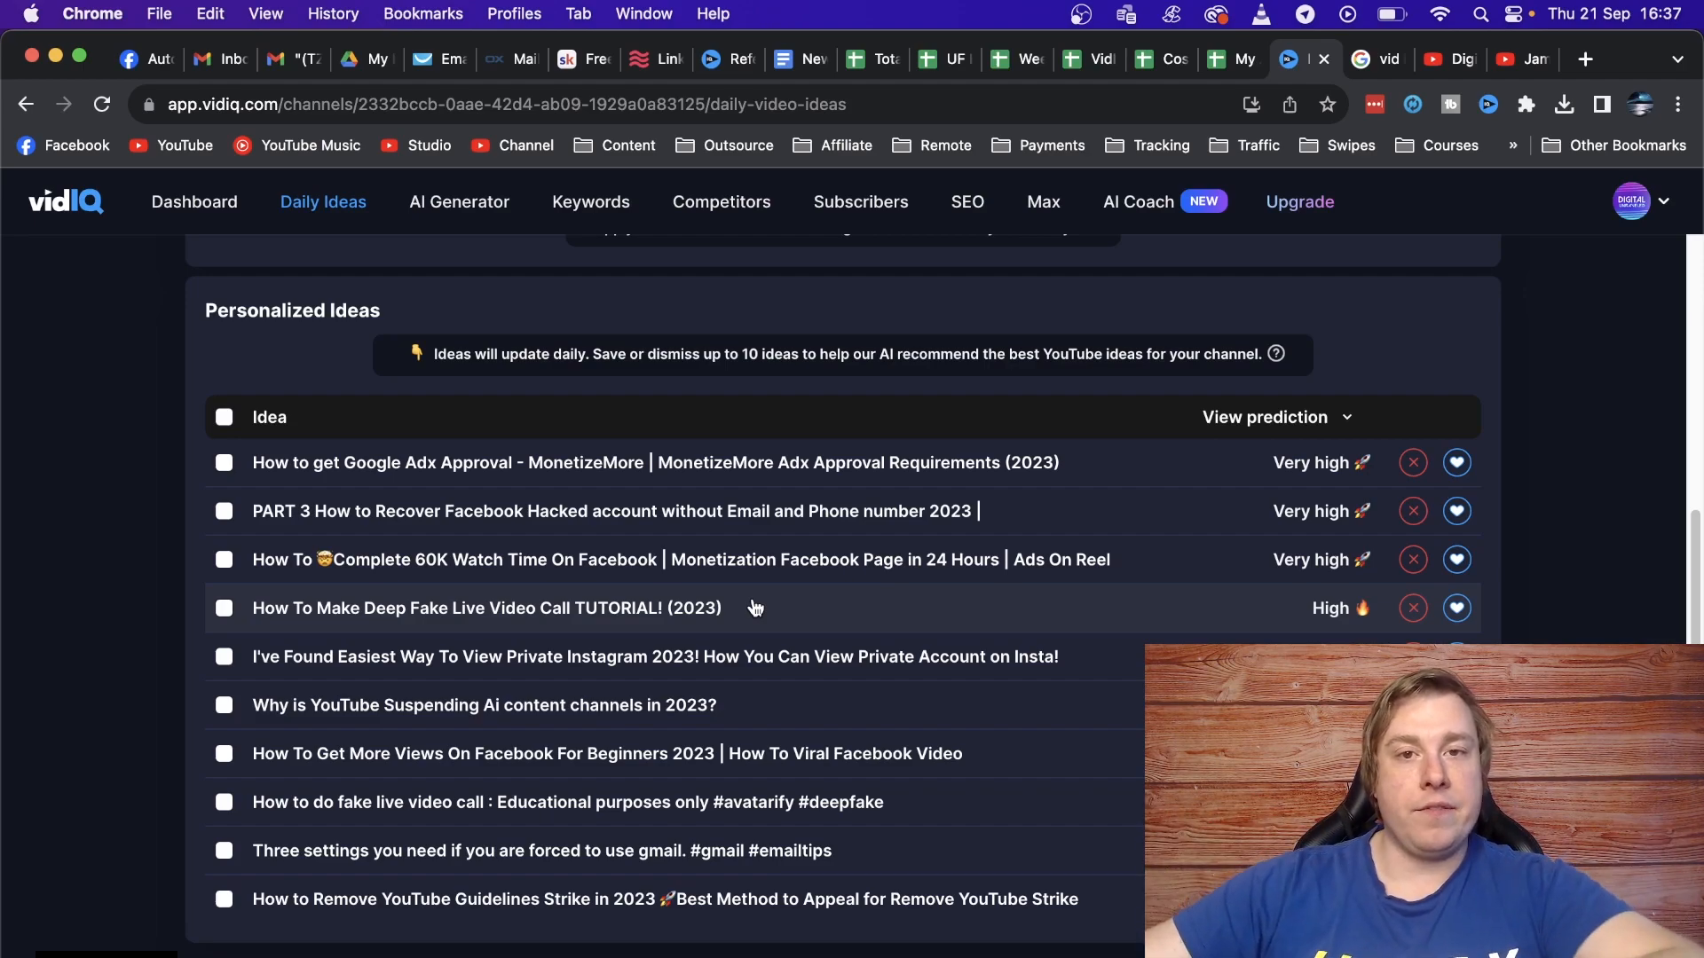
pyautogui.scroll(3)
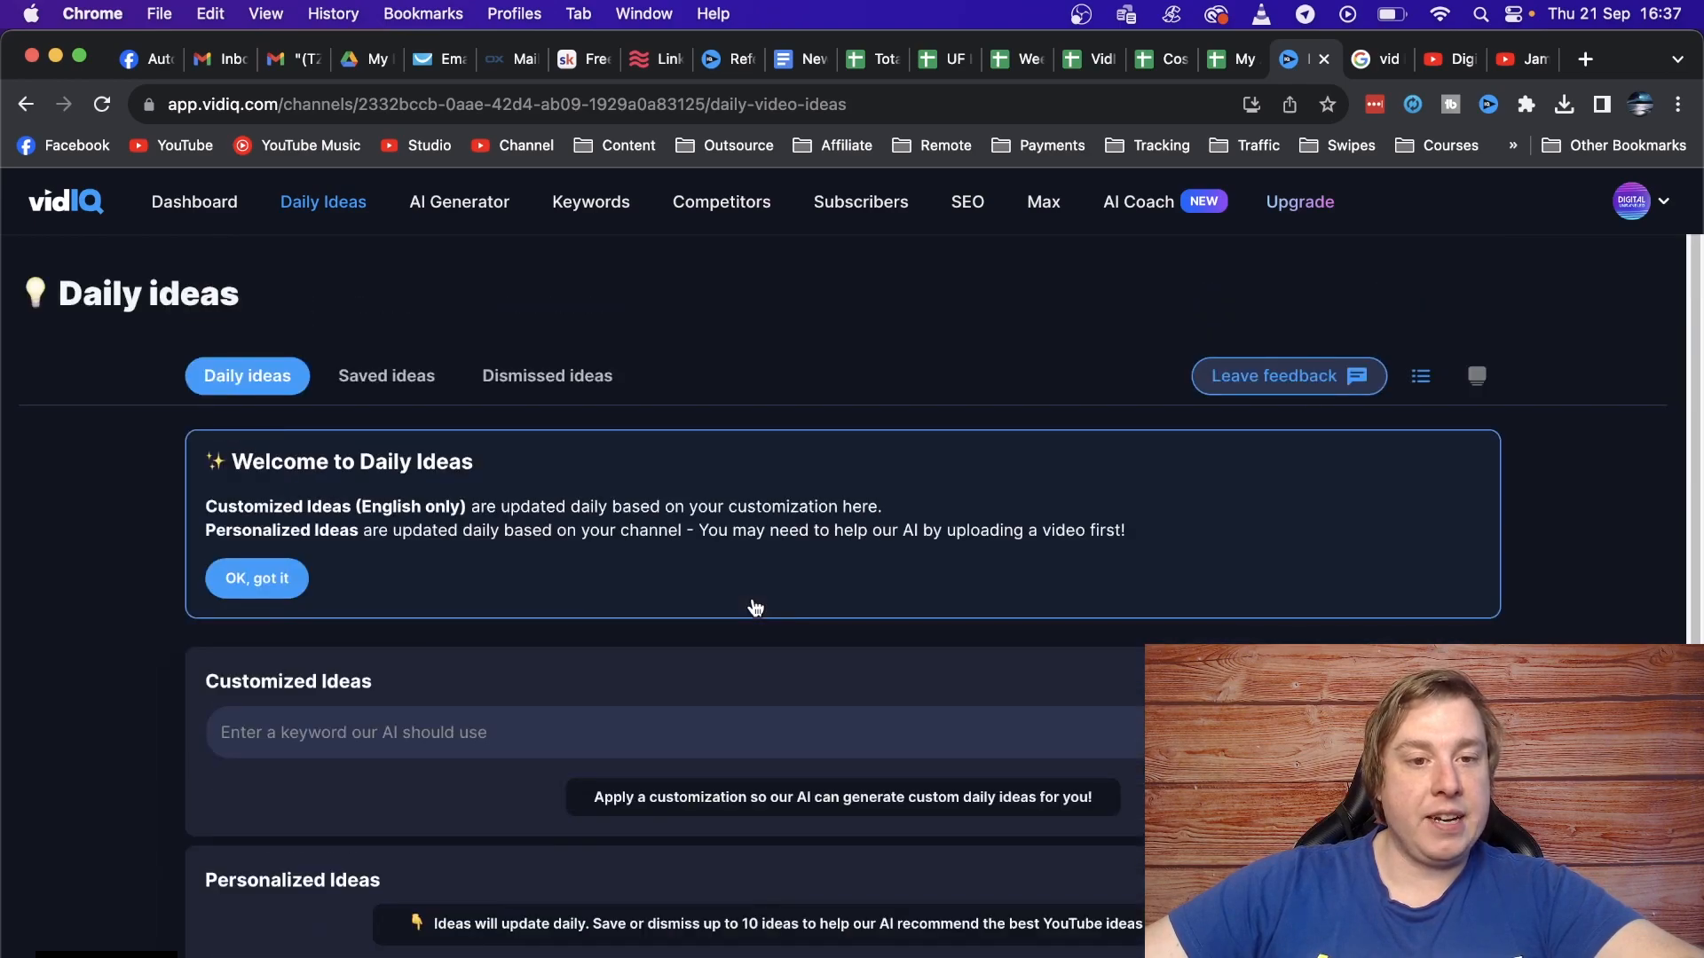
pyautogui.moveTo(386, 376)
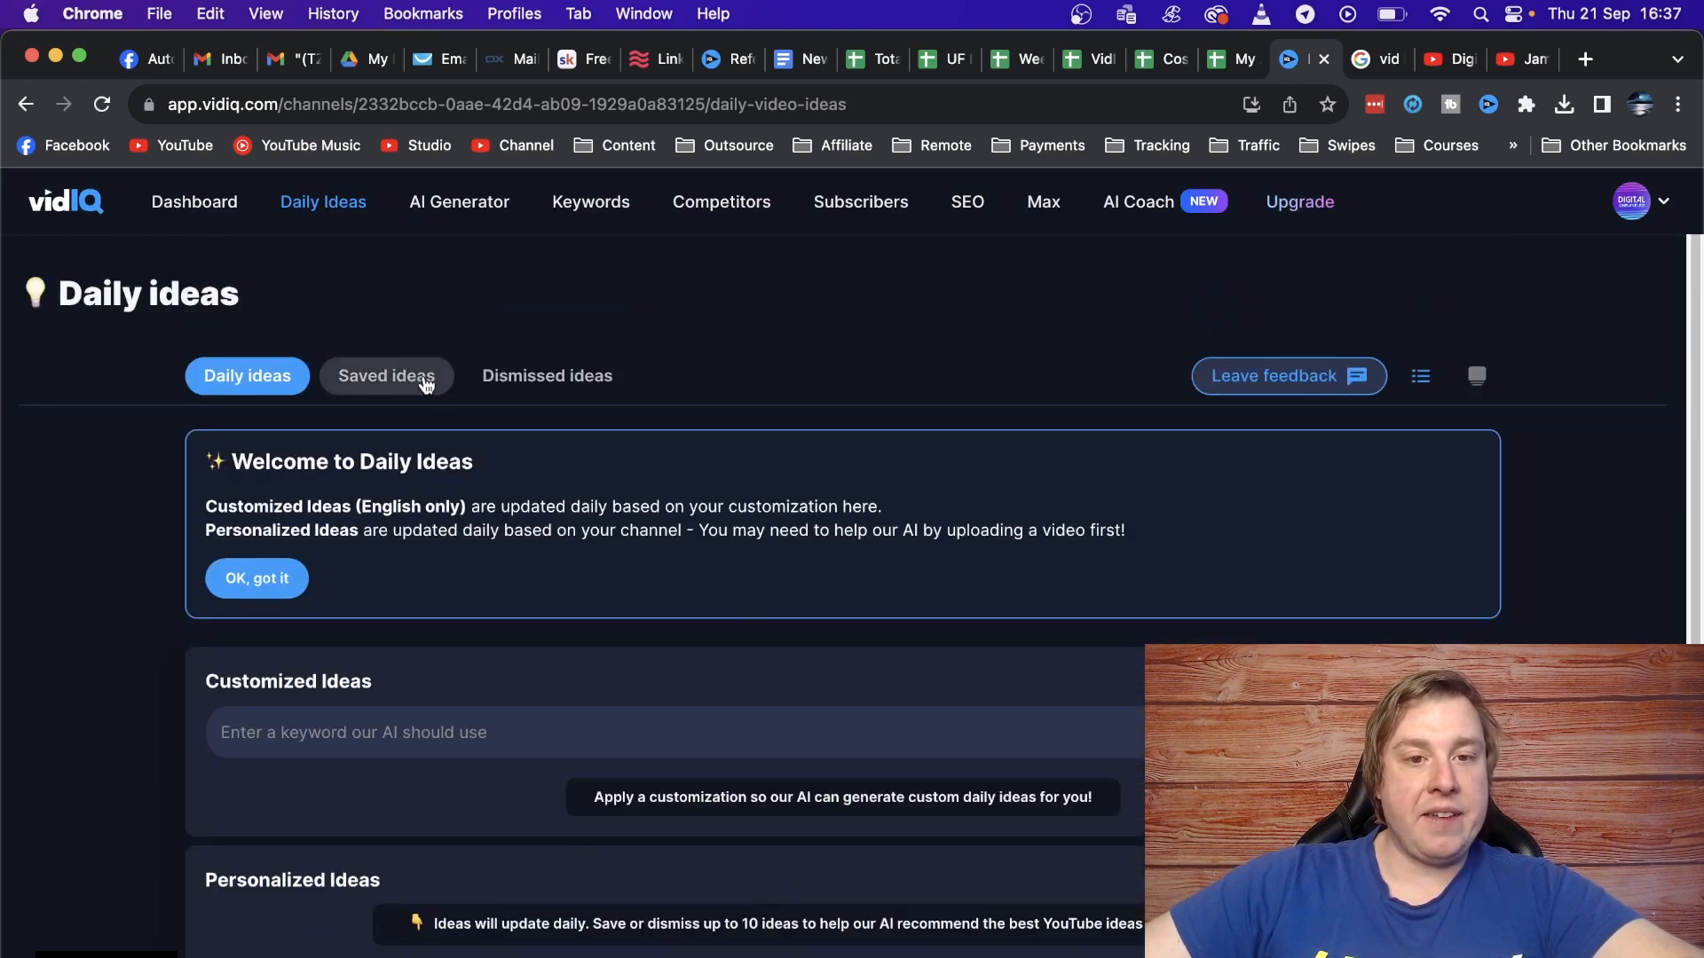
pyautogui.moveTo(477, 214)
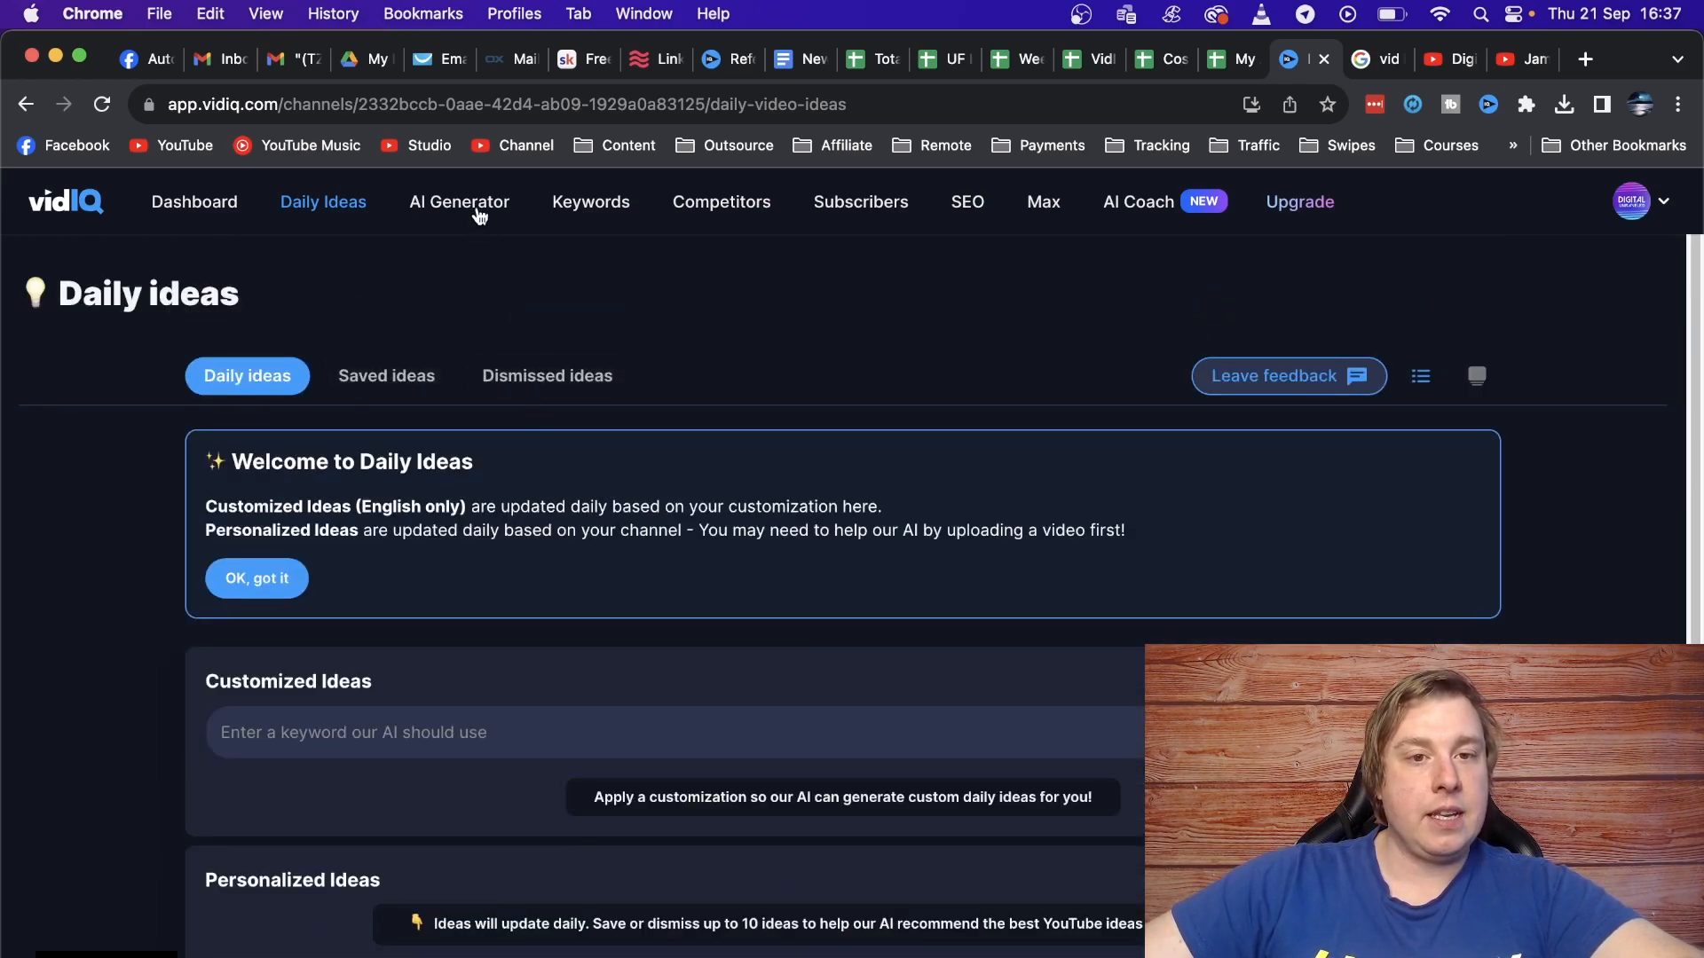
pyautogui.click(458, 202)
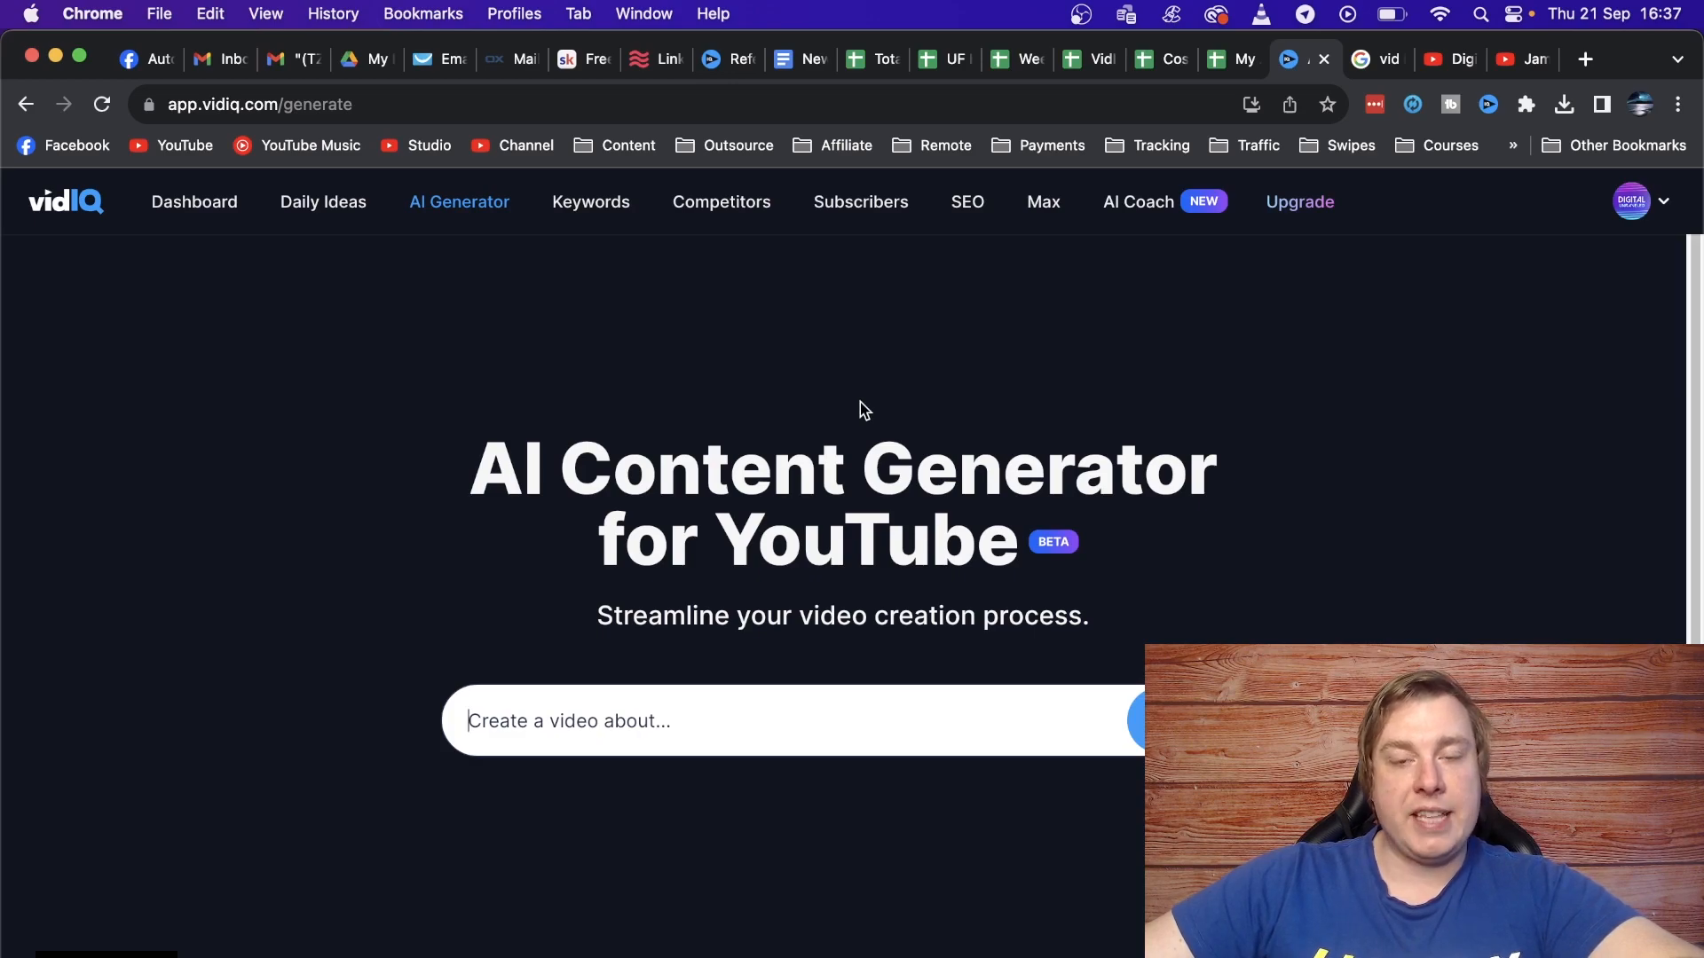
pyautogui.moveTo(880, 405)
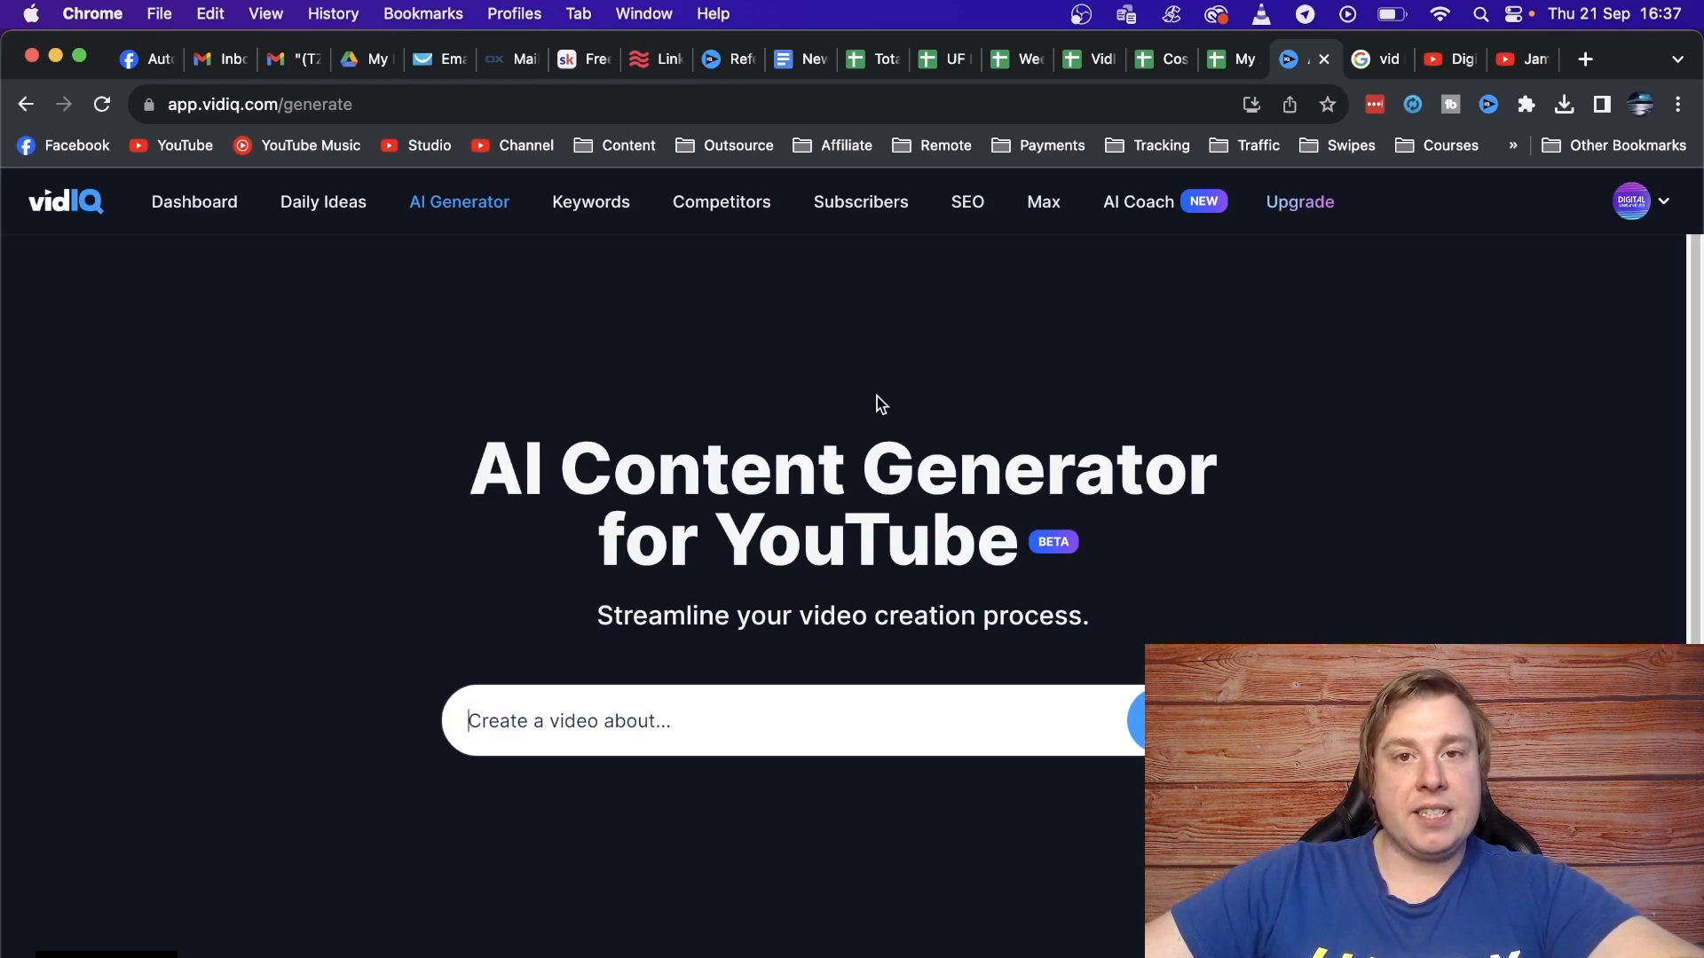
pyautogui.moveTo(923, 318)
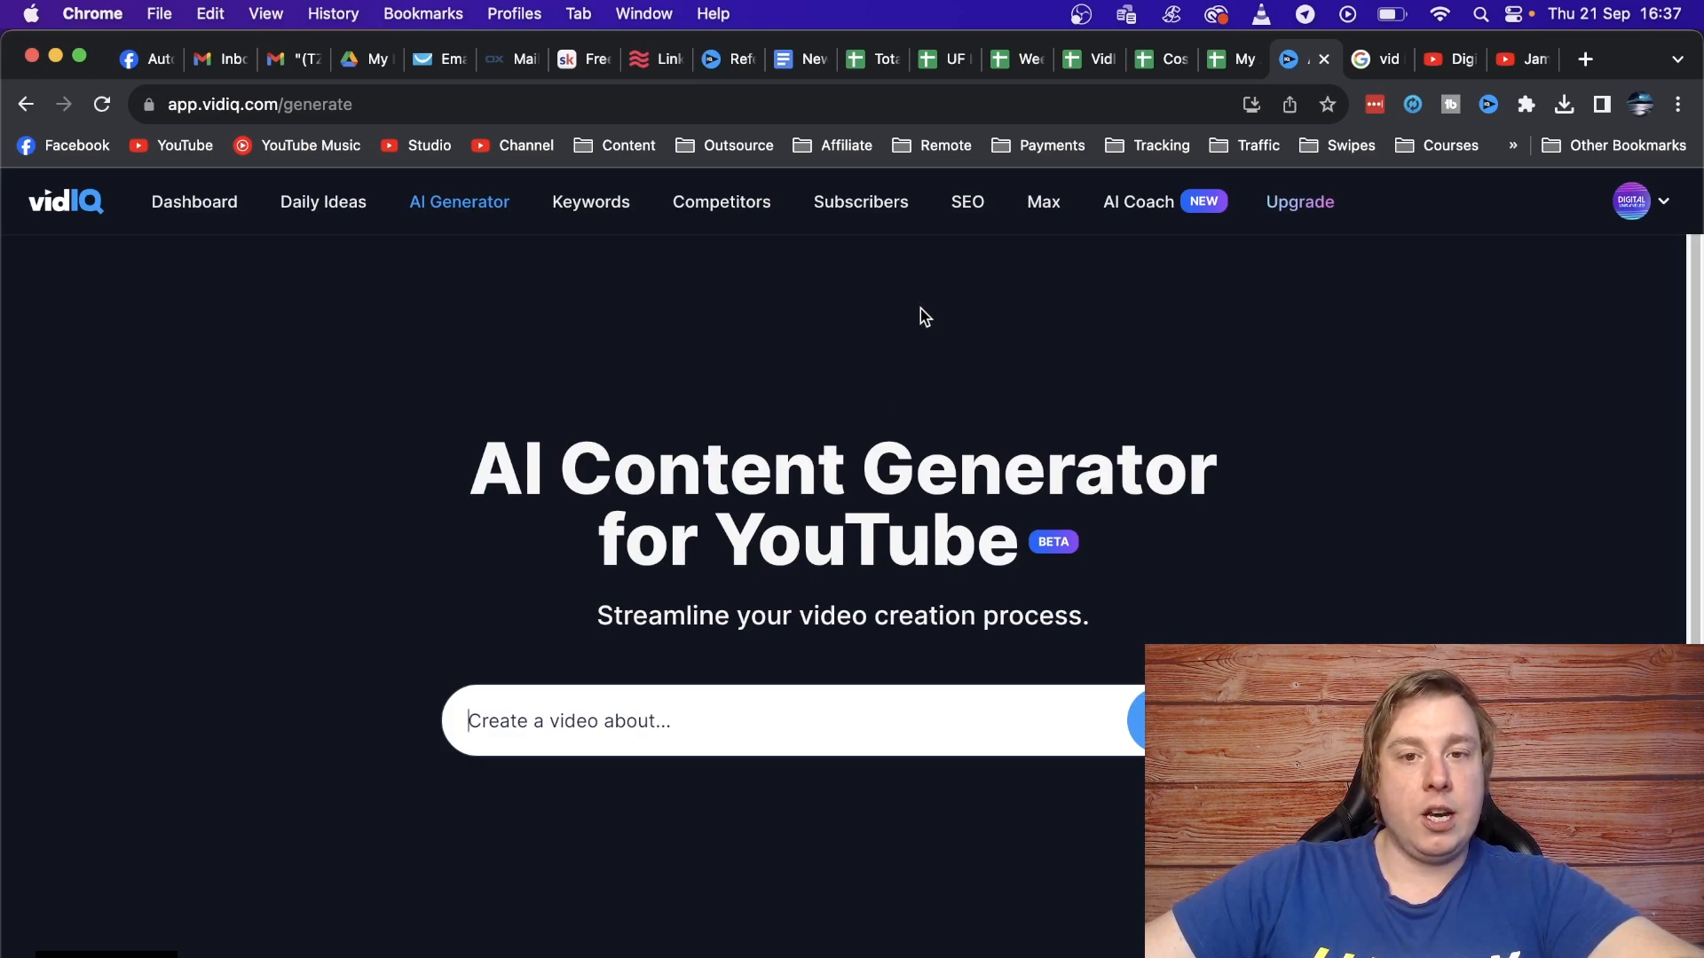
pyautogui.moveTo(619, 209)
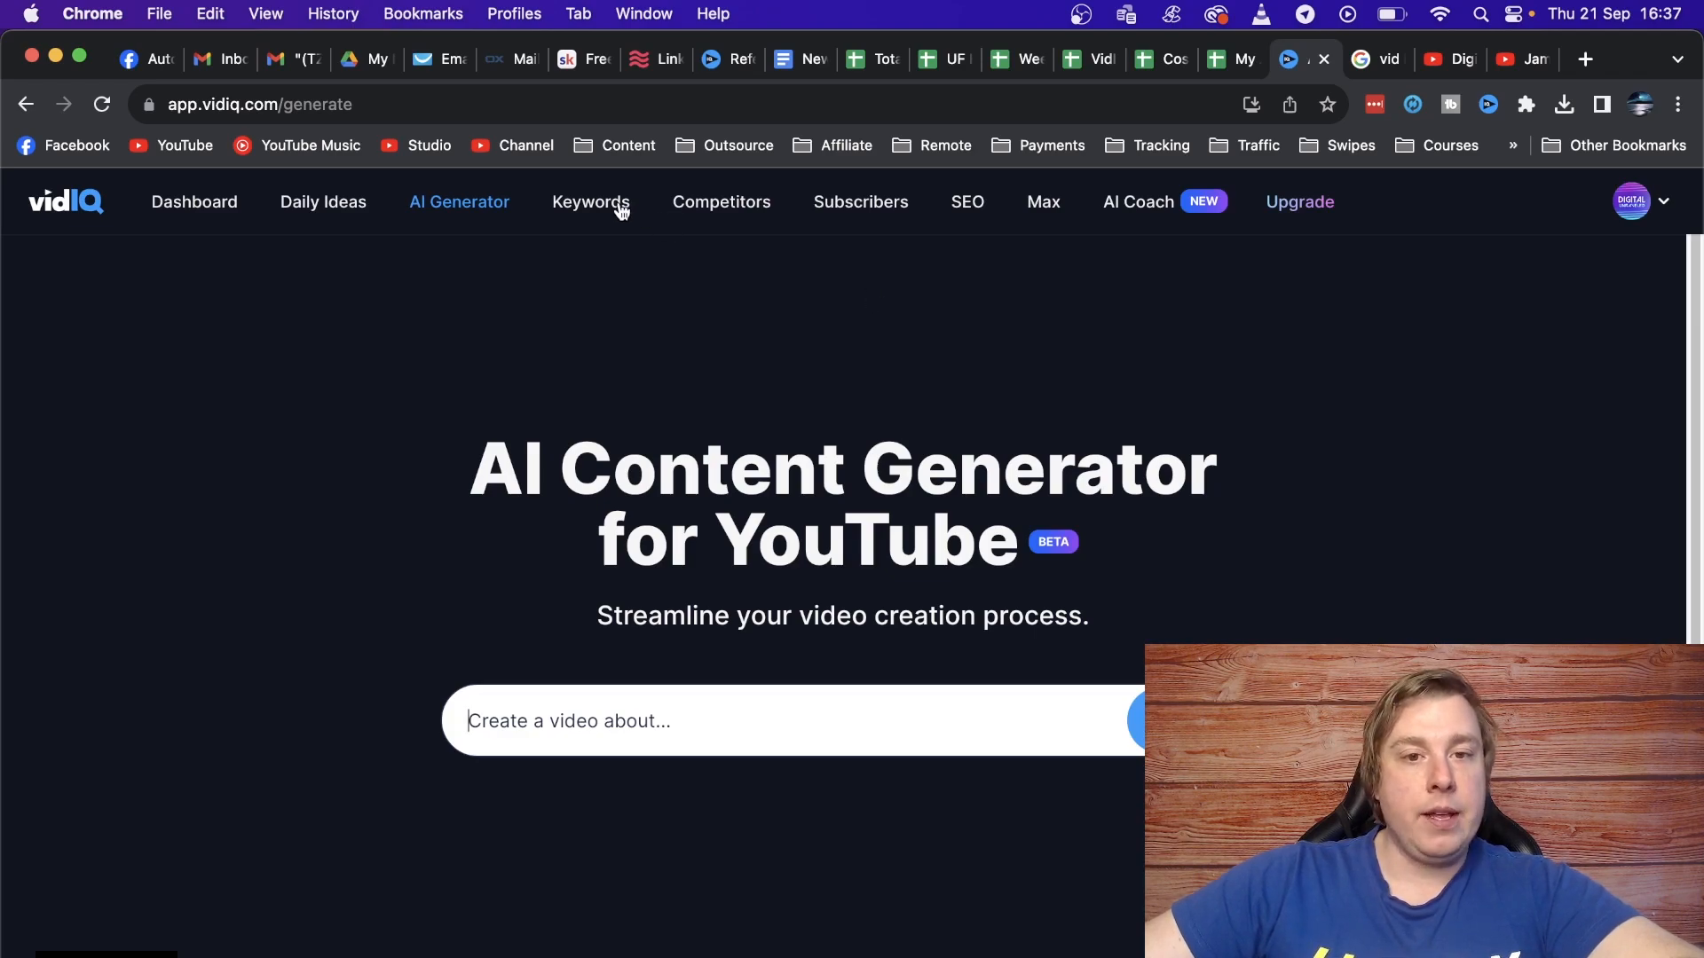
# Go to Keywords research and choose the suggestion 'how to affiliate marketing'.
pyautogui.click(589, 201)
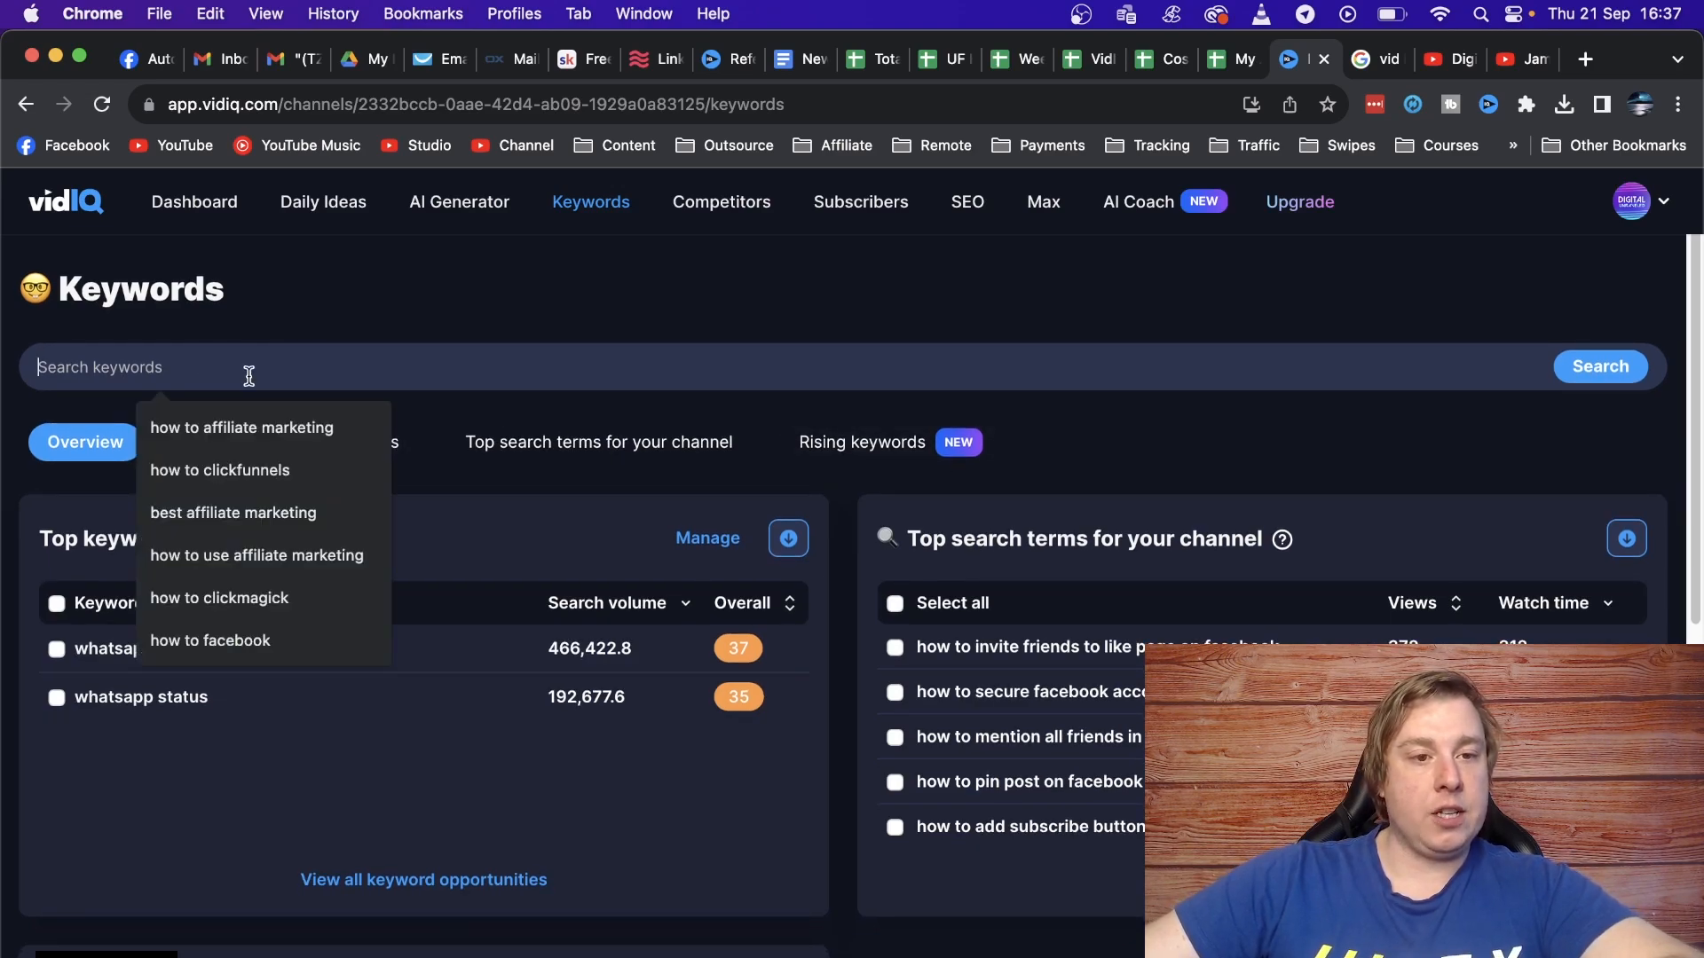
pyautogui.click(242, 428)
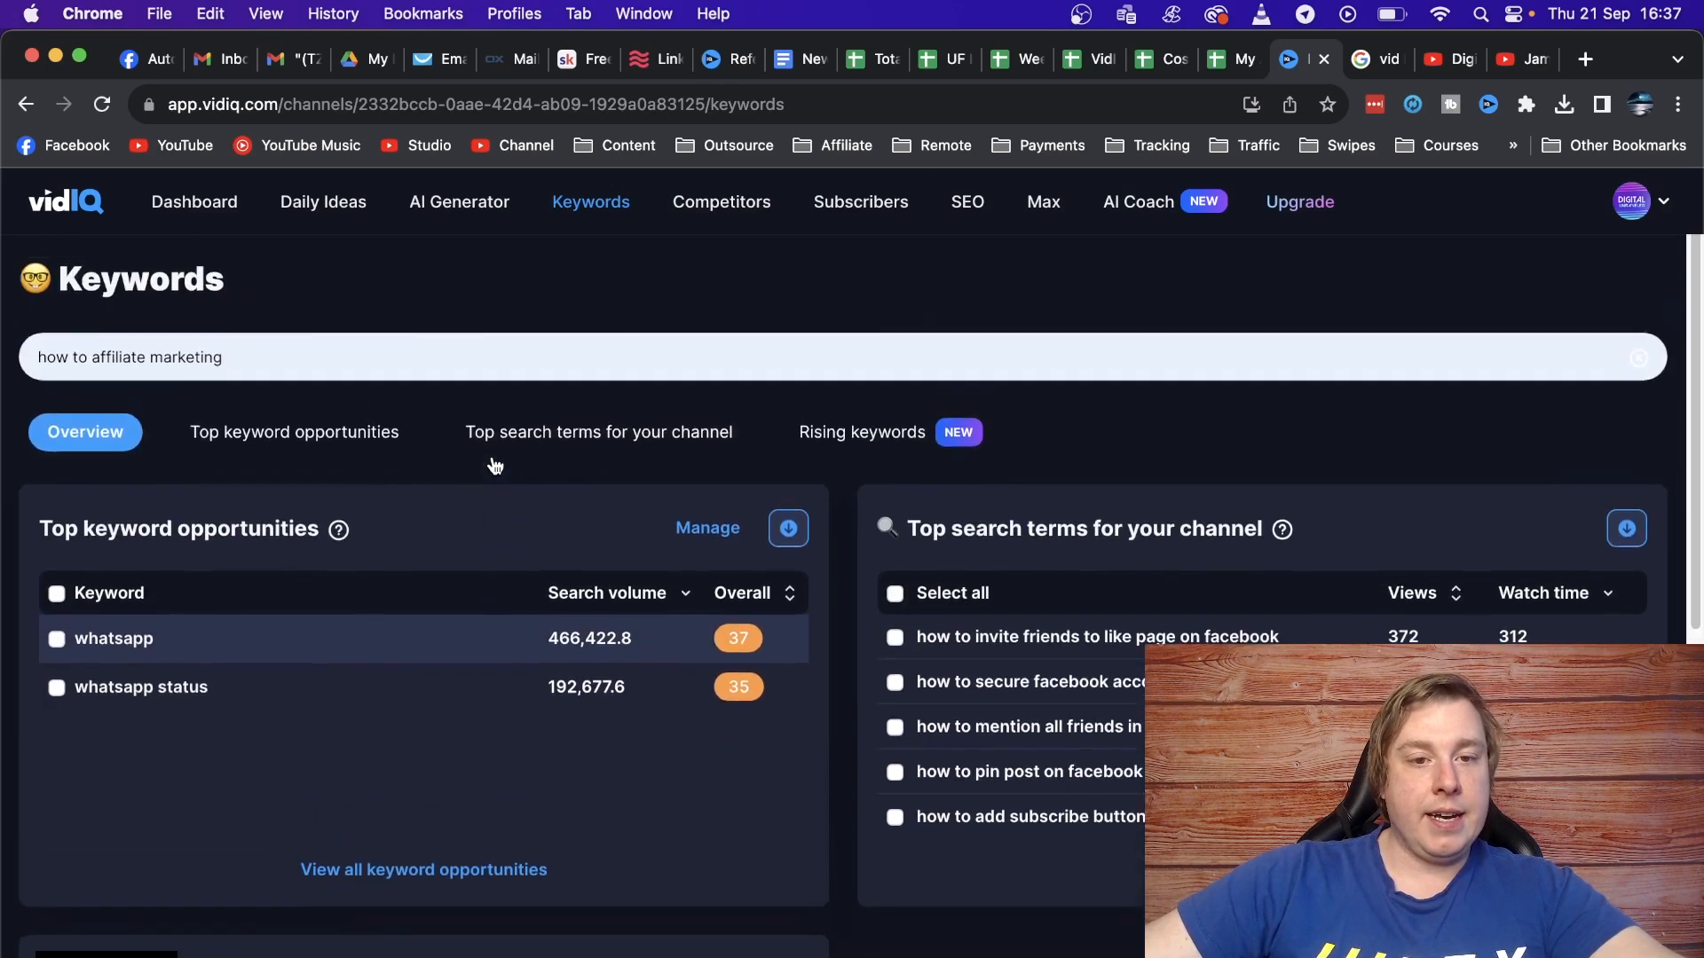
# Run the keyword search, review the score-59 overview, and view all 300 matching terms.
pyautogui.press('Return')
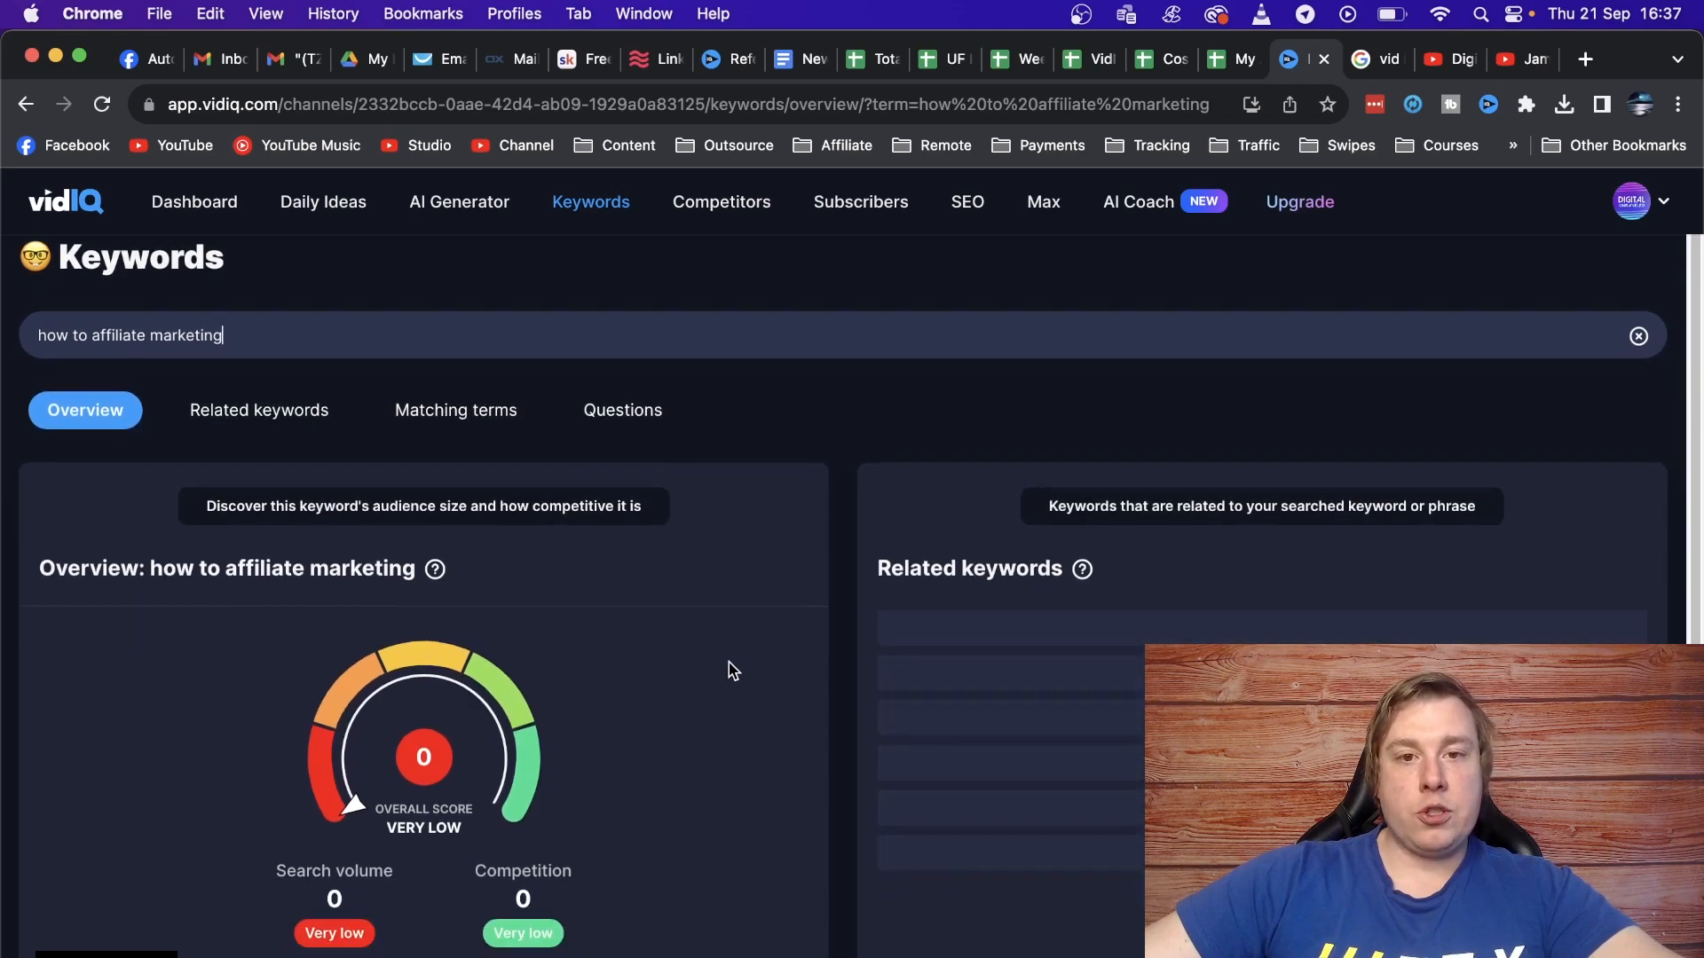
pyautogui.scroll(-3)
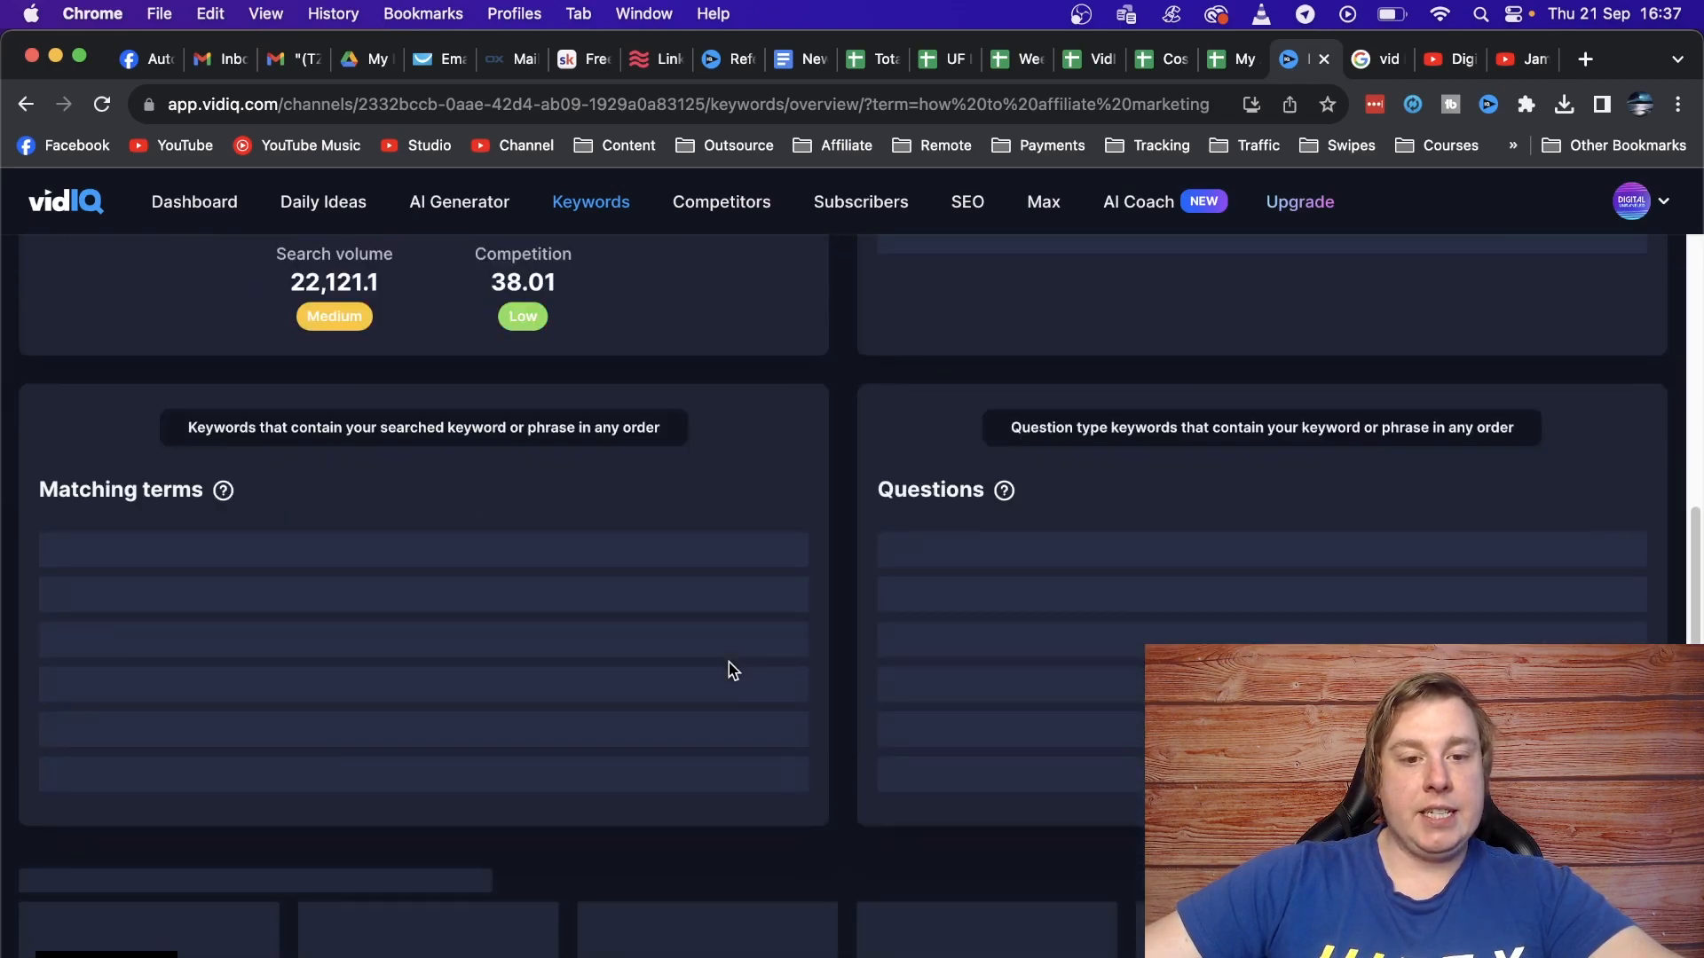
pyautogui.scroll(3)
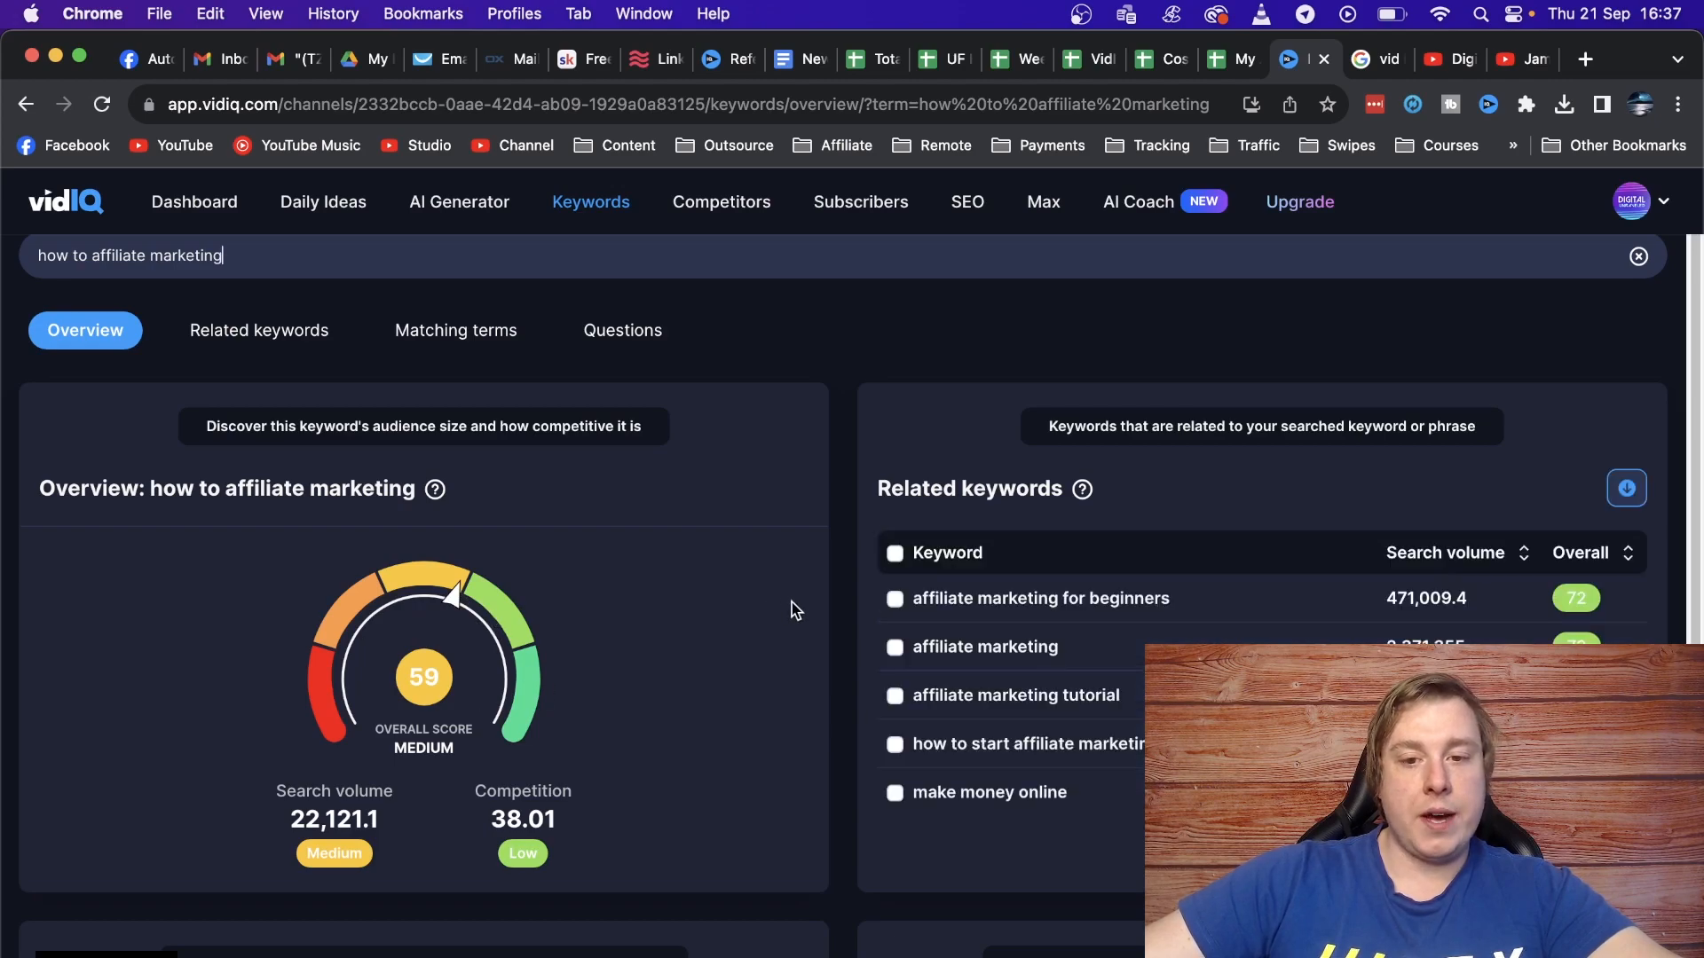
pyautogui.scroll(-3)
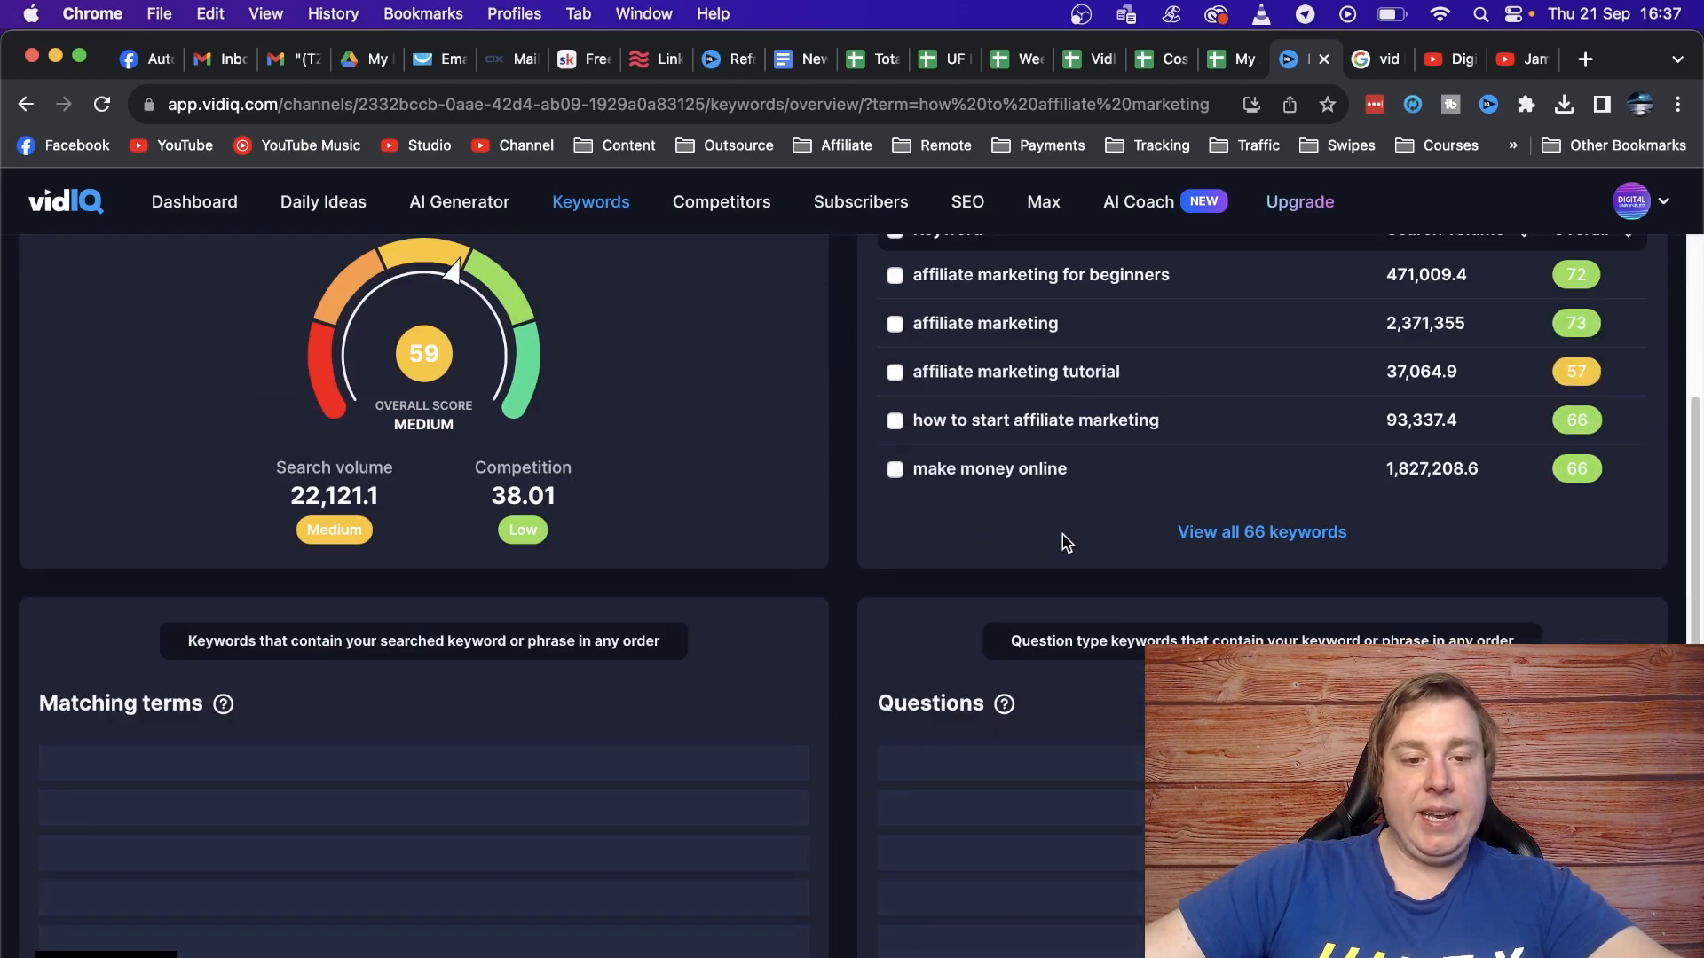
pyautogui.scroll(-3)
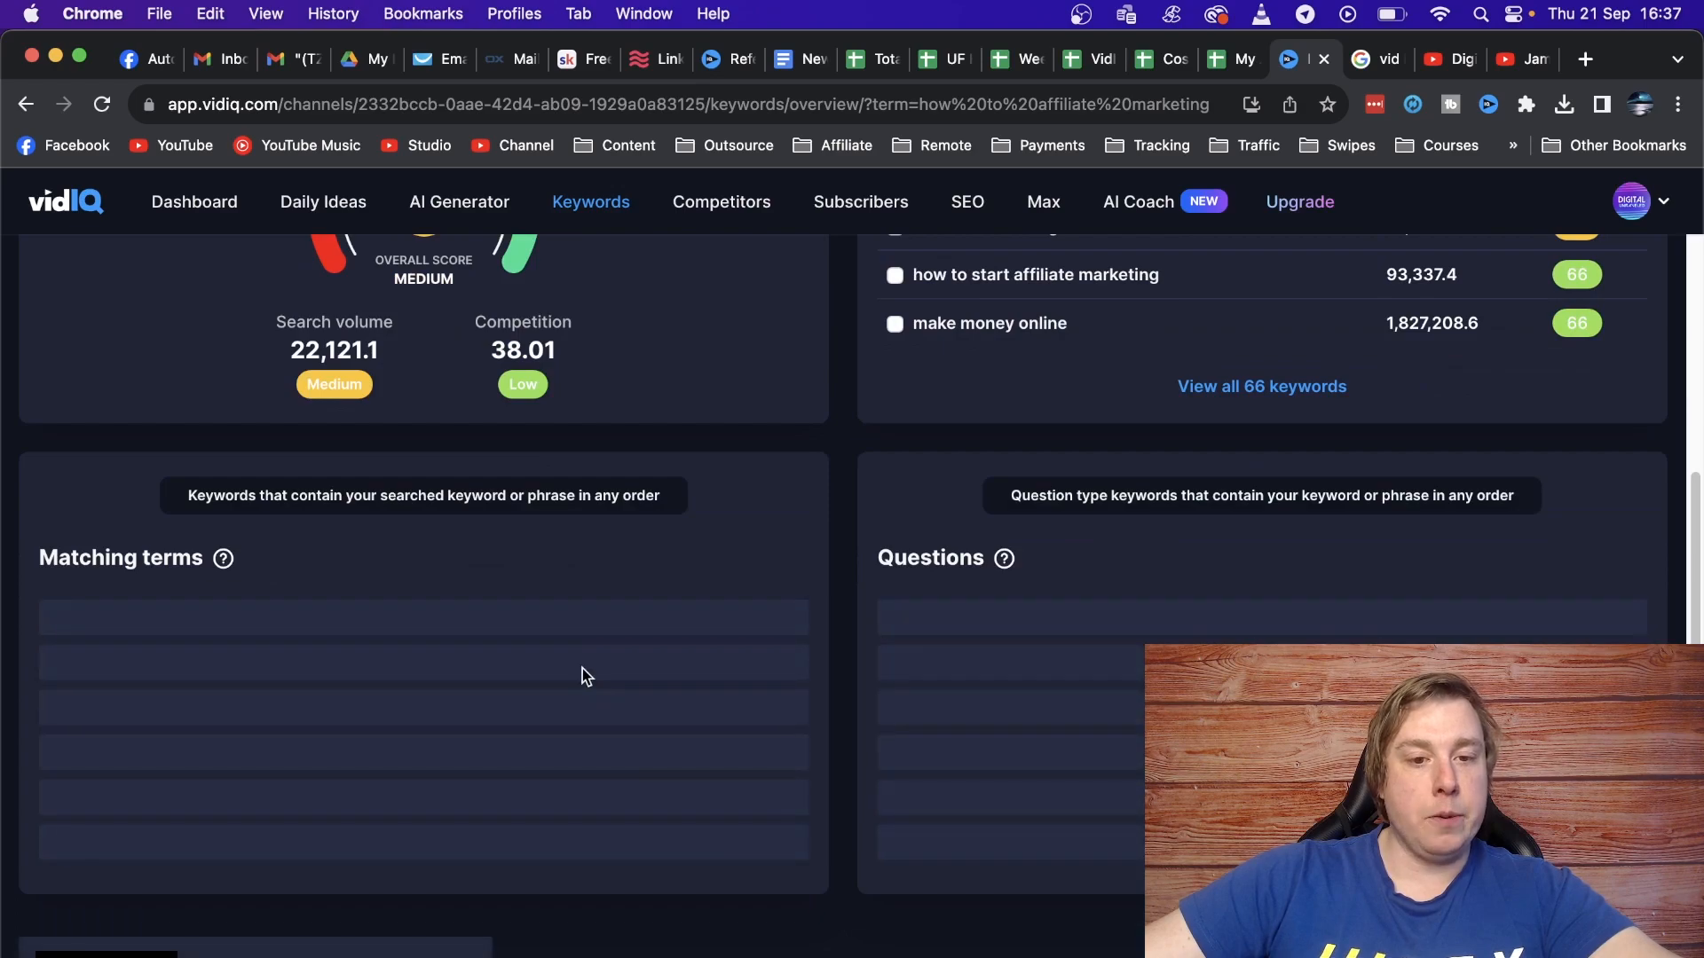
pyautogui.moveTo(724, 573)
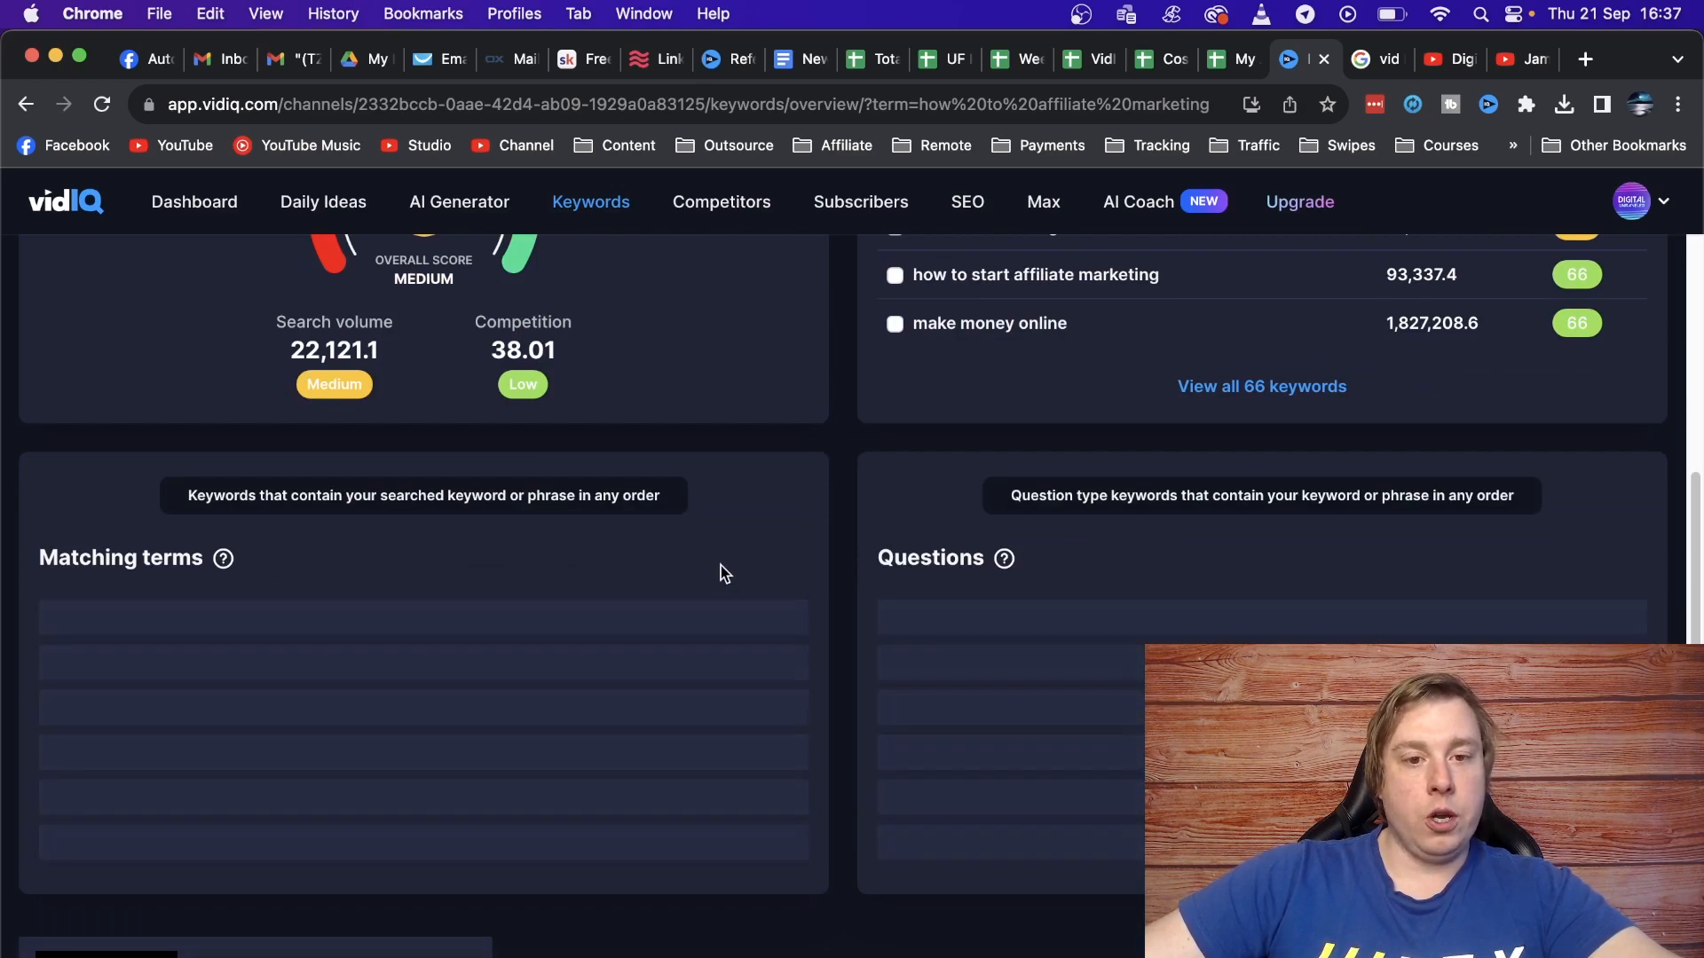
pyautogui.moveTo(845, 571)
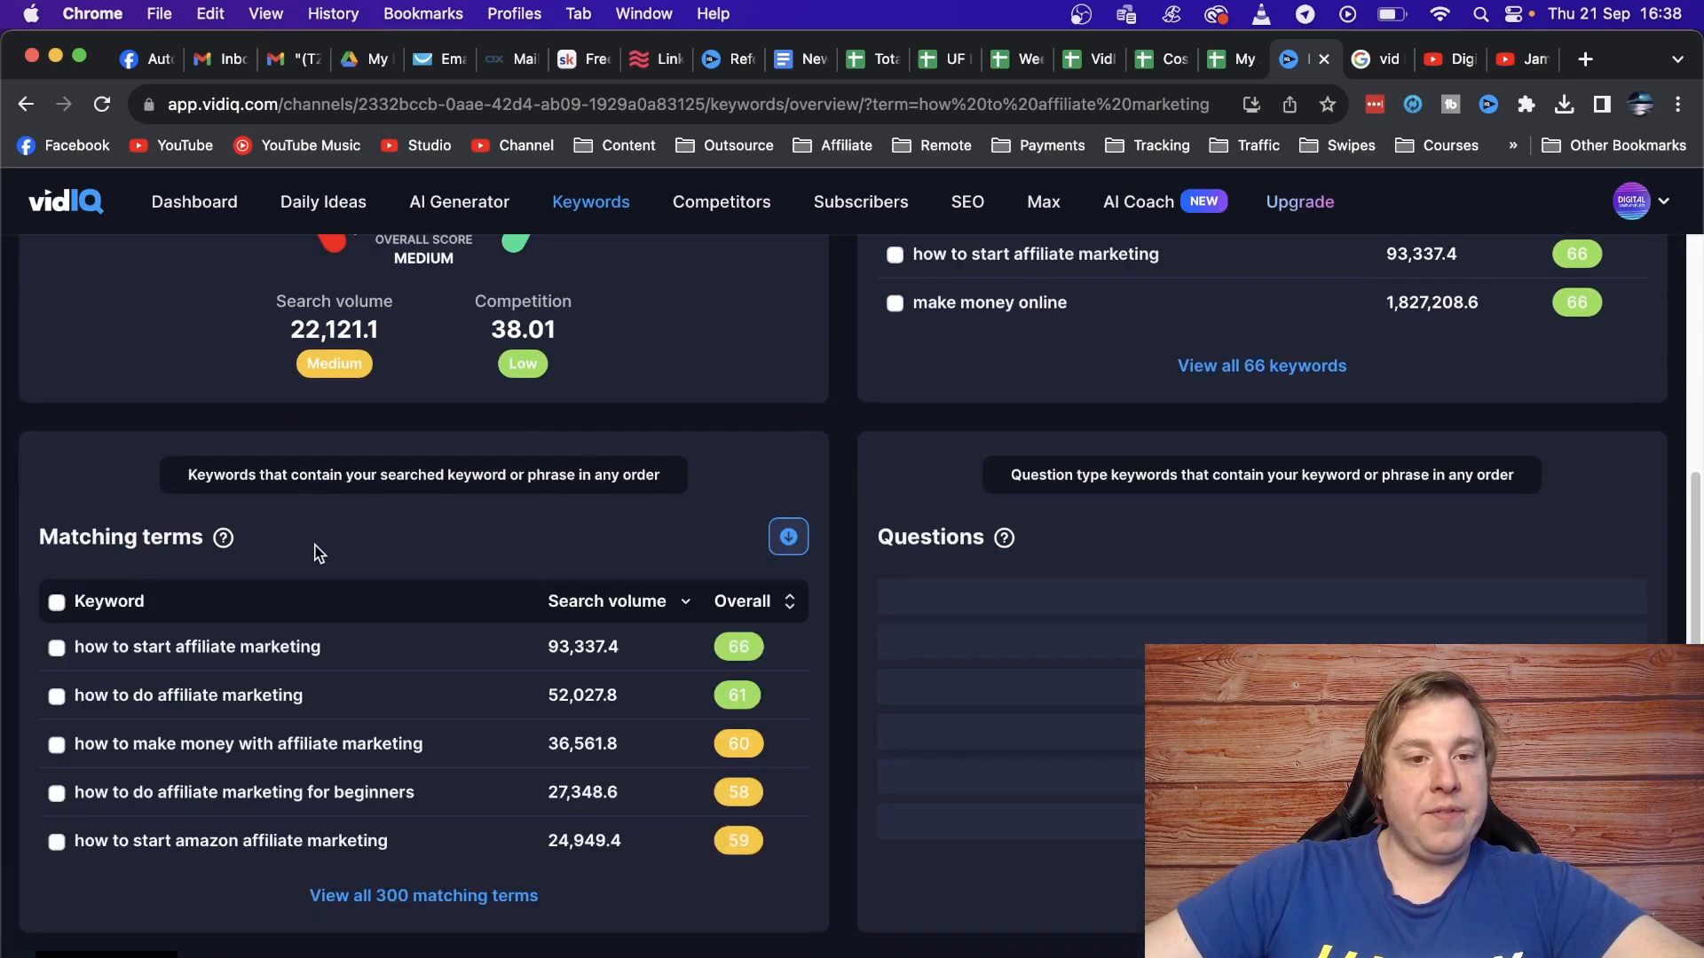
pyautogui.moveTo(422, 894)
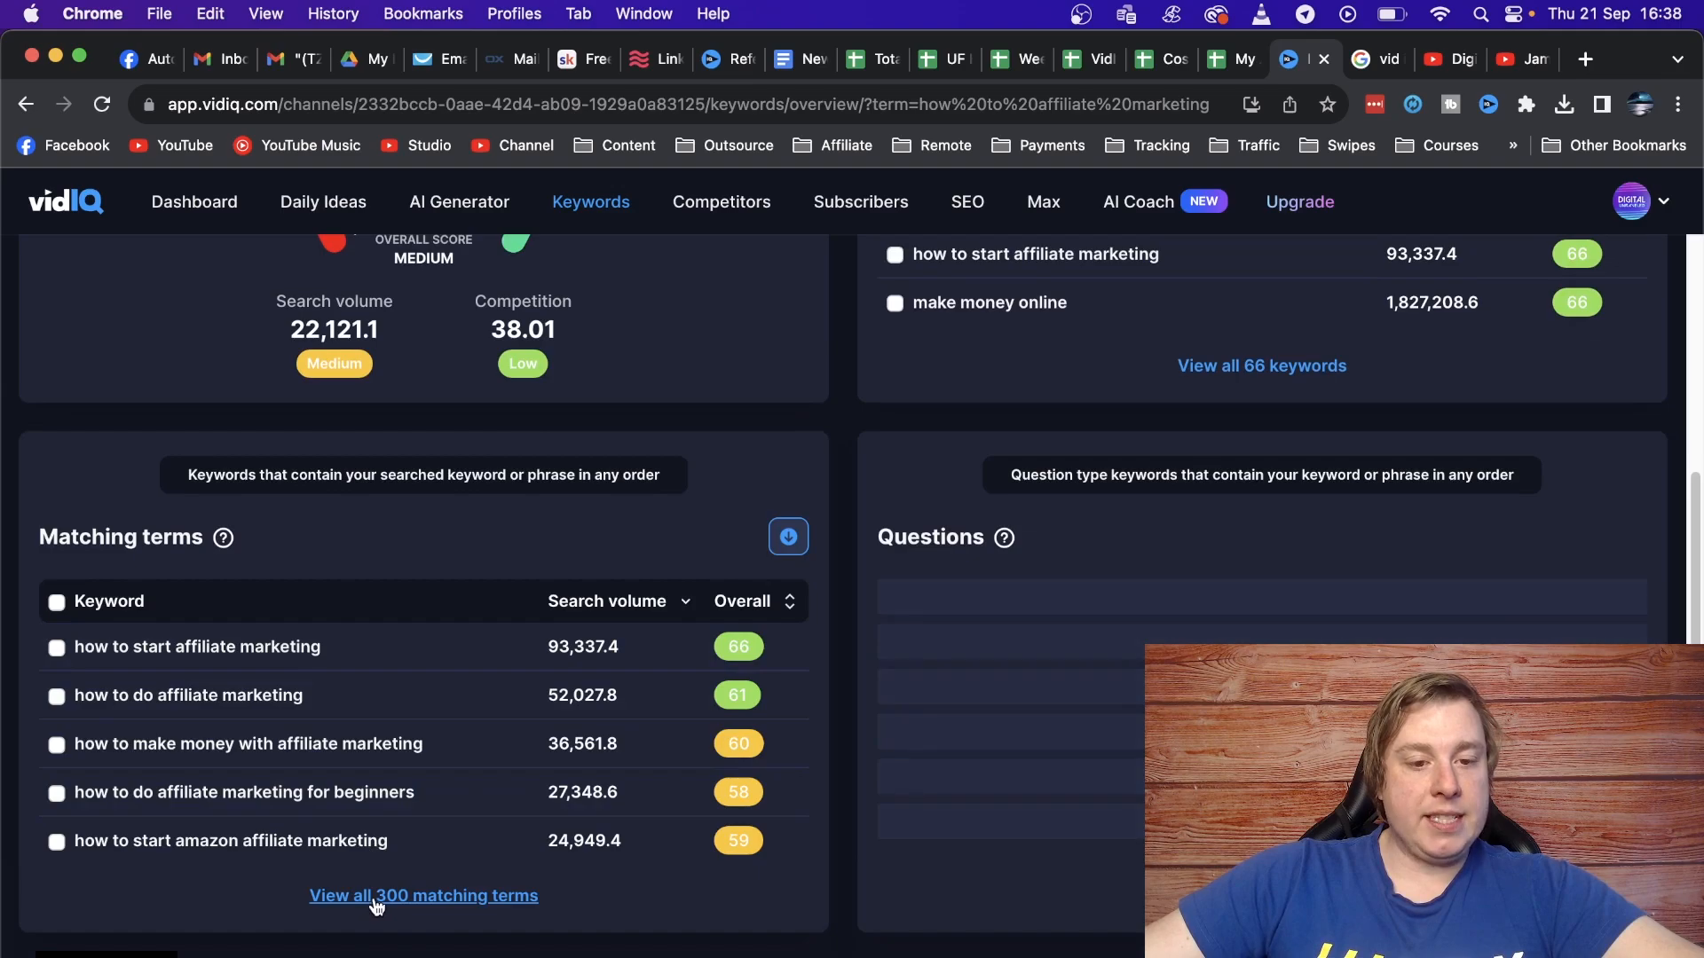
pyautogui.click(422, 895)
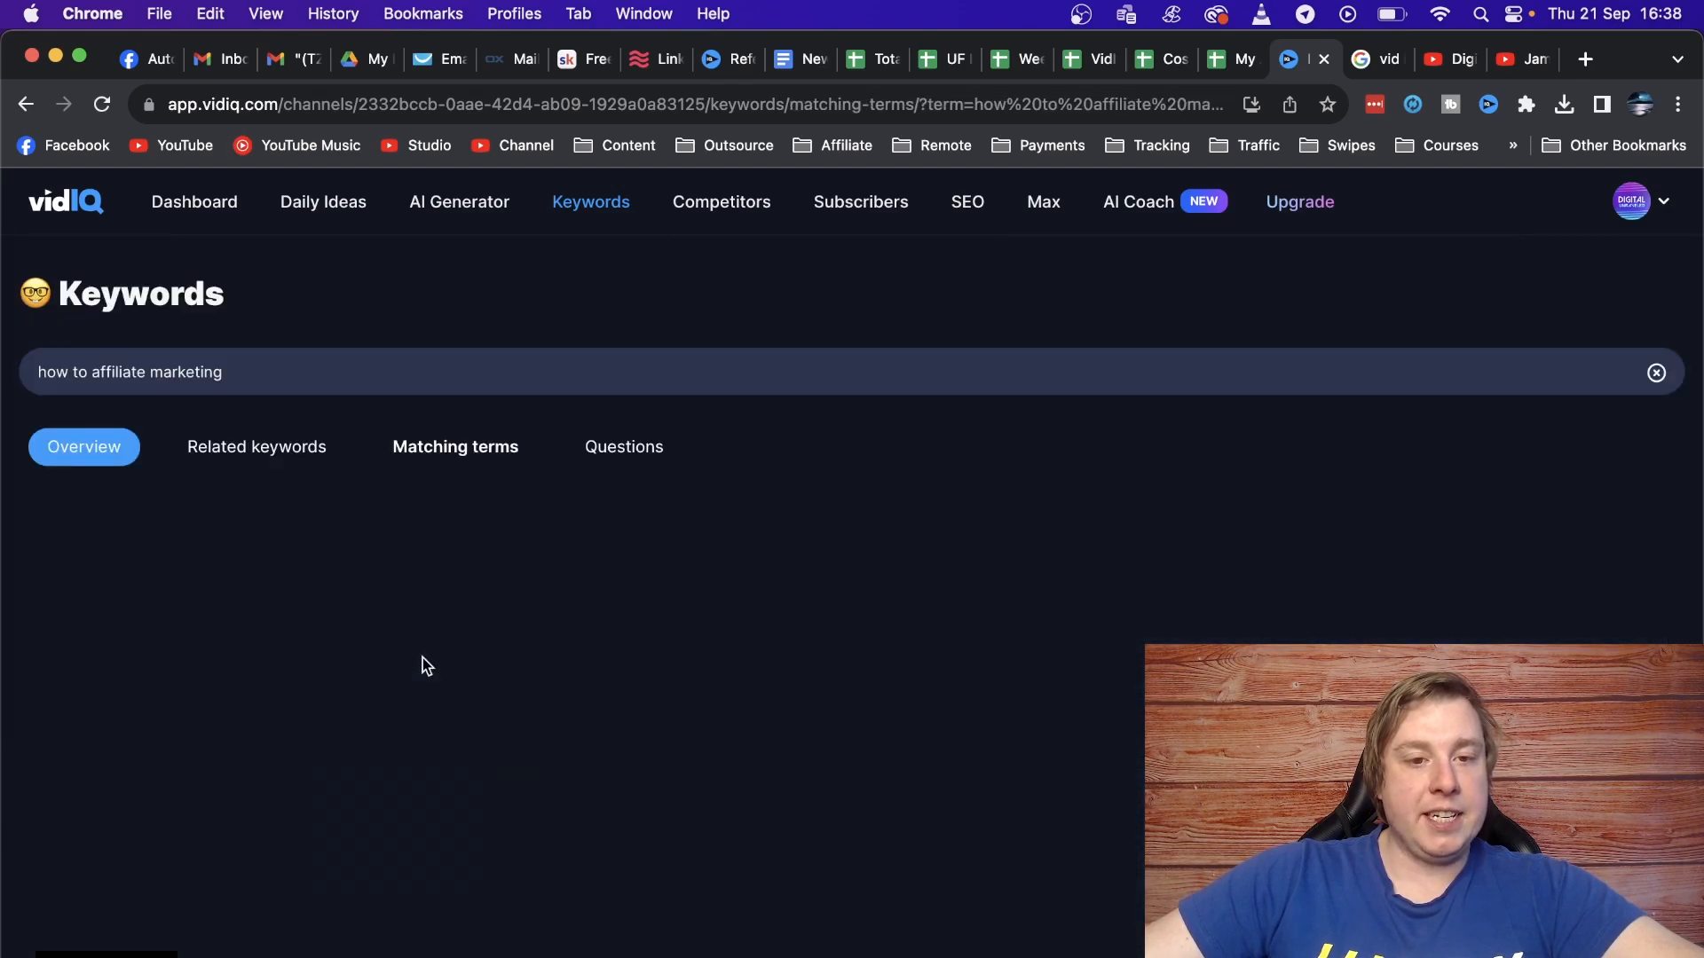
# Scroll through the matching-terms list for 'how to affiliate marketing', then head to Subscribers.
pyautogui.scroll(-3)
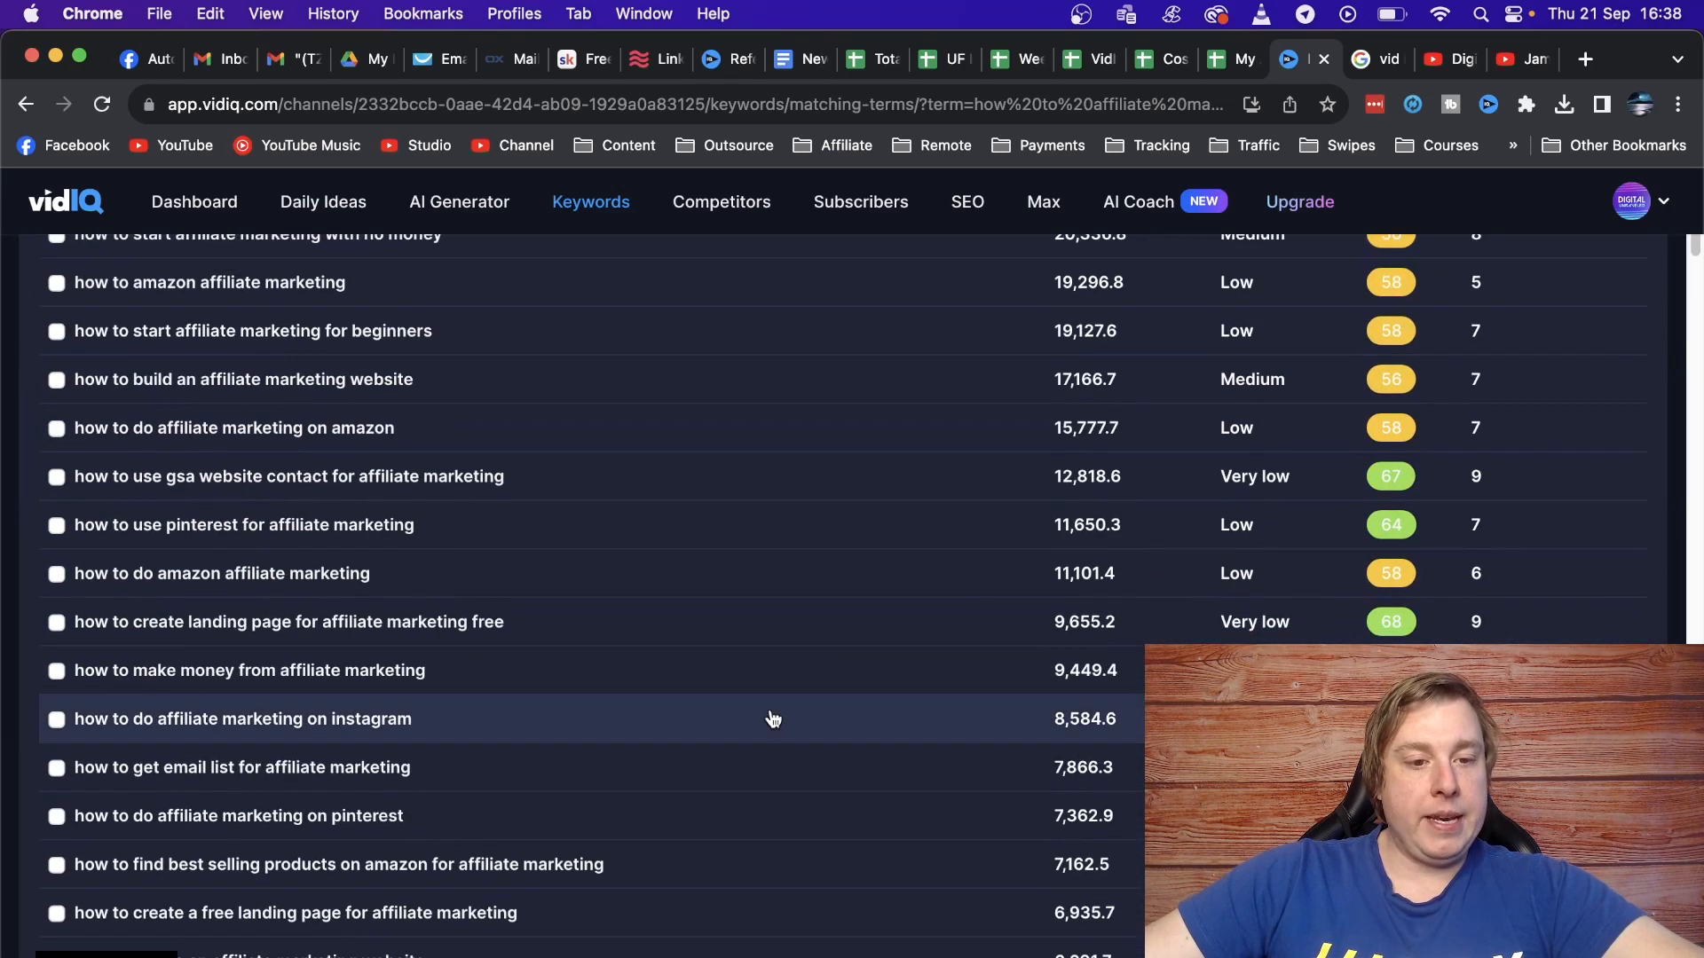
pyautogui.scroll(-3)
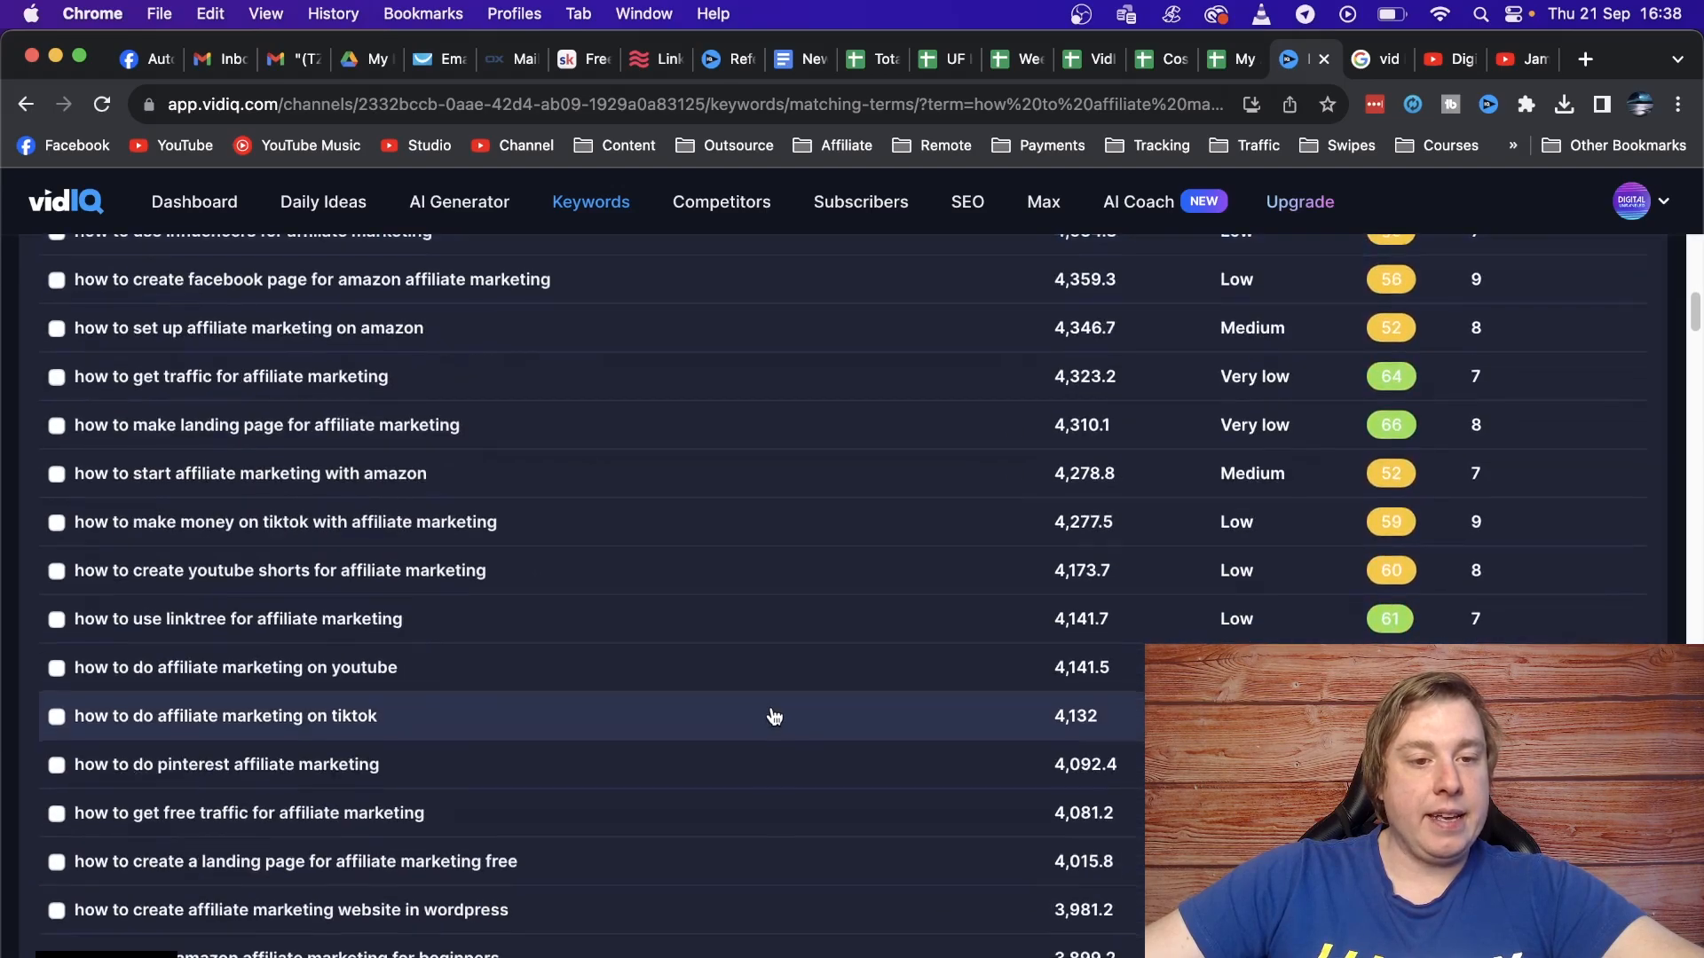
pyautogui.scroll(-3)
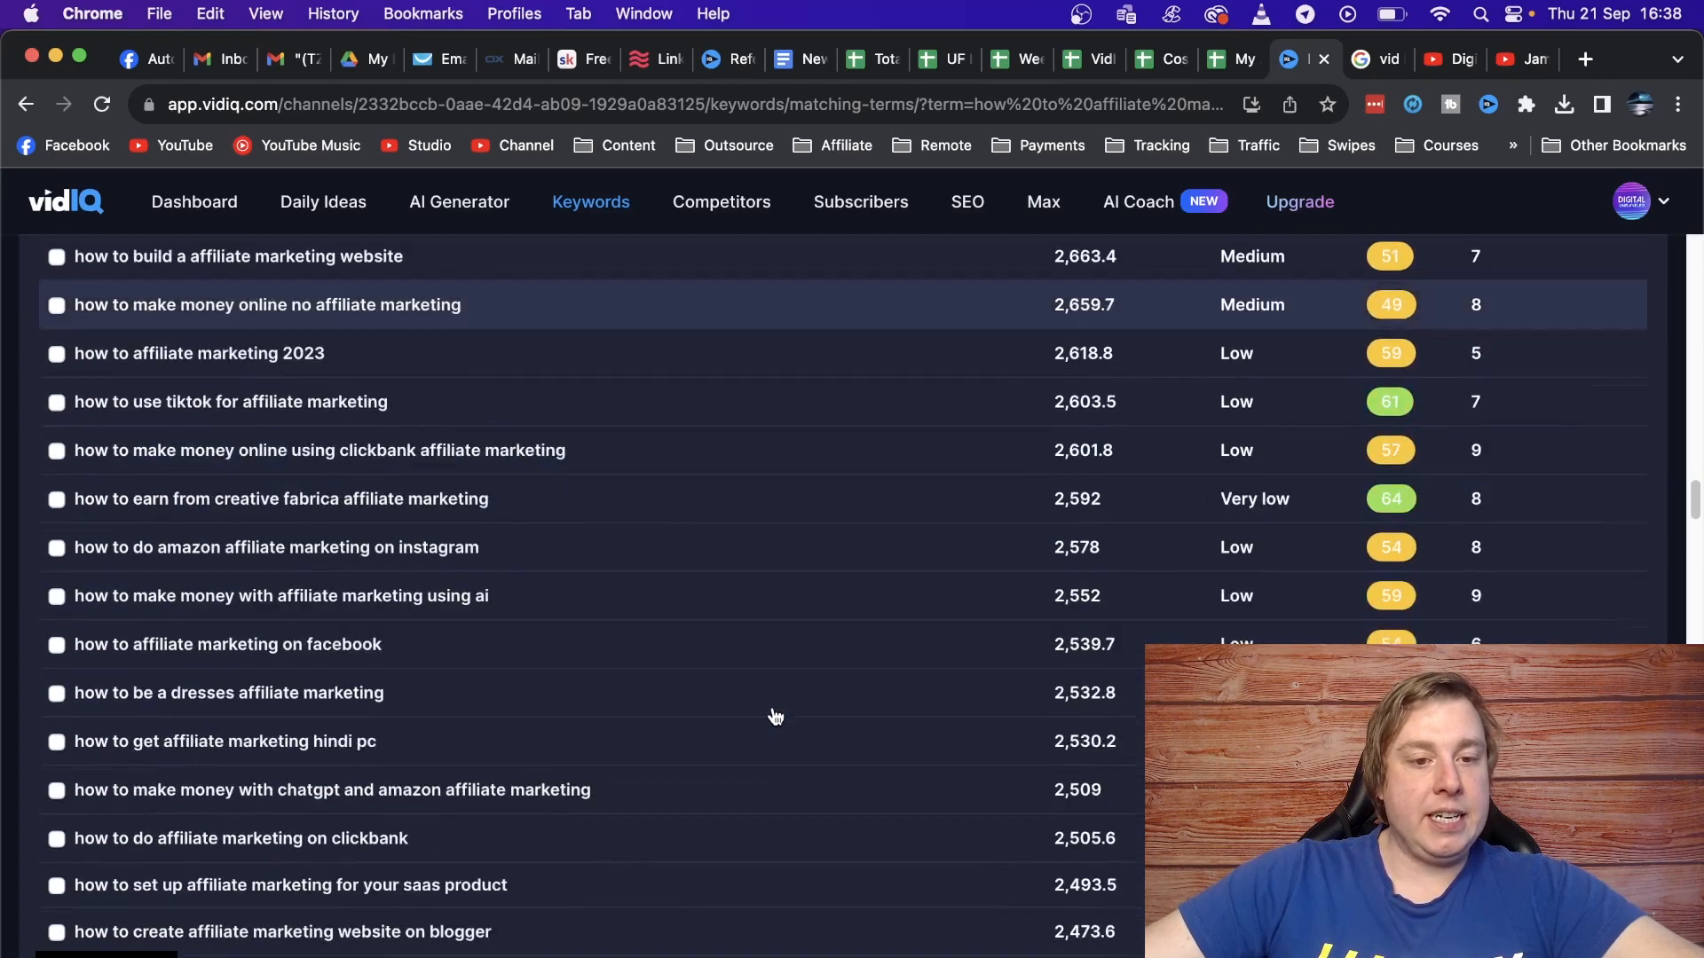
pyautogui.scroll(3)
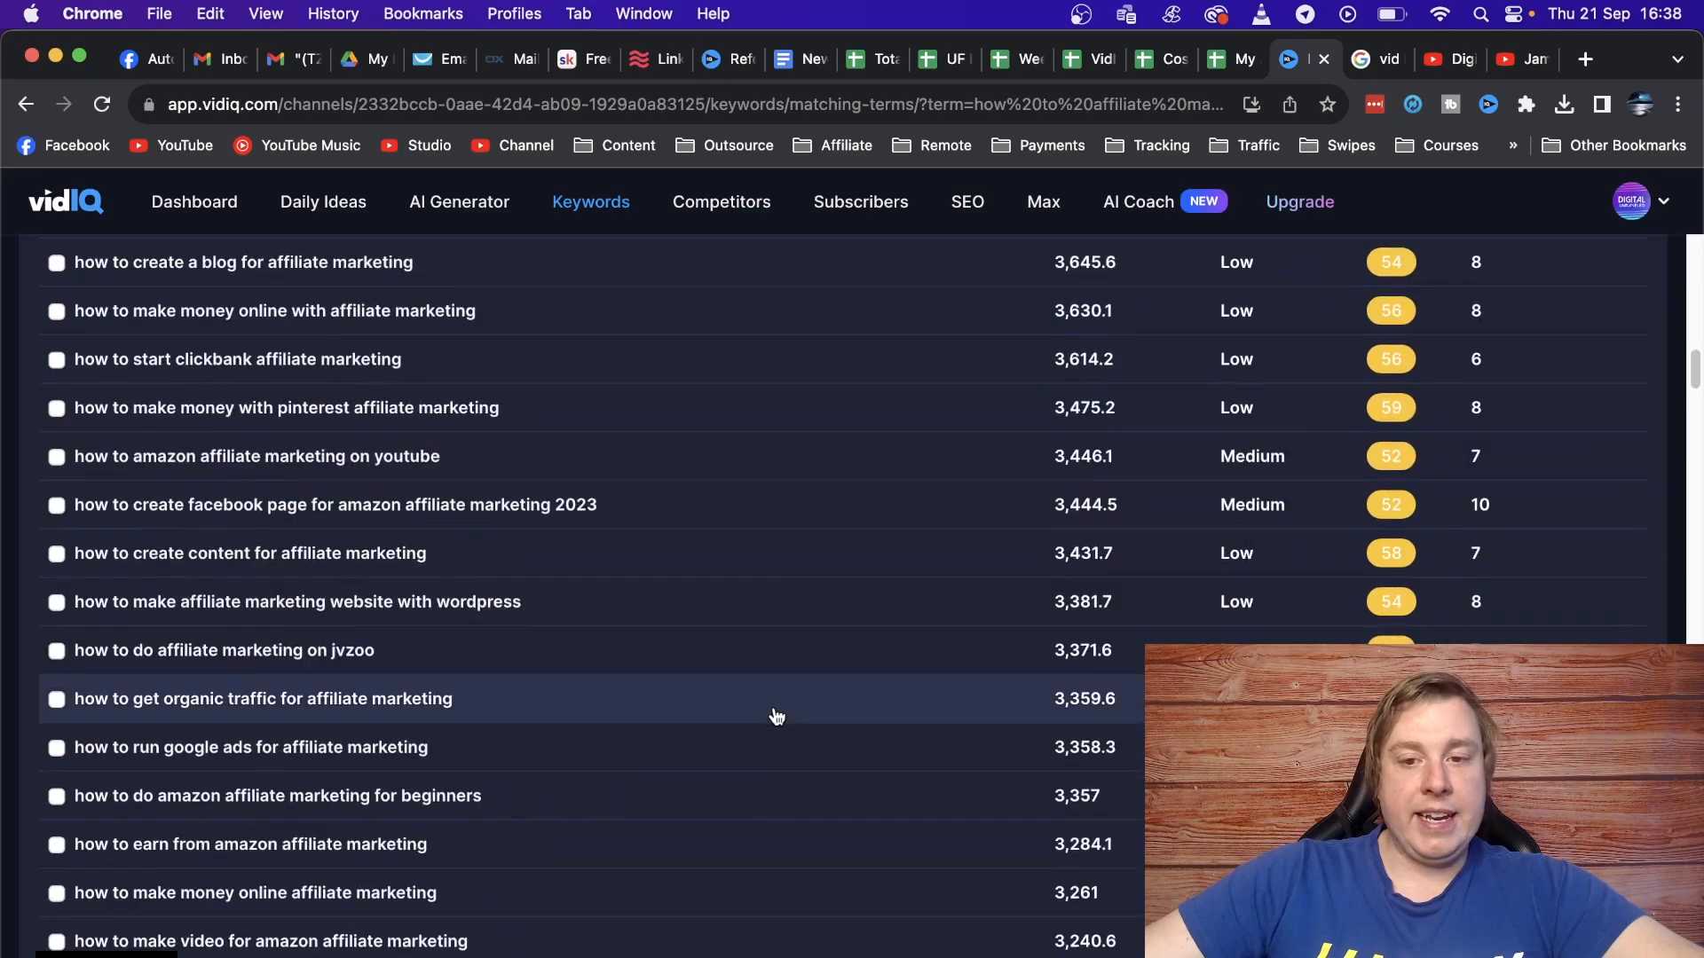
pyautogui.scroll(3)
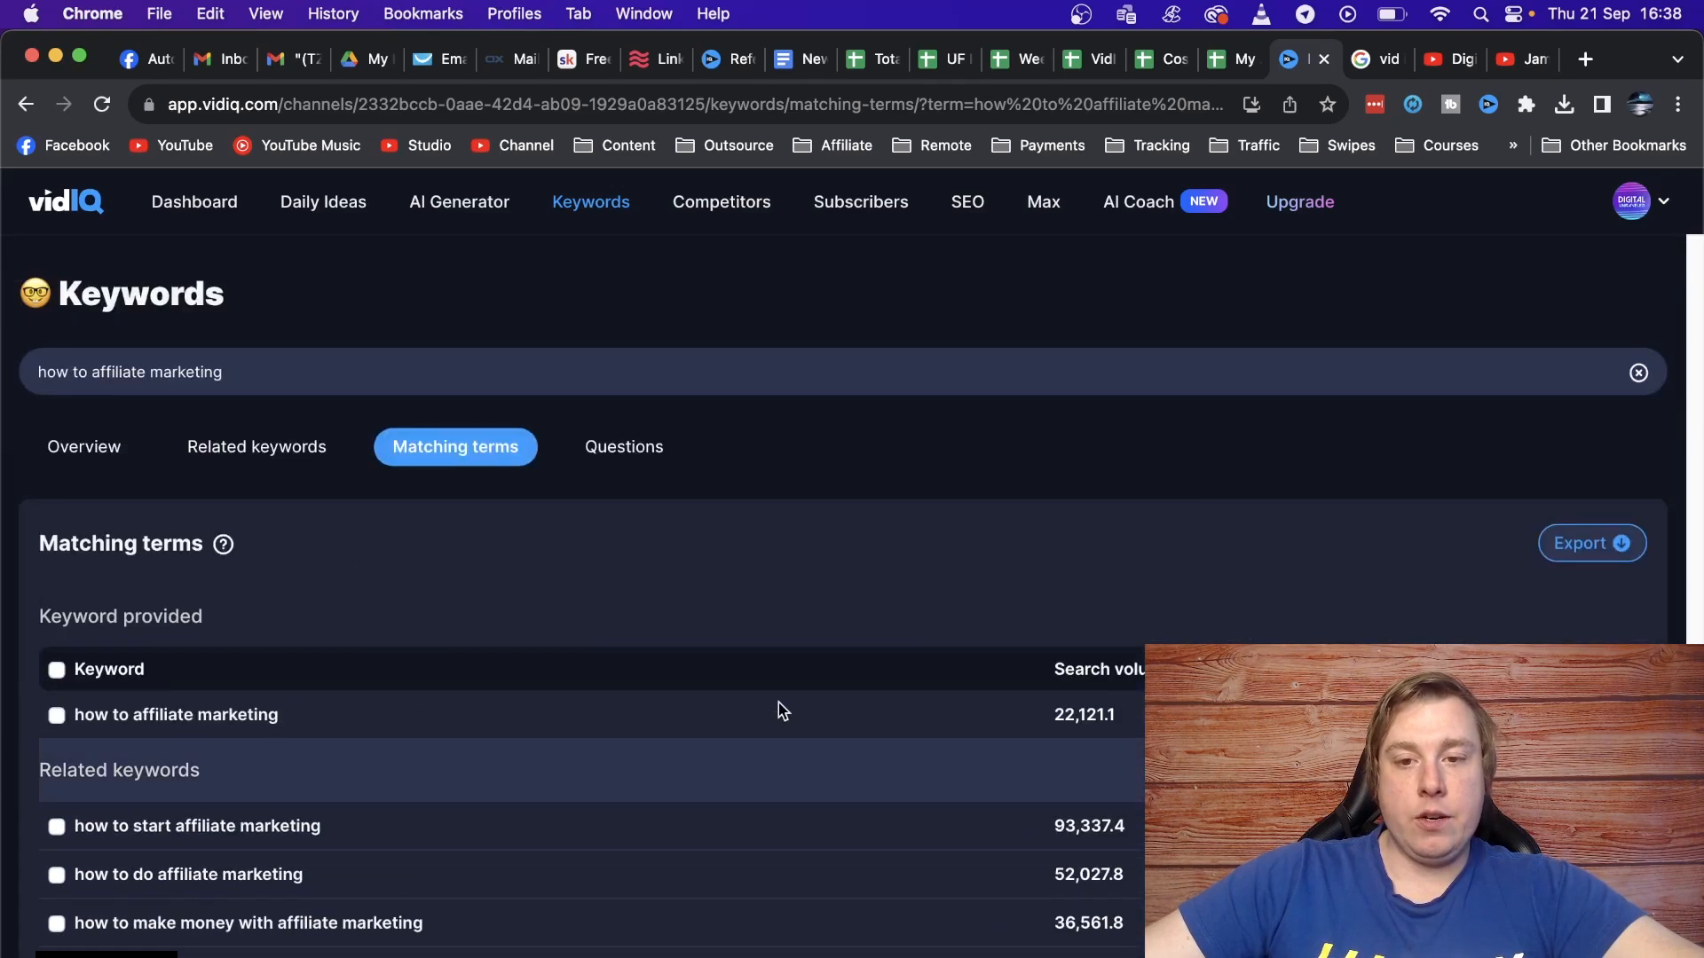
pyautogui.scroll(-3)
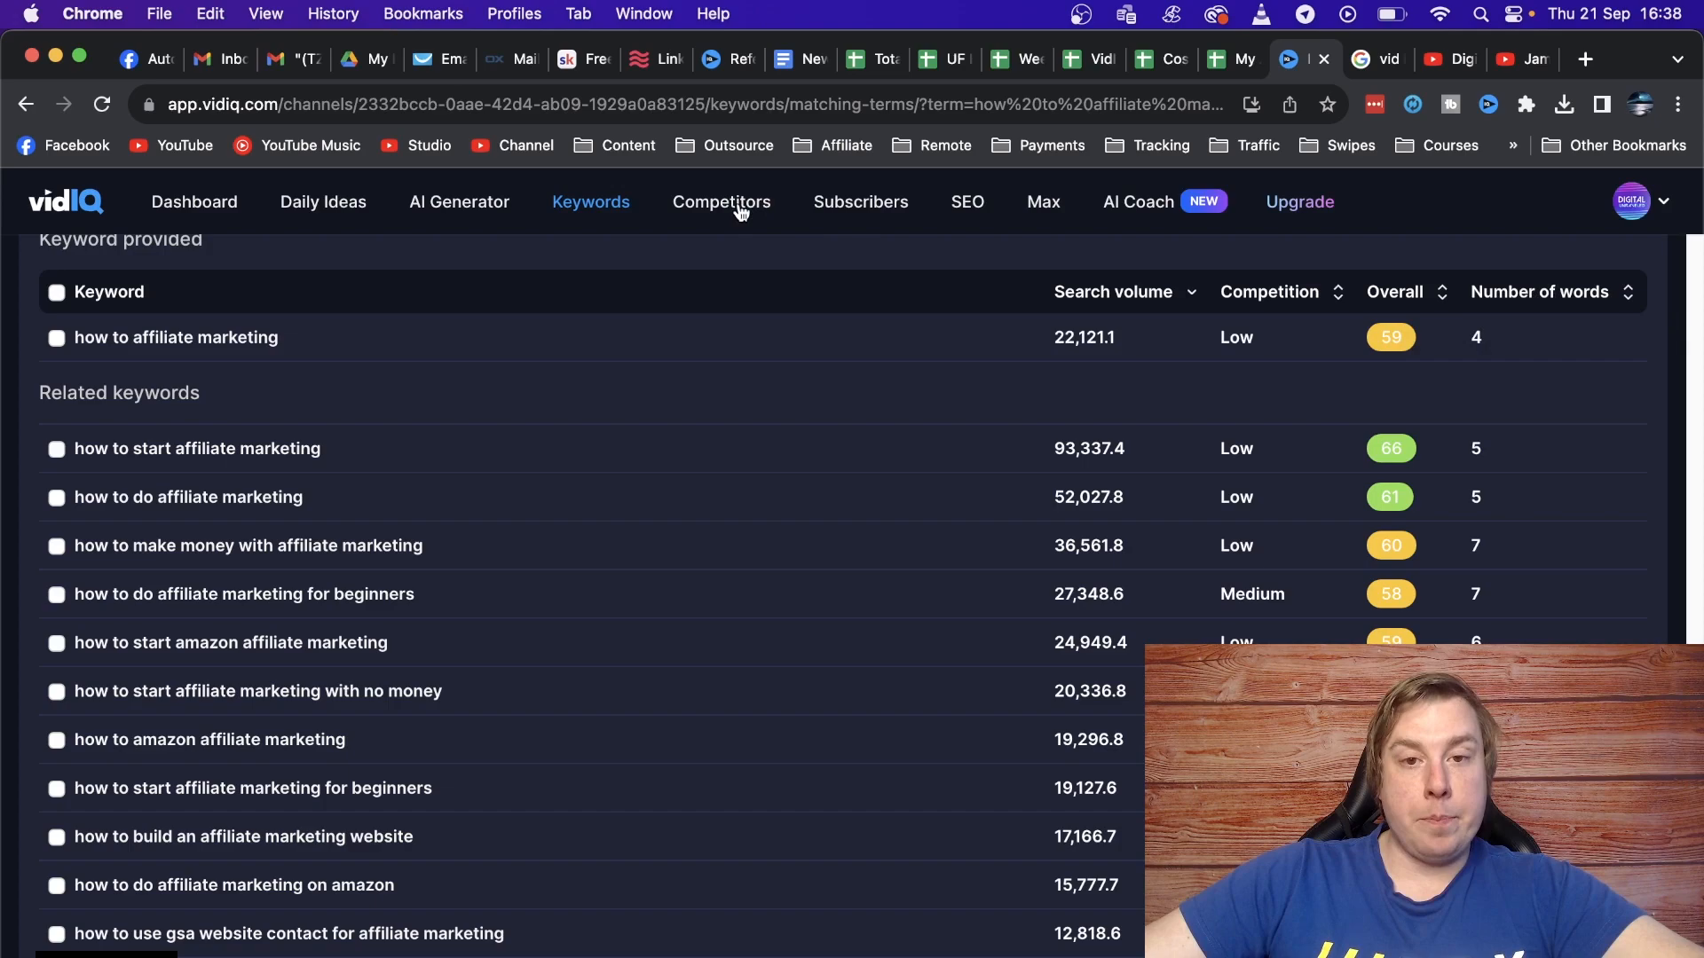
pyautogui.moveTo(859, 206)
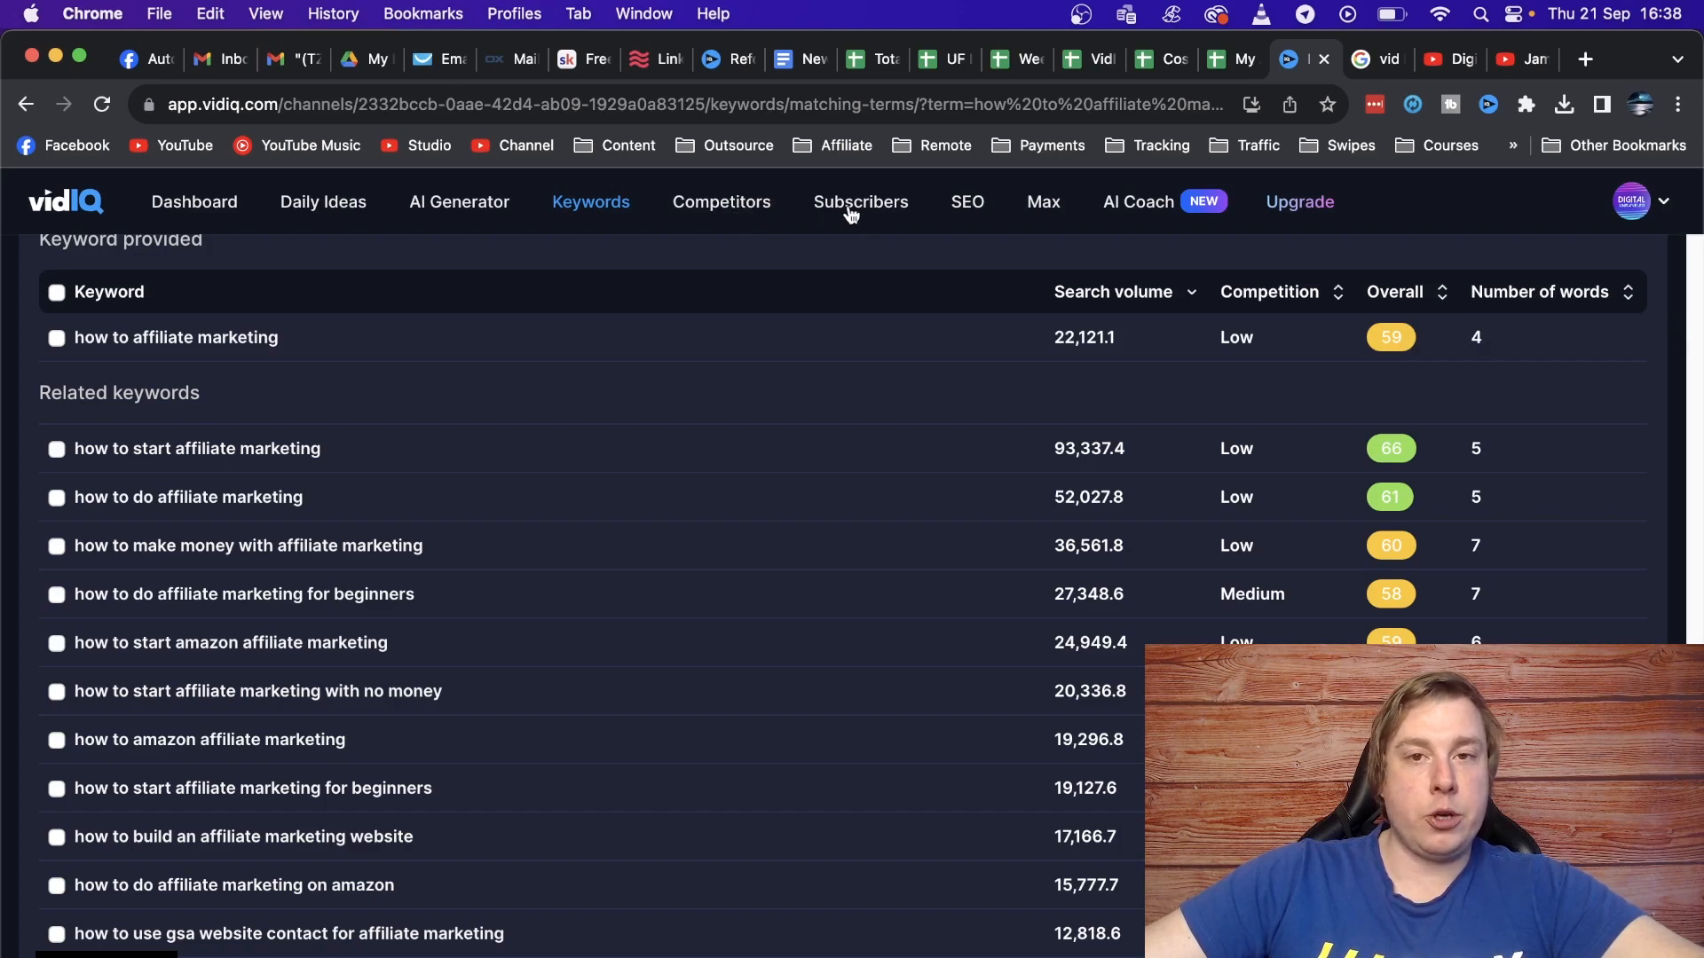
pyautogui.click(859, 202)
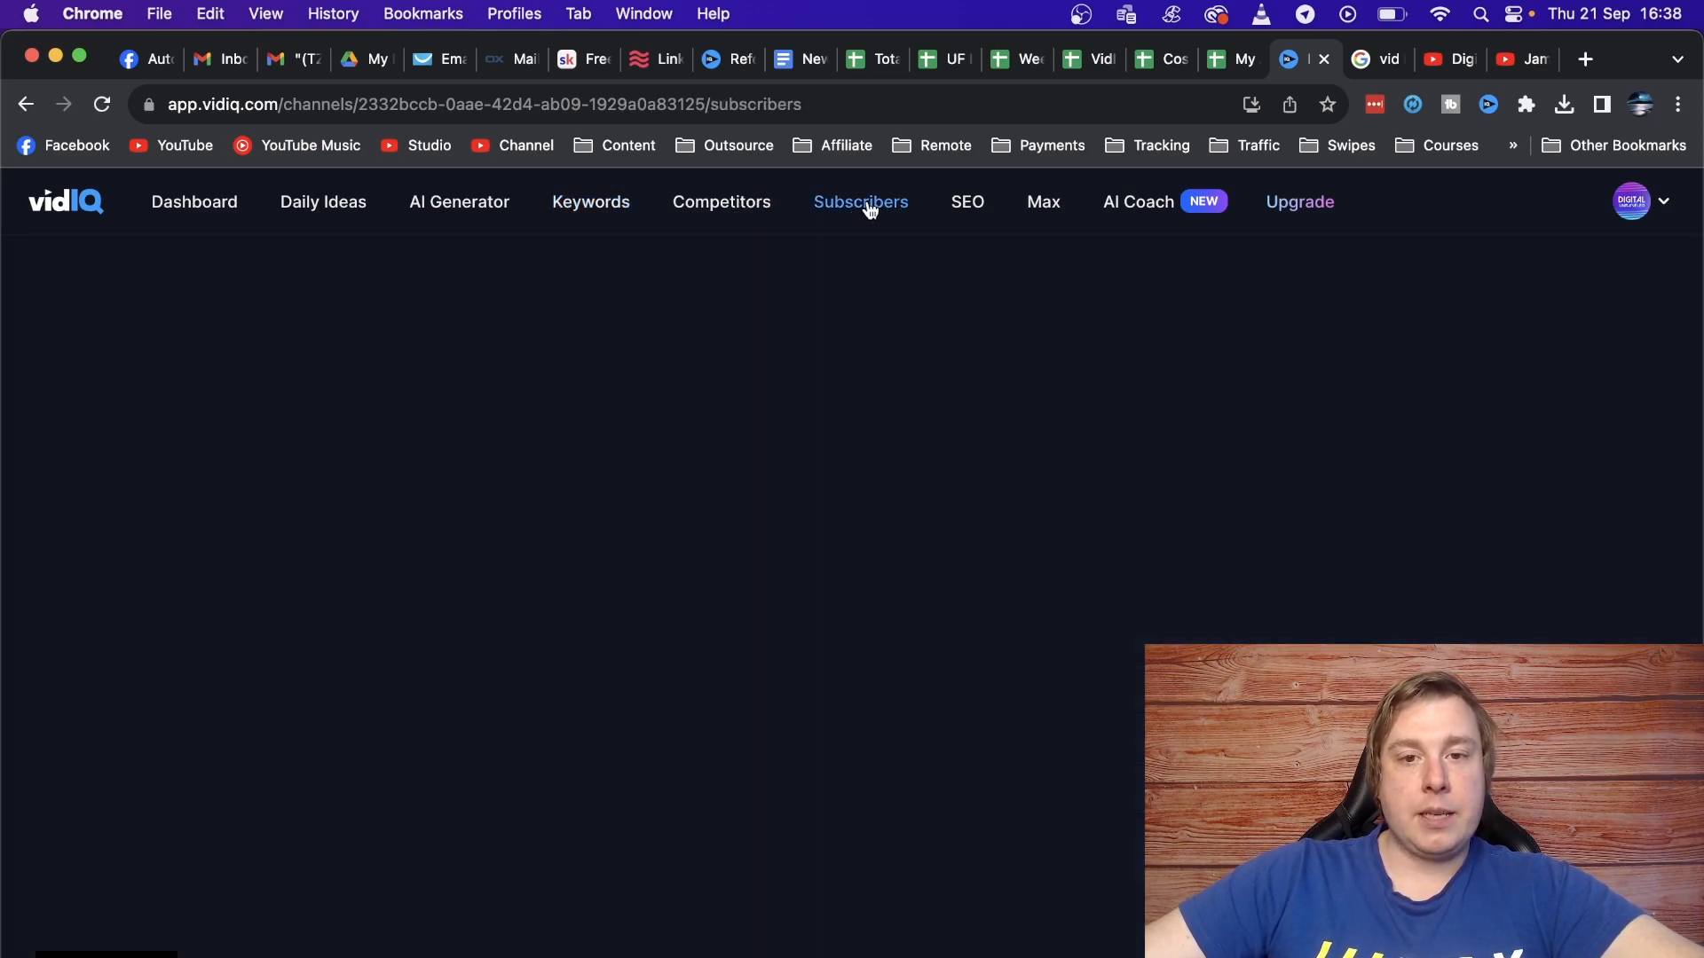
# Glance at the Subscribers insights page, then go to the SEO page on Bulk SEO.
pyautogui.click(859, 202)
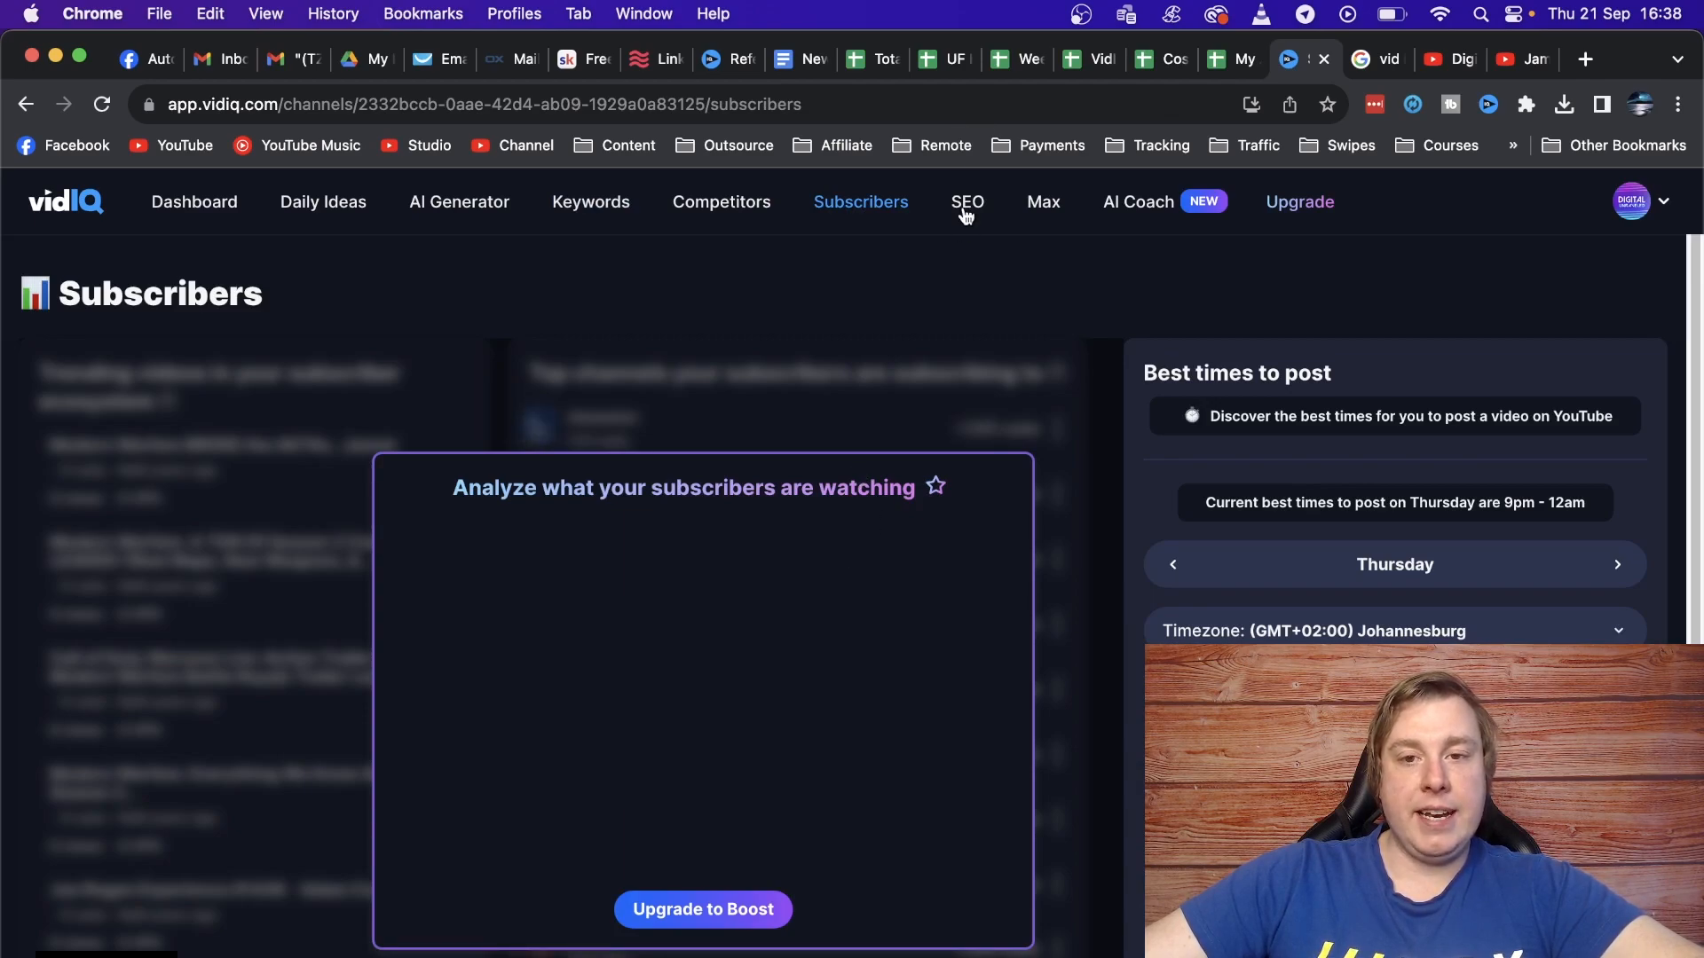
pyautogui.click(965, 203)
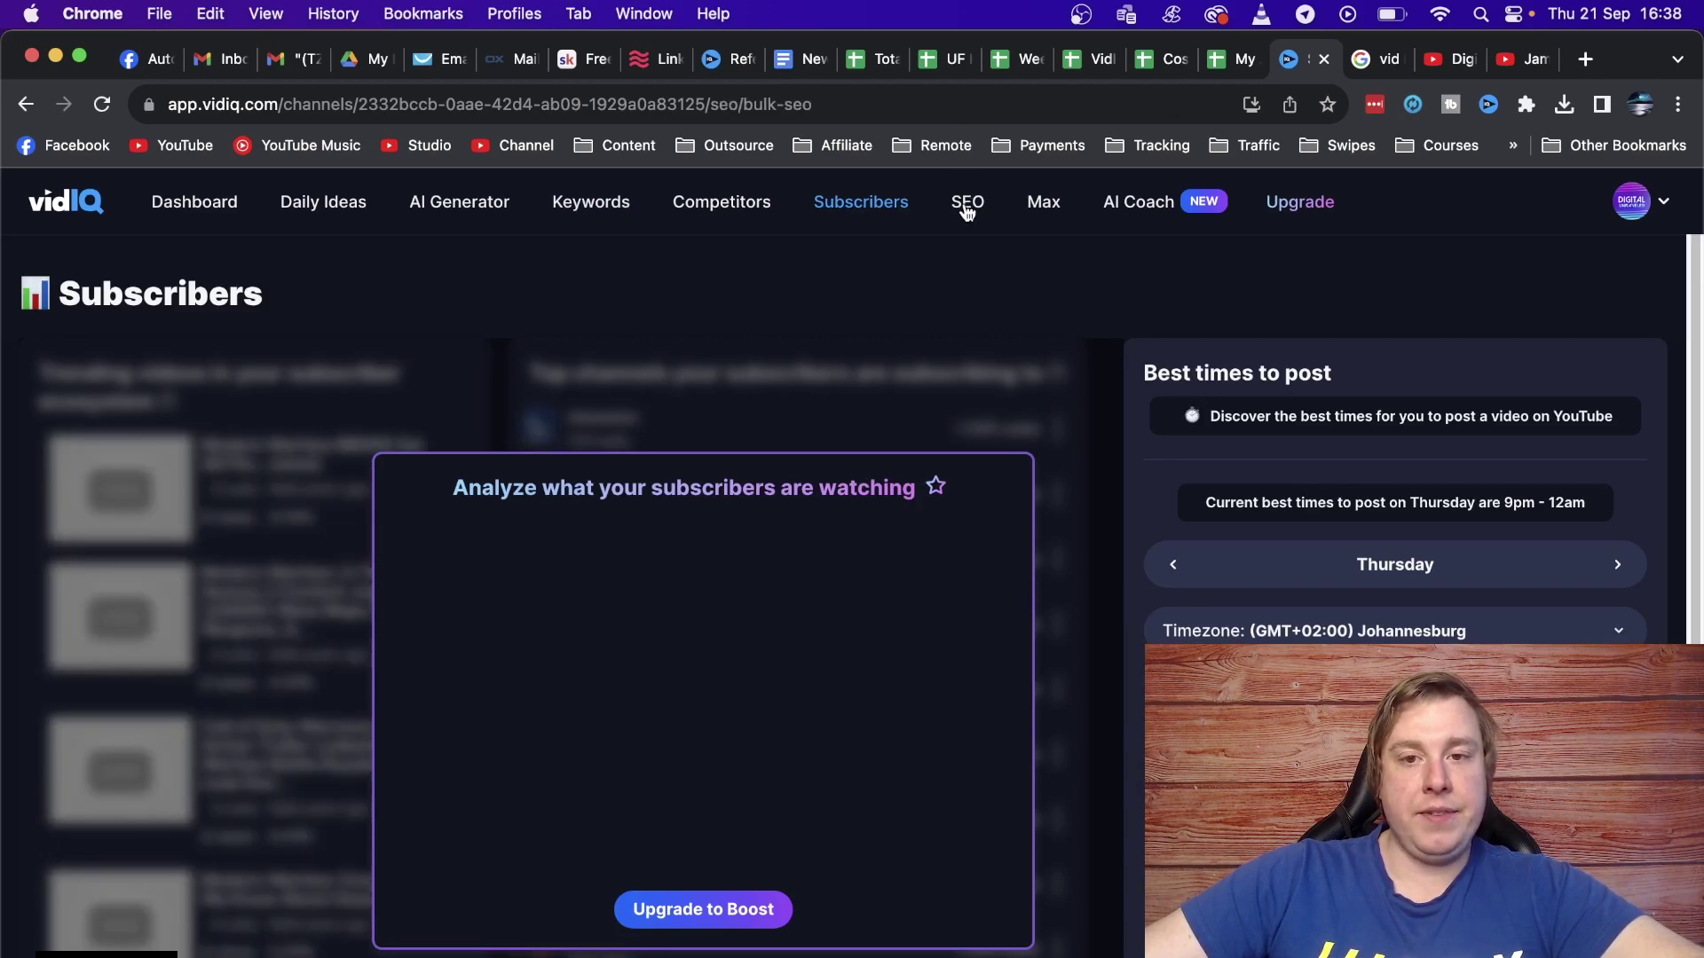
pyautogui.click(965, 200)
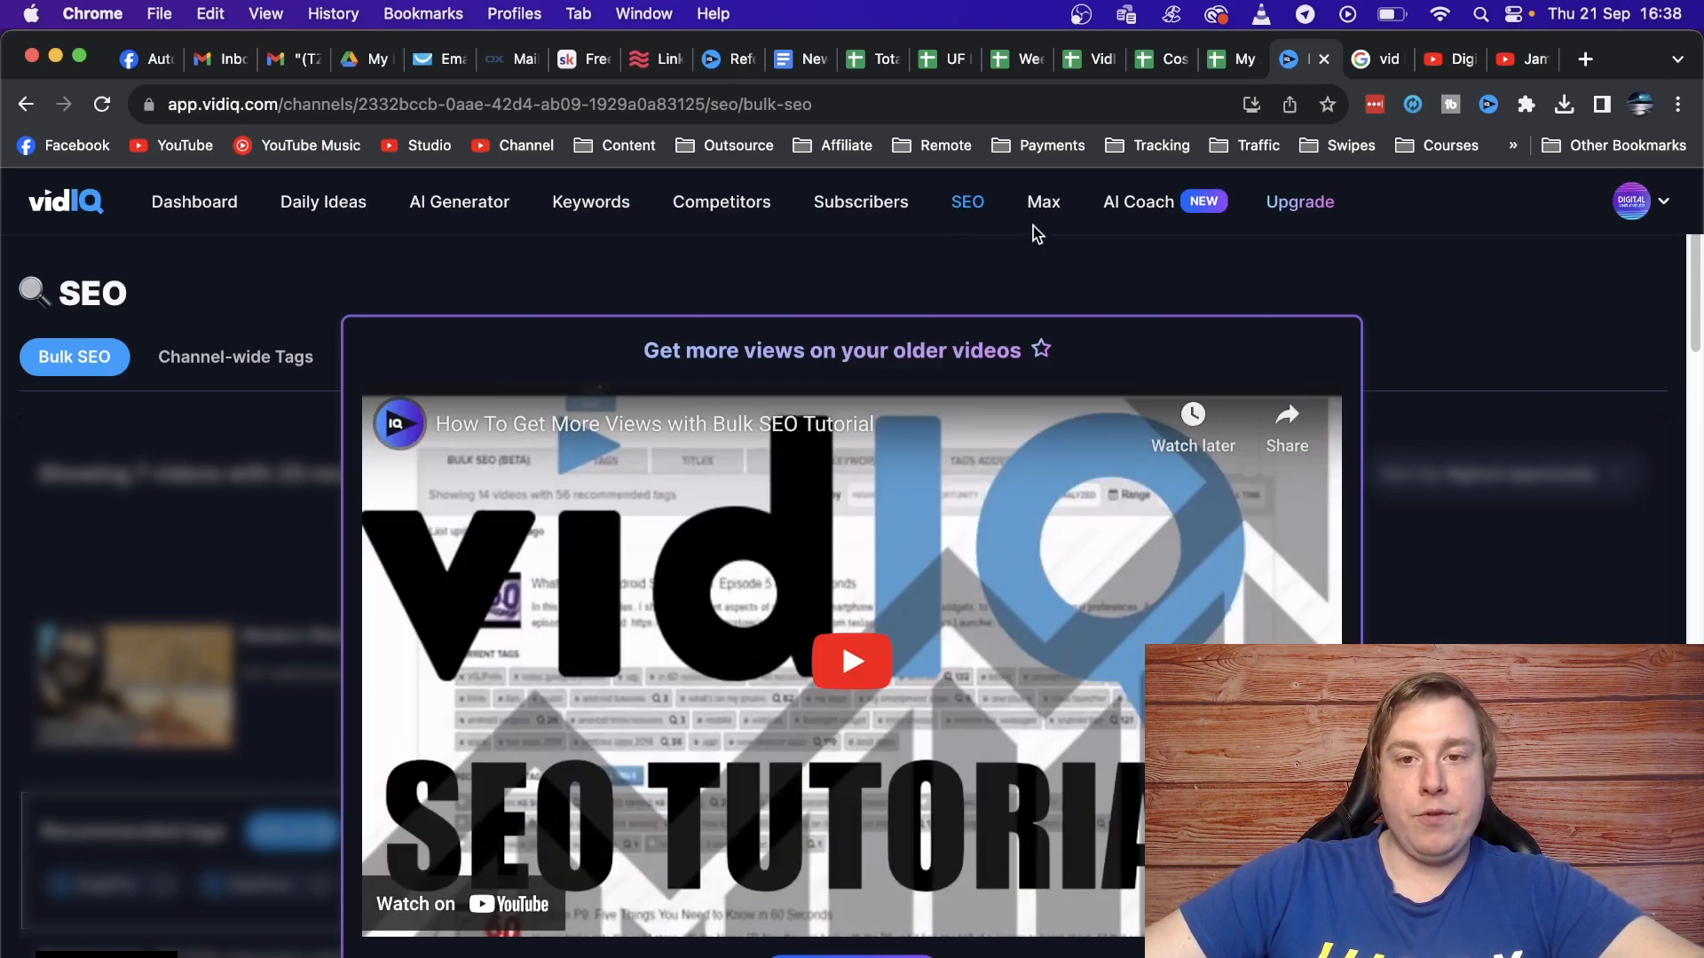
pyautogui.moveTo(1042, 210)
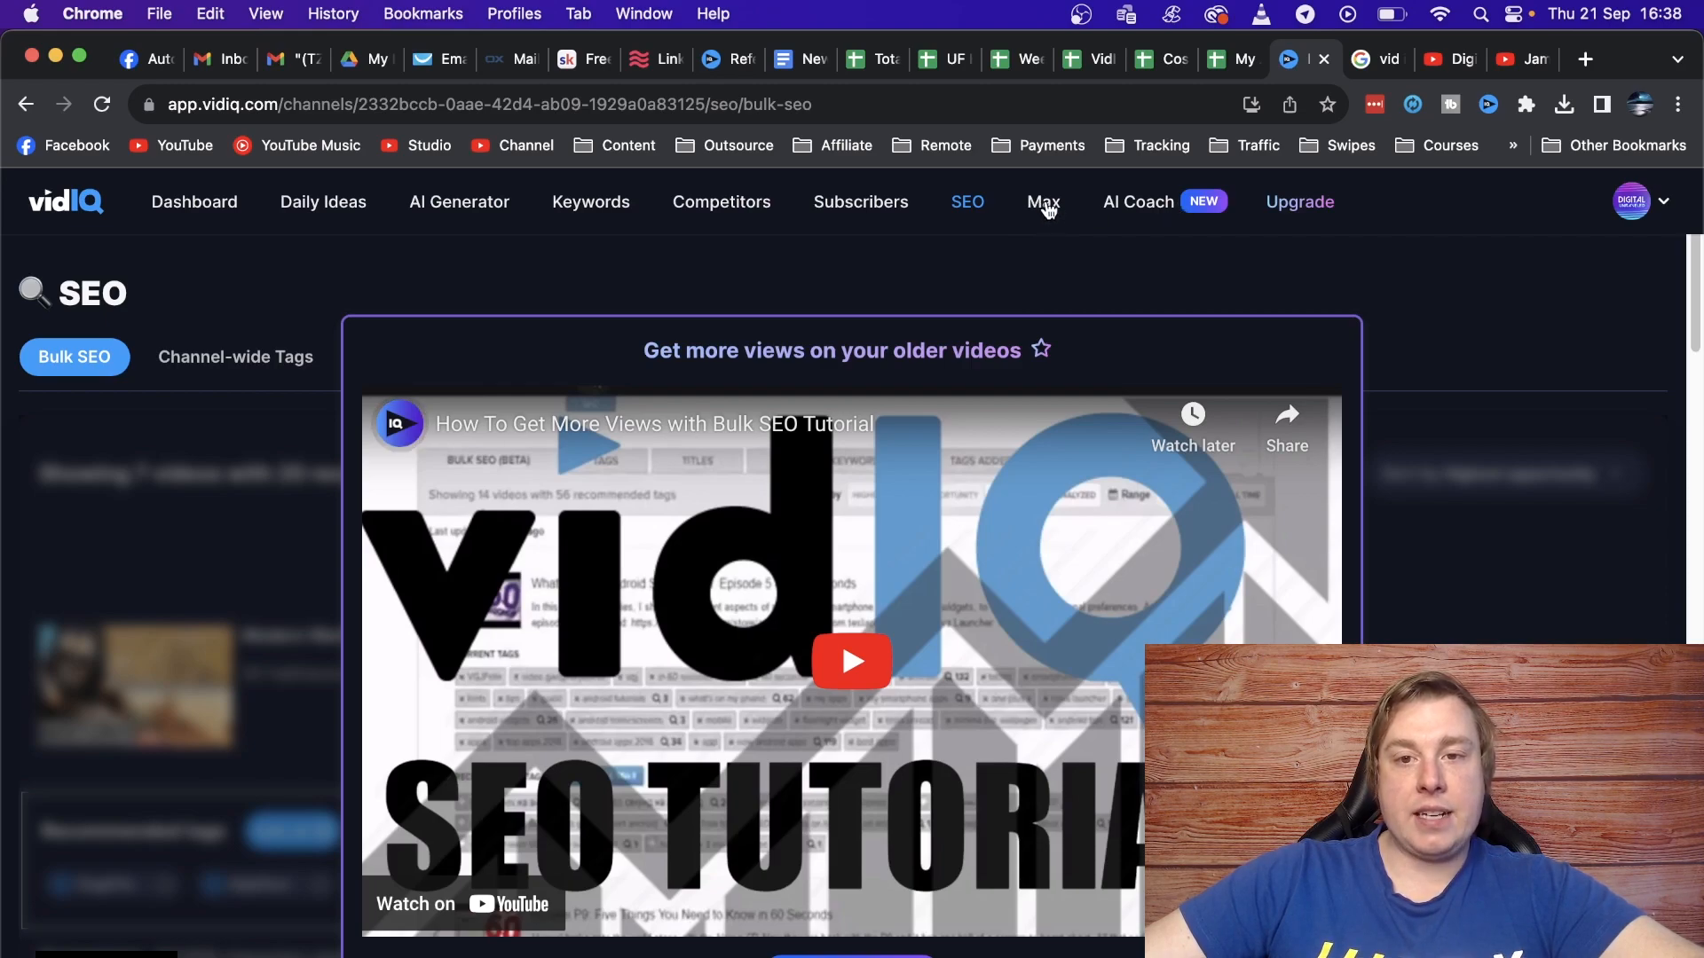
# Go to the AI Coach chat page in Advanced mode, showing 0 credits.
pyautogui.click(1138, 202)
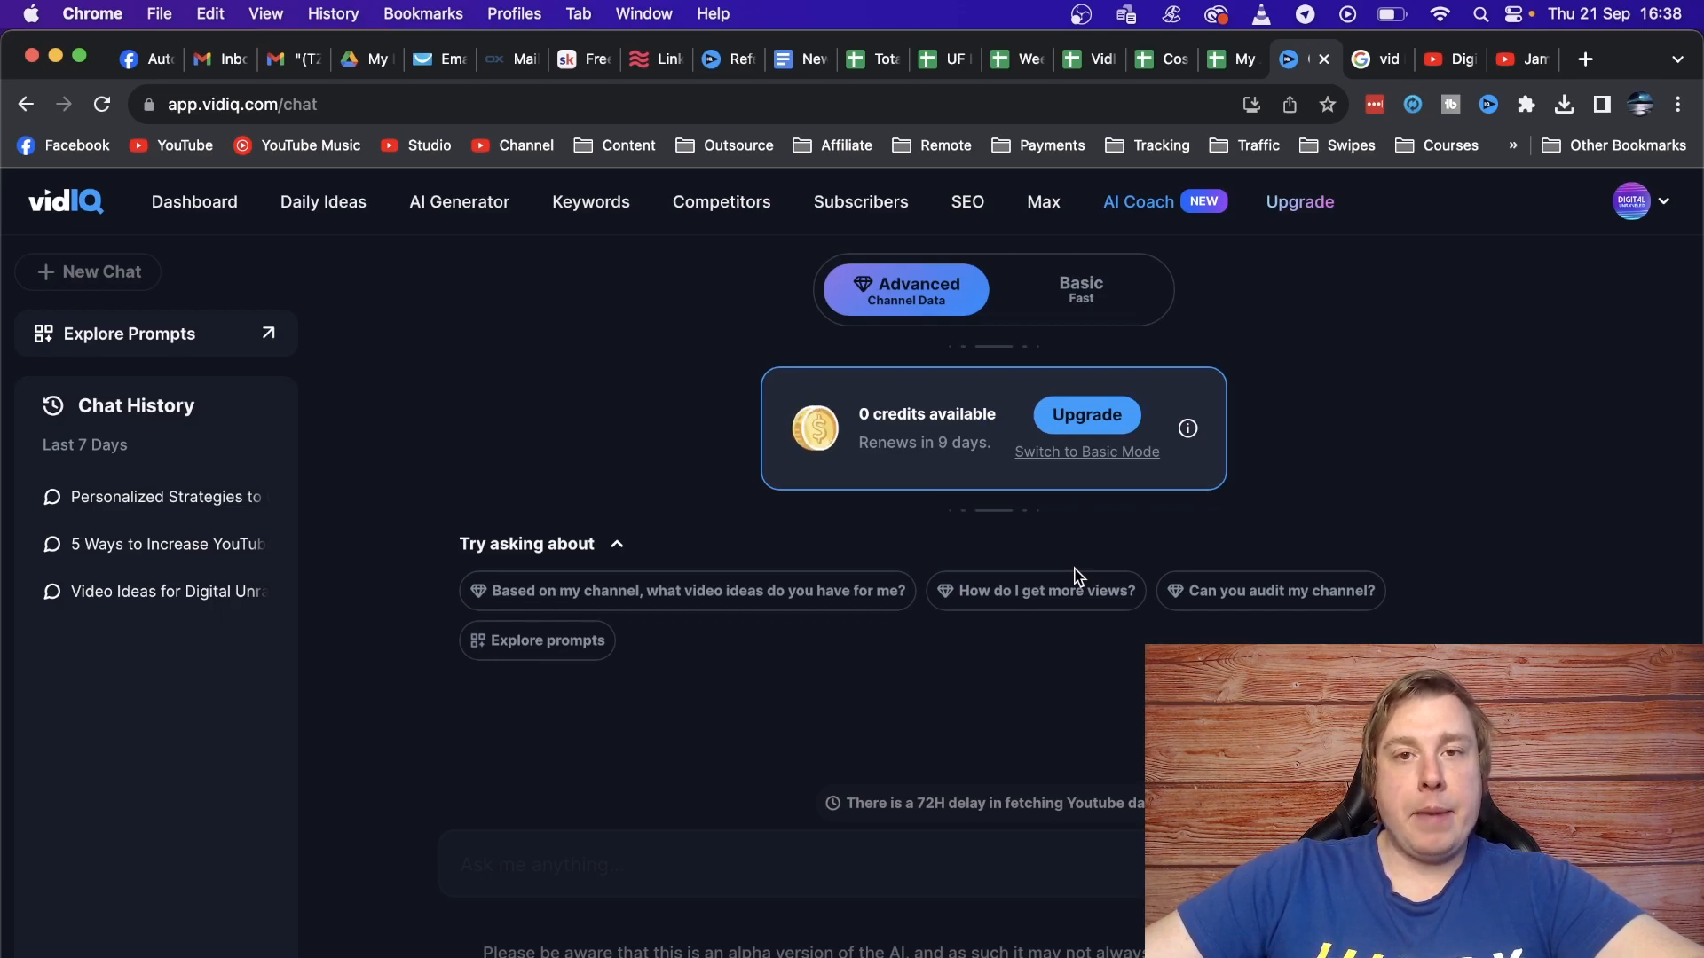
pyautogui.moveTo(831, 578)
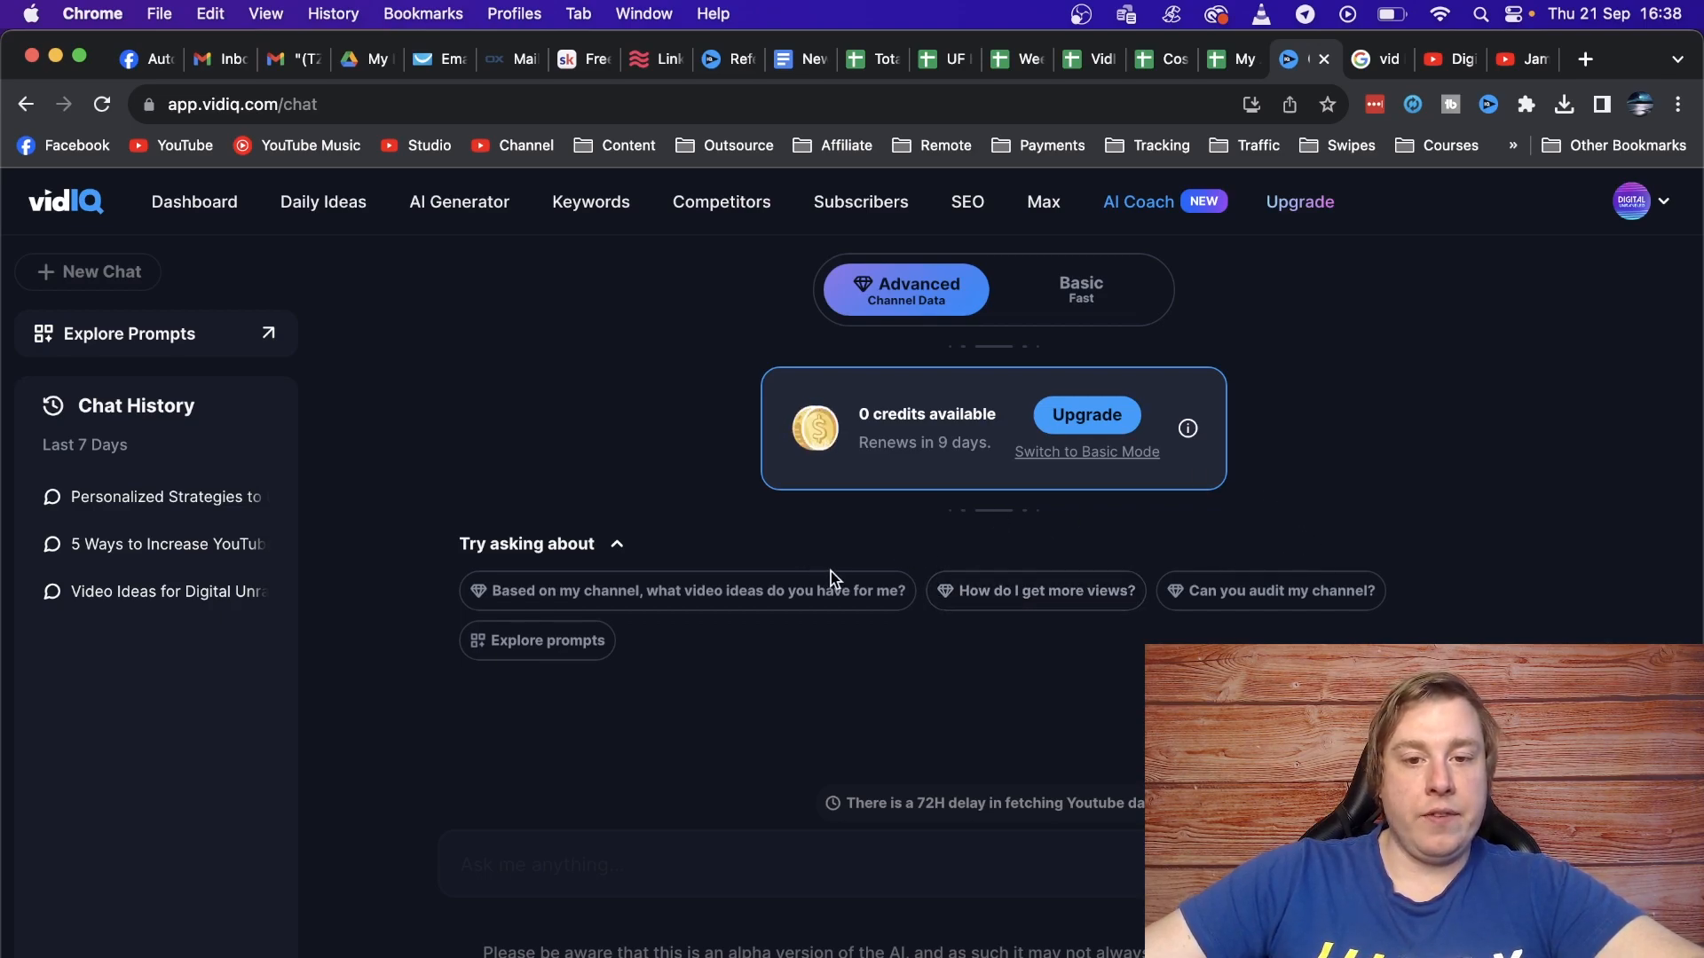
pyautogui.moveTo(847, 507)
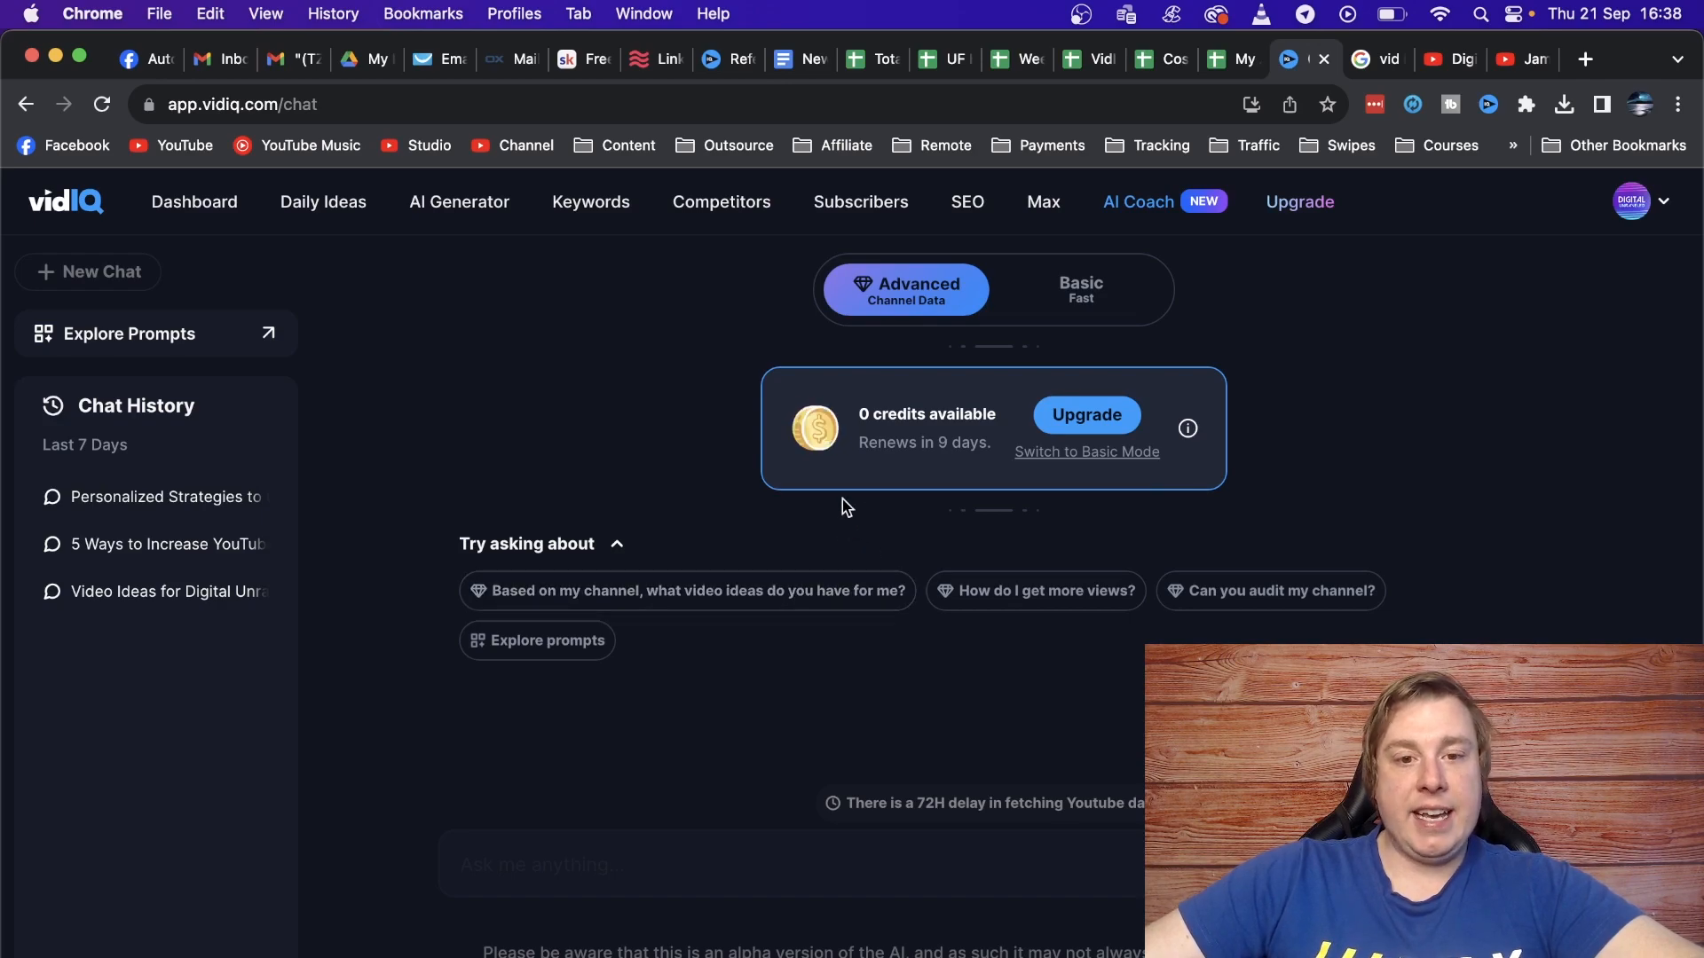
pyautogui.moveTo(271, 421)
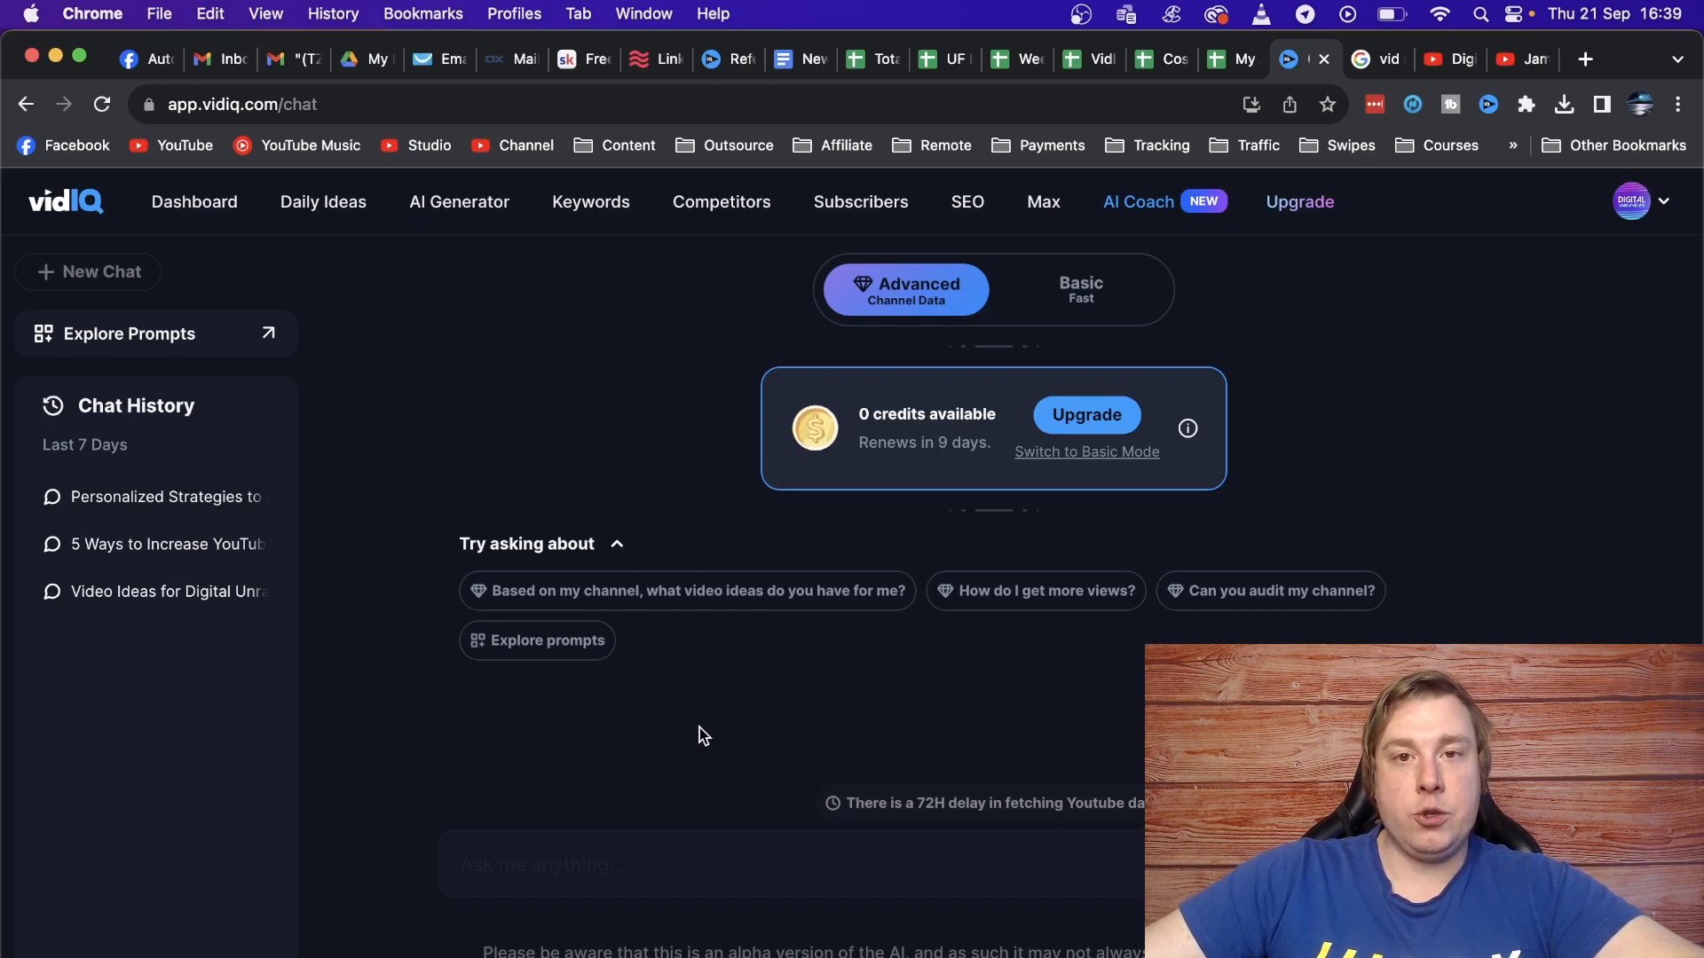
pyautogui.moveTo(728, 728)
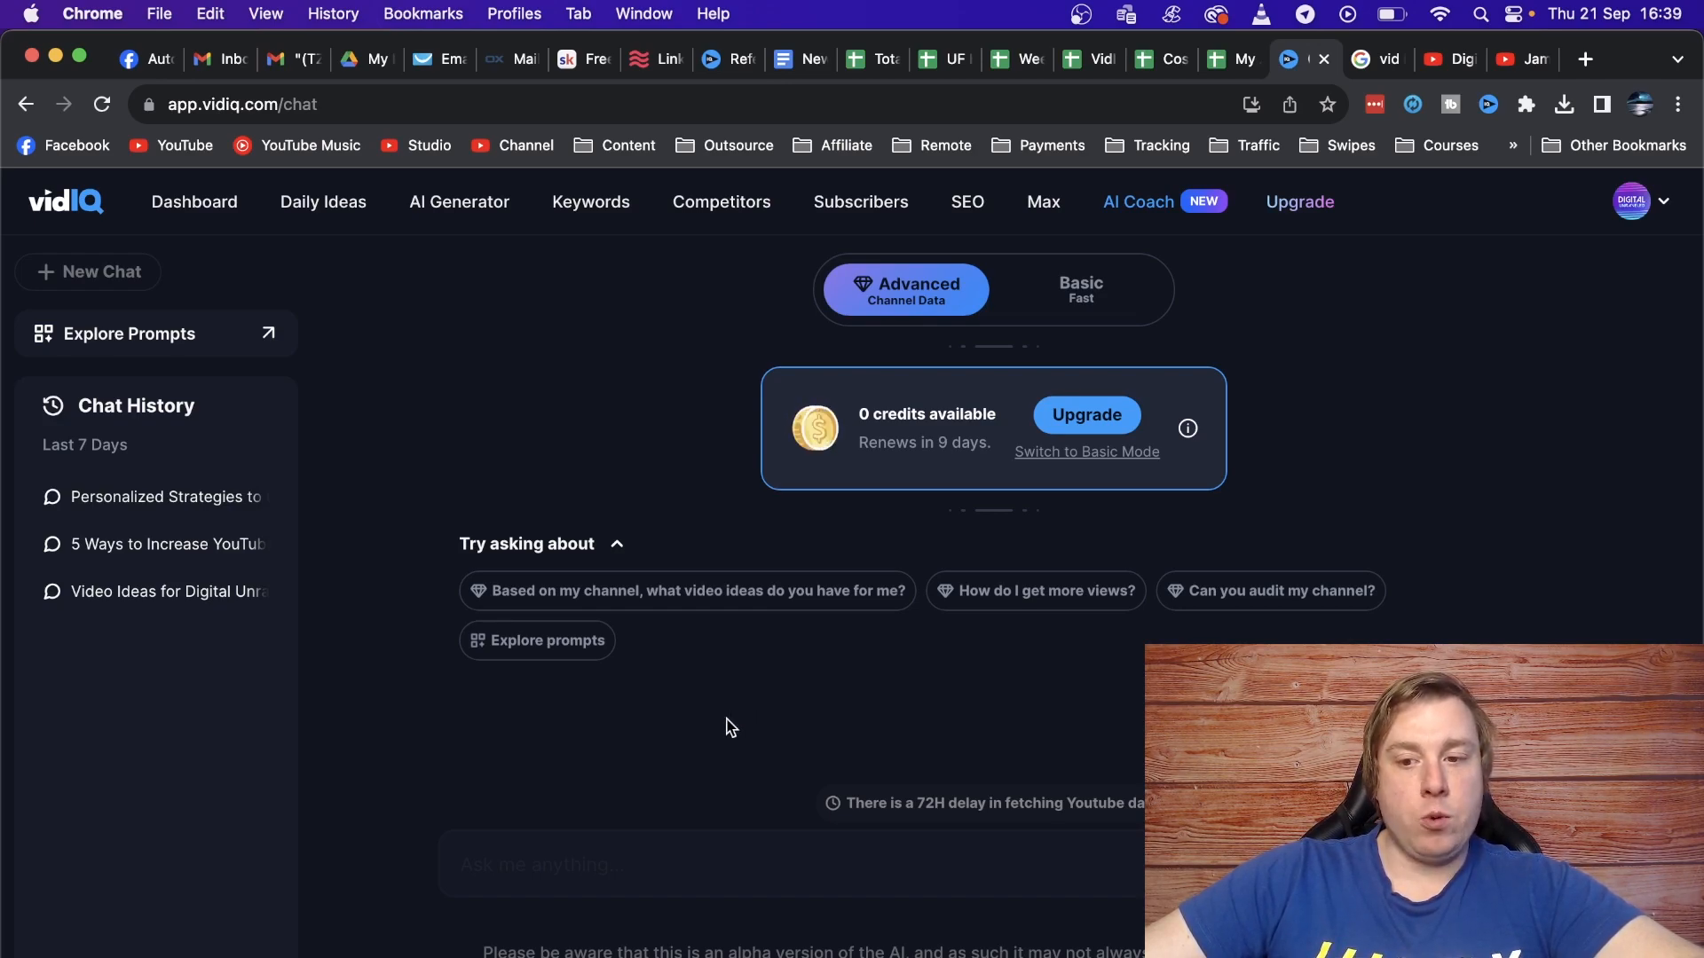
pyautogui.moveTo(715, 757)
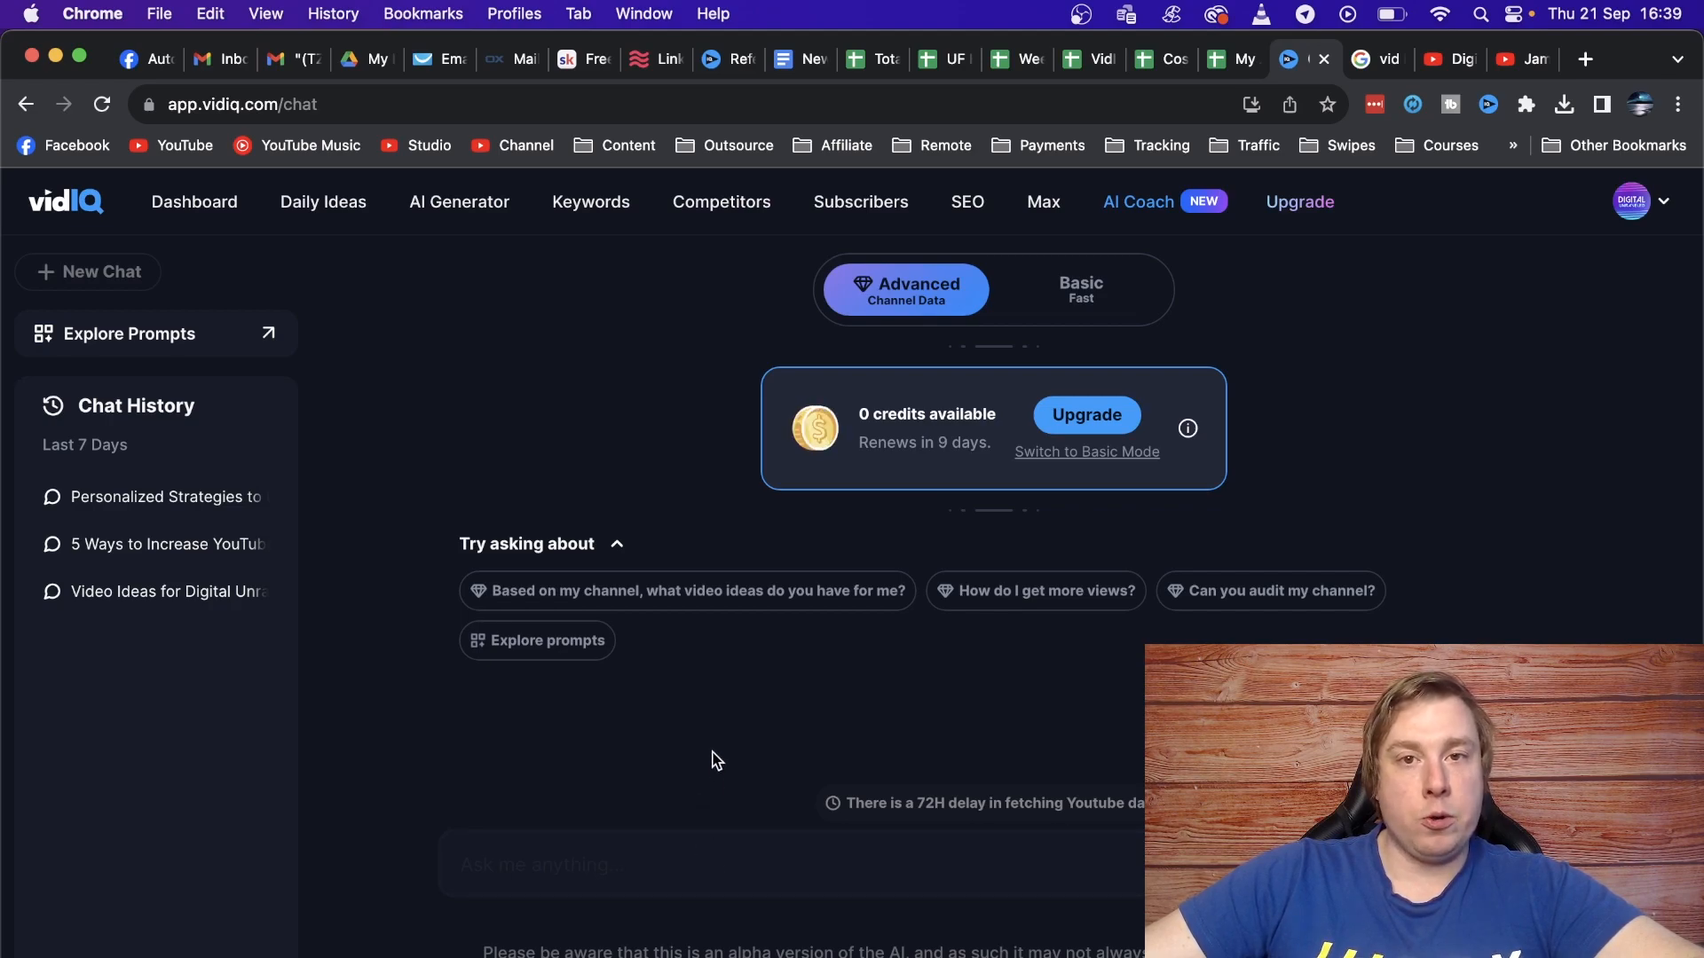
pyautogui.moveTo(889, 456)
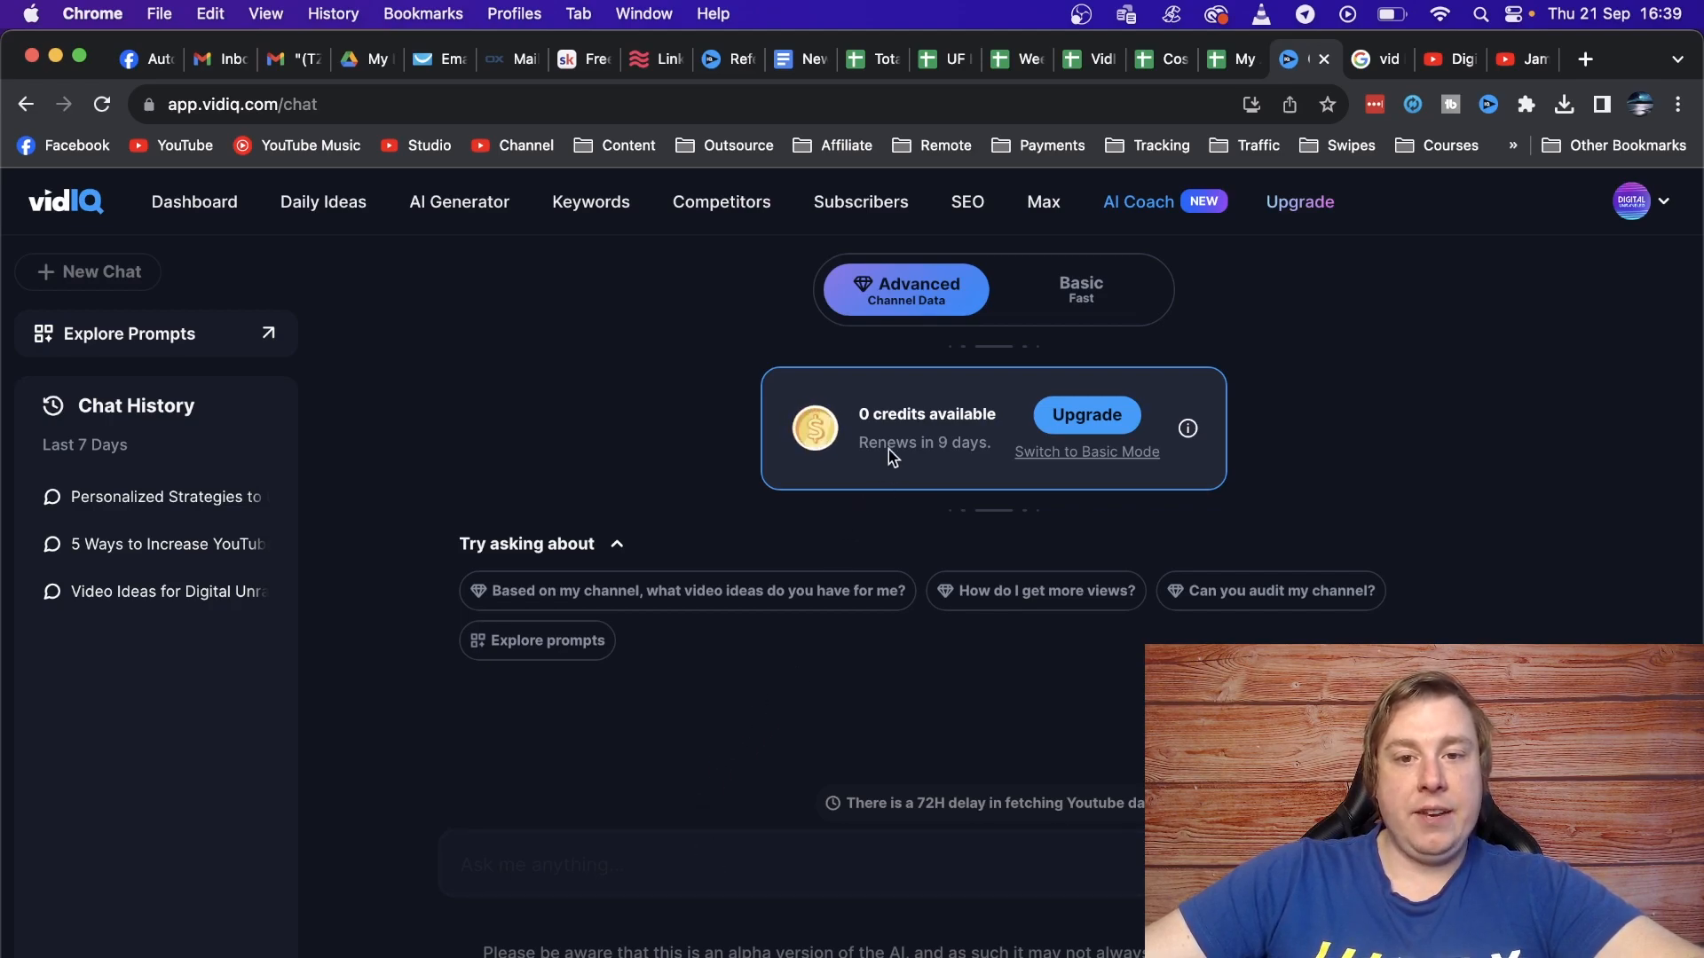
pyautogui.moveTo(925, 421)
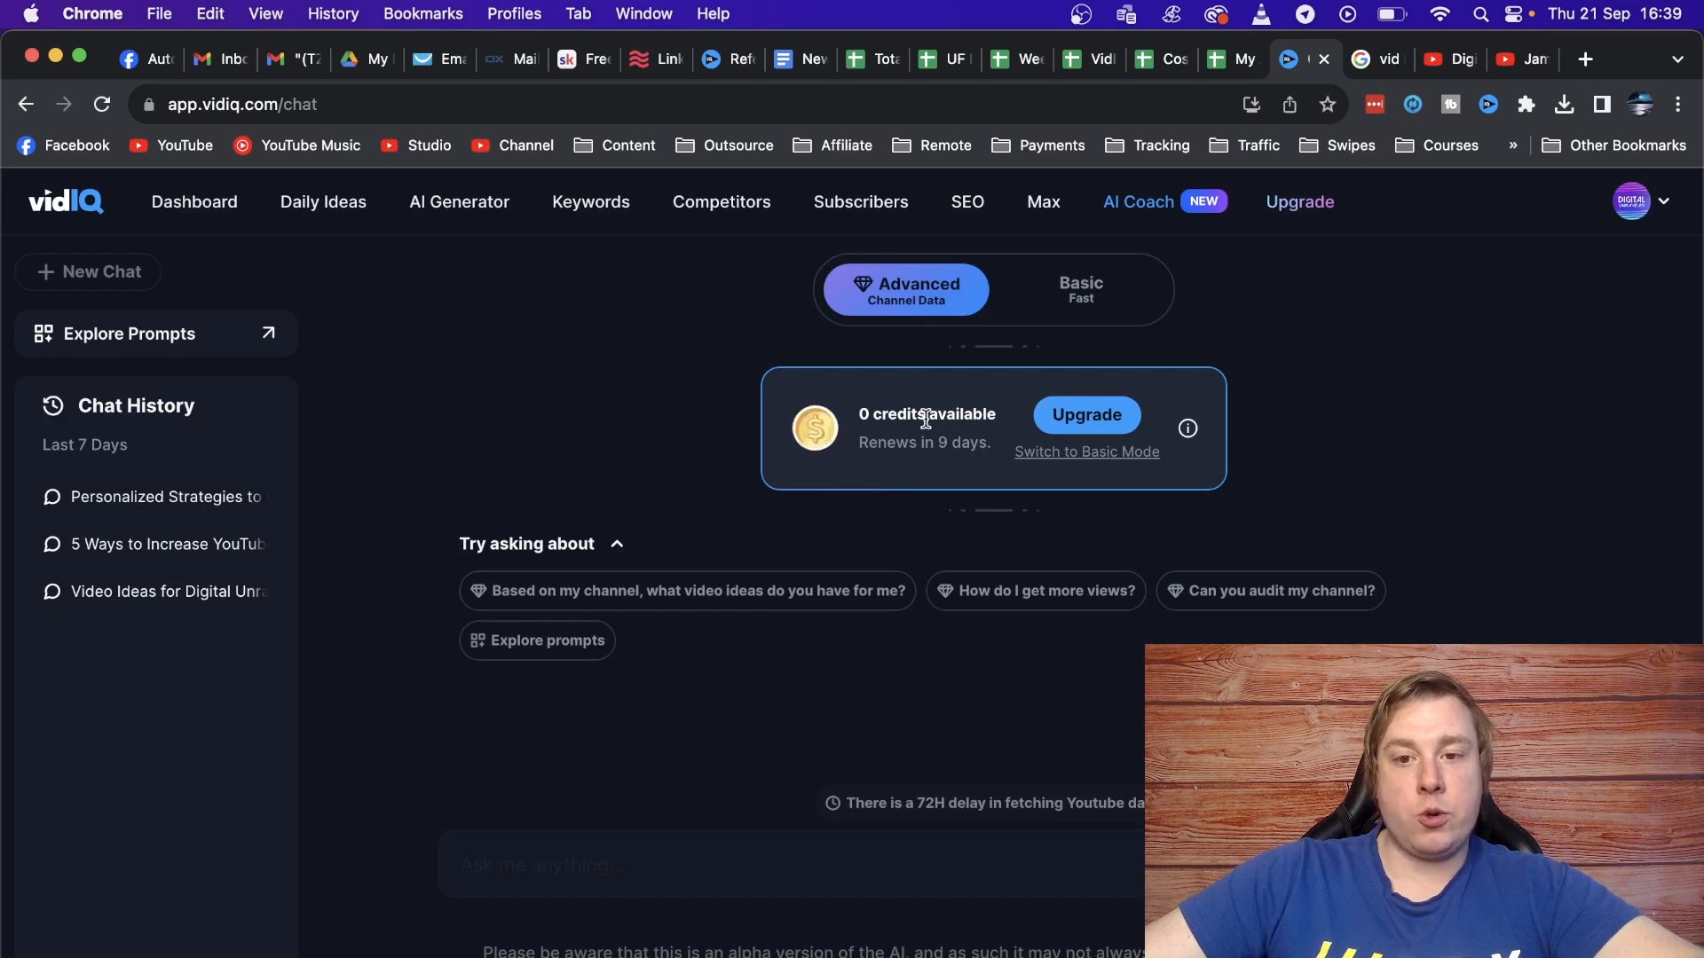
pyautogui.moveTo(969, 442)
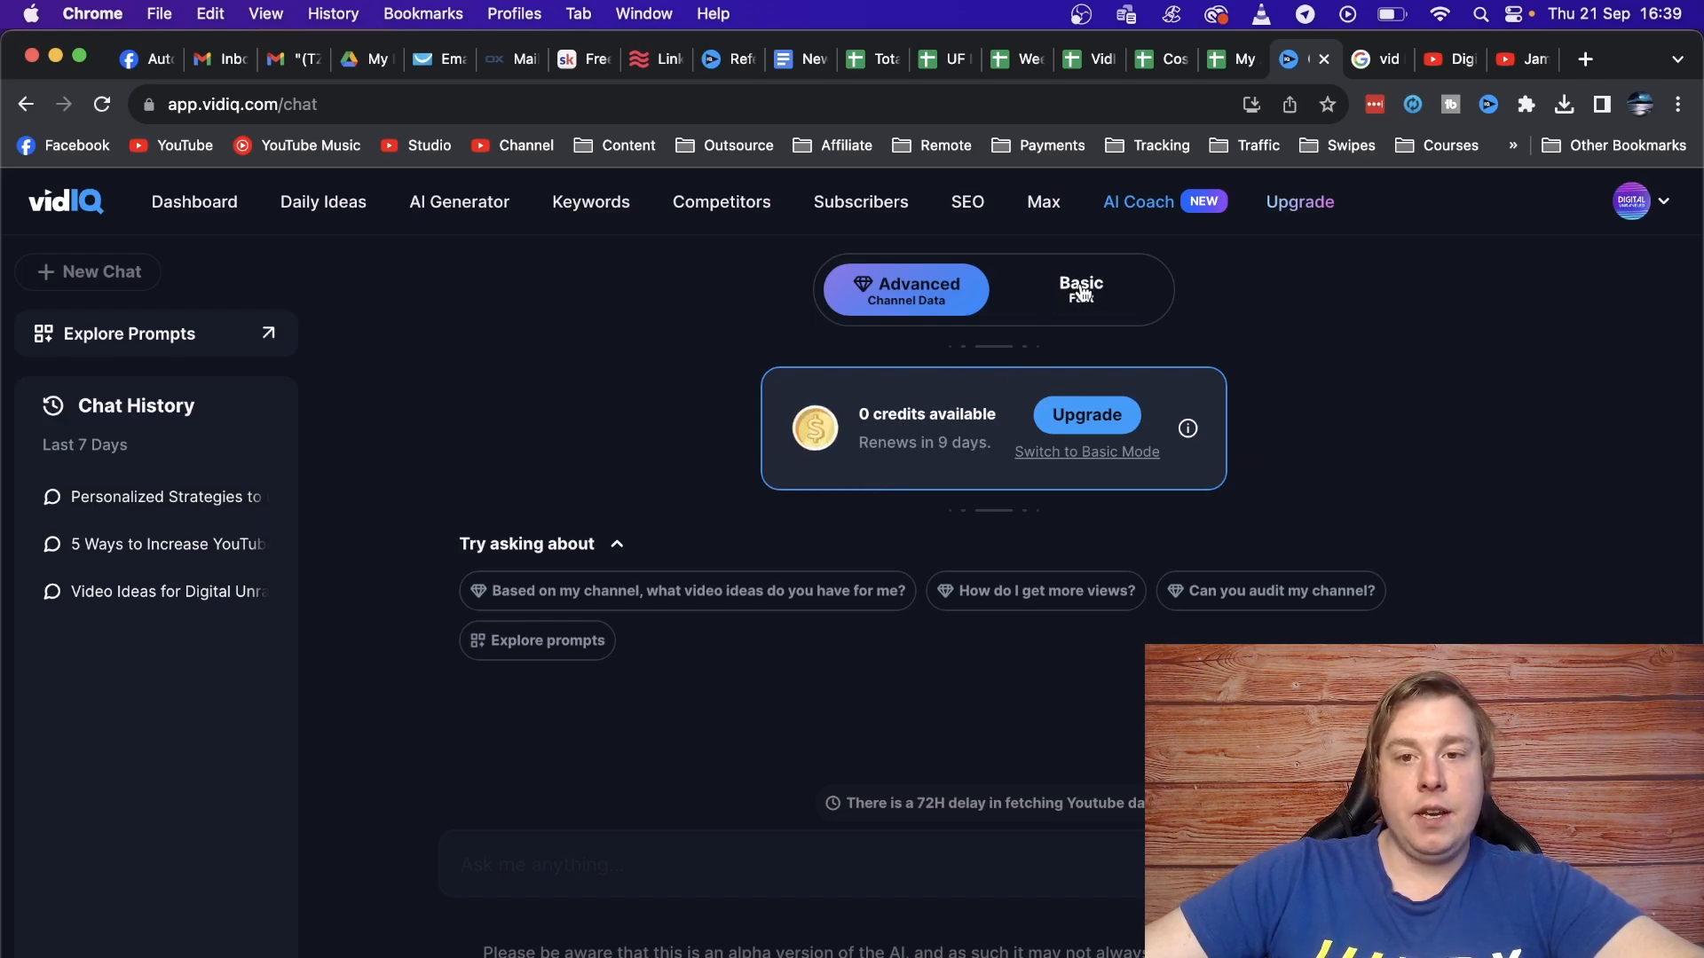
# In Basic mode, ask the AI Coach 'can you give me the average click through rate on youtube'.
pyautogui.click(1079, 289)
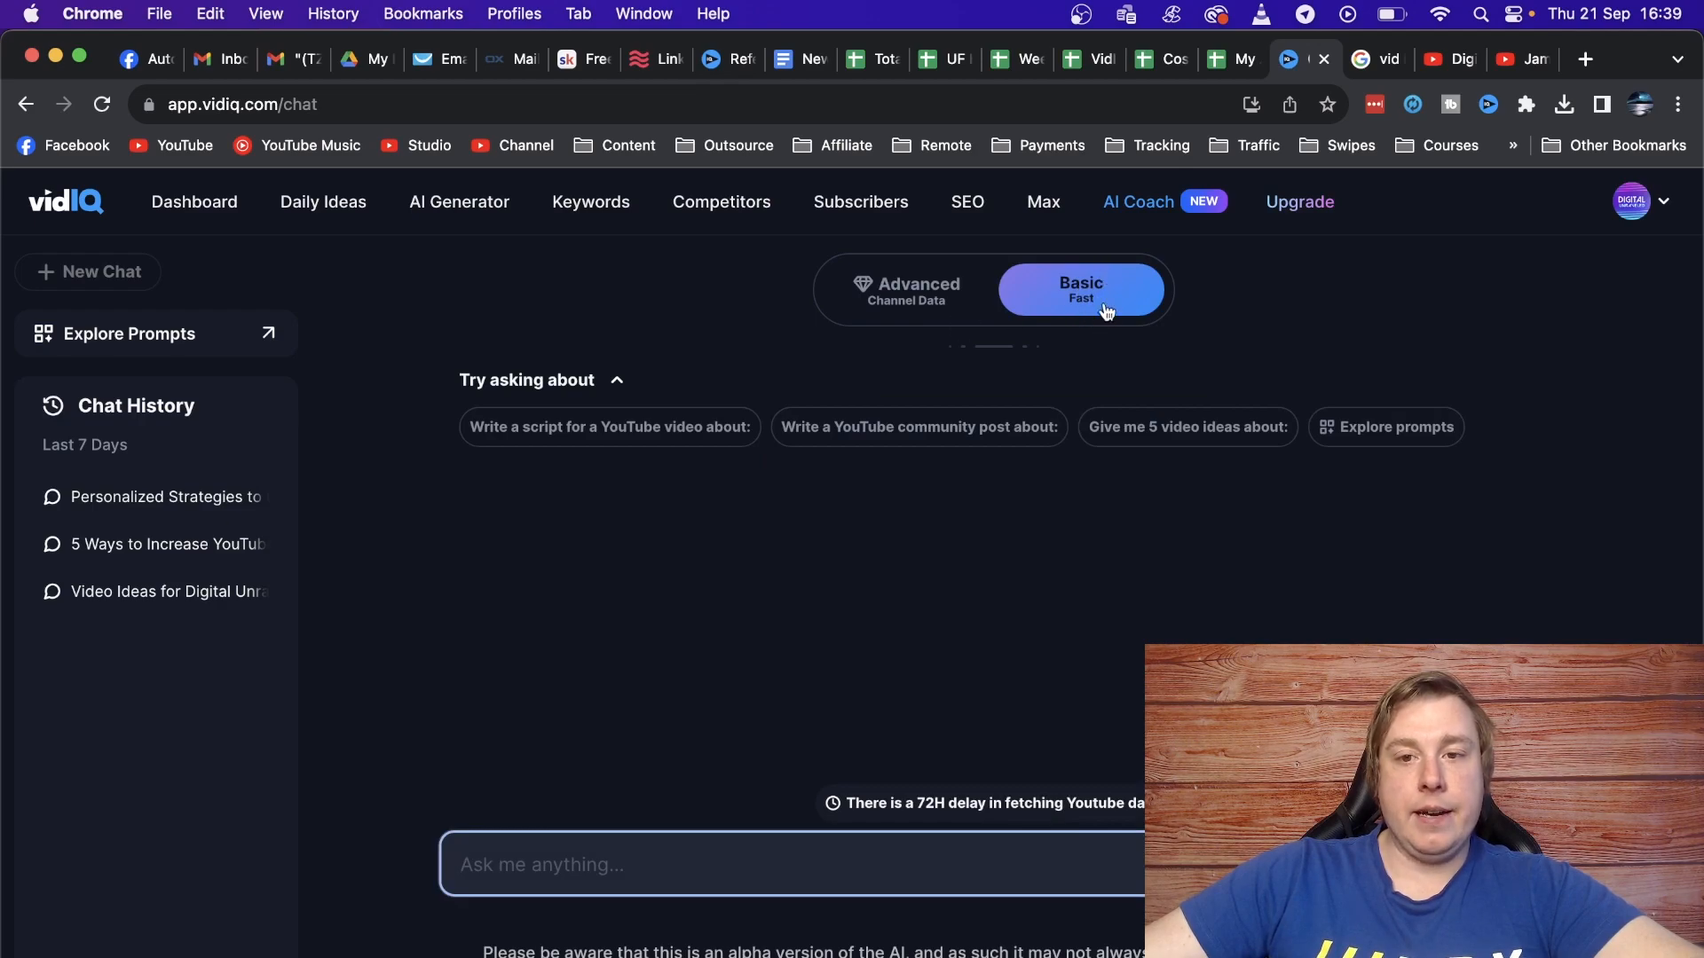
pyautogui.moveTo(1140, 202)
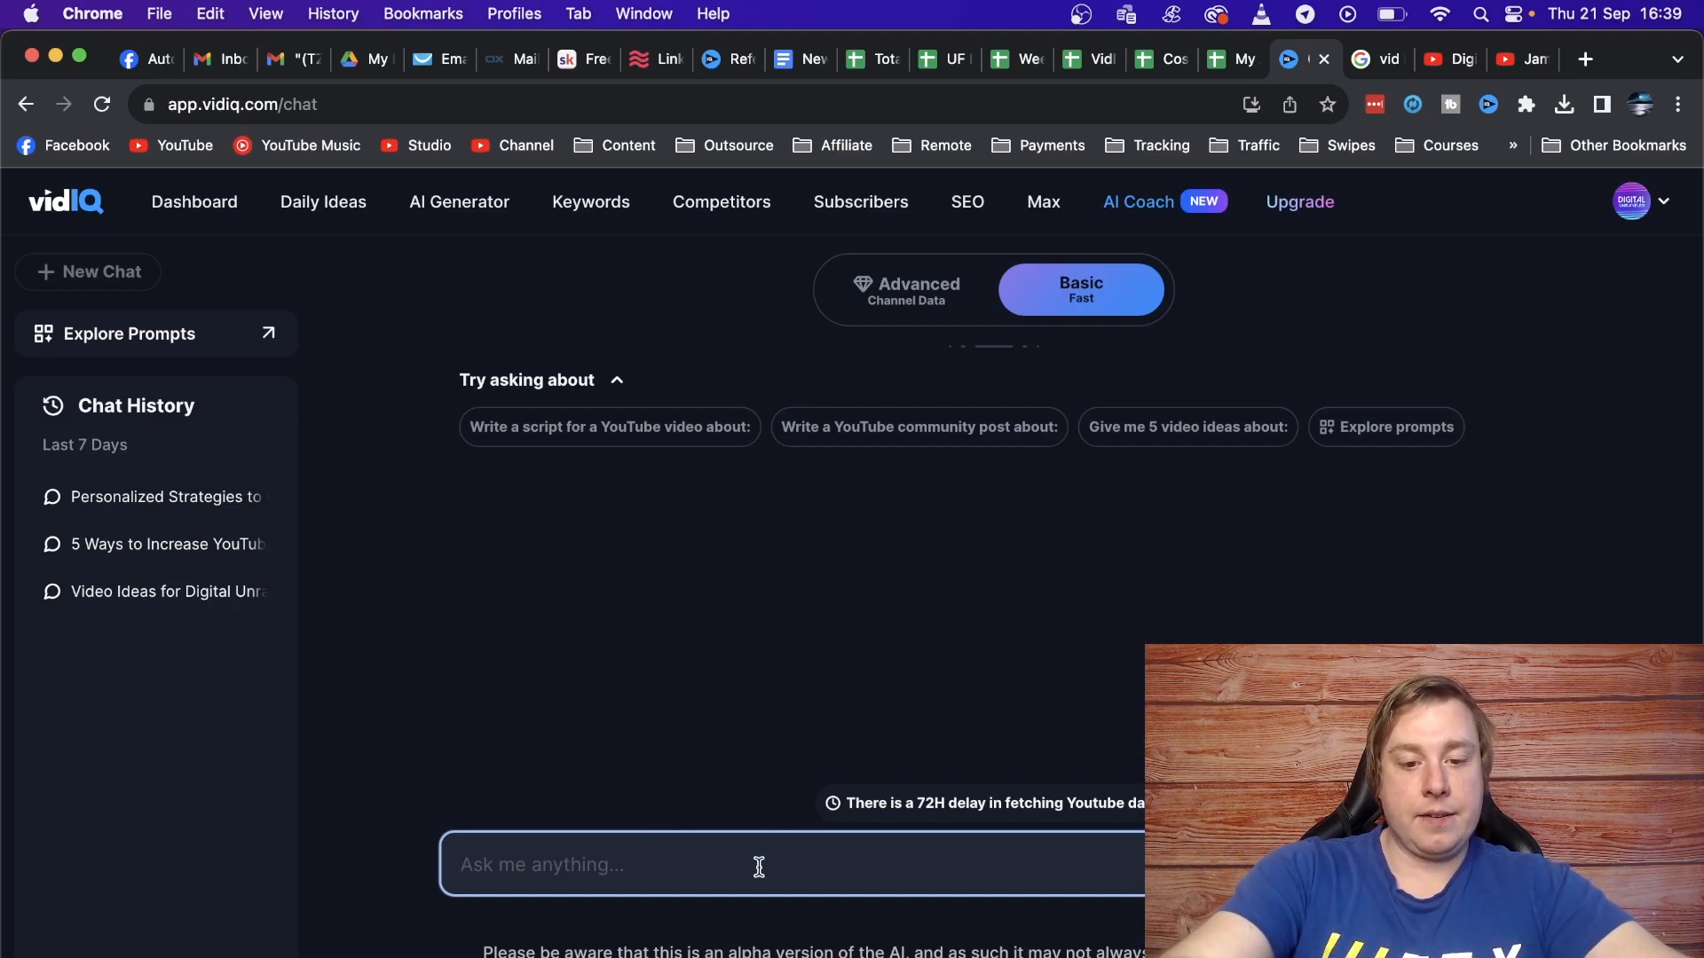
pyautogui.write('can you give me the average click through rate on youtube')
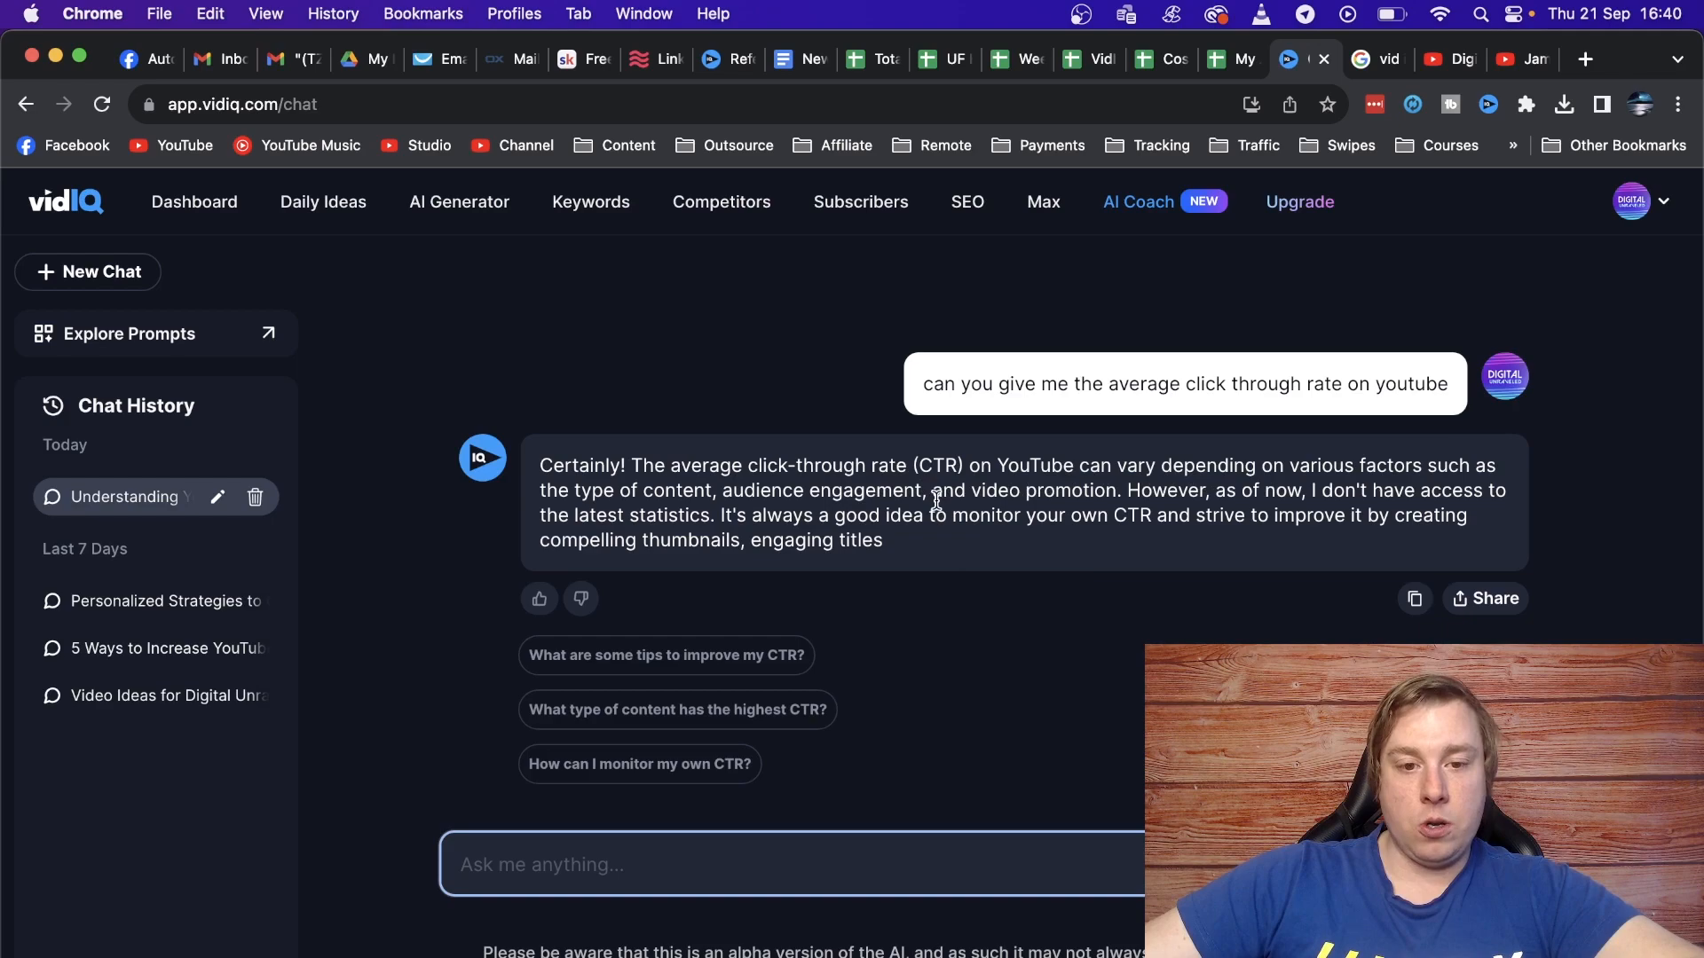
pyautogui.moveTo(677, 710)
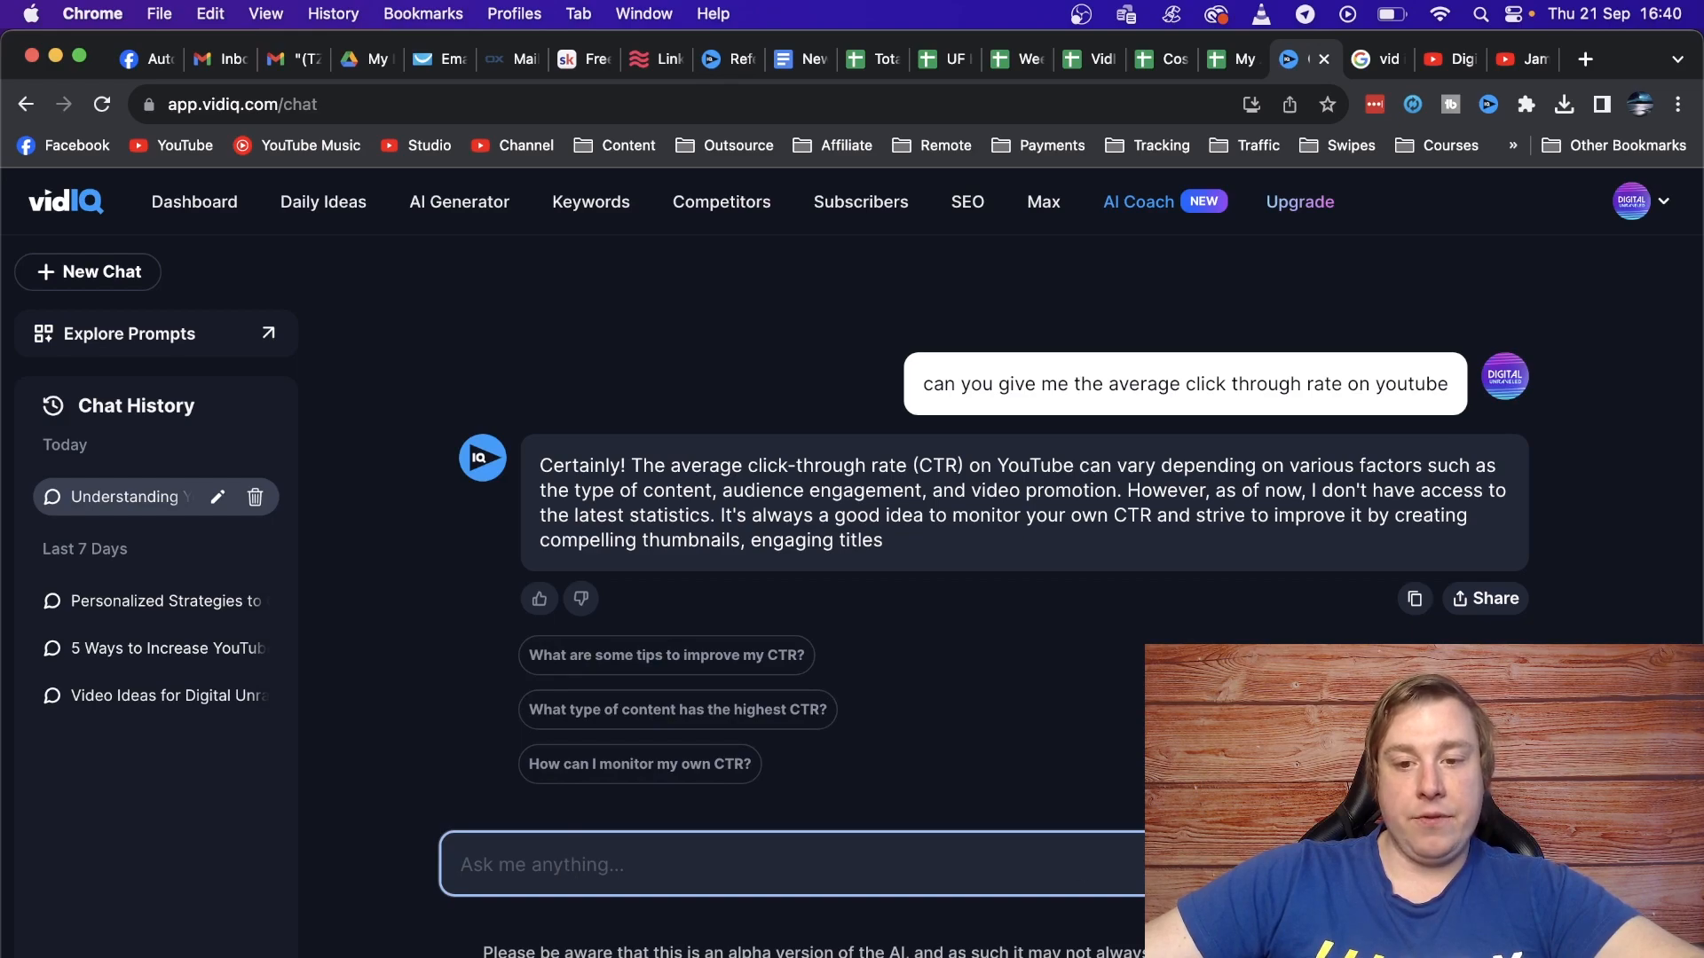
pyautogui.moveTo(696, 177)
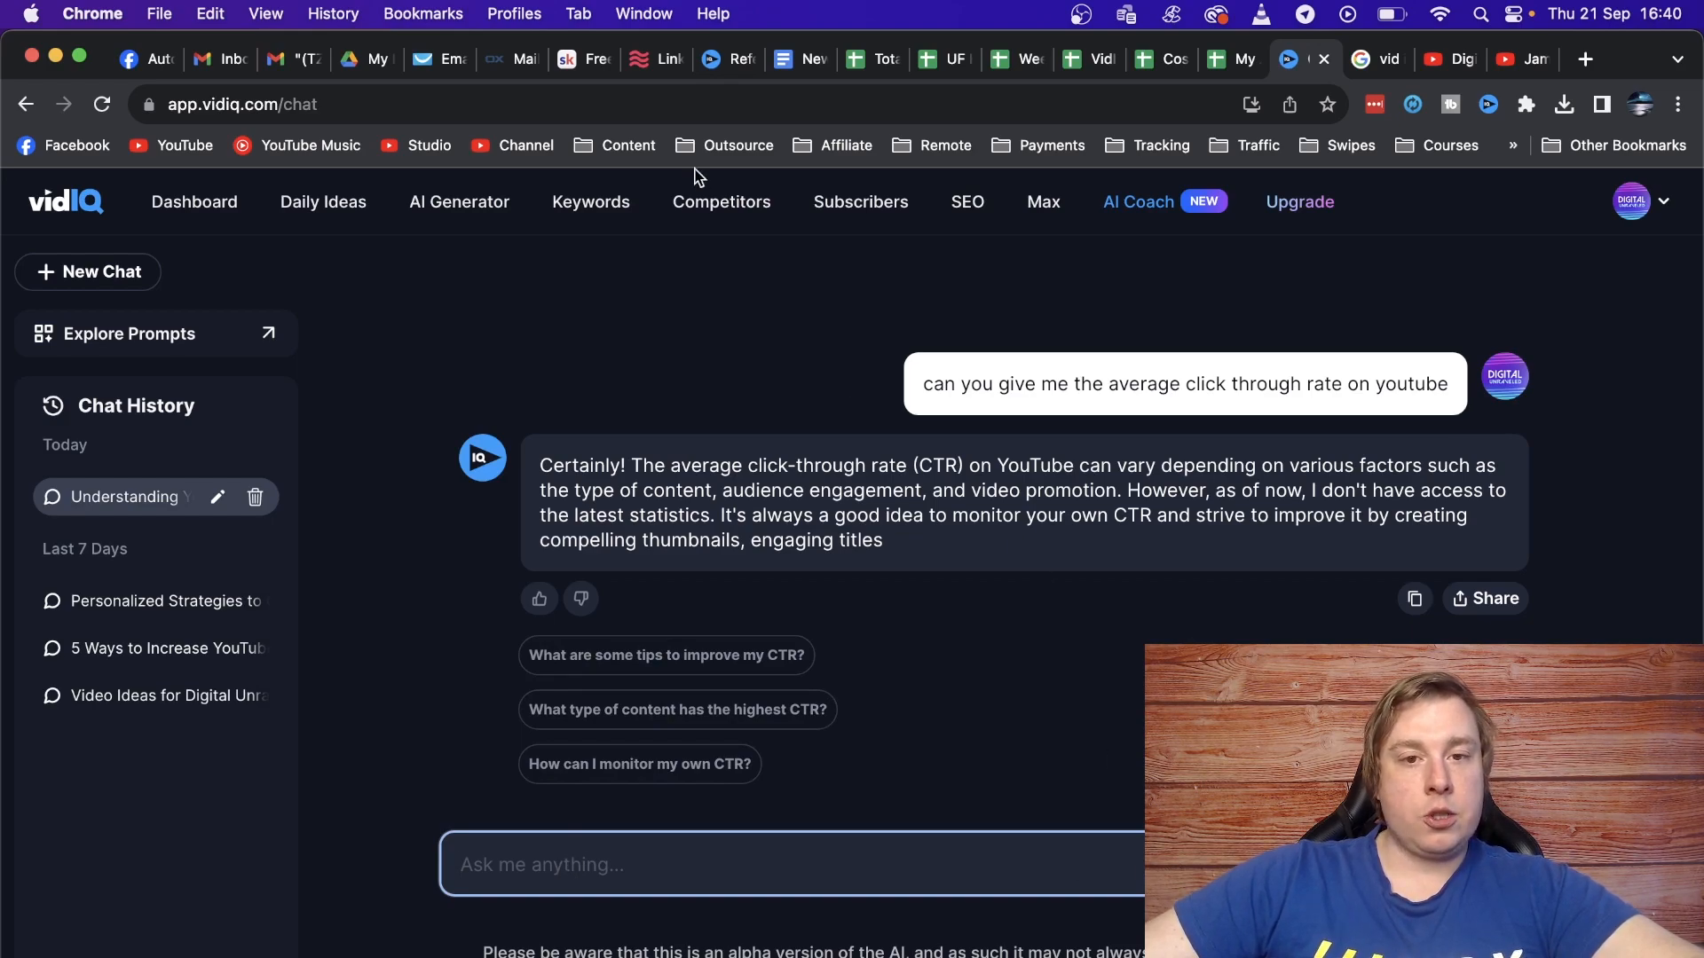
# Return to the Competitors page comparing tracked channels' performance over 30 days.
pyautogui.click(721, 200)
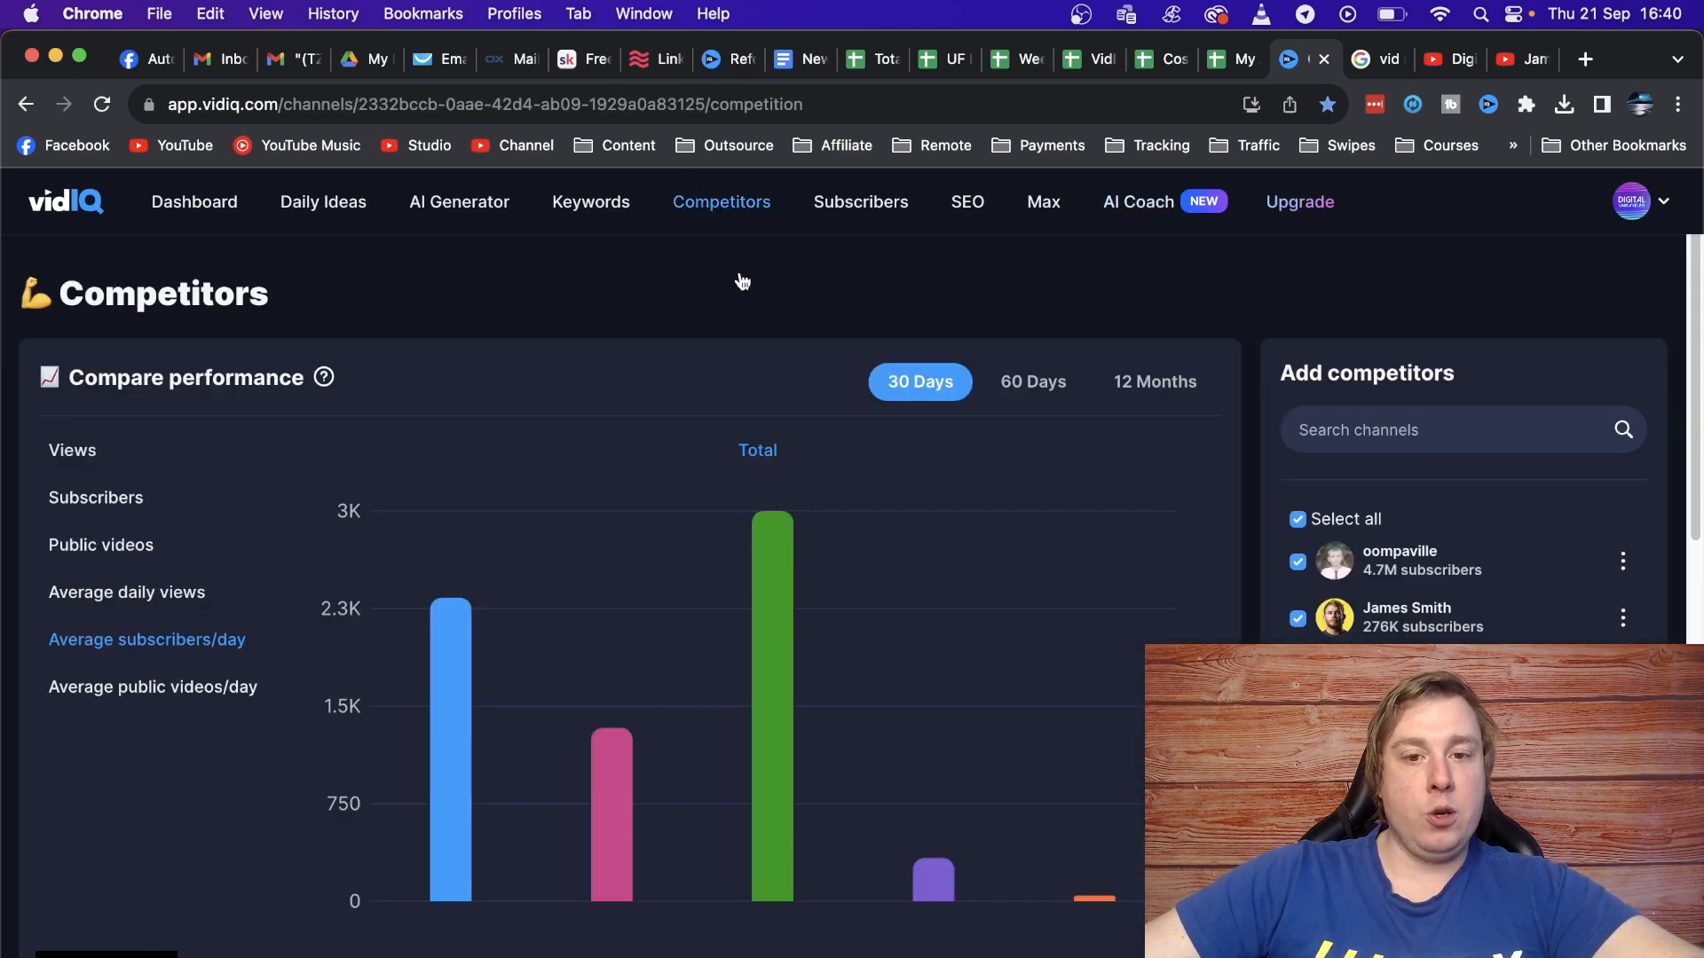
pyautogui.moveTo(1253, 573)
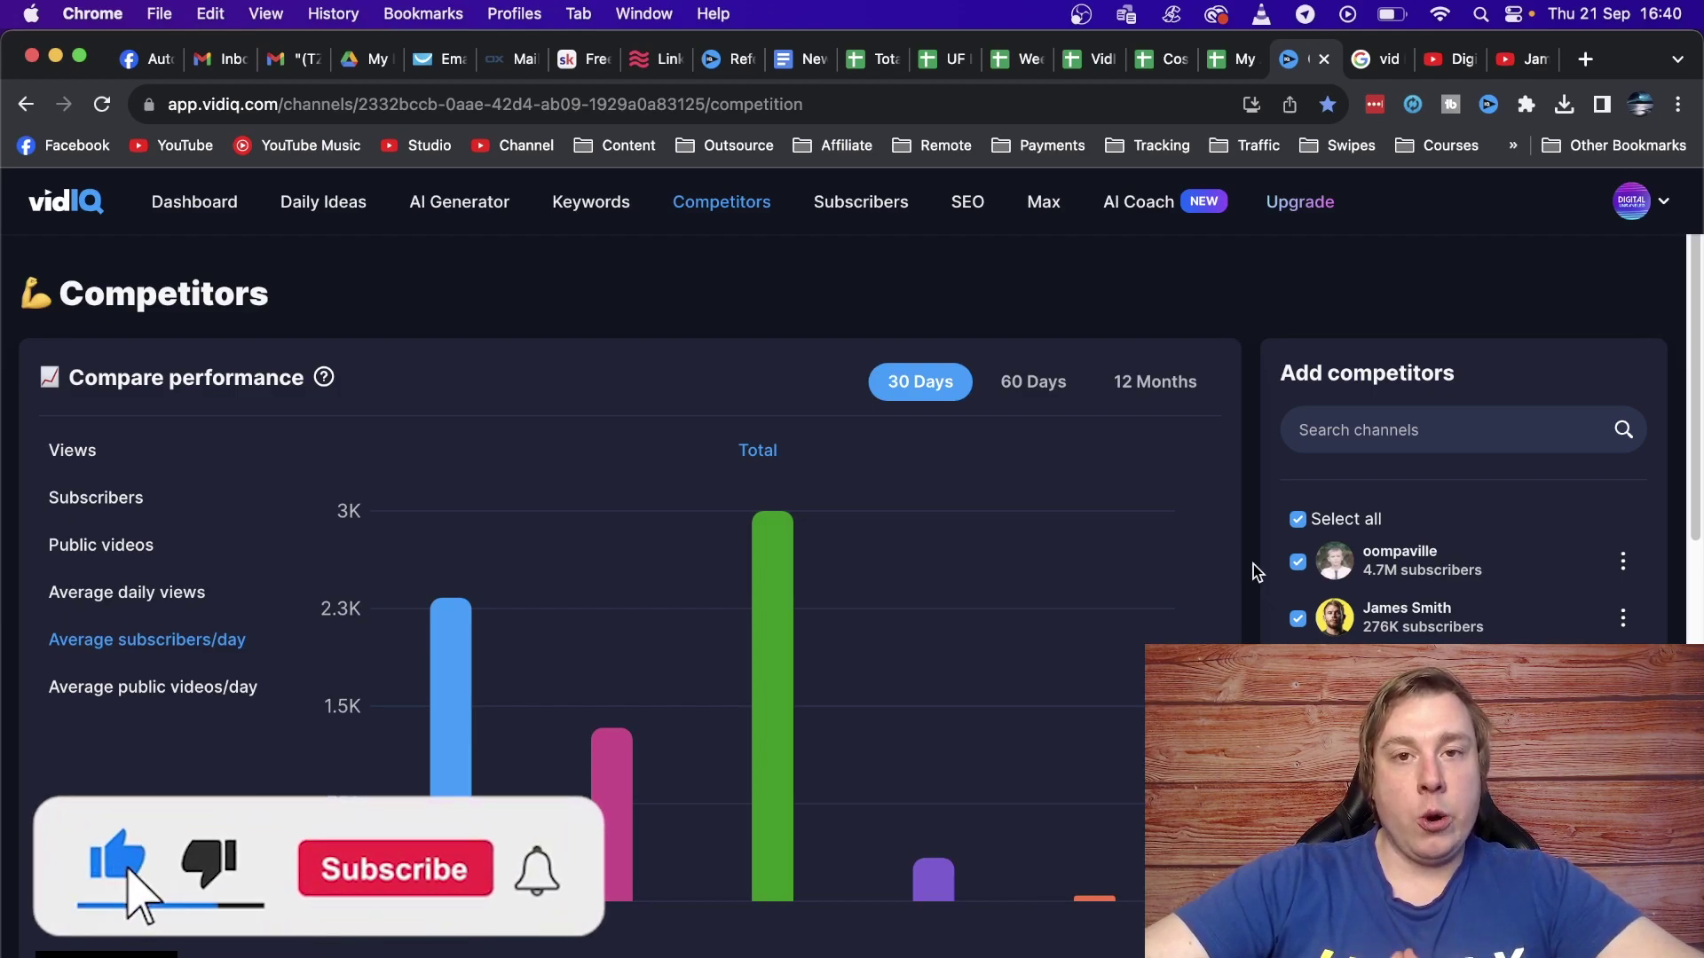
pyautogui.click(394, 868)
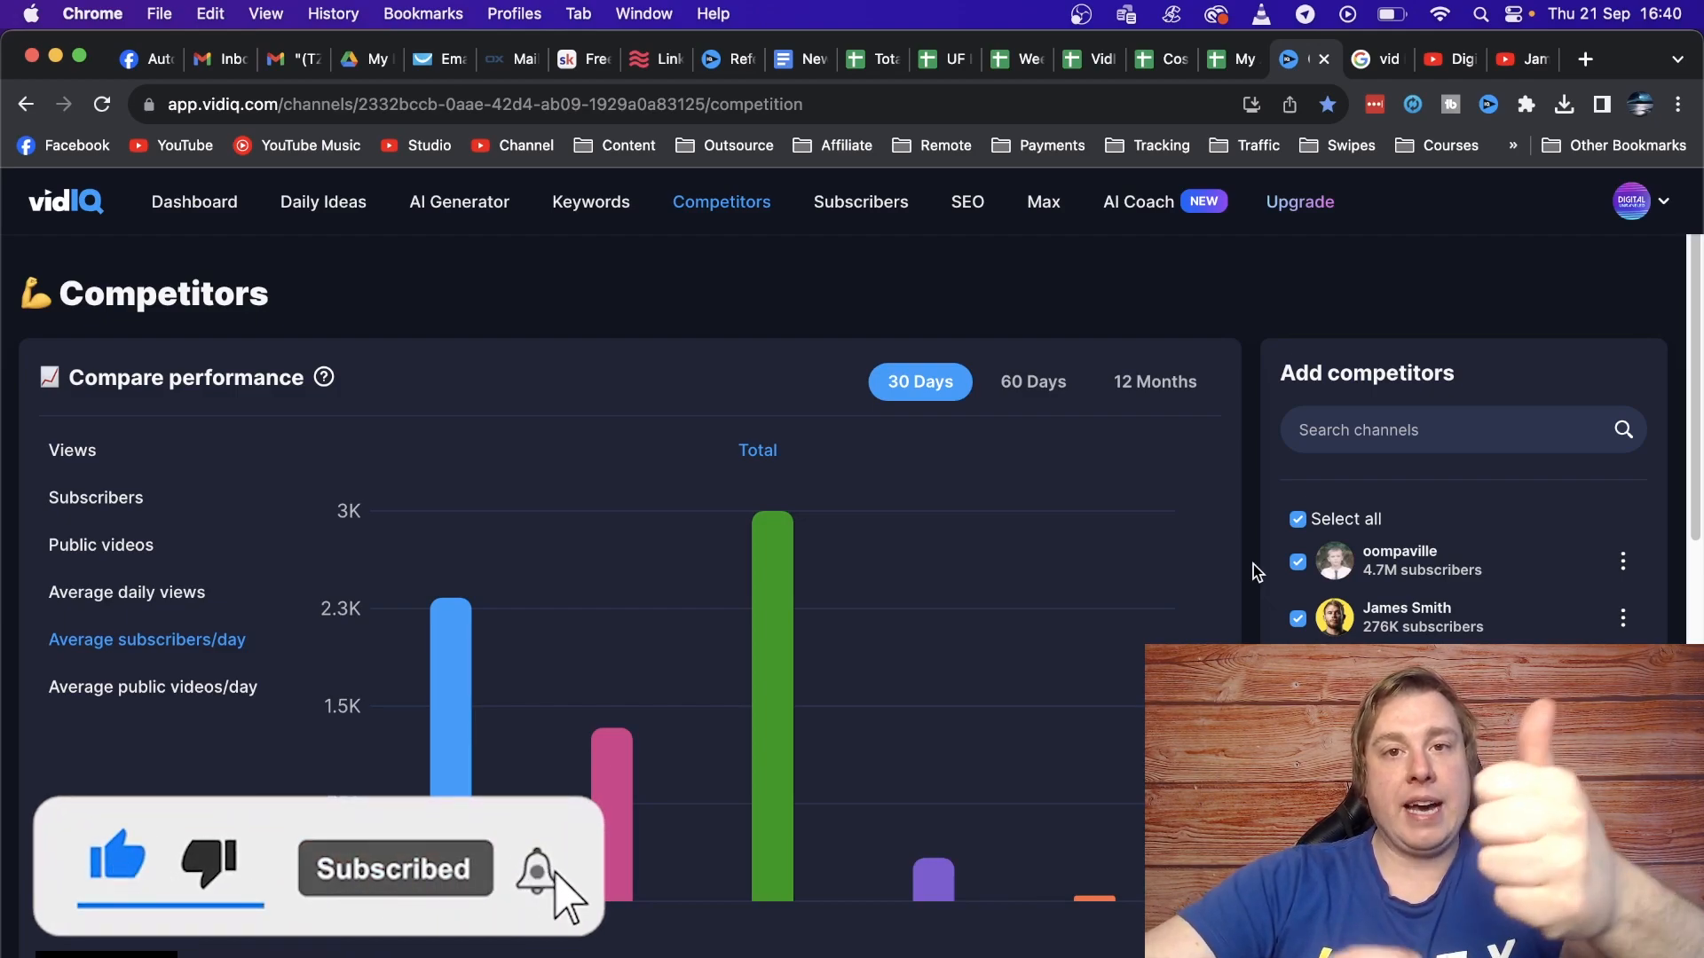